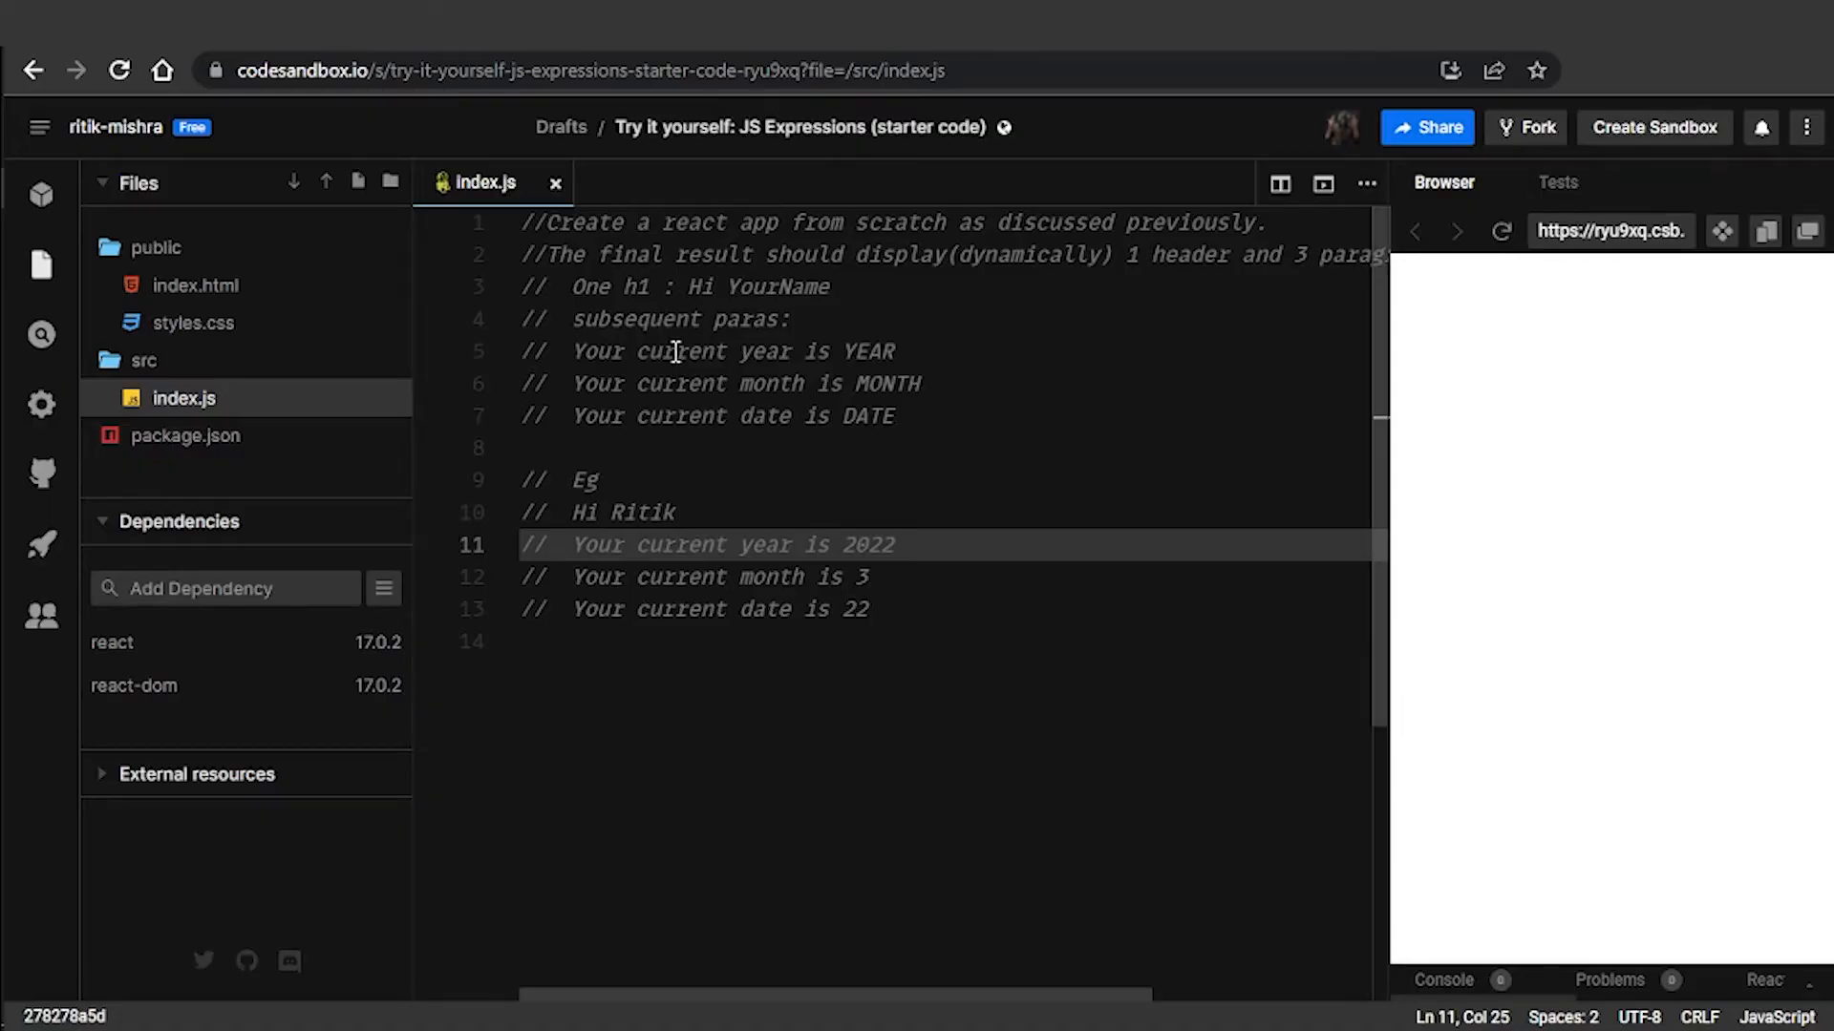
pyautogui.moveTo(1226, 352)
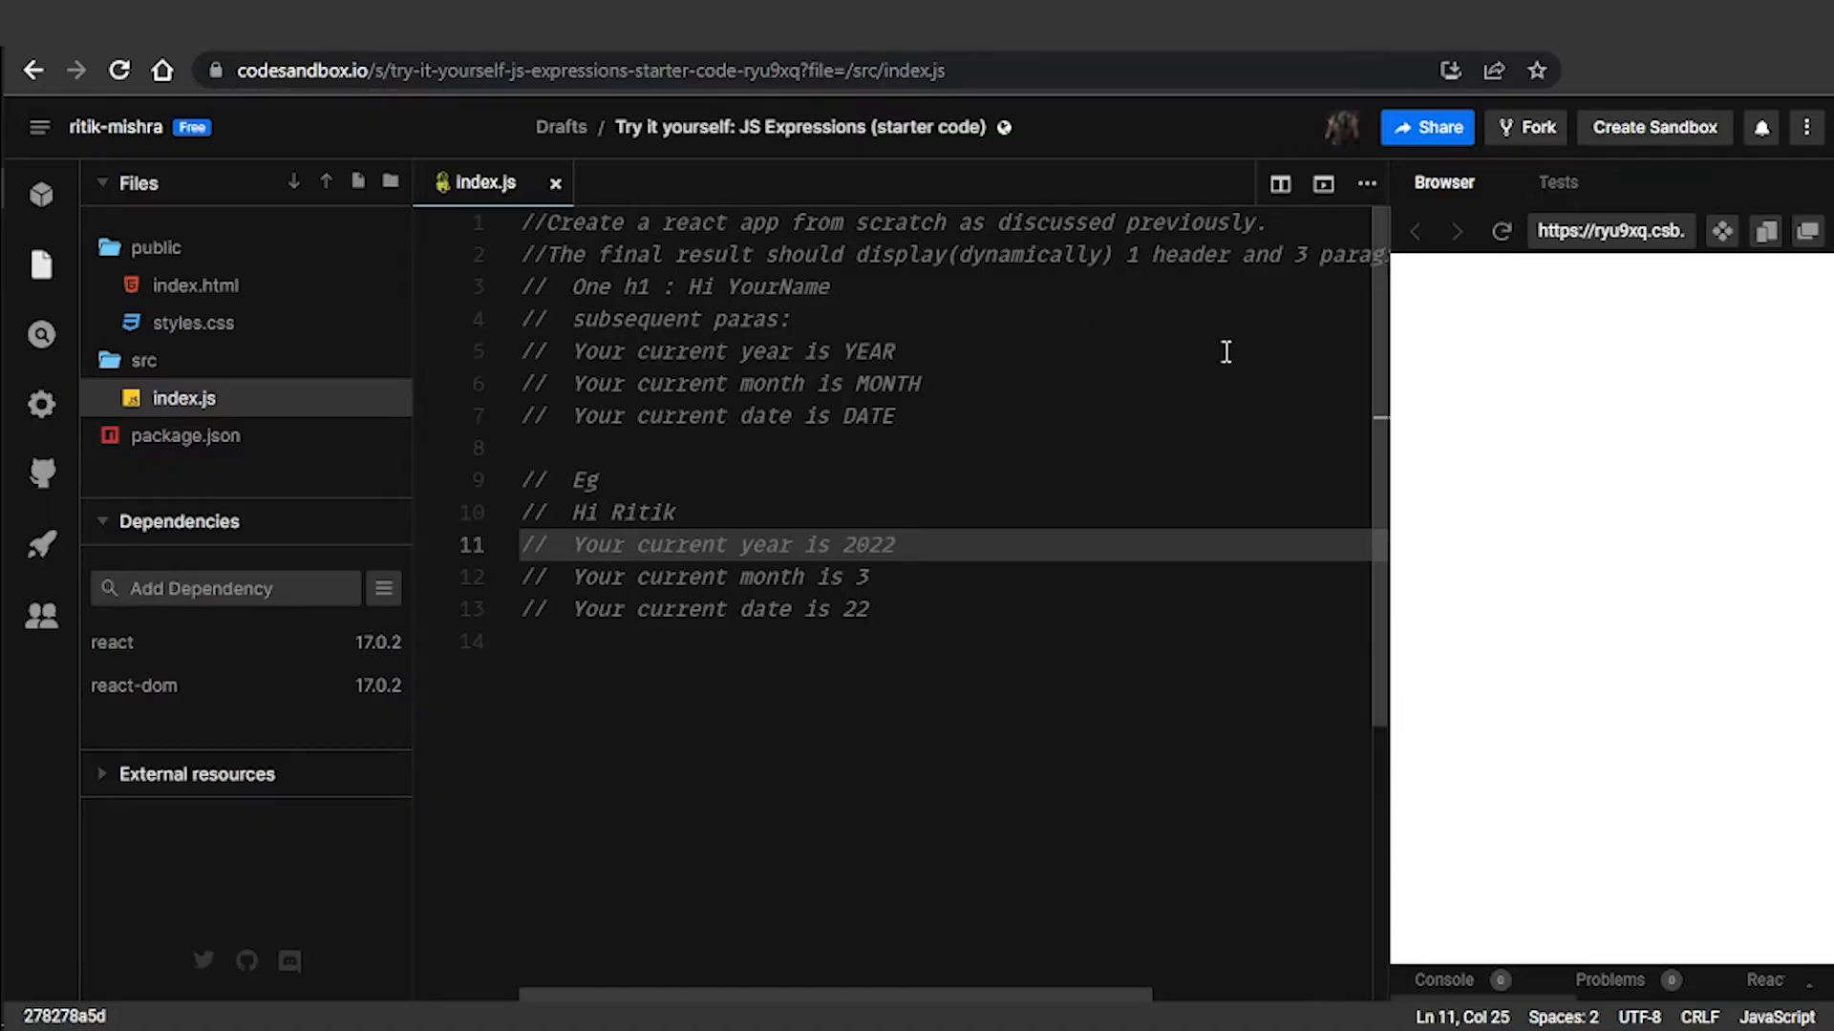
pyautogui.moveTo(642, 288)
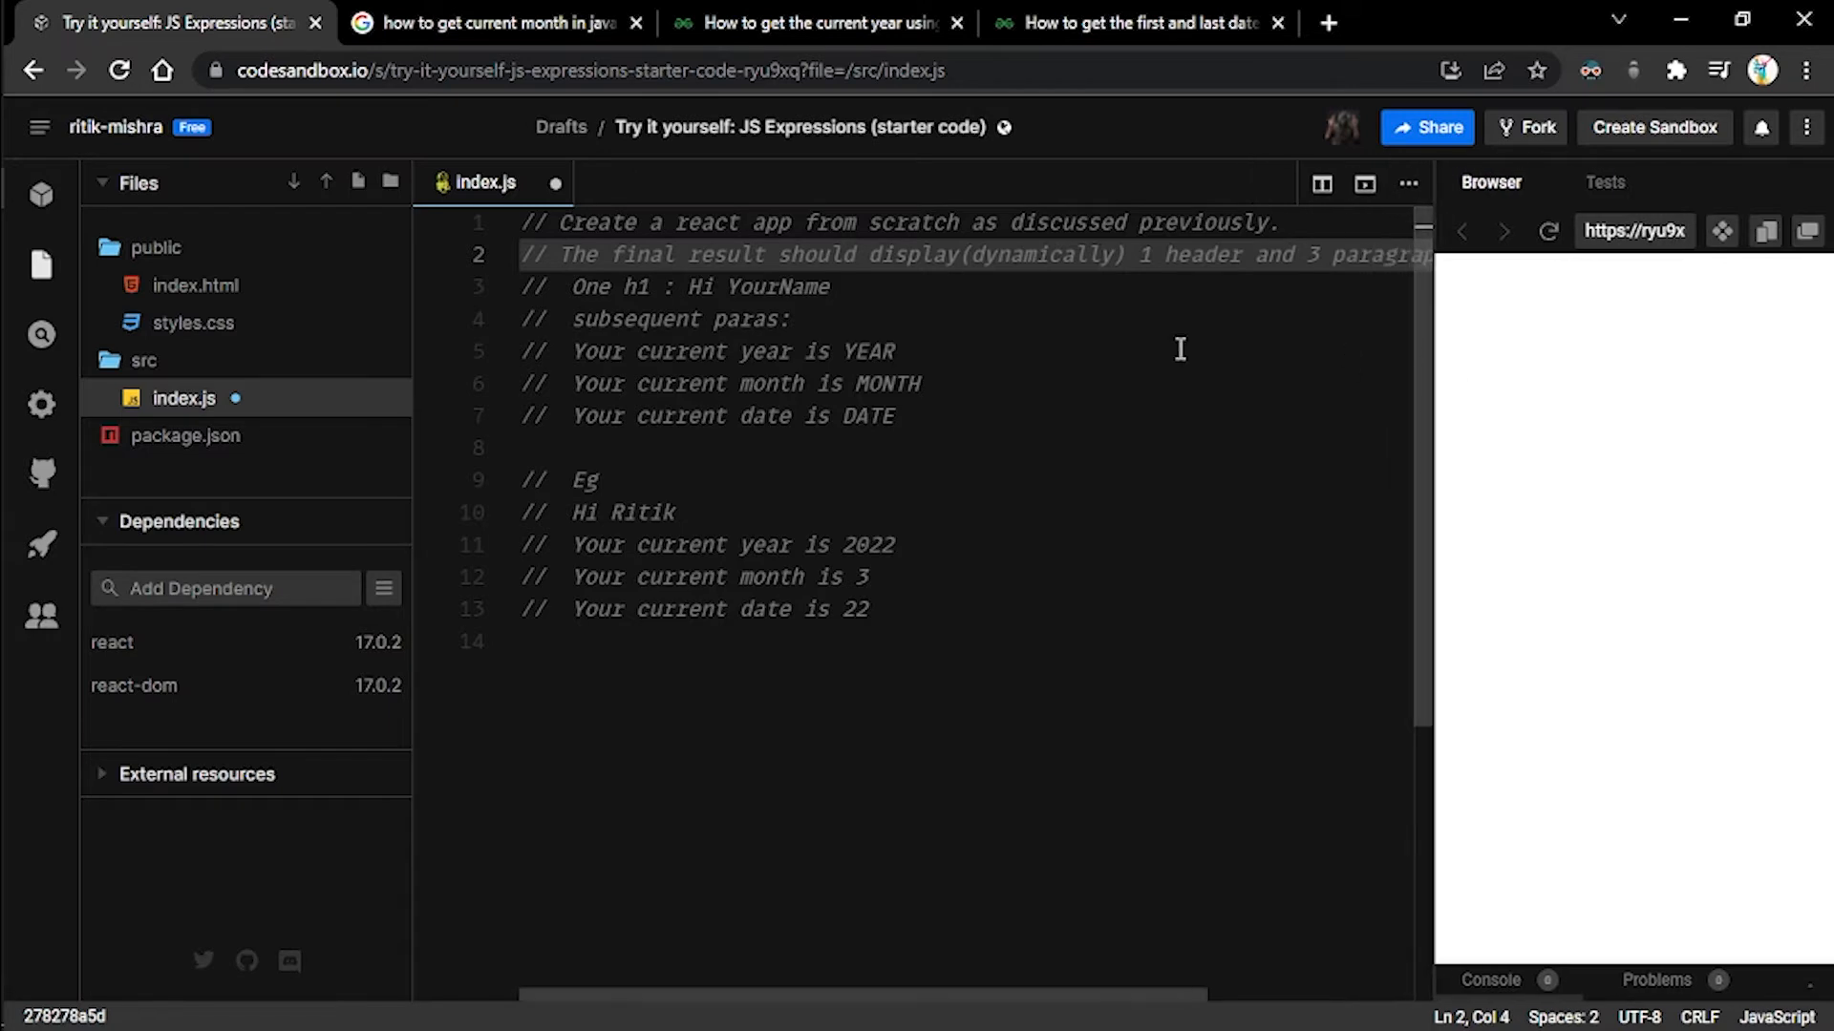
pyautogui.moveTo(863, 306)
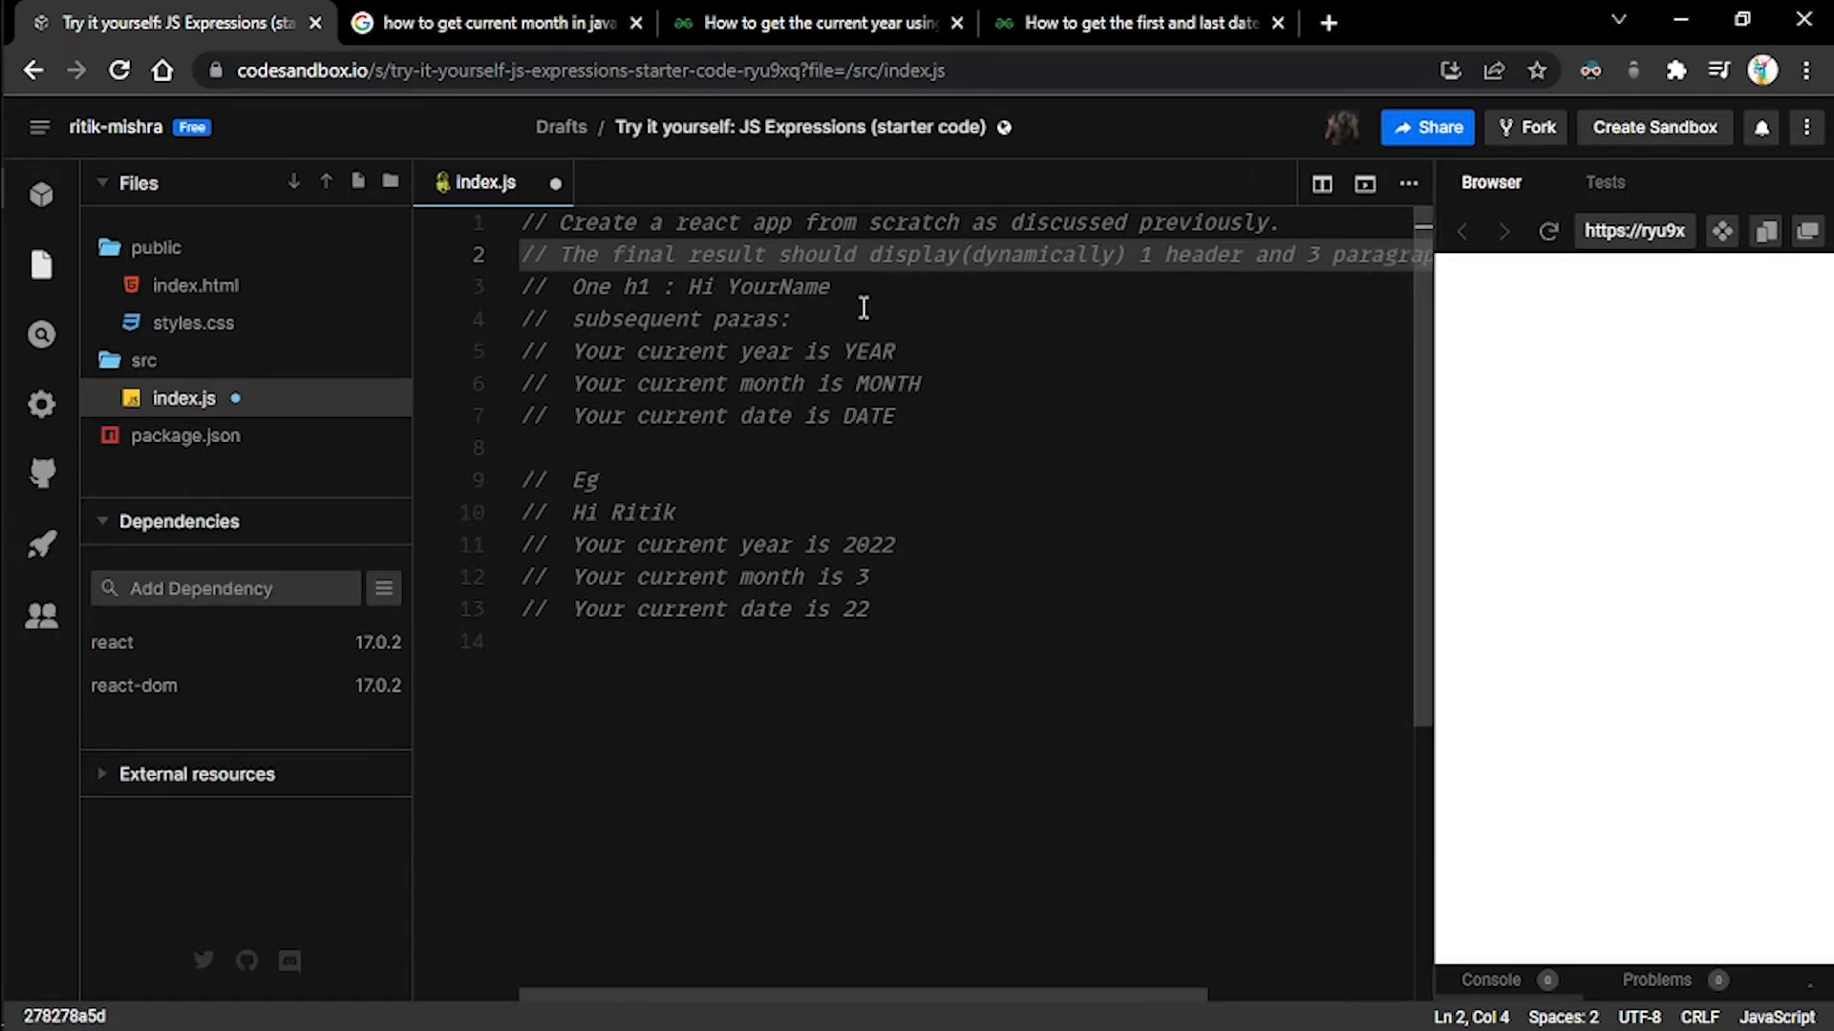
pyautogui.moveTo(1224, 256)
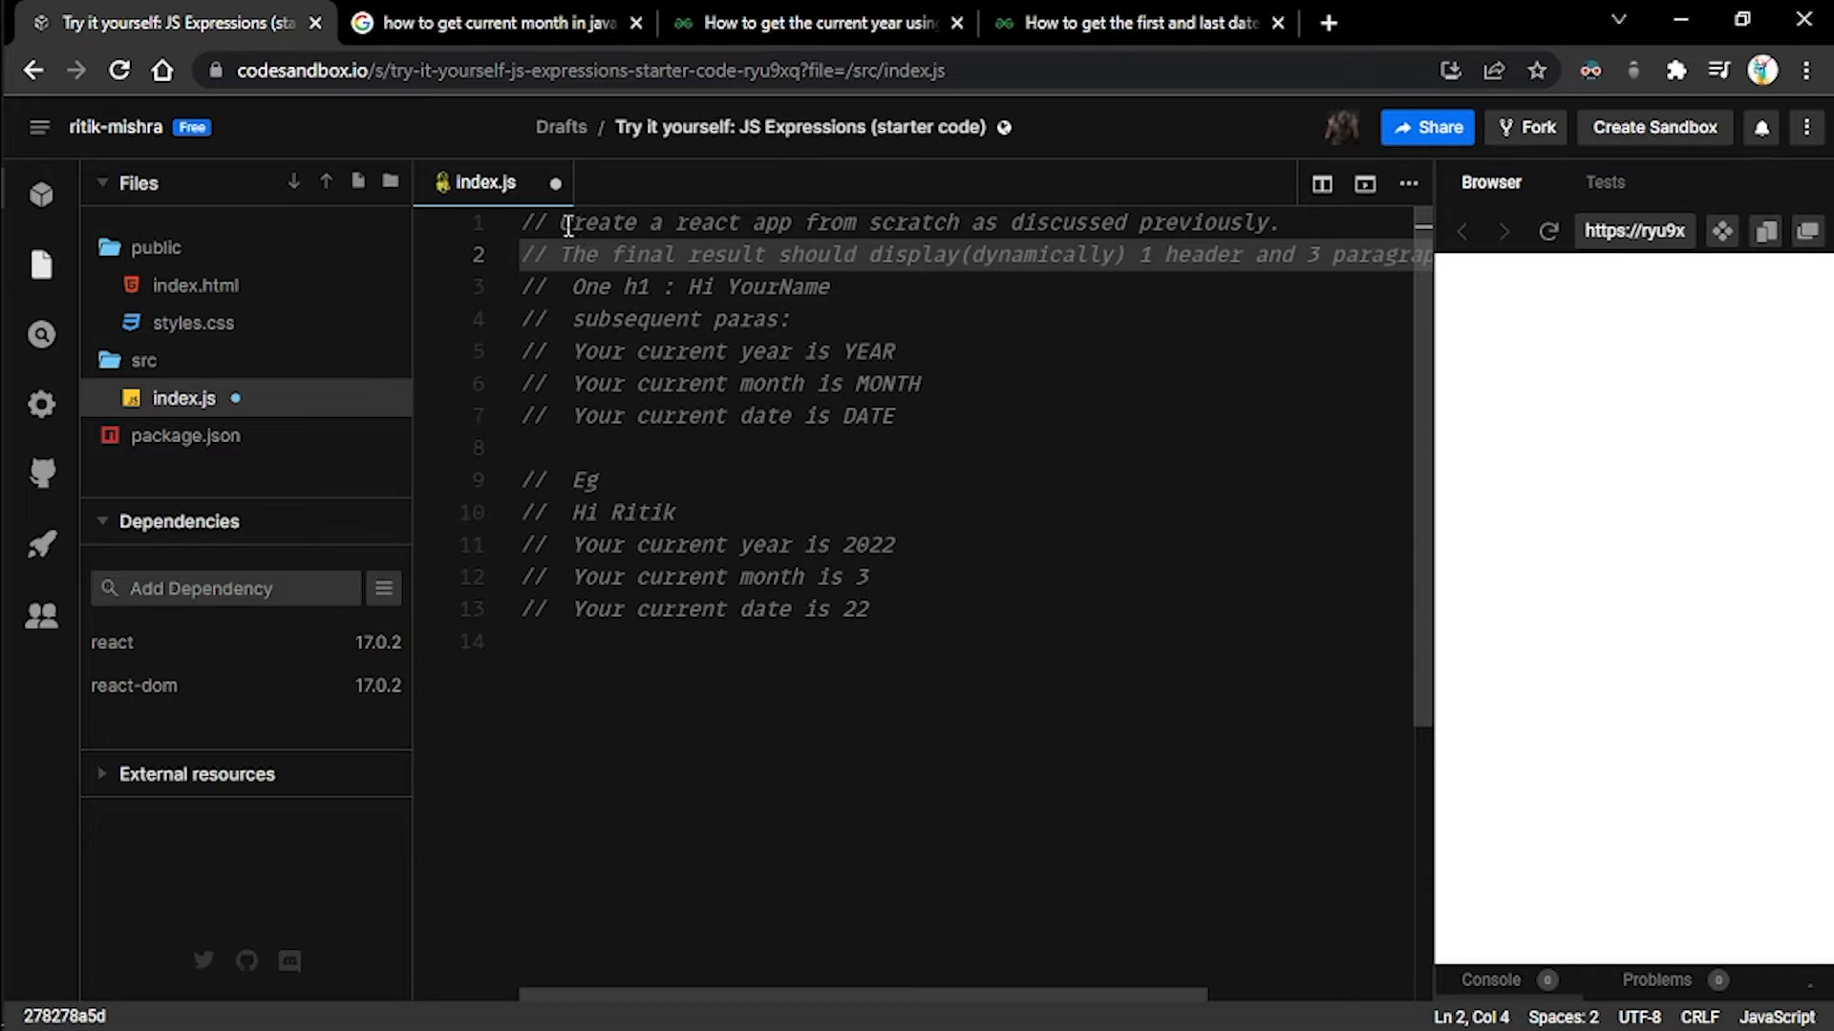
# - Highlight the 'Create a react app from scratch' and final-result instruction lines in the task comments
pyautogui.moveTo(562, 221); pyautogui.dragTo(948, 222)
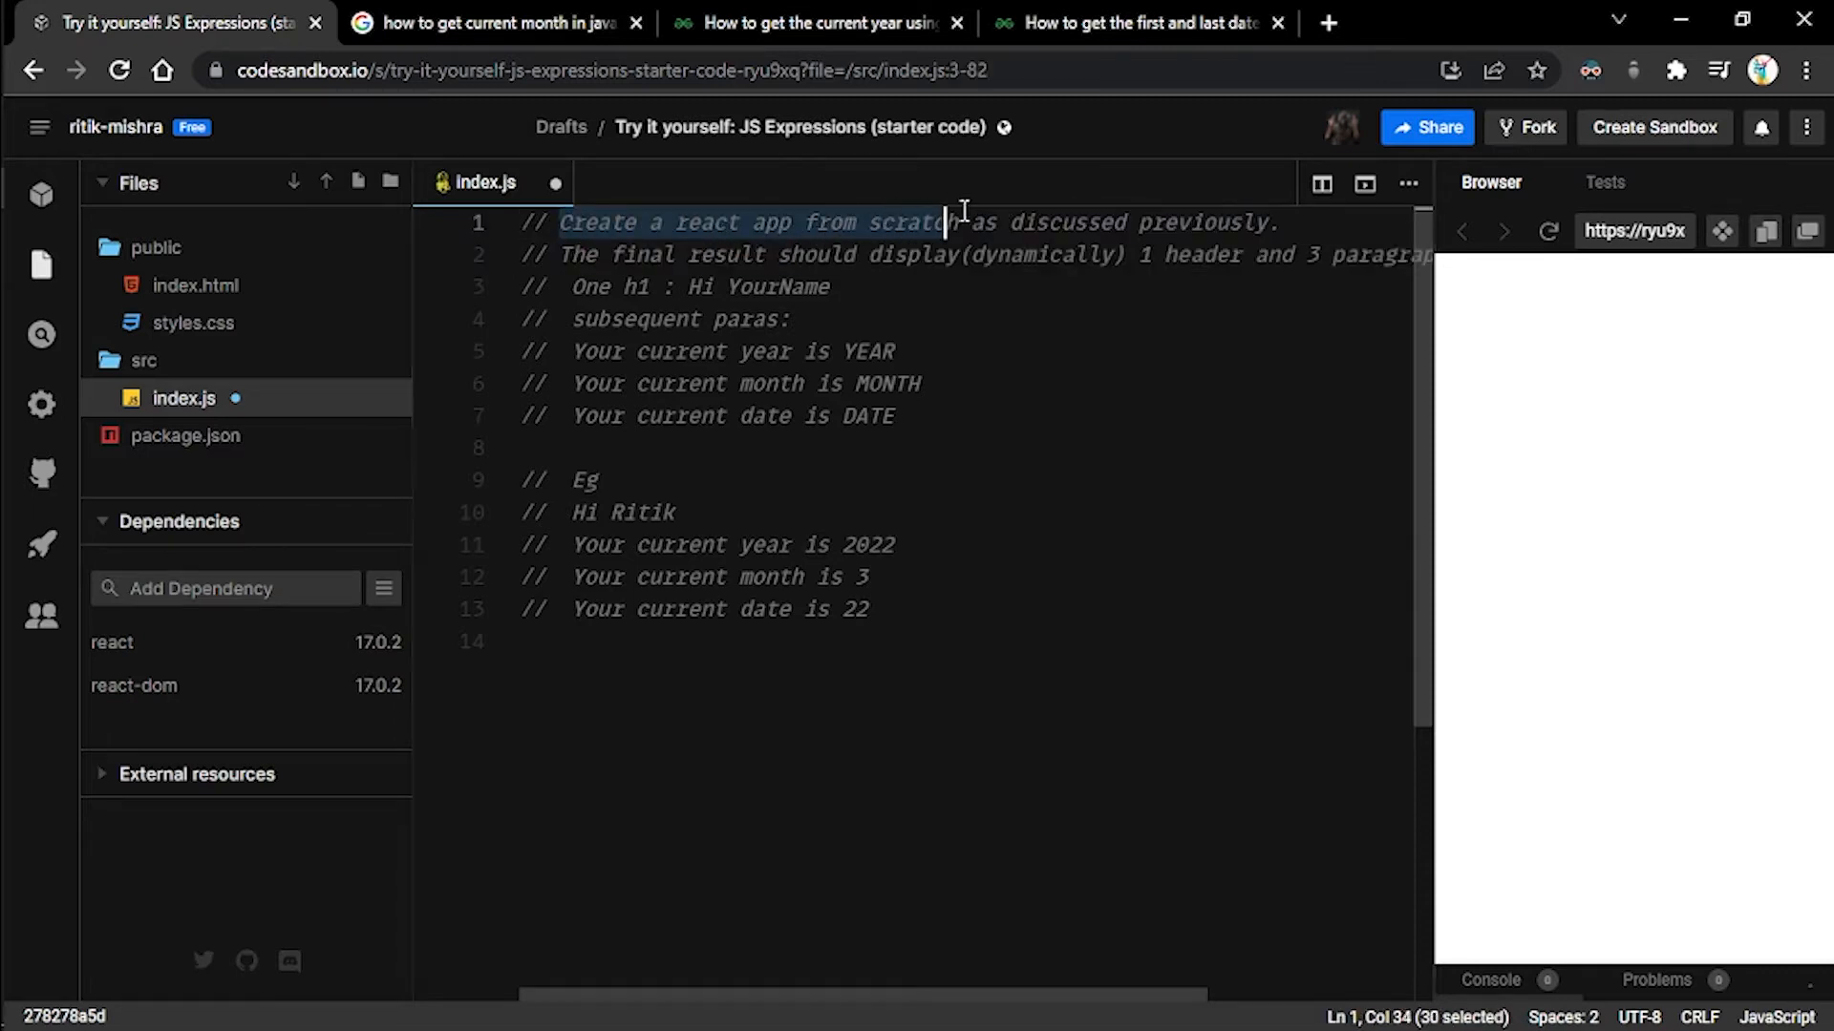
pyautogui.moveTo(958, 222); pyautogui.dragTo(1274, 221)
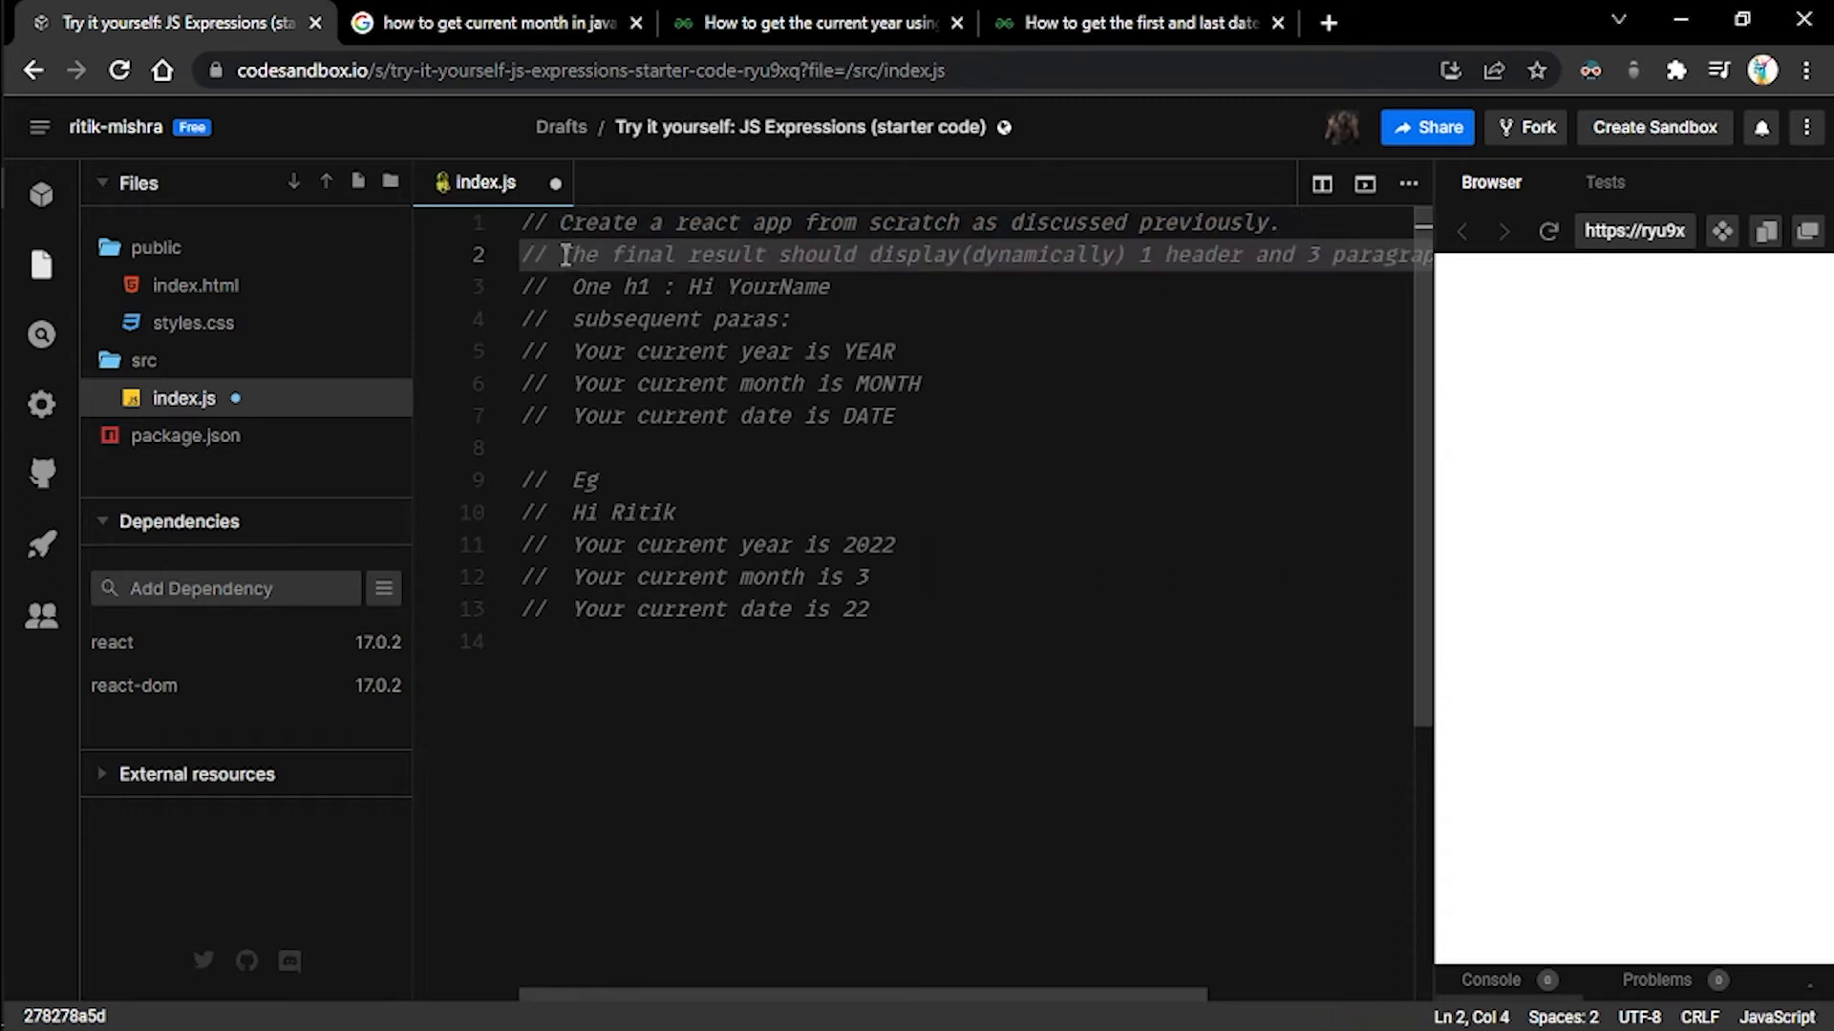
pyautogui.moveTo(560, 254); pyautogui.dragTo(804, 254)
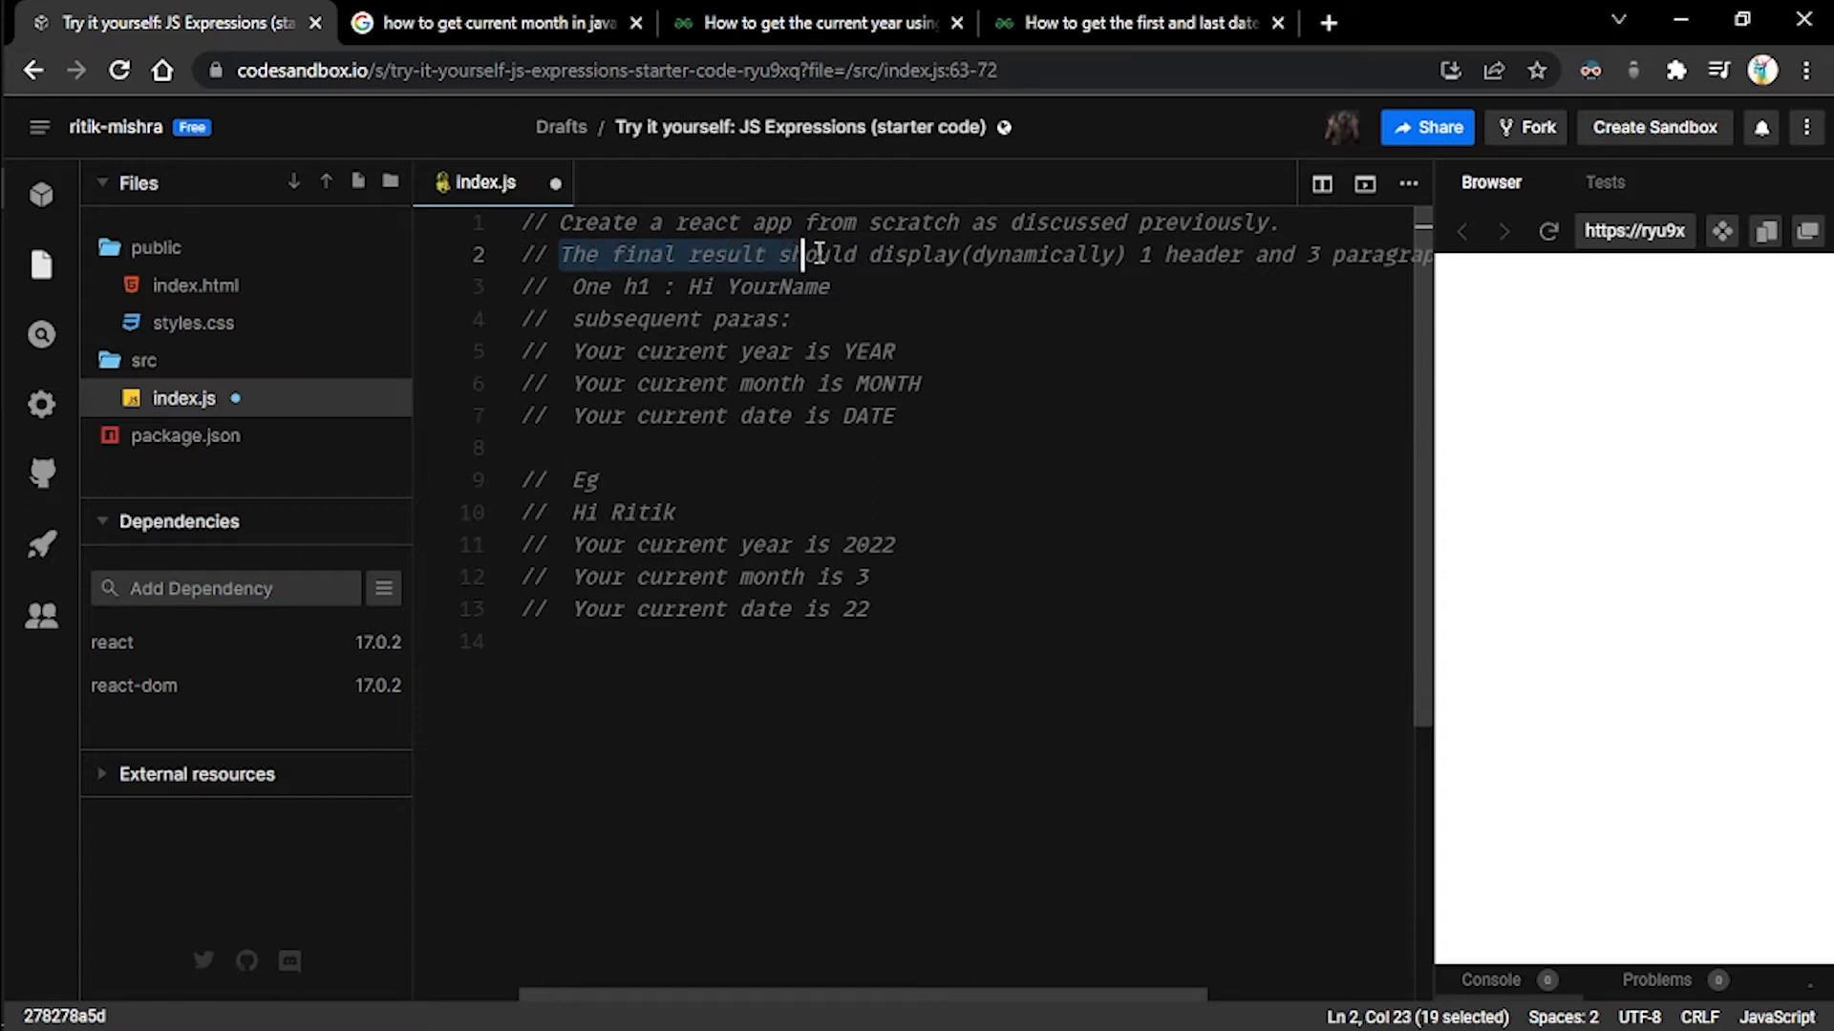
pyautogui.moveTo(795, 254); pyautogui.dragTo(1403, 254)
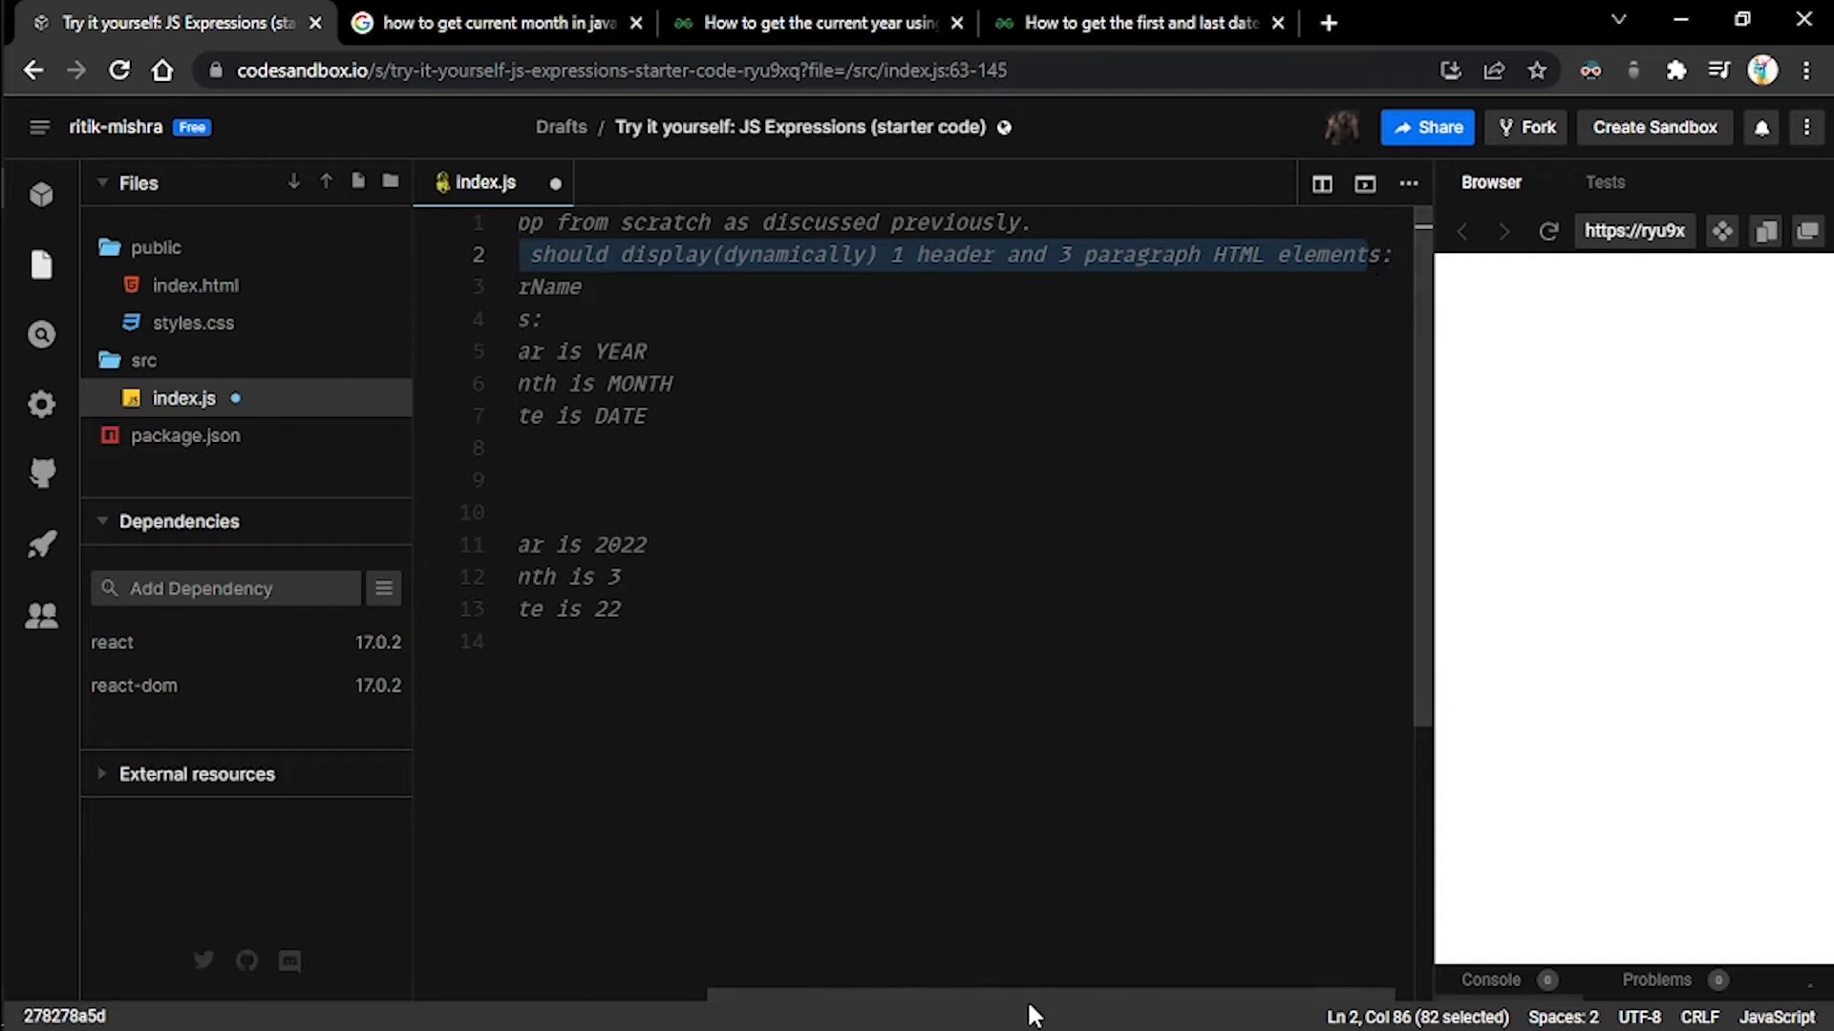
pyautogui.hscroll(-3)
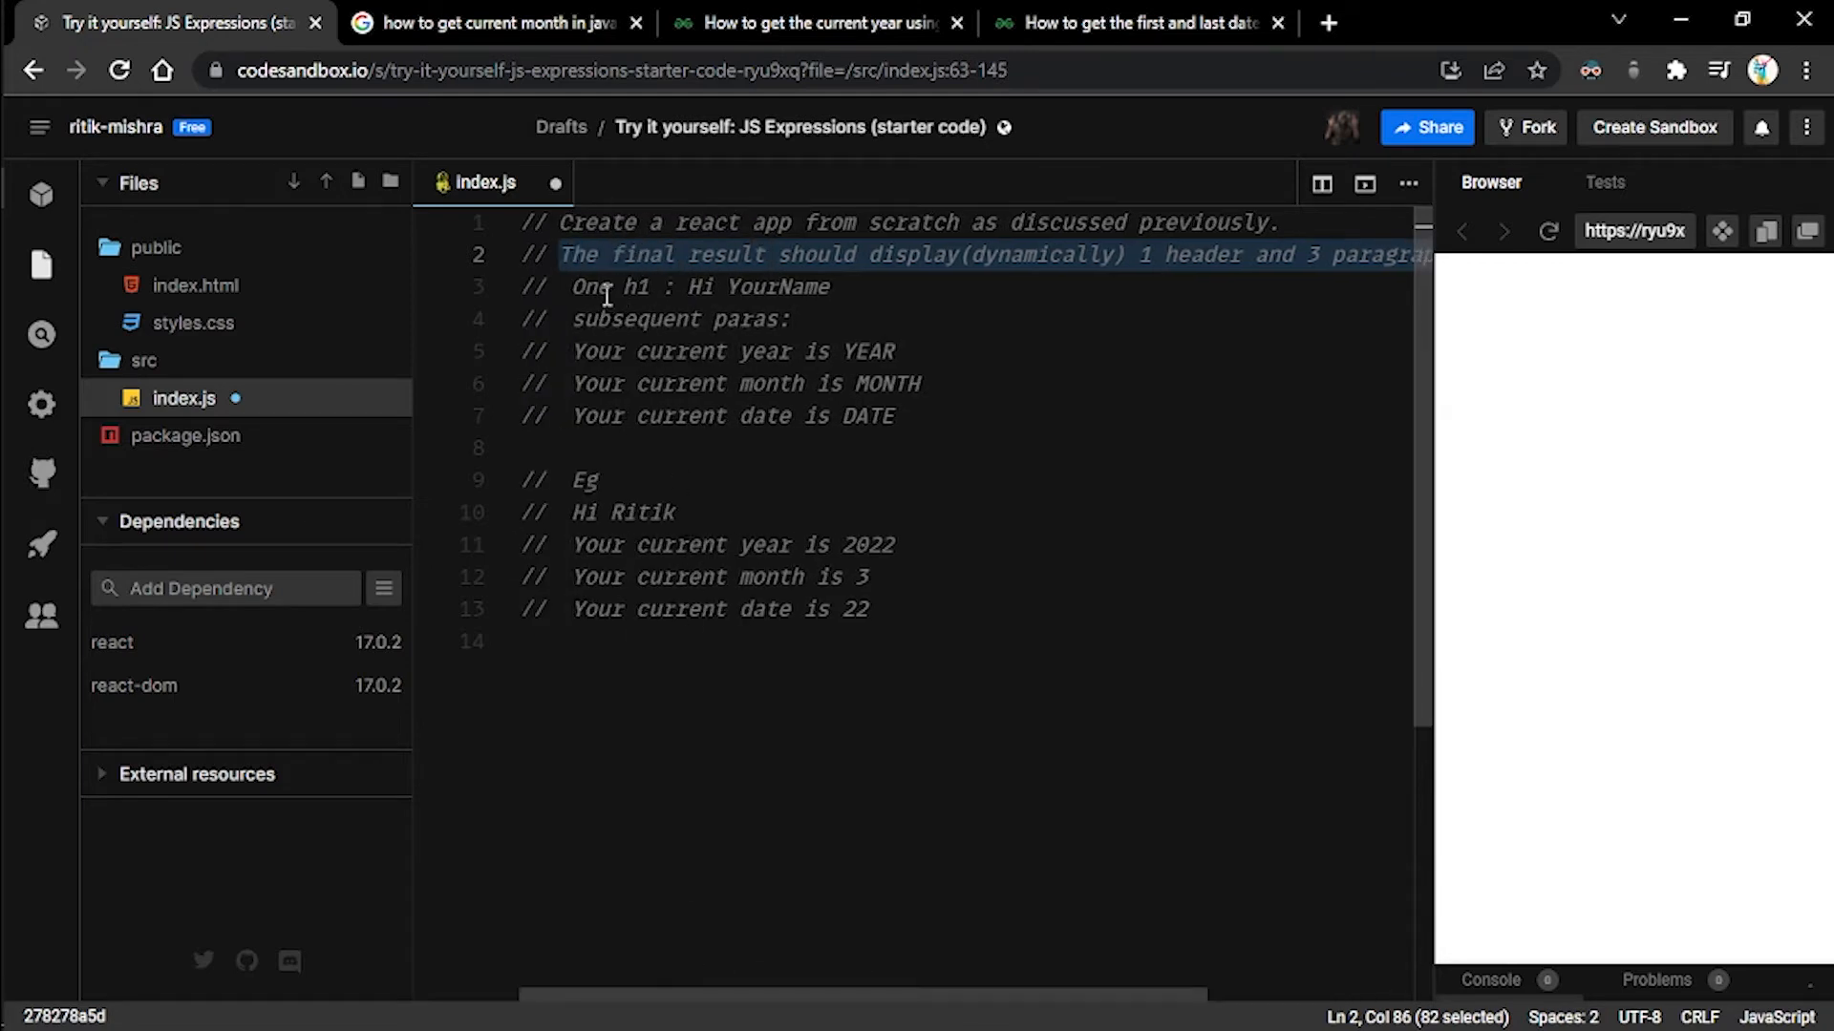
# - Highlight the h1 'Hi YourName' heading text and the 'subsequent paras' label in the comments
pyautogui.click(640, 286)
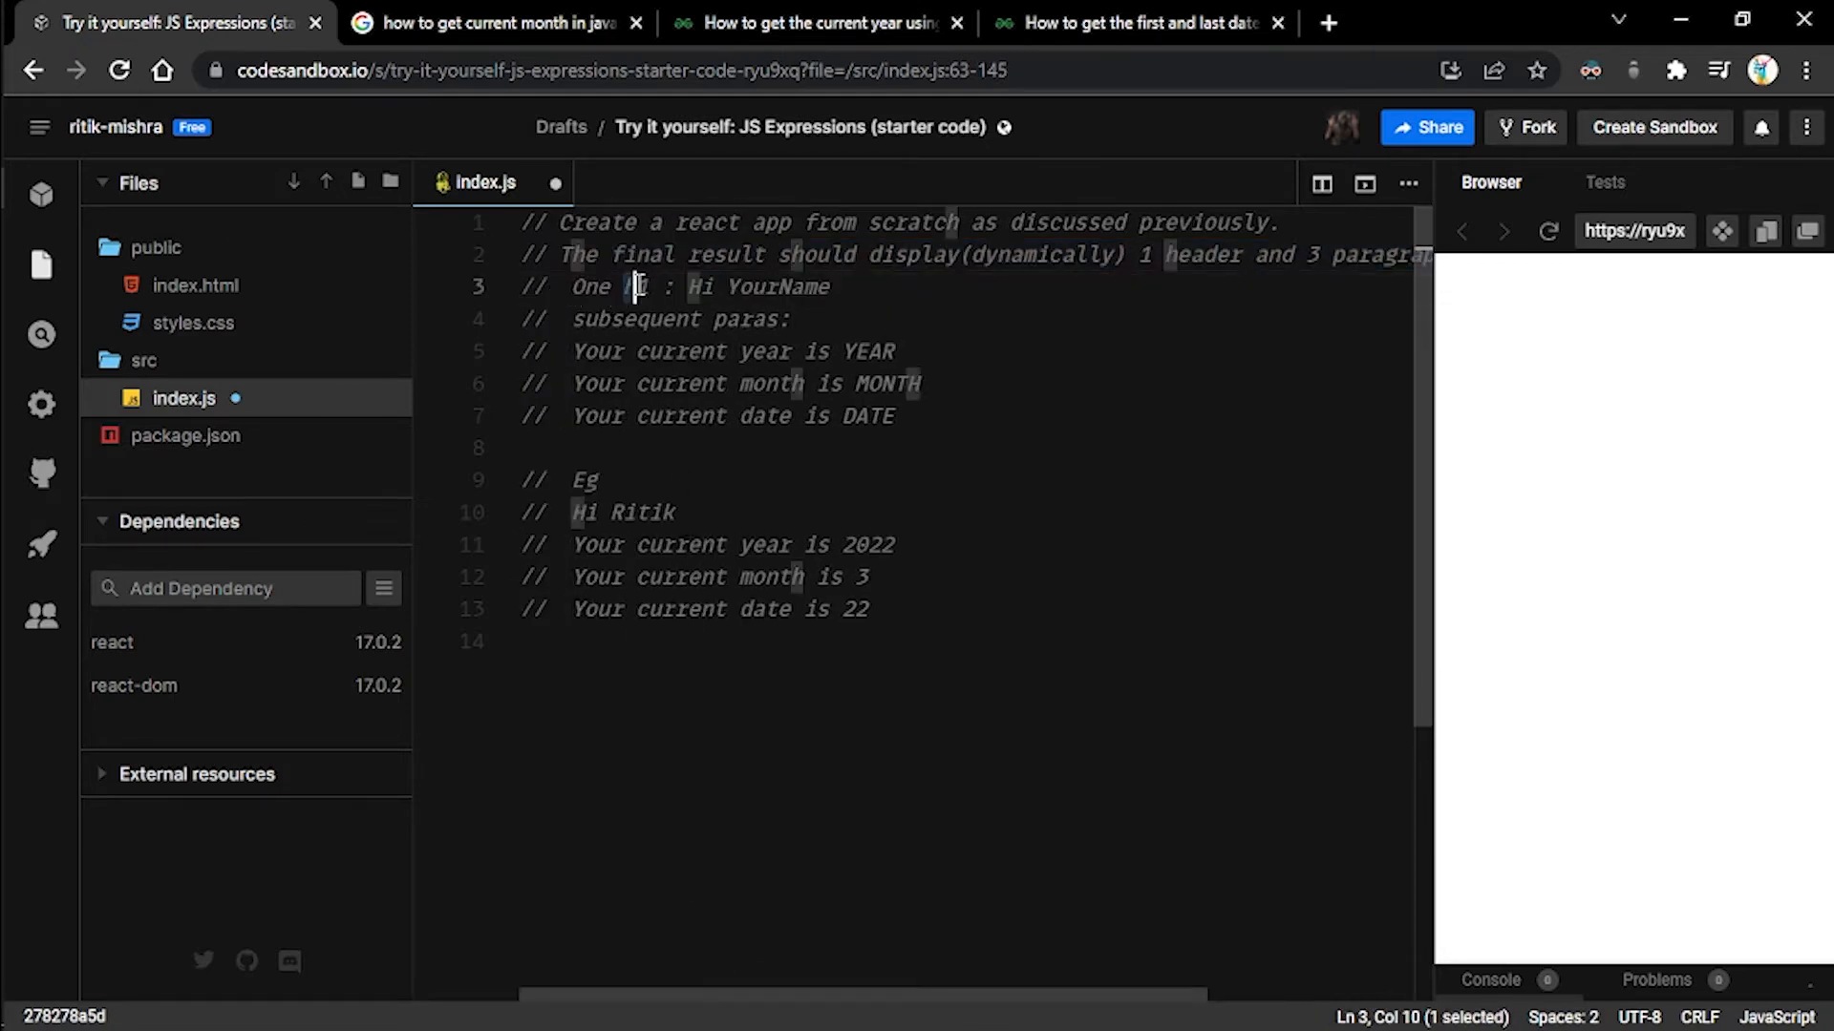
pyautogui.moveTo(690, 286); pyautogui.dragTo(827, 286)
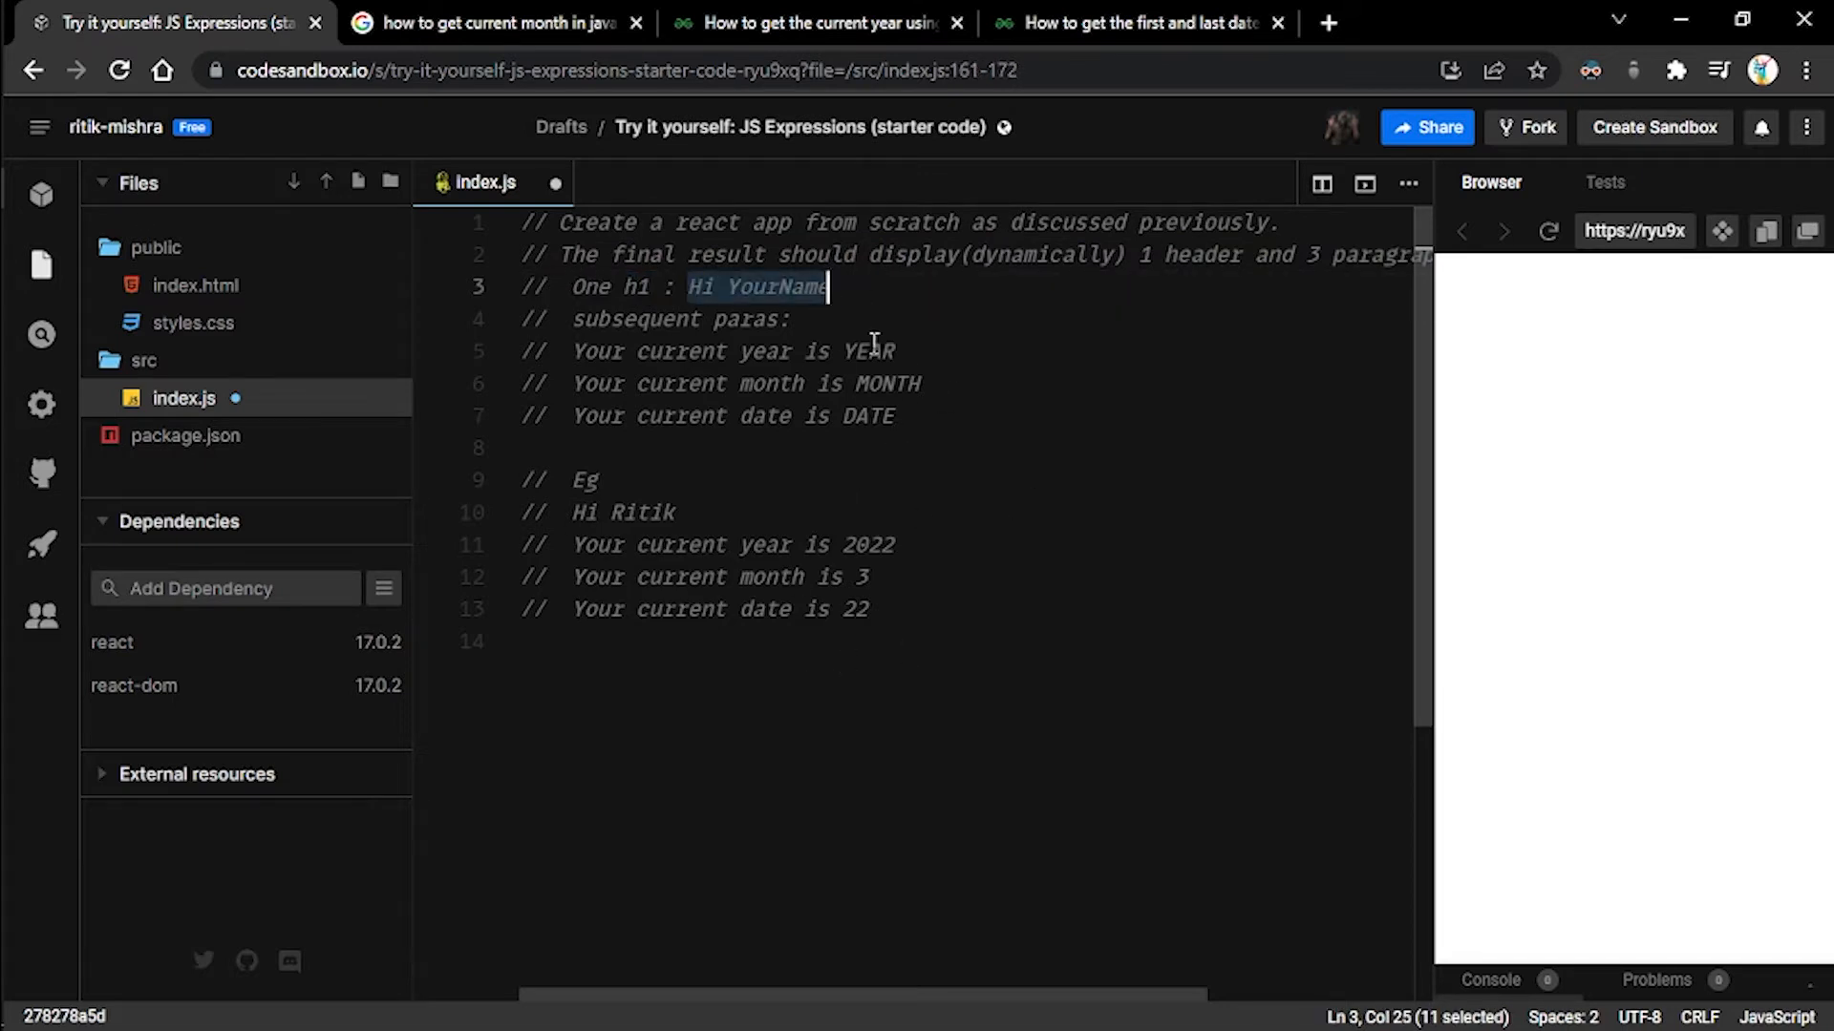
pyautogui.click(798, 286)
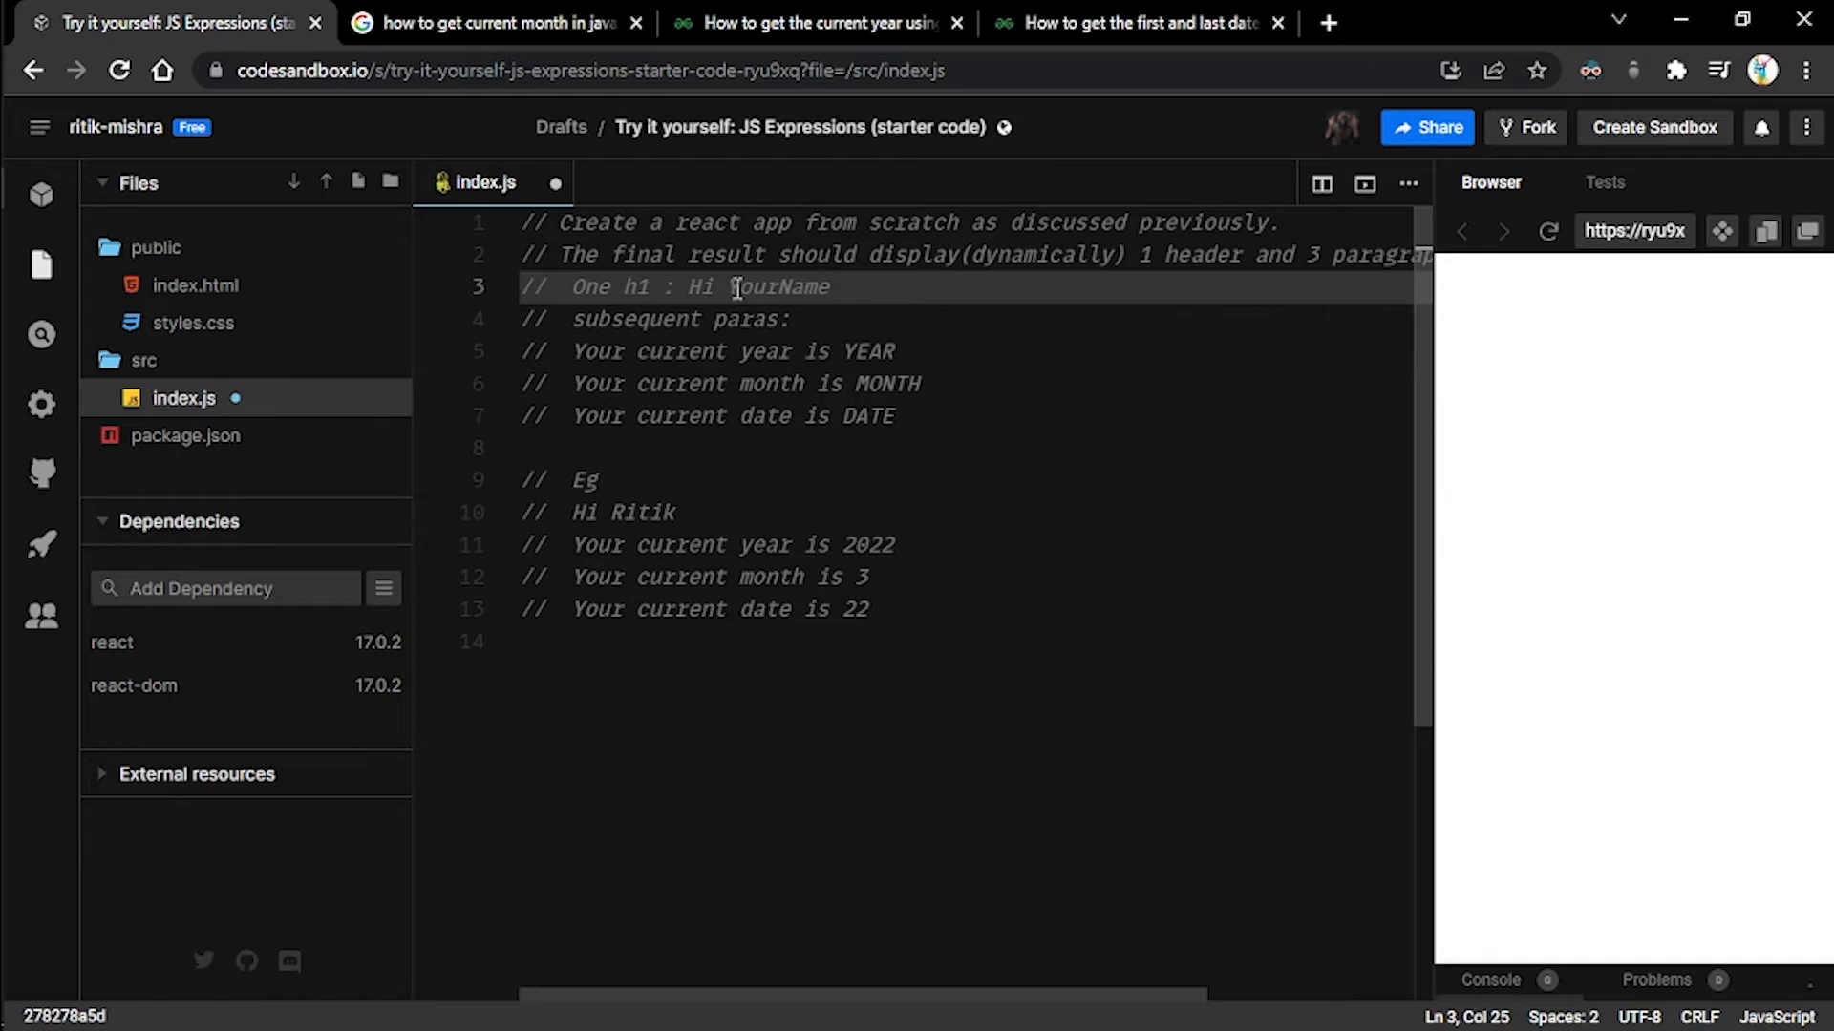
pyautogui.doubleClick(777, 287)
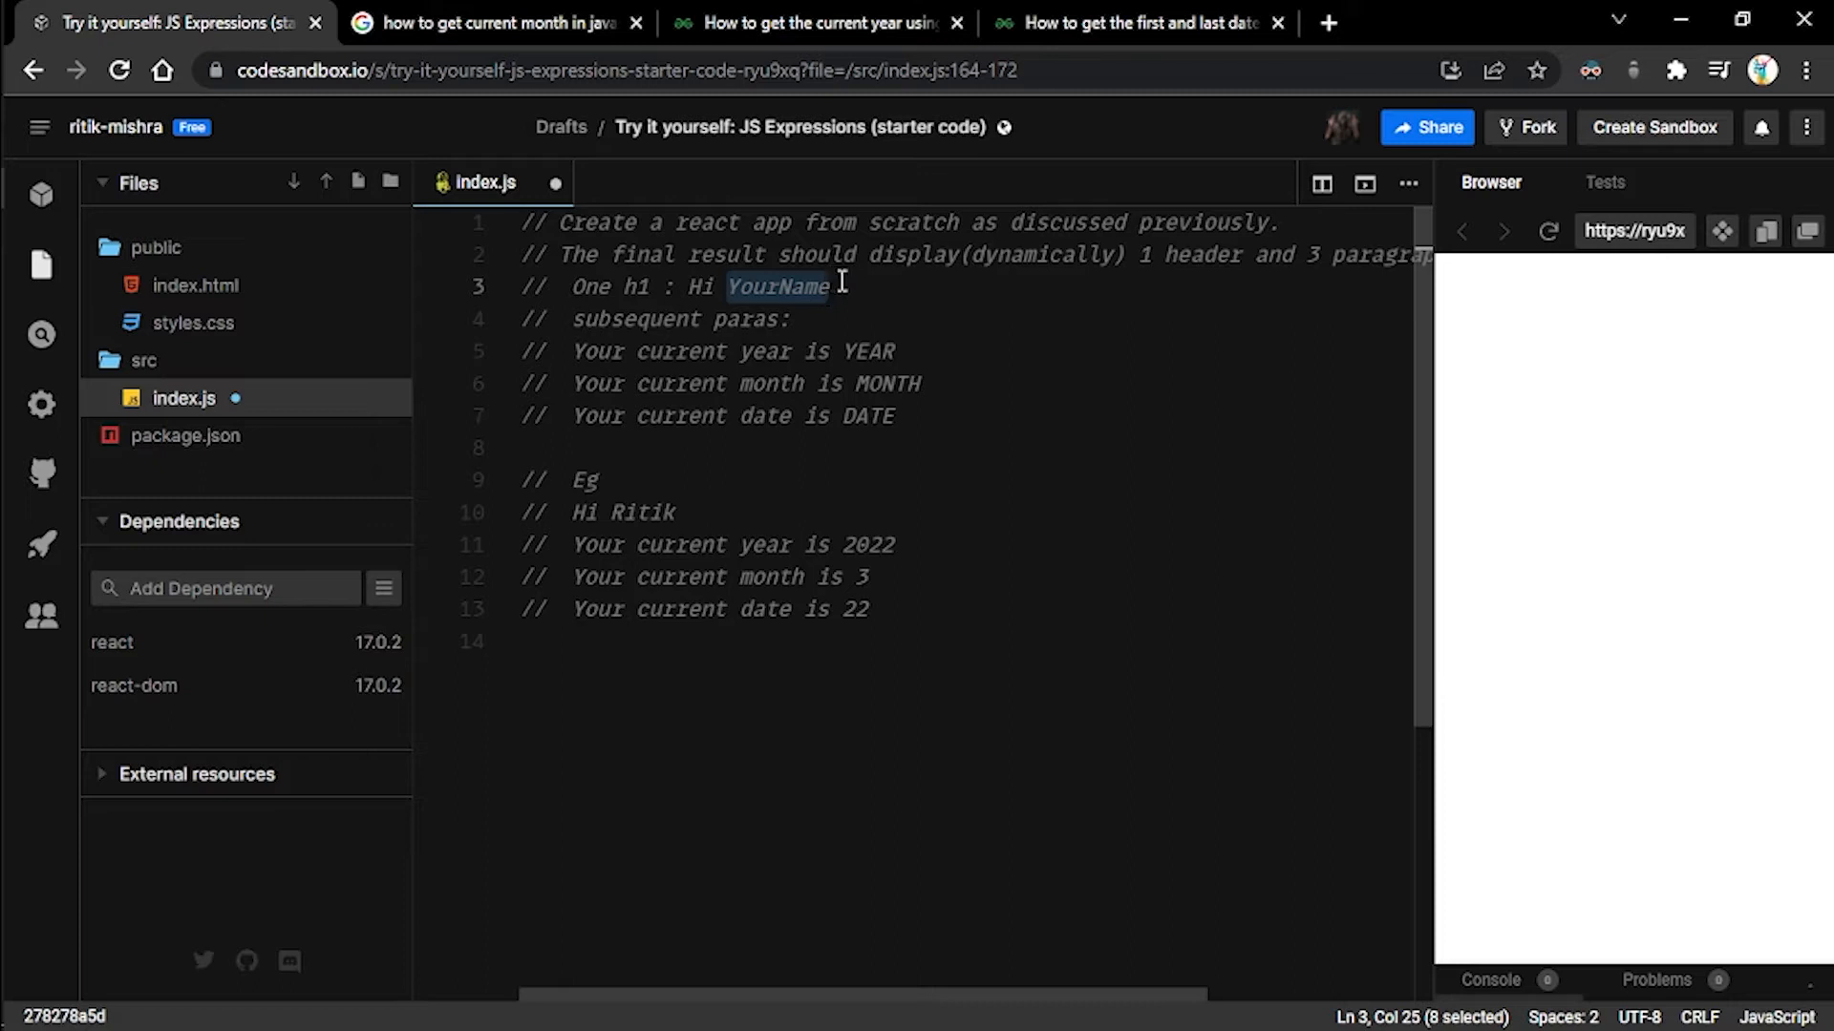
pyautogui.moveTo(579, 324)
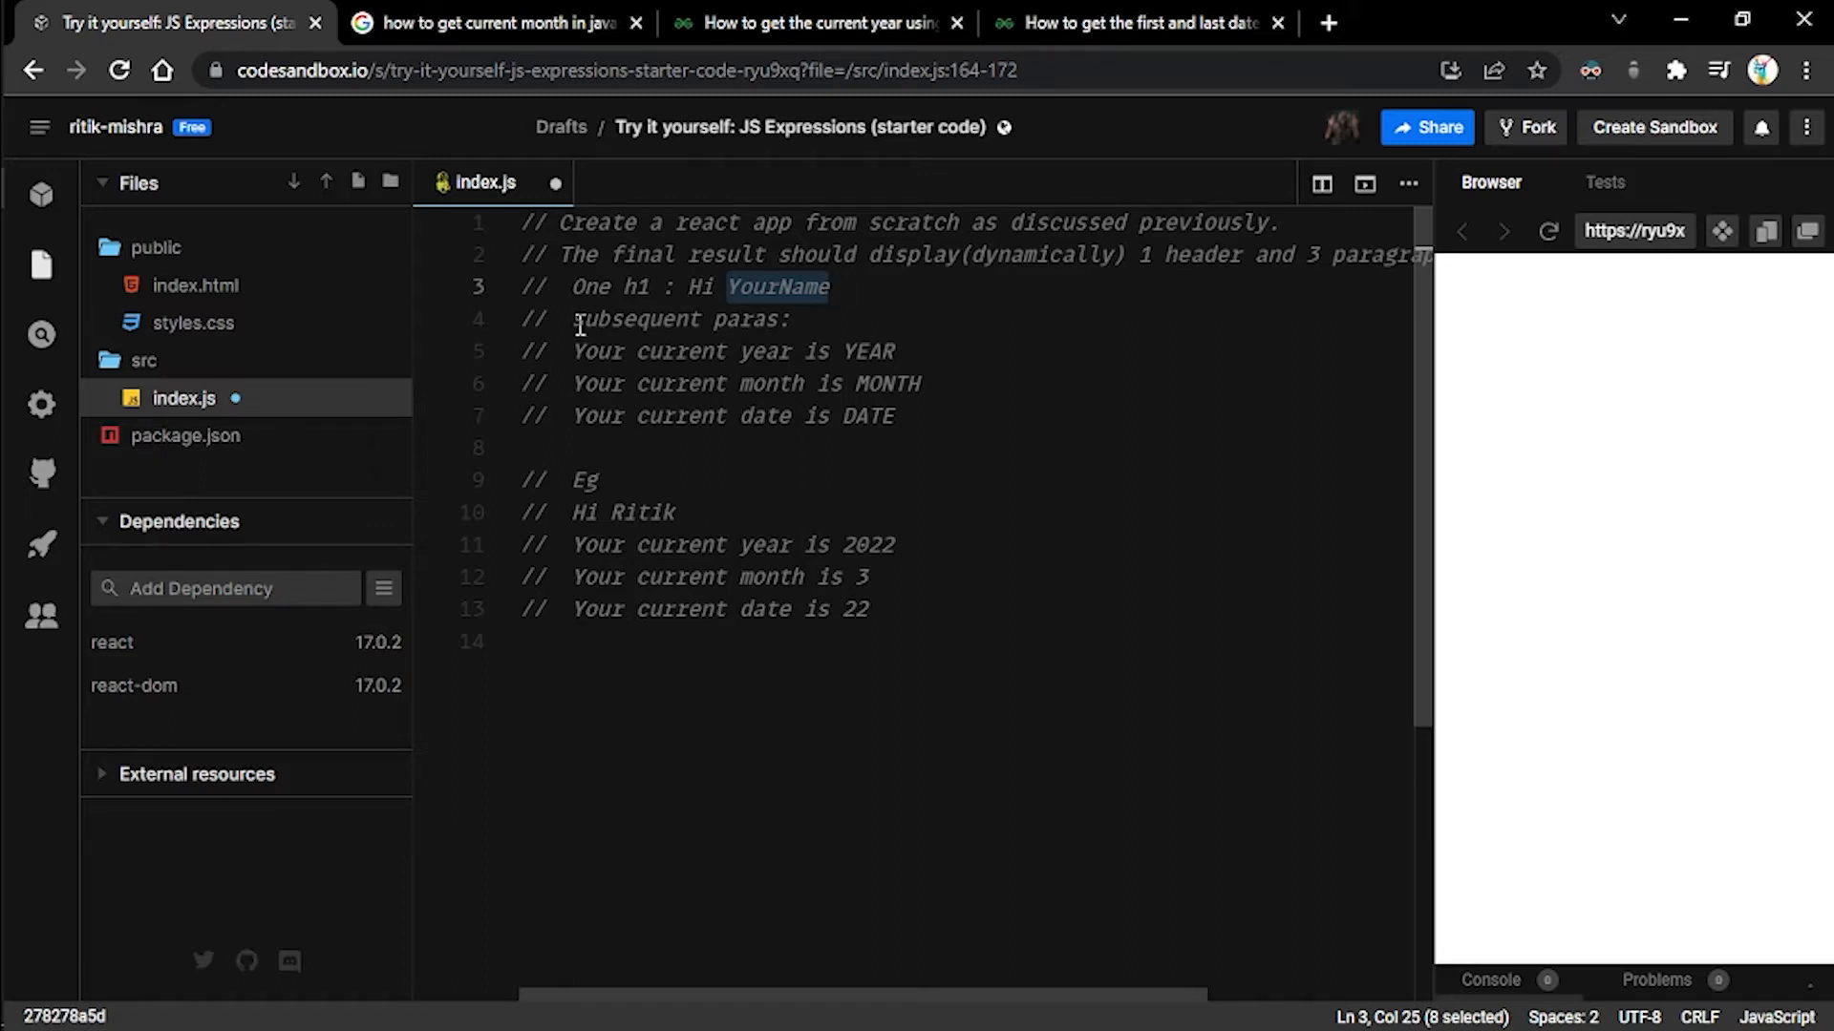
pyautogui.doubleClick(672, 319)
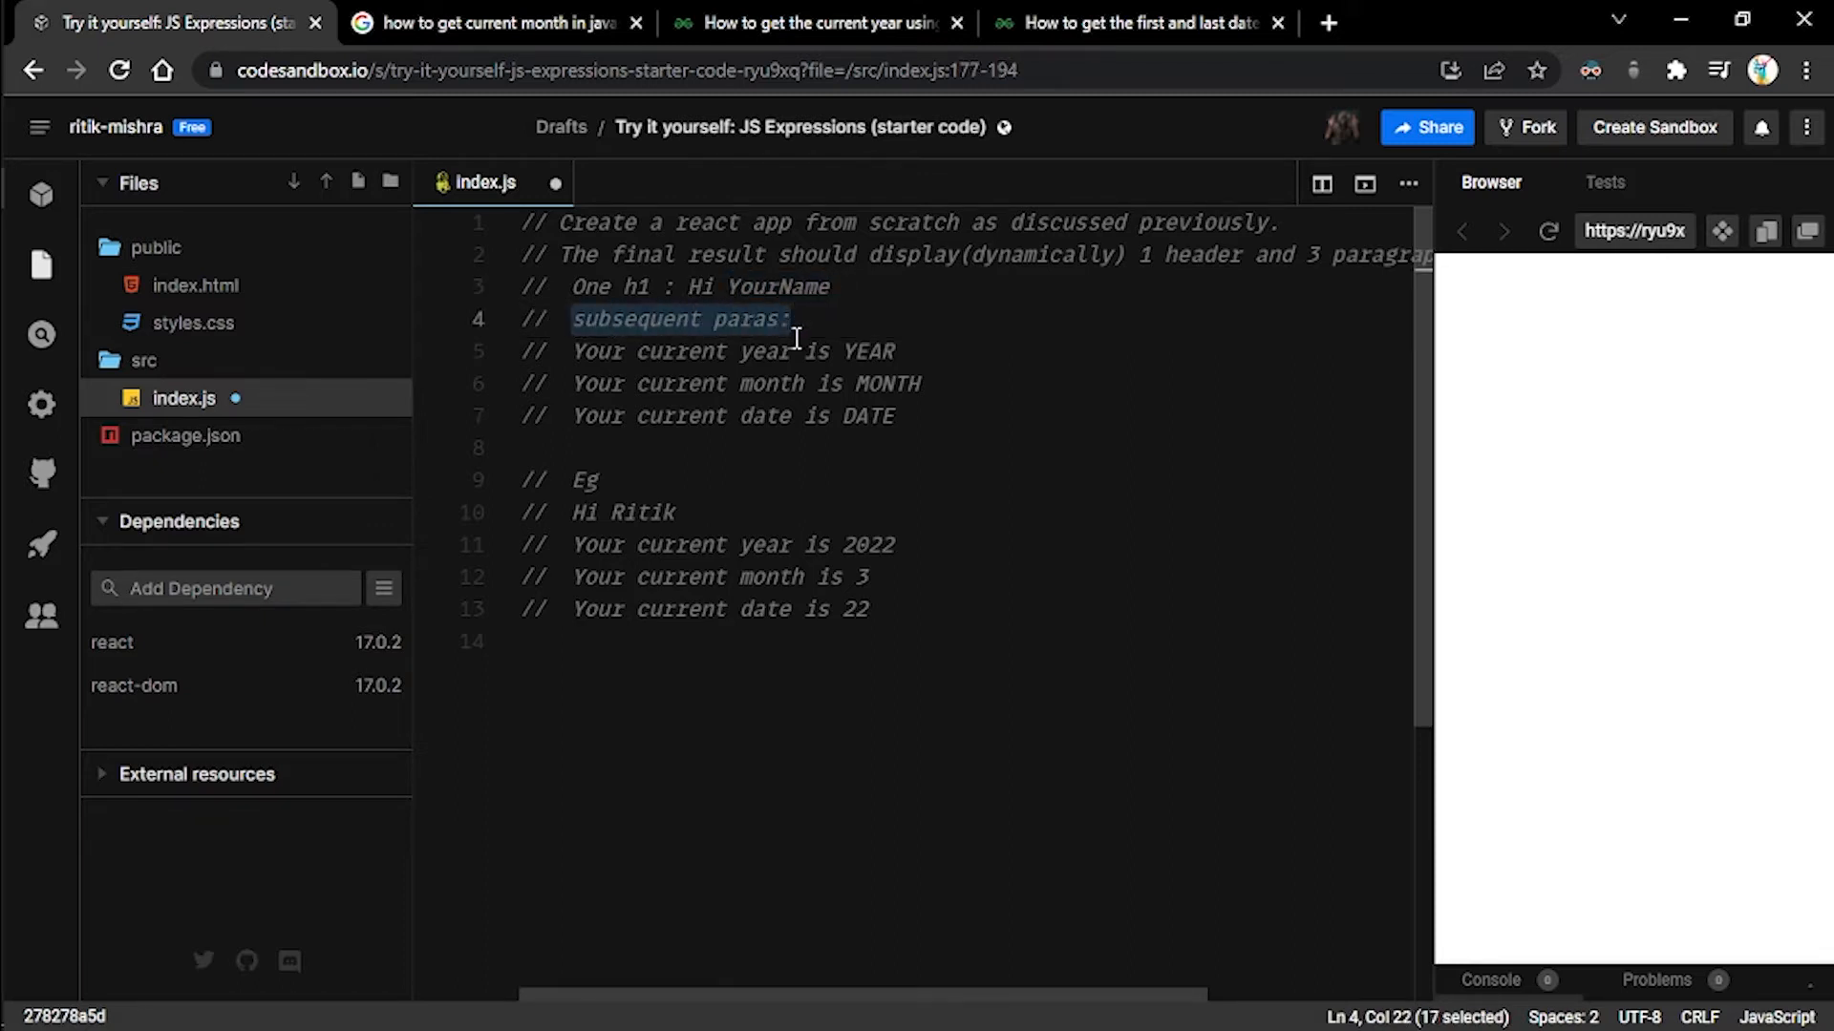
pyautogui.moveTo(757, 384)
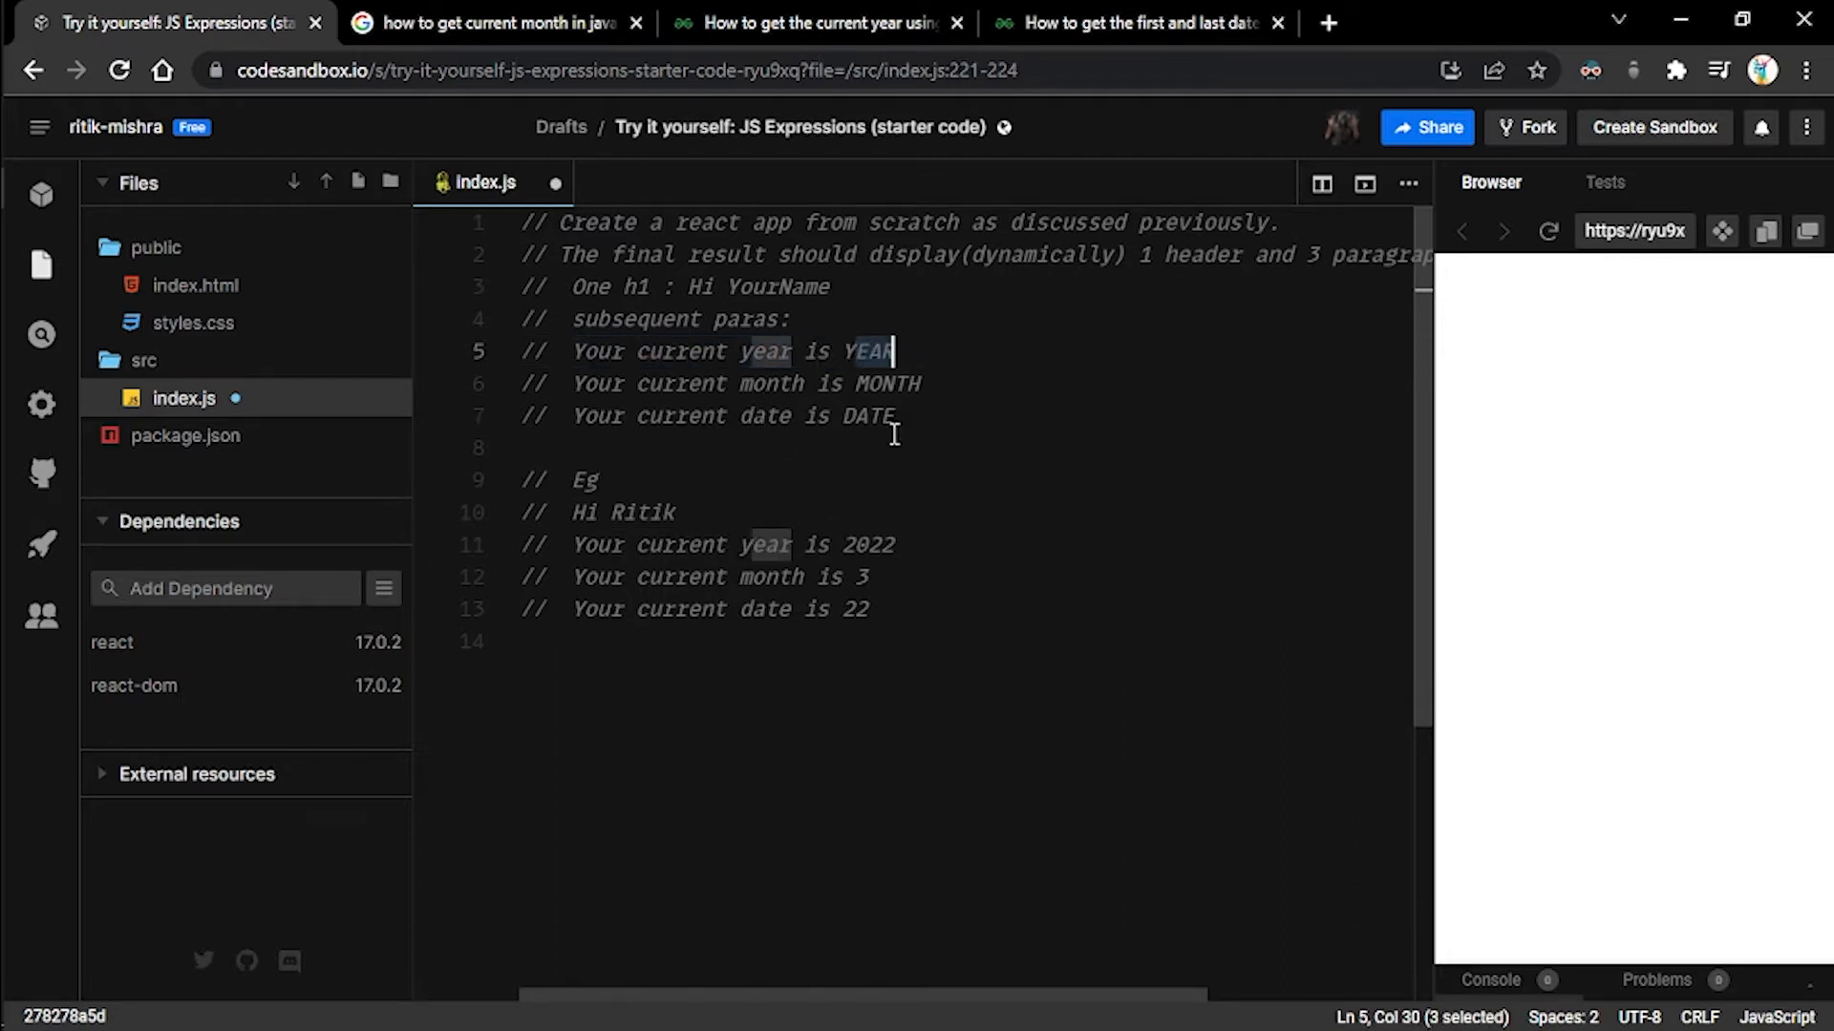
pyautogui.moveTo(863, 464)
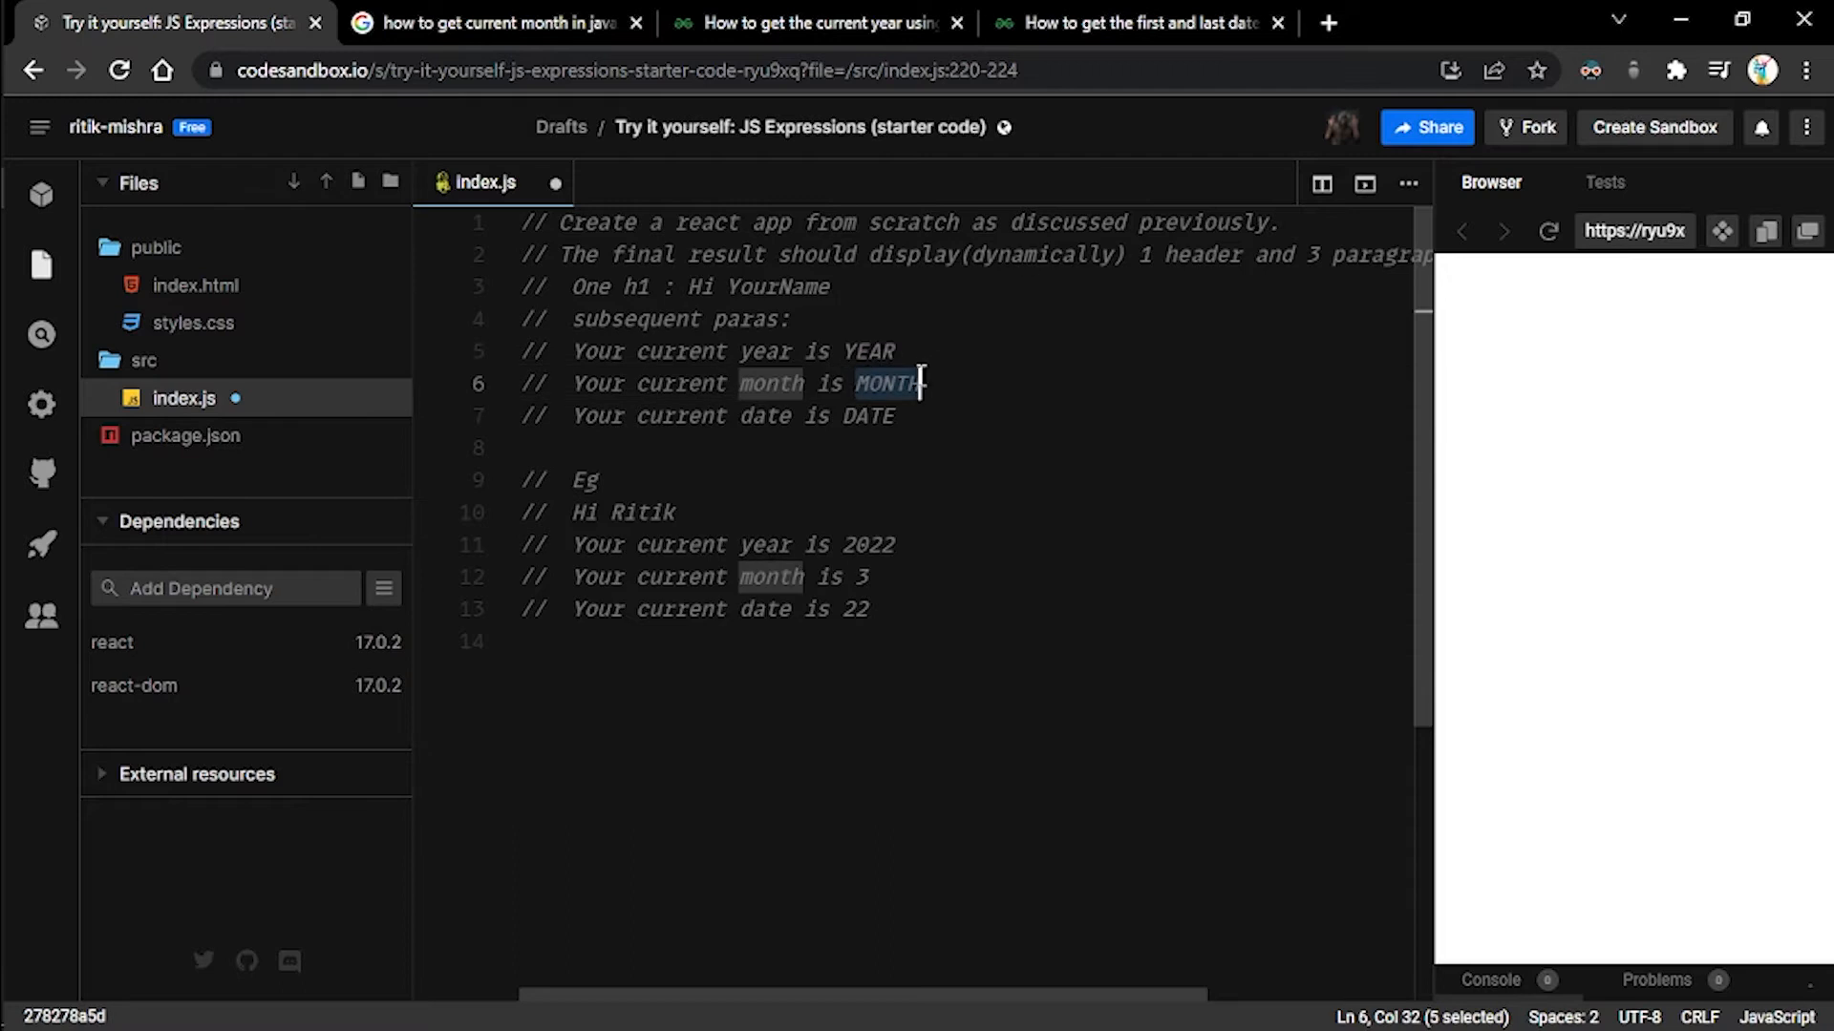
pyautogui.click(901, 352)
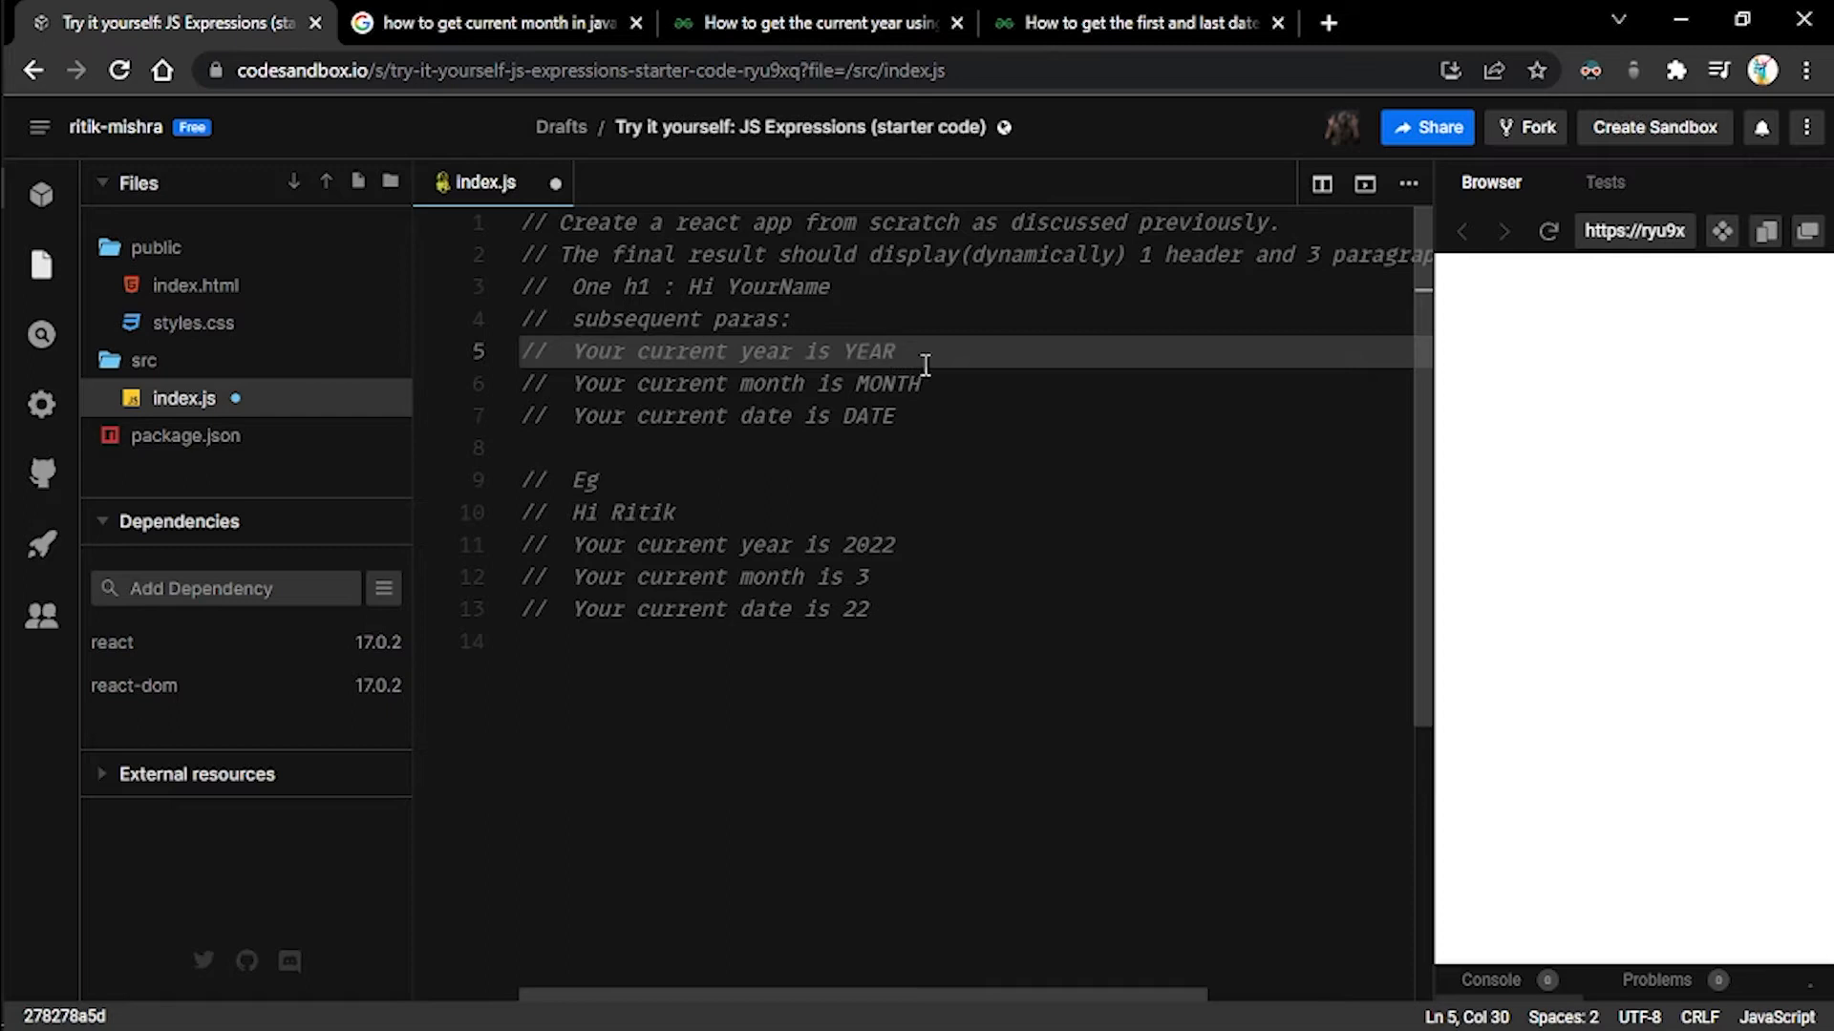
pyautogui.moveTo(965, 405)
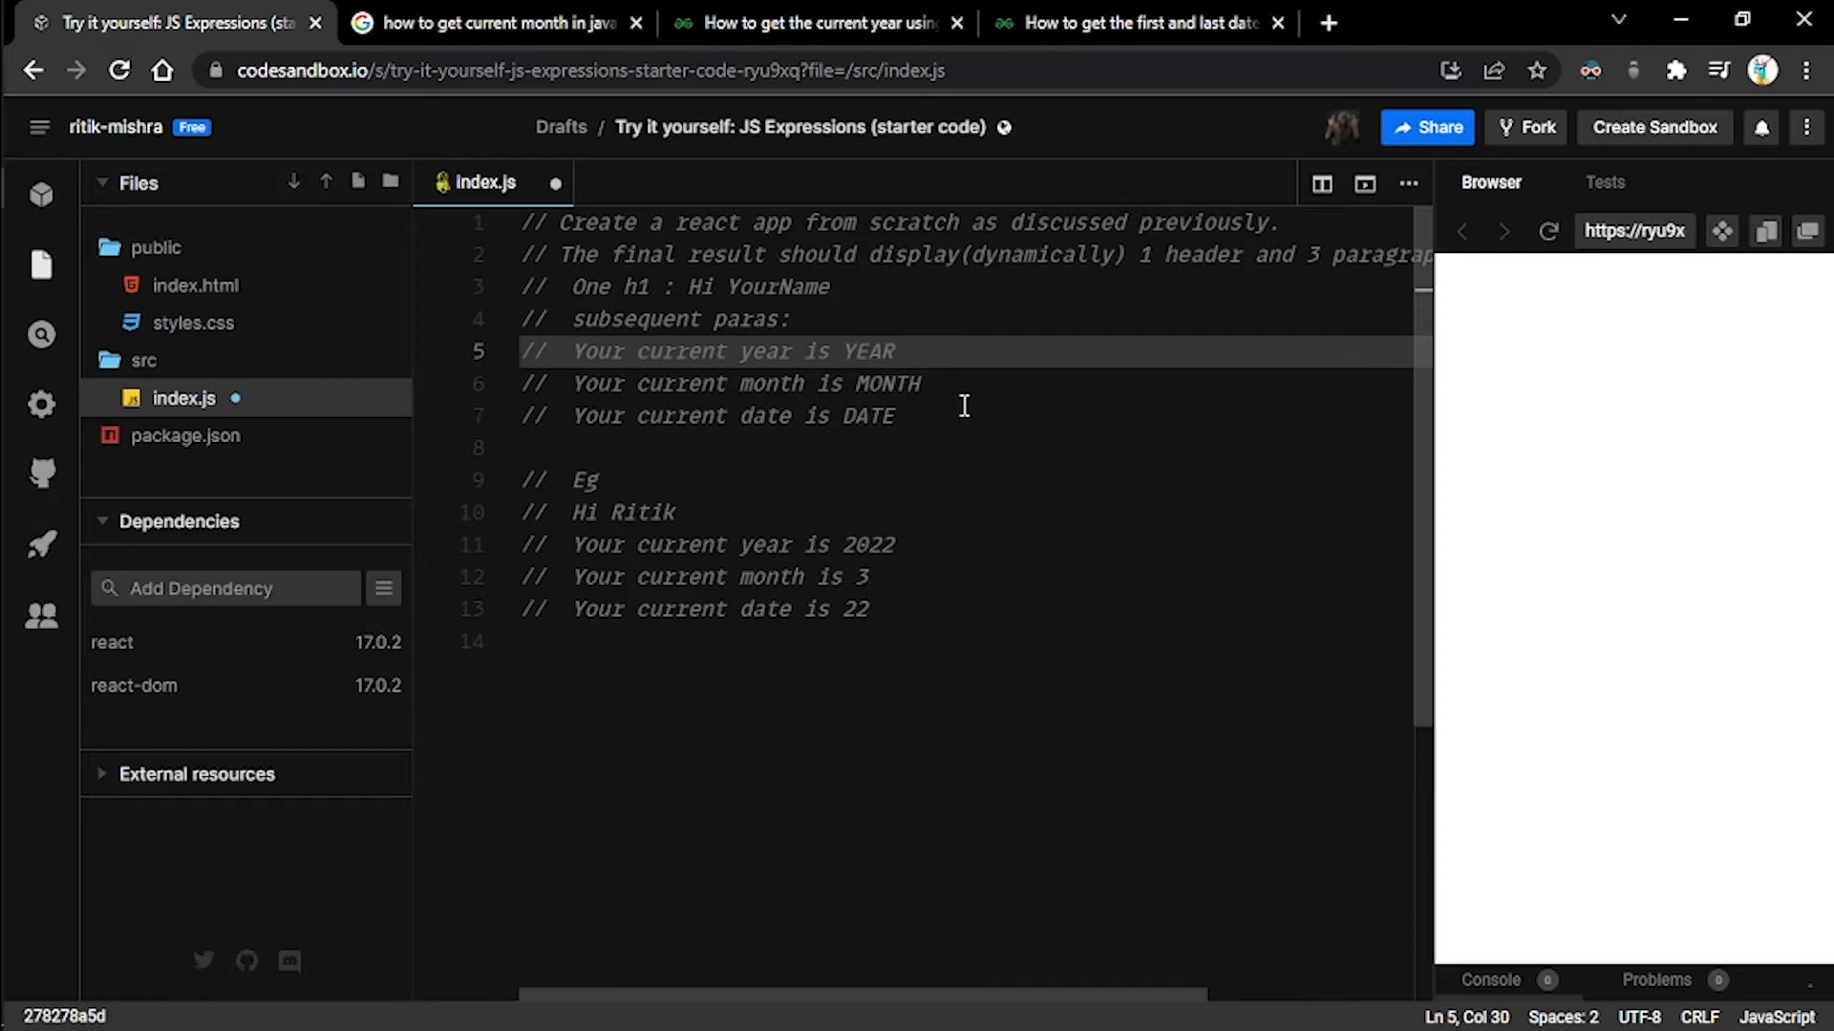
pyautogui.moveTo(932, 382)
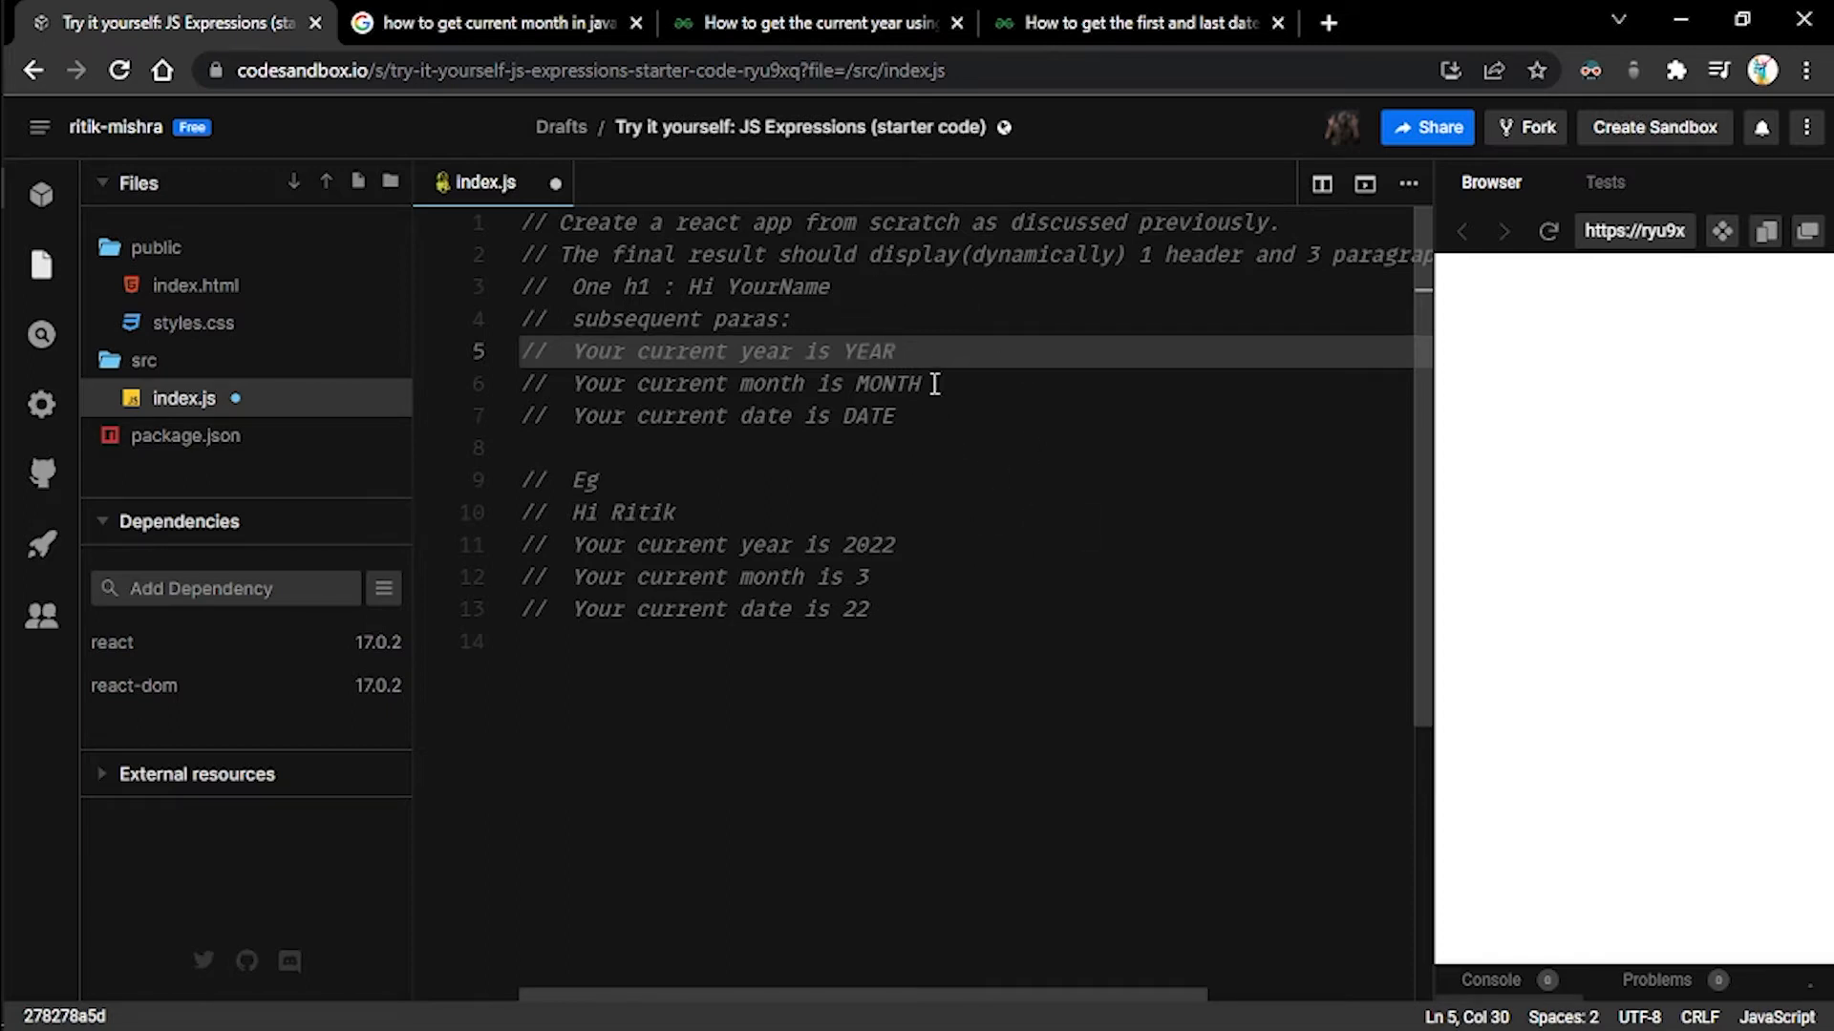
pyautogui.moveTo(985, 546)
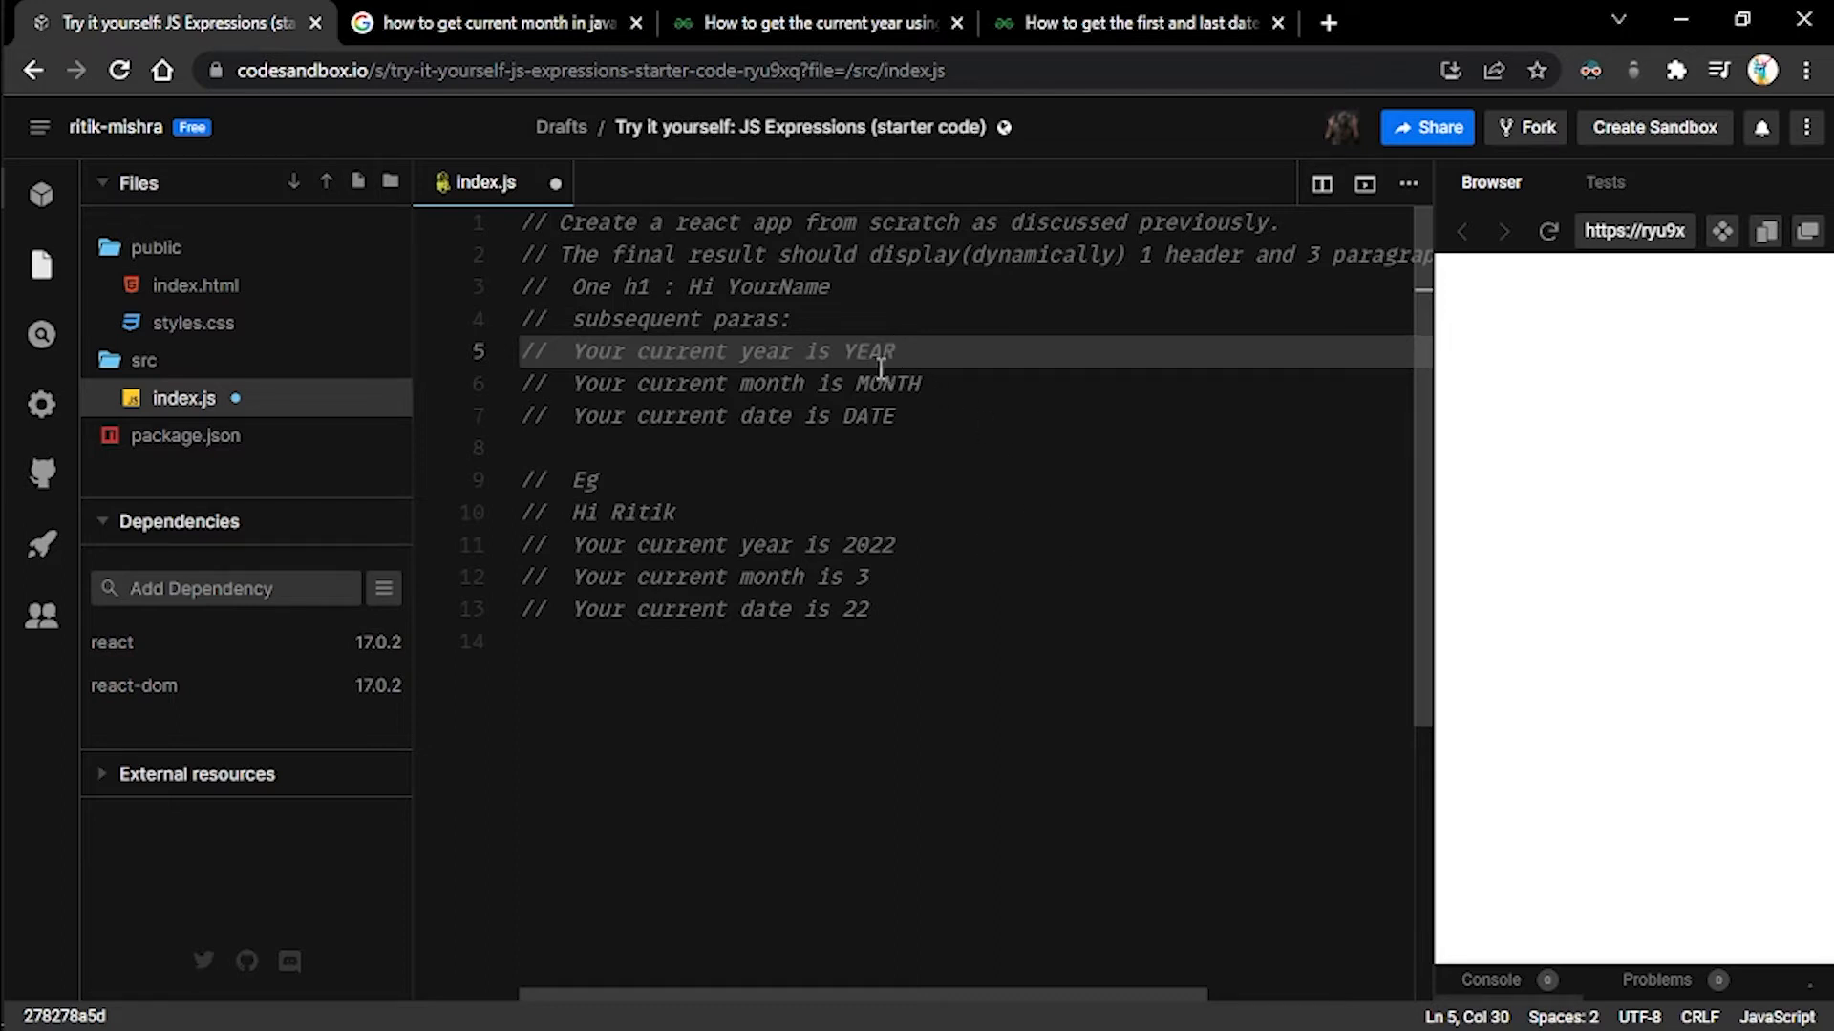
pyautogui.doubleClick(867, 352)
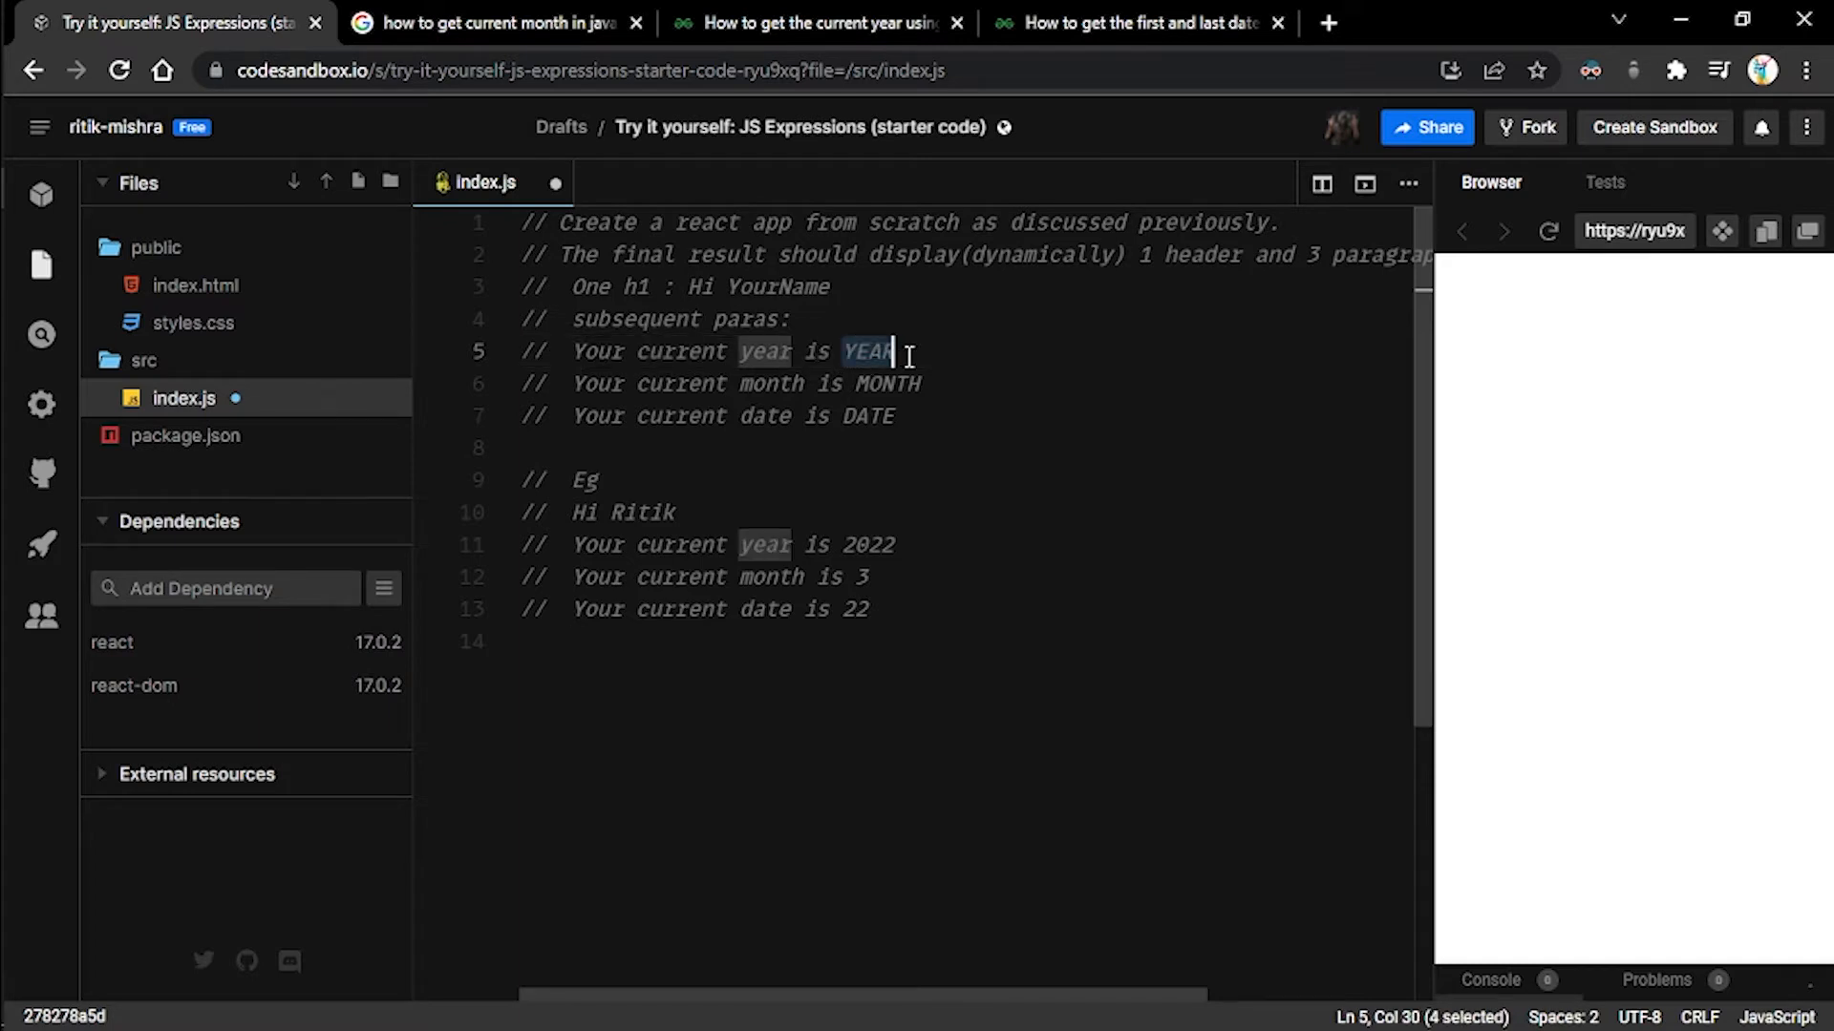
pyautogui.click(1220, 501)
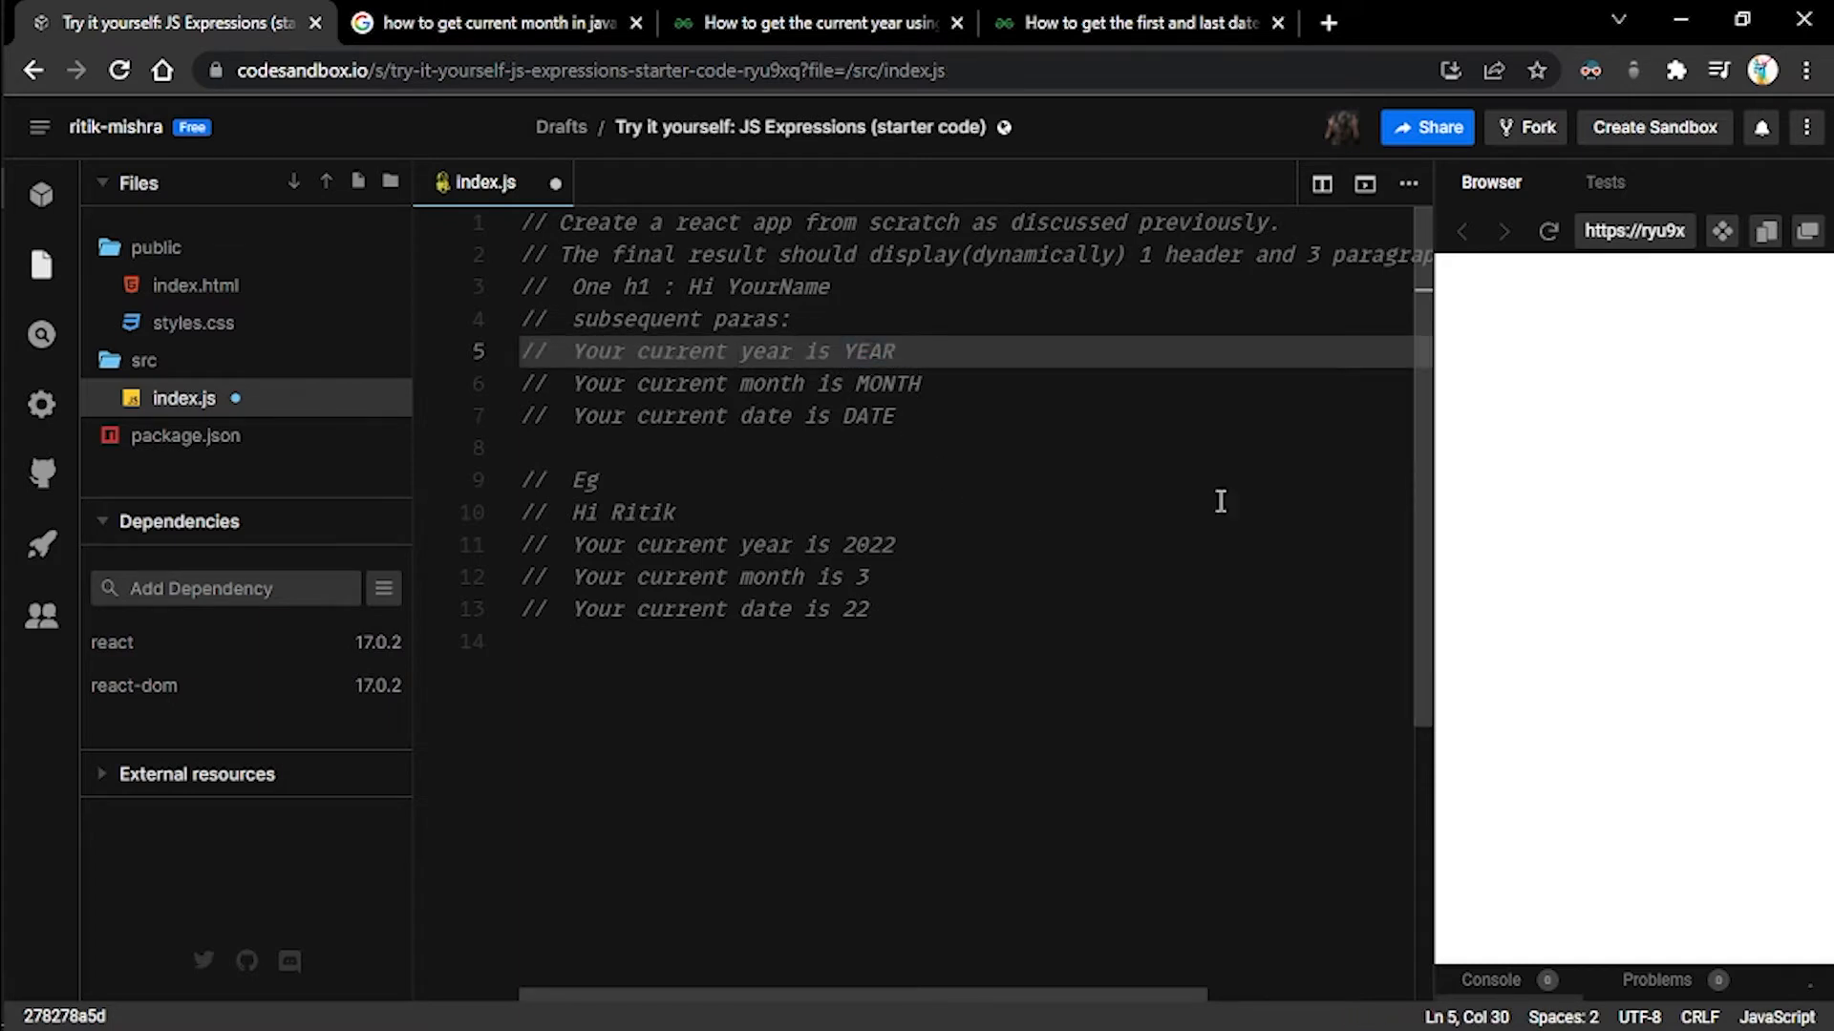
pyautogui.moveTo(1488, 676)
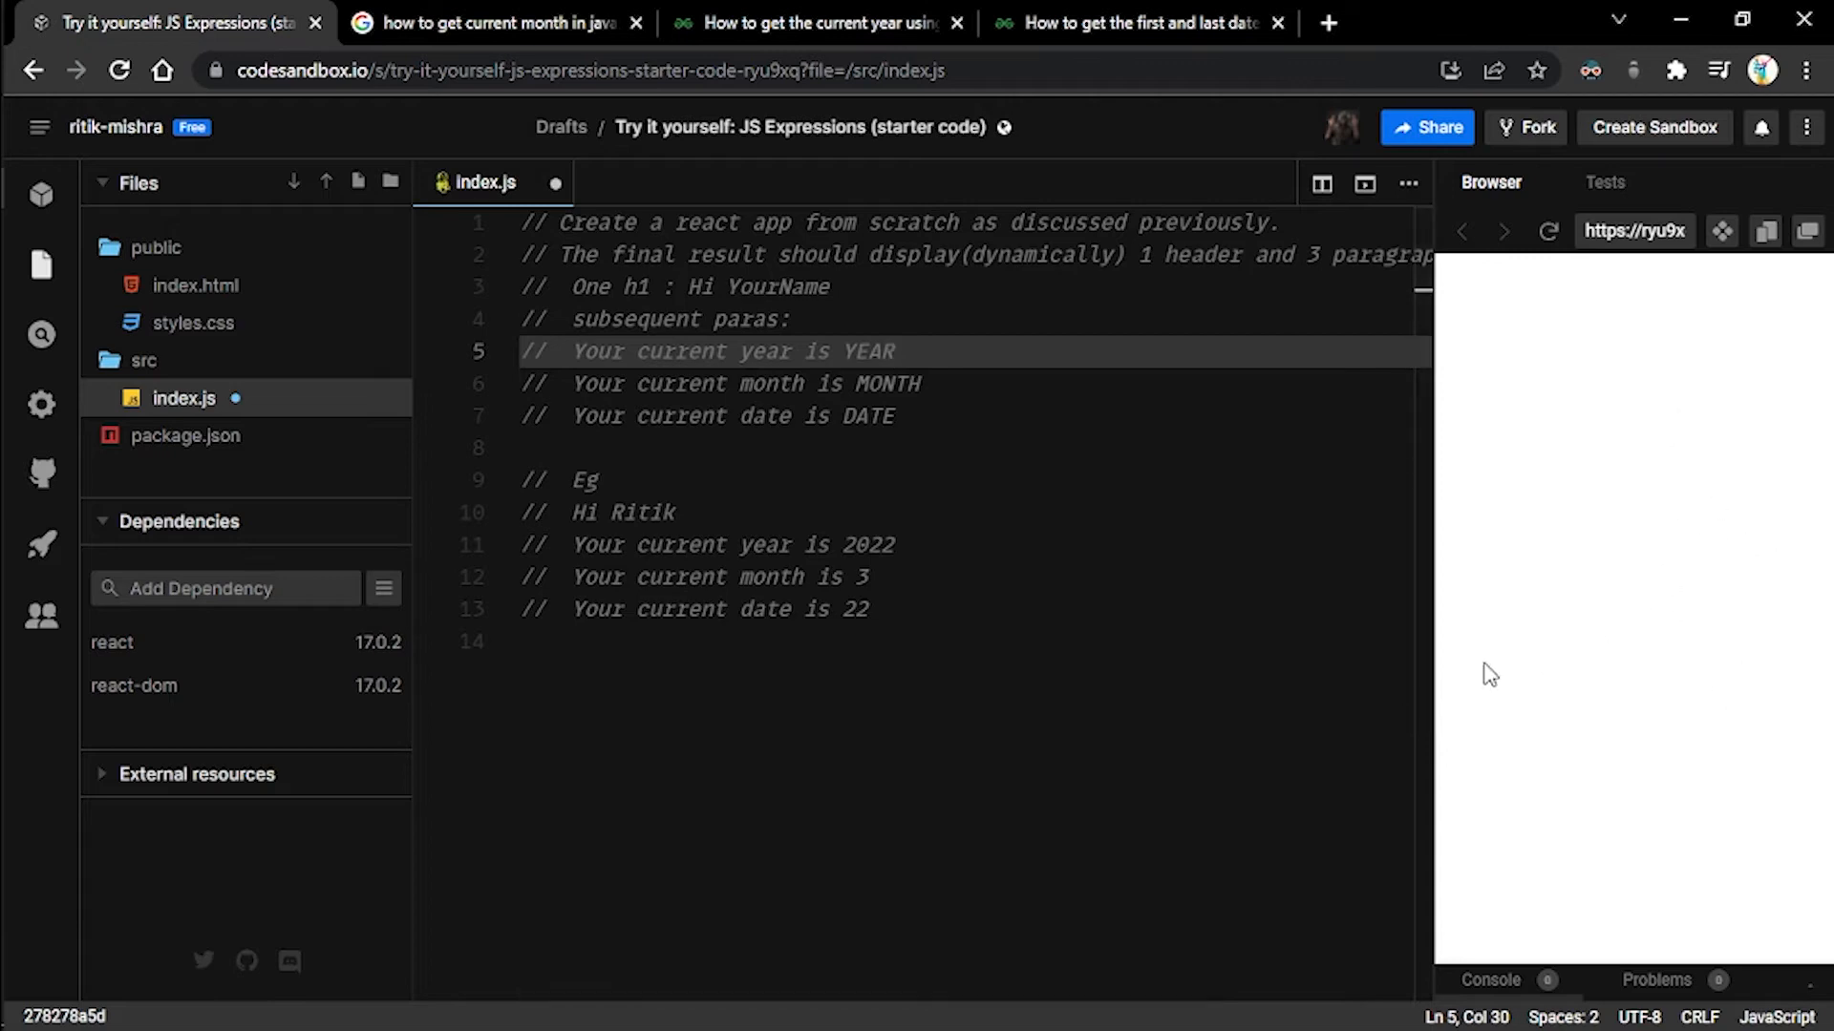
pyautogui.doubleClick(867, 352)
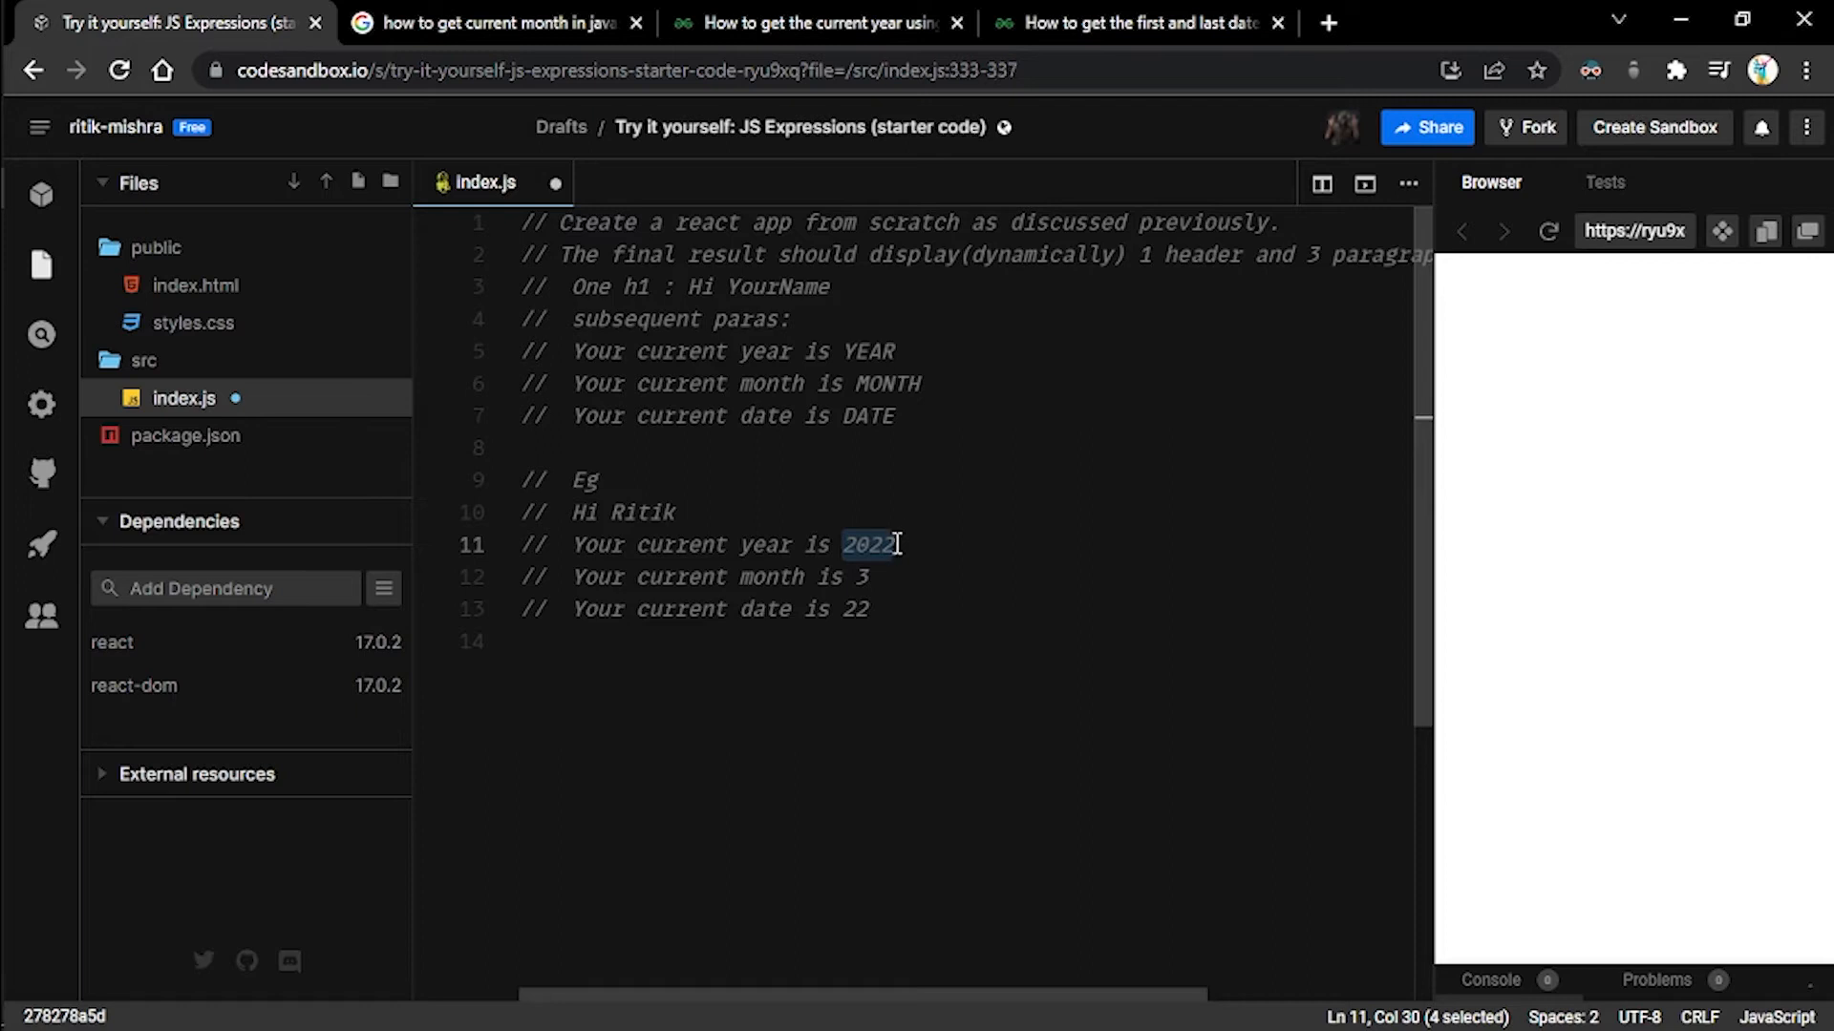
pyautogui.moveTo(762, 422)
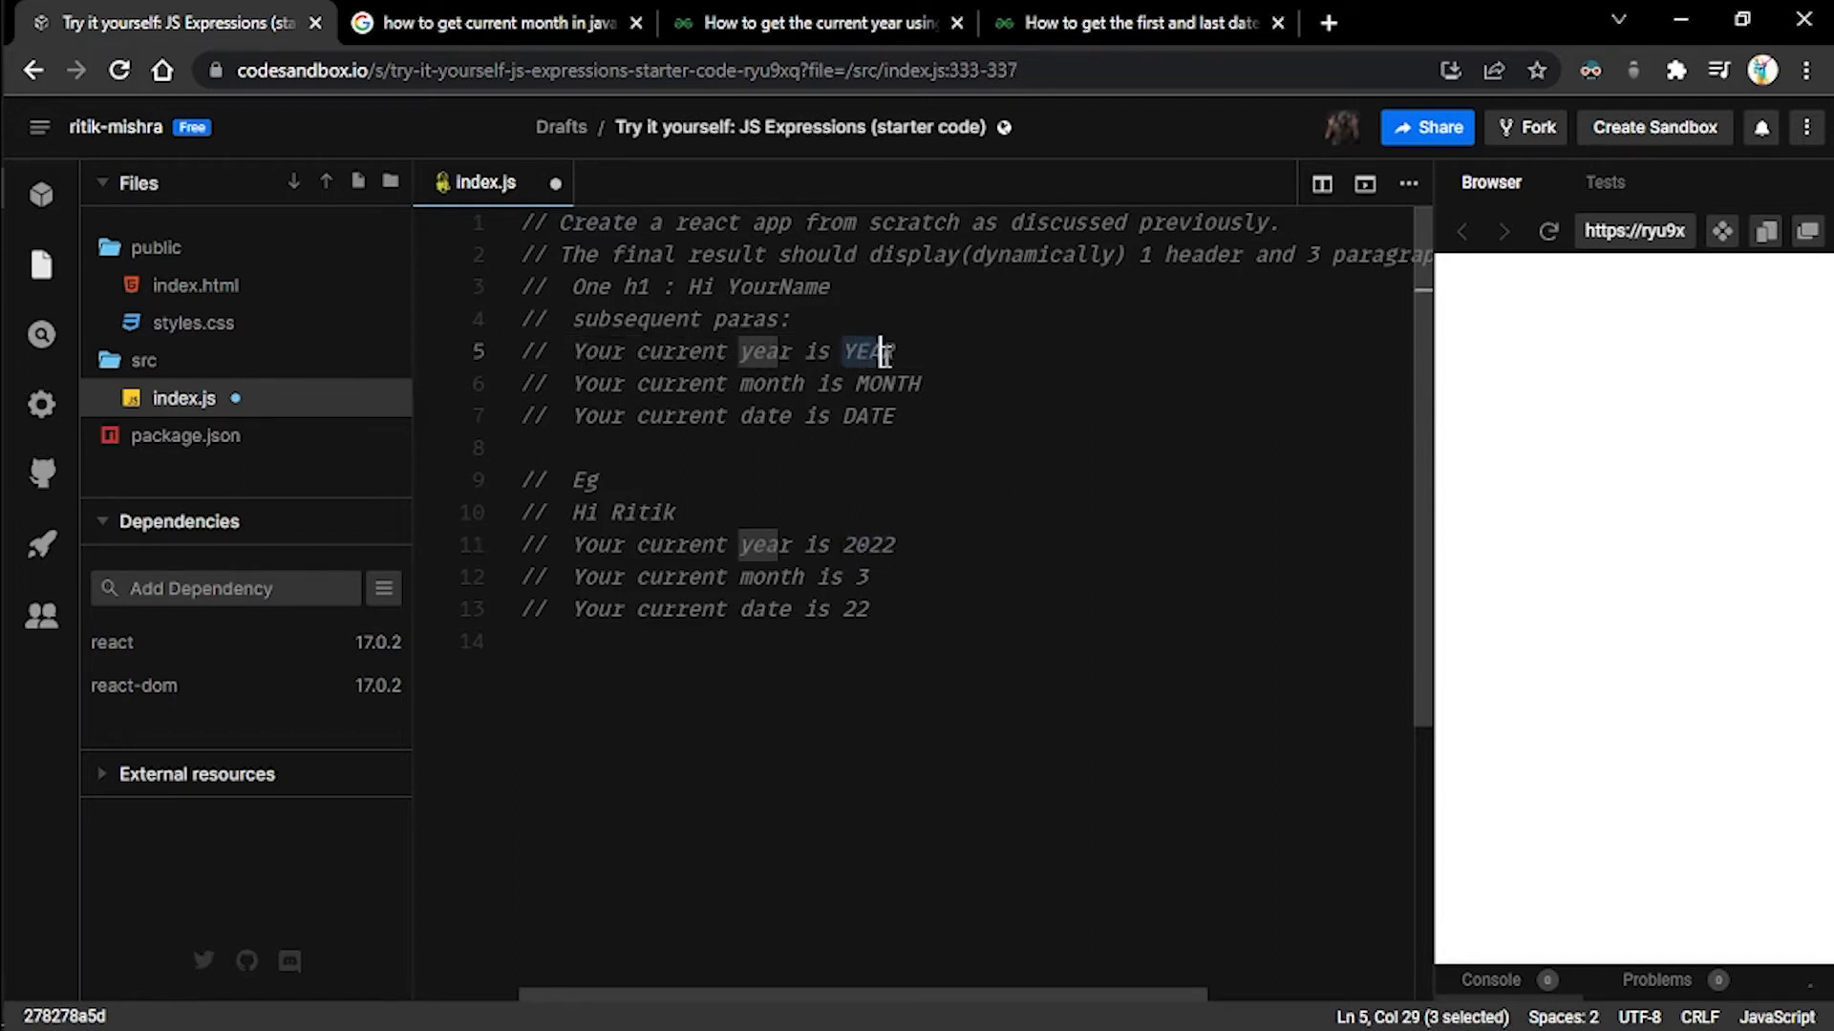
pyautogui.doubleClick(867, 352)
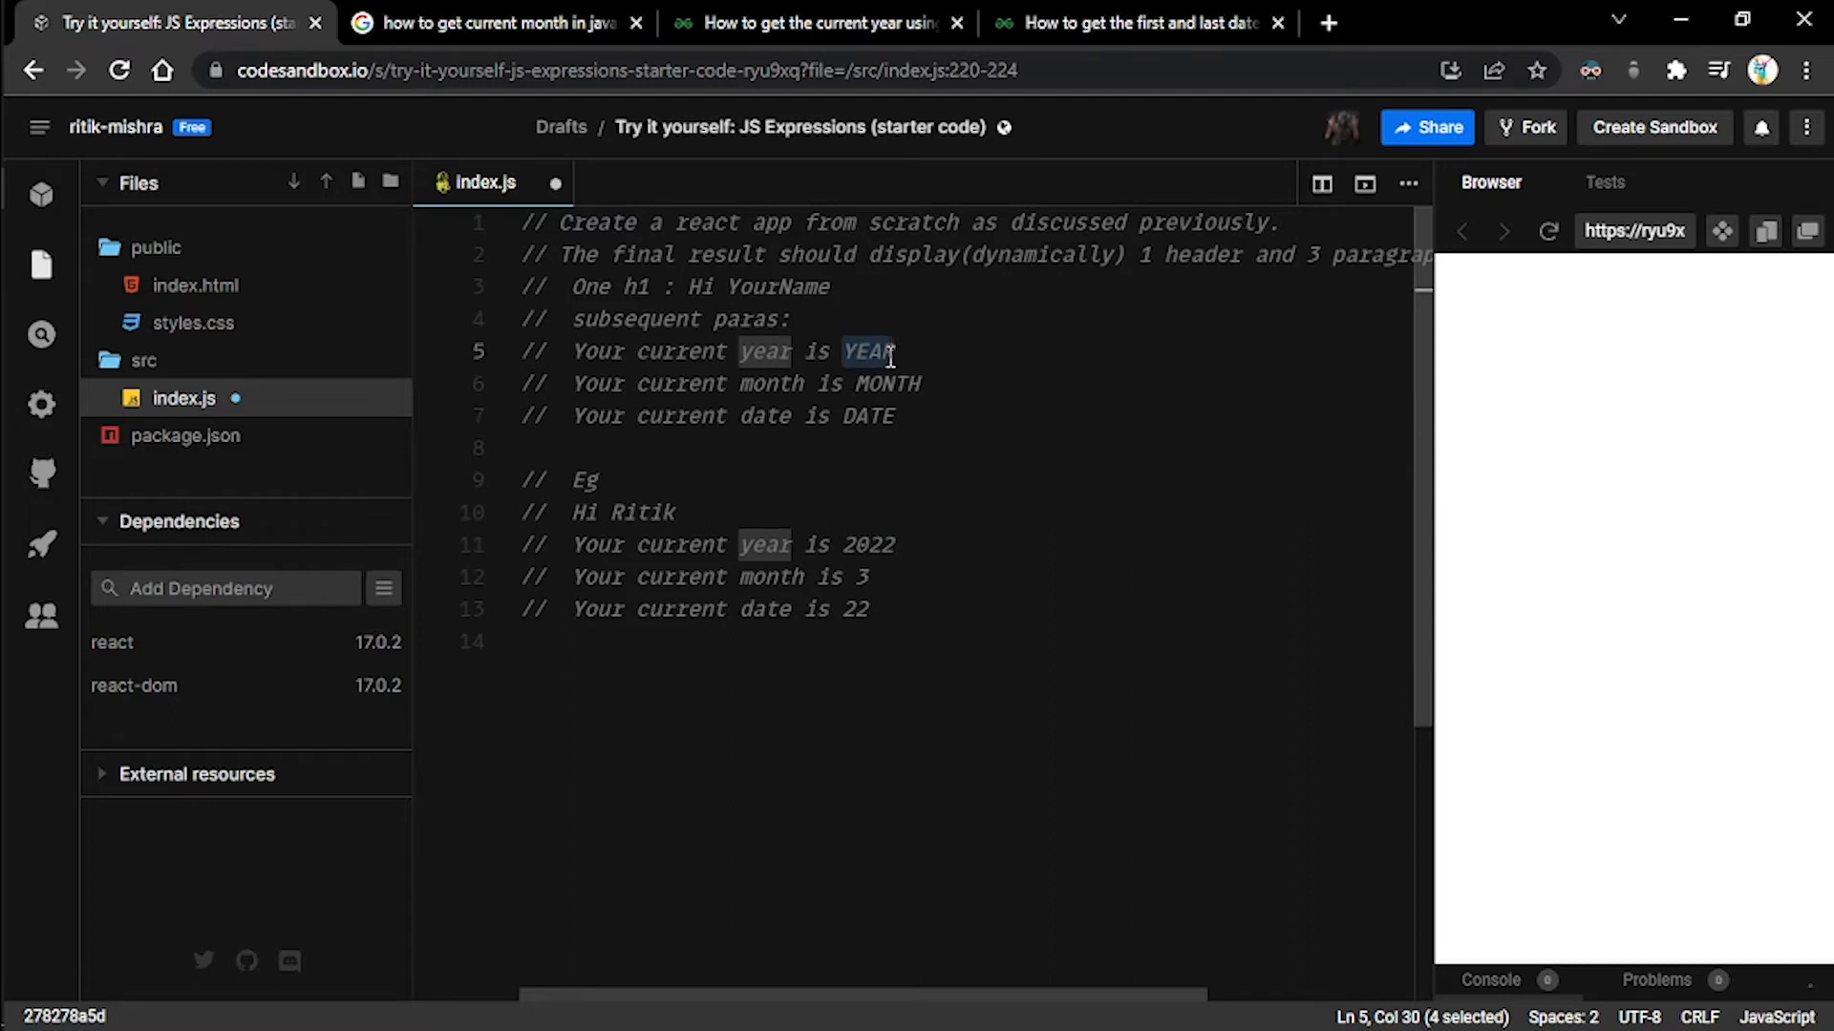
pyautogui.moveTo(881, 398)
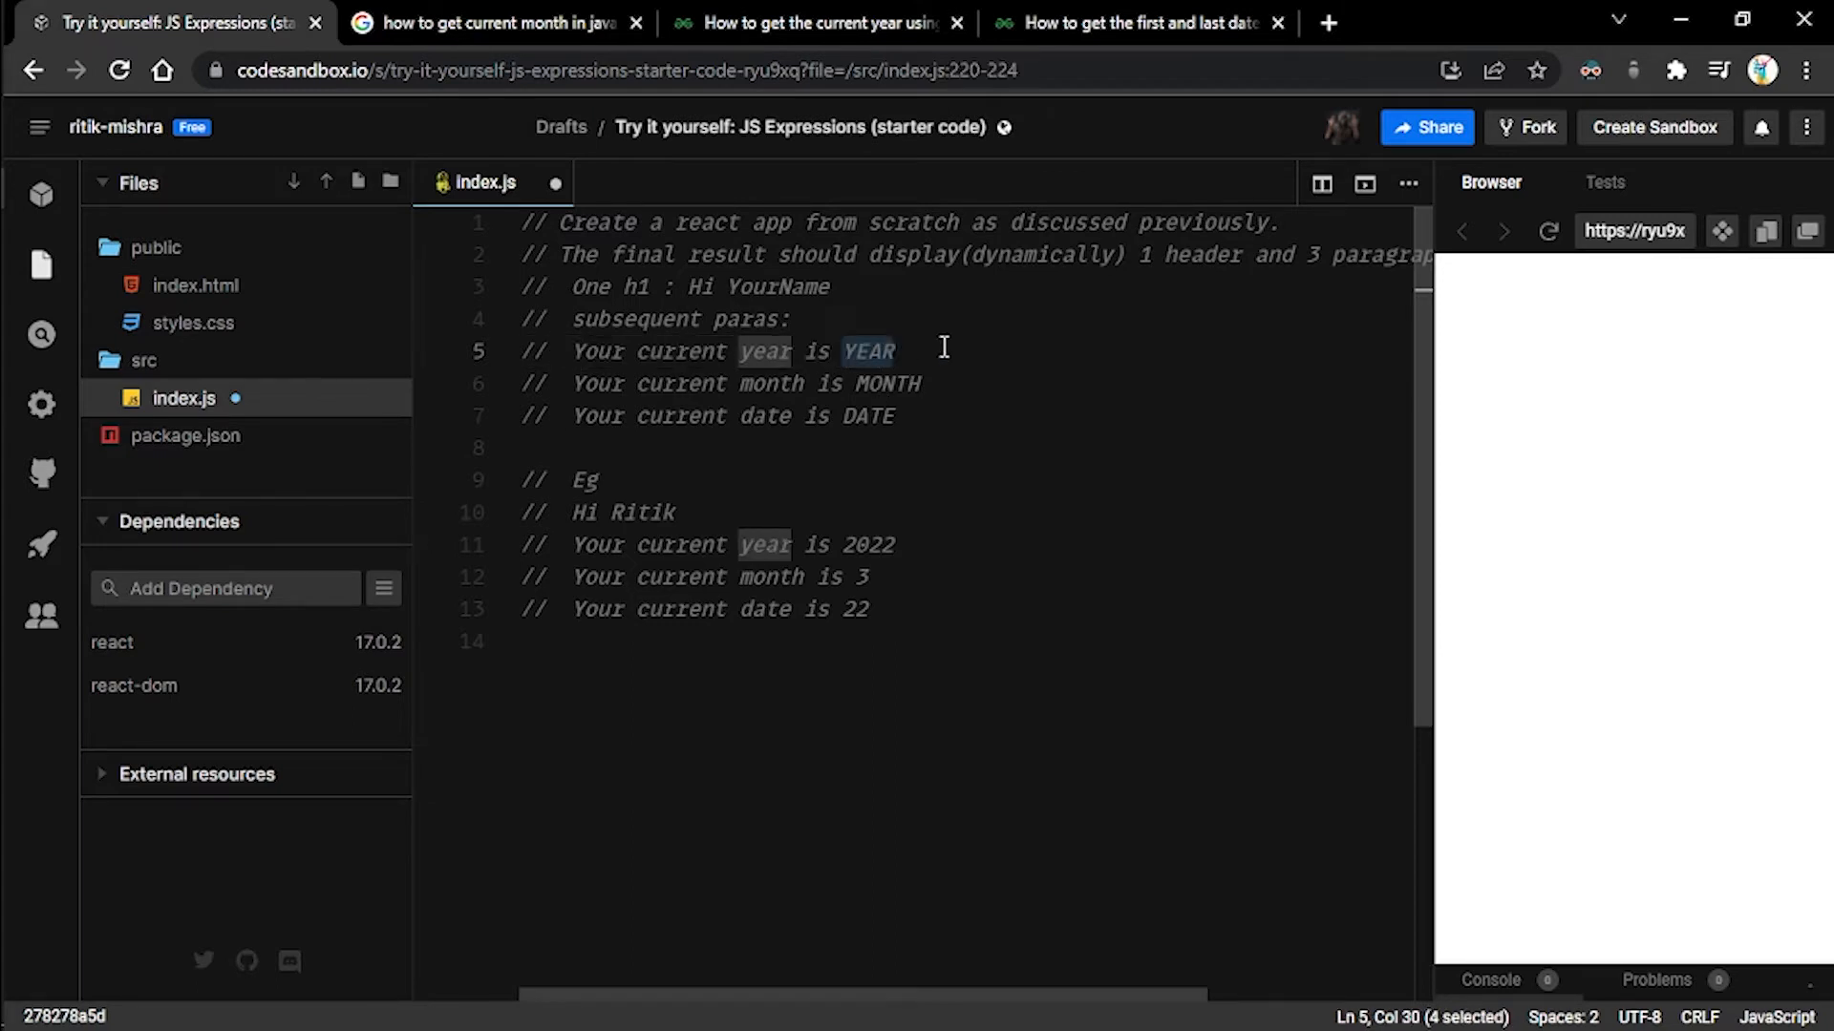
pyautogui.moveTo(894, 363)
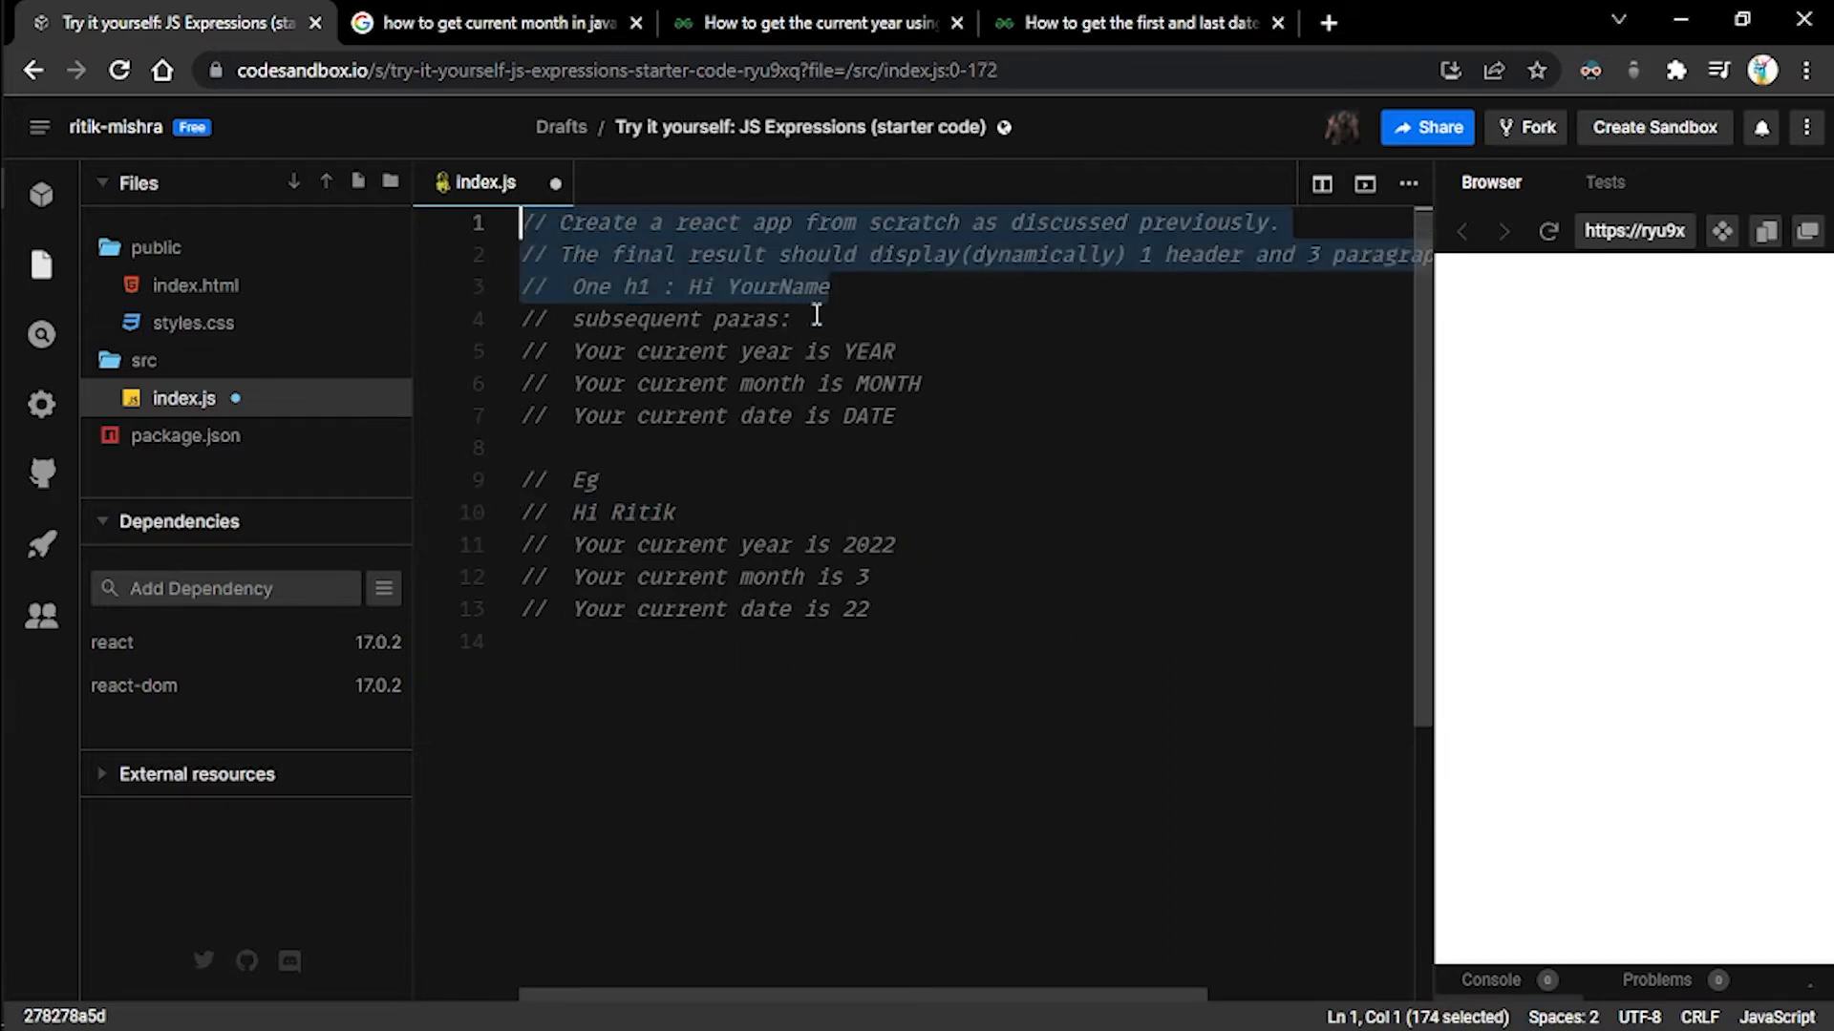
pyautogui.click(840, 417)
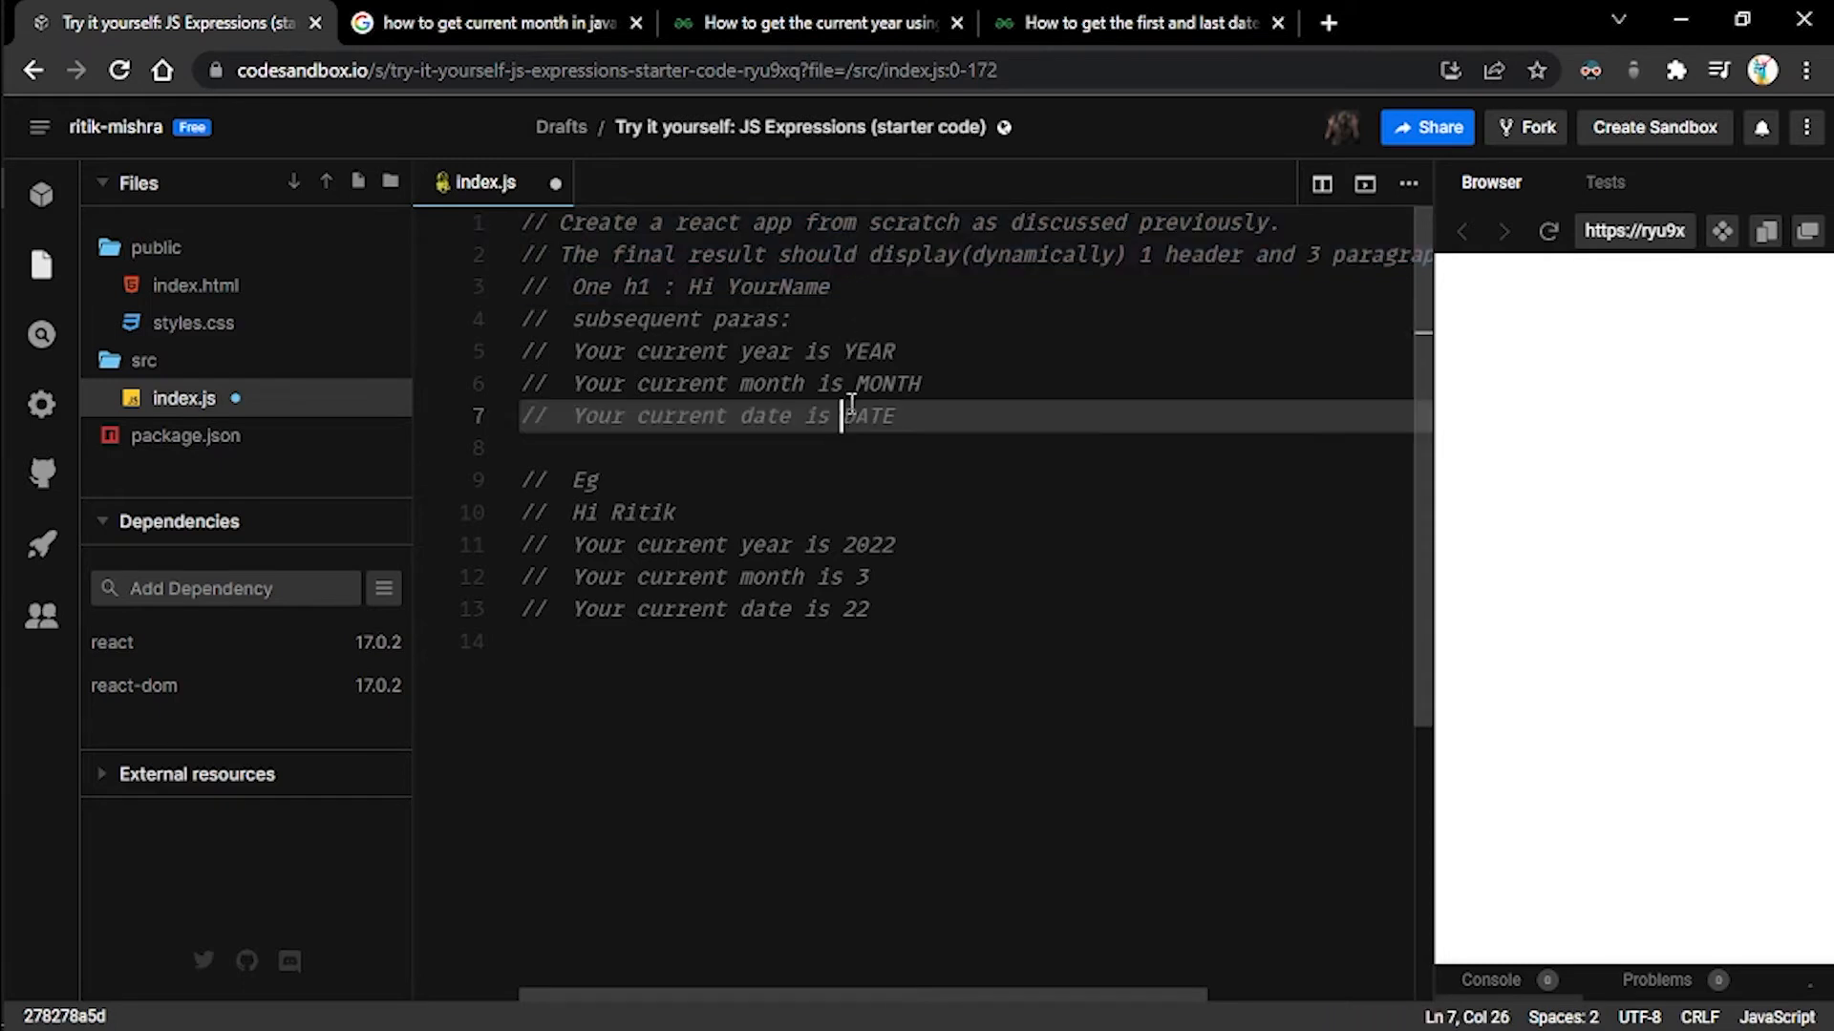
pyautogui.doubleClick(867, 352)
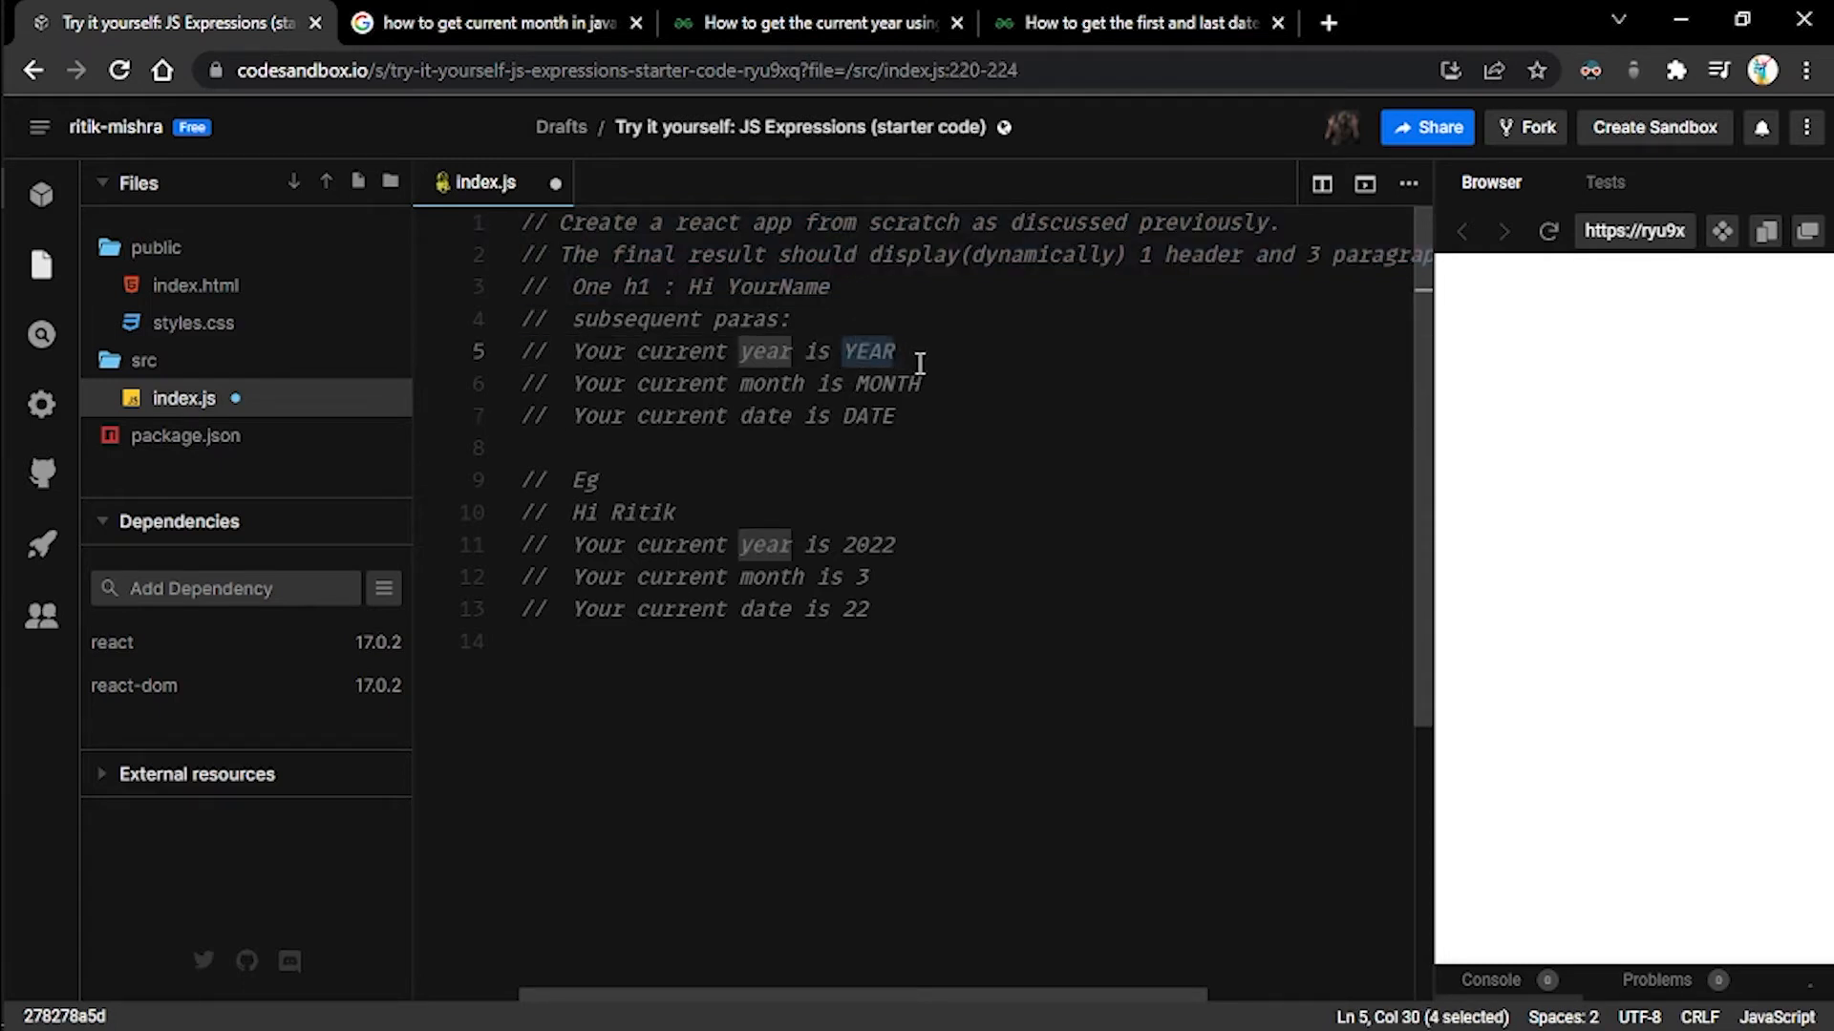
pyautogui.moveTo(892, 352); pyautogui.dragTo(892, 416)
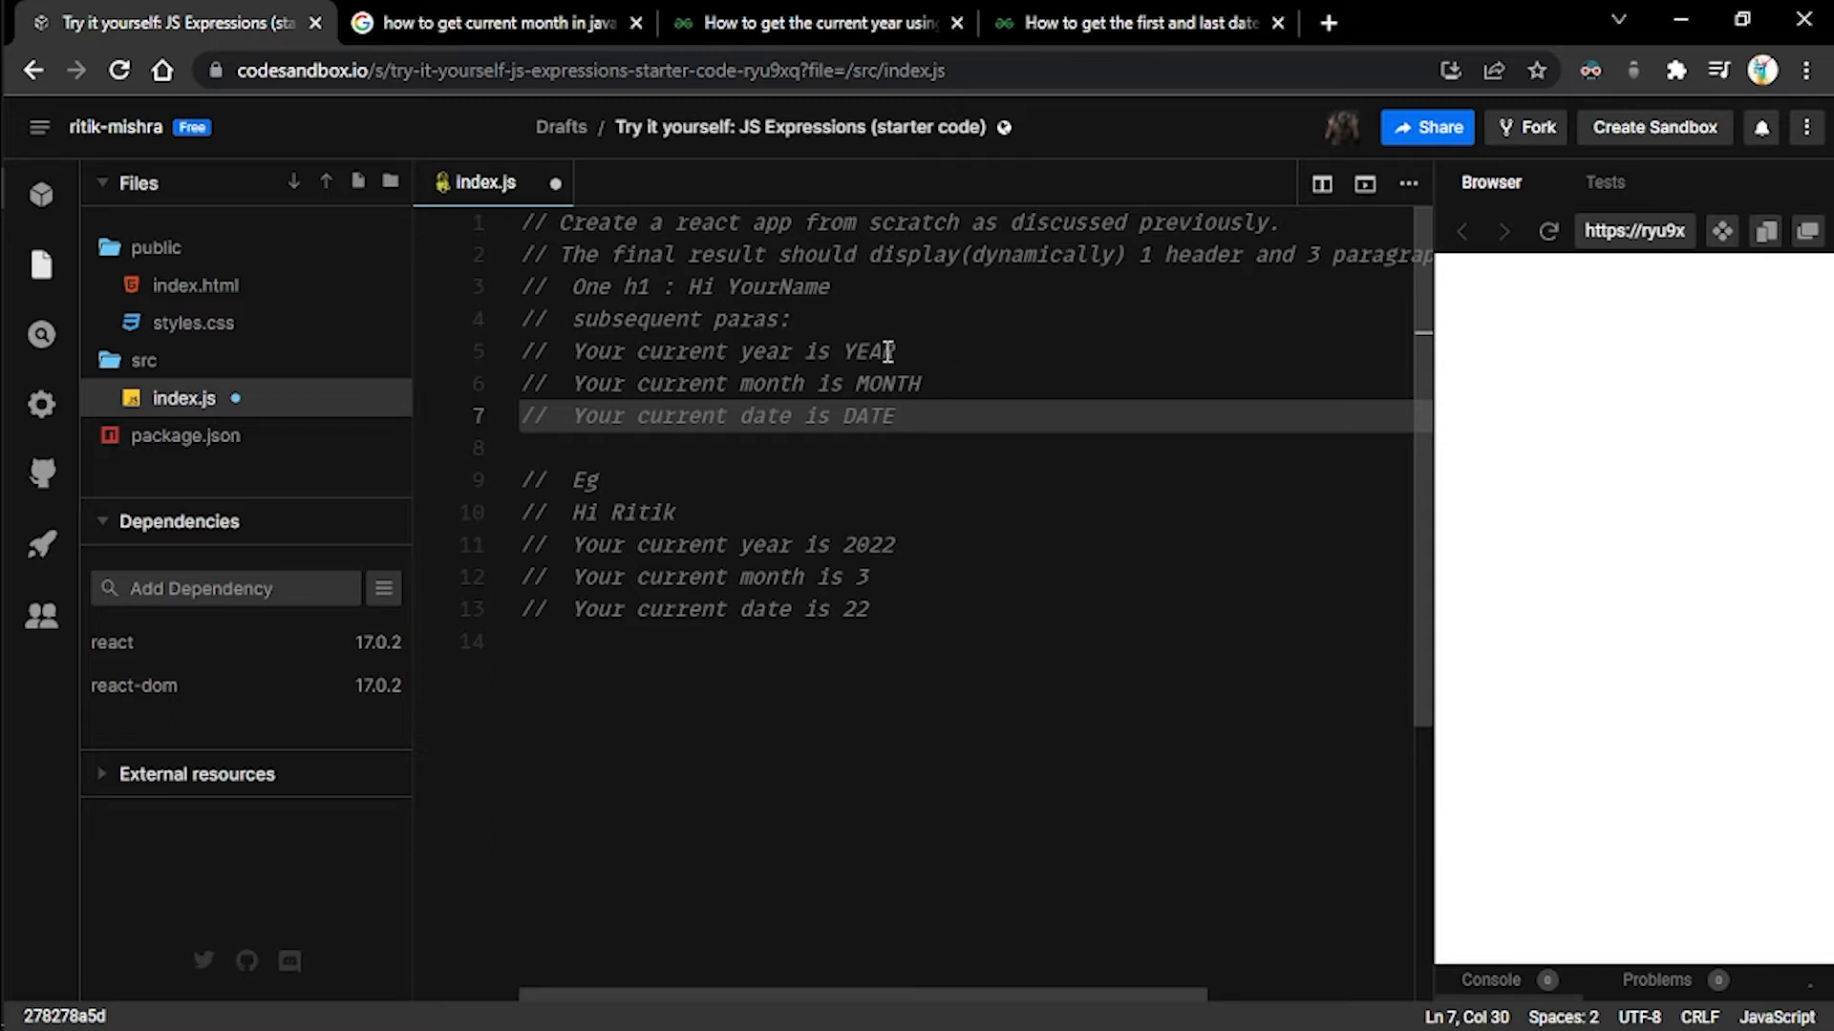
pyautogui.moveTo(873, 369)
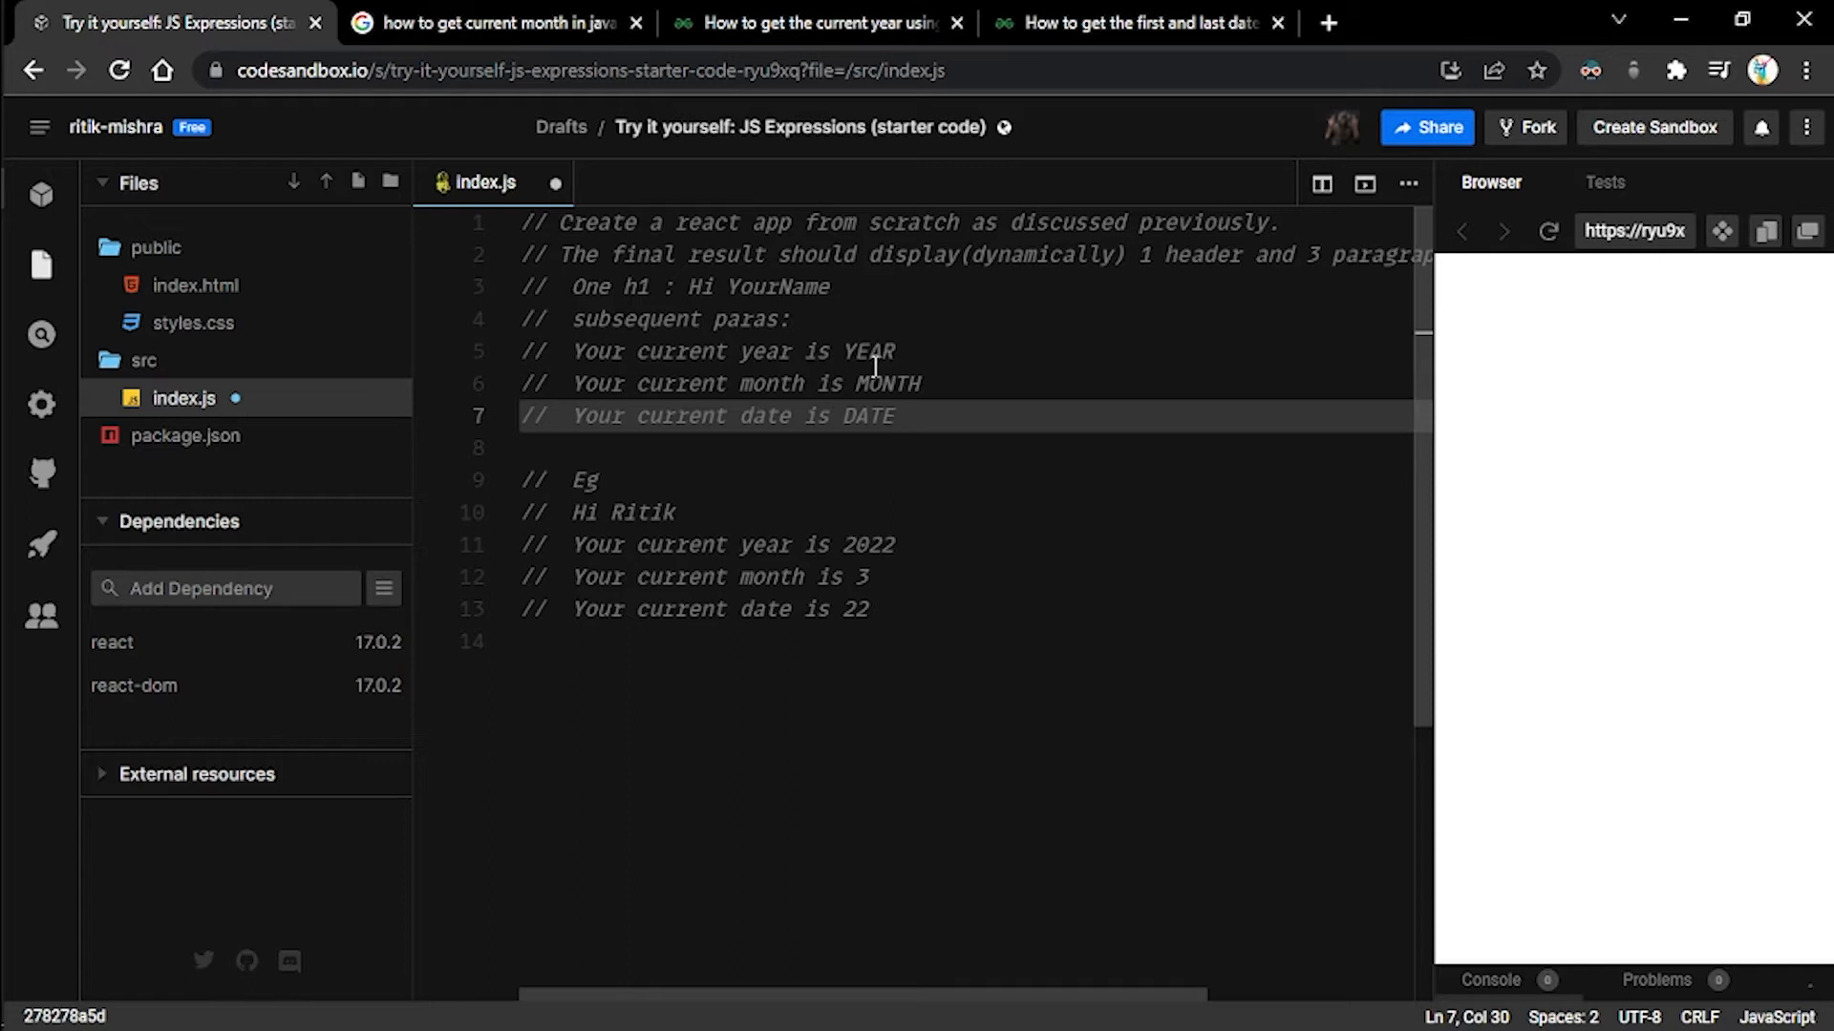
# - Add the React and ReactDOM imports at the top of index.js
pyautogui.click(1524, 126)
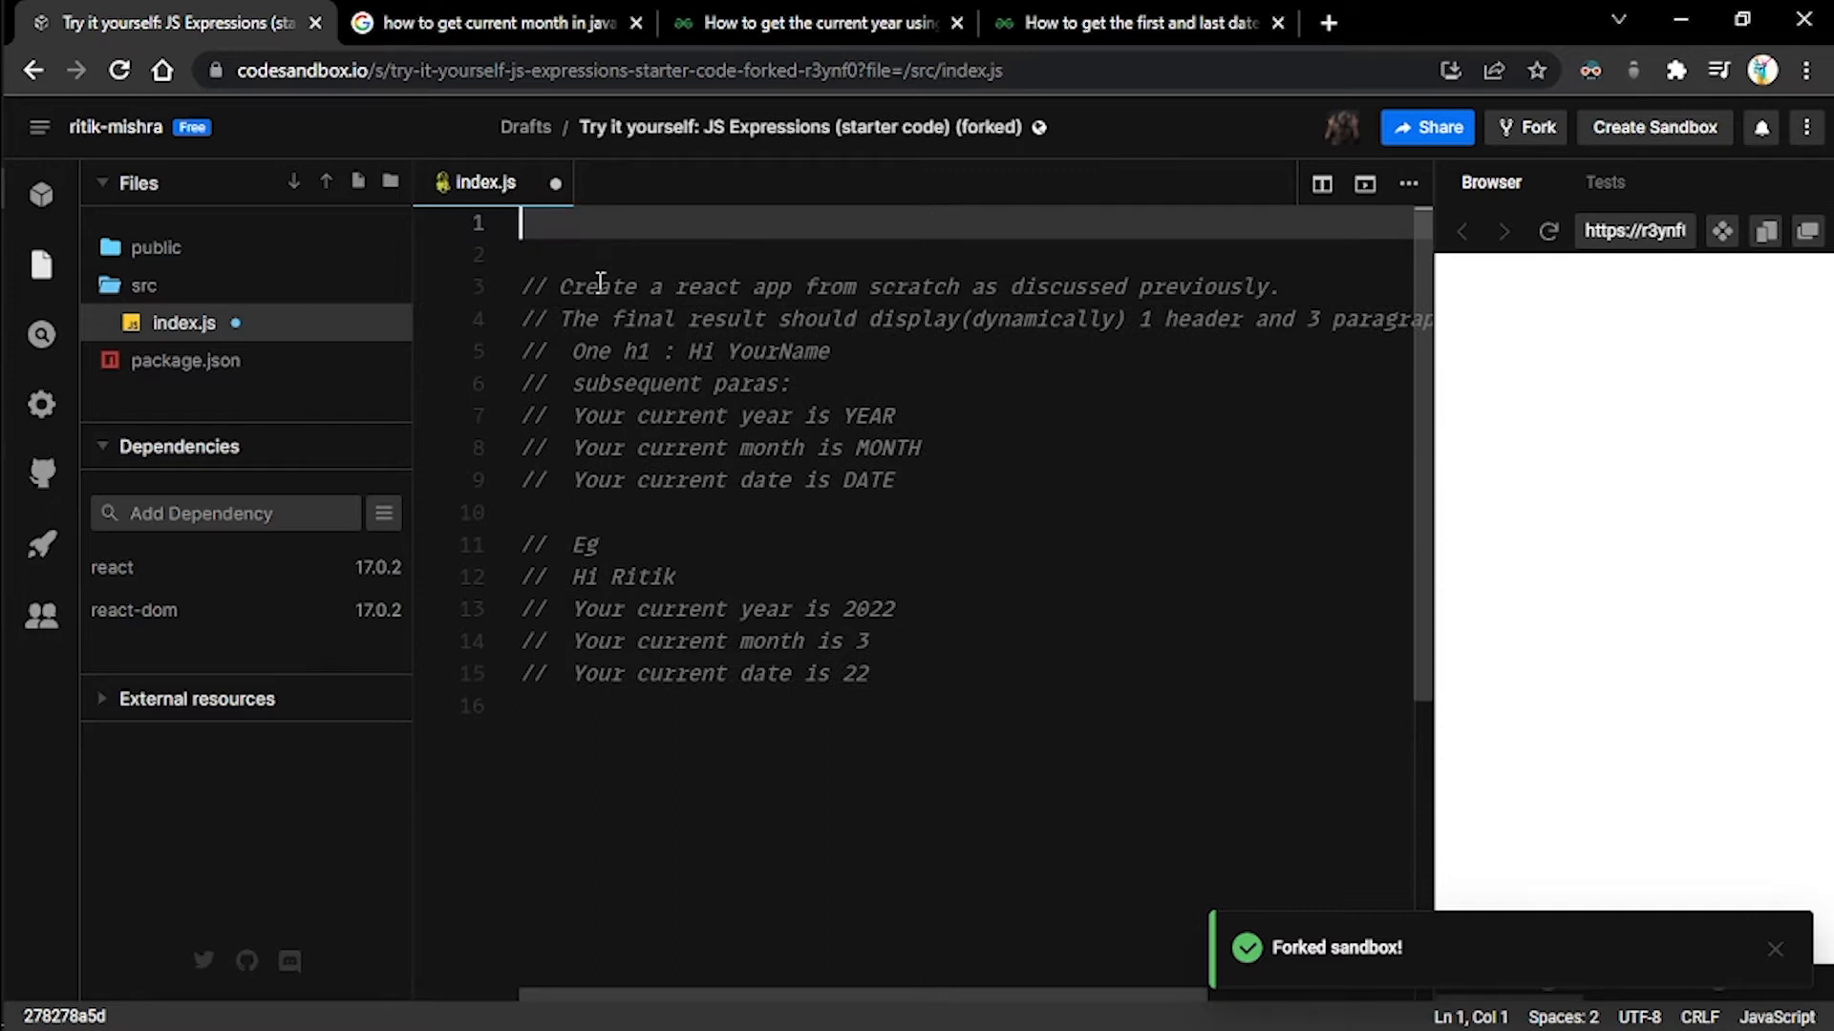
pyautogui.write('import React from')
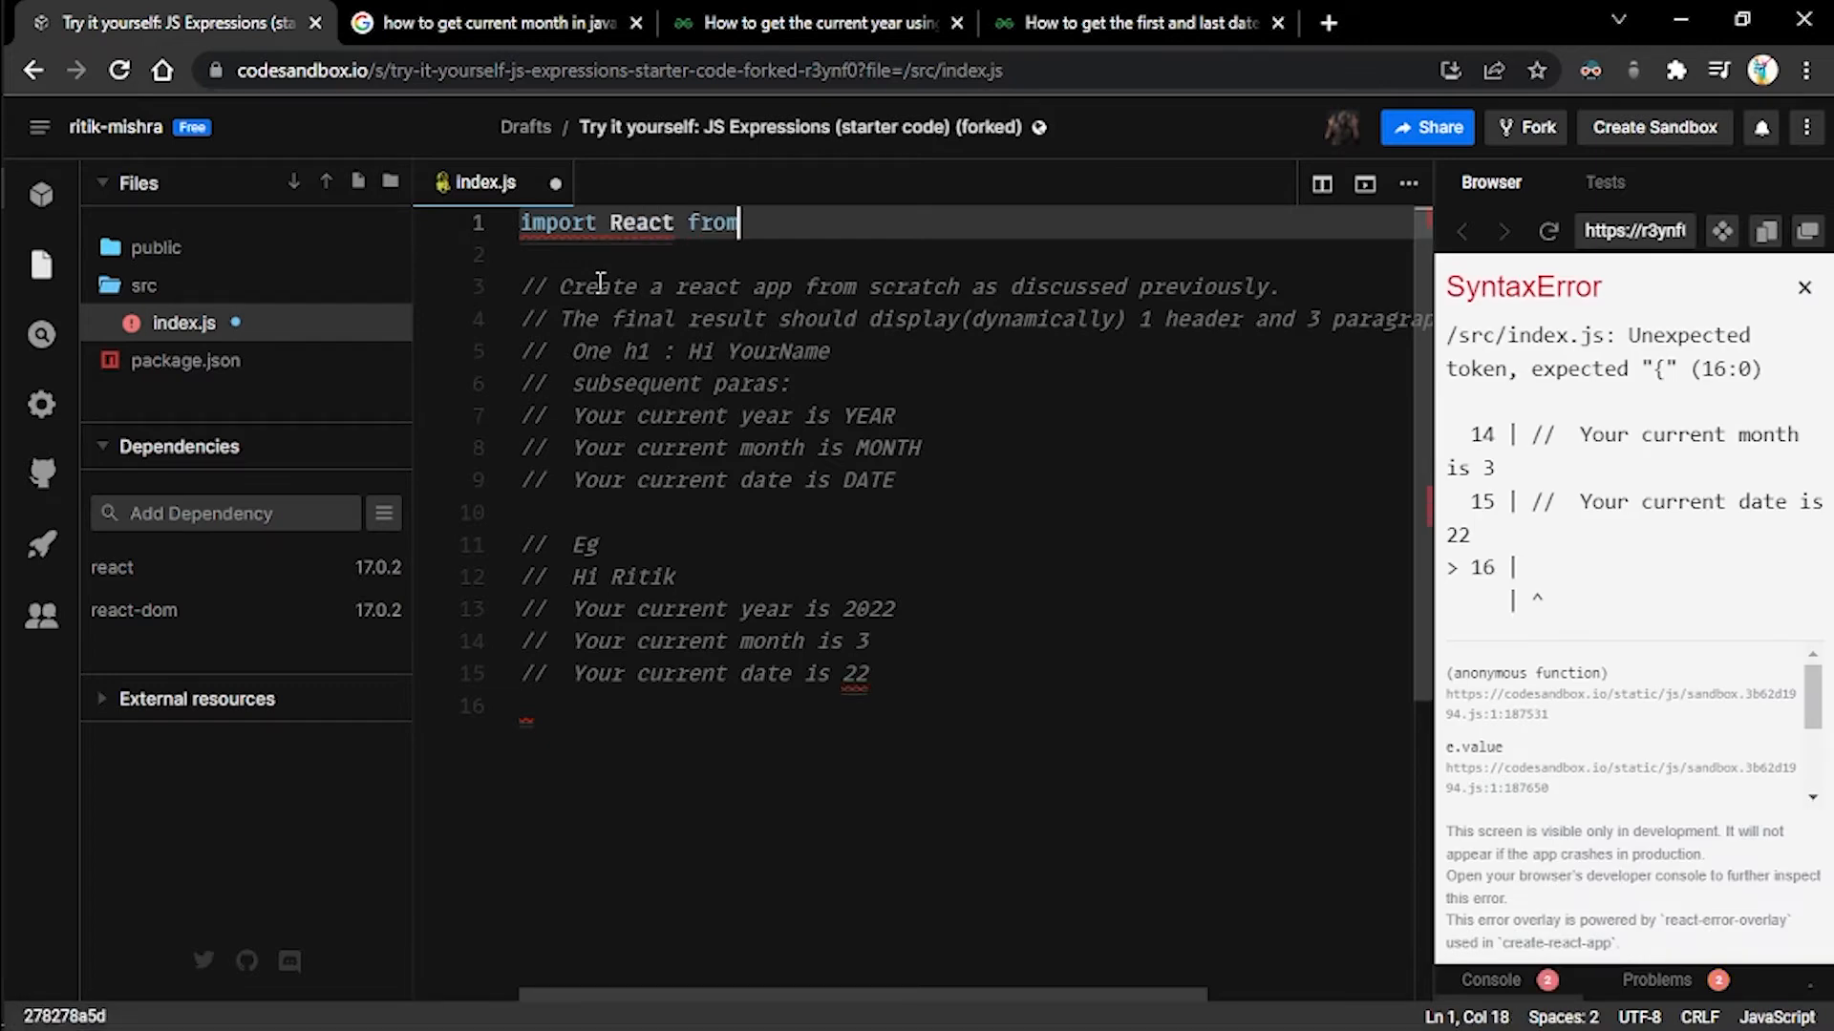
pyautogui.write('react"')
pyautogui.click(966, 254)
pyautogui.write('import ReactDOM from "reac')
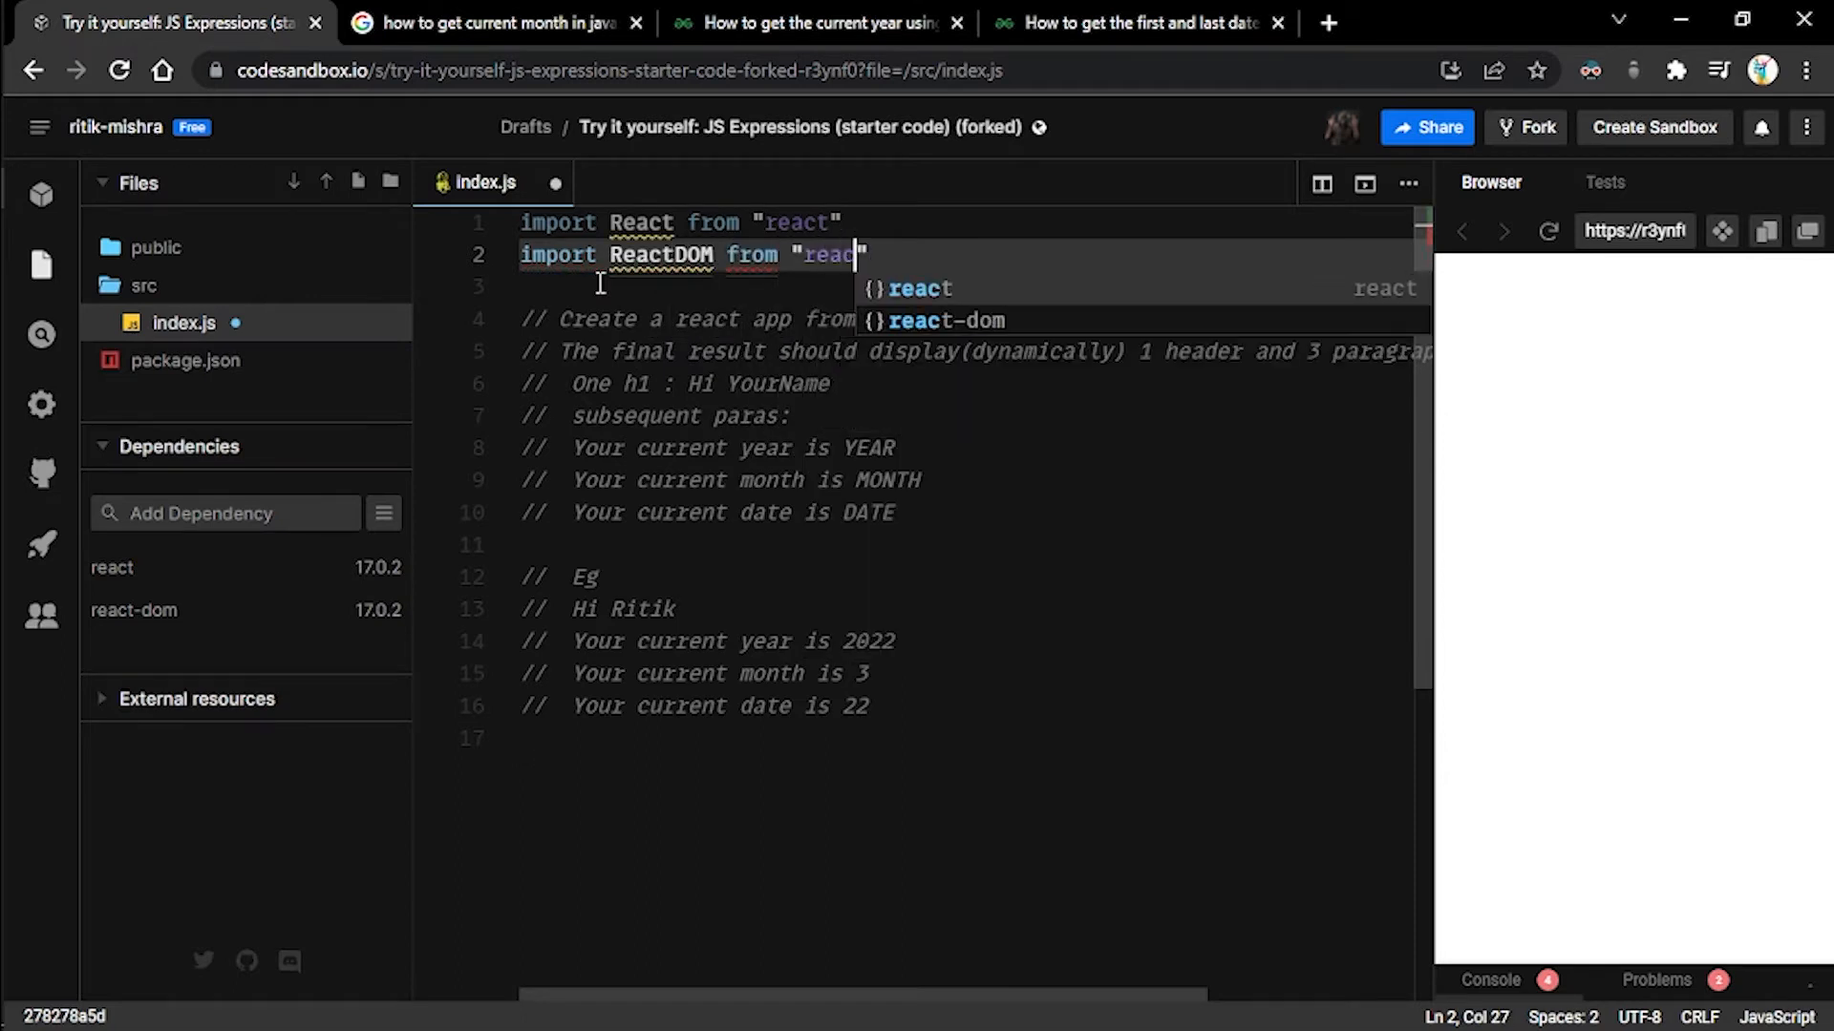
pyautogui.write('-dom')
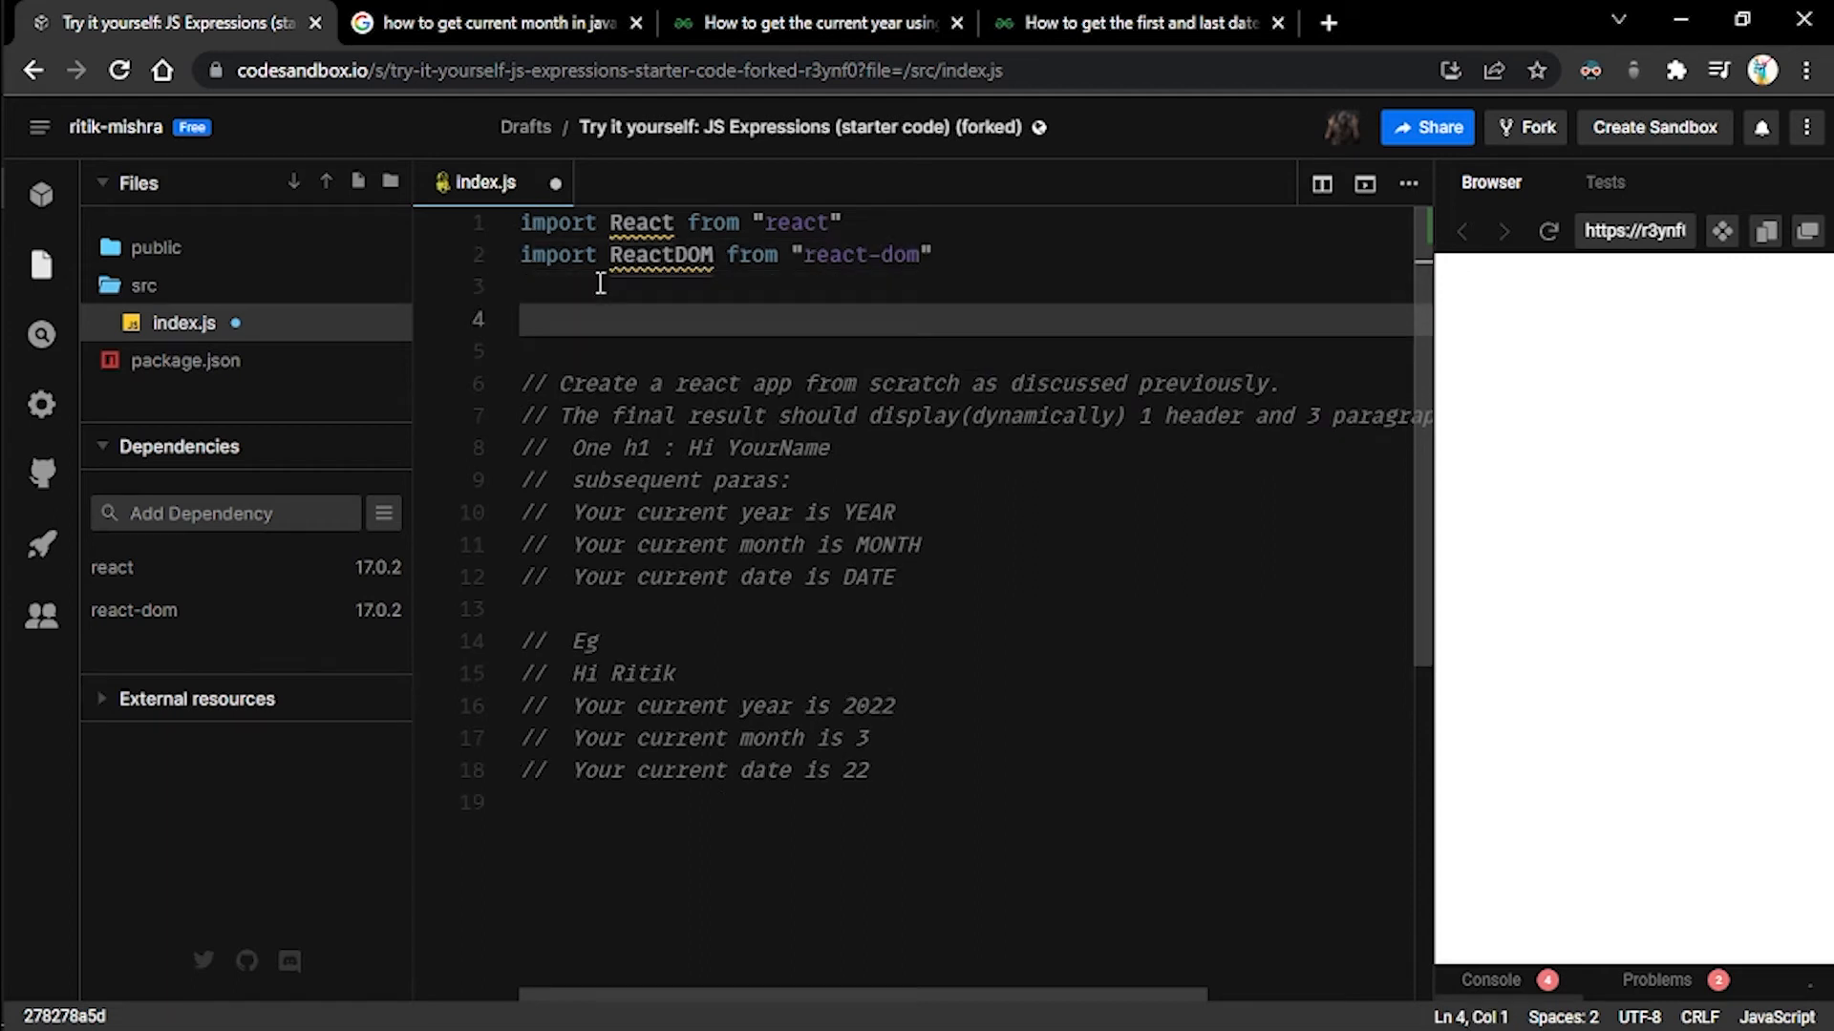
pyautogui.write('Re')
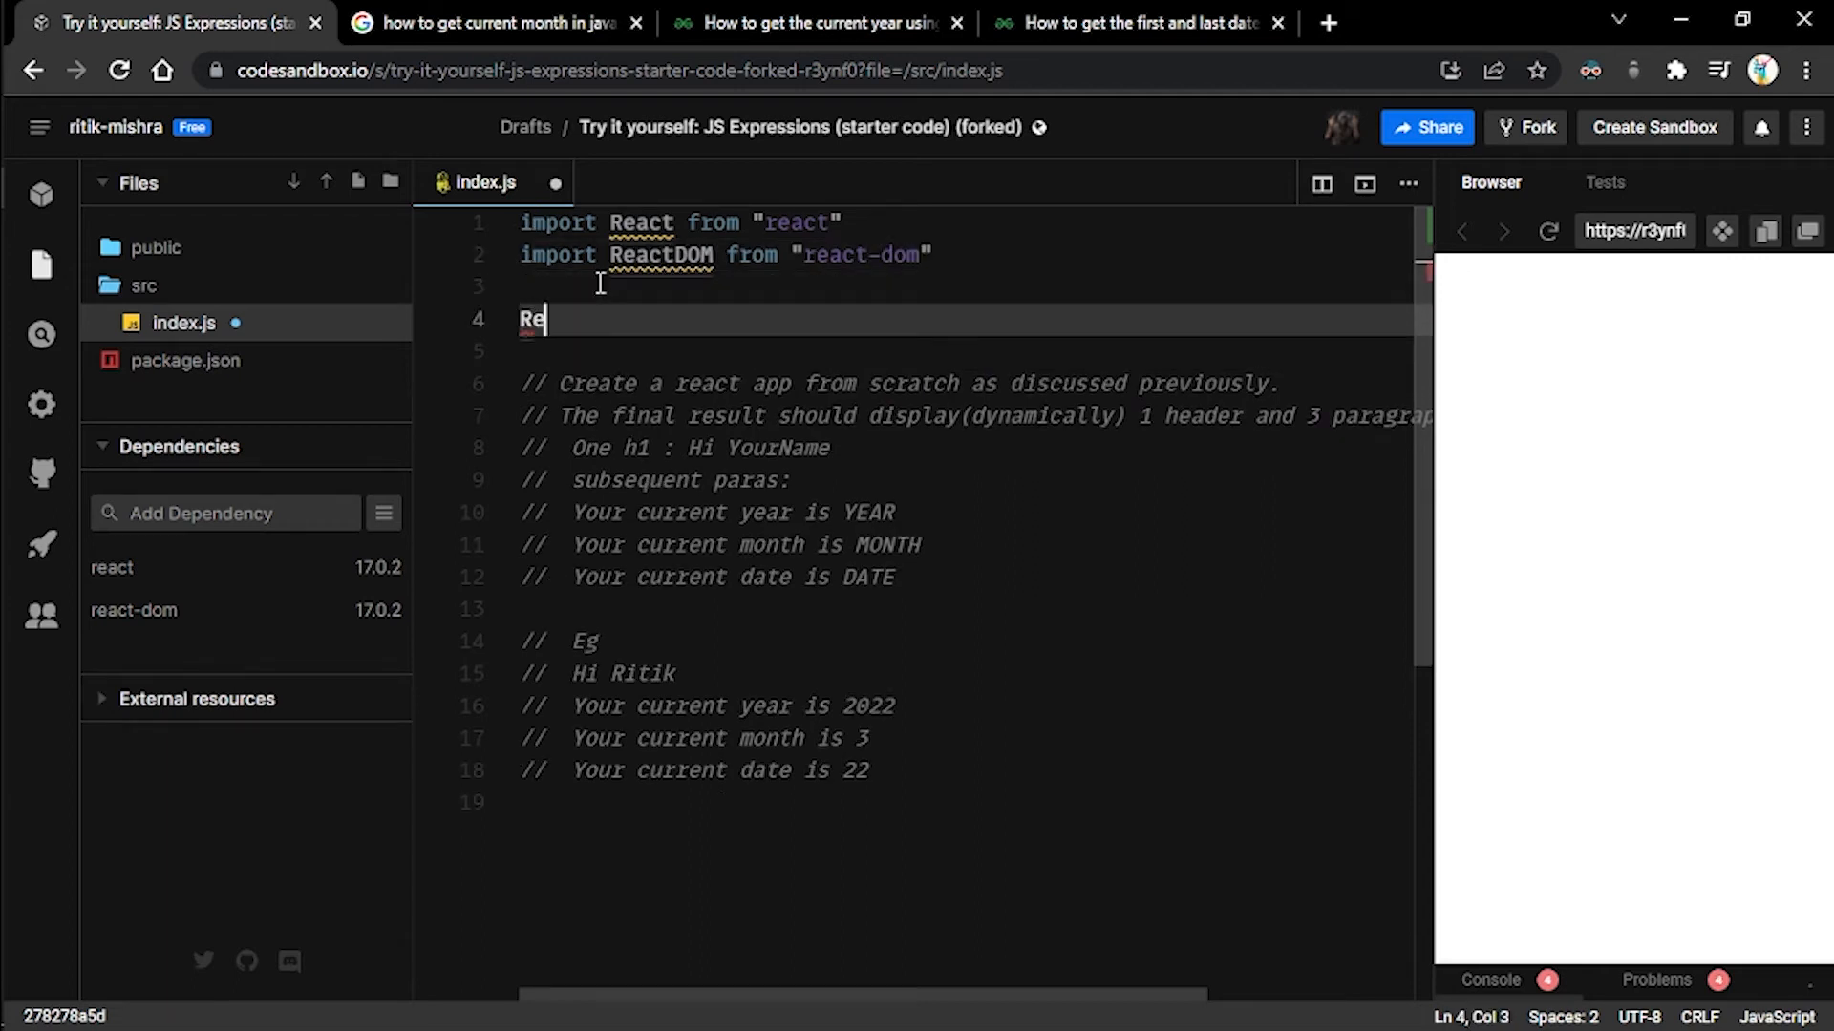
pyautogui.write('act')
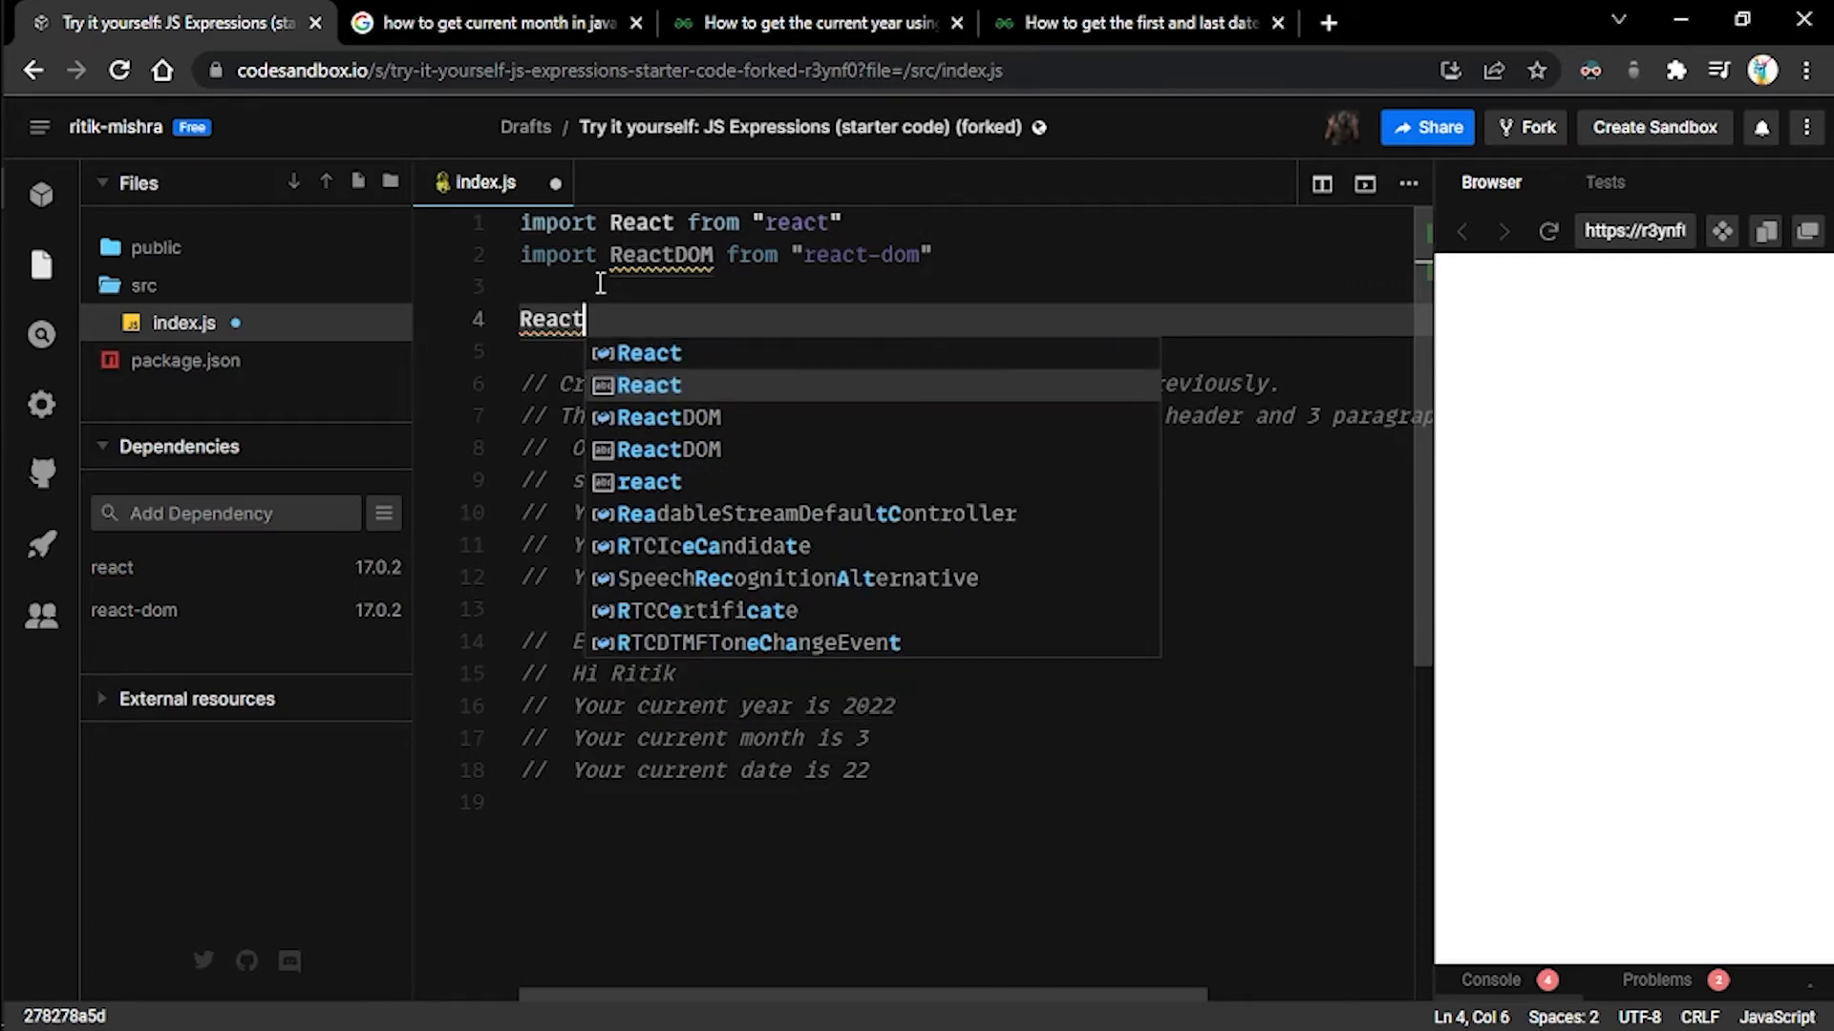
# - Write ReactDOM.render(<h1>Hello World</h1>, document.getElementById("root"))
pyautogui.write('DOM.render(')
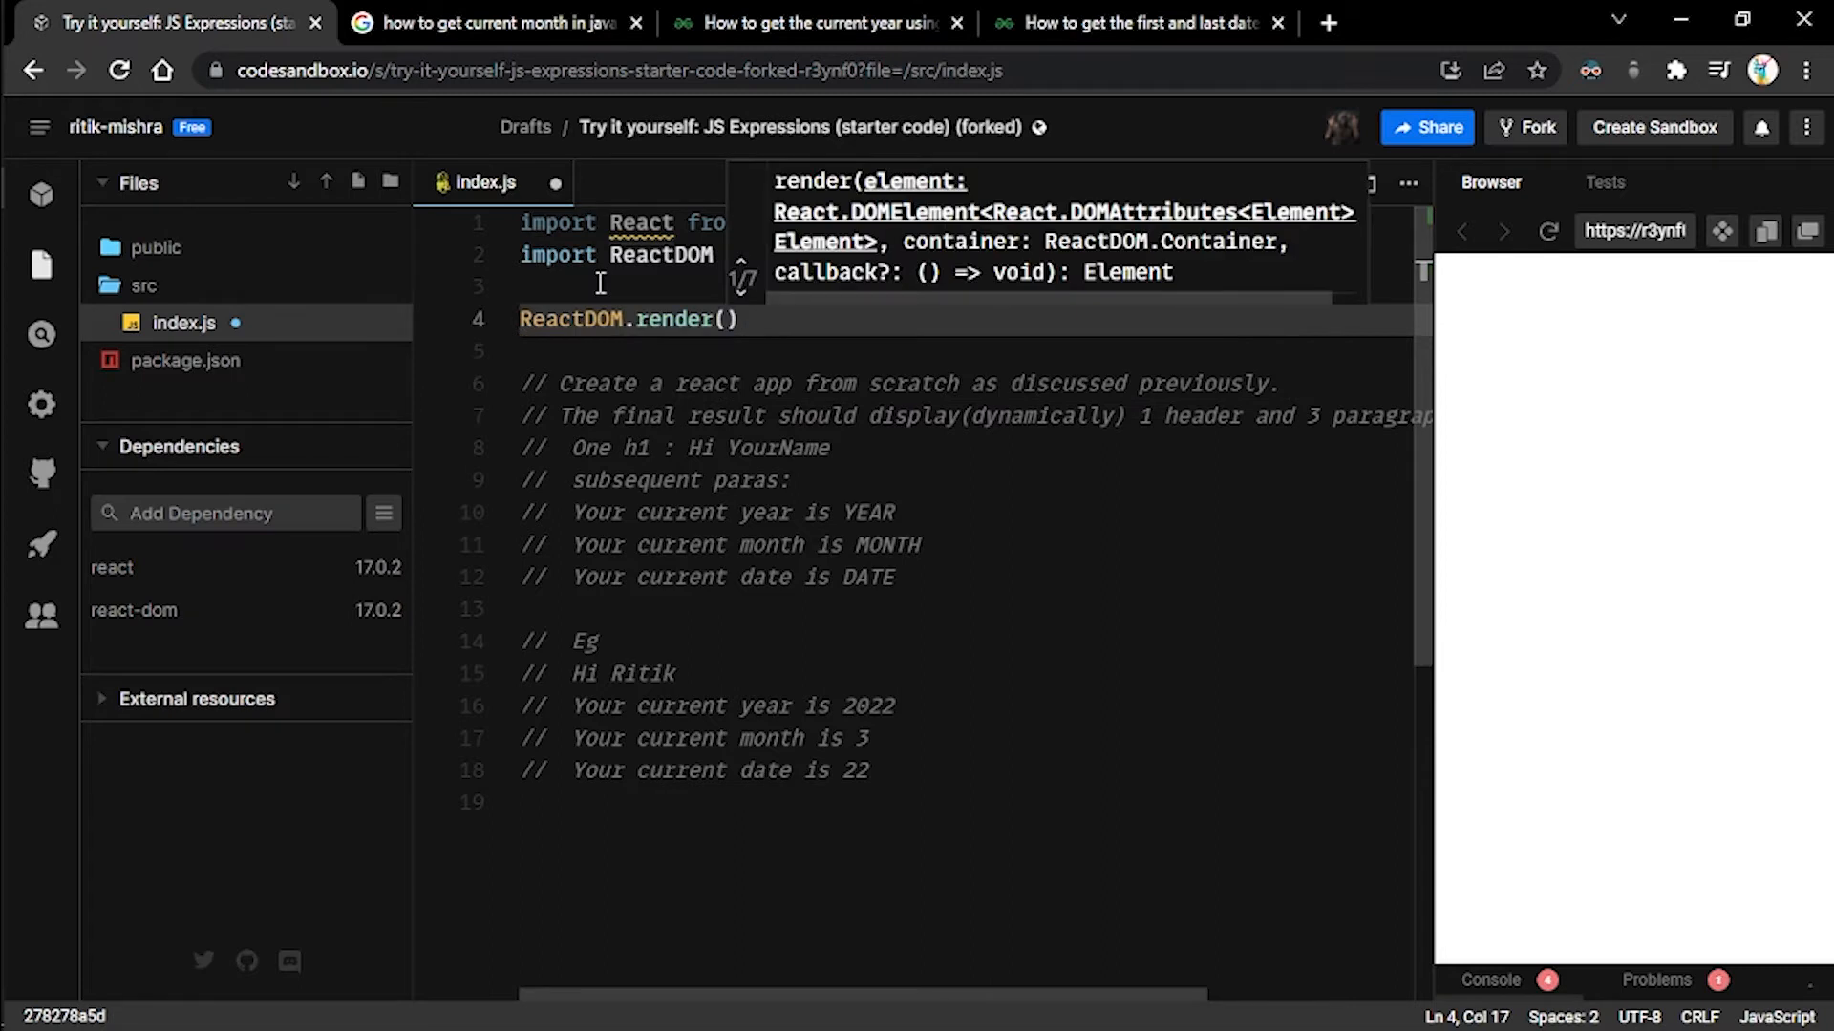
pyautogui.write(', d')
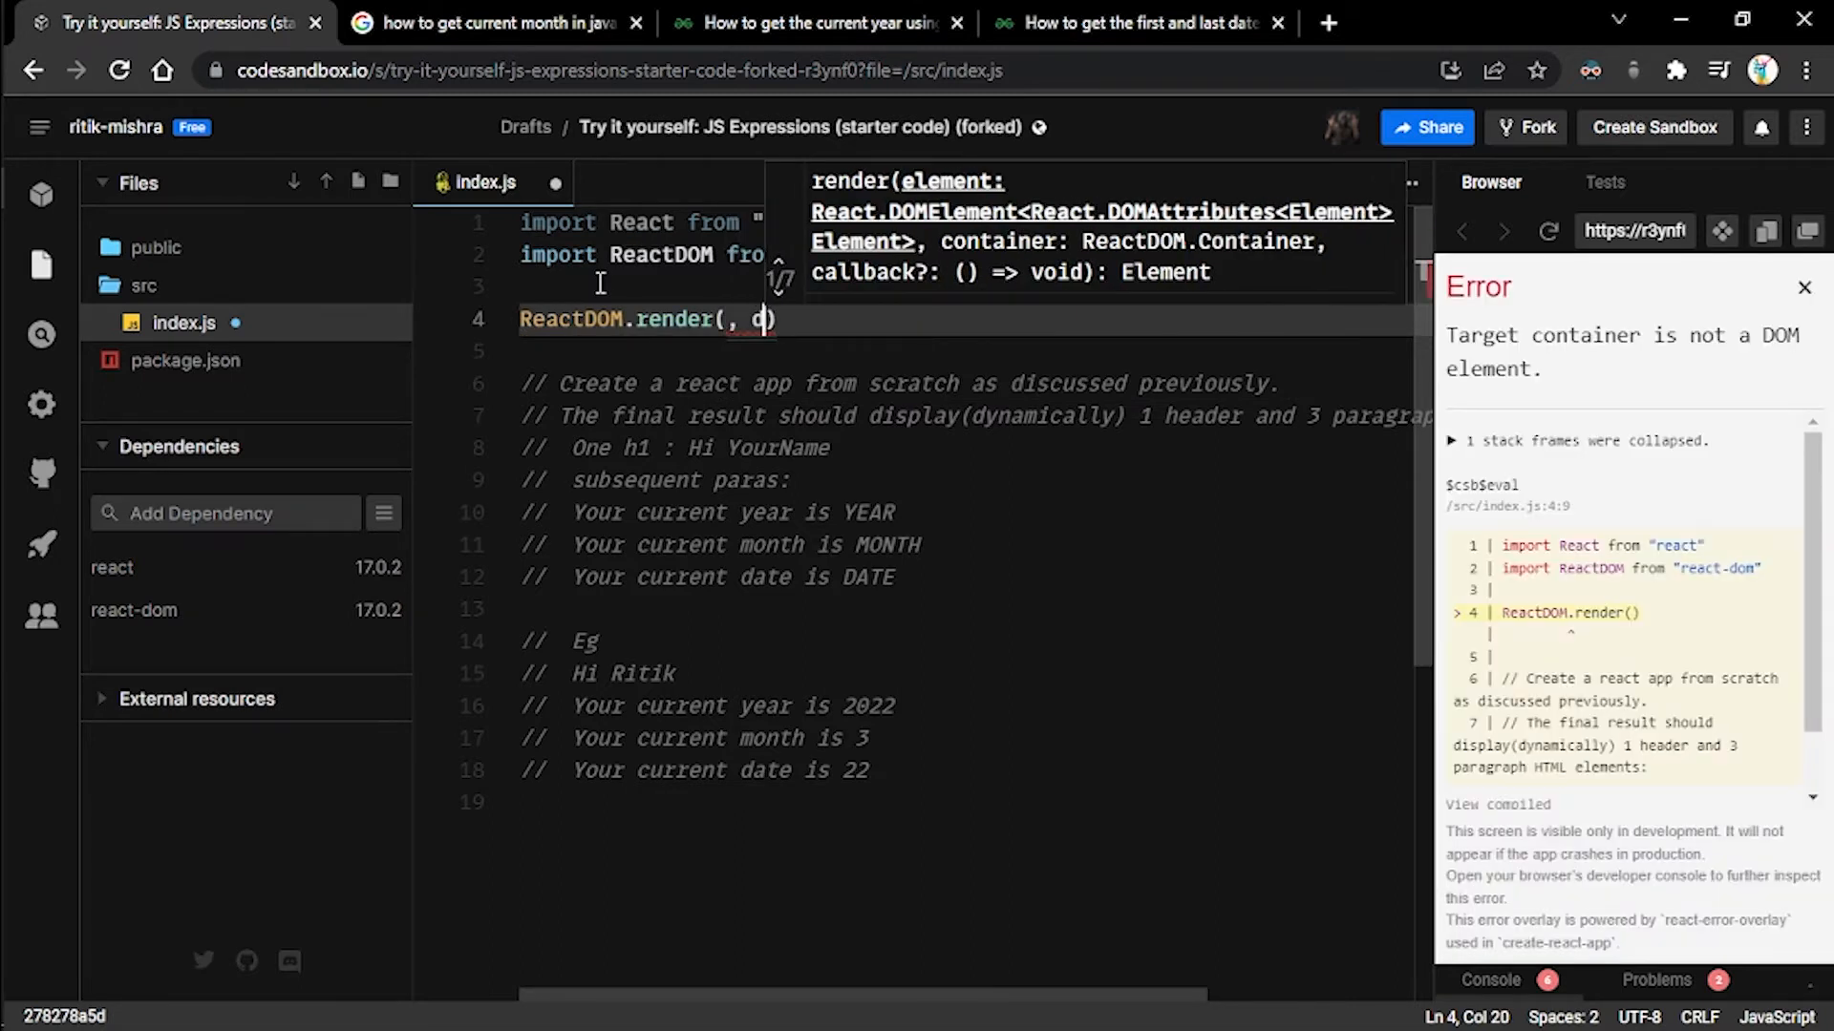
pyautogui.write('docu')
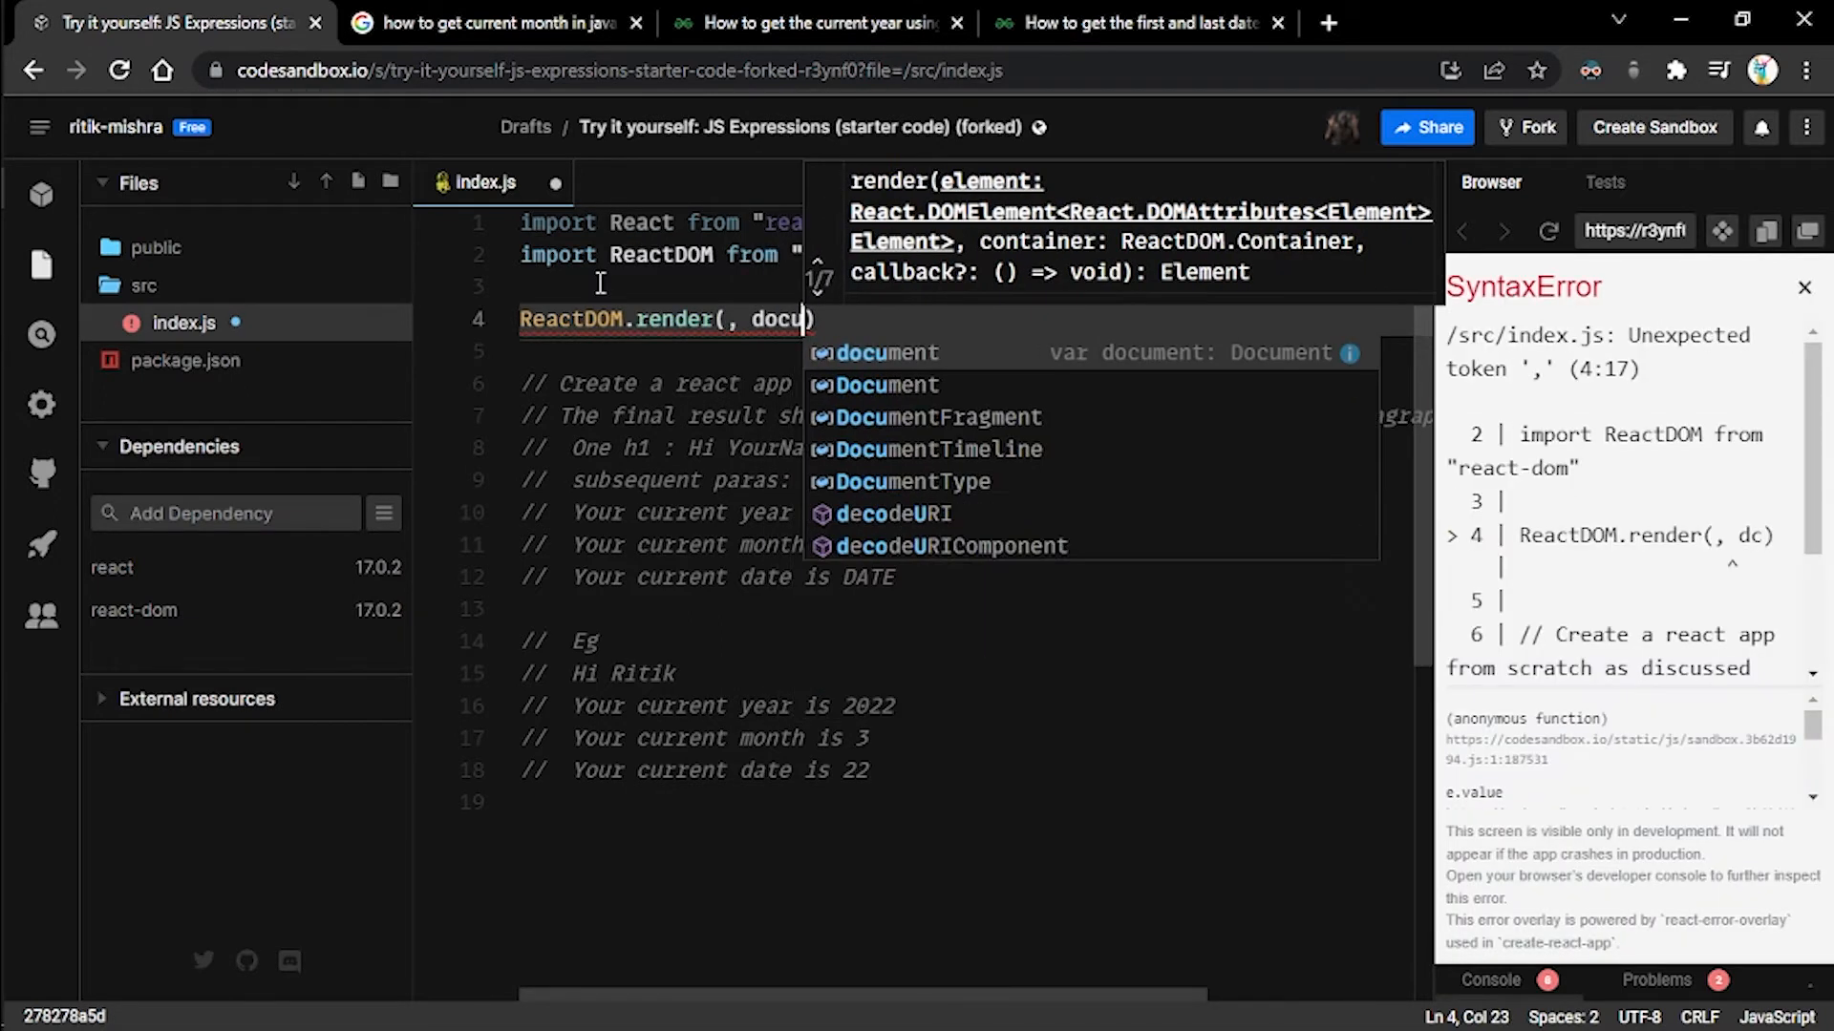
pyautogui.write('ment')
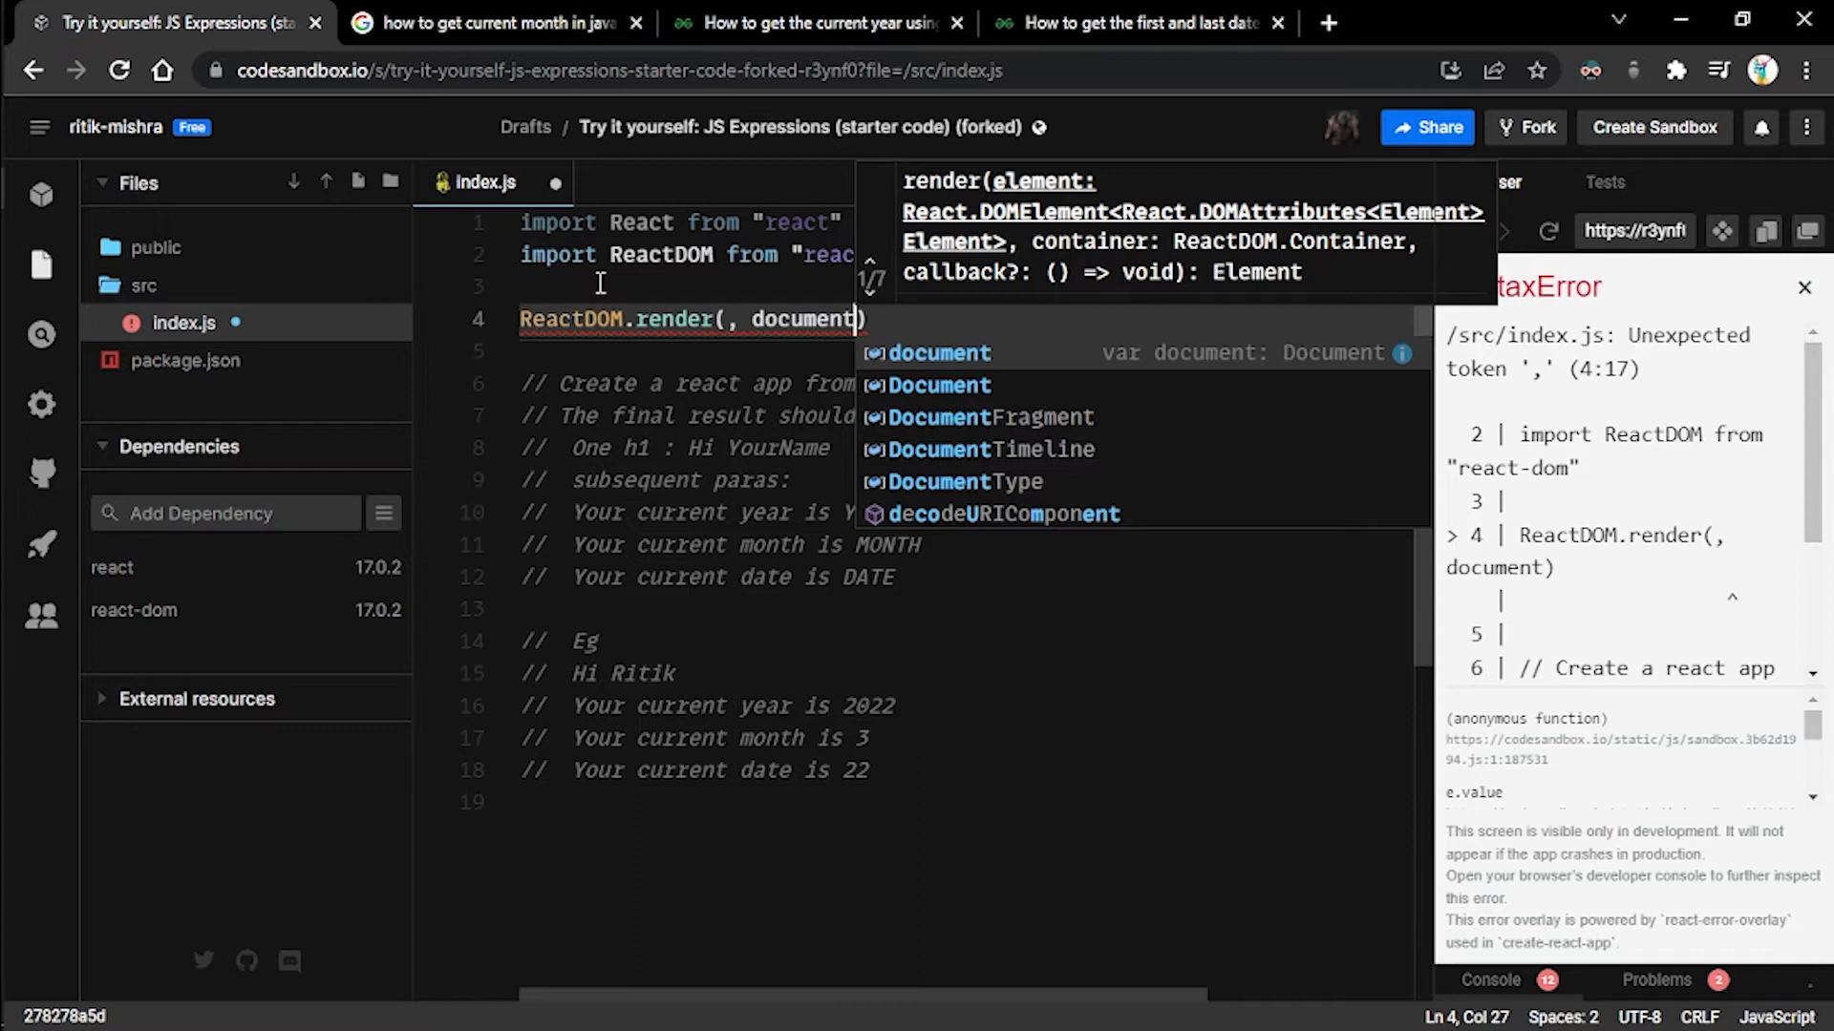
pyautogui.write('.getElementById(')
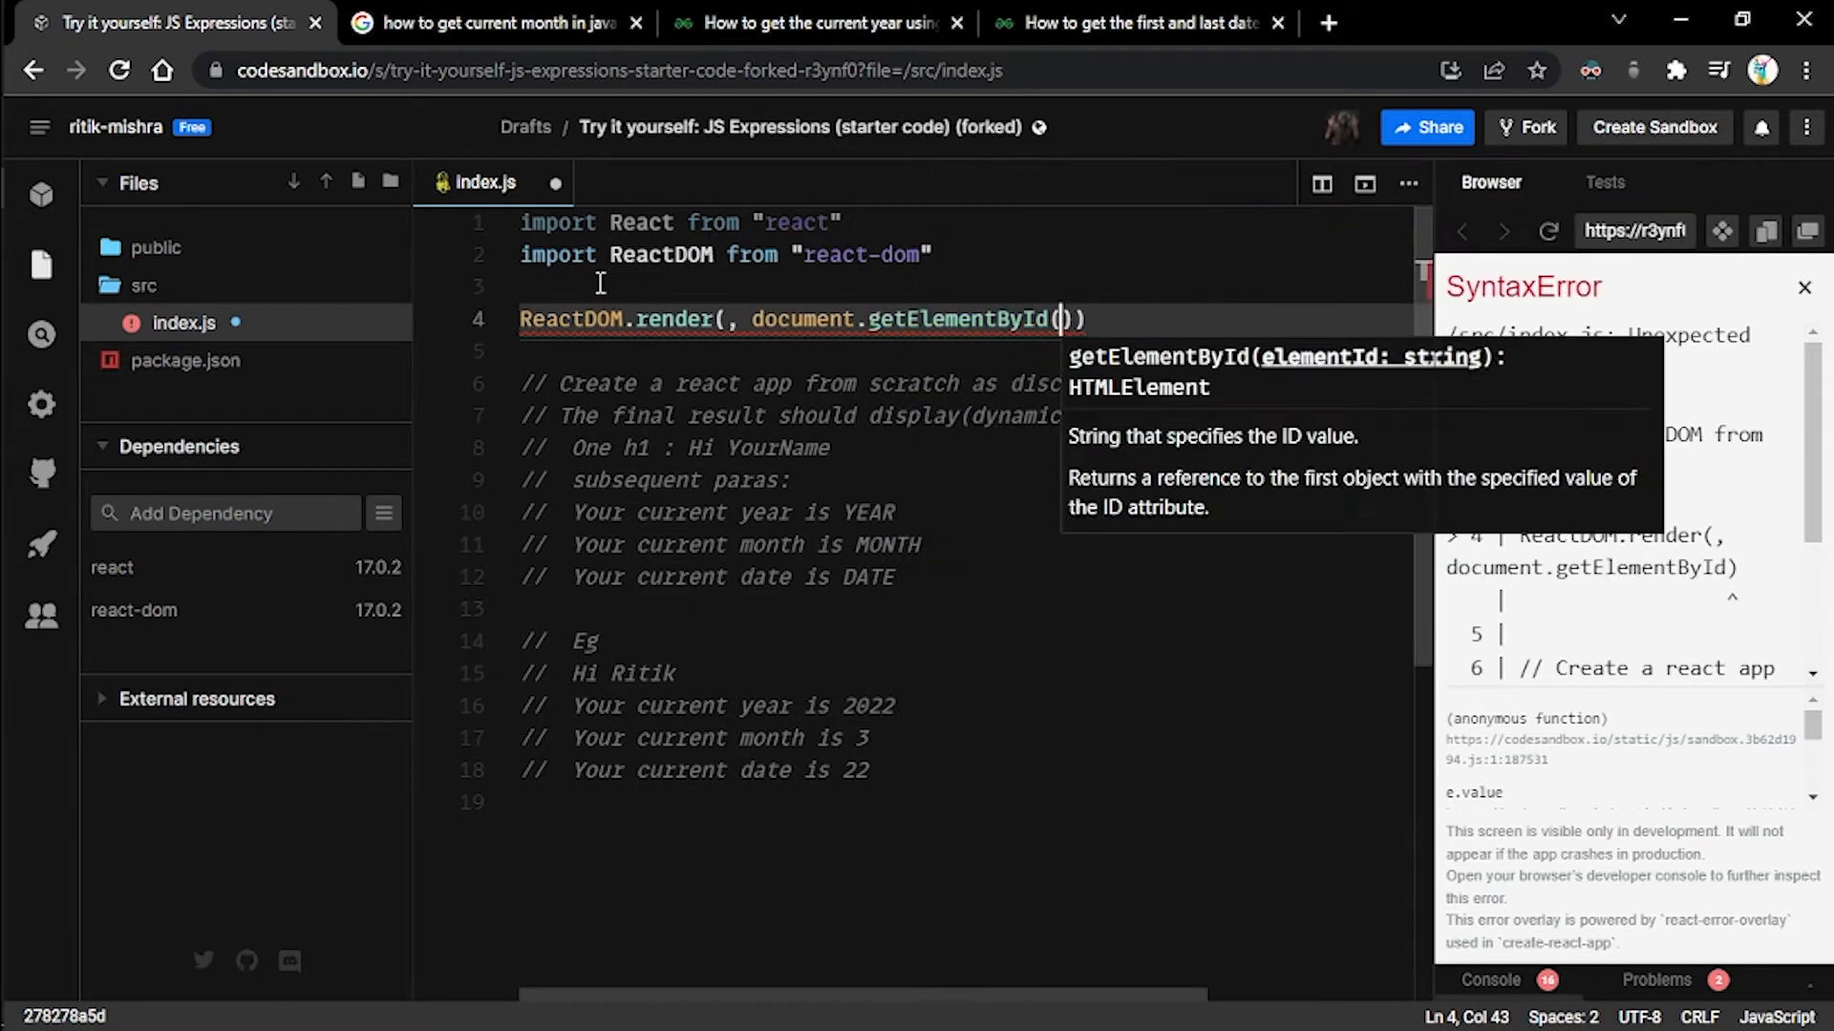
pyautogui.write('"root"')
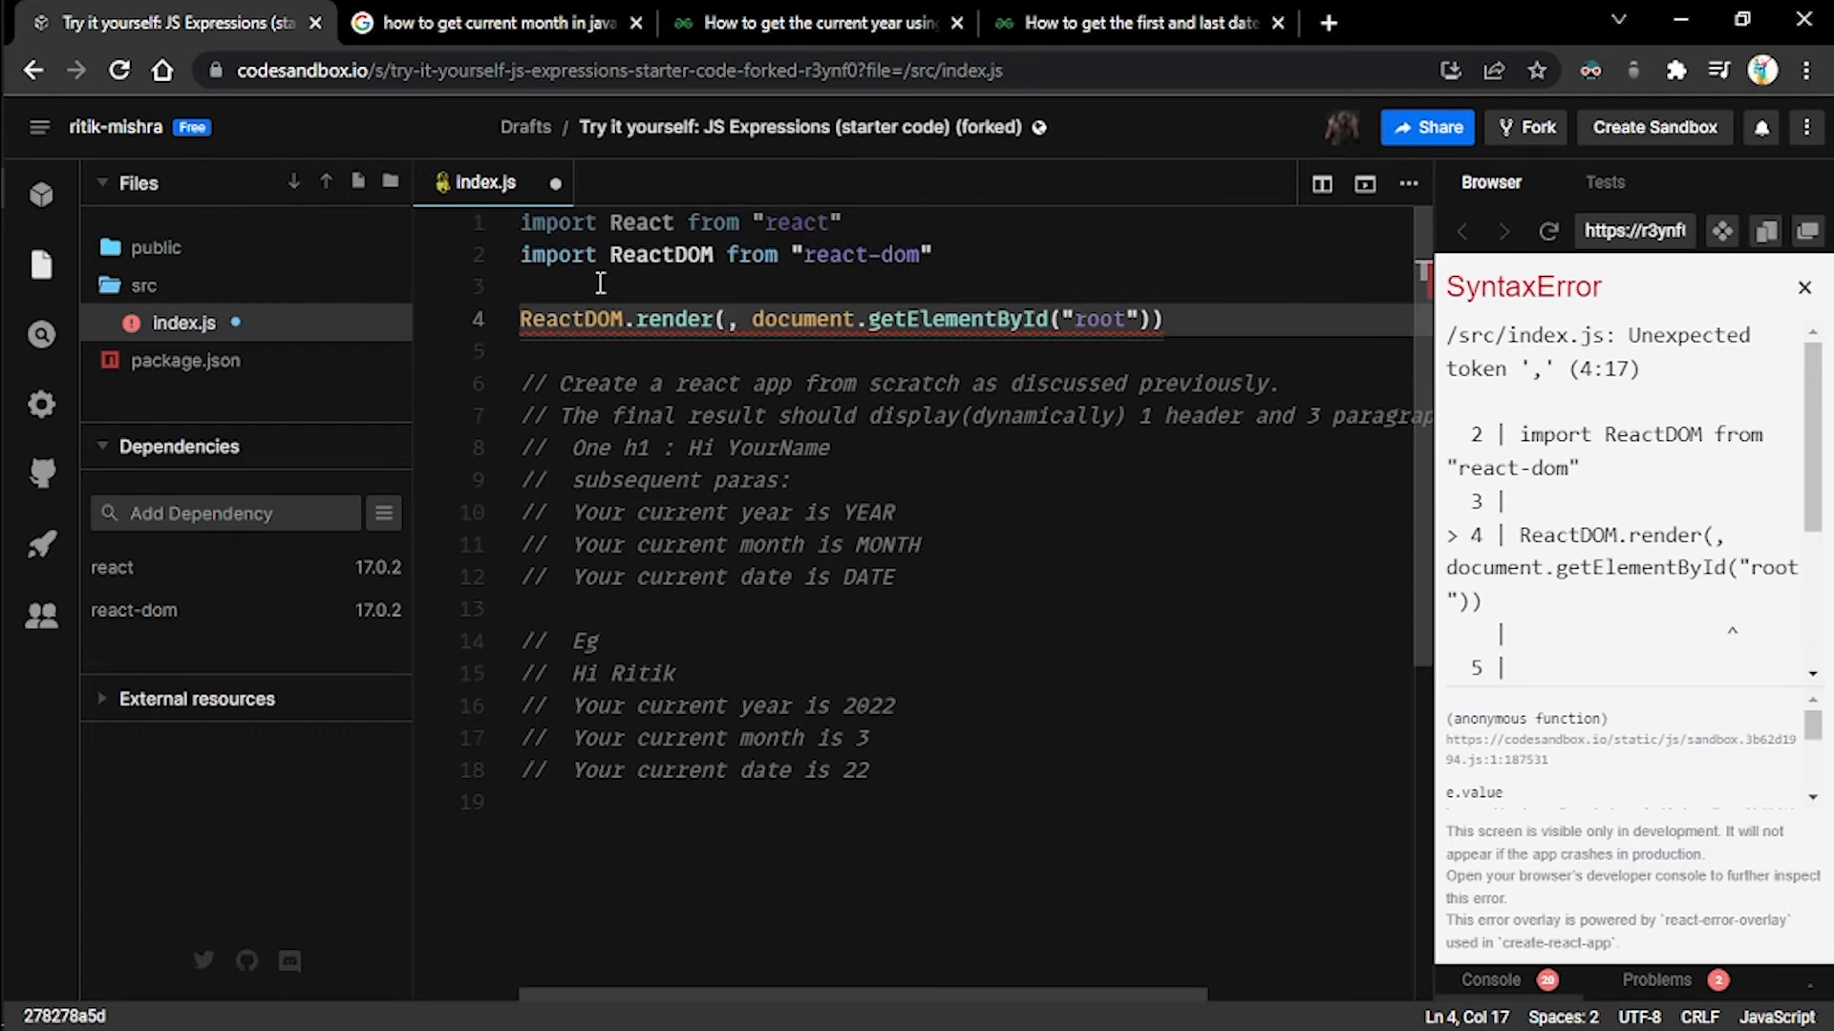
pyautogui.write('<h1>')
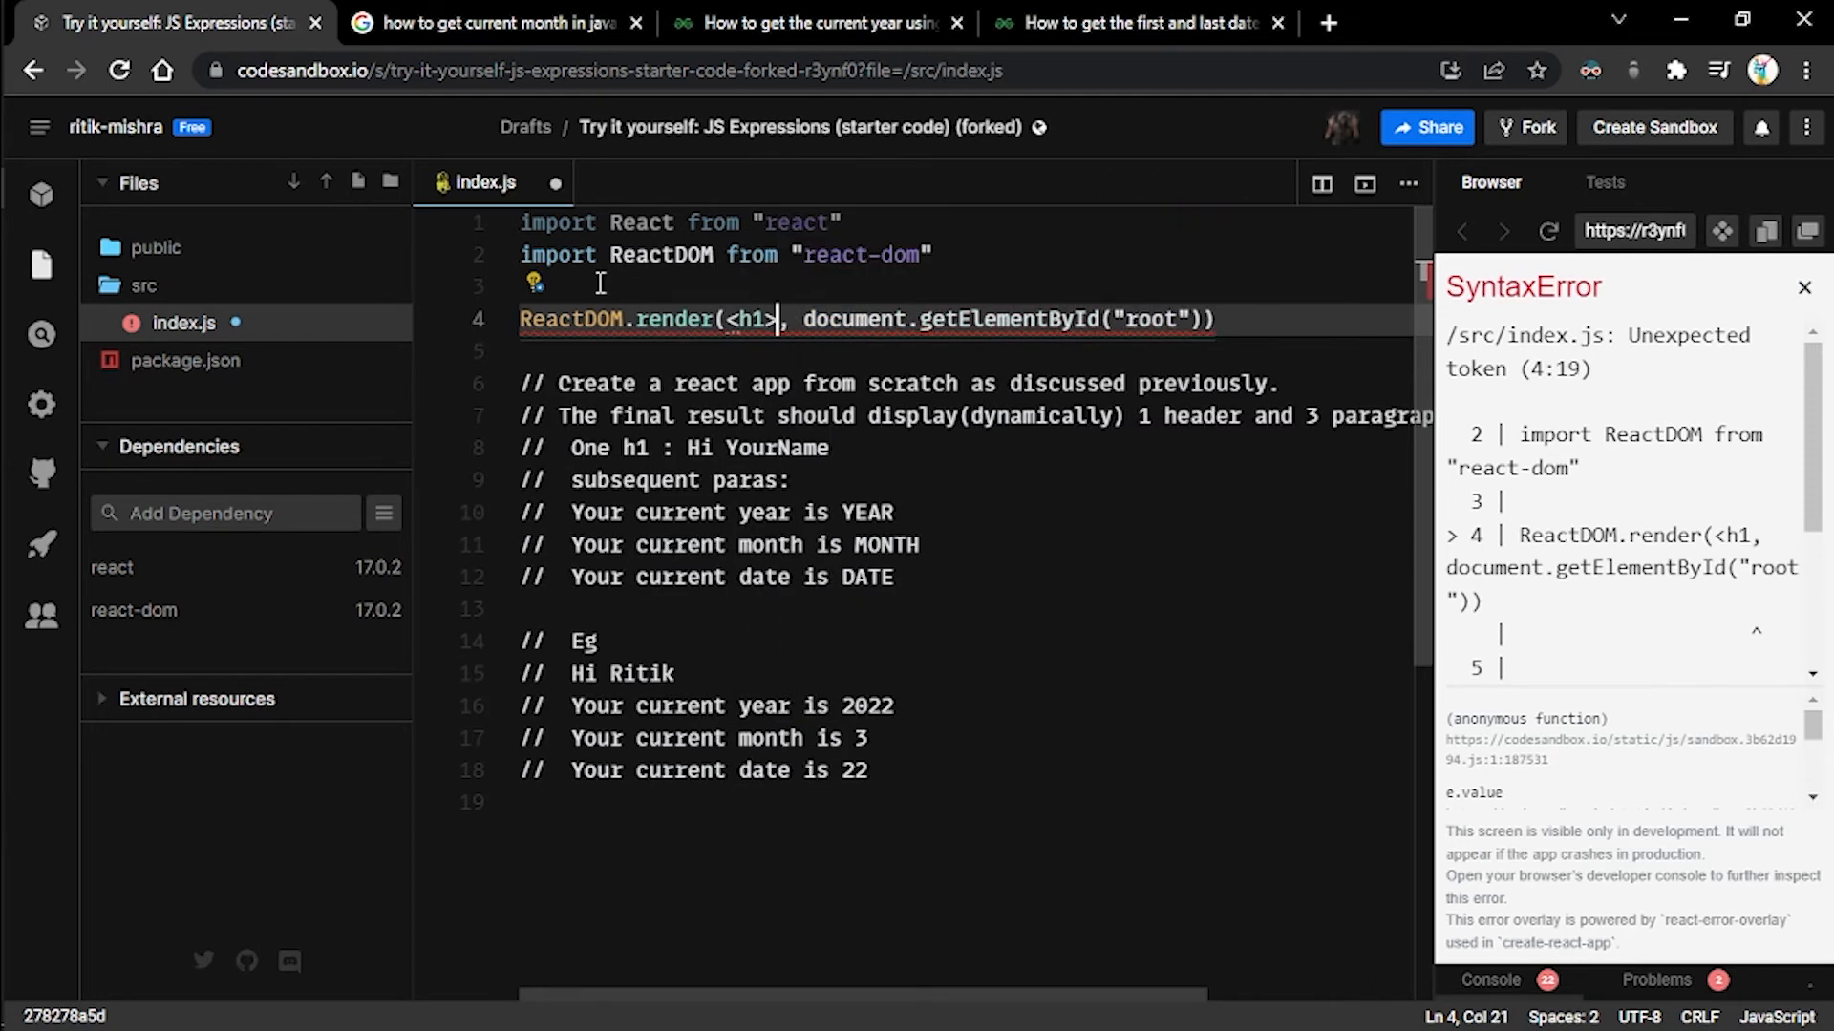
pyautogui.write('></h1')
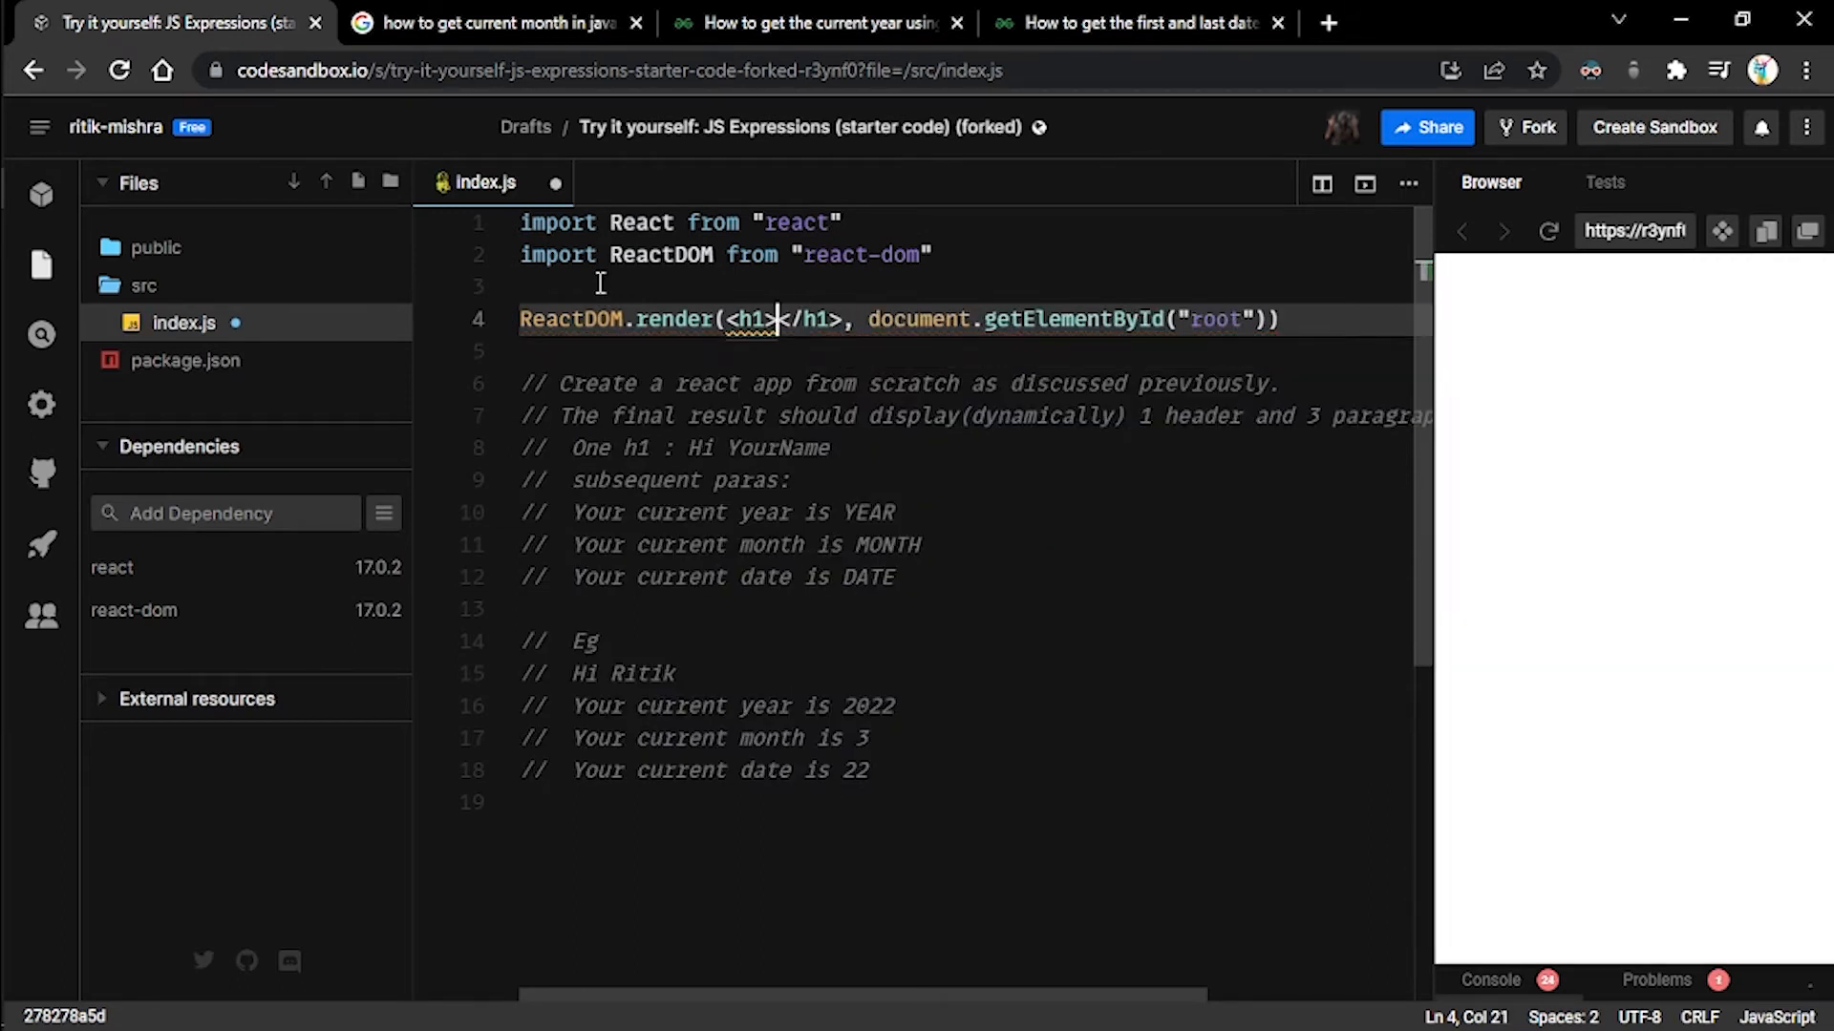
pyautogui.write('Hell')
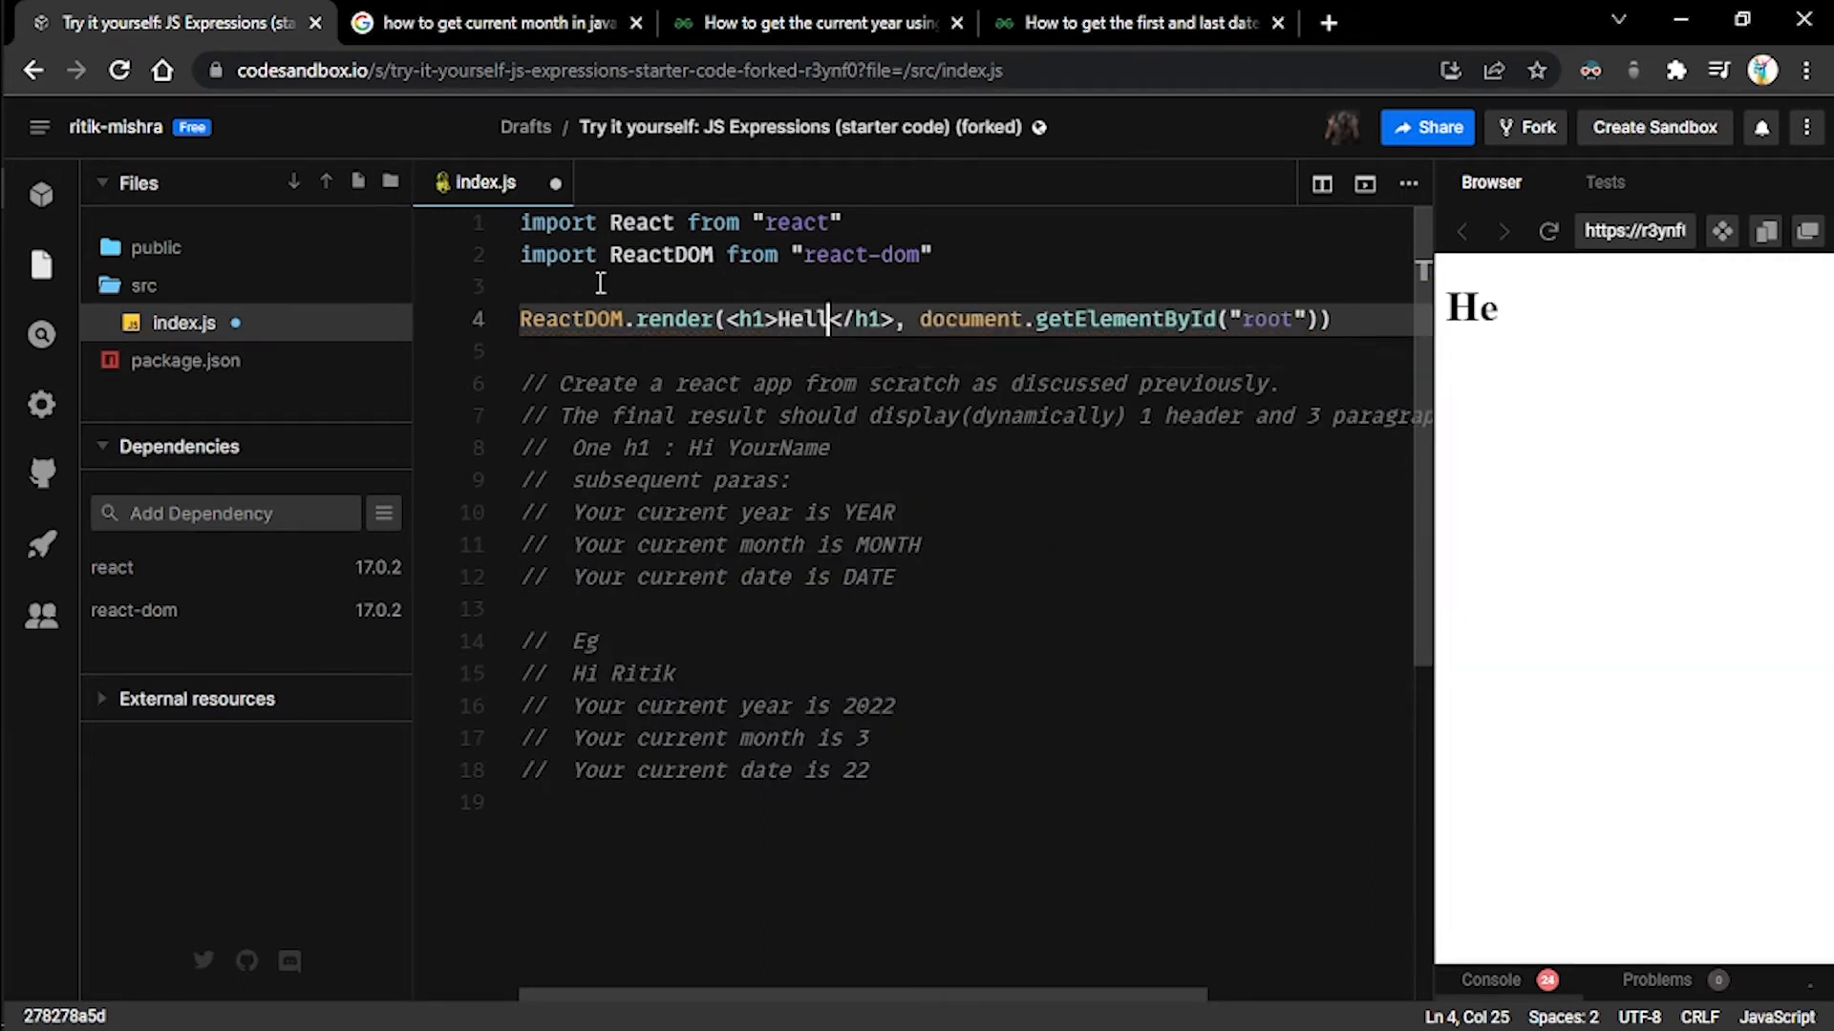
pyautogui.write('o World')
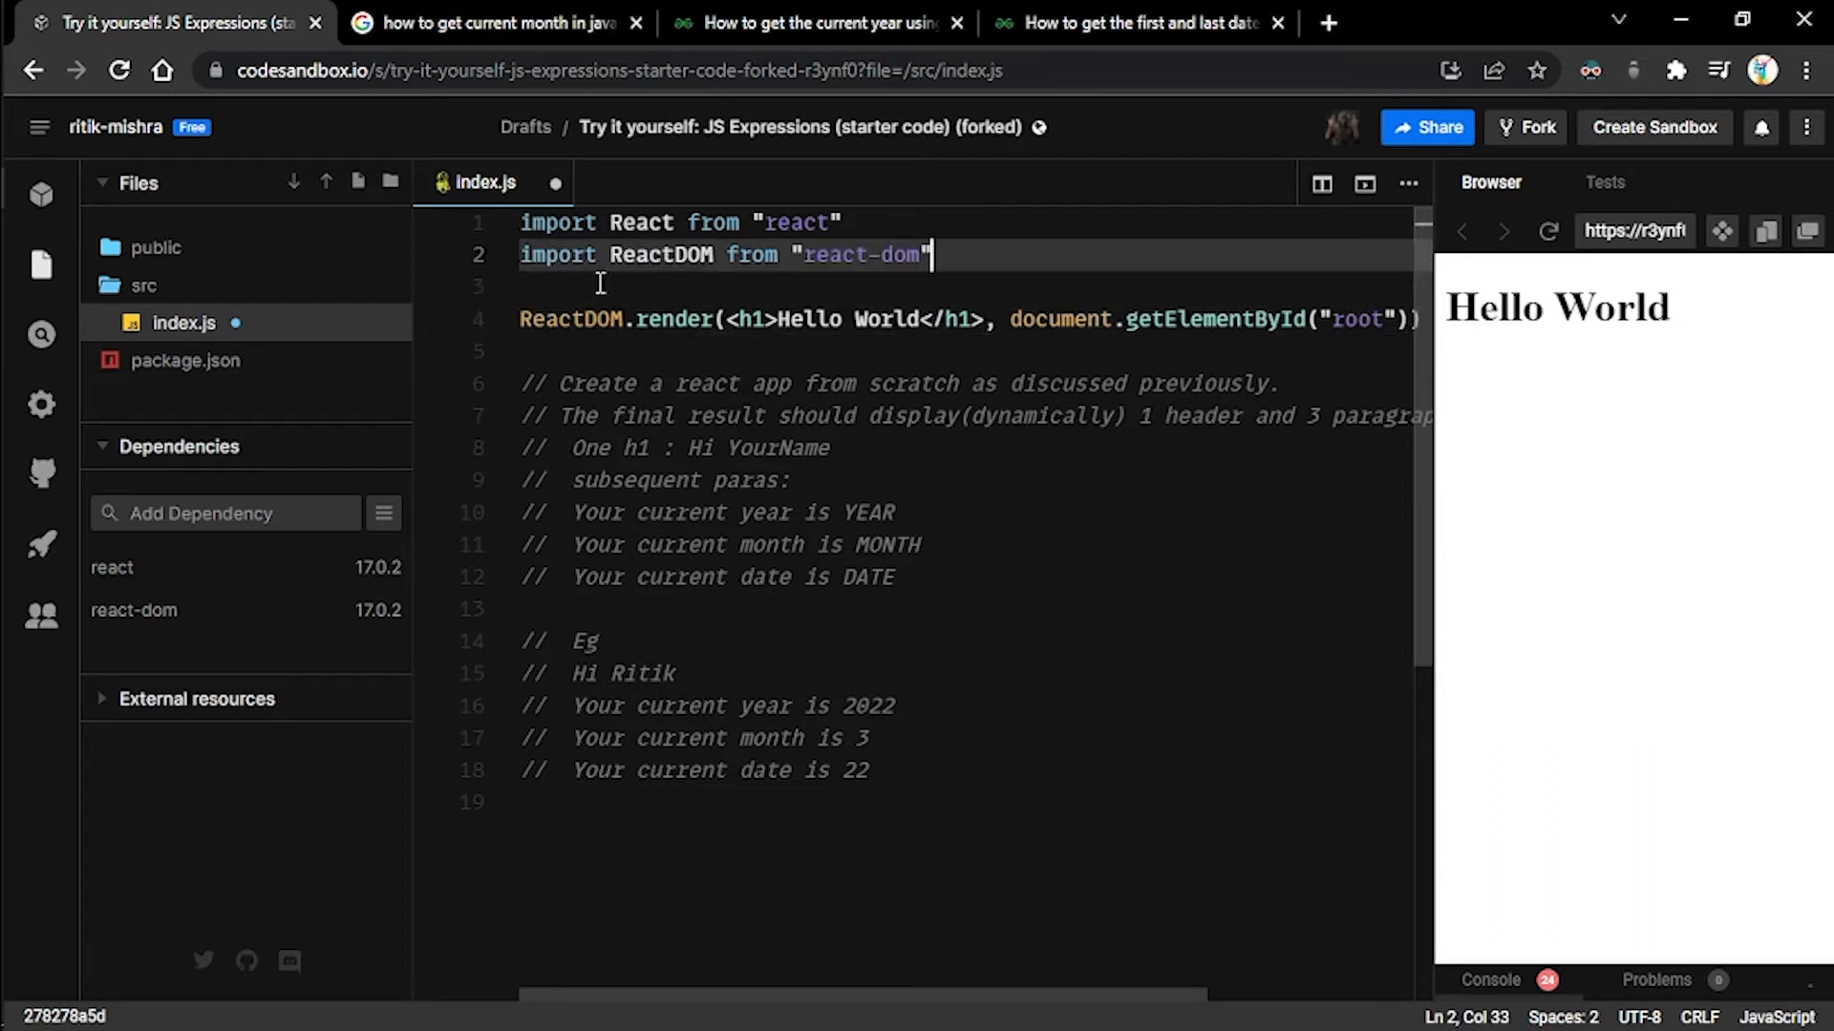
# - Declare const name = "Ritik" and render Hello {name} in the heading
pyautogui.write('const')
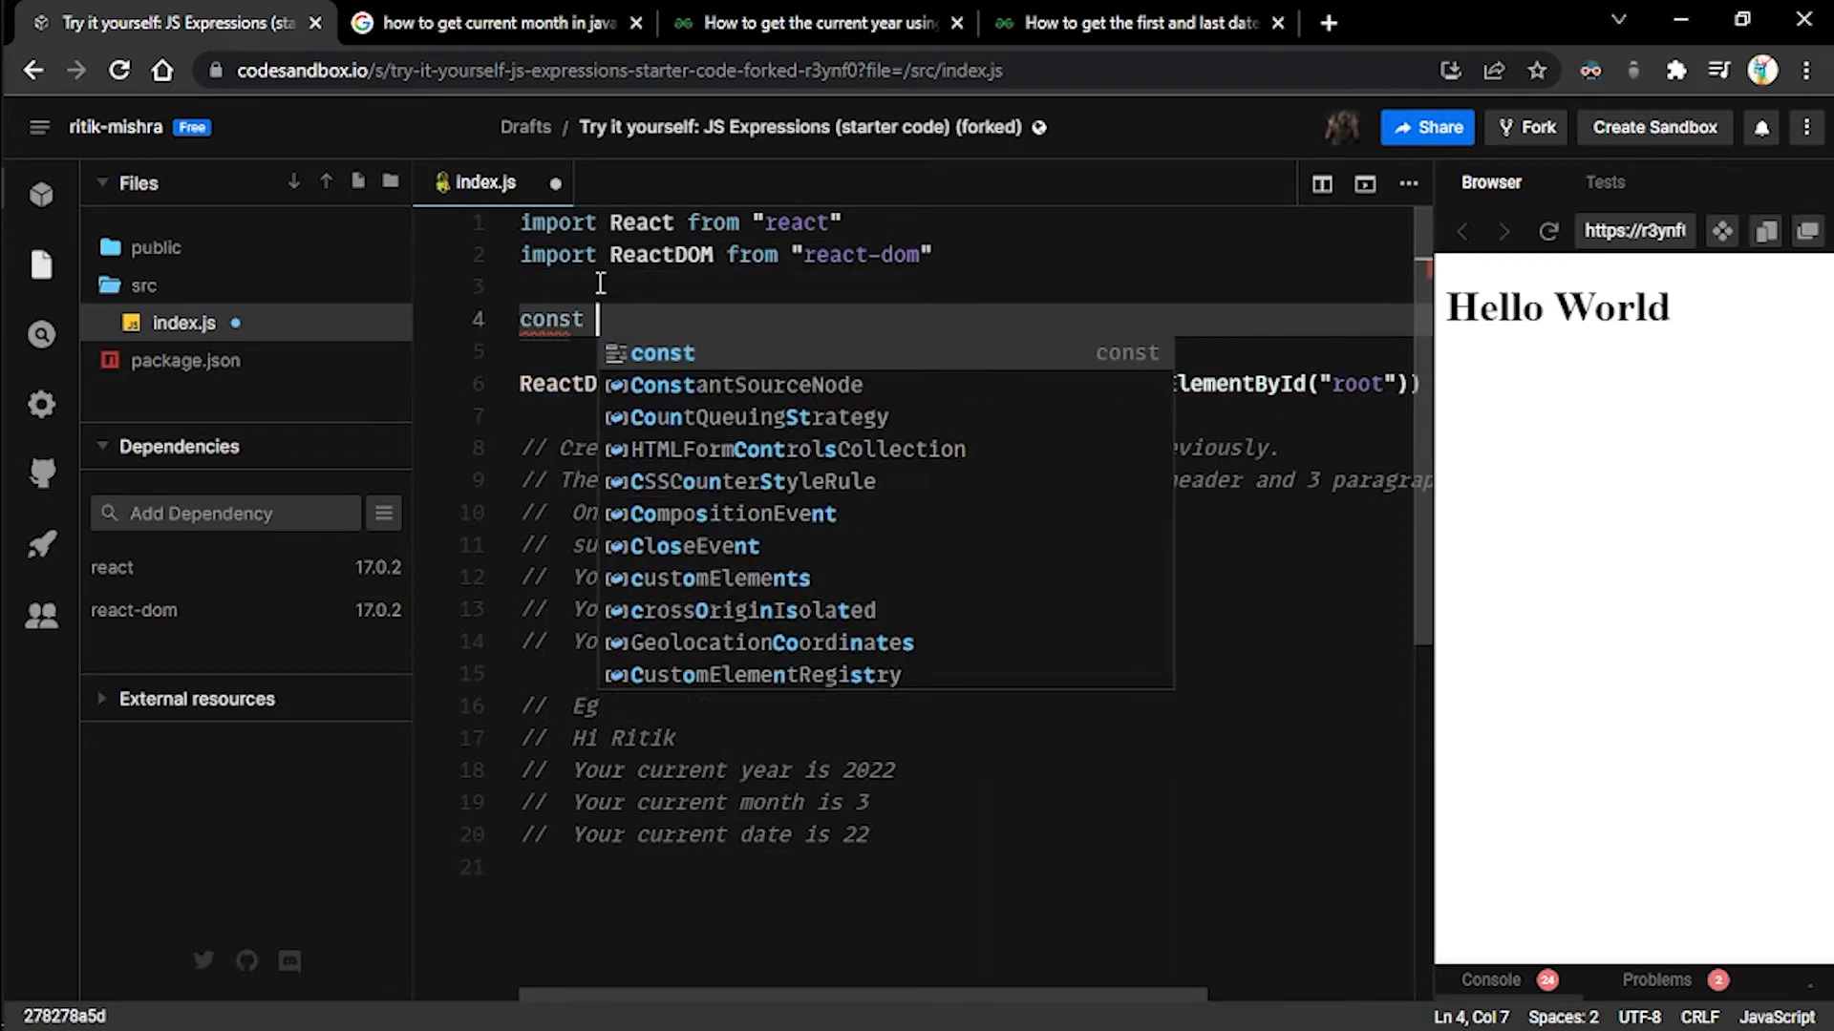
pyautogui.write('name =')
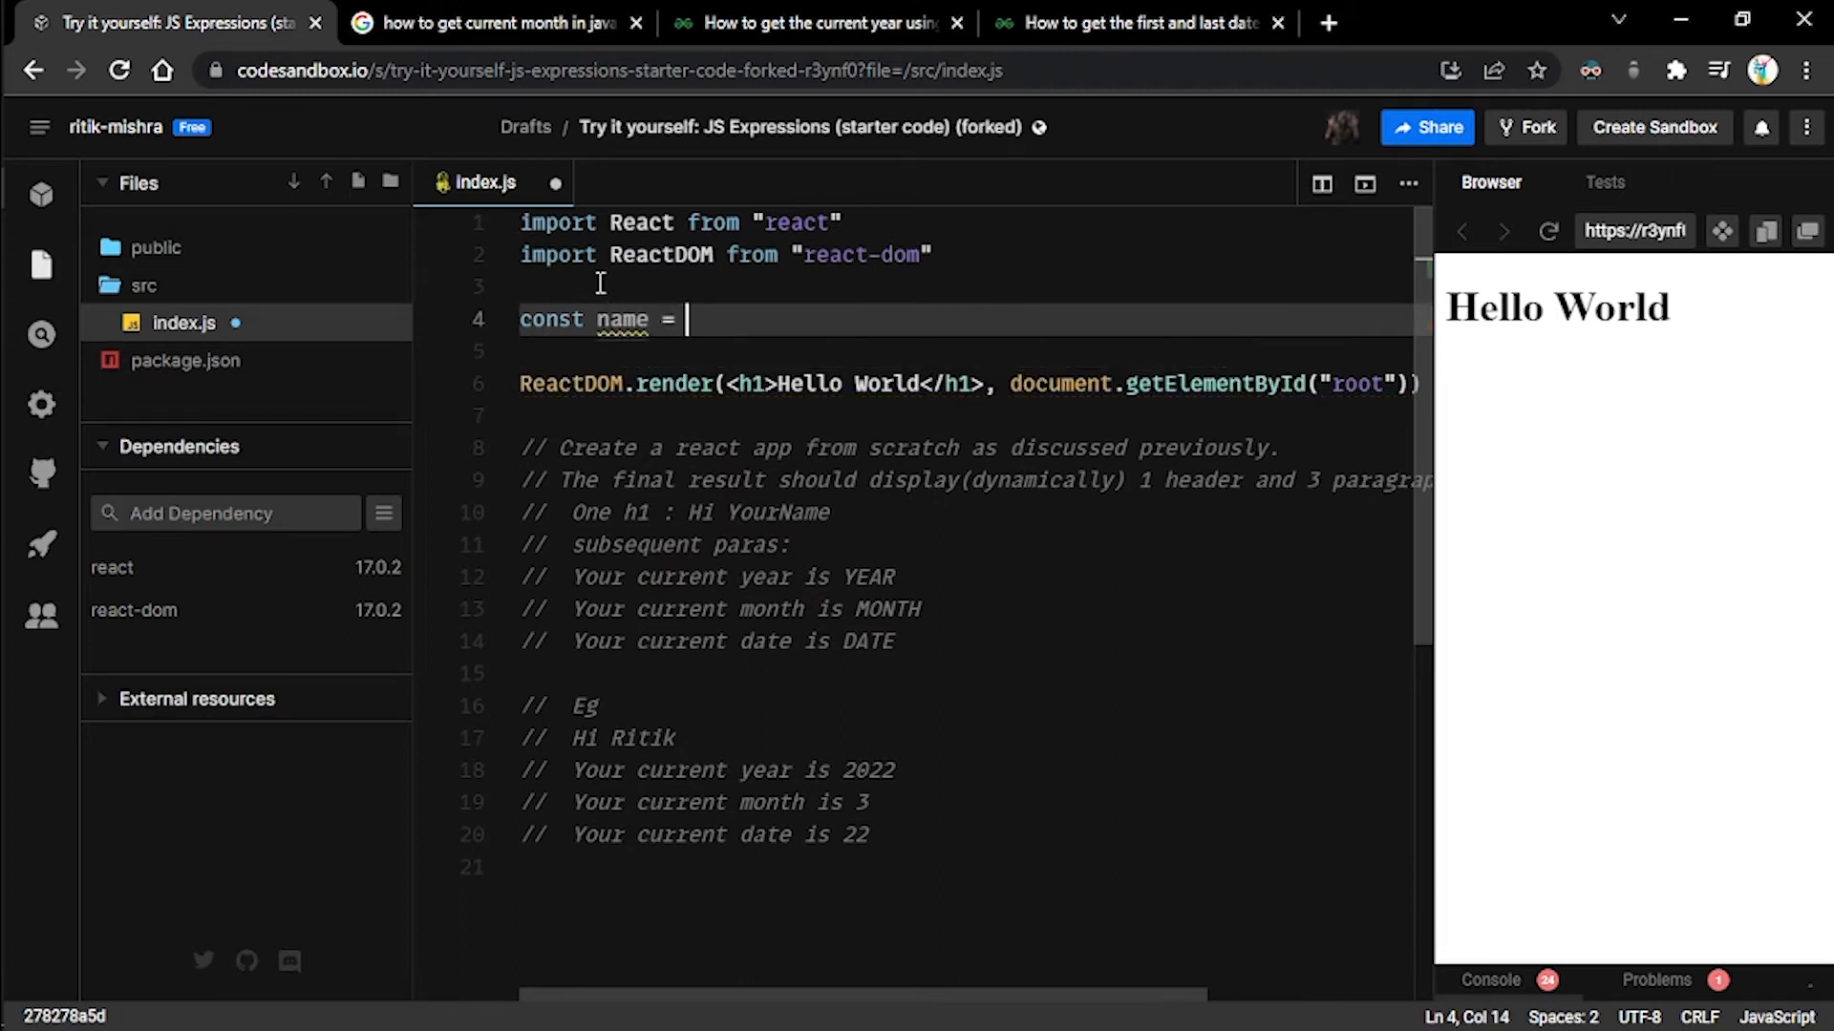
pyautogui.write('"Riti"')
pyautogui.click(970, 384)
pyautogui.write('{')
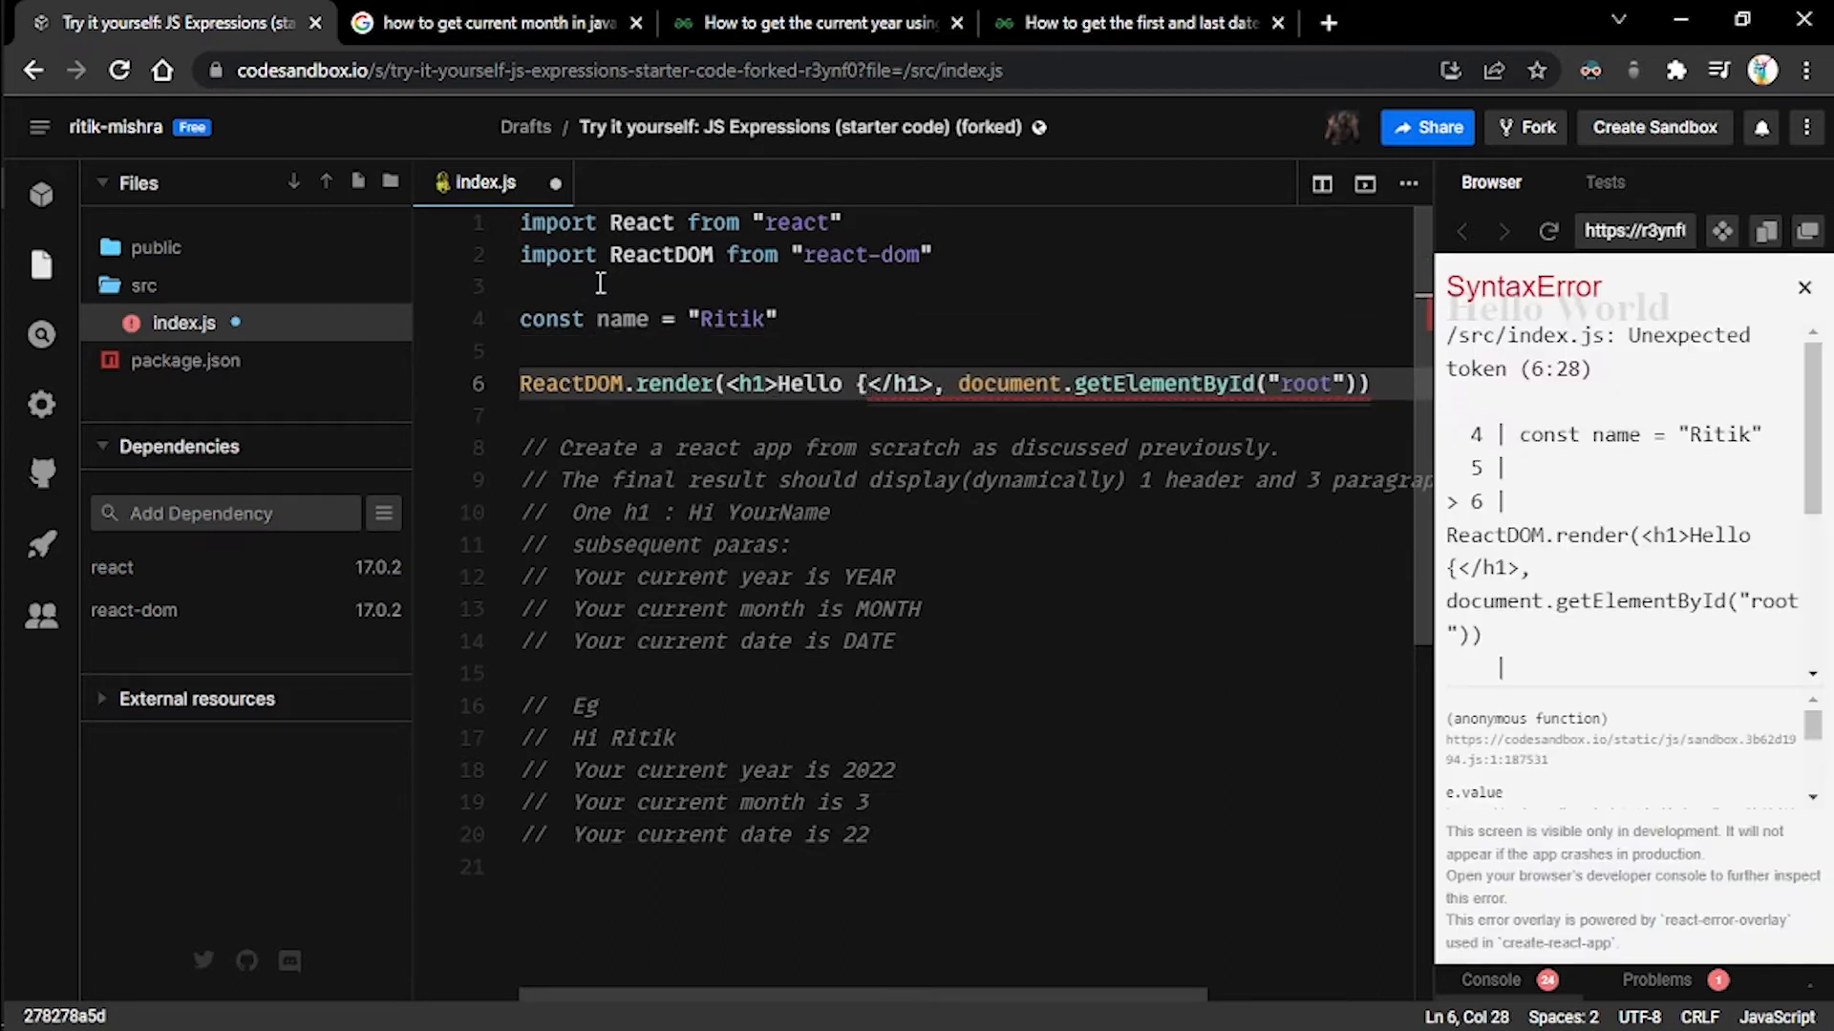
pyautogui.write('name}')
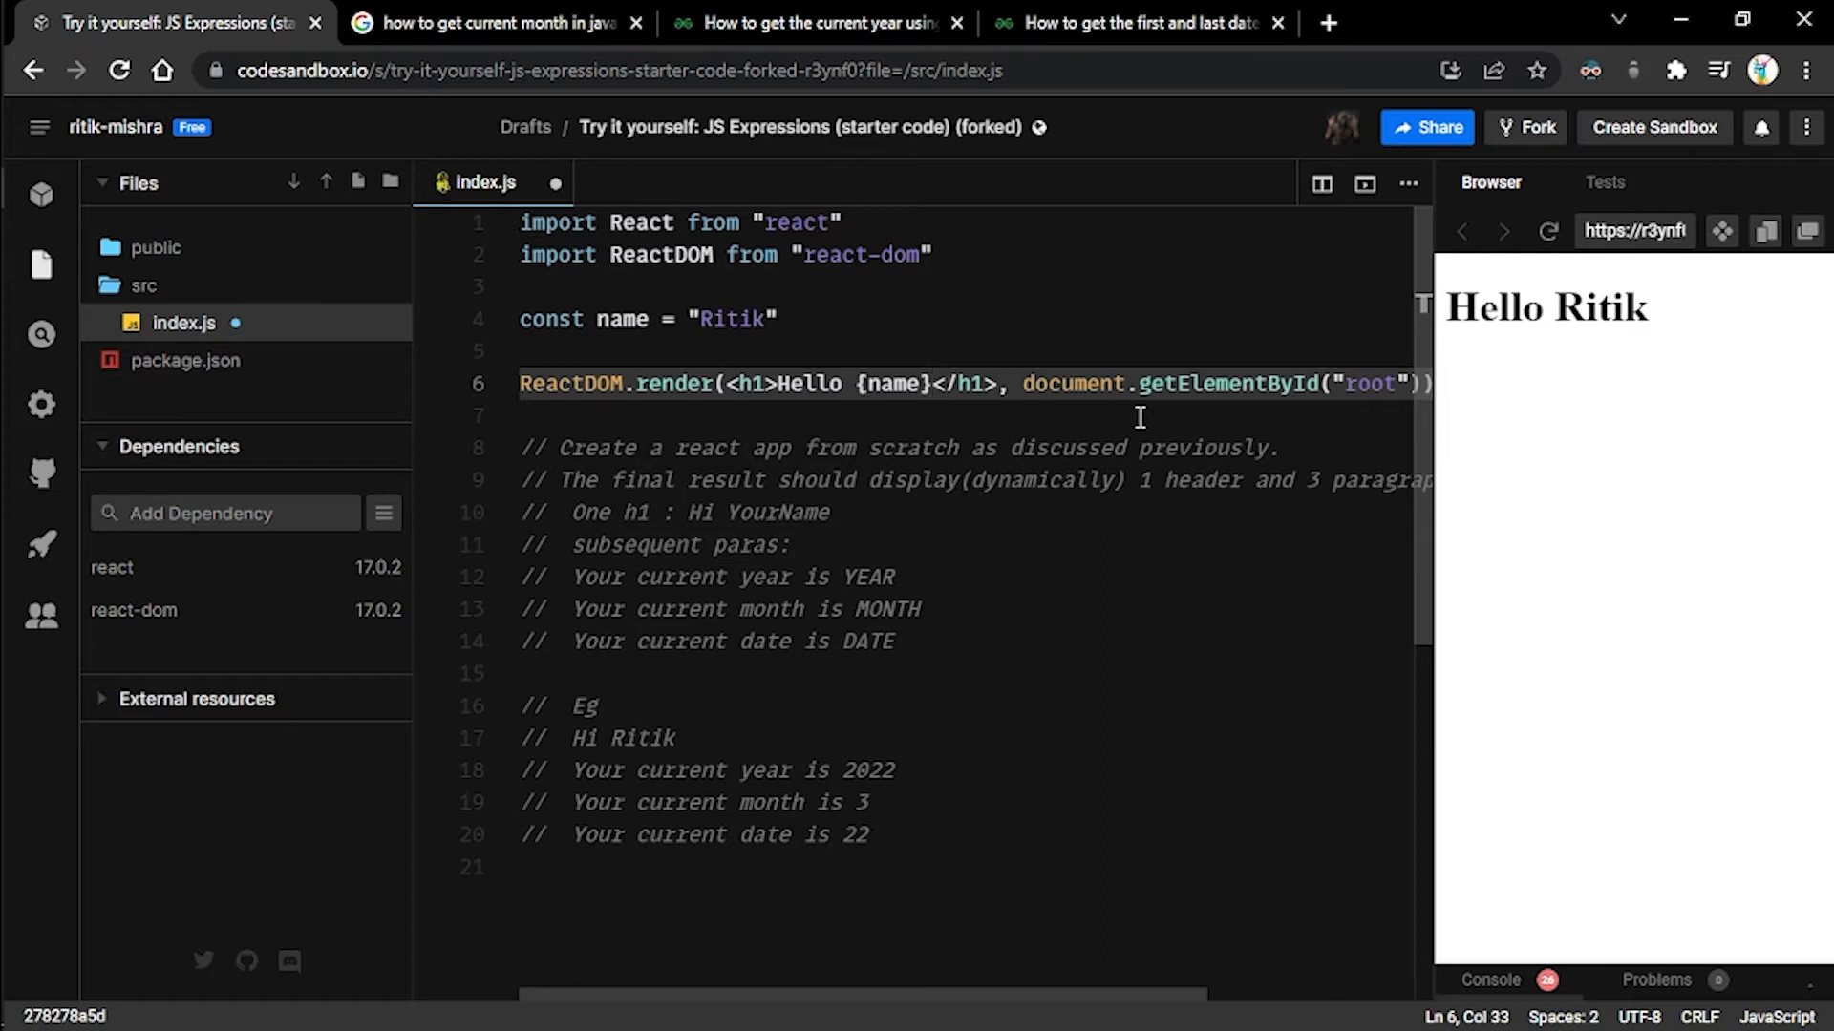
pyautogui.moveTo(669, 510)
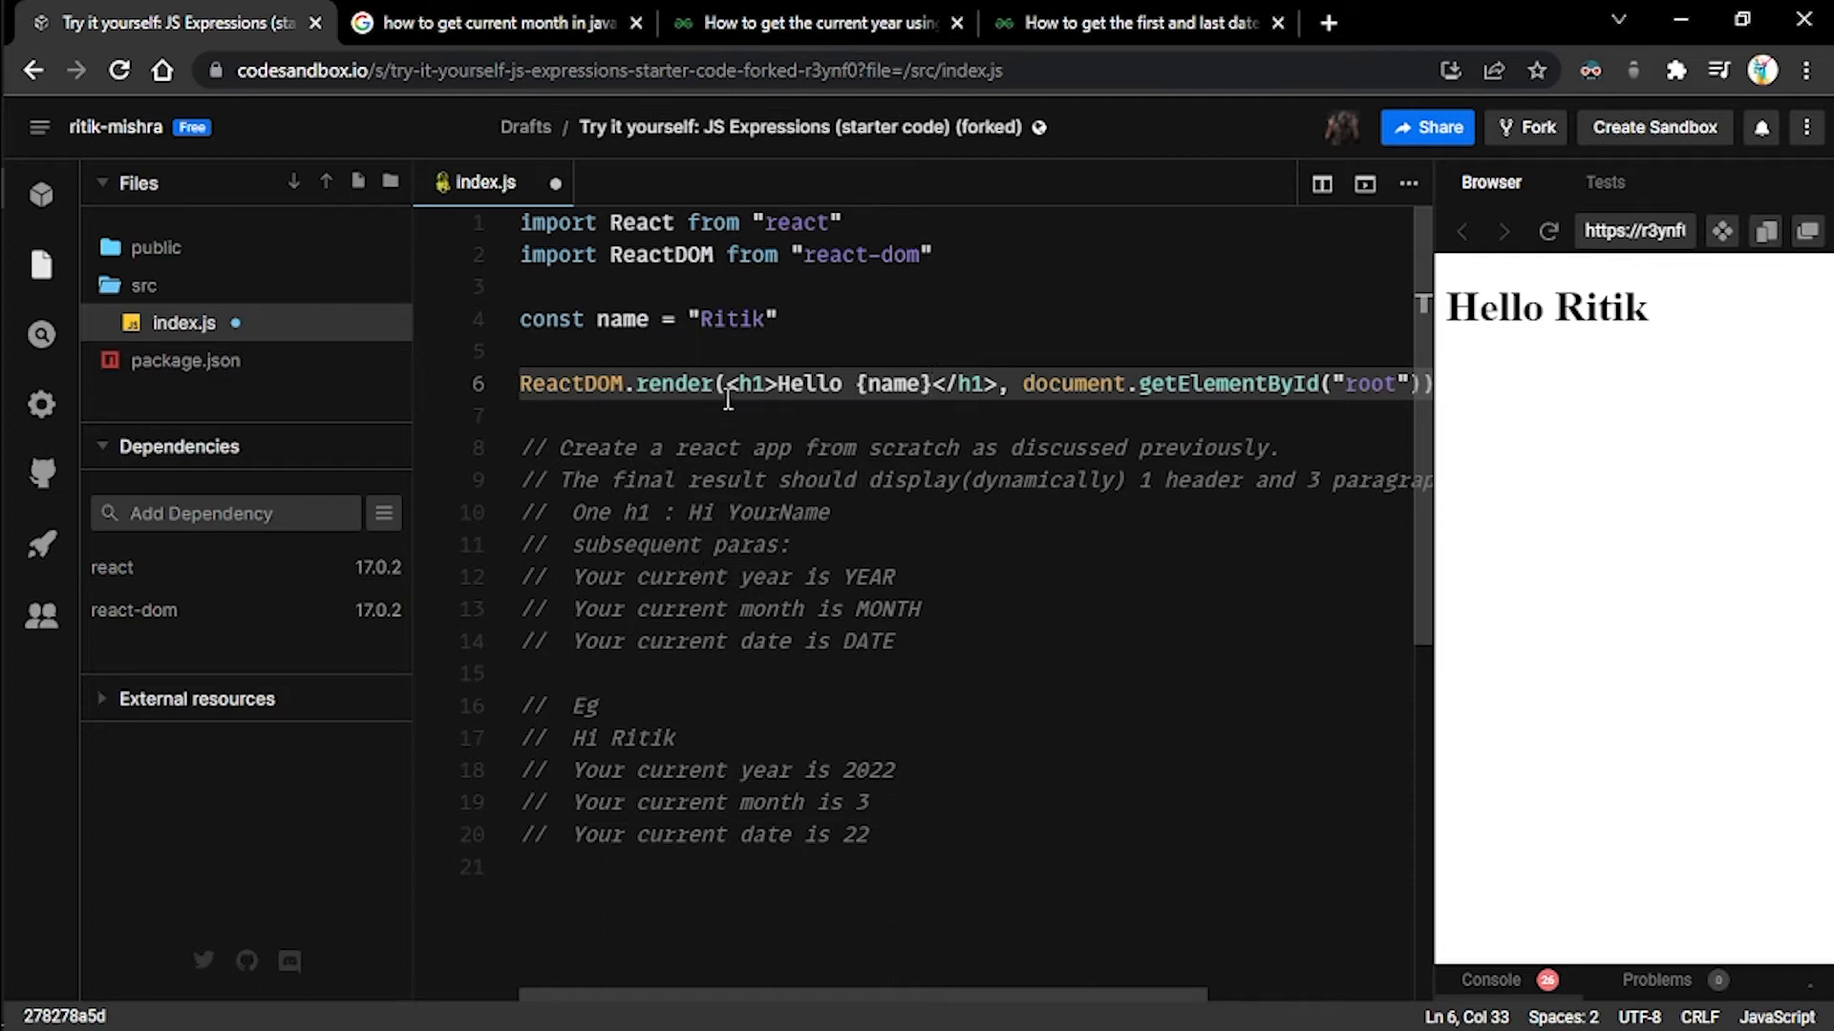
# - Wrap the Hello {name} heading in a div and auto-format the file
pyautogui.click(724, 382)
pyautogui.write('<div>')
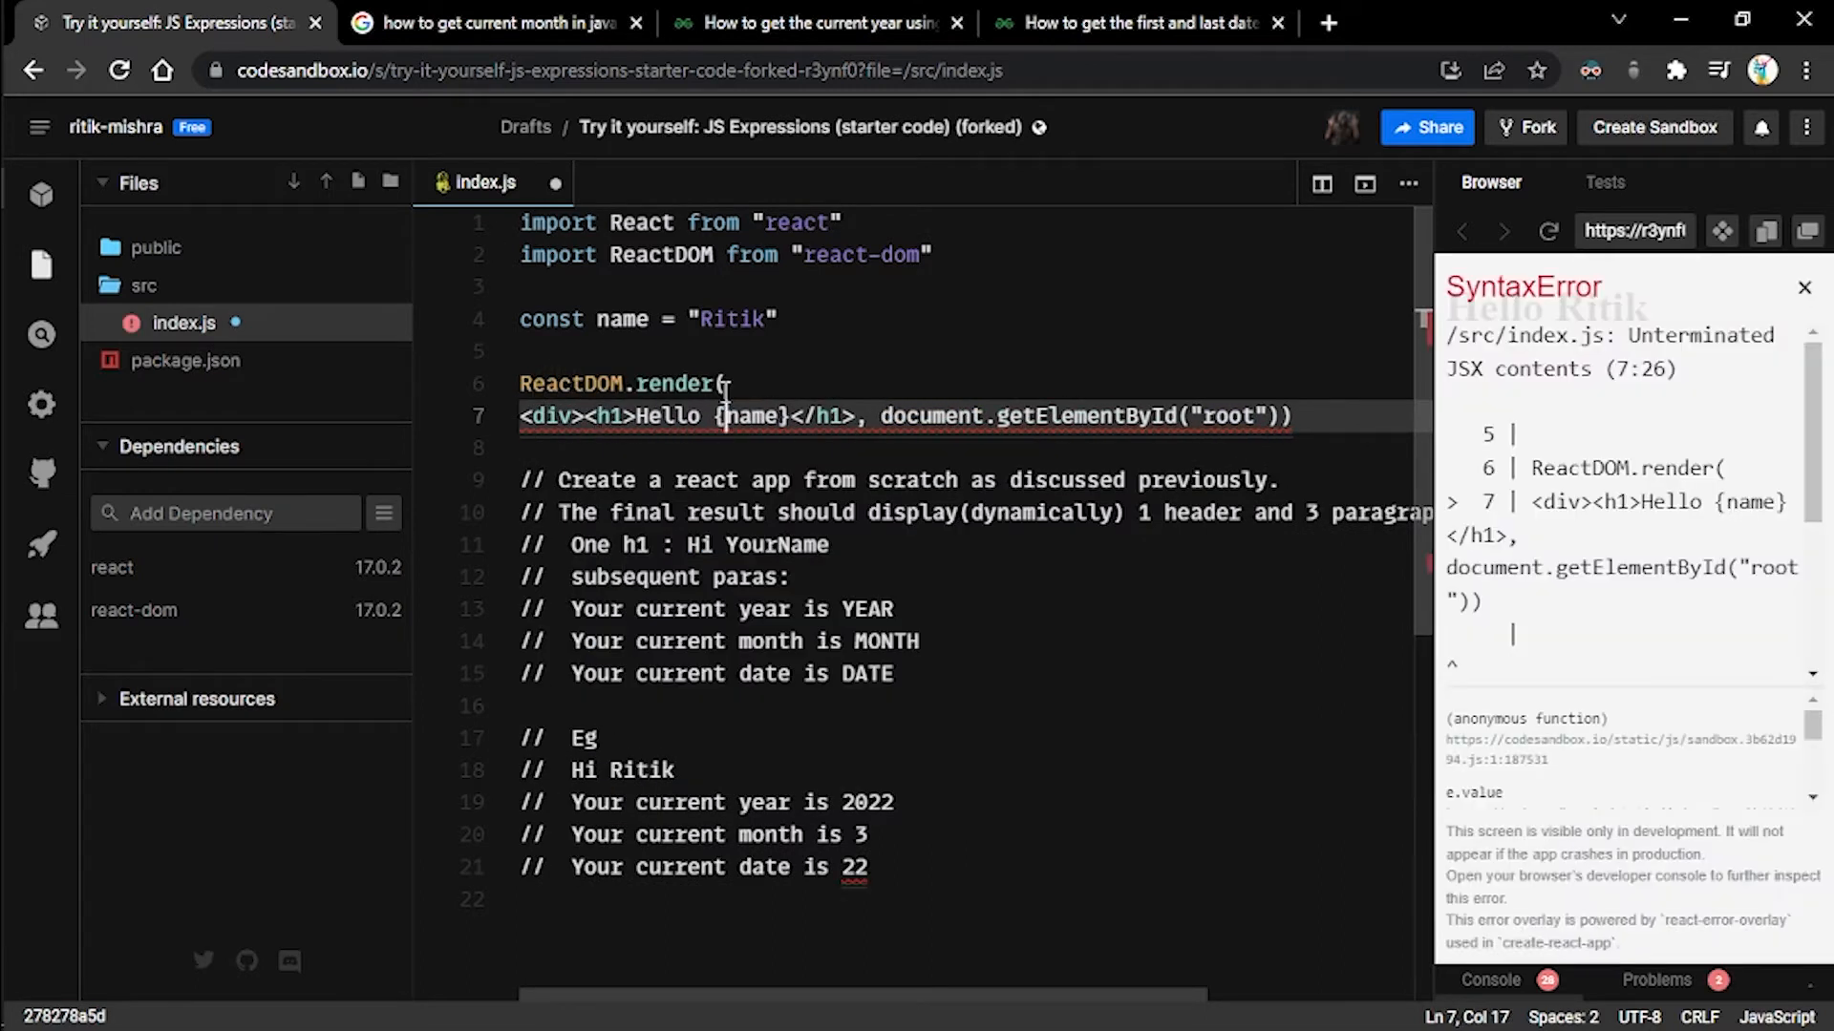
pyautogui.write('</di')
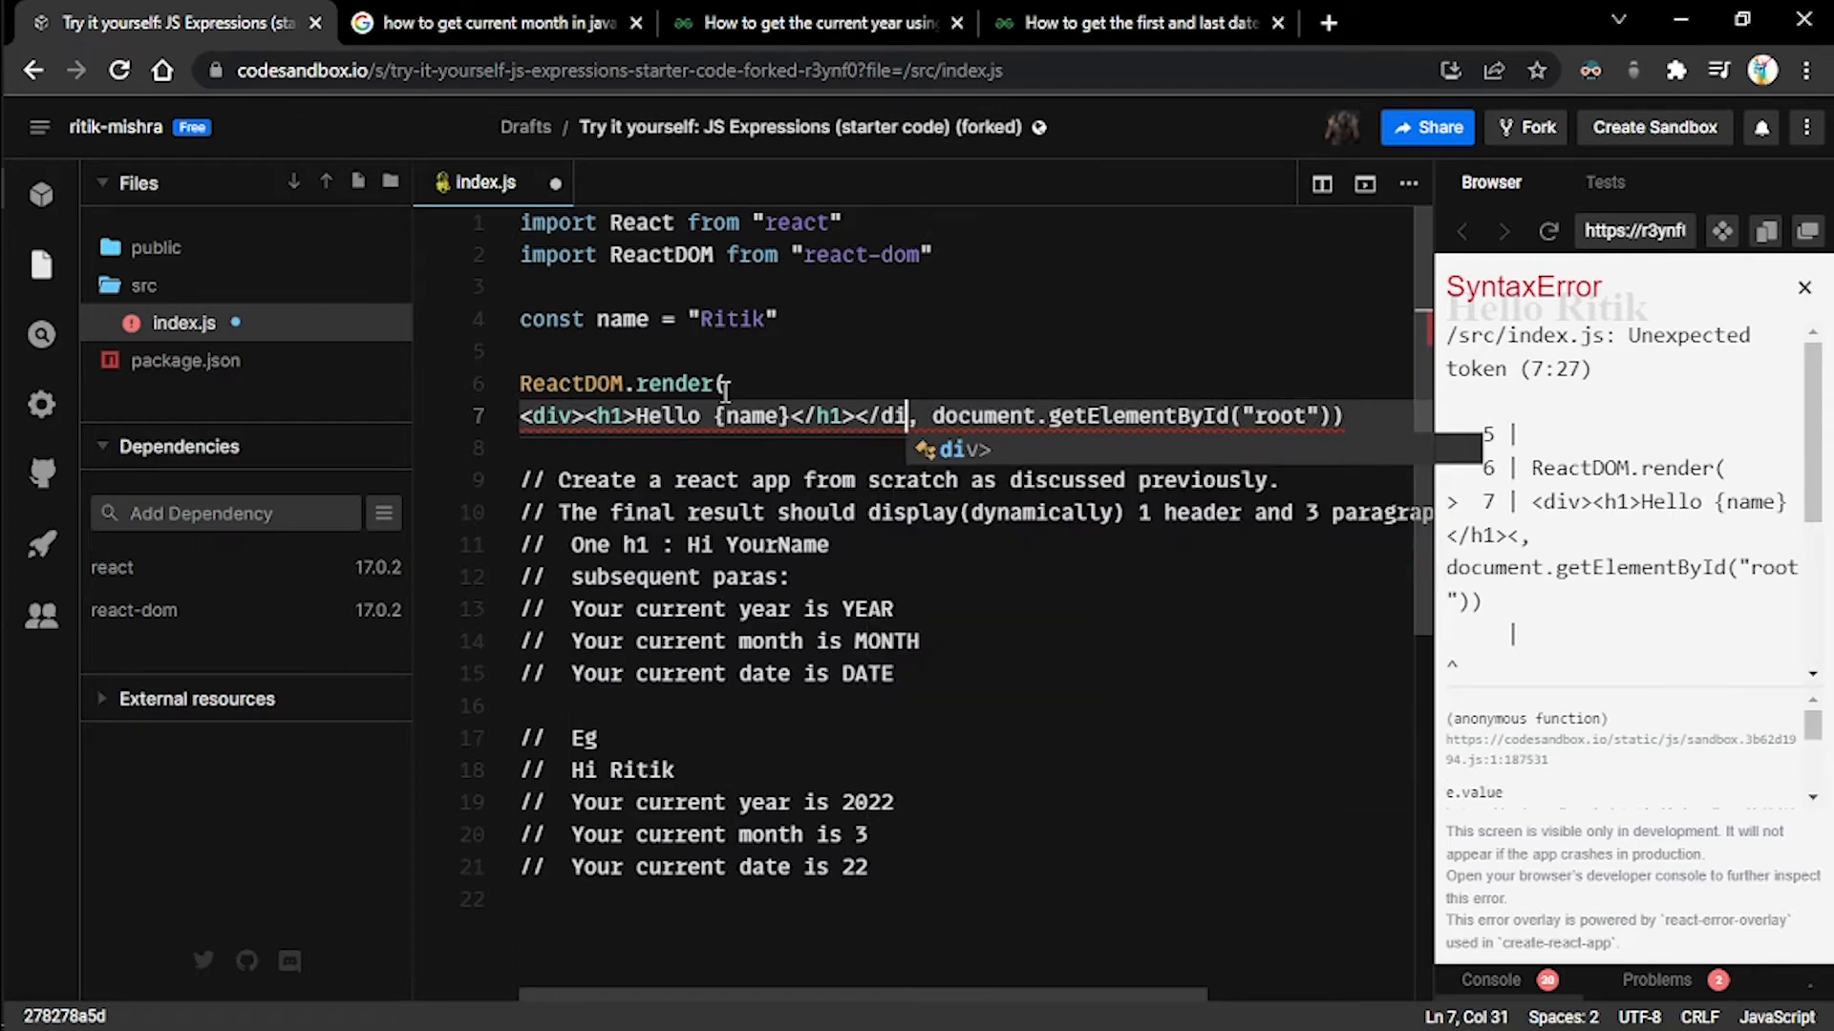
pyautogui.write('v>,')
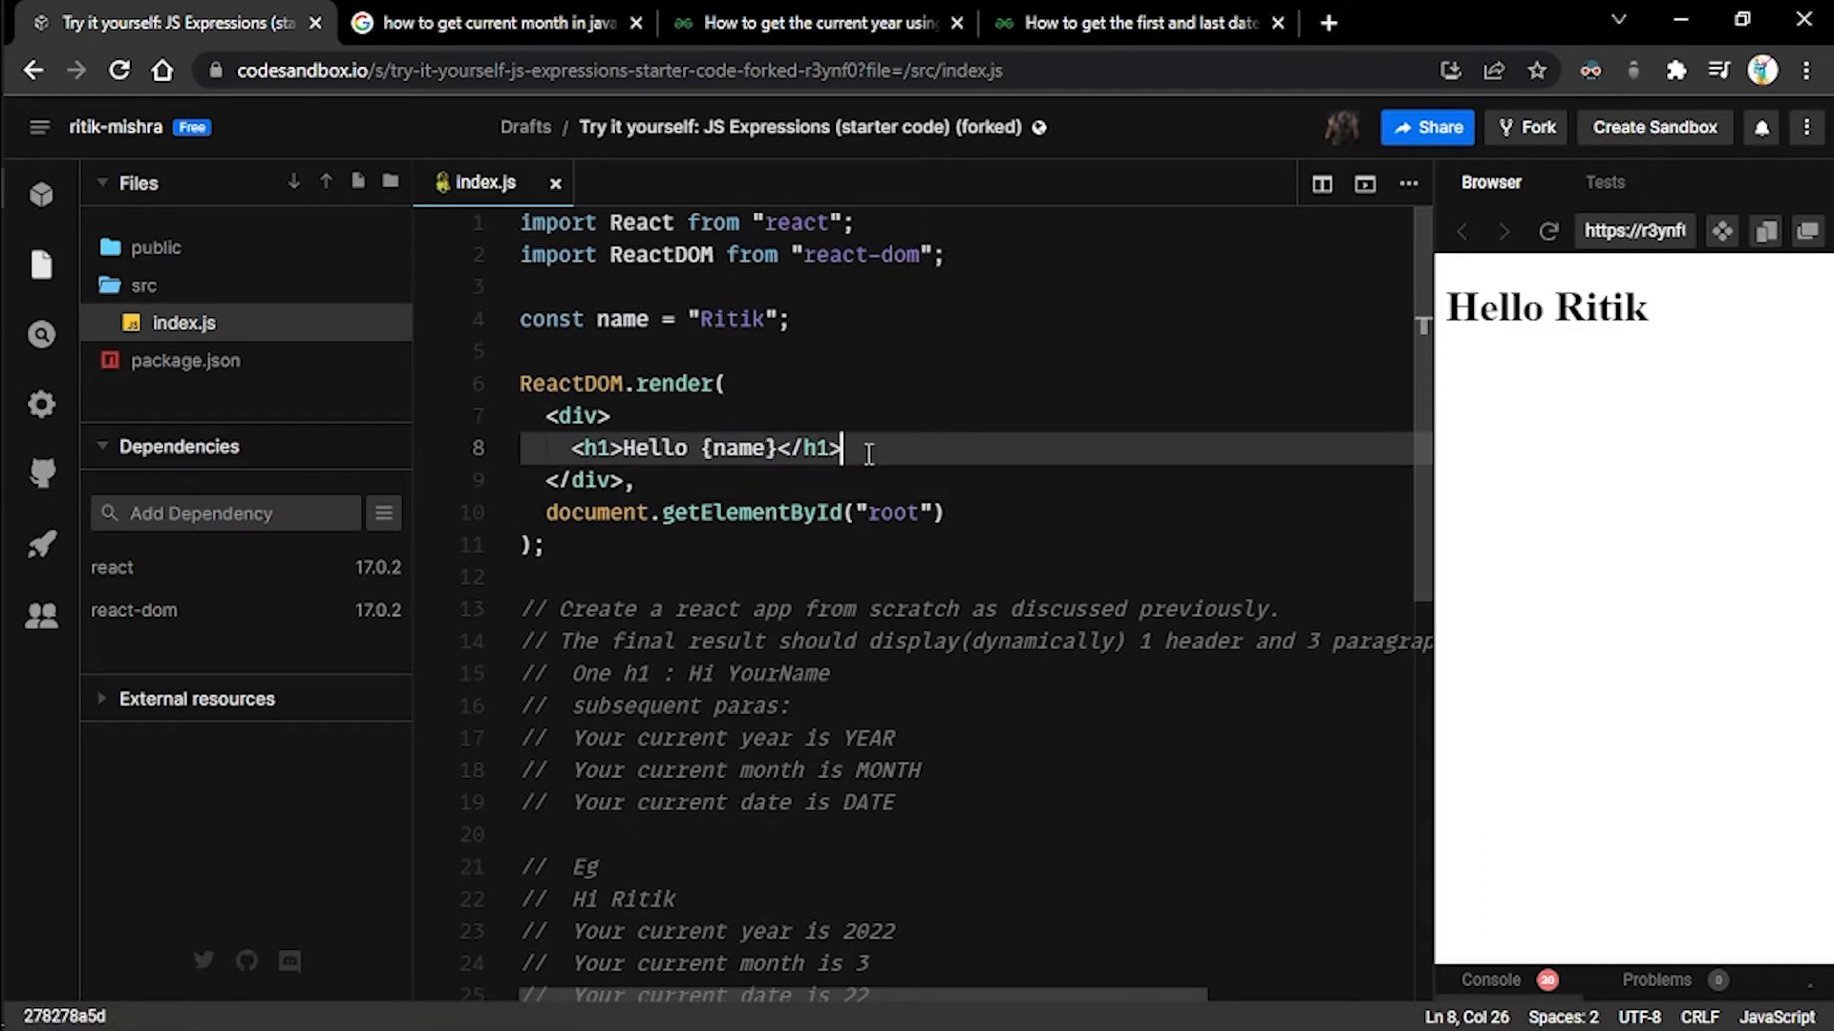
pyautogui.press('Enter')
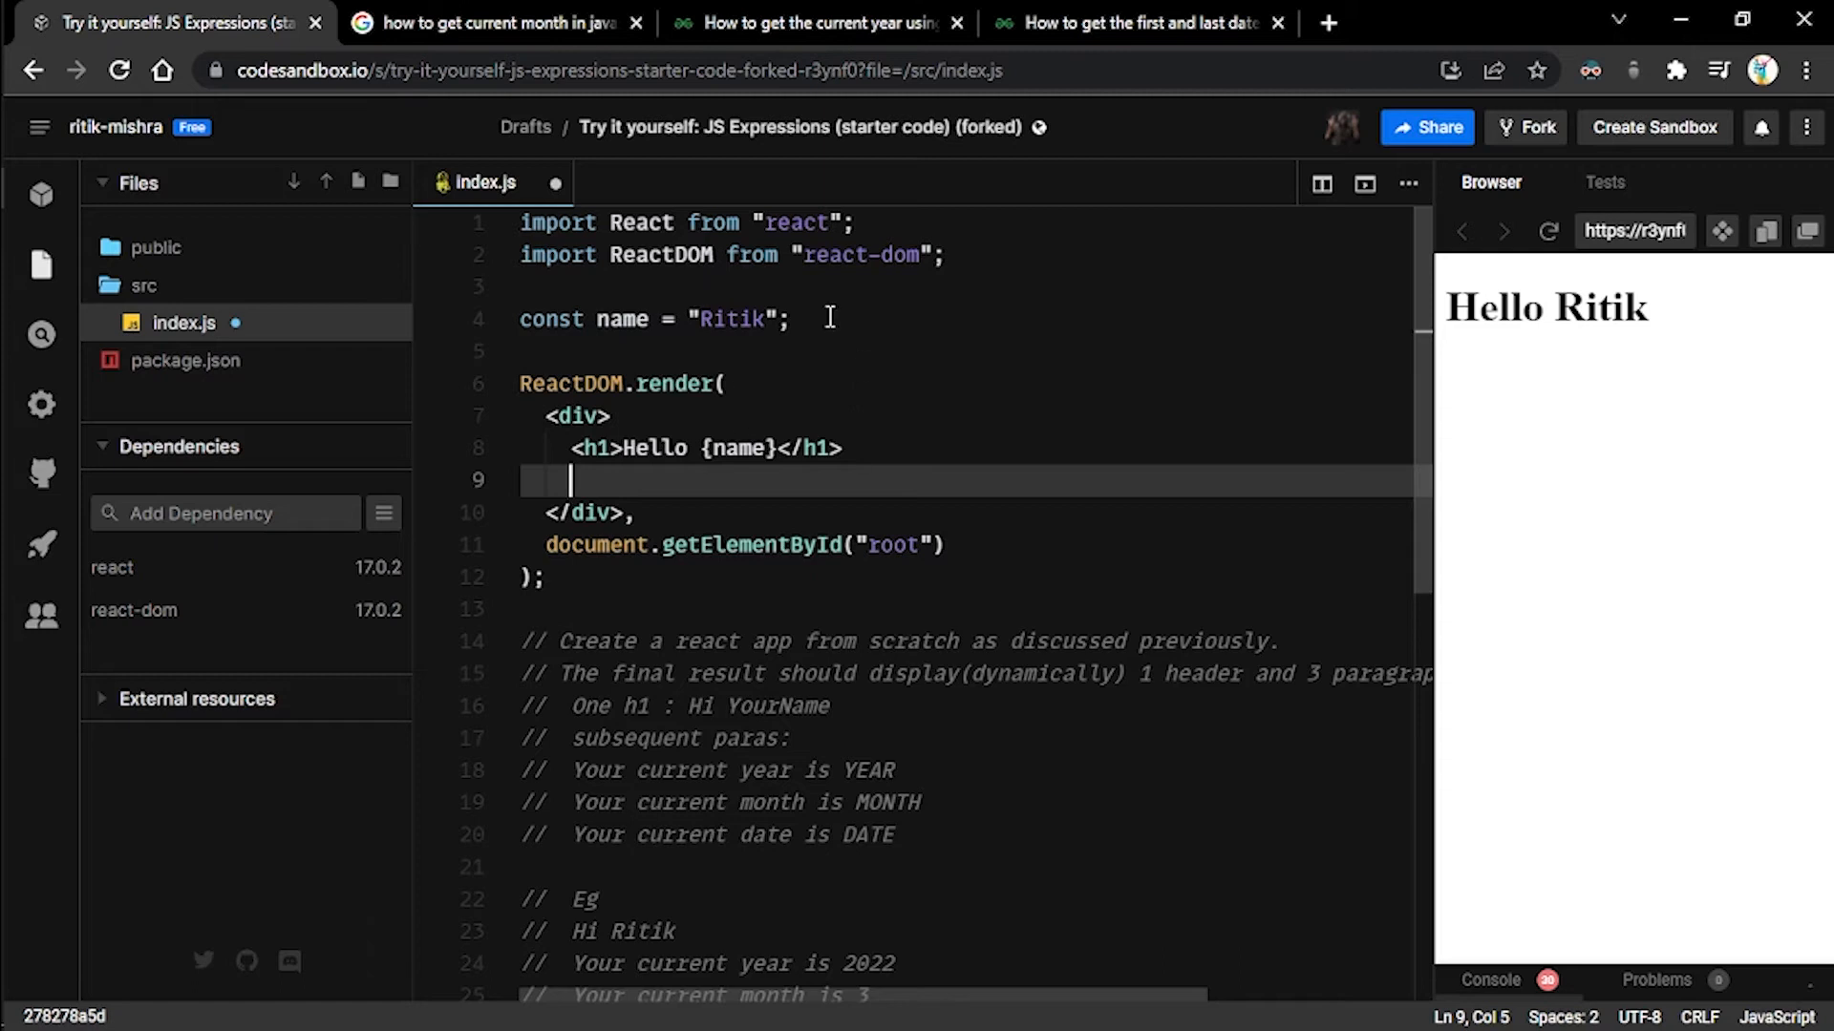
pyautogui.moveTo(873, 479)
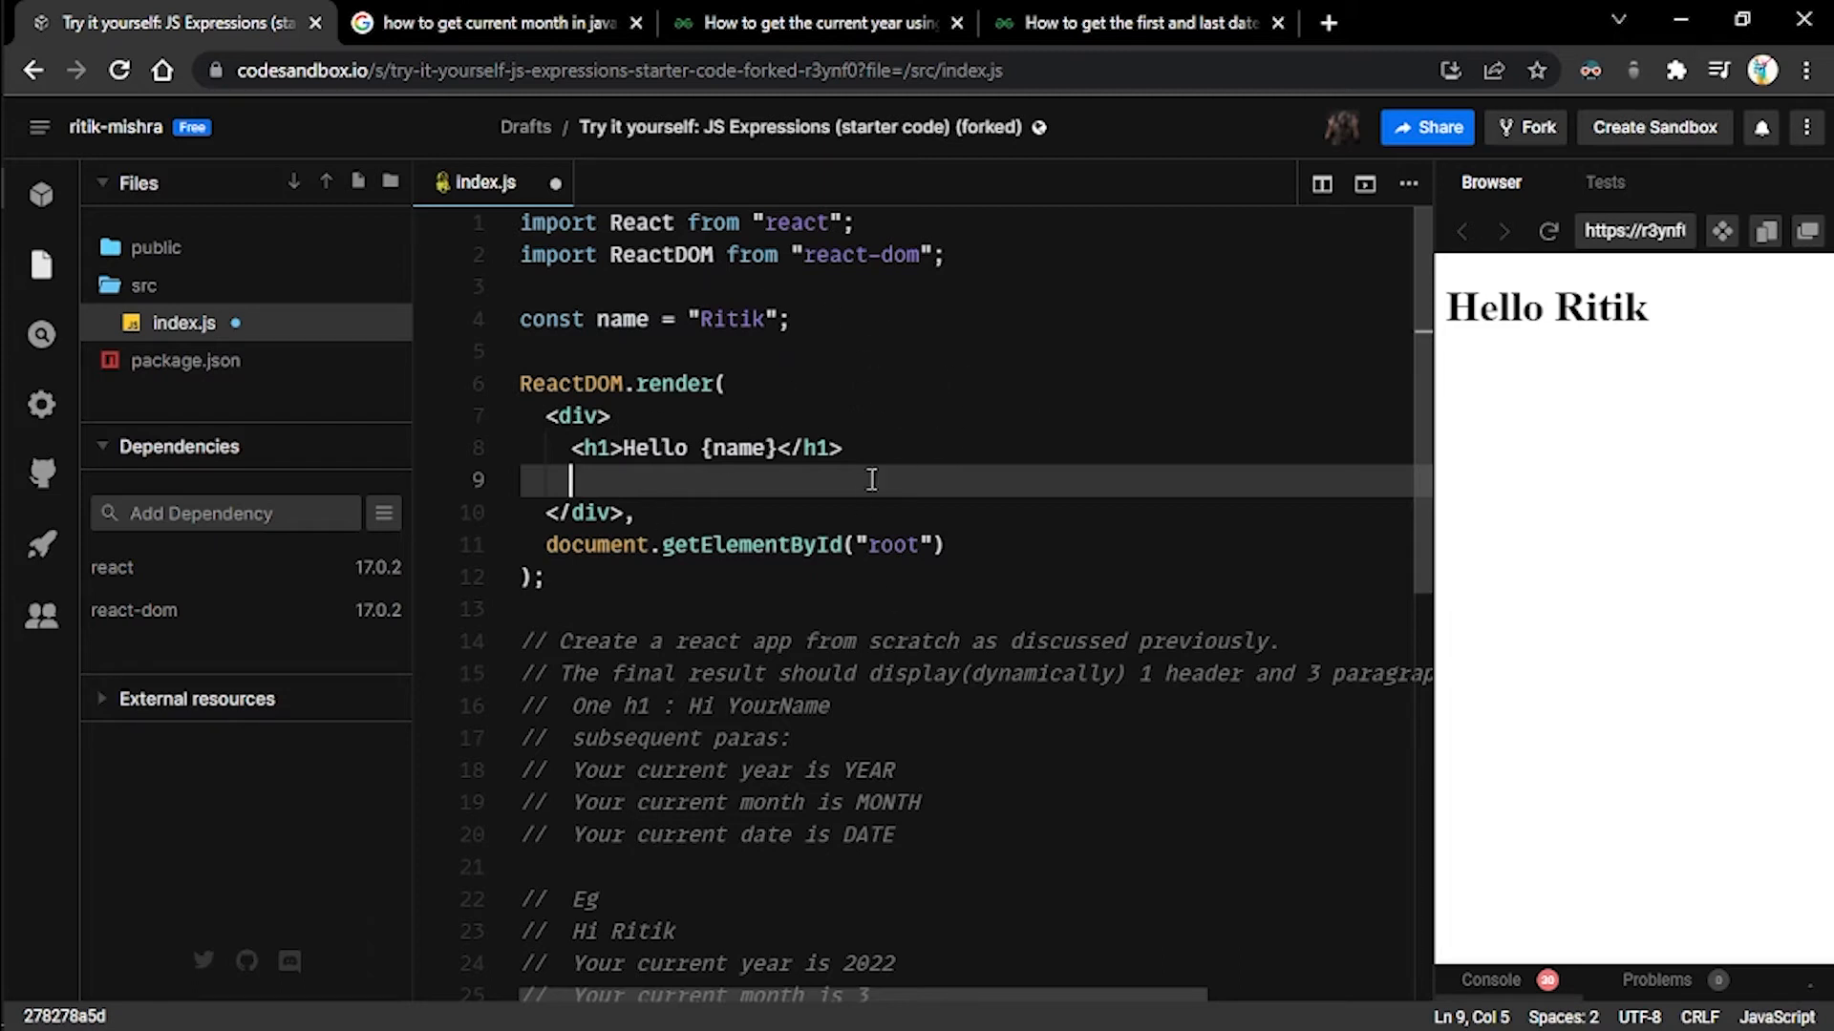
pyautogui.moveTo(898, 393)
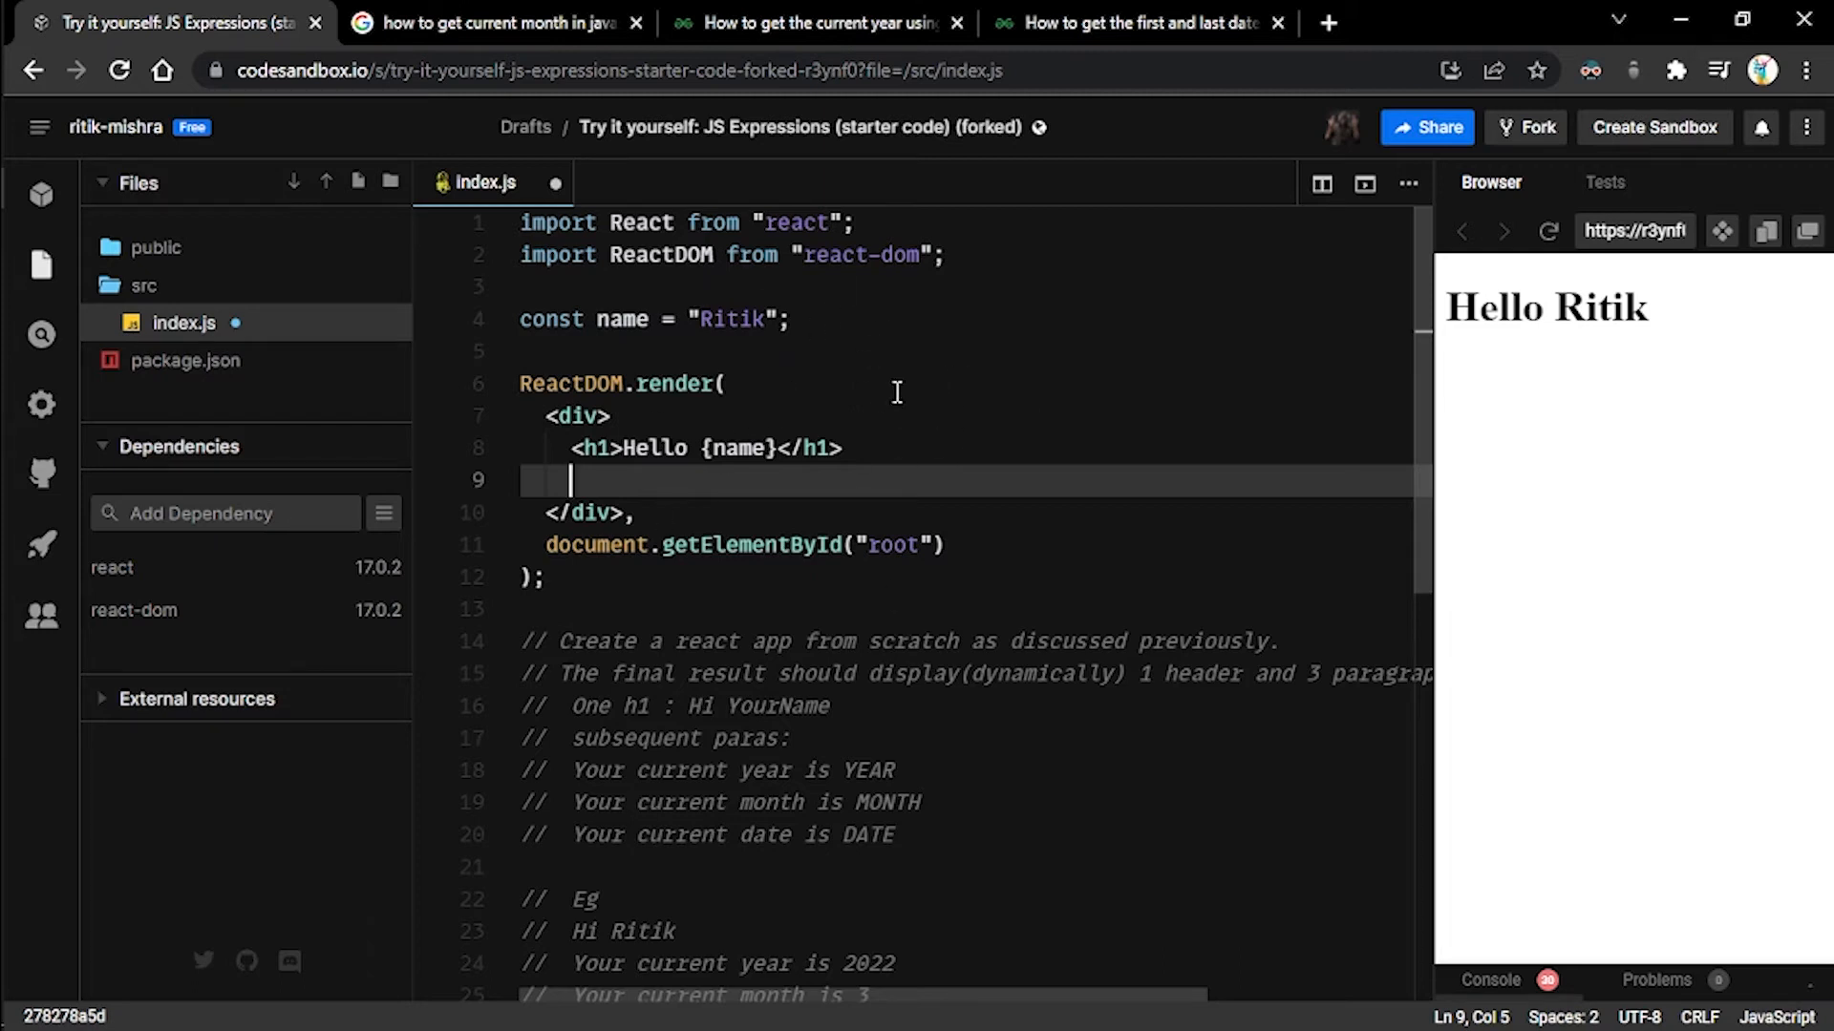
pyautogui.moveTo(697, 397)
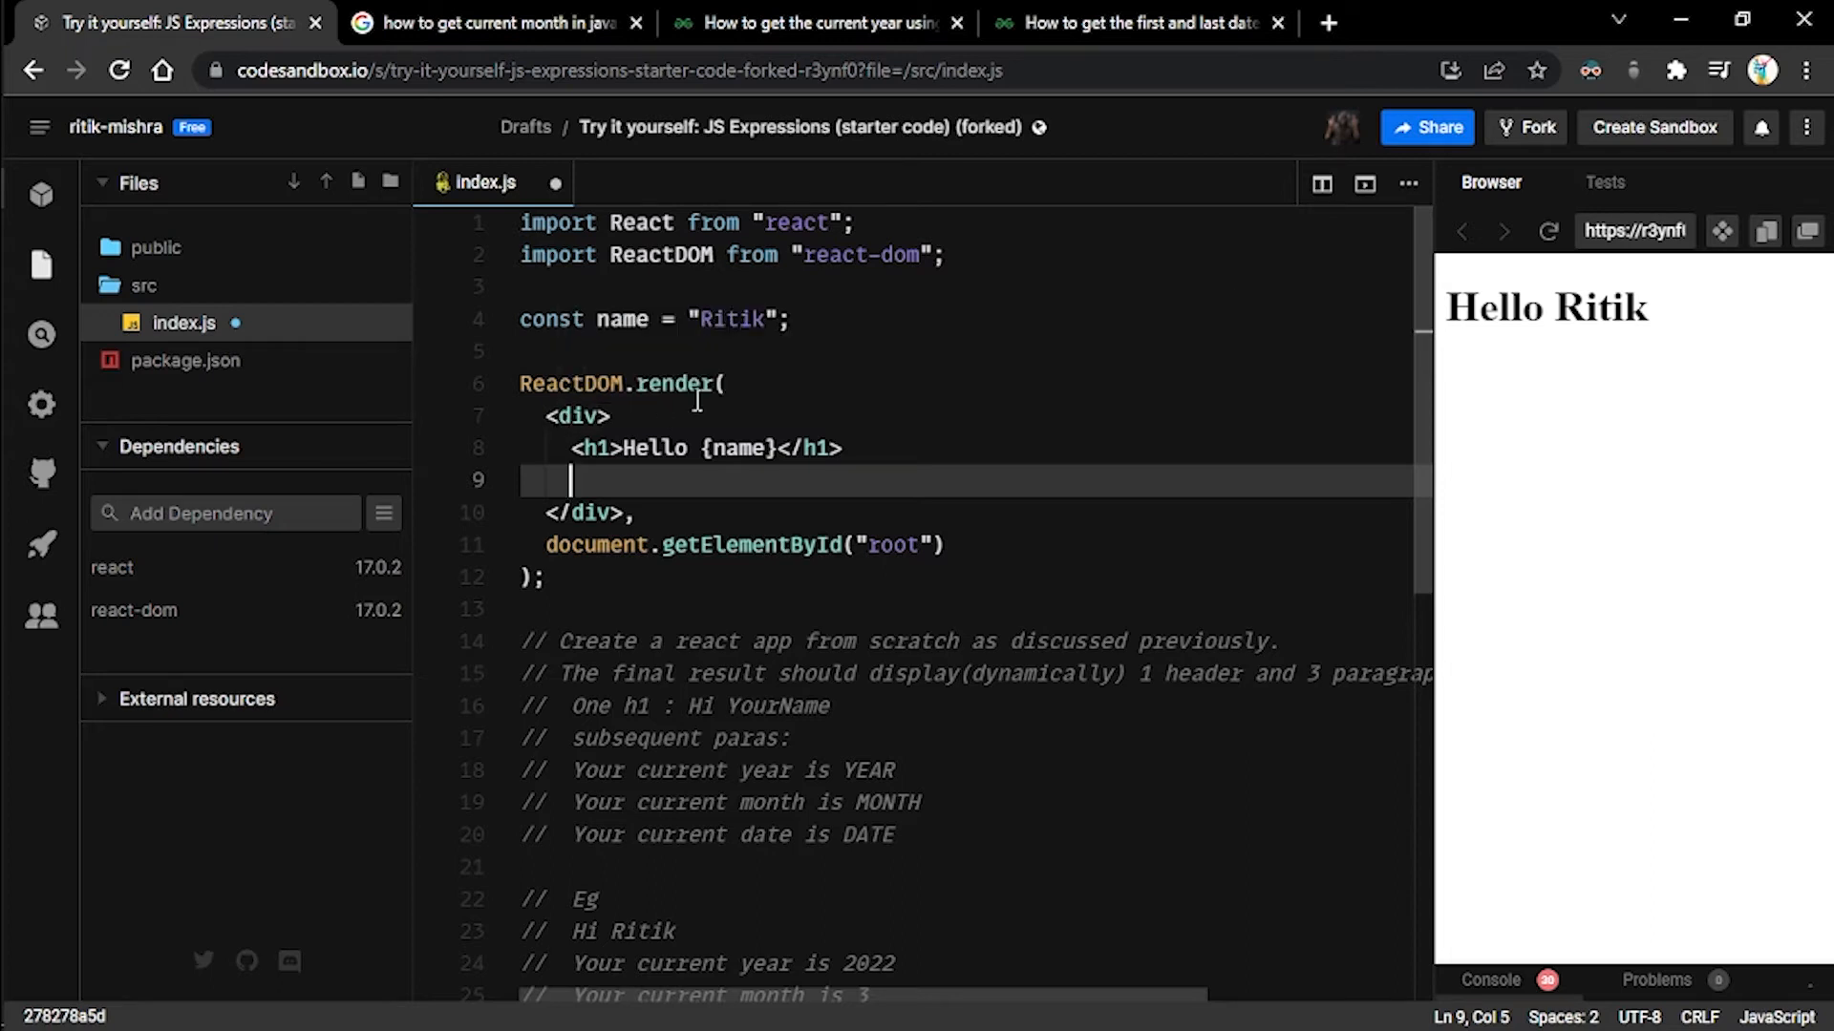
pyautogui.moveTo(586, 449)
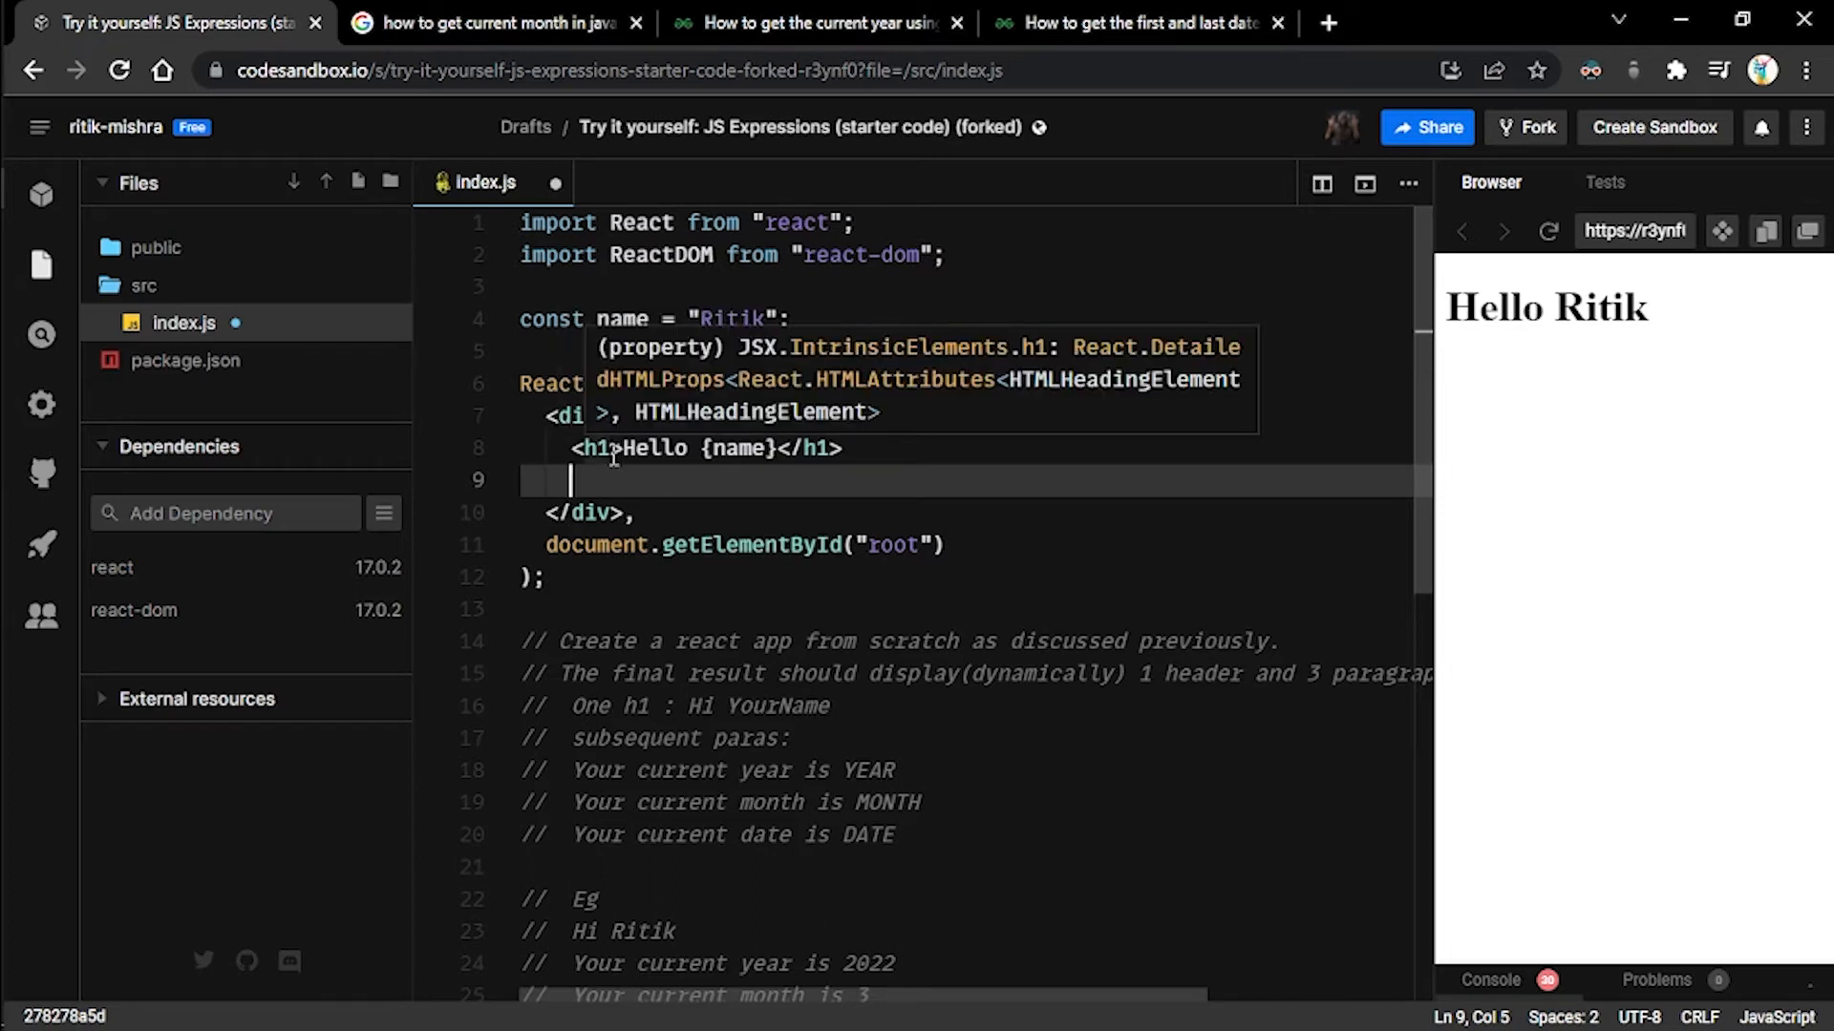
# - Add a paragraph reading 'Your current year is YEAR' after the heading
pyautogui.write('<p')
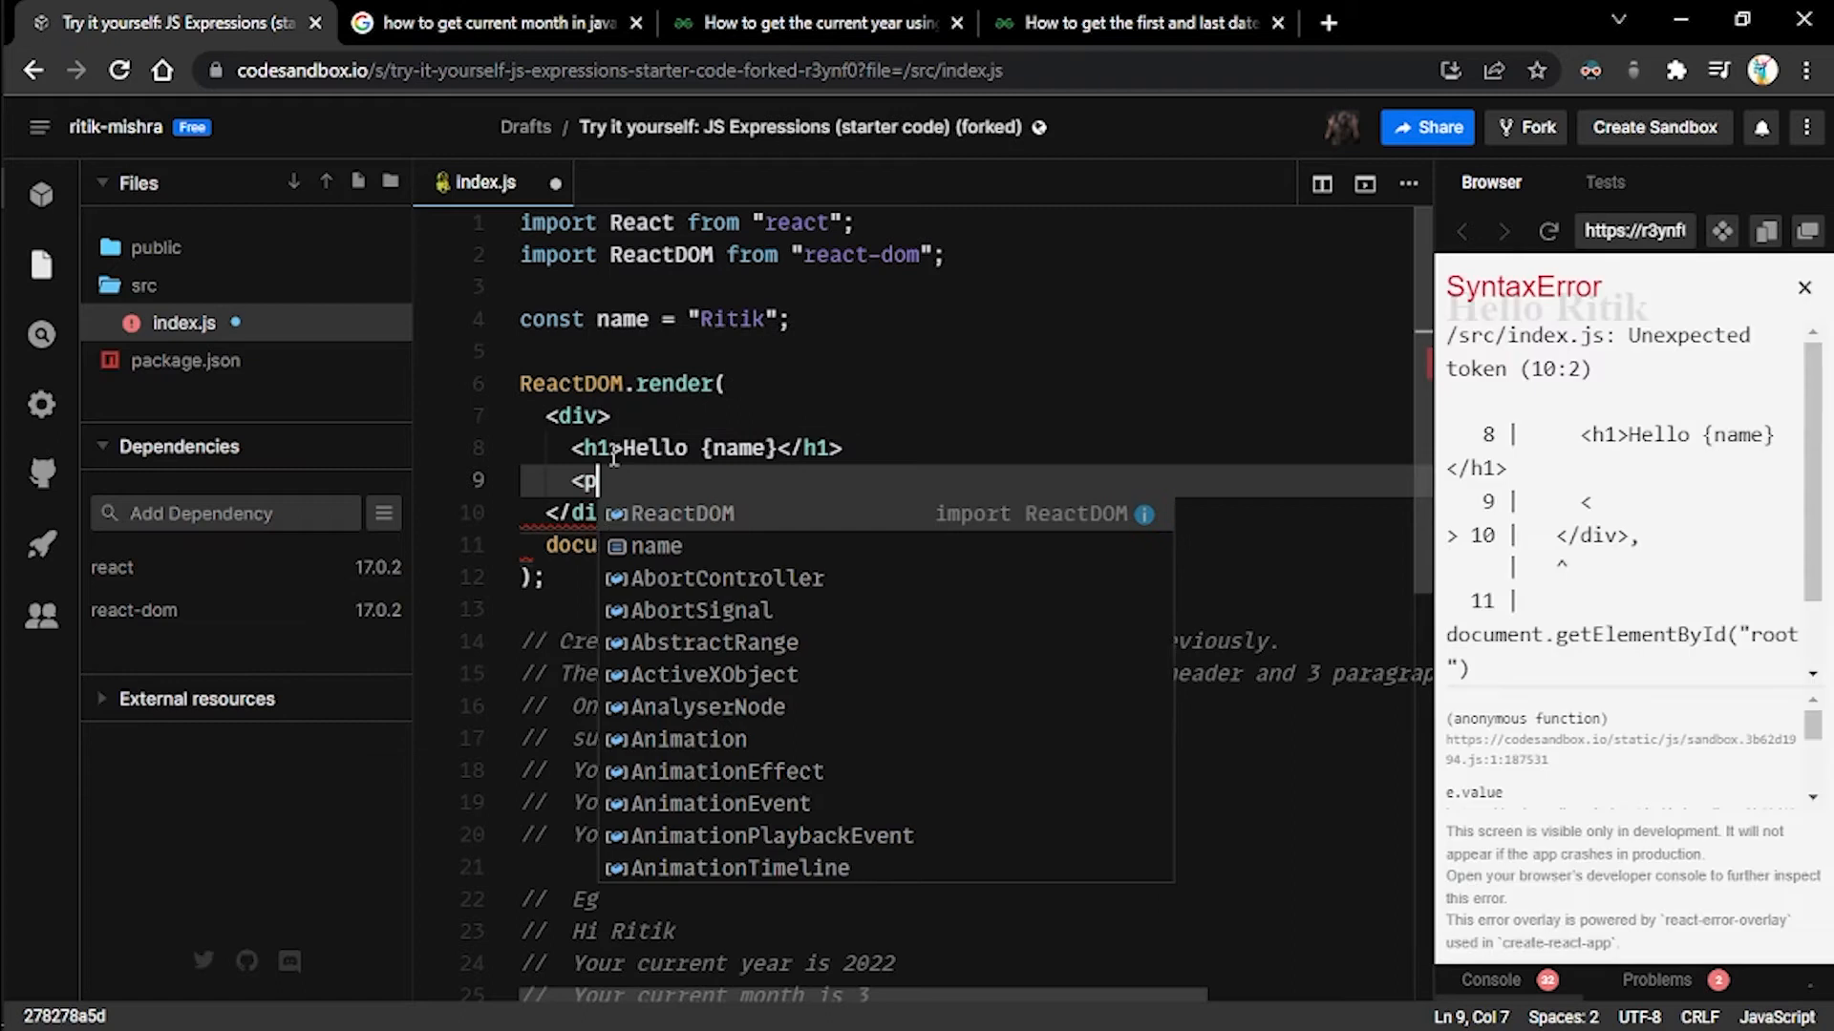
pyautogui.write('></')
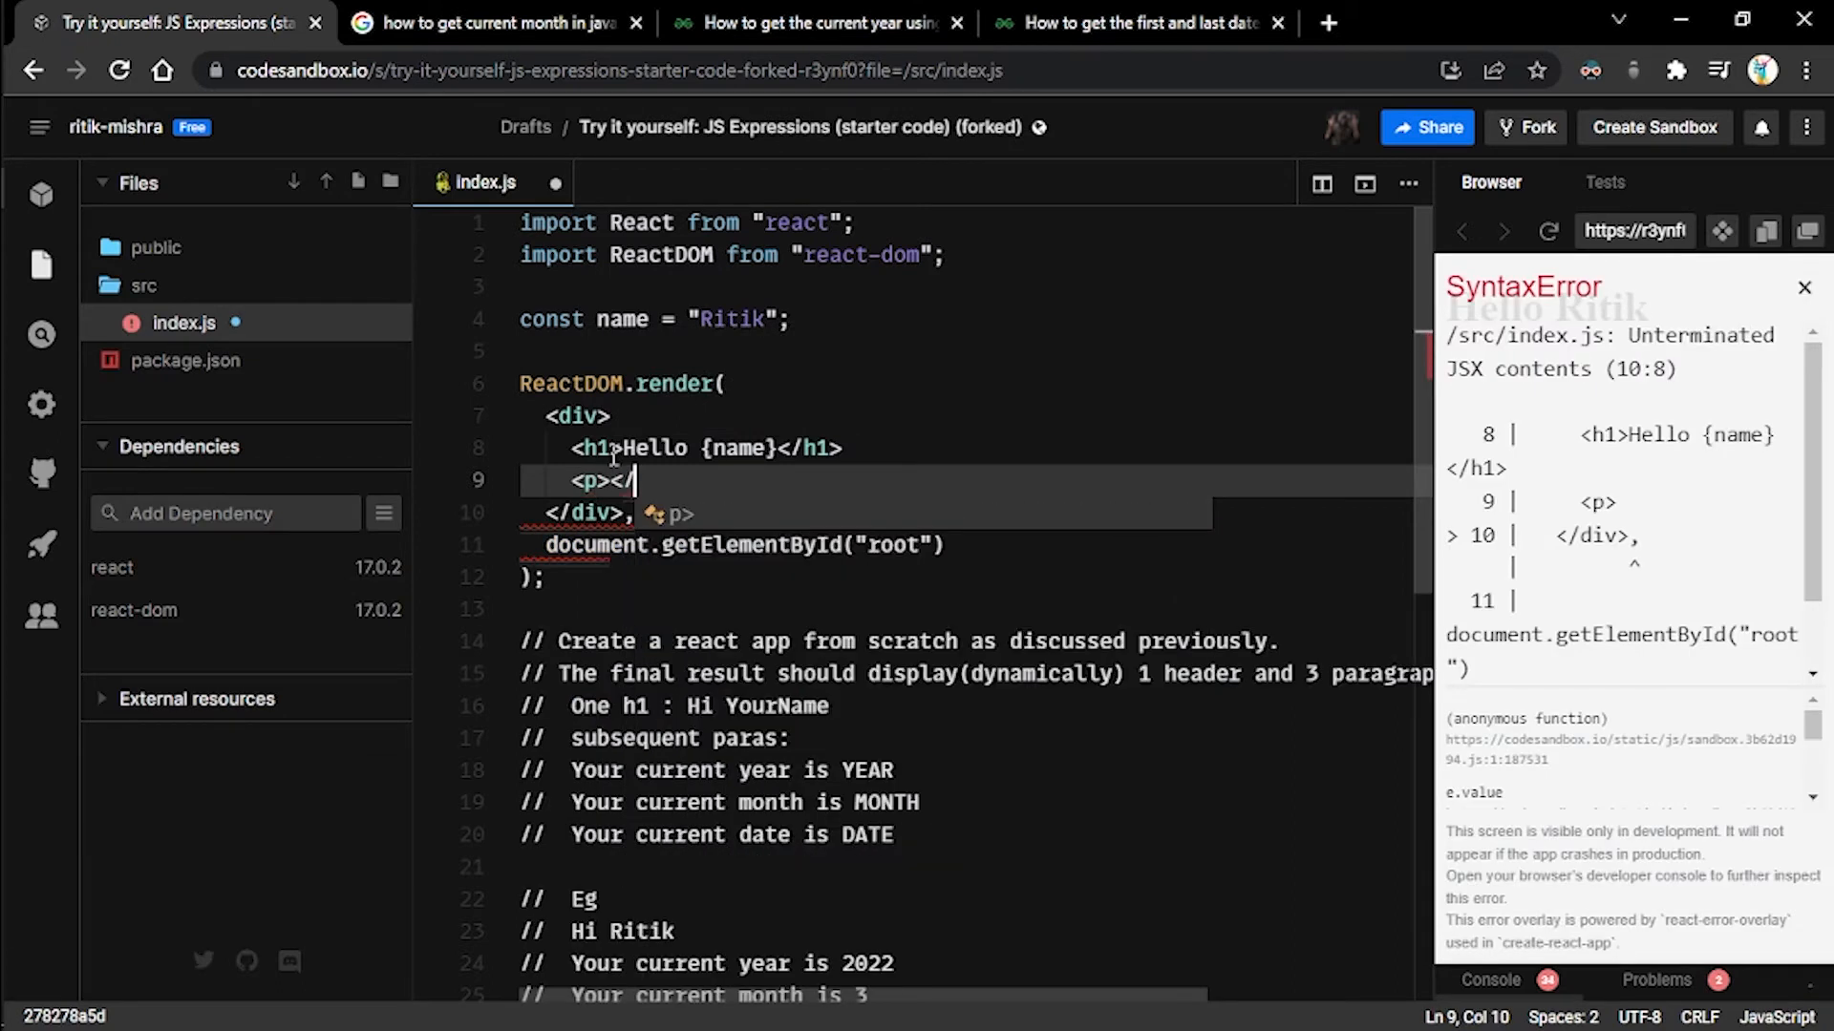
pyautogui.write('p>')
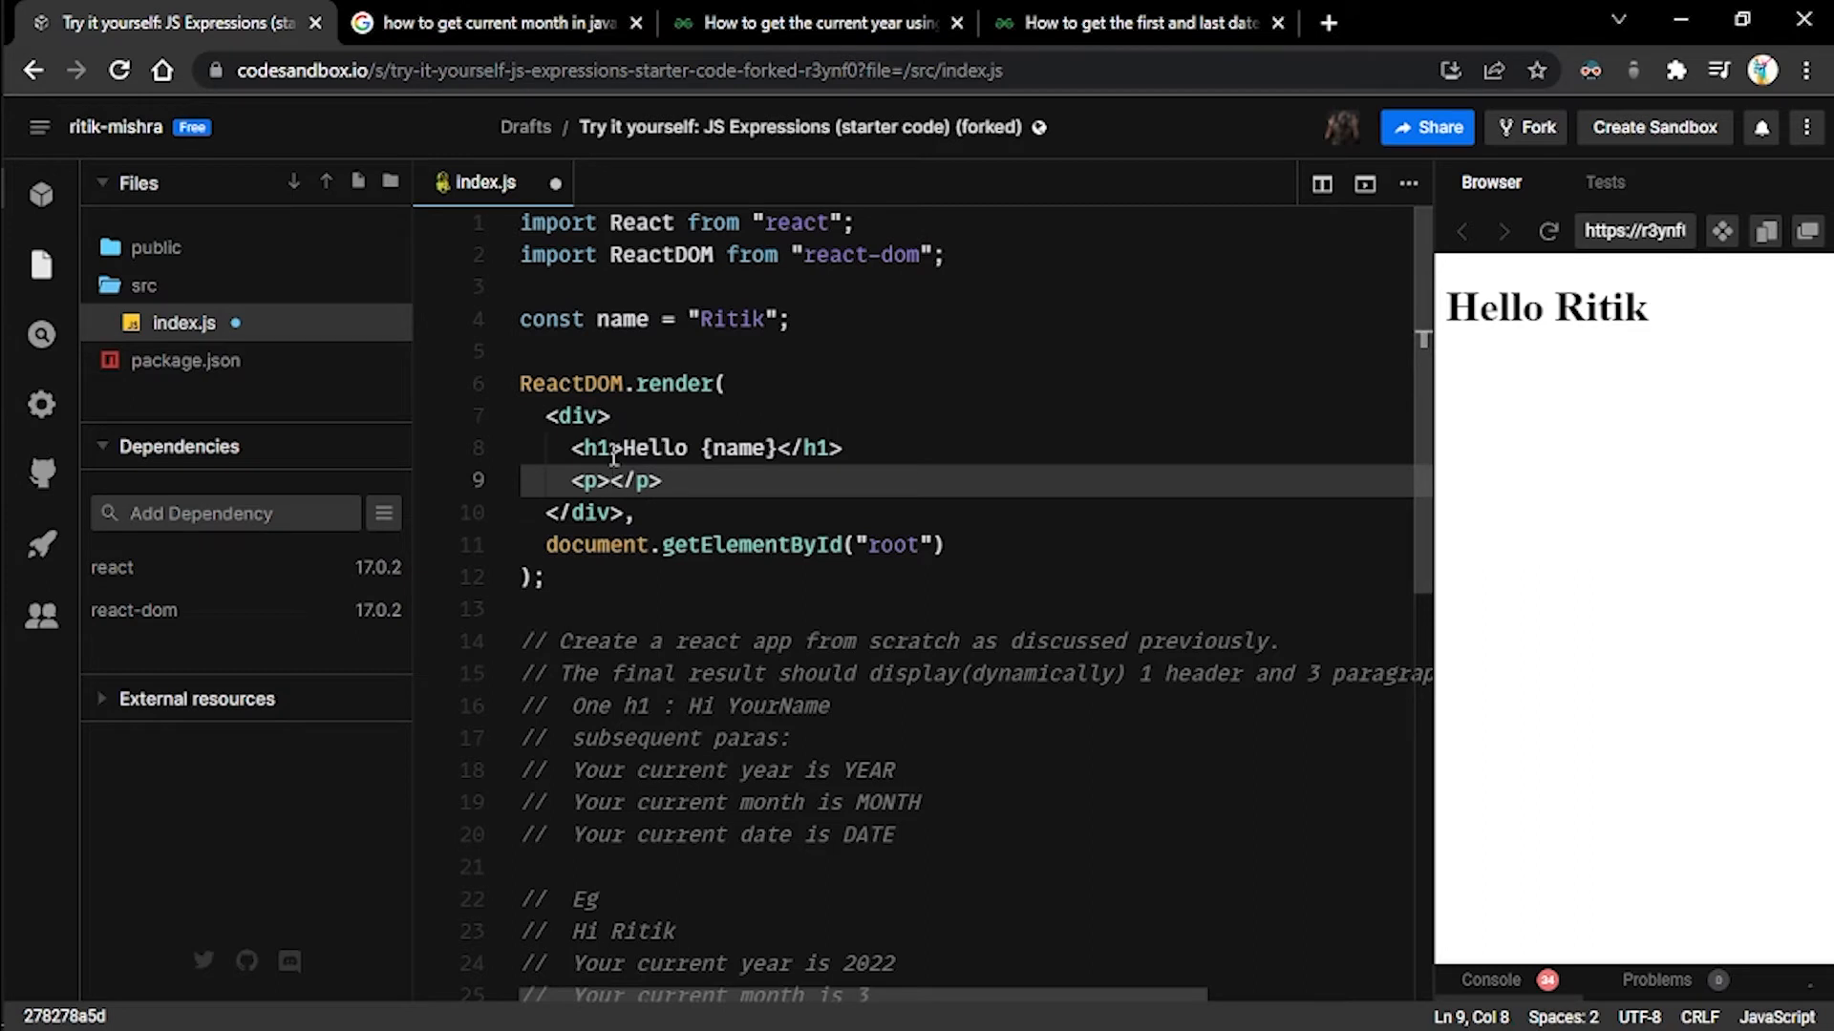
pyautogui.moveTo(624, 672); pyautogui.dragTo(791, 738)
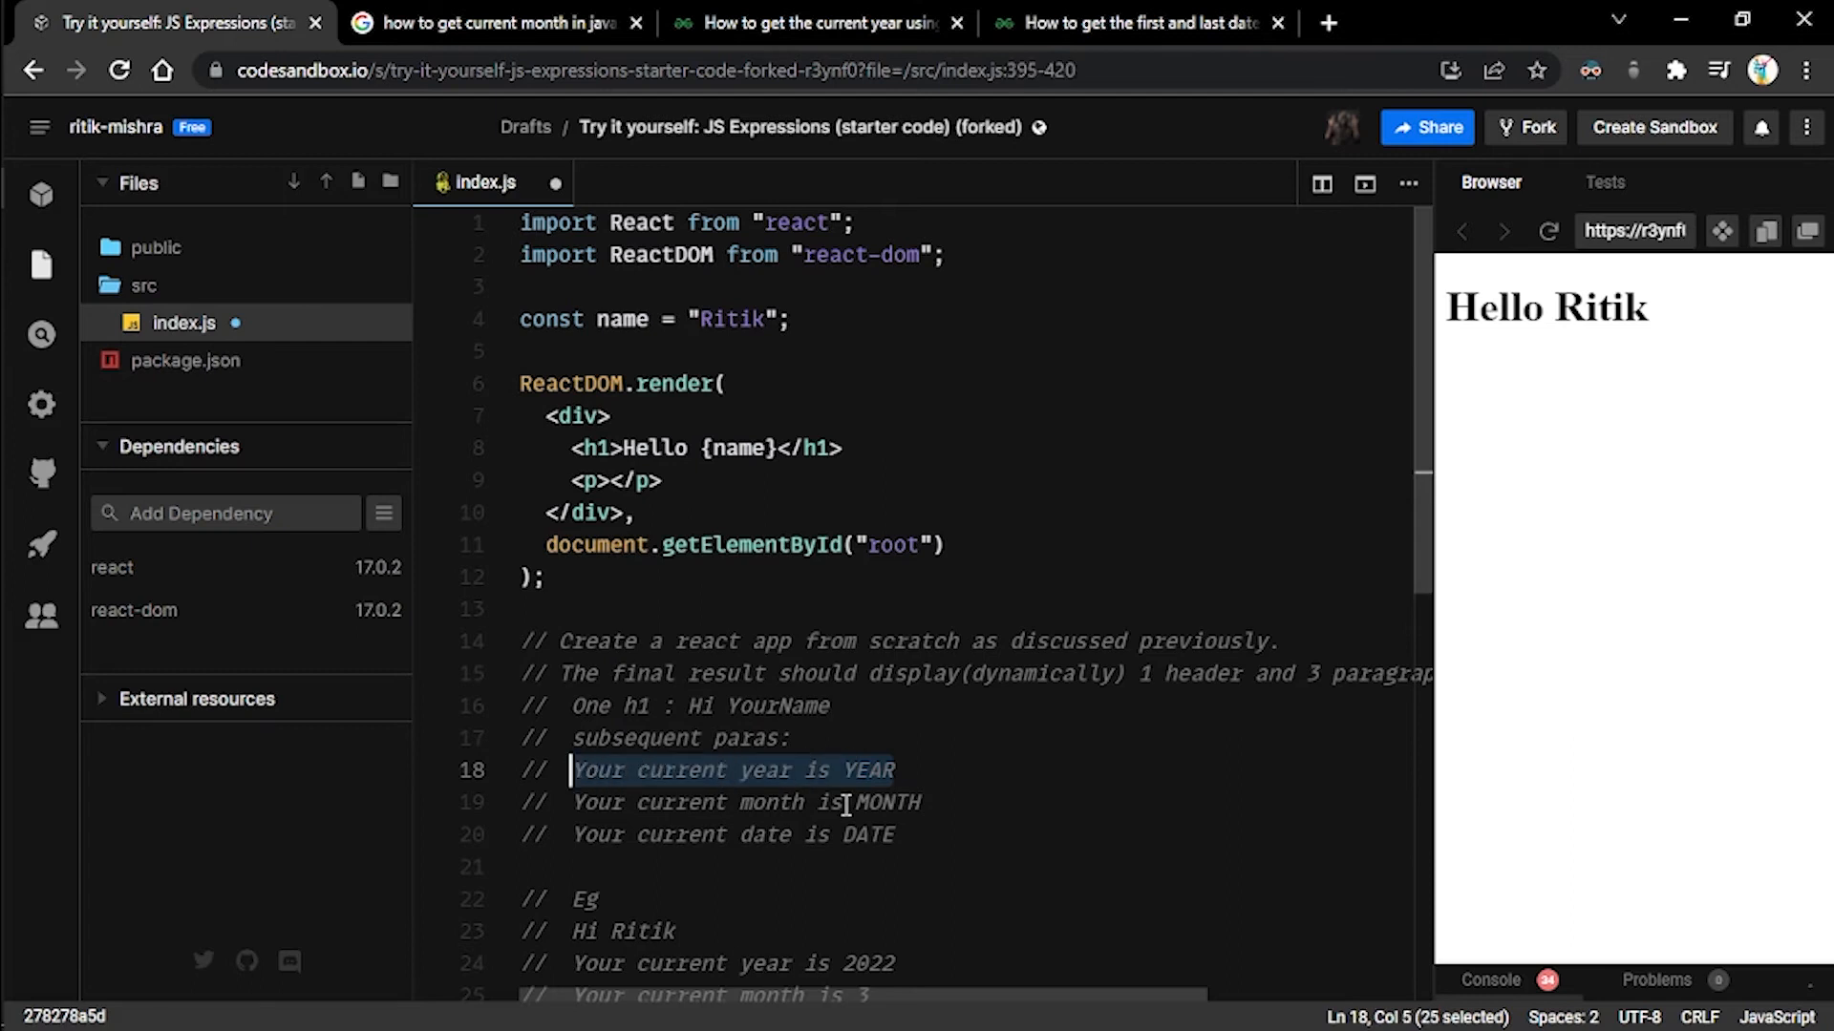
pyautogui.click(607, 481)
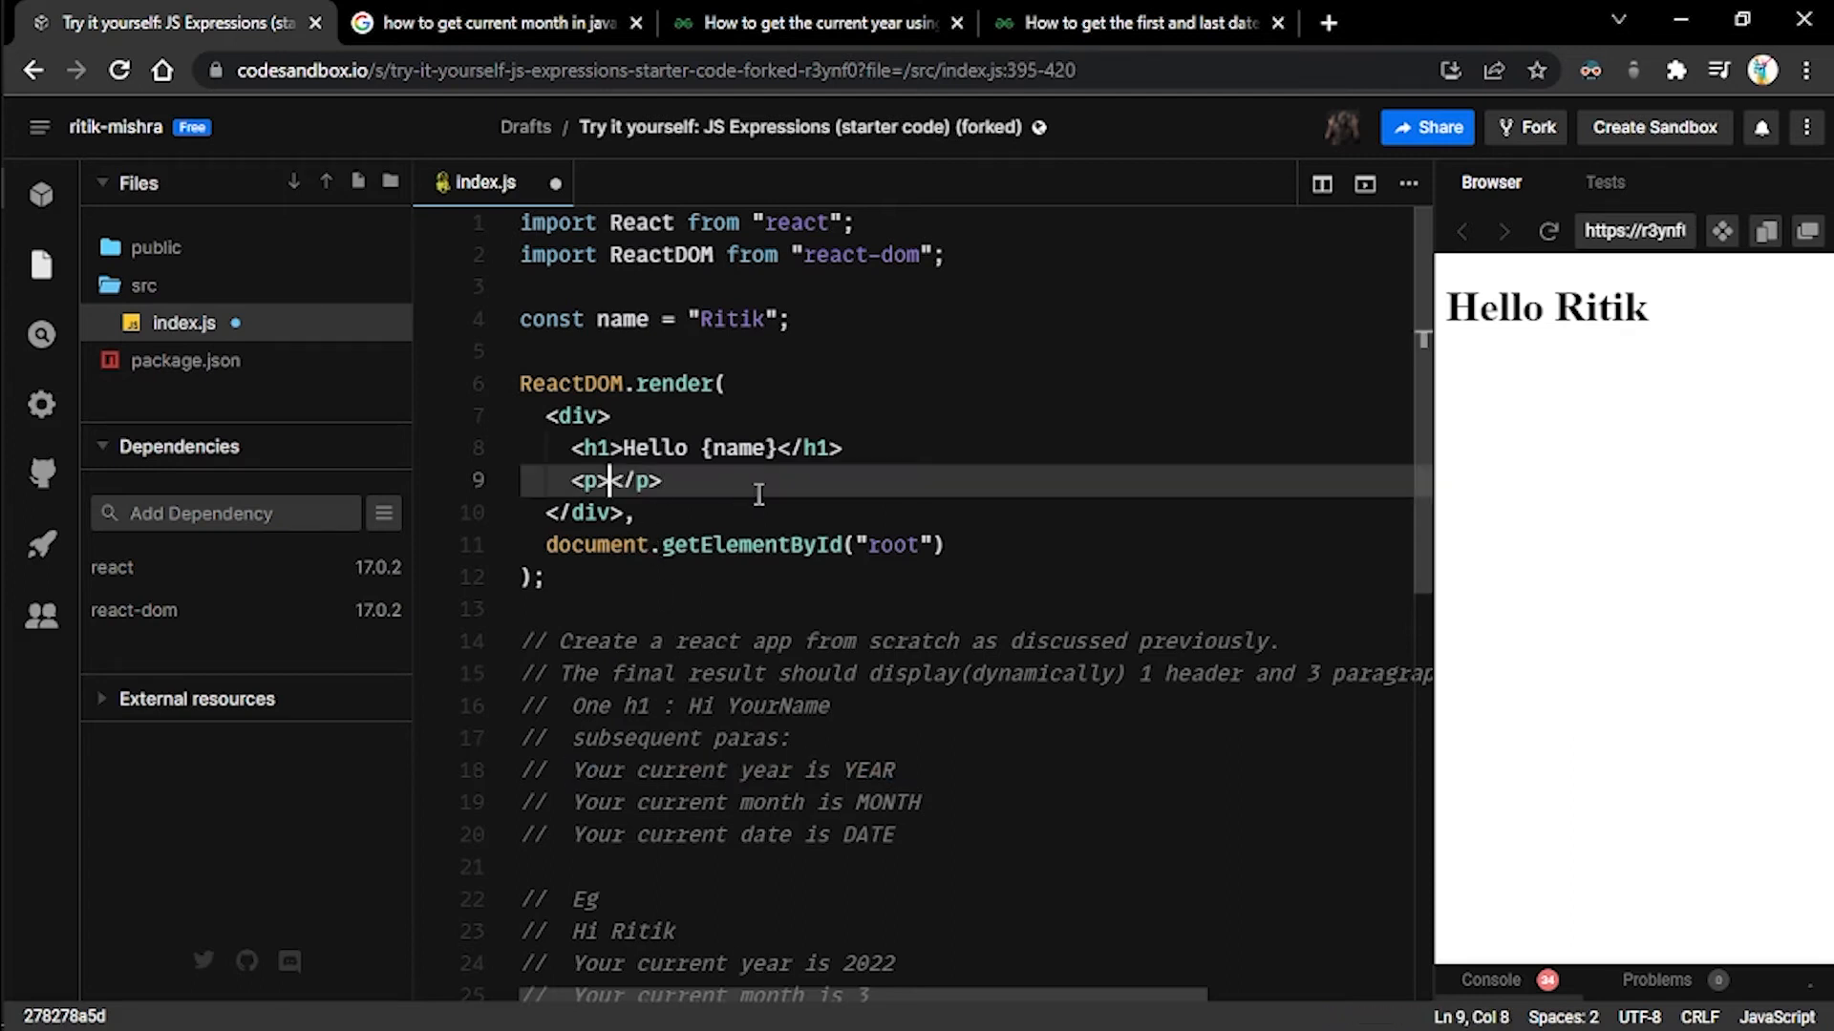
pyautogui.write('Your current year is YEAR')
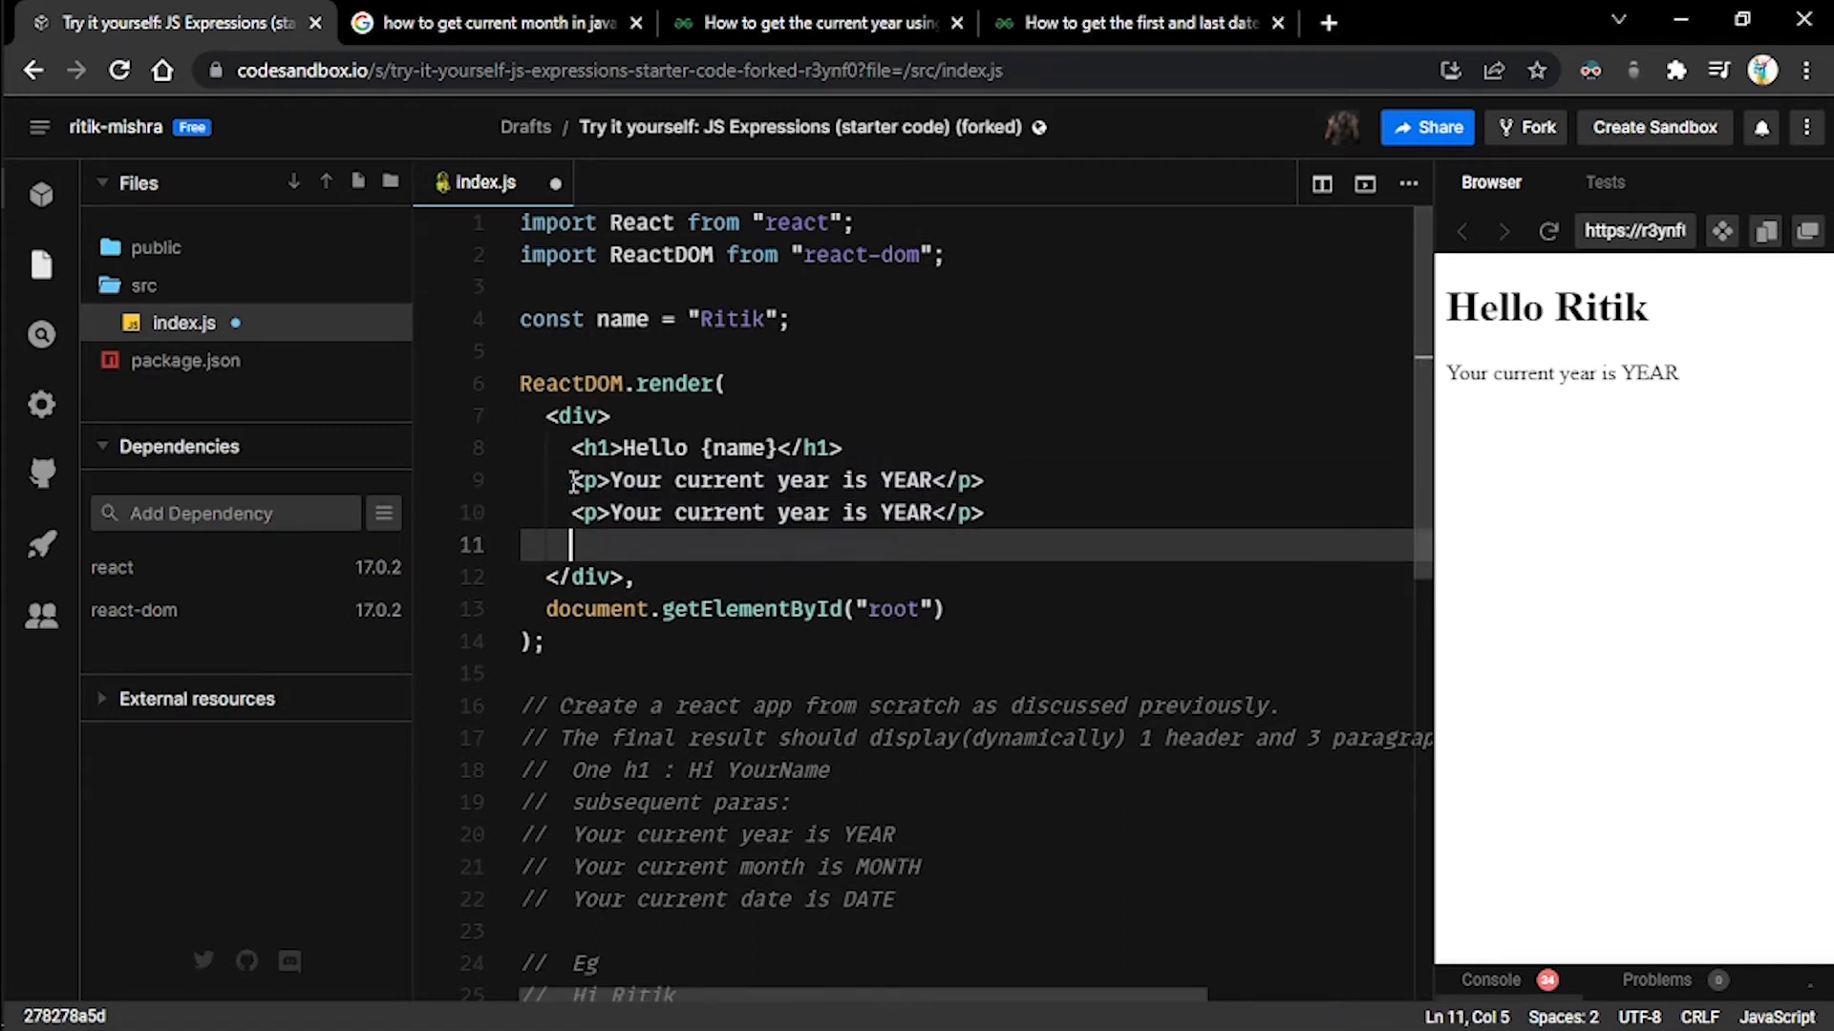
# - Duplicate the year paragraph line, then delete the two extra copies
pyautogui.write('<p>Your current year is YEAR</p>')
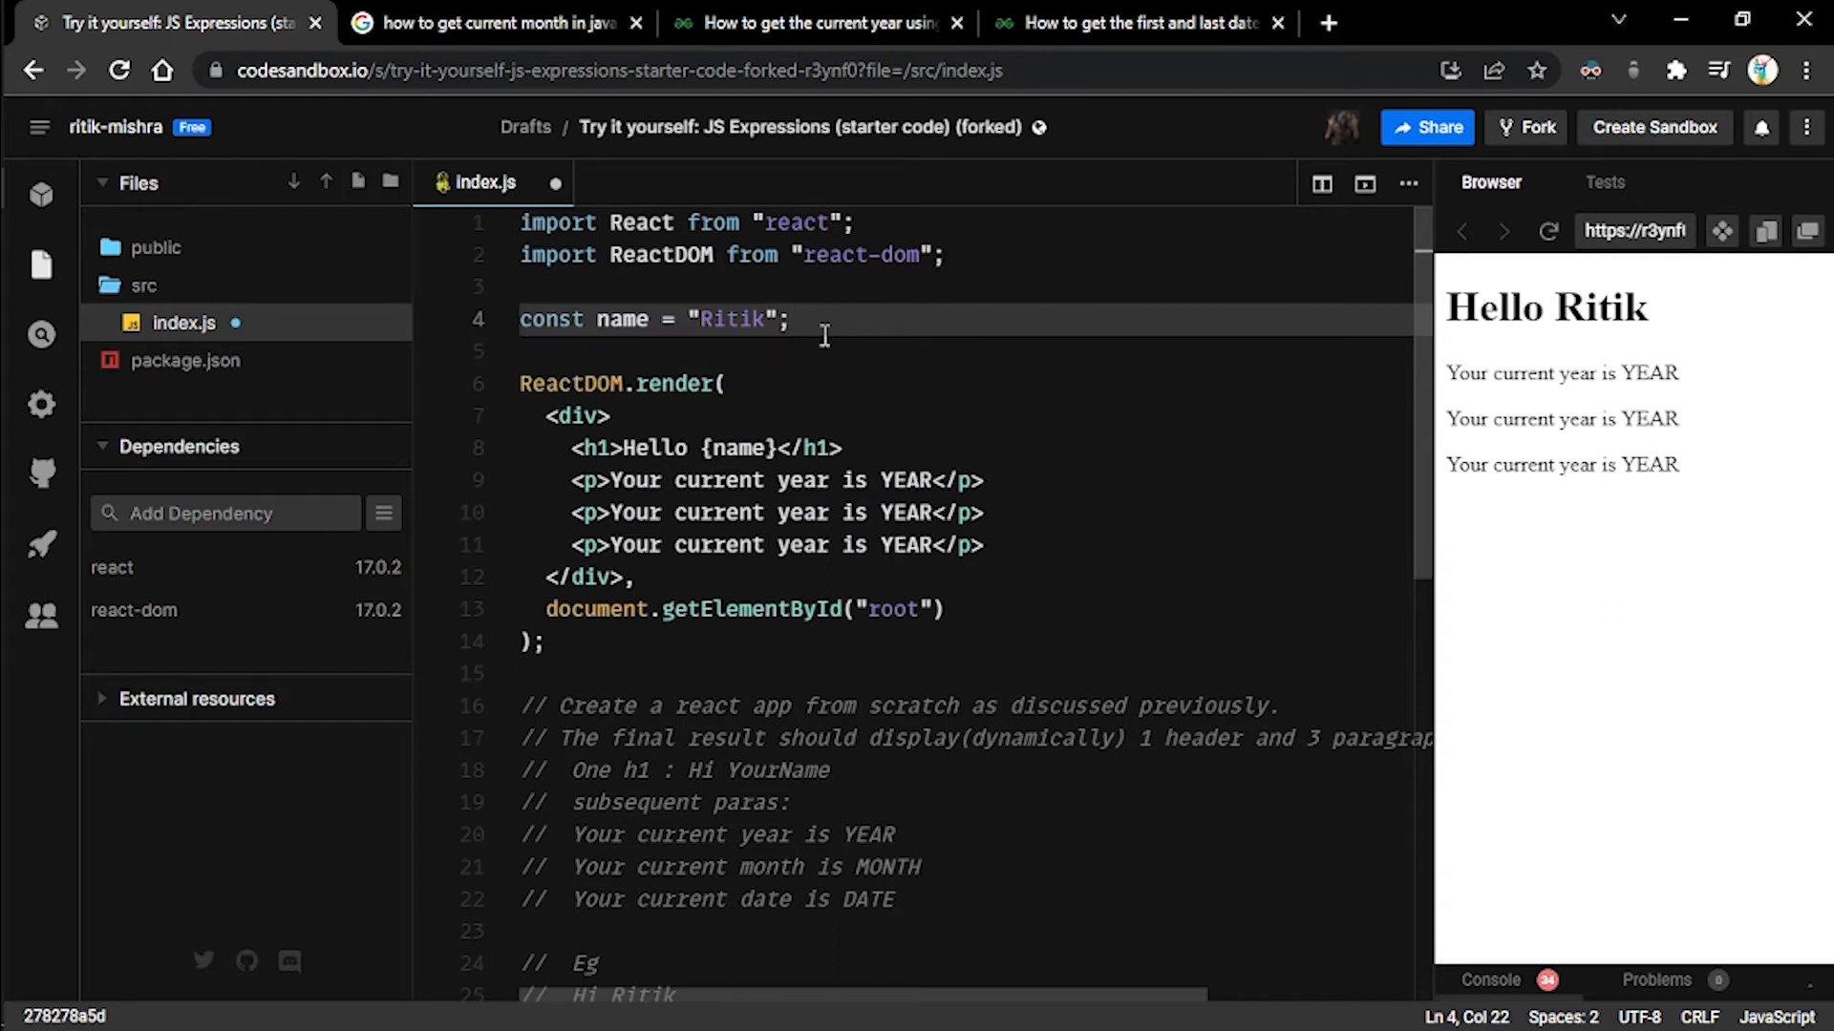
pyautogui.moveTo(569, 512); pyautogui.dragTo(983, 545)
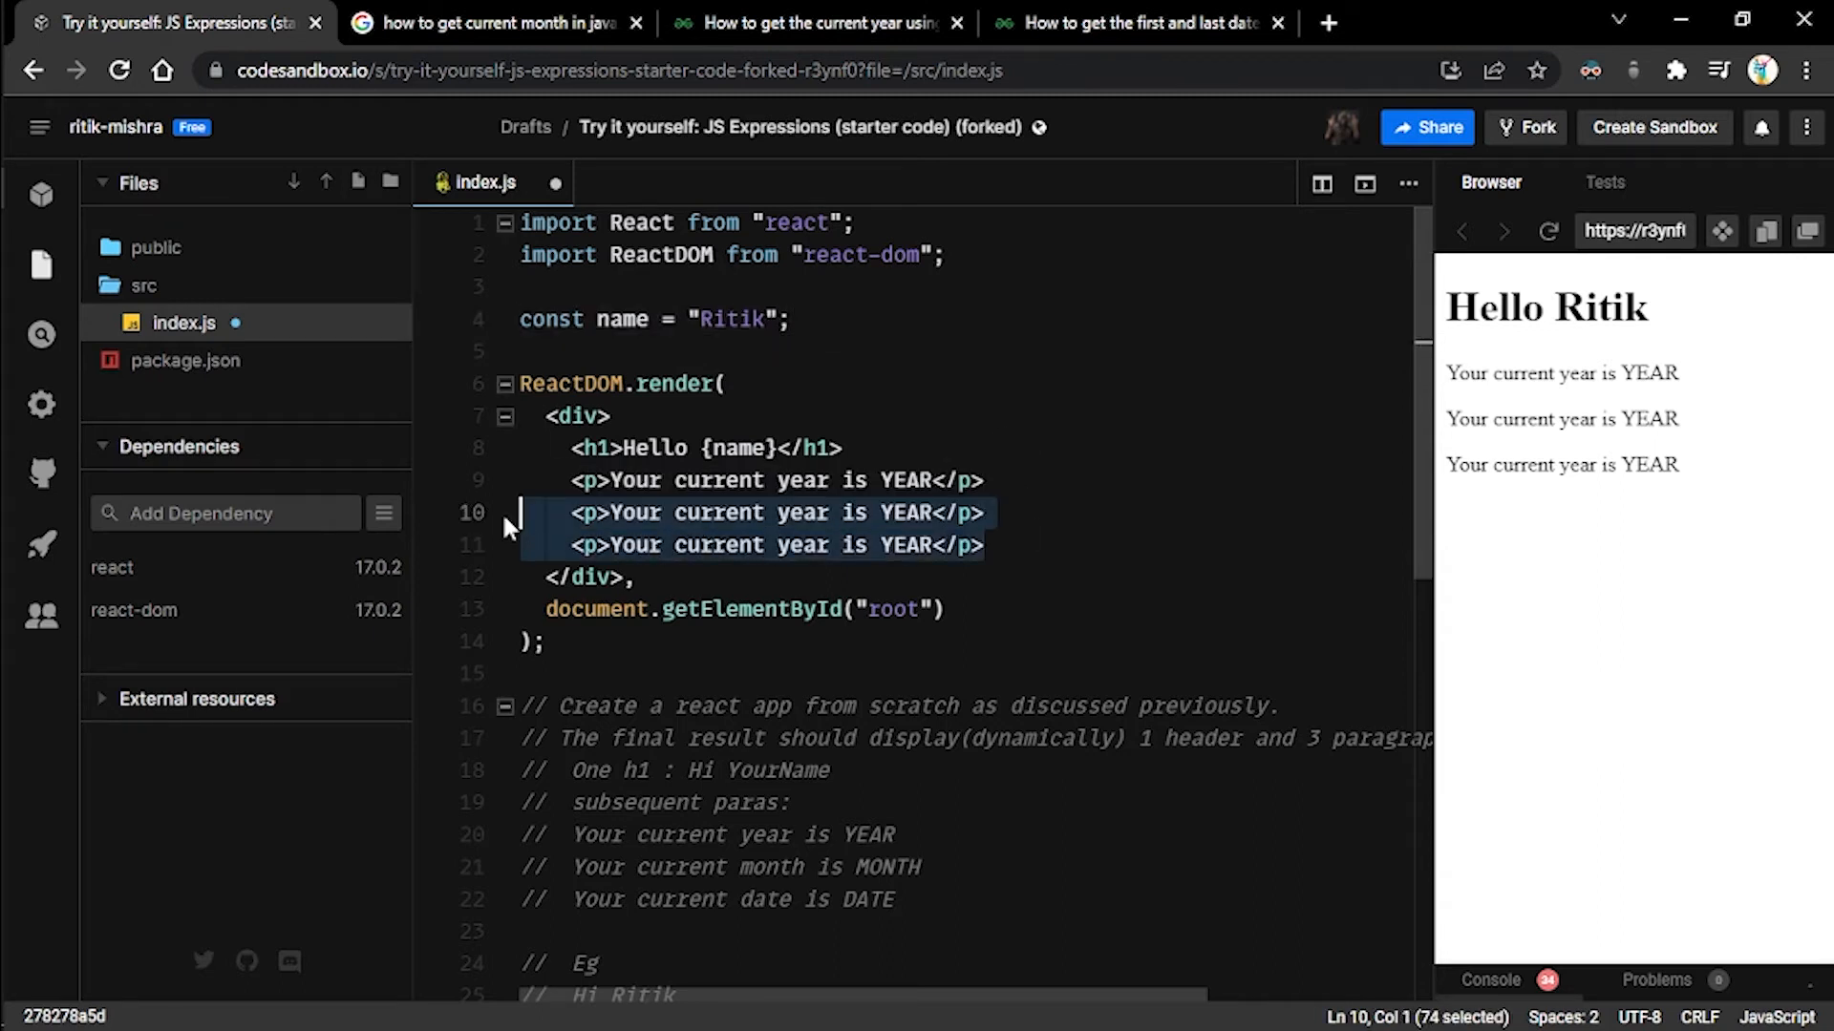
pyautogui.press('Delete')
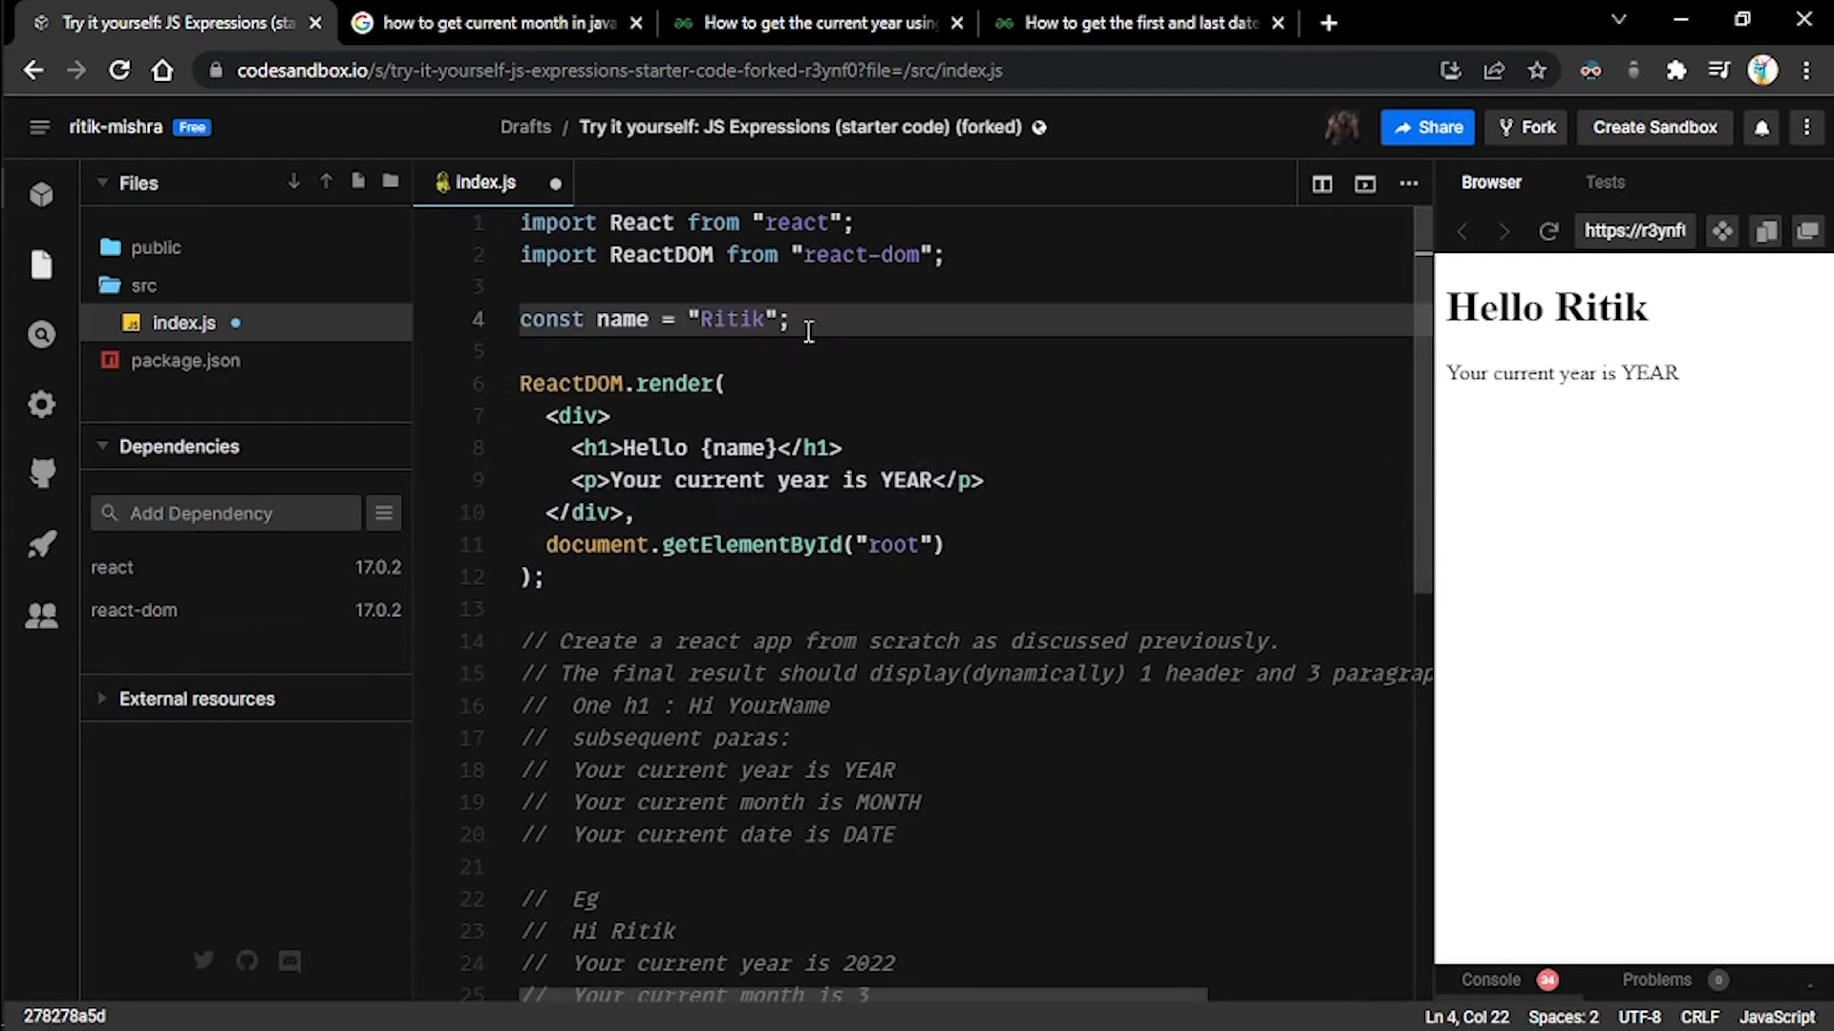
# - Declare const year = 2012; under the name constant
pyautogui.write('const y')
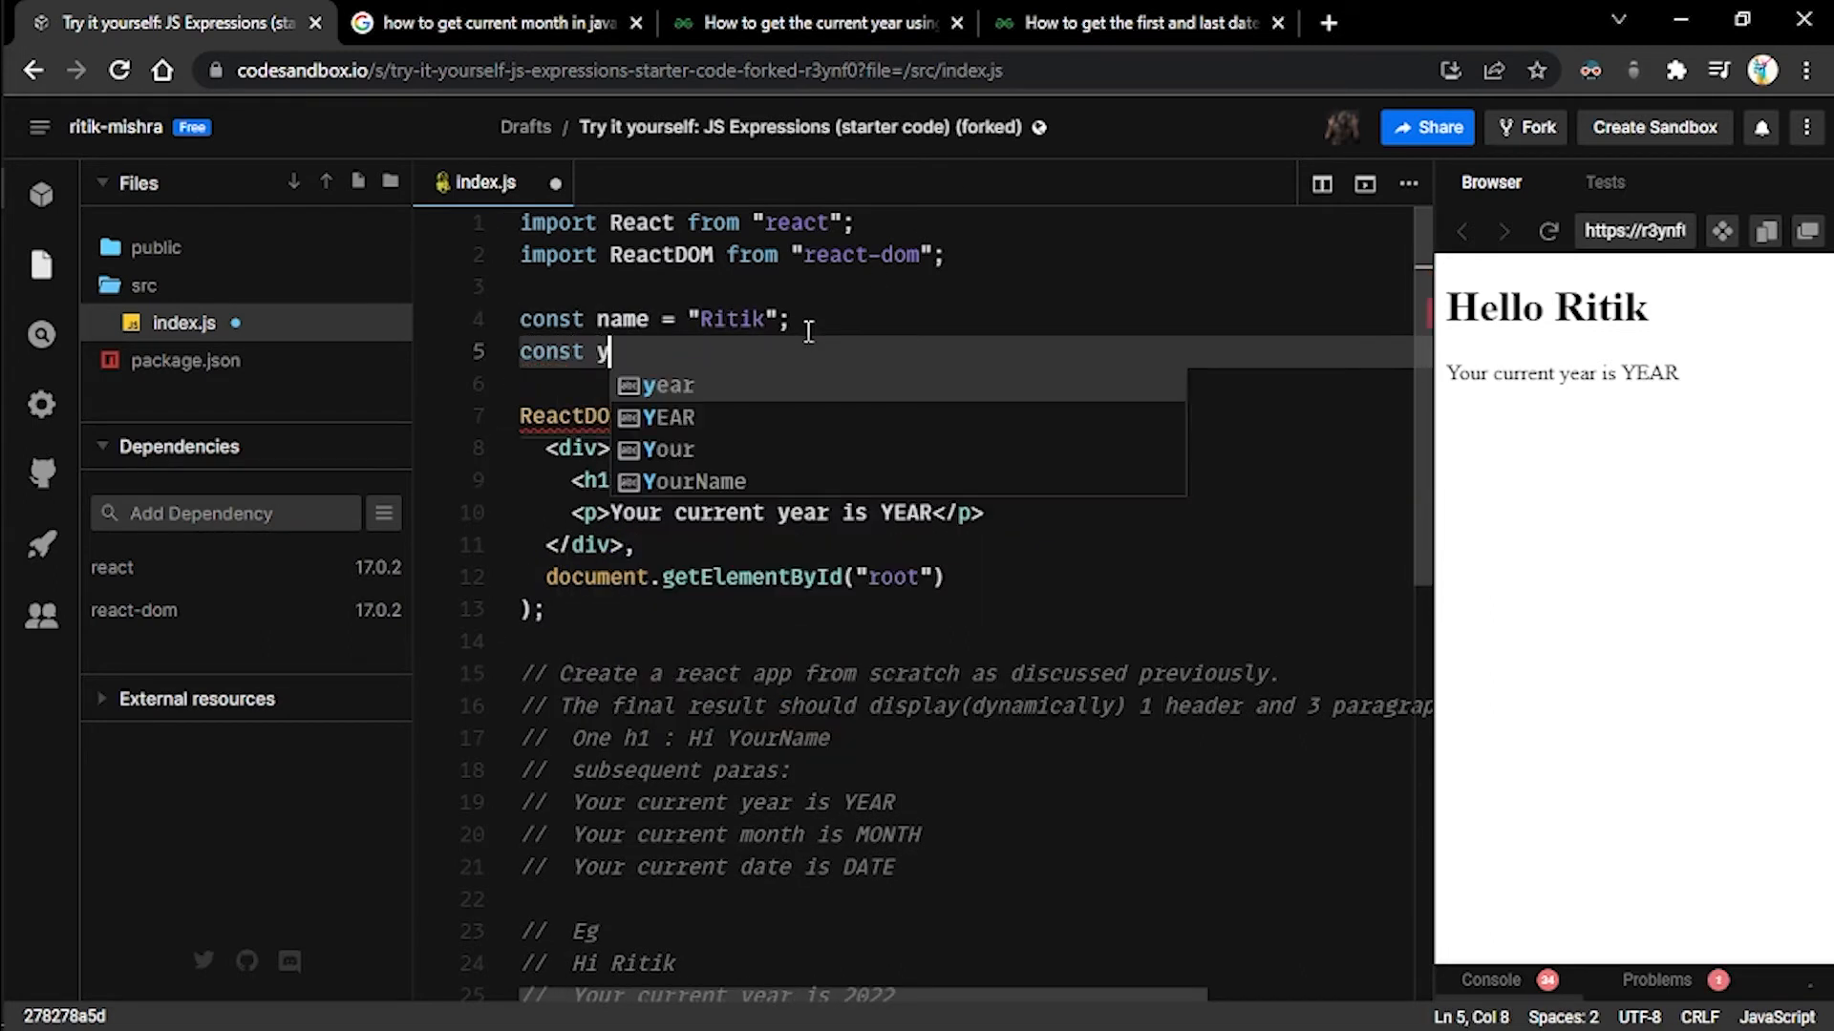
pyautogui.write('ear =')
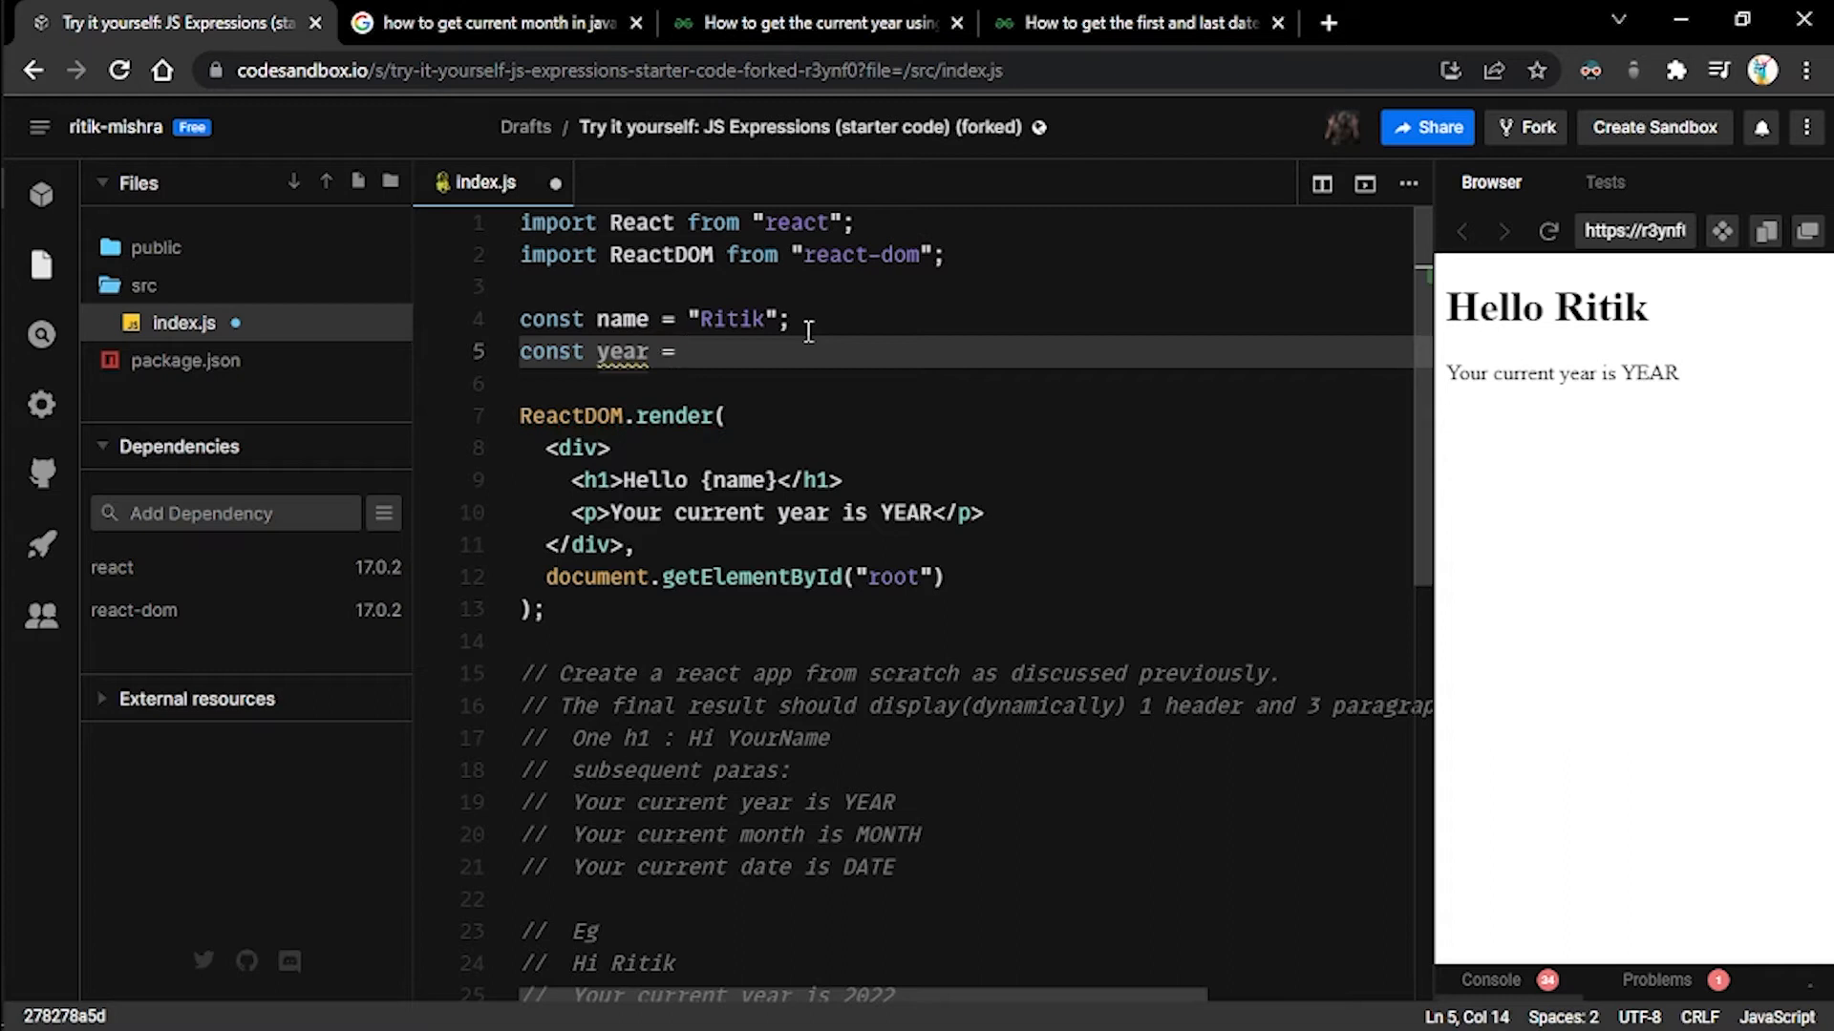
pyautogui.write('2012')
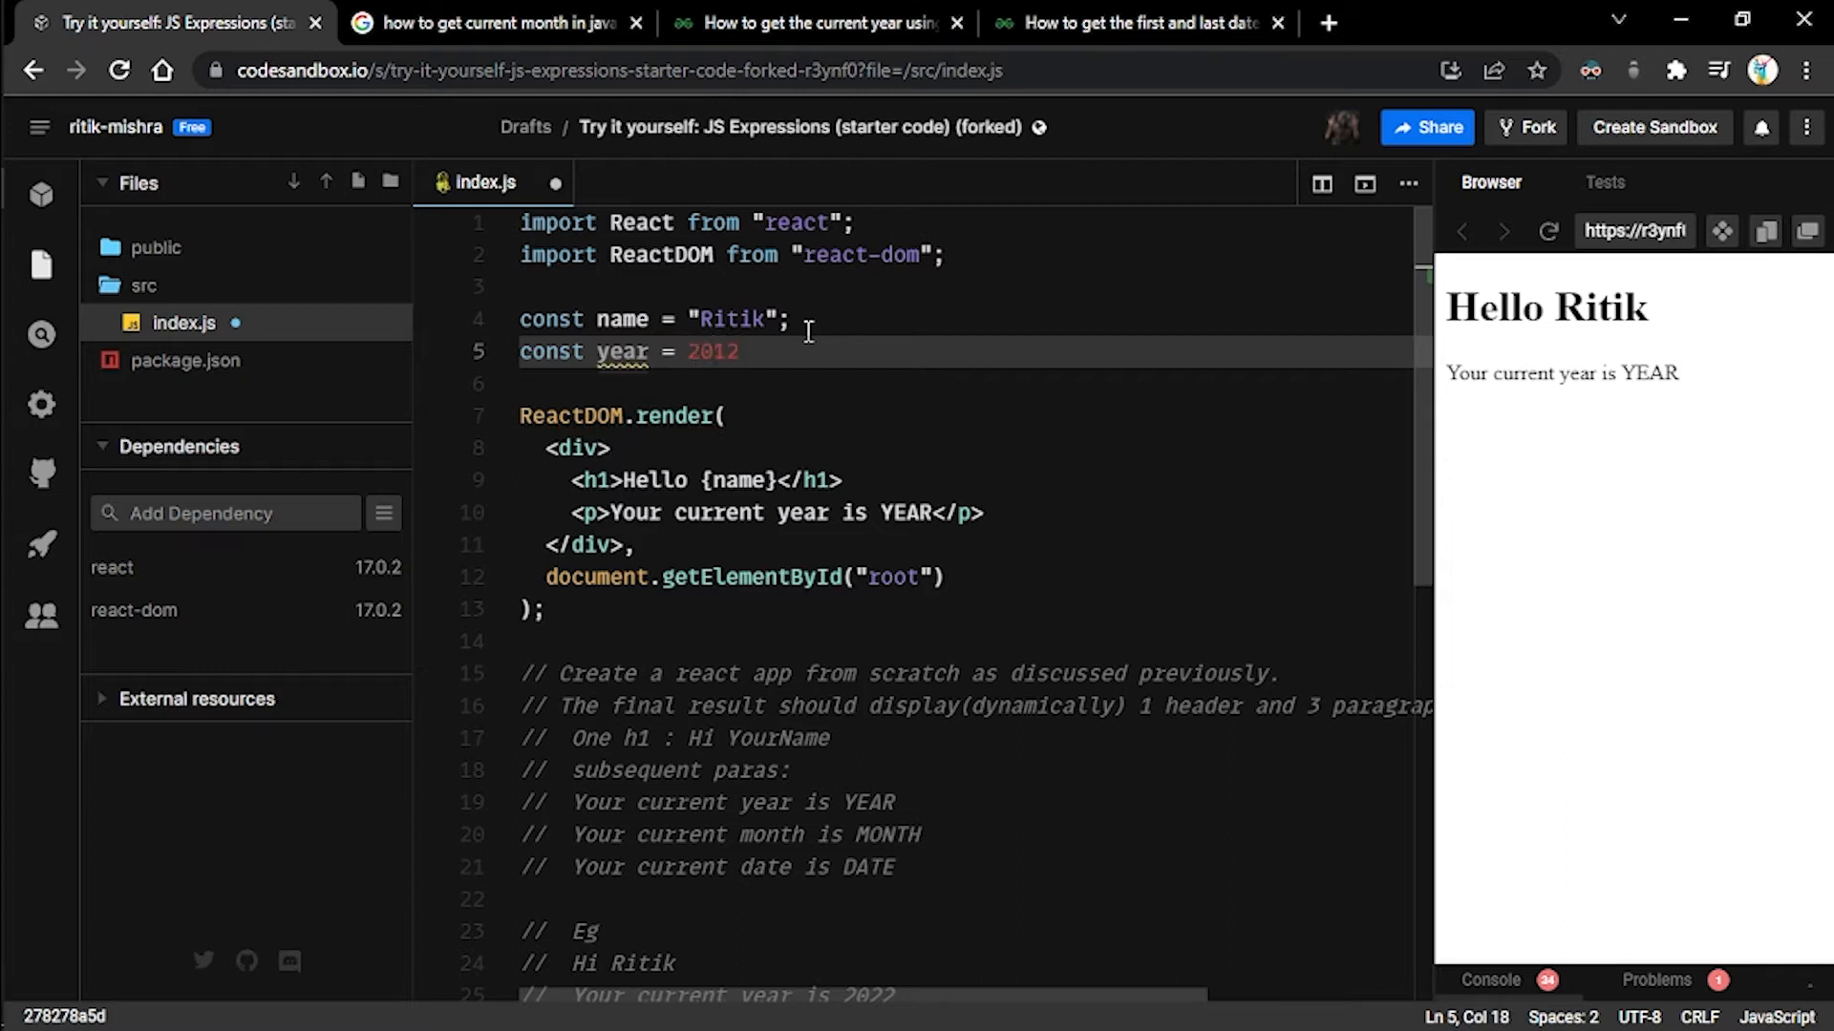
pyautogui.write(';')
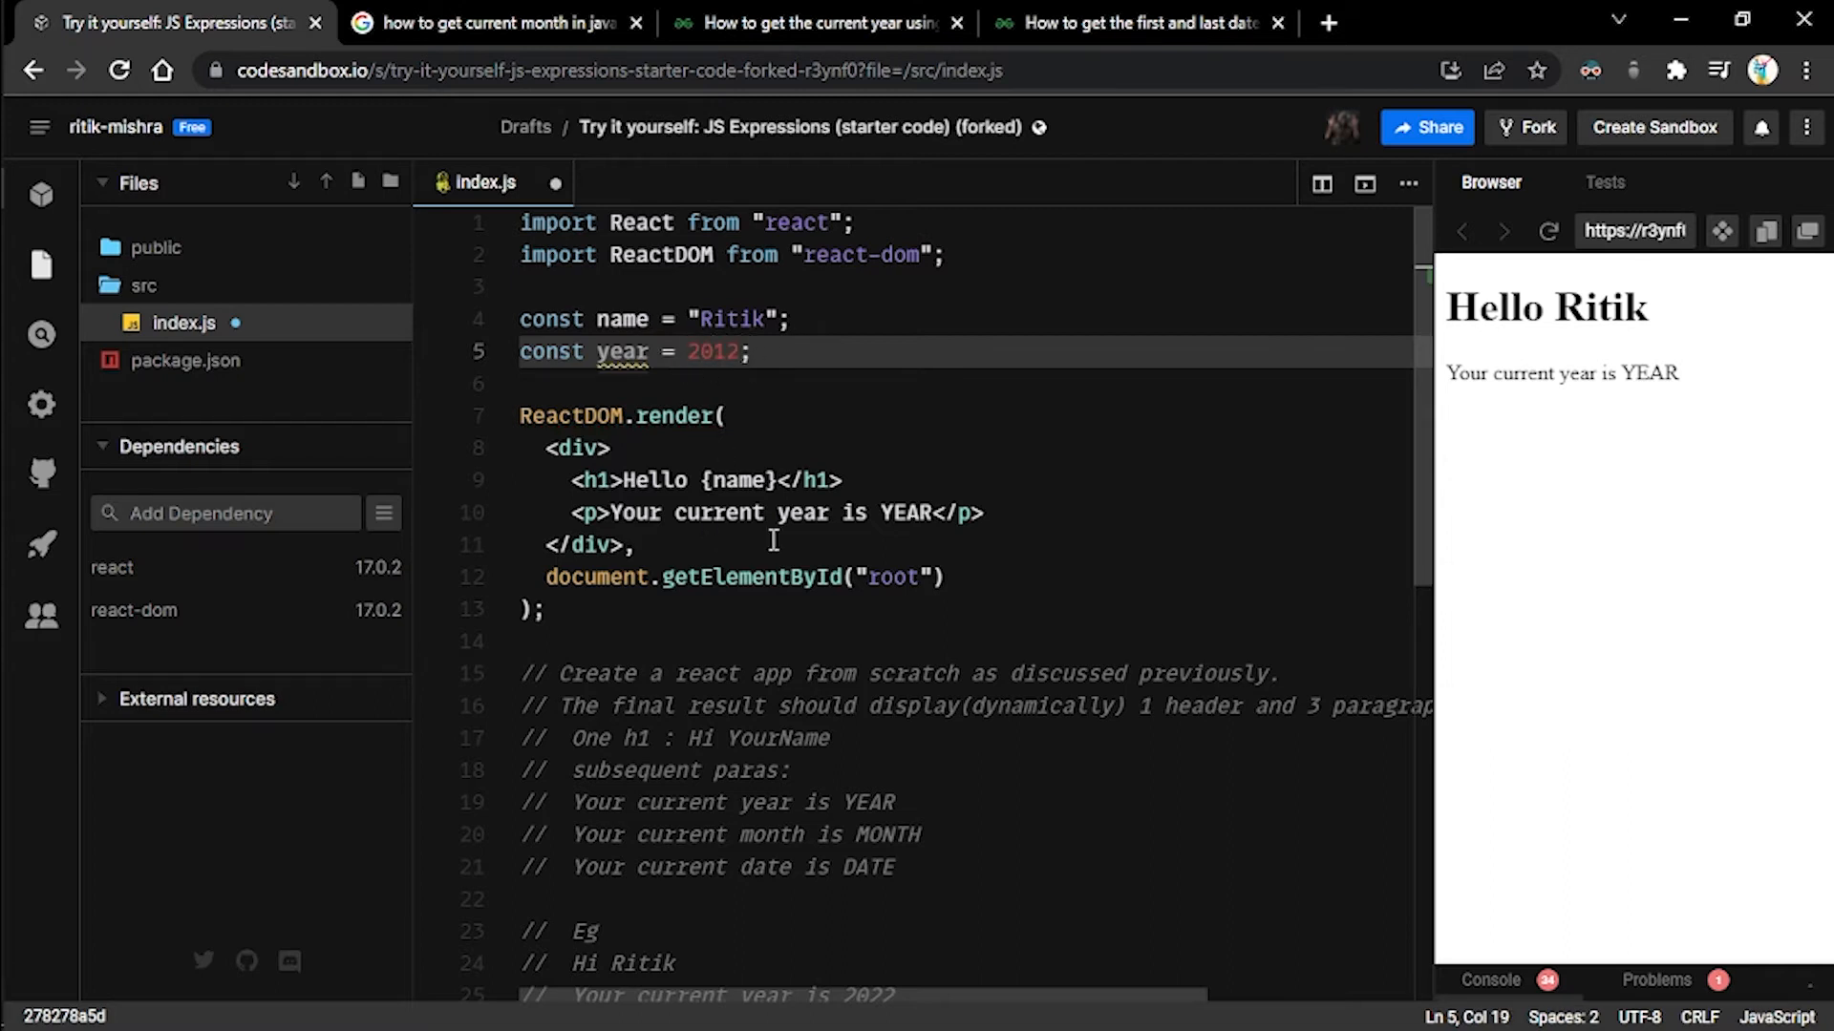
# - Replace the YEAR placeholder in the paragraph with {year}
pyautogui.doubleClick(907, 512)
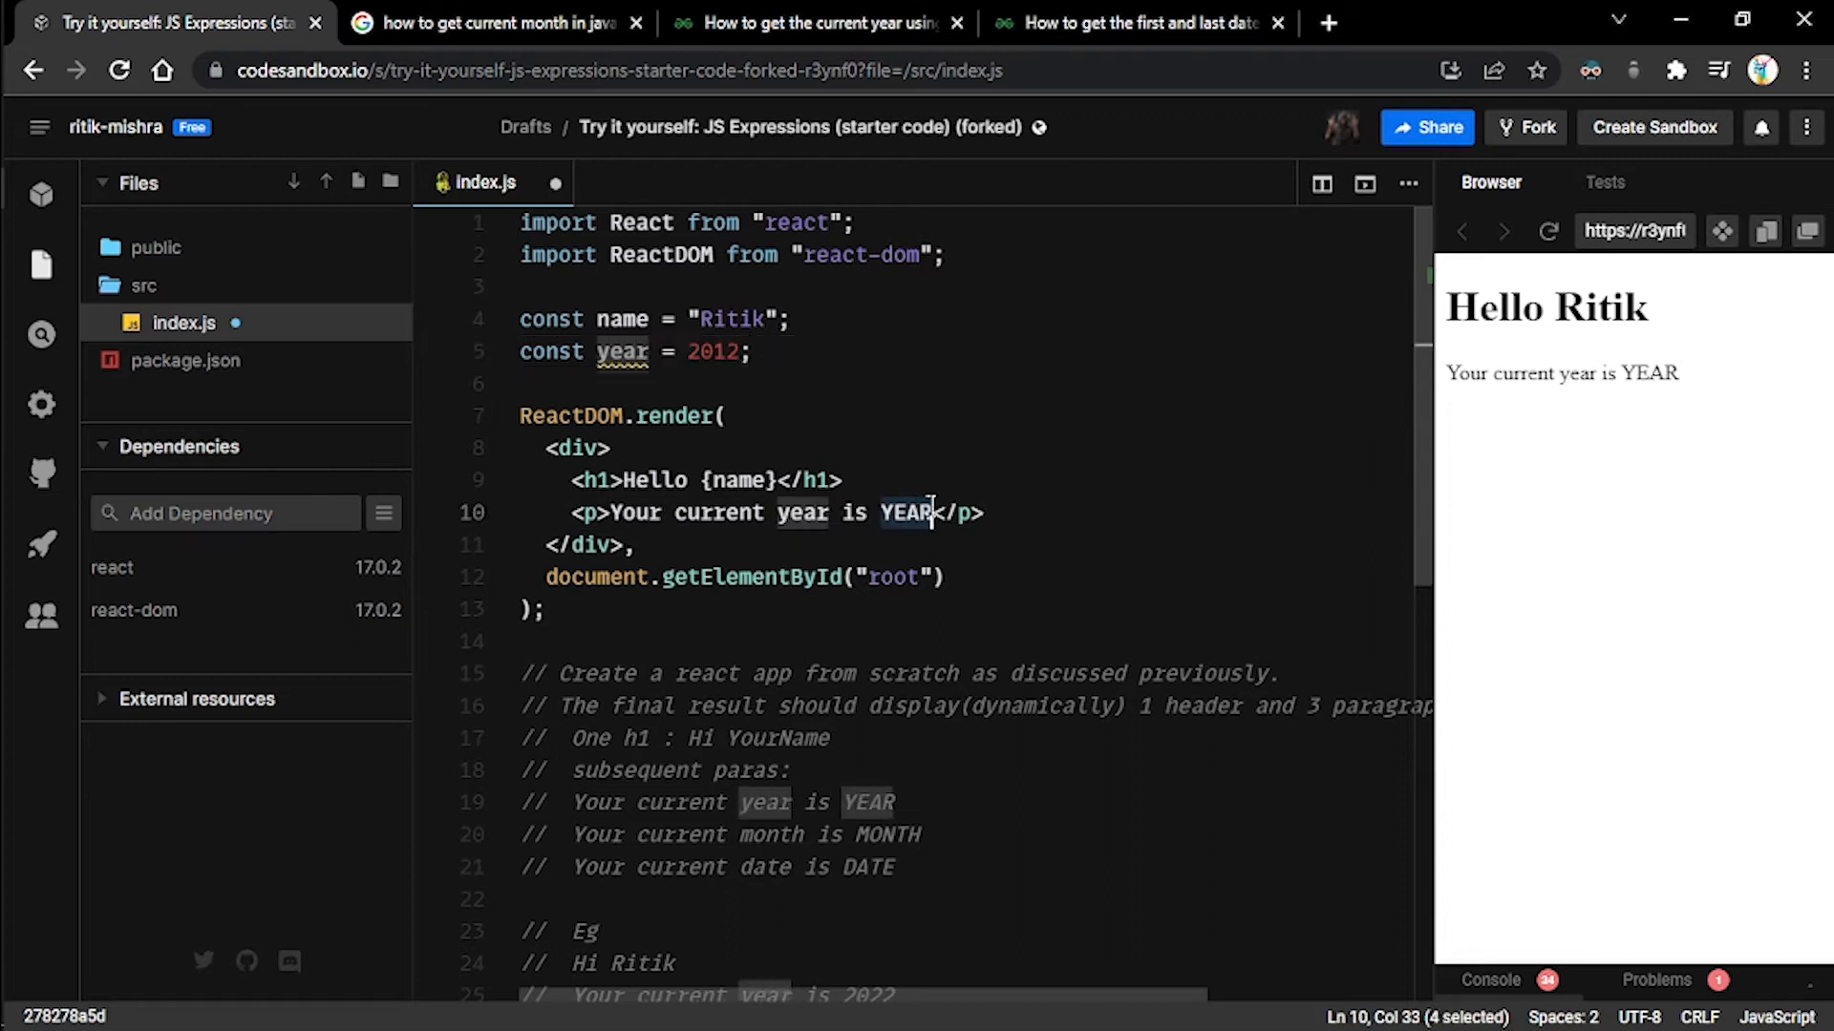
pyautogui.write('{}')
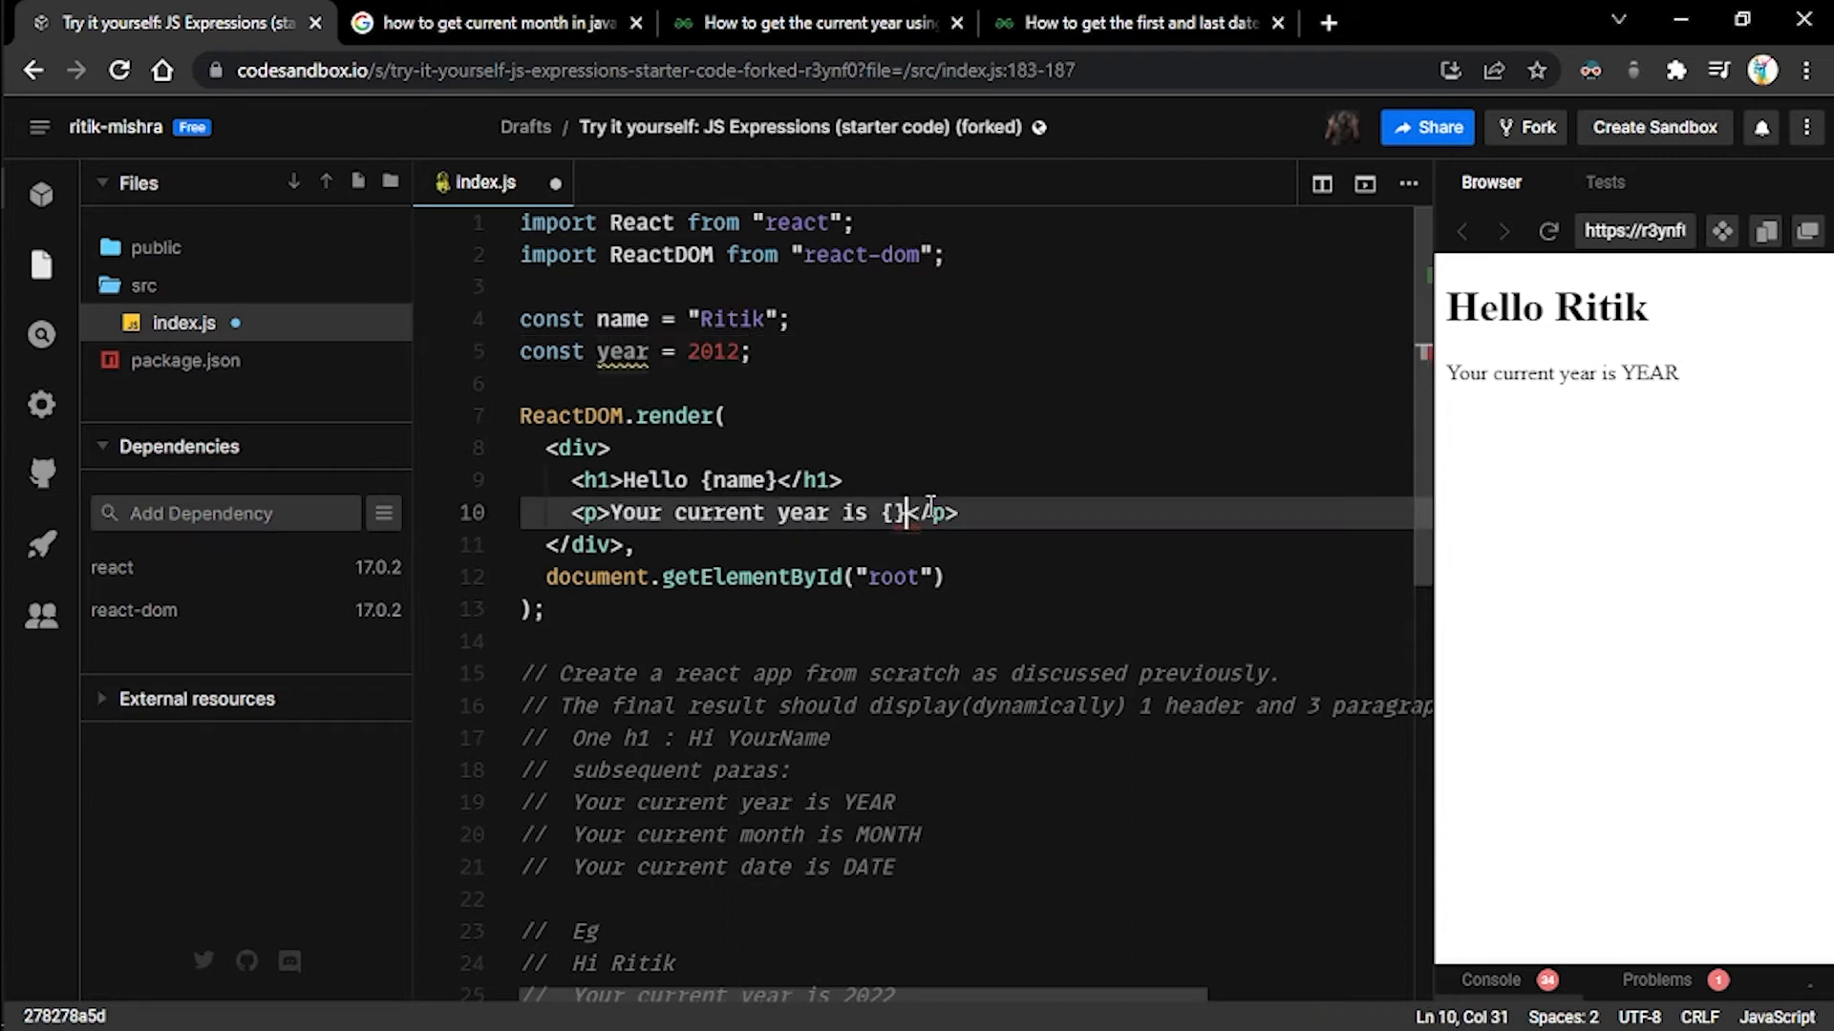
pyautogui.write('year')
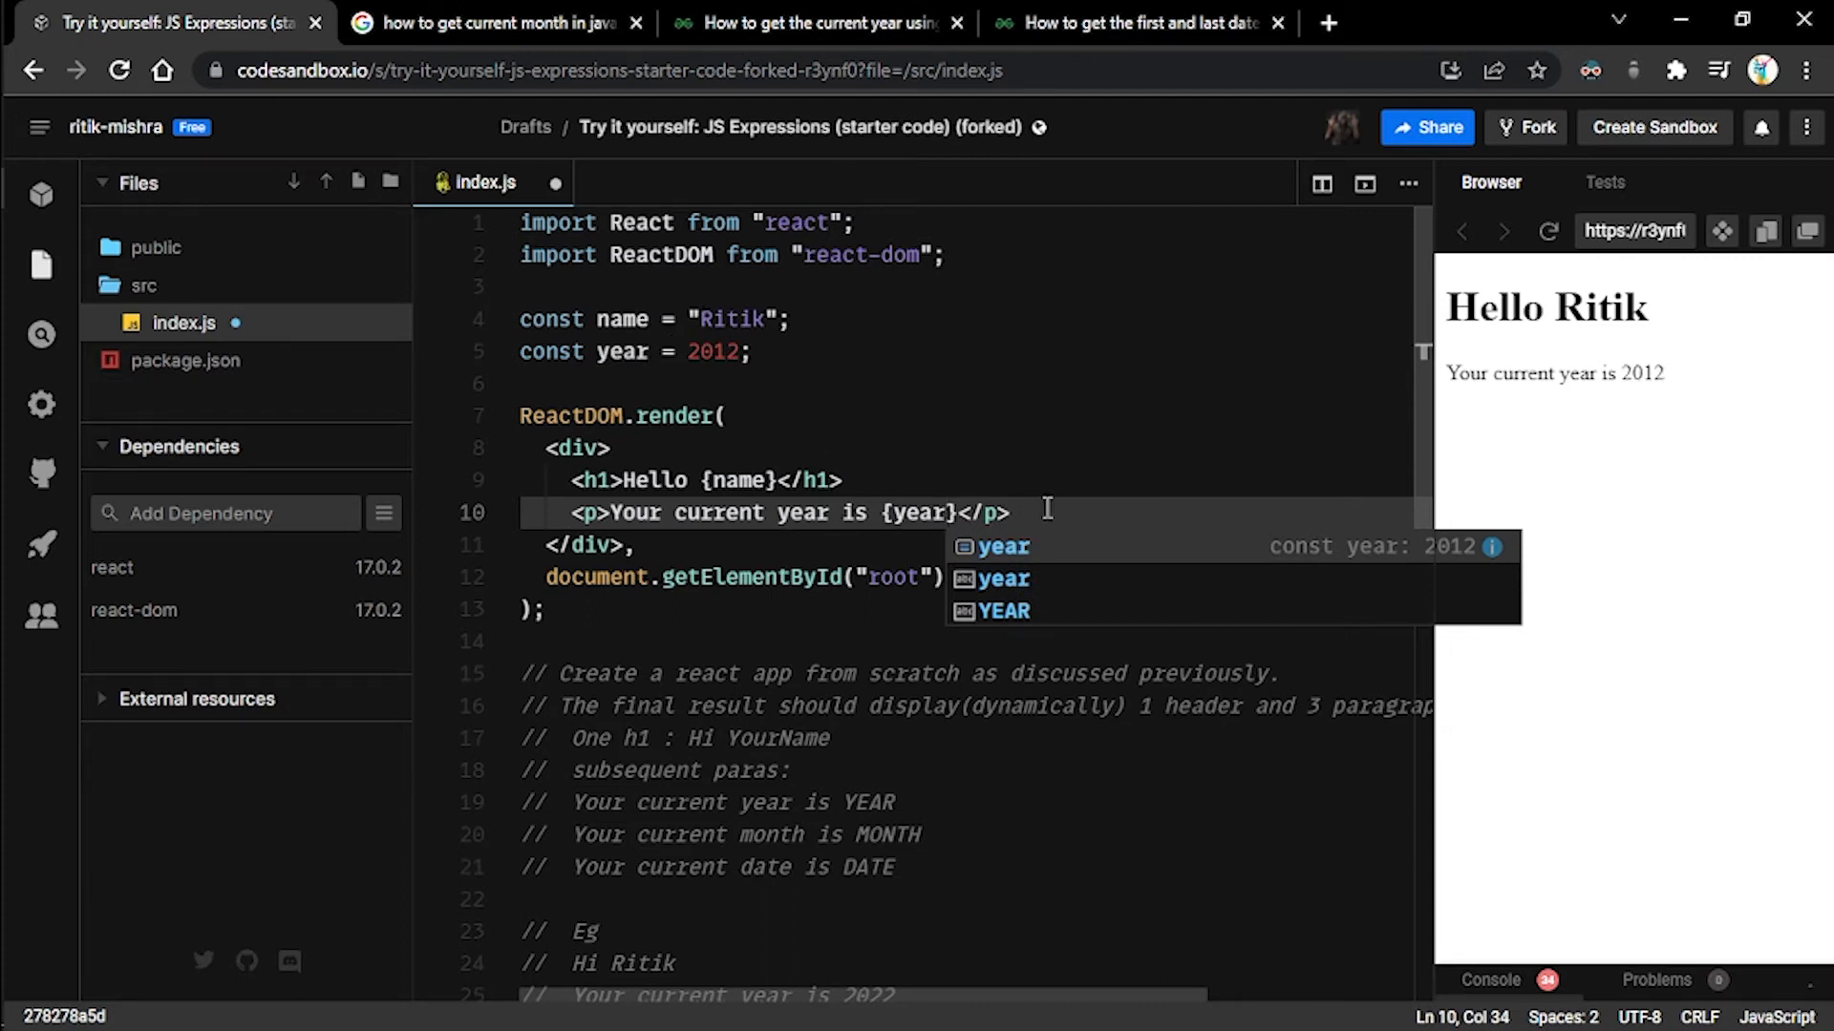
pyautogui.press('Escape')
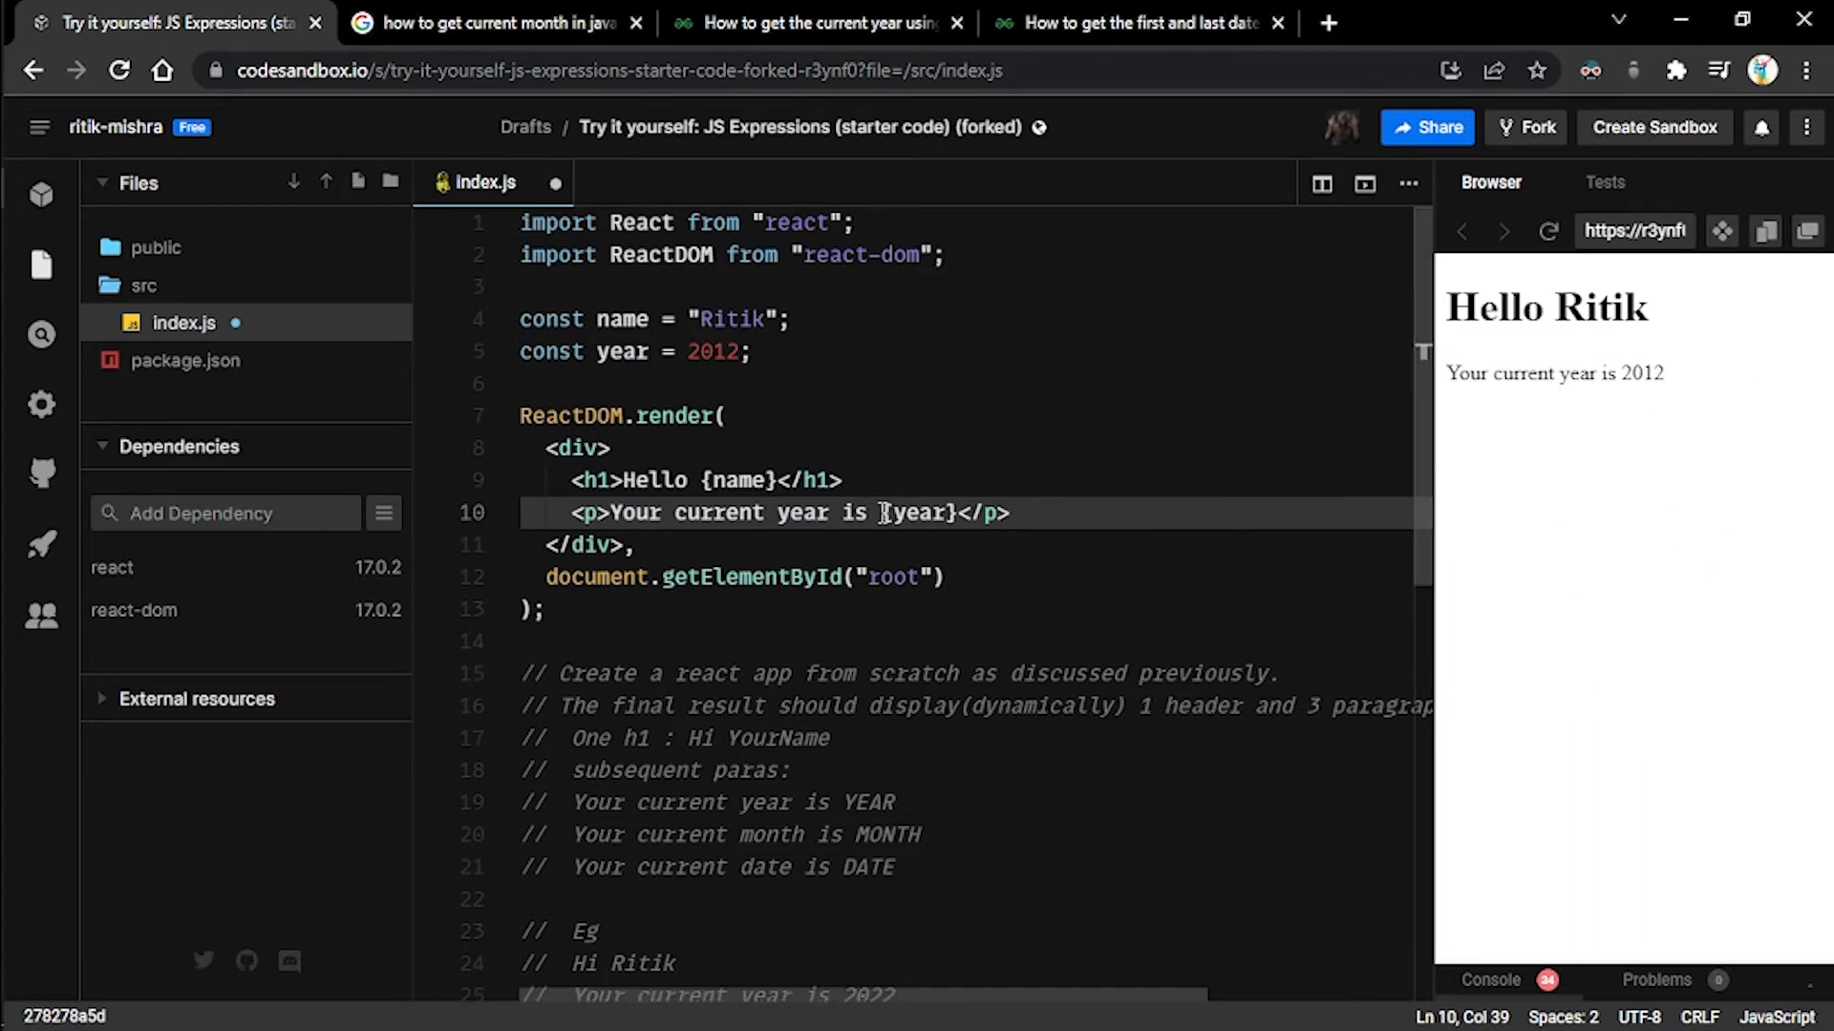
pyautogui.moveTo(919, 514)
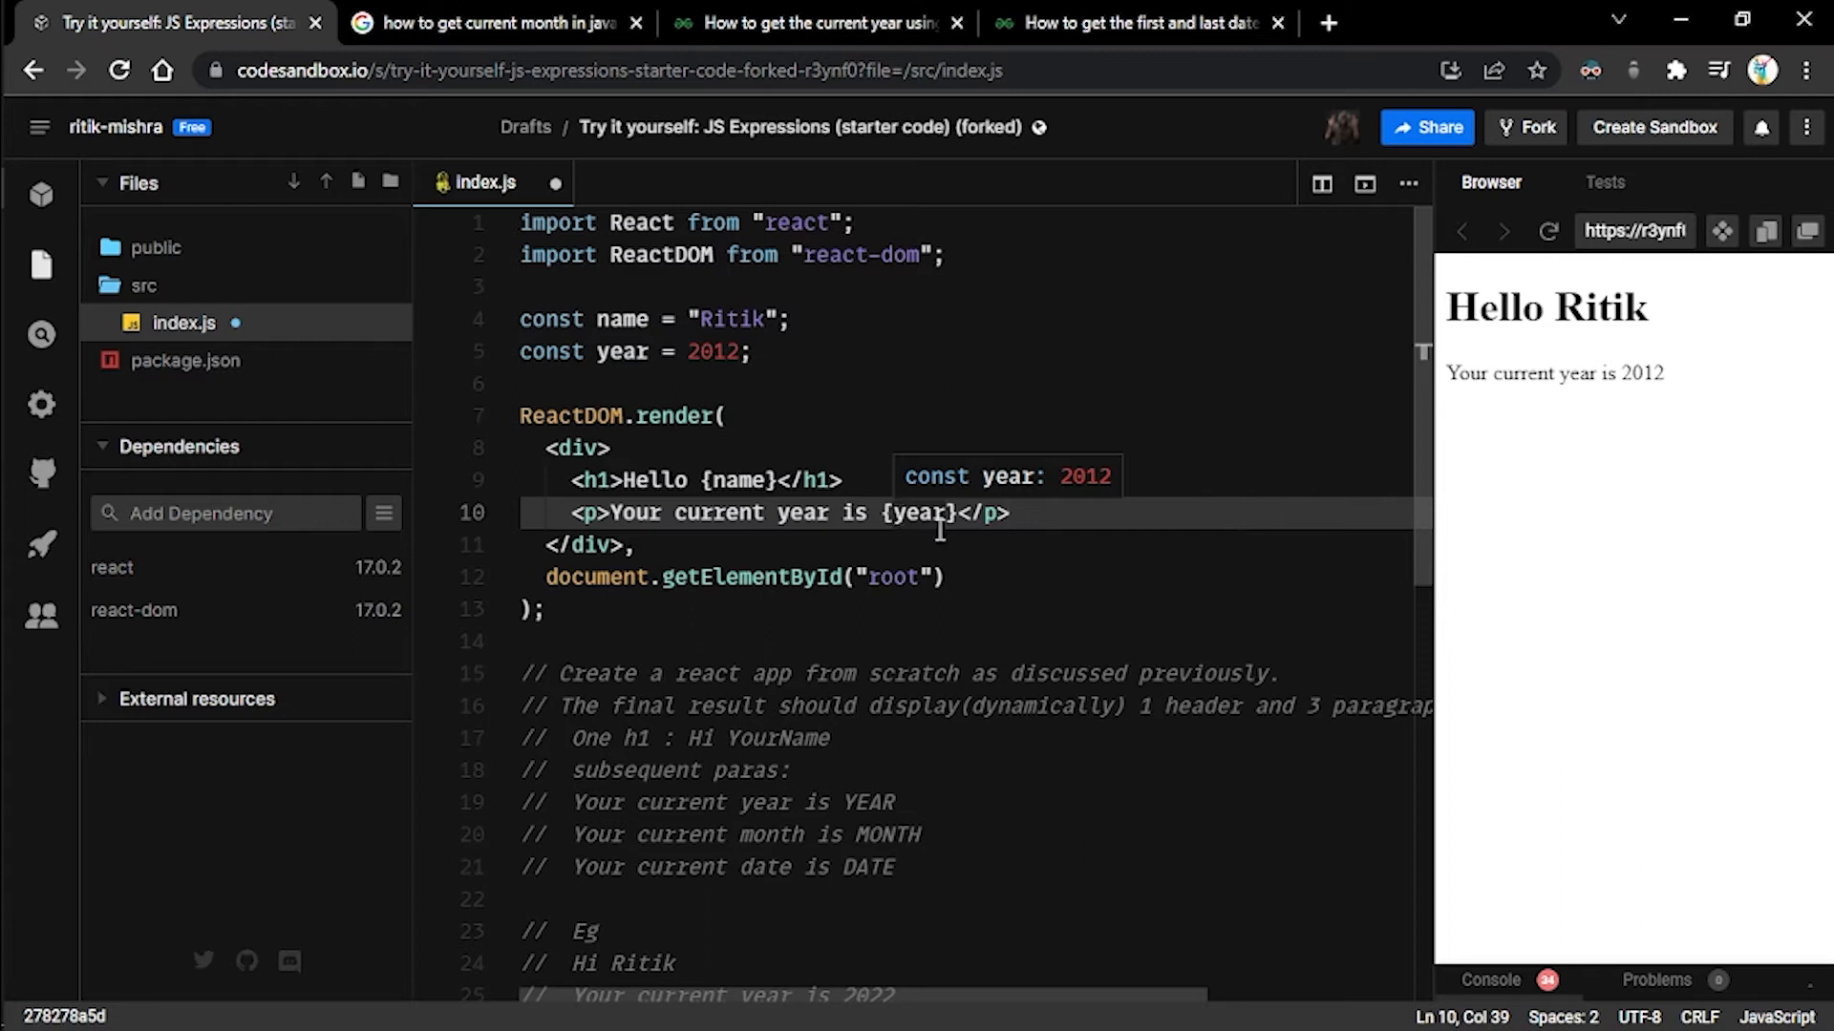
pyautogui.moveTo(1173, 432)
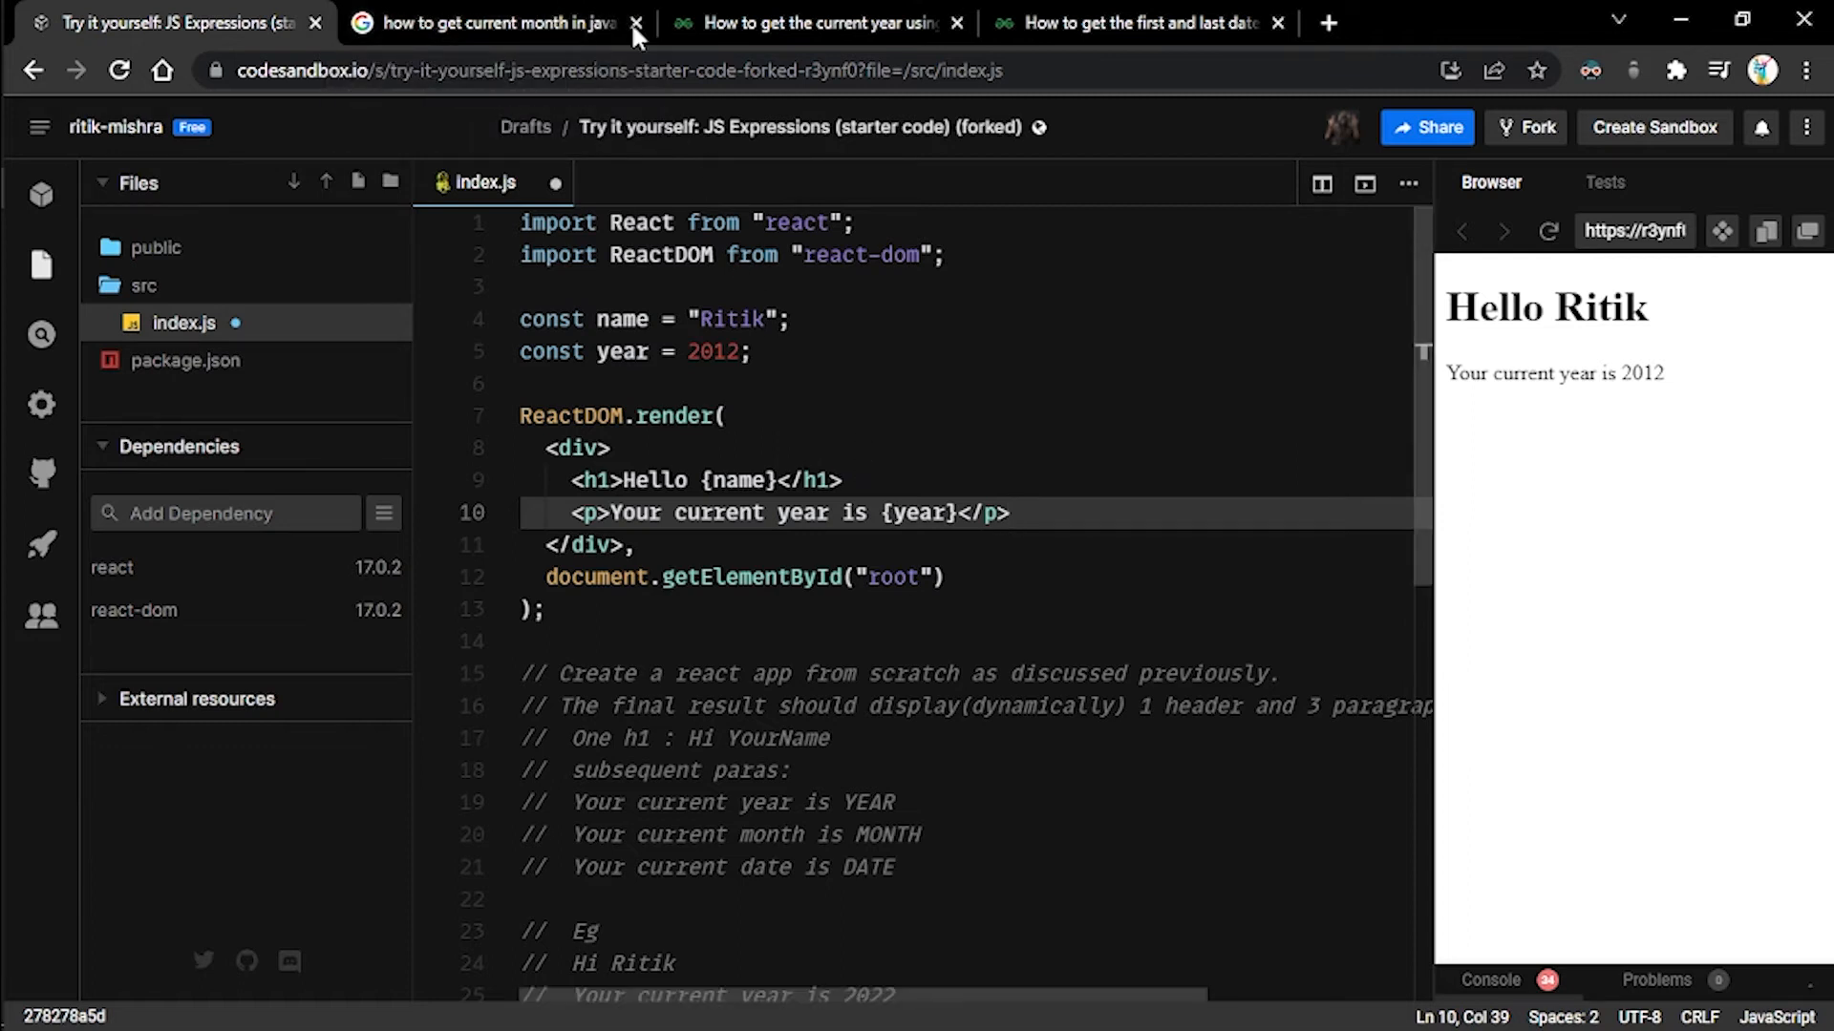
# - Scroll the GeeksforGeeks current-year article down to the HTML example script
pyautogui.click(510, 21)
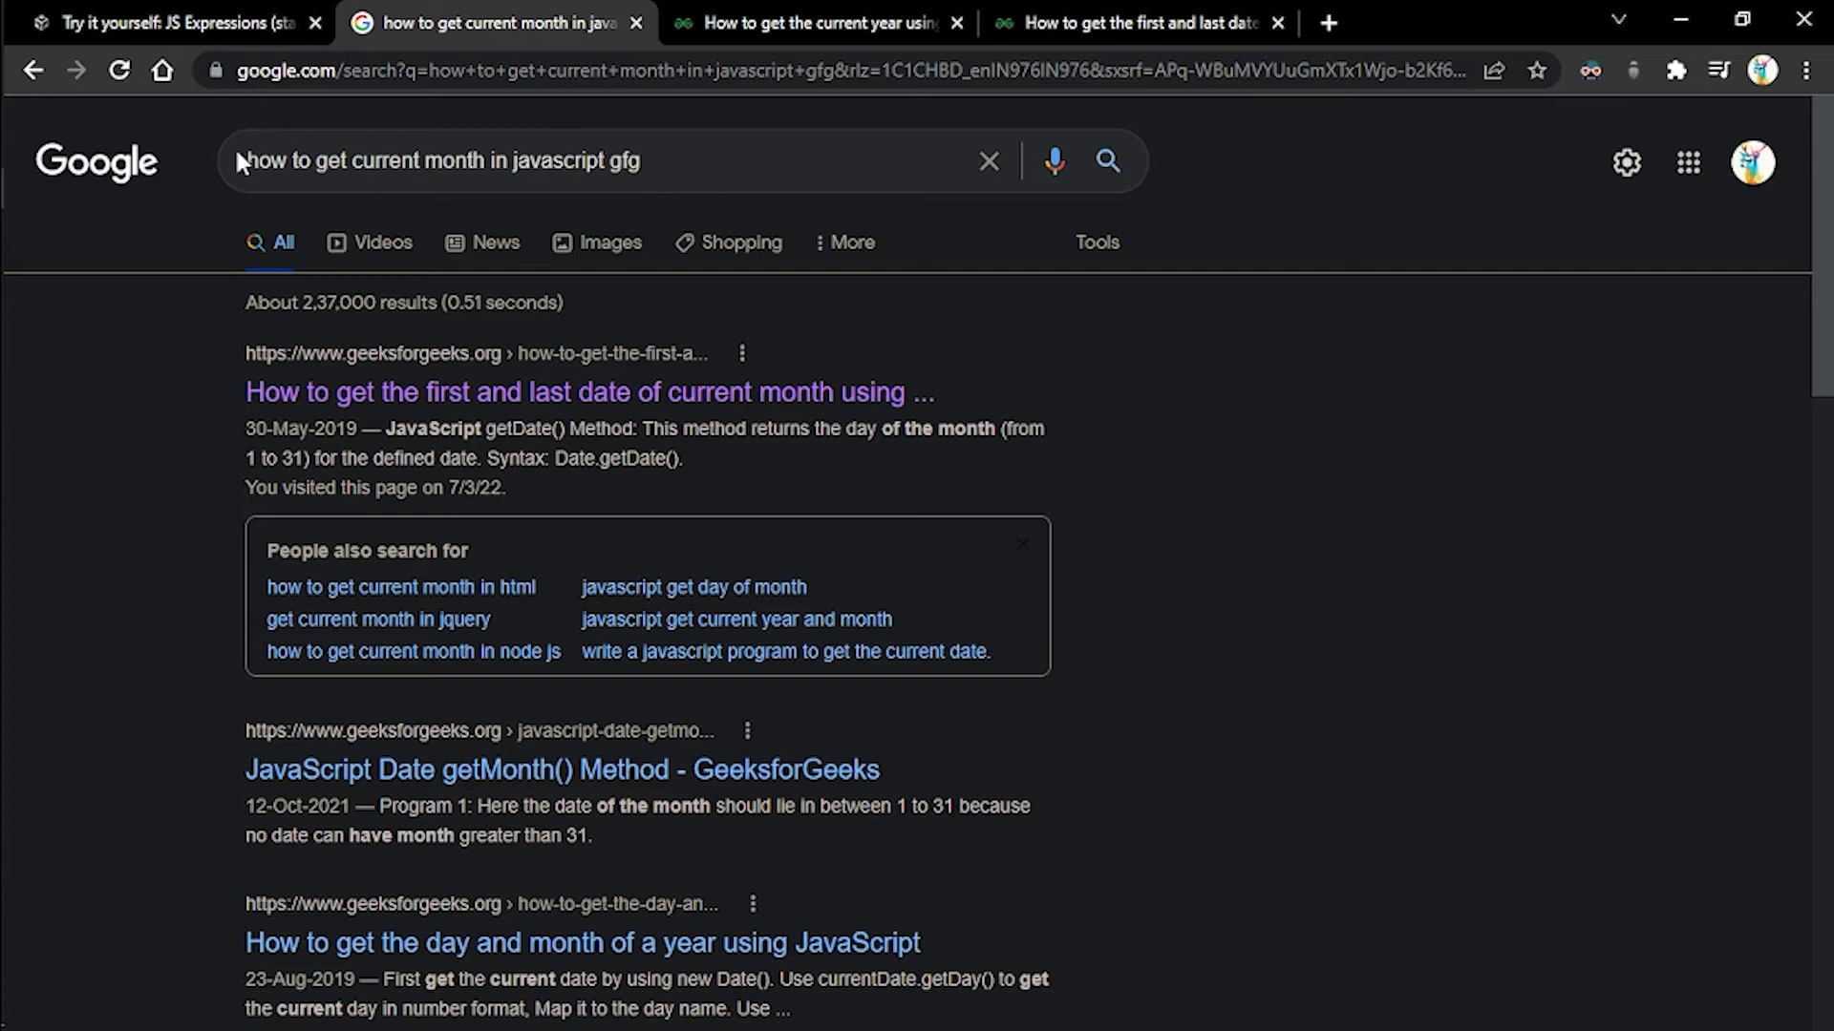
pyautogui.moveTo(355, 201)
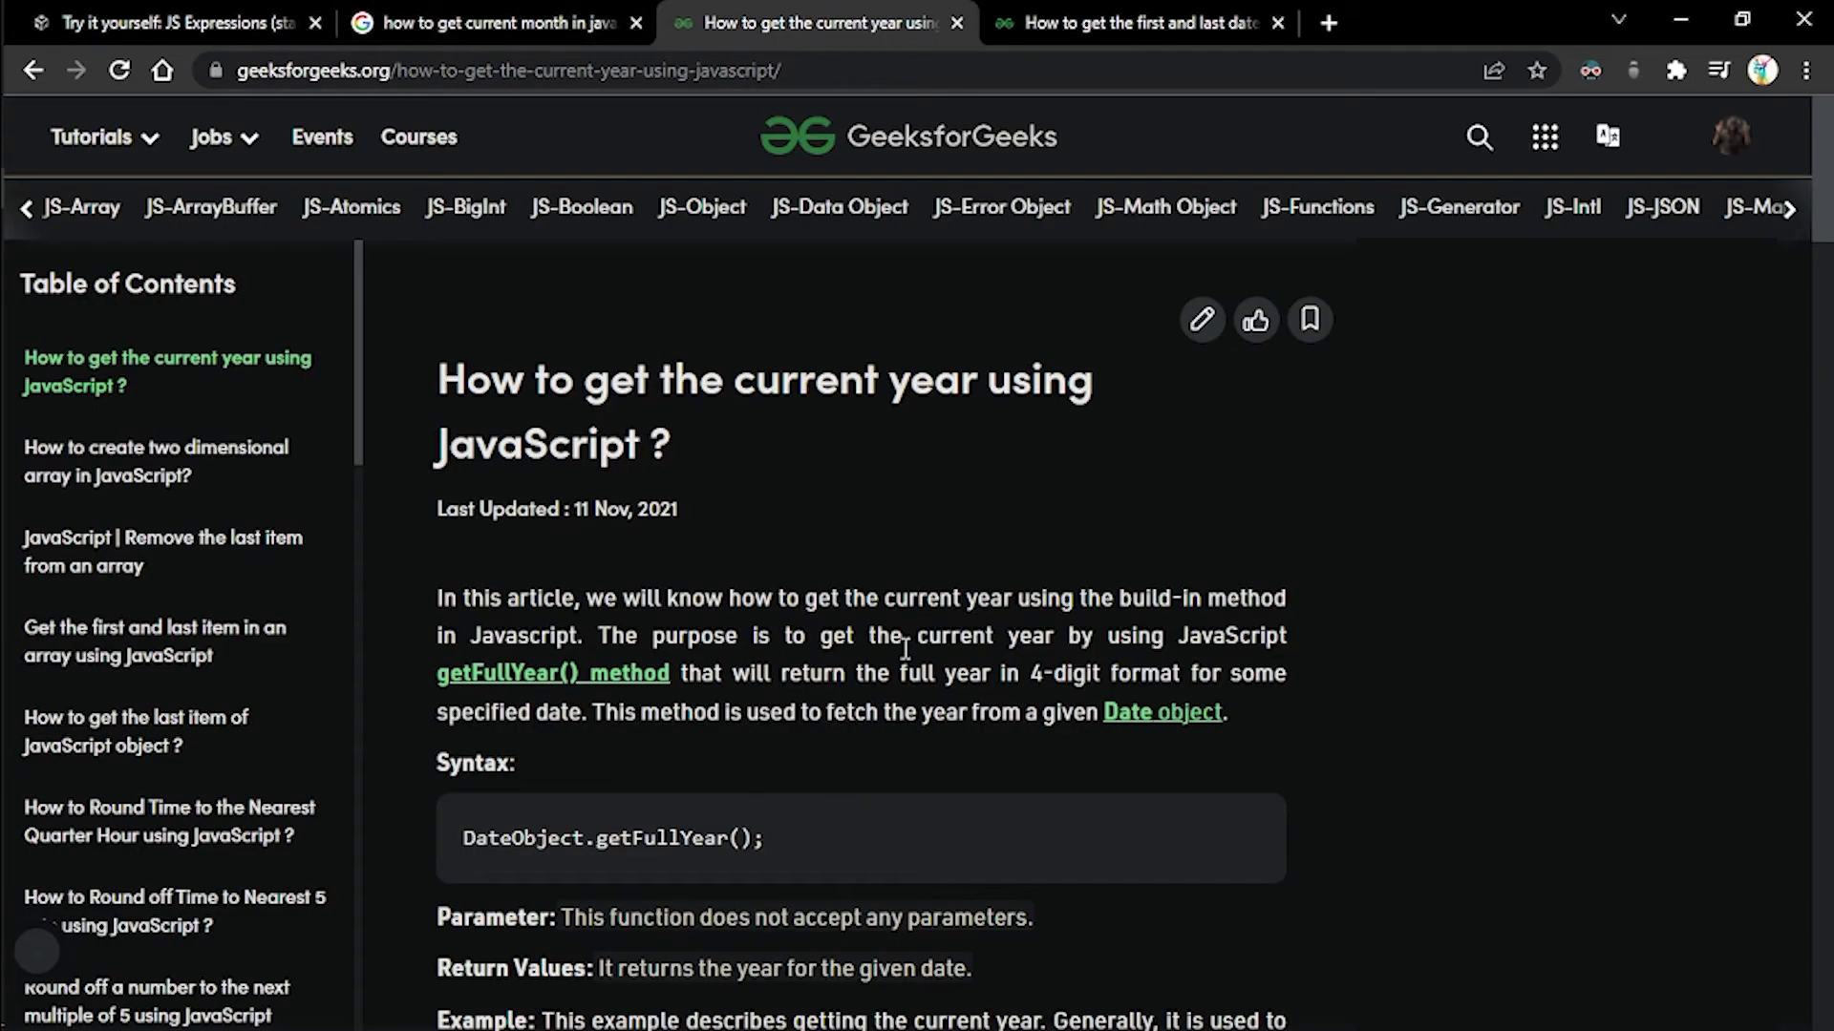
pyautogui.moveTo(676, 591)
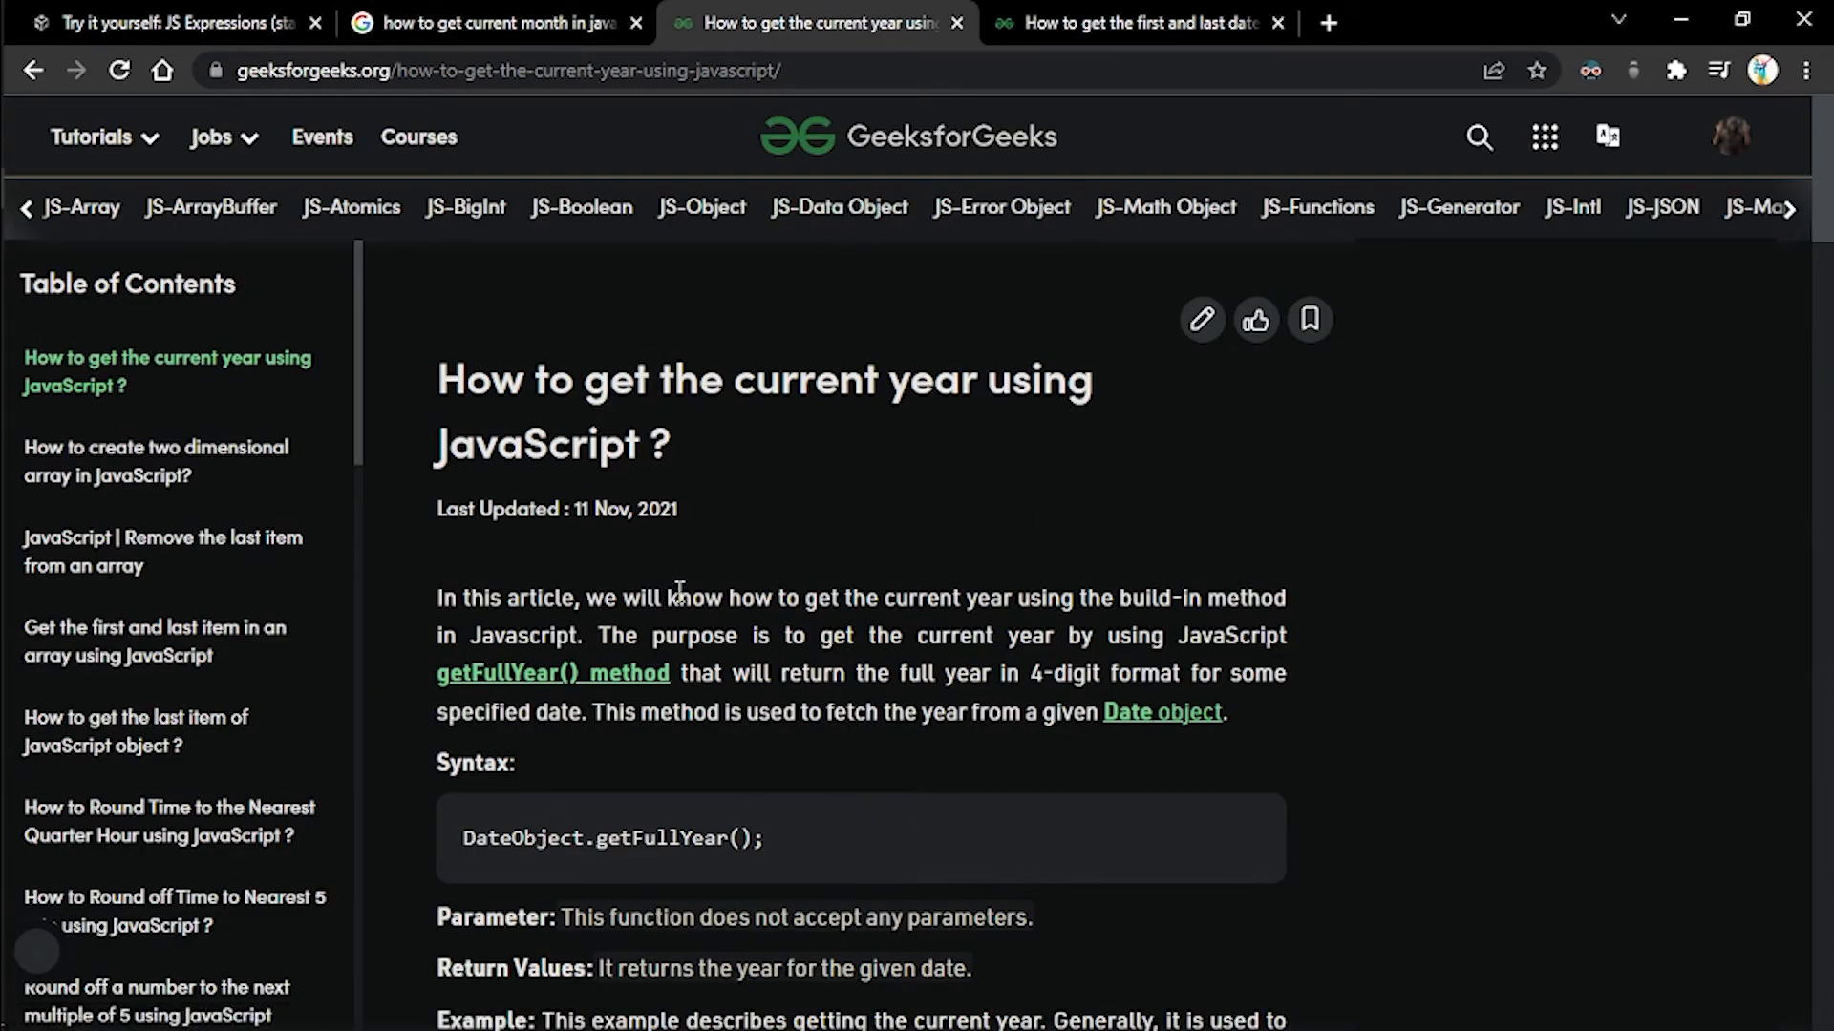
pyautogui.scroll(-3)
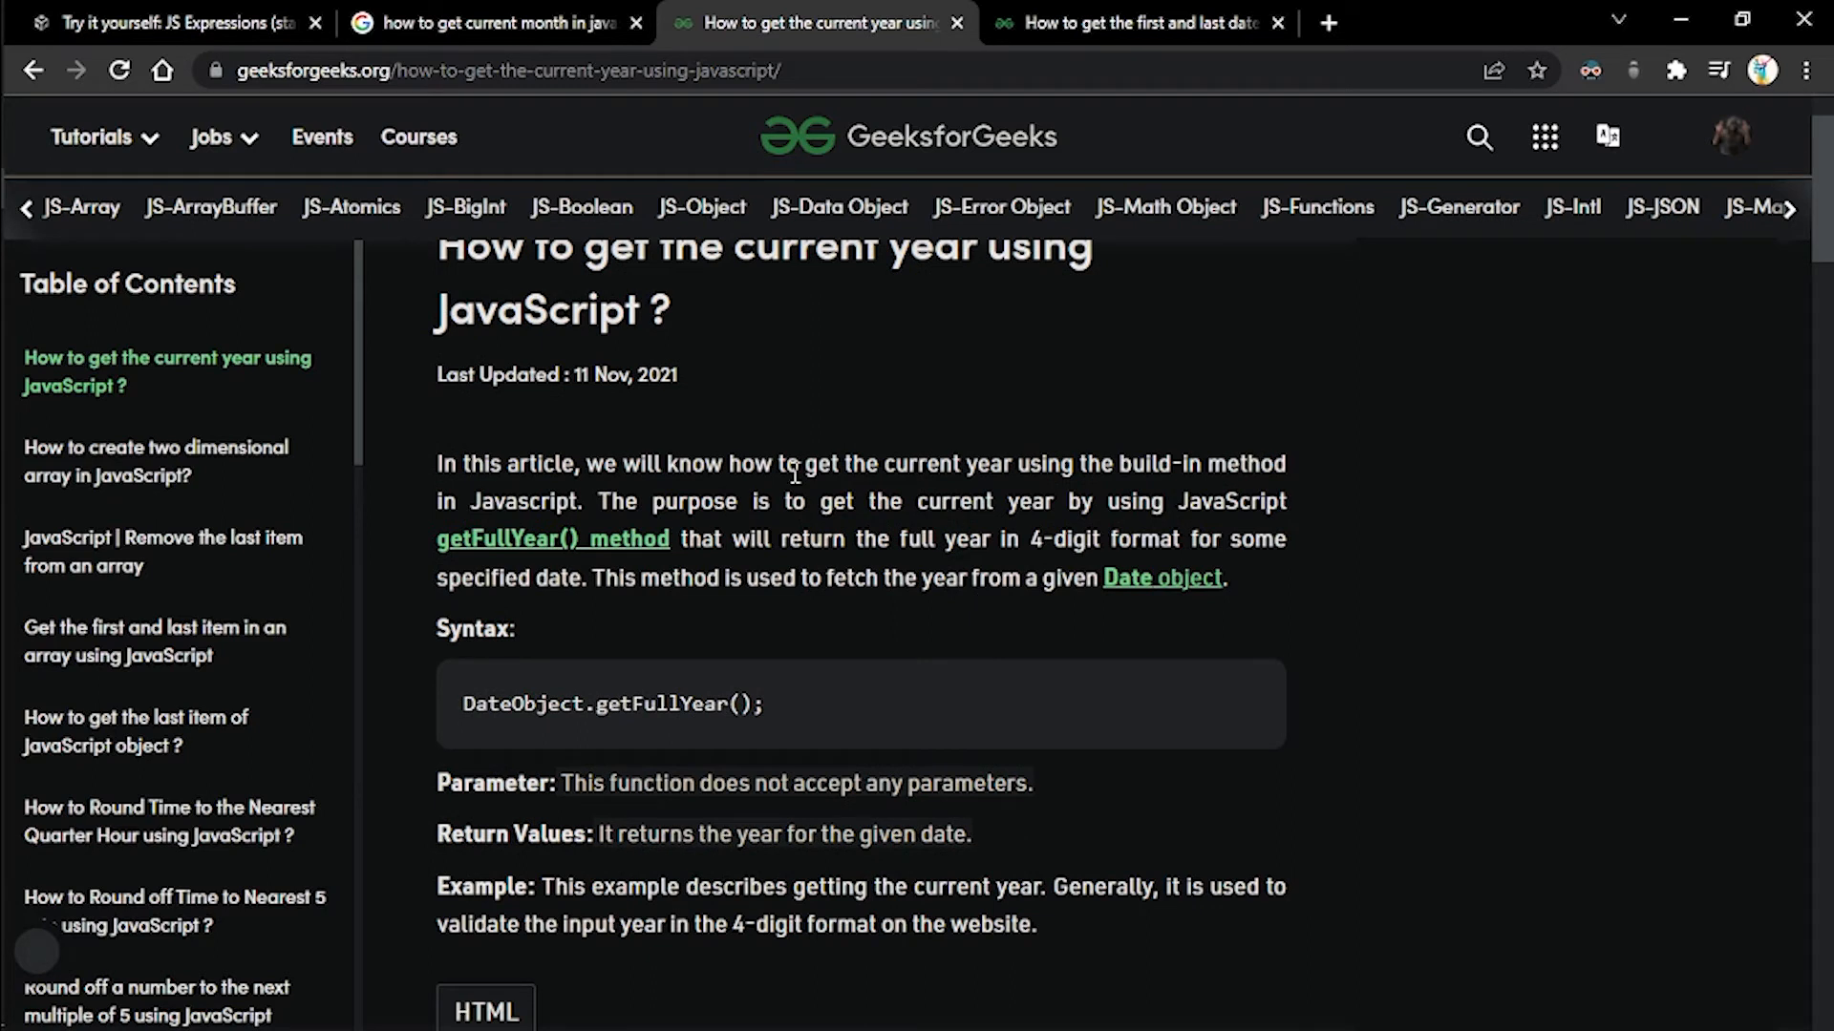
pyautogui.moveTo(523, 659)
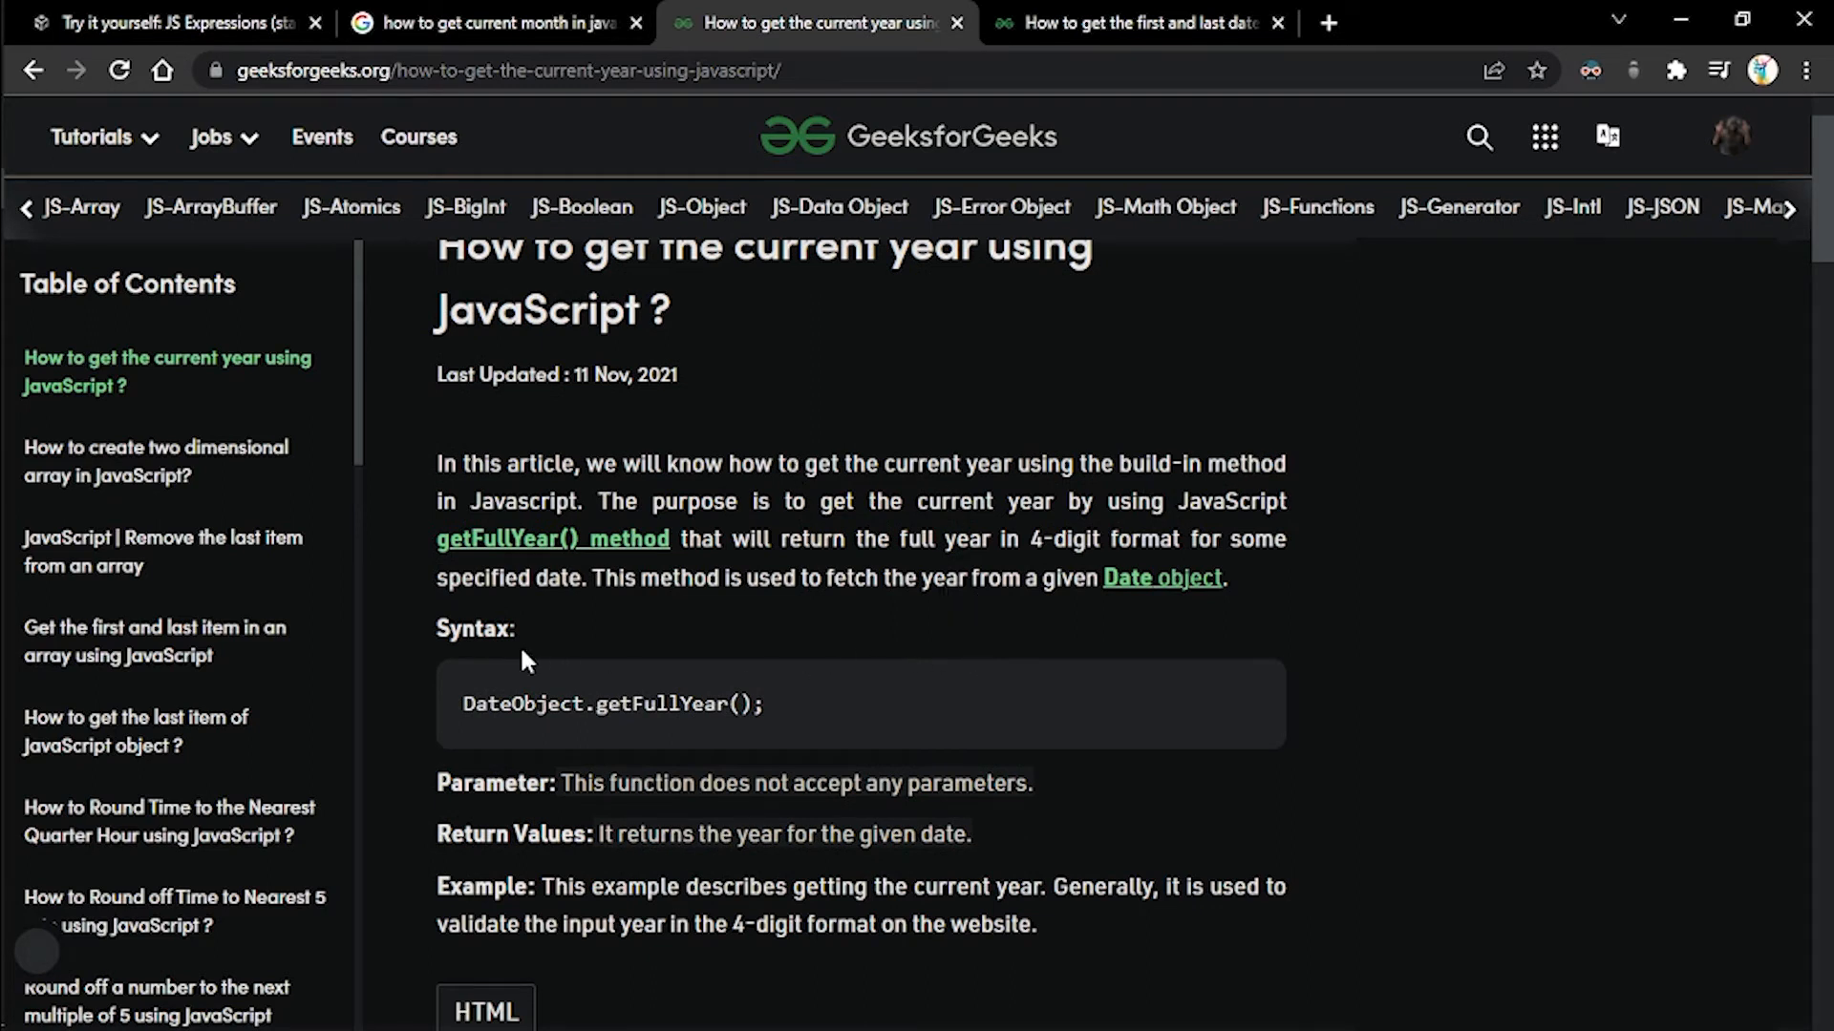
pyautogui.moveTo(470, 565)
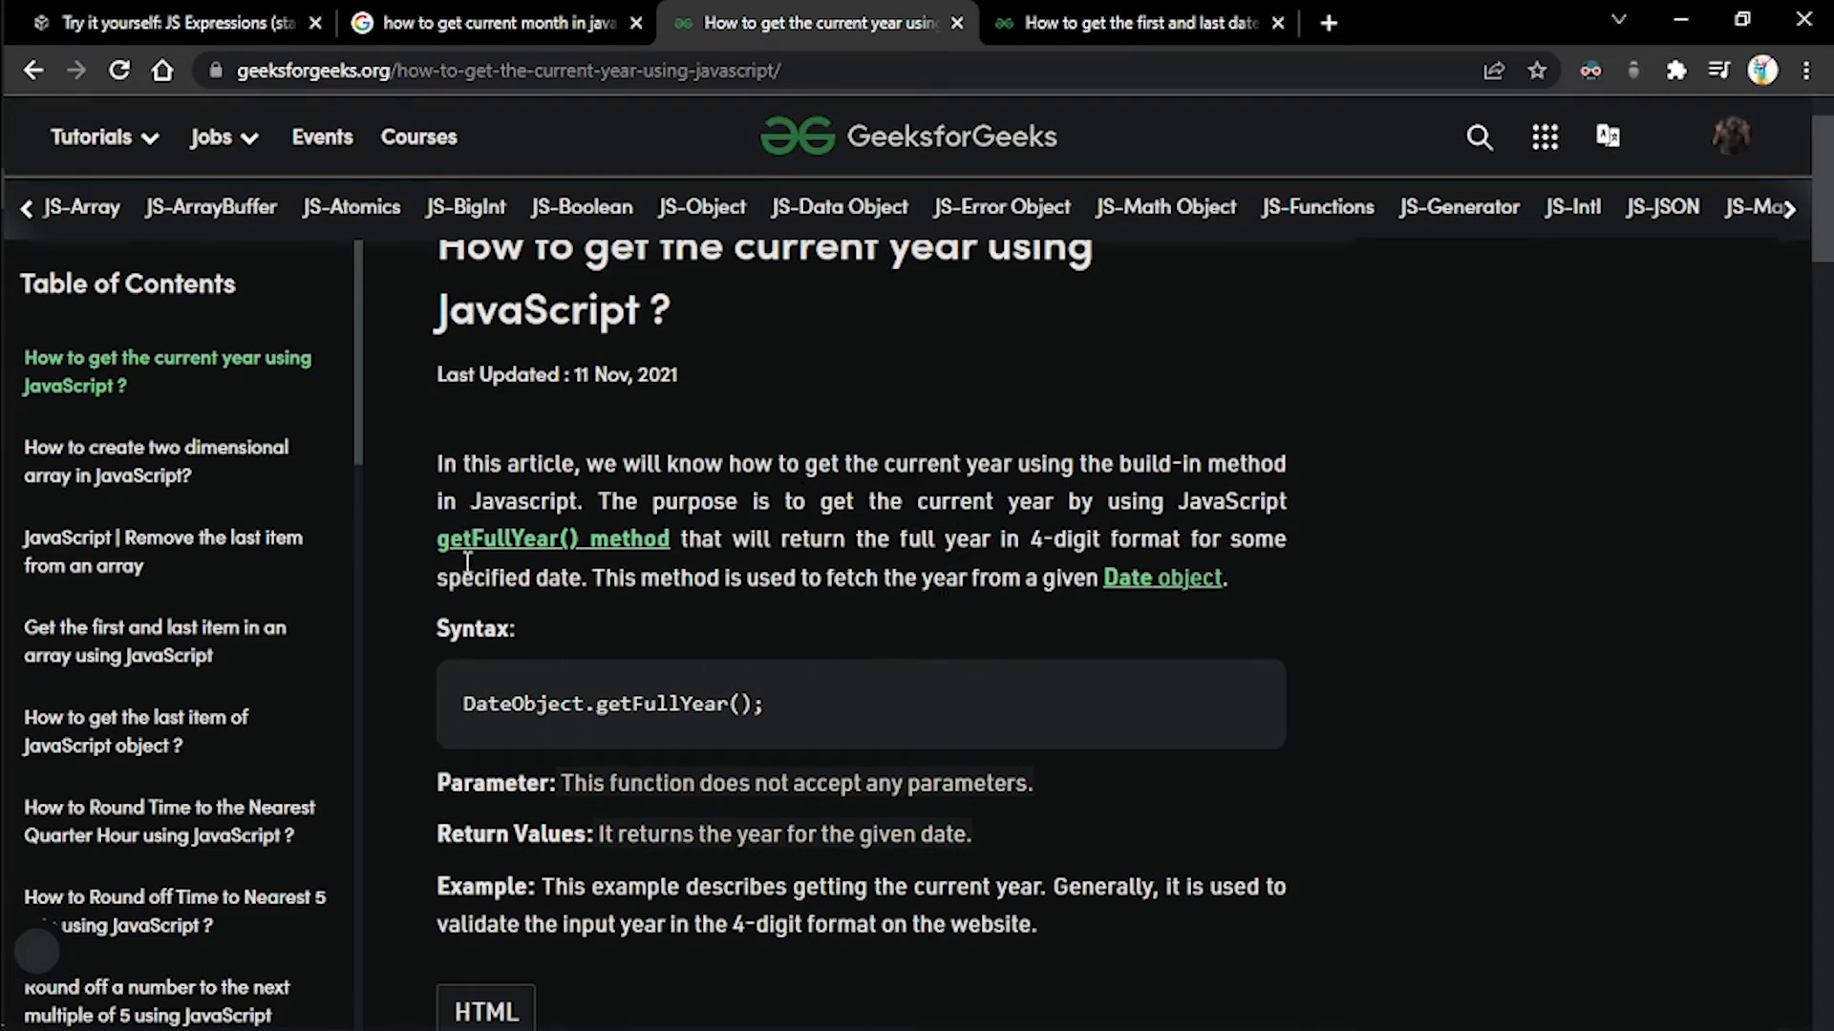
pyautogui.moveTo(722, 618)
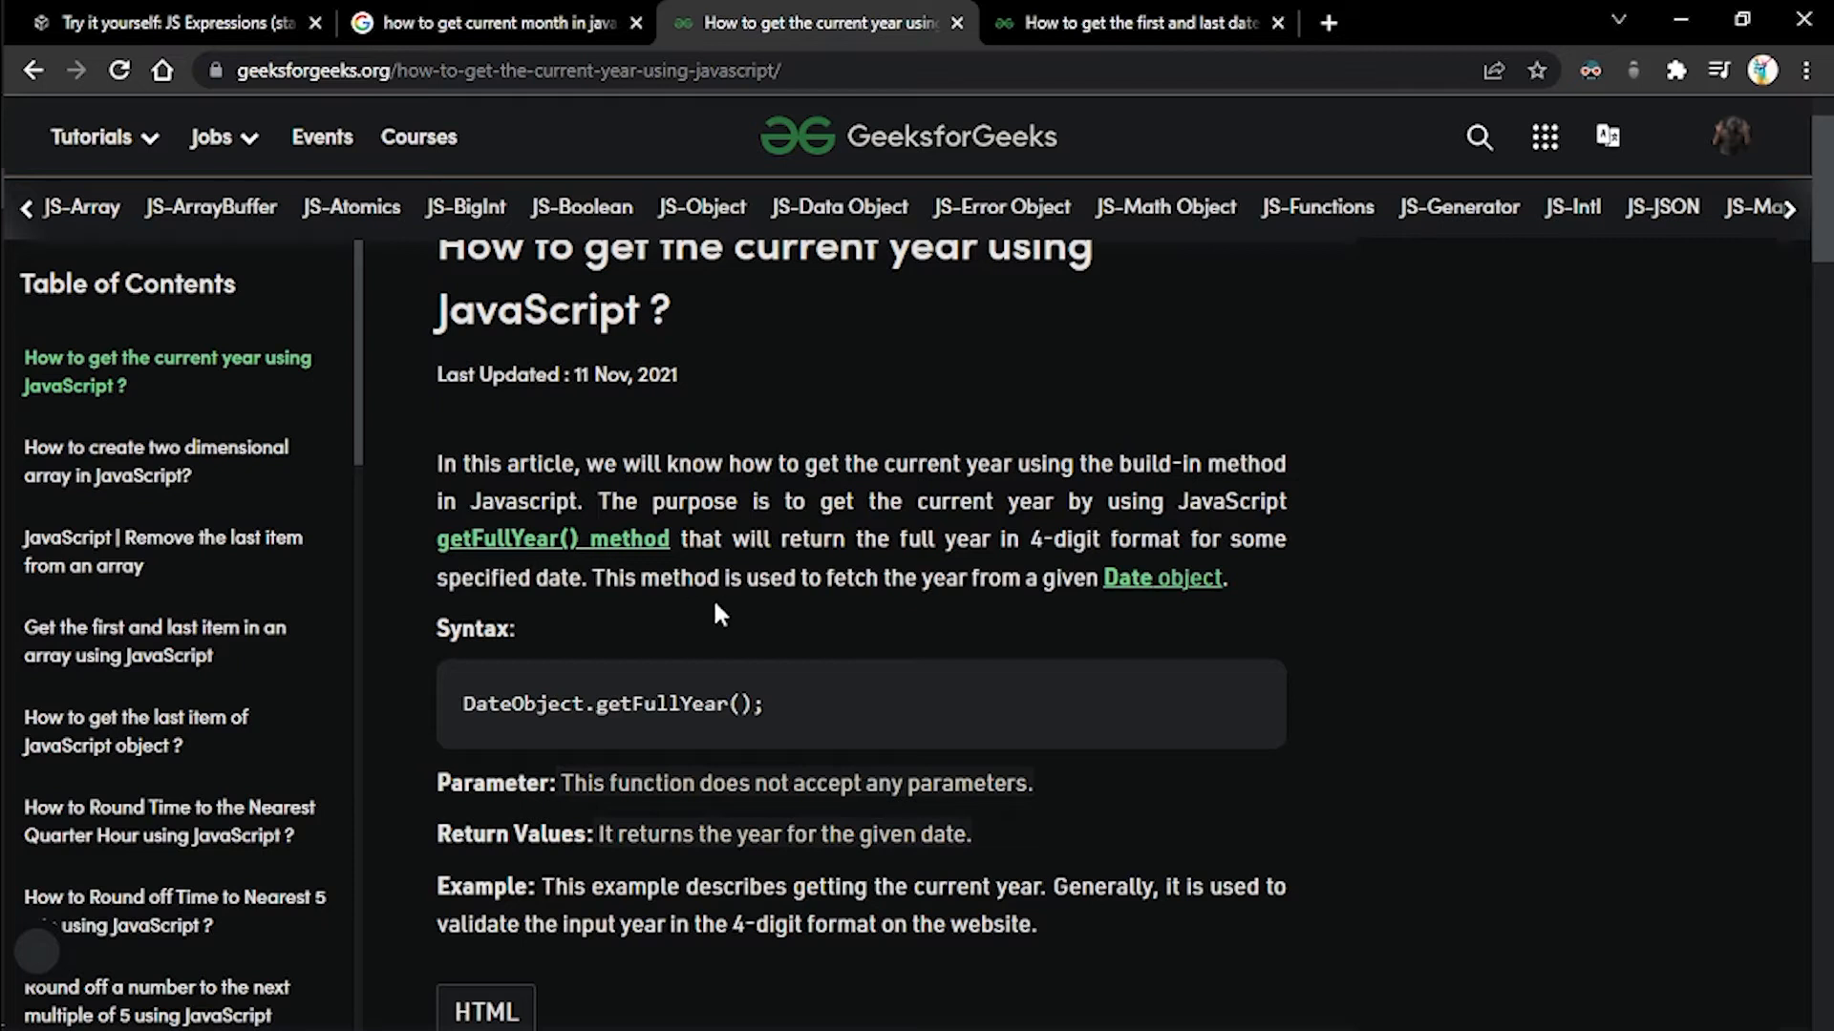
pyautogui.moveTo(1043, 543)
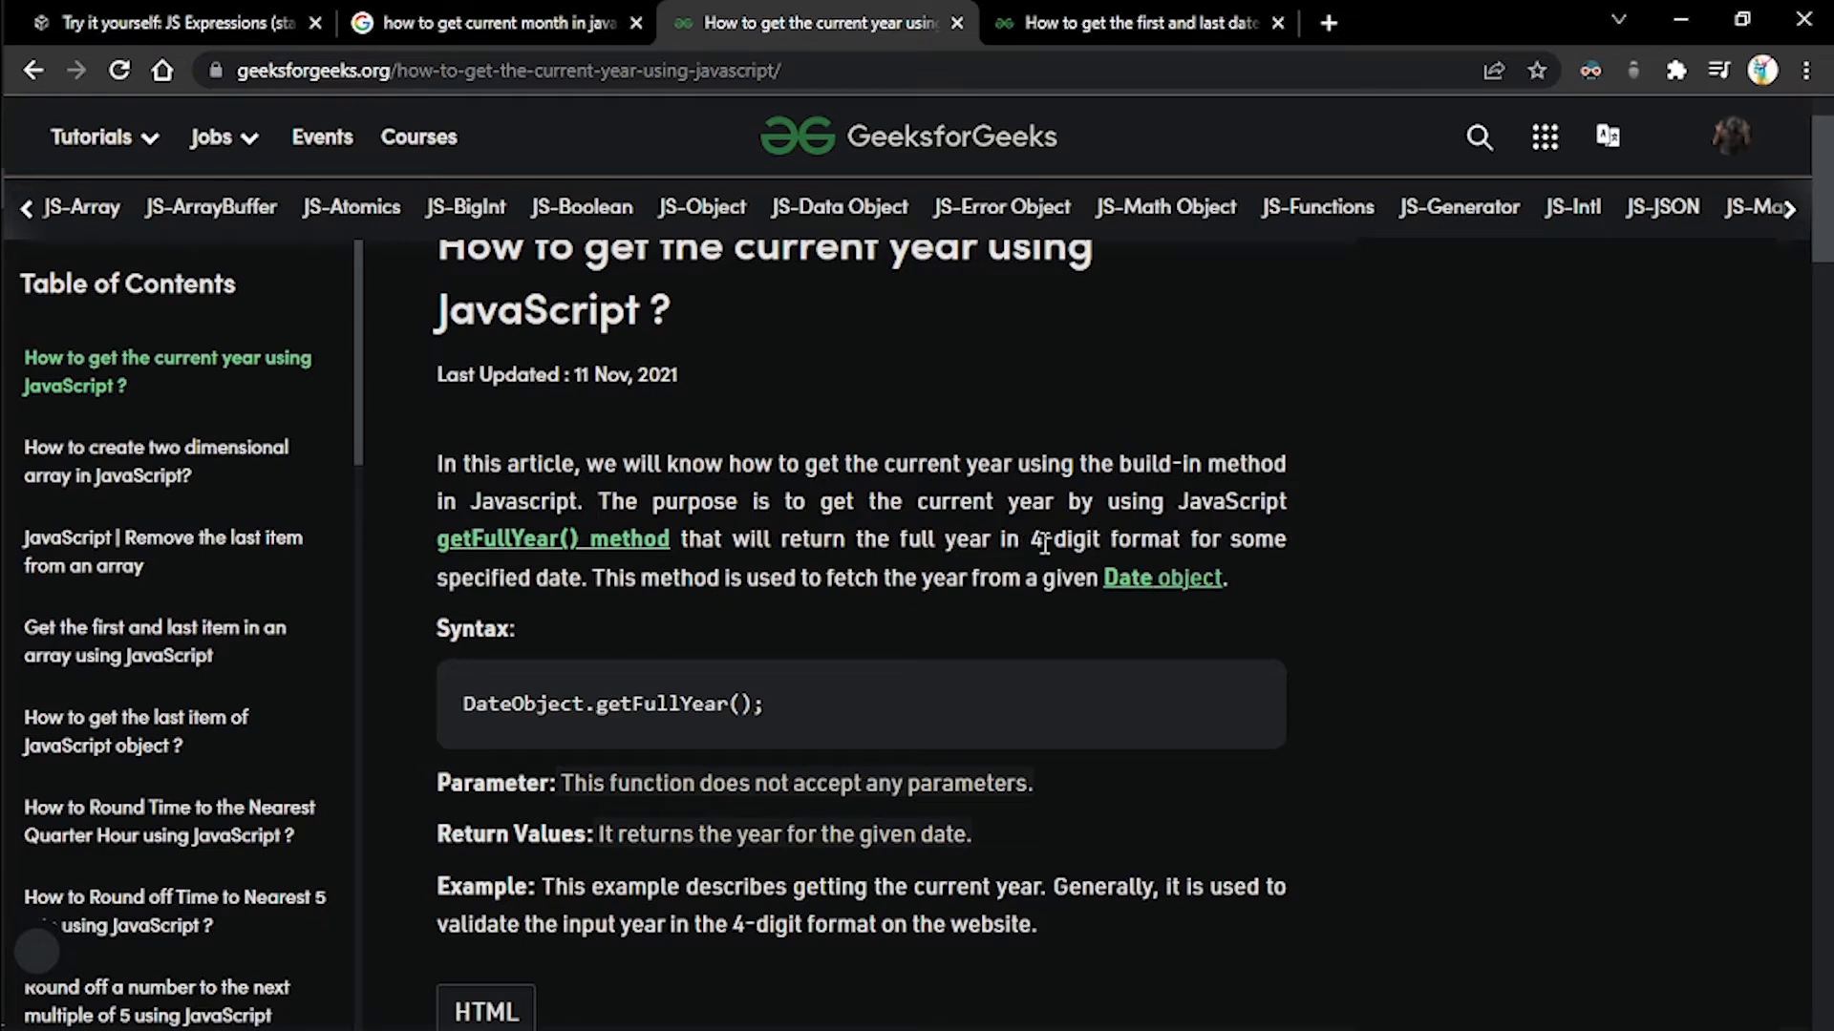
pyautogui.moveTo(699, 591)
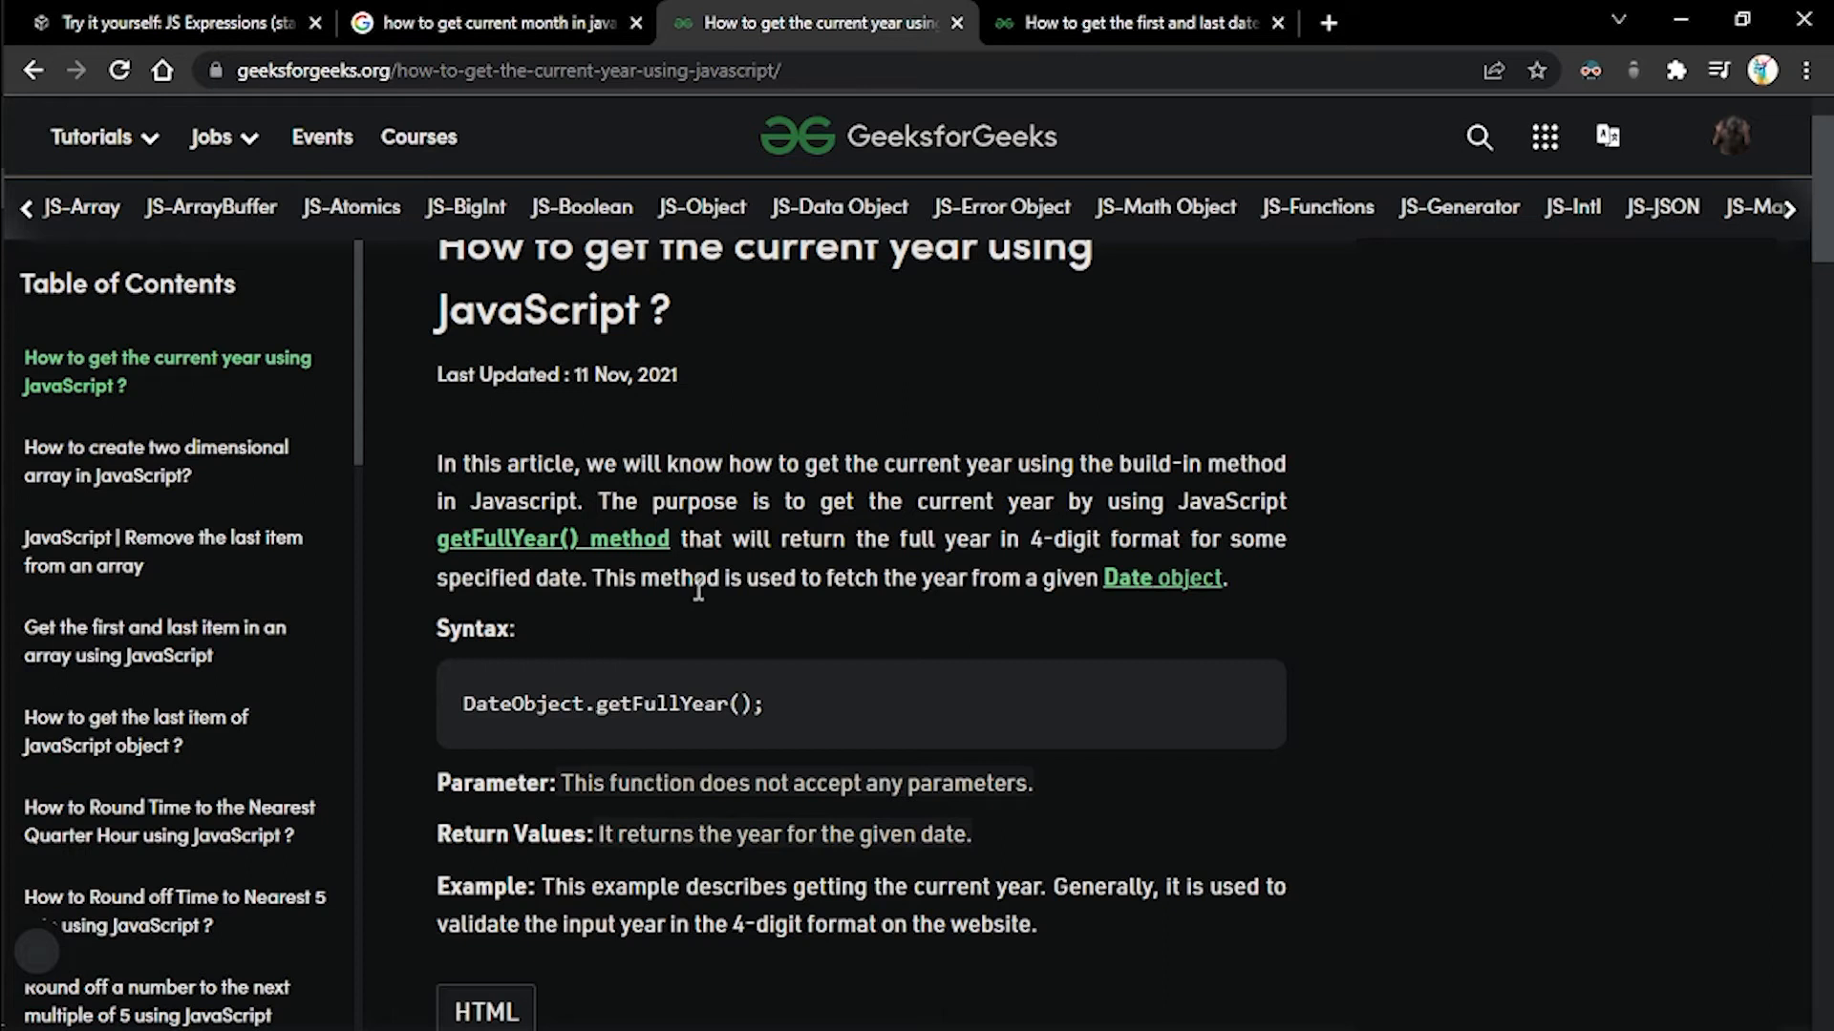
pyautogui.moveTo(1047, 539)
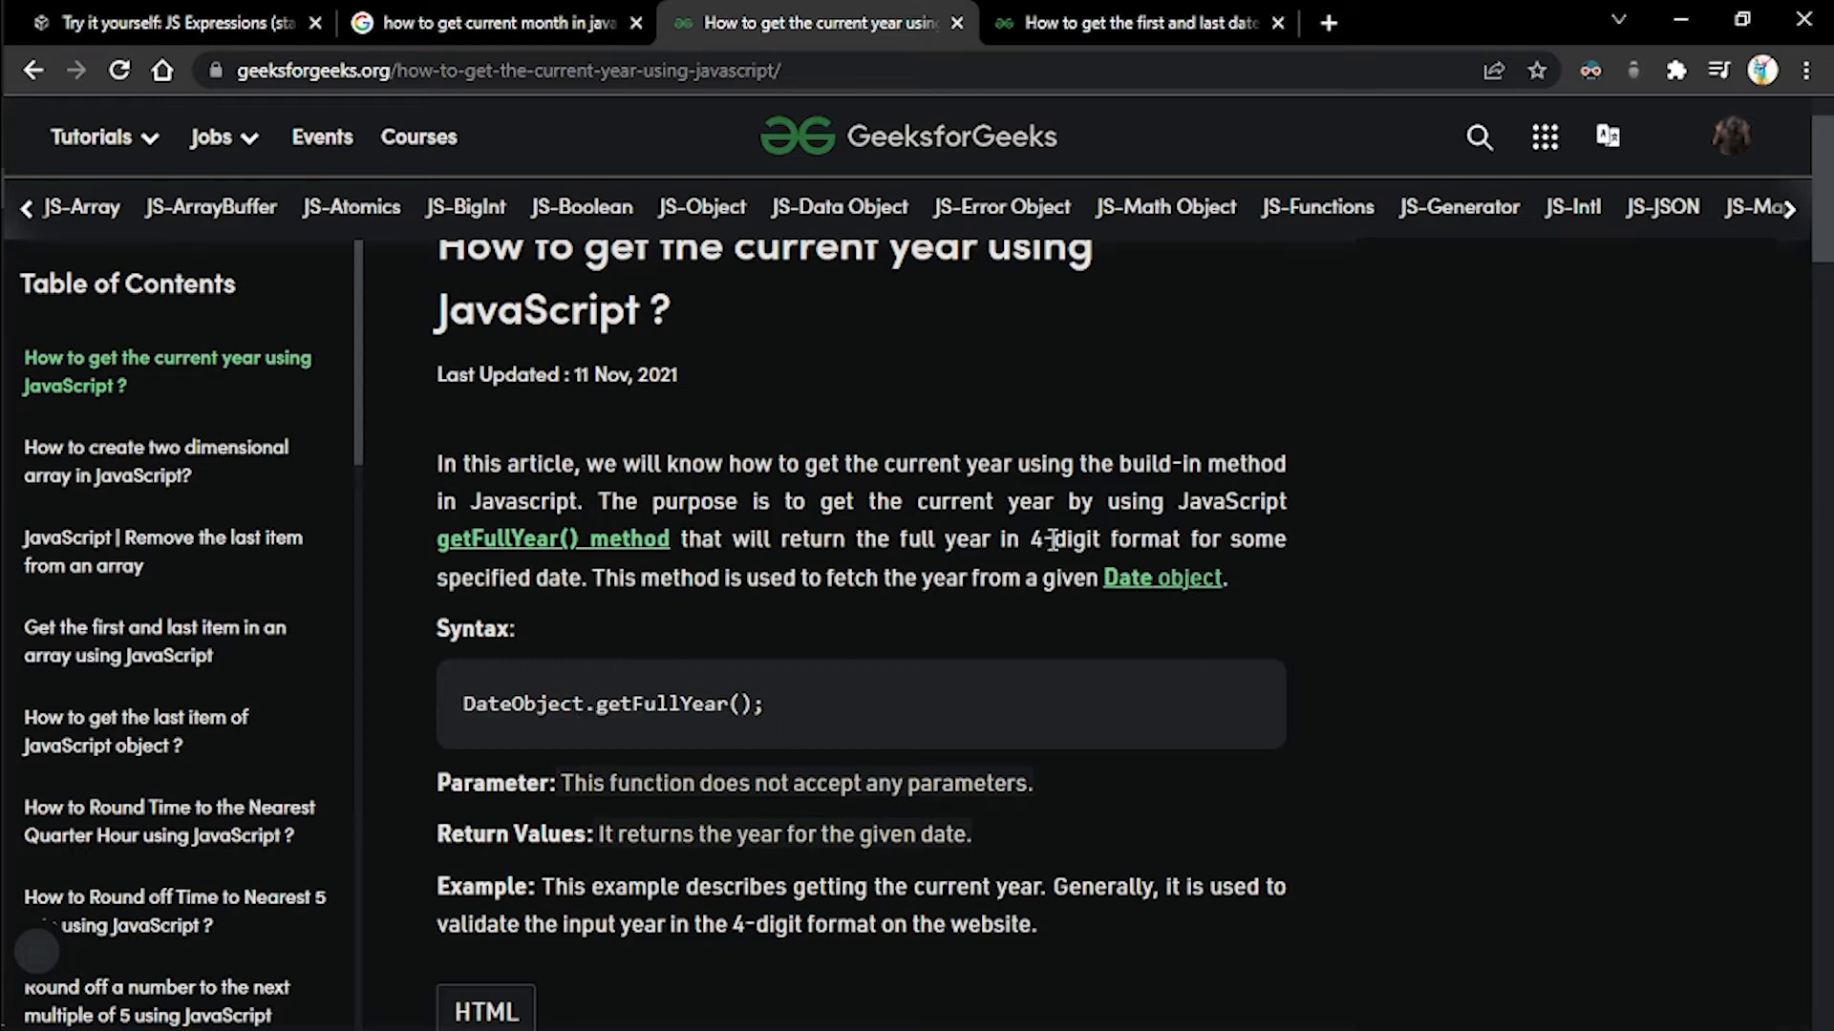
pyautogui.moveTo(955, 579)
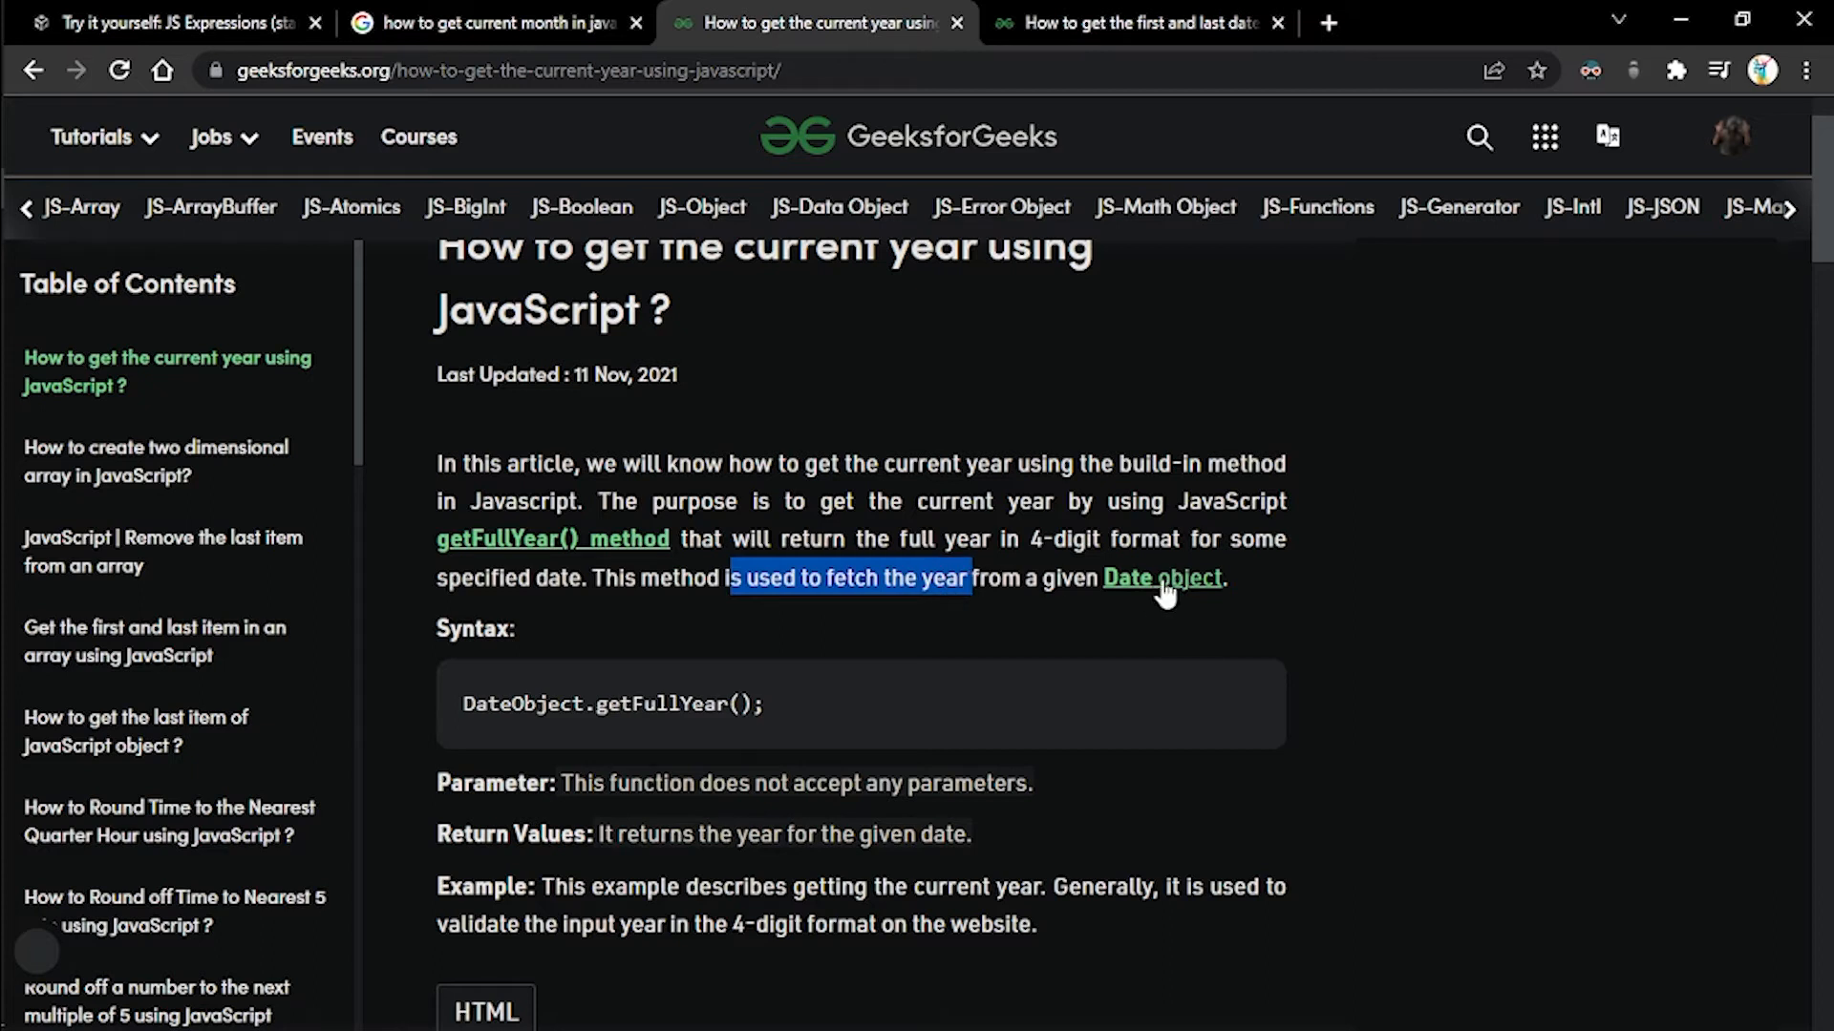
pyautogui.moveTo(764, 623)
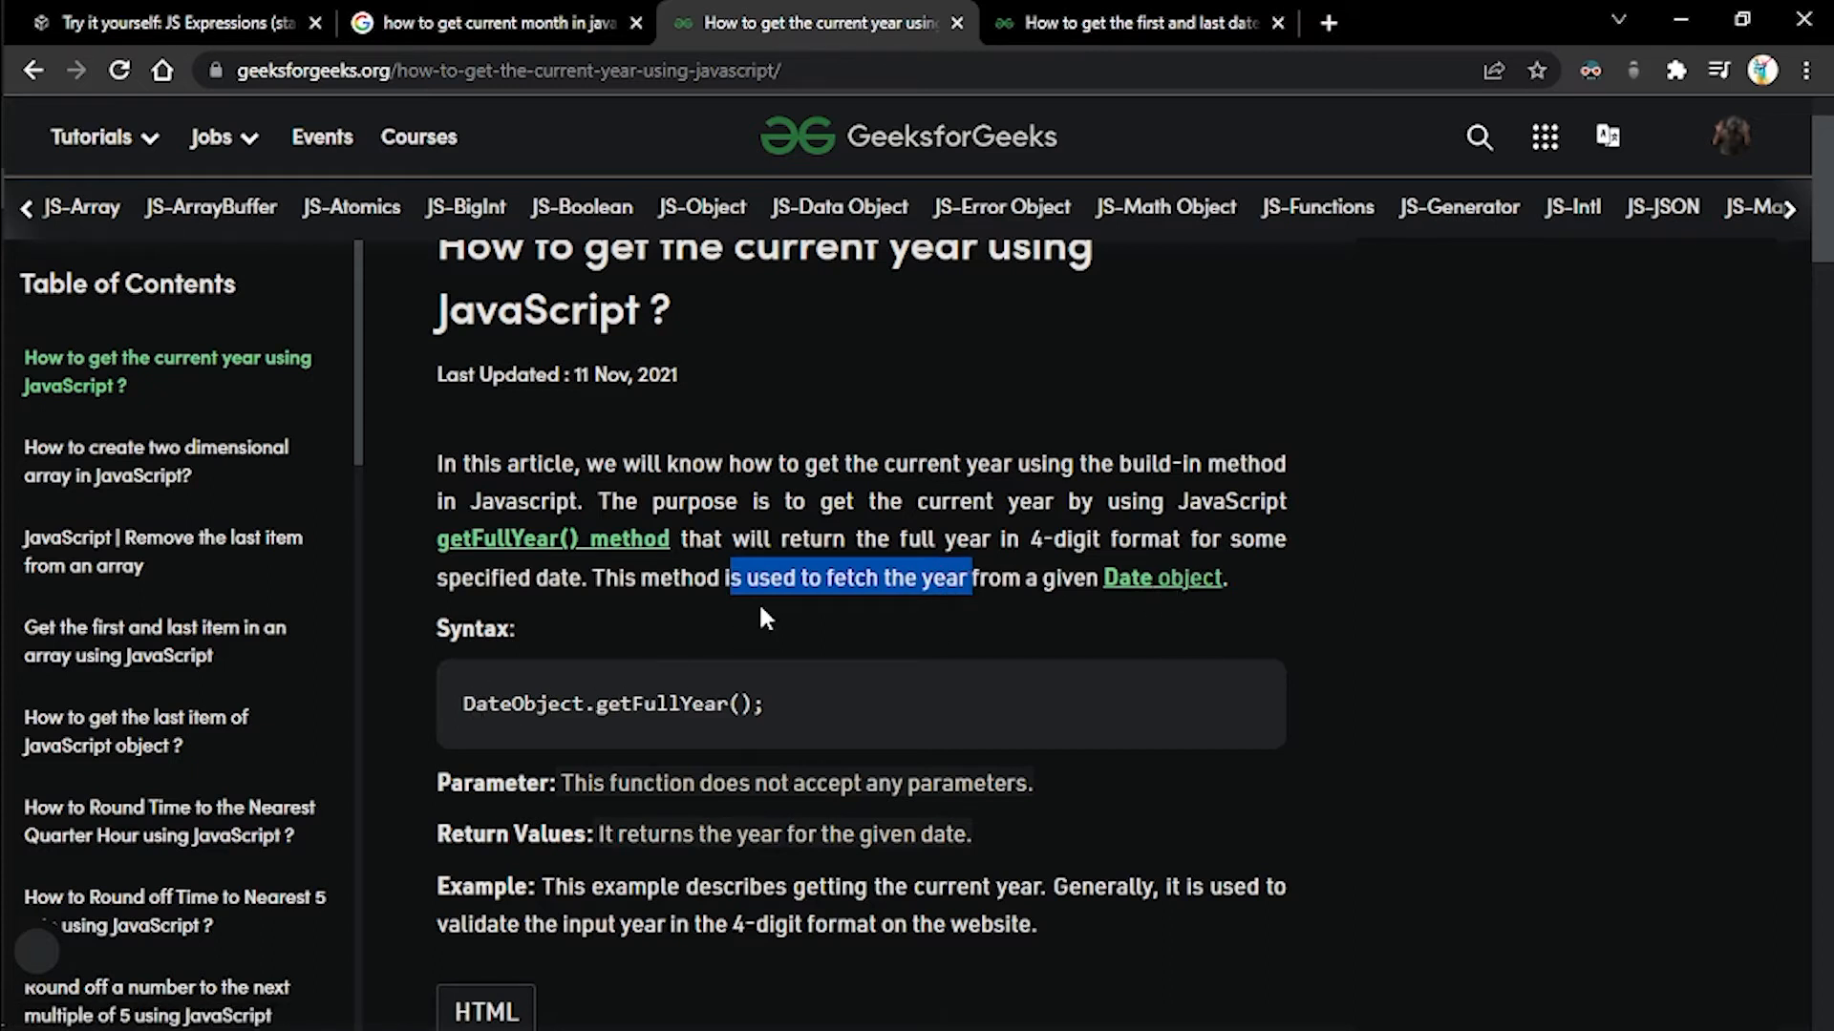
pyautogui.scroll(-3)
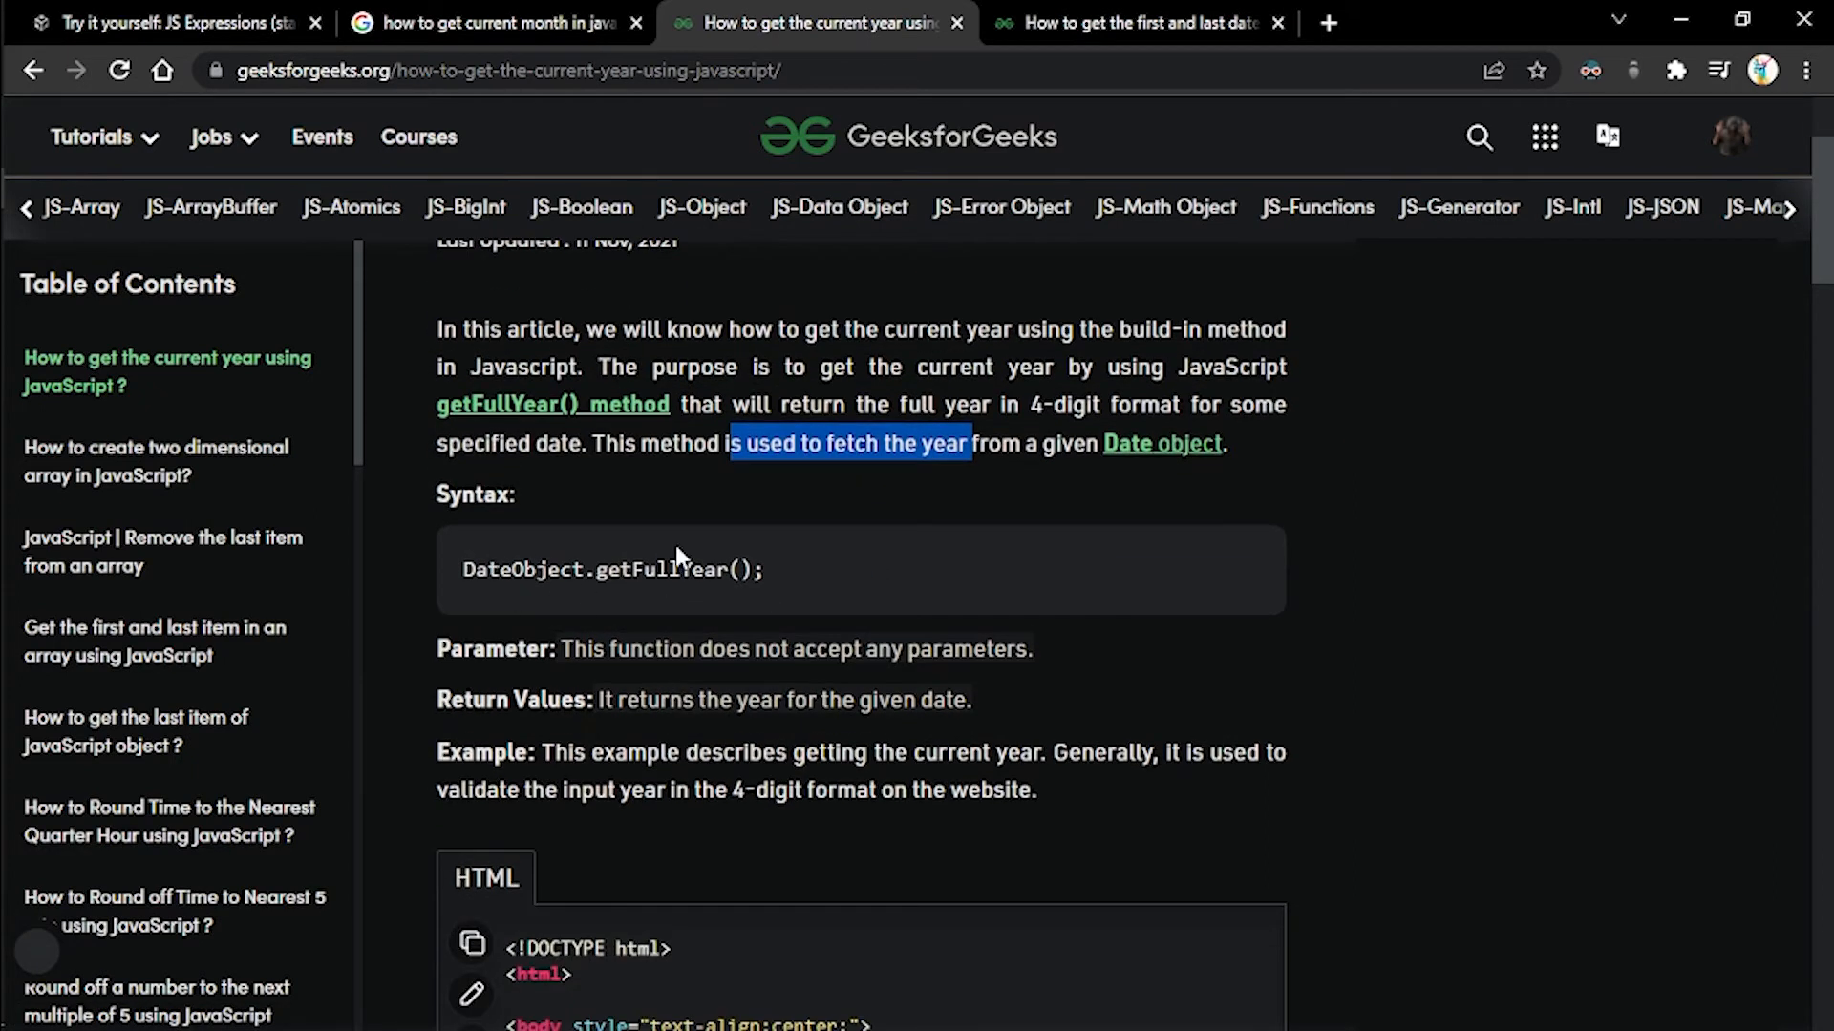
pyautogui.scroll(-3)
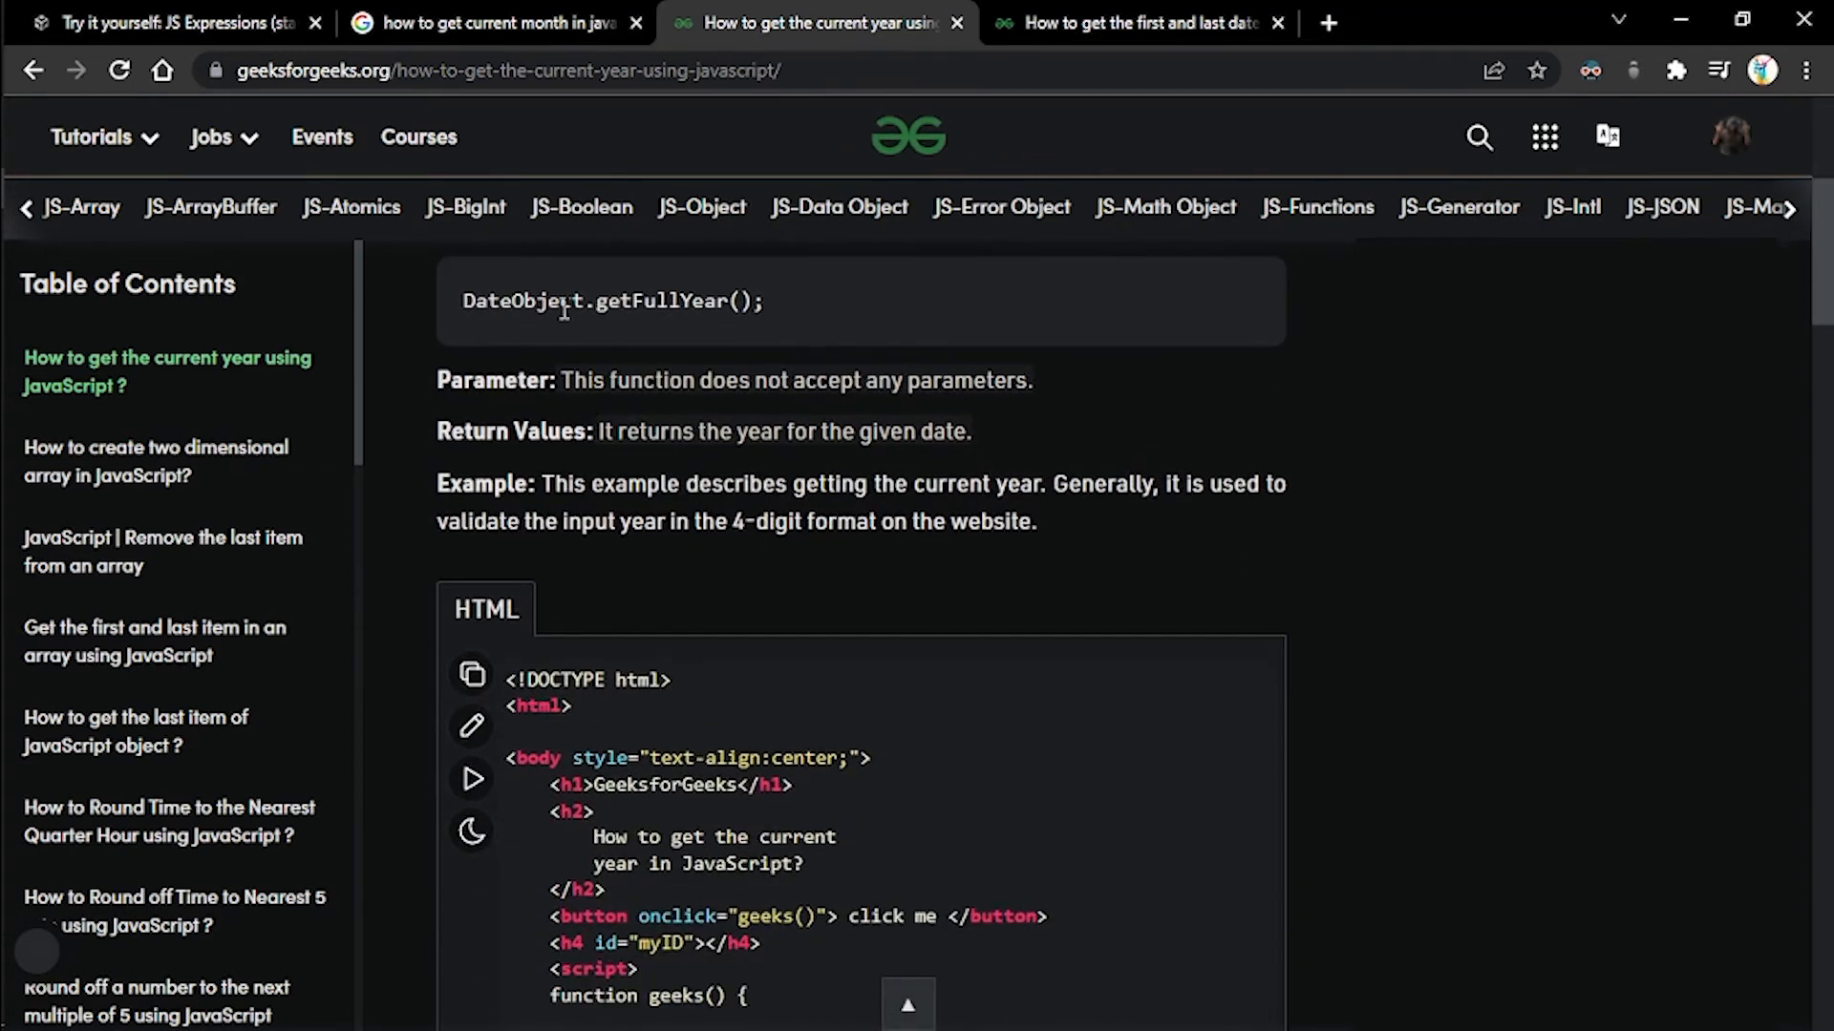
pyautogui.scroll(-3)
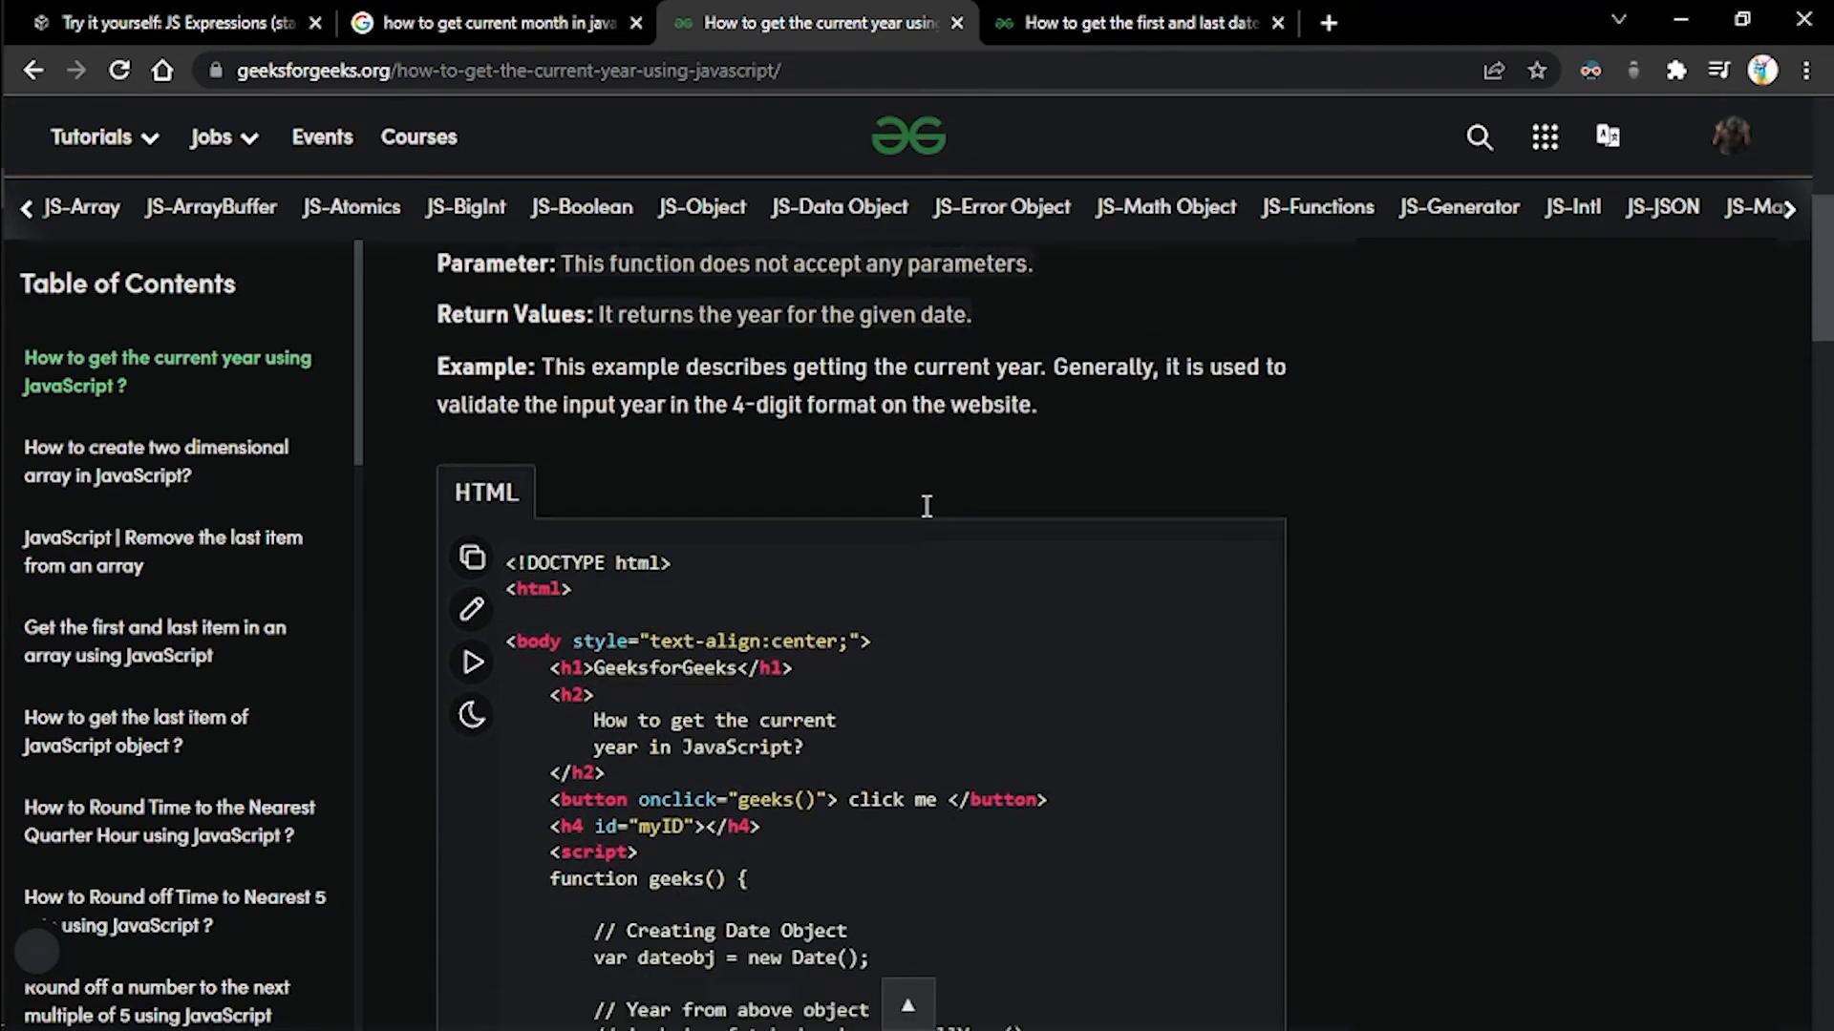
pyautogui.scroll(-3)
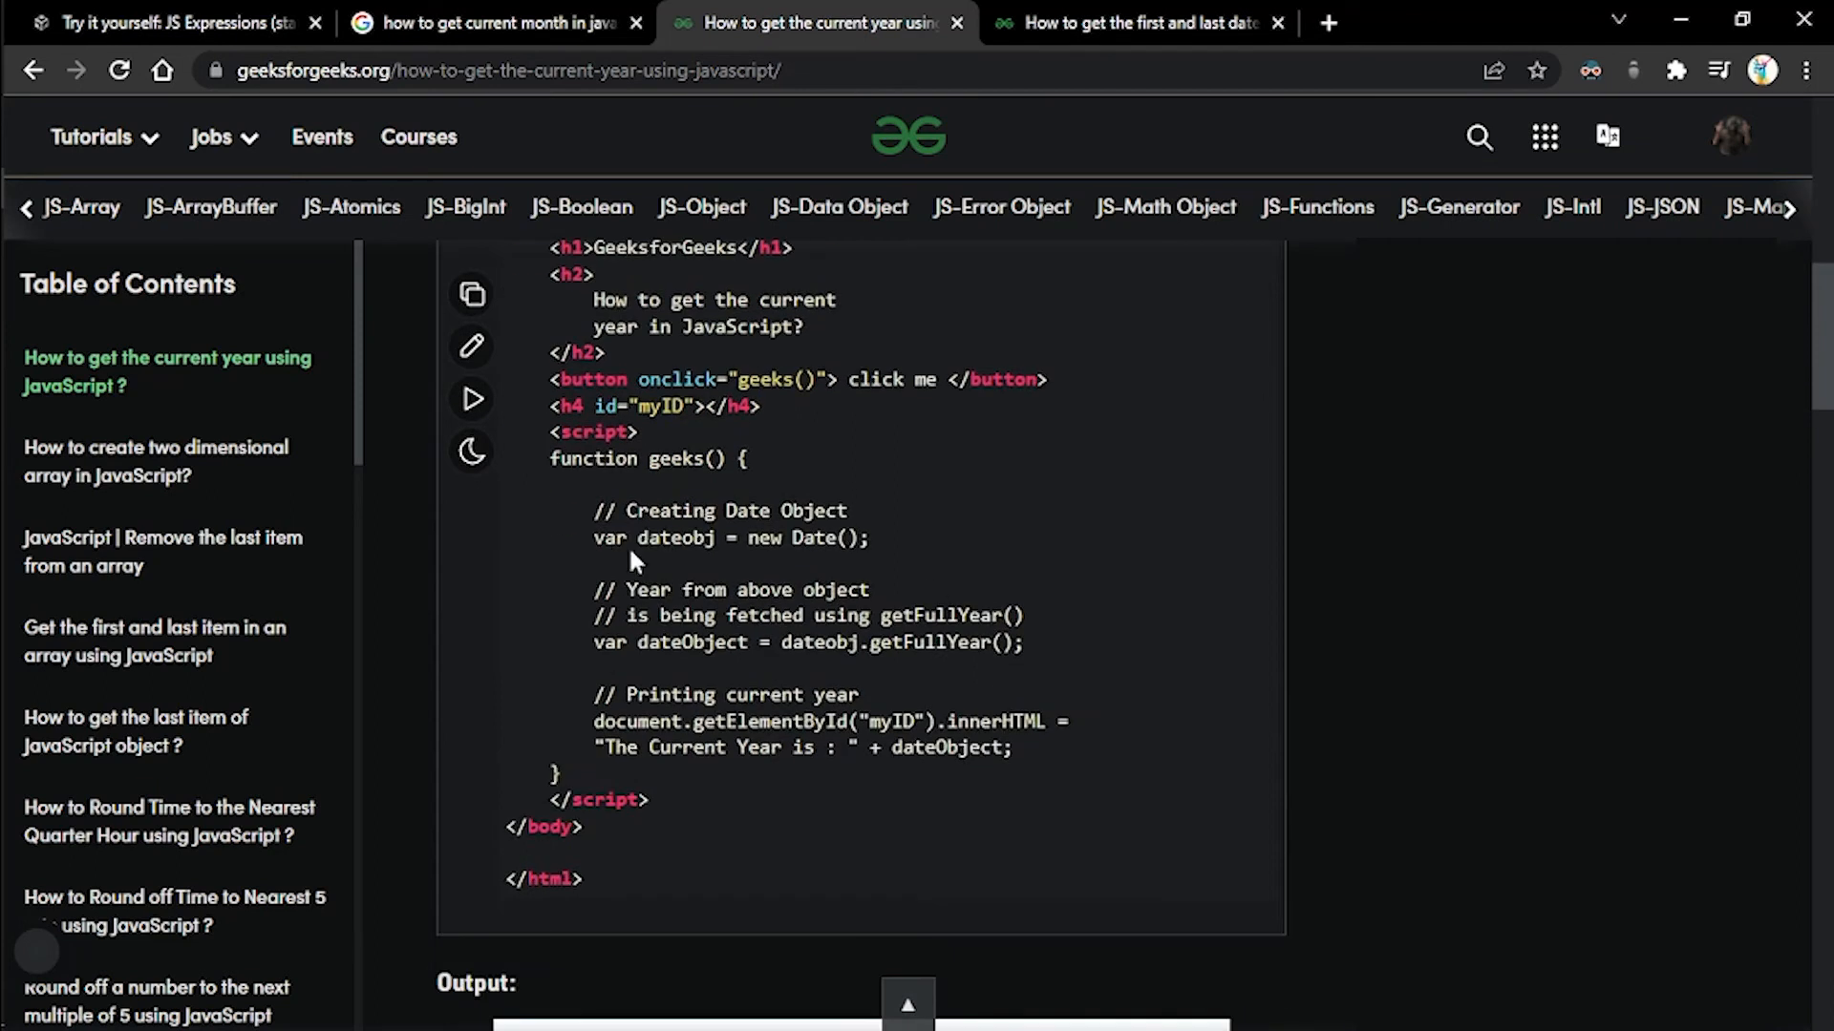
# - Highlight the var dateobj = new Date(); line in the example code
pyautogui.doubleClick(611, 539)
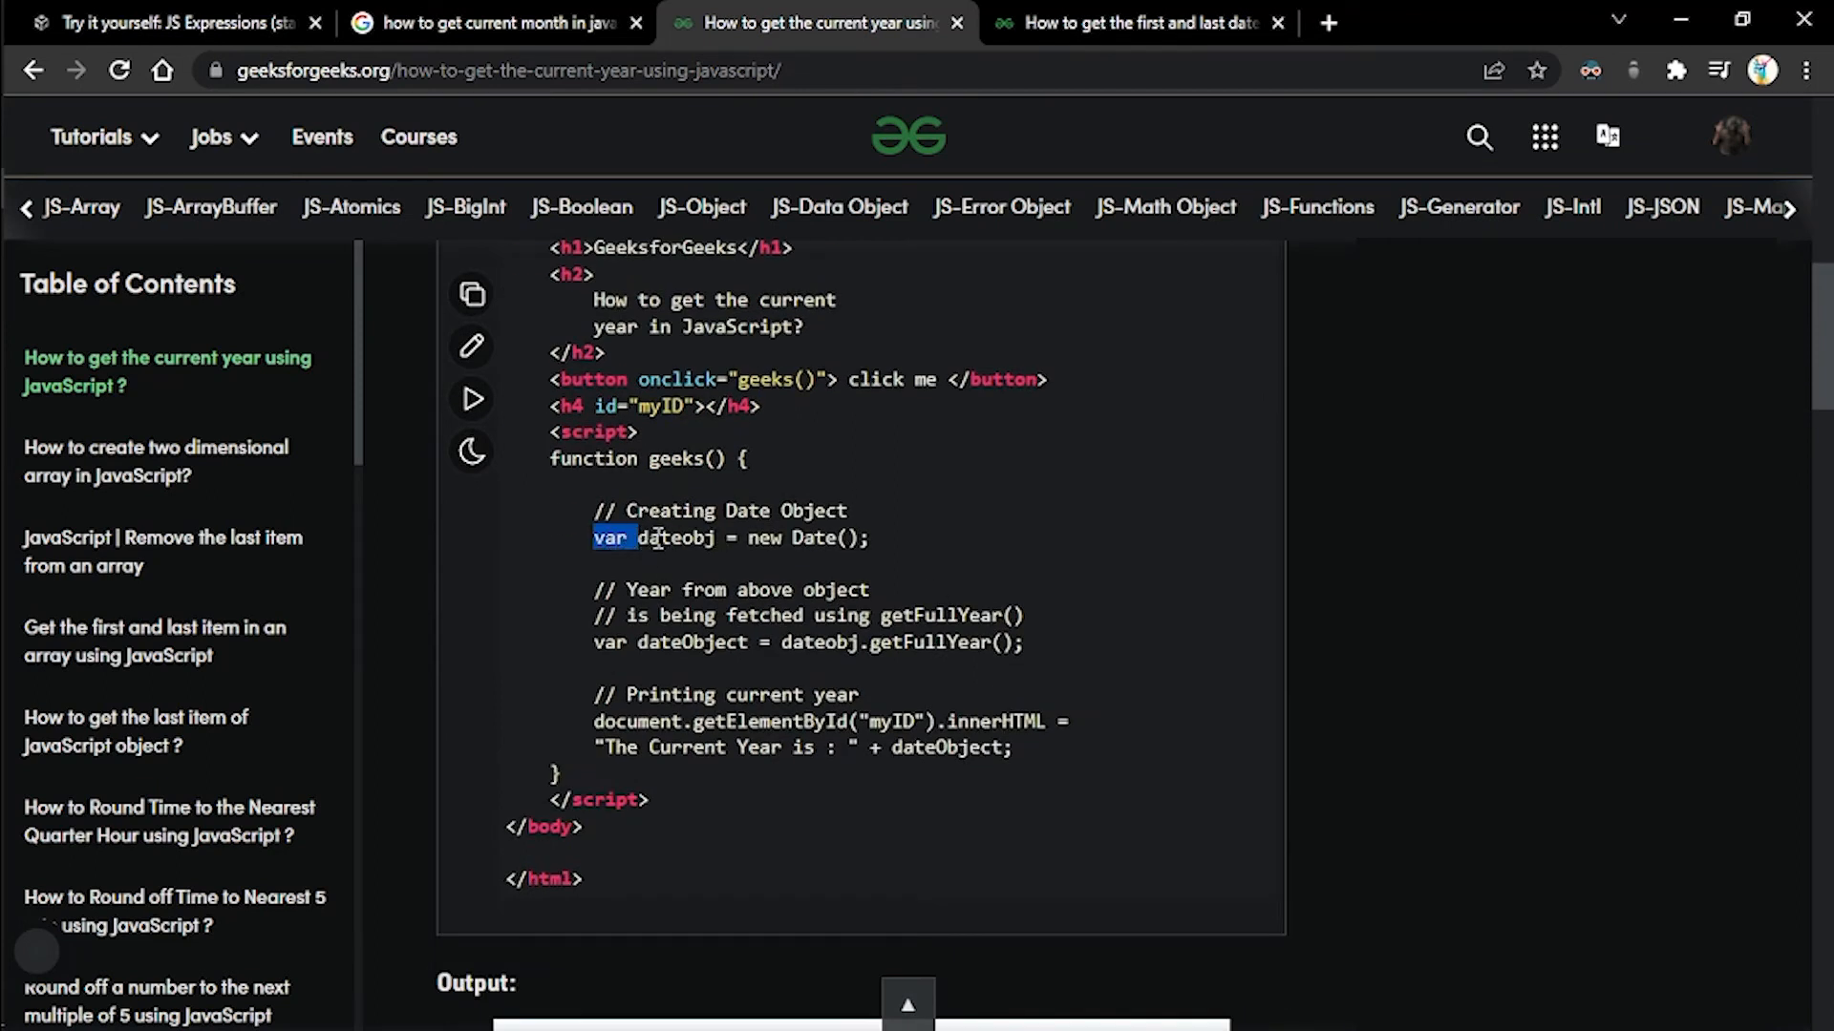
pyautogui.moveTo(594, 536); pyautogui.dragTo(871, 536)
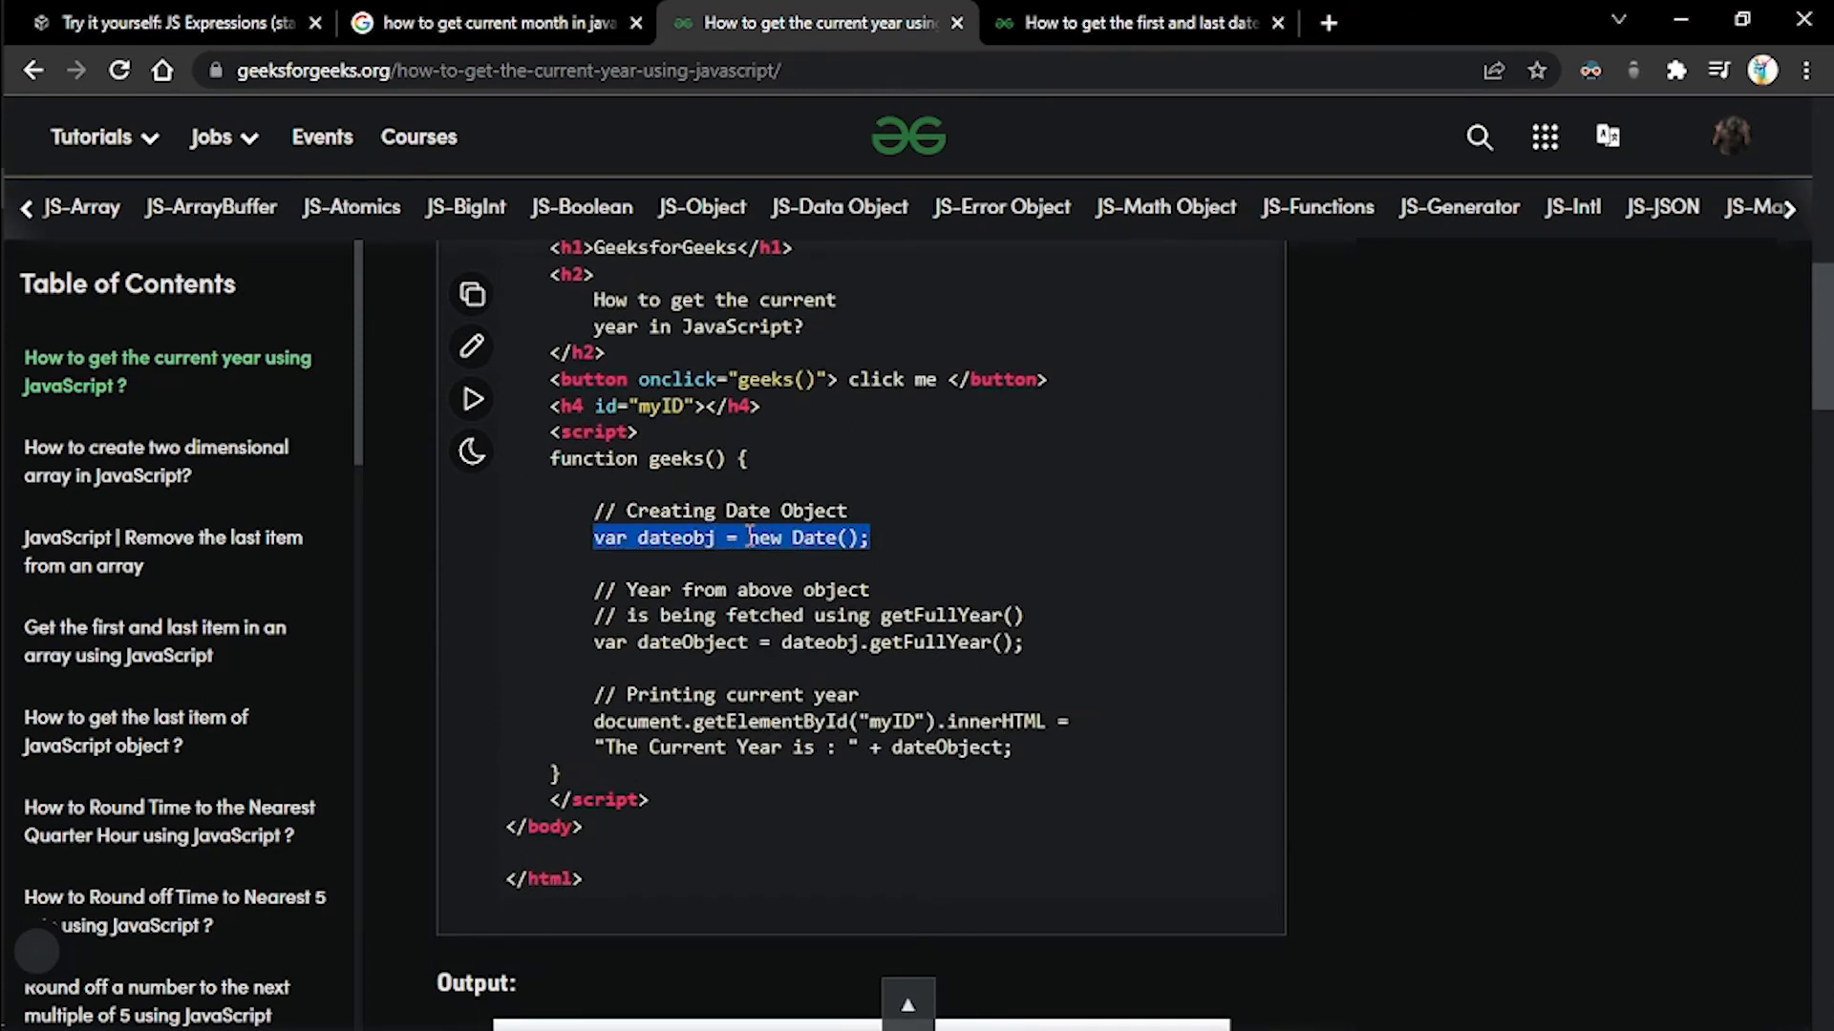
pyautogui.click(768, 539)
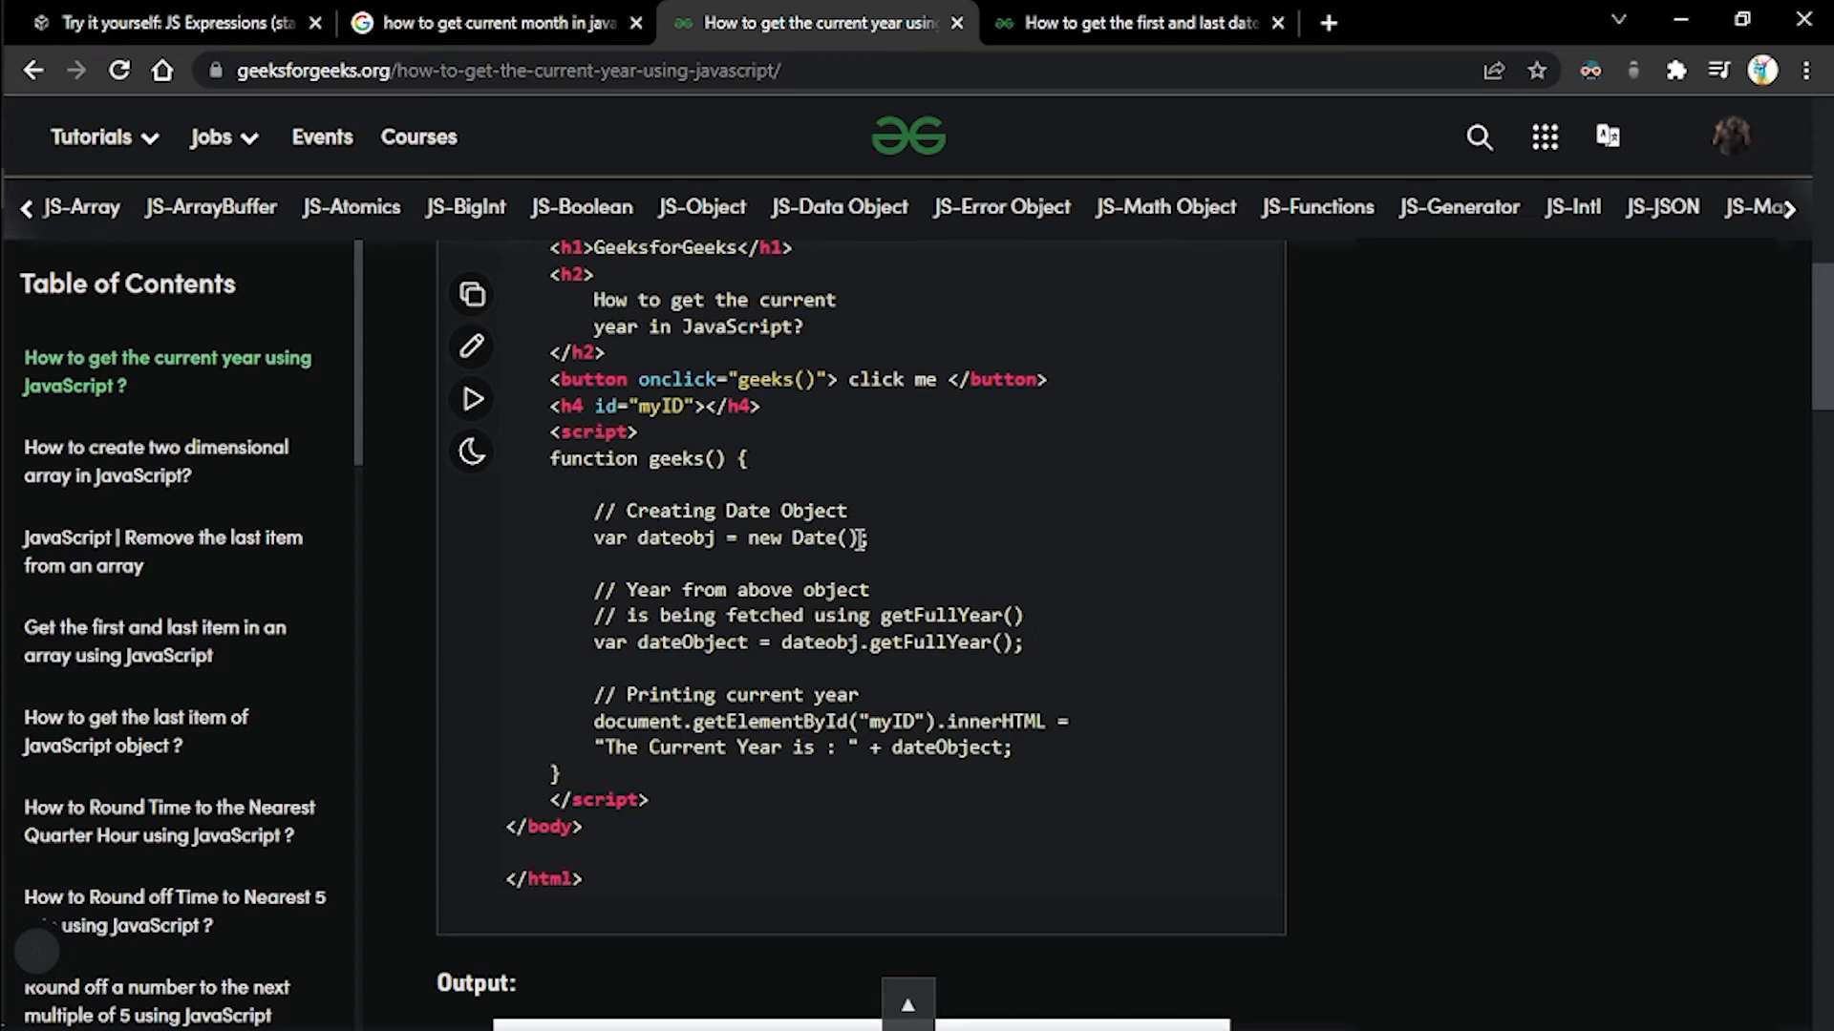
pyautogui.doubleClick(818, 538)
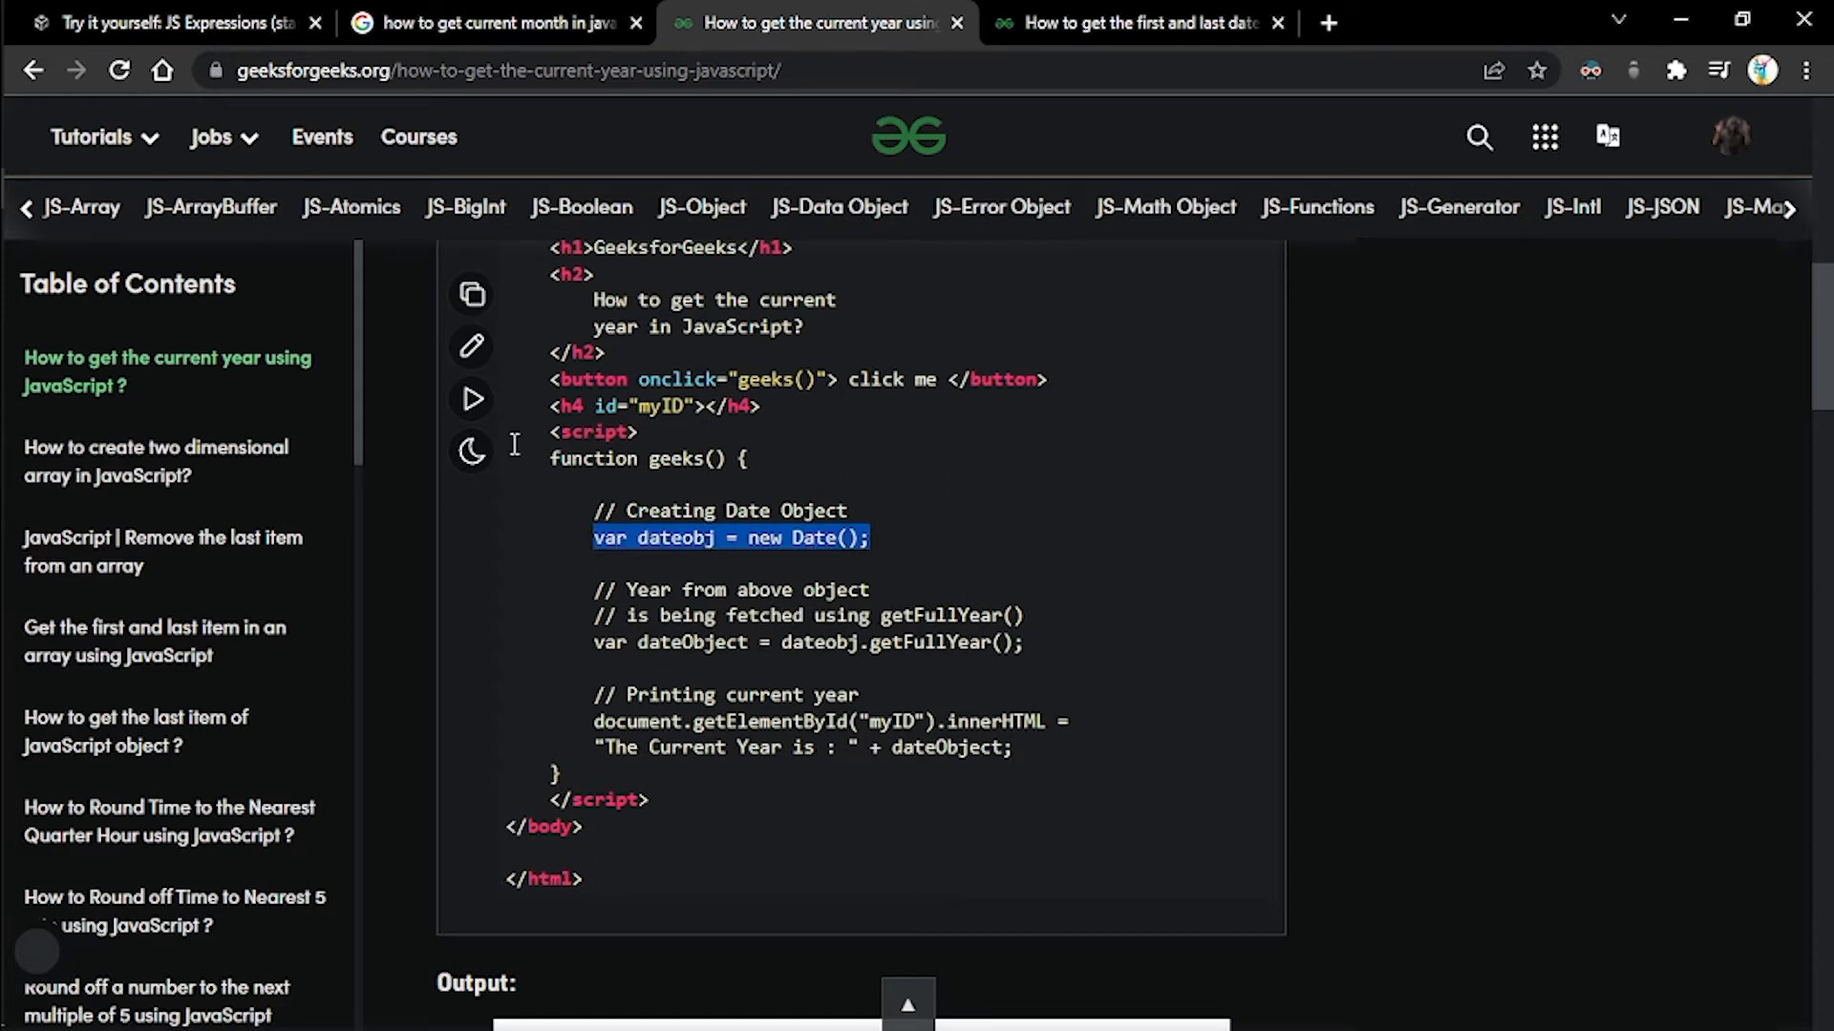
# - Add const currDate = new Date(); below the name constant in index.js
pyautogui.click(172, 23)
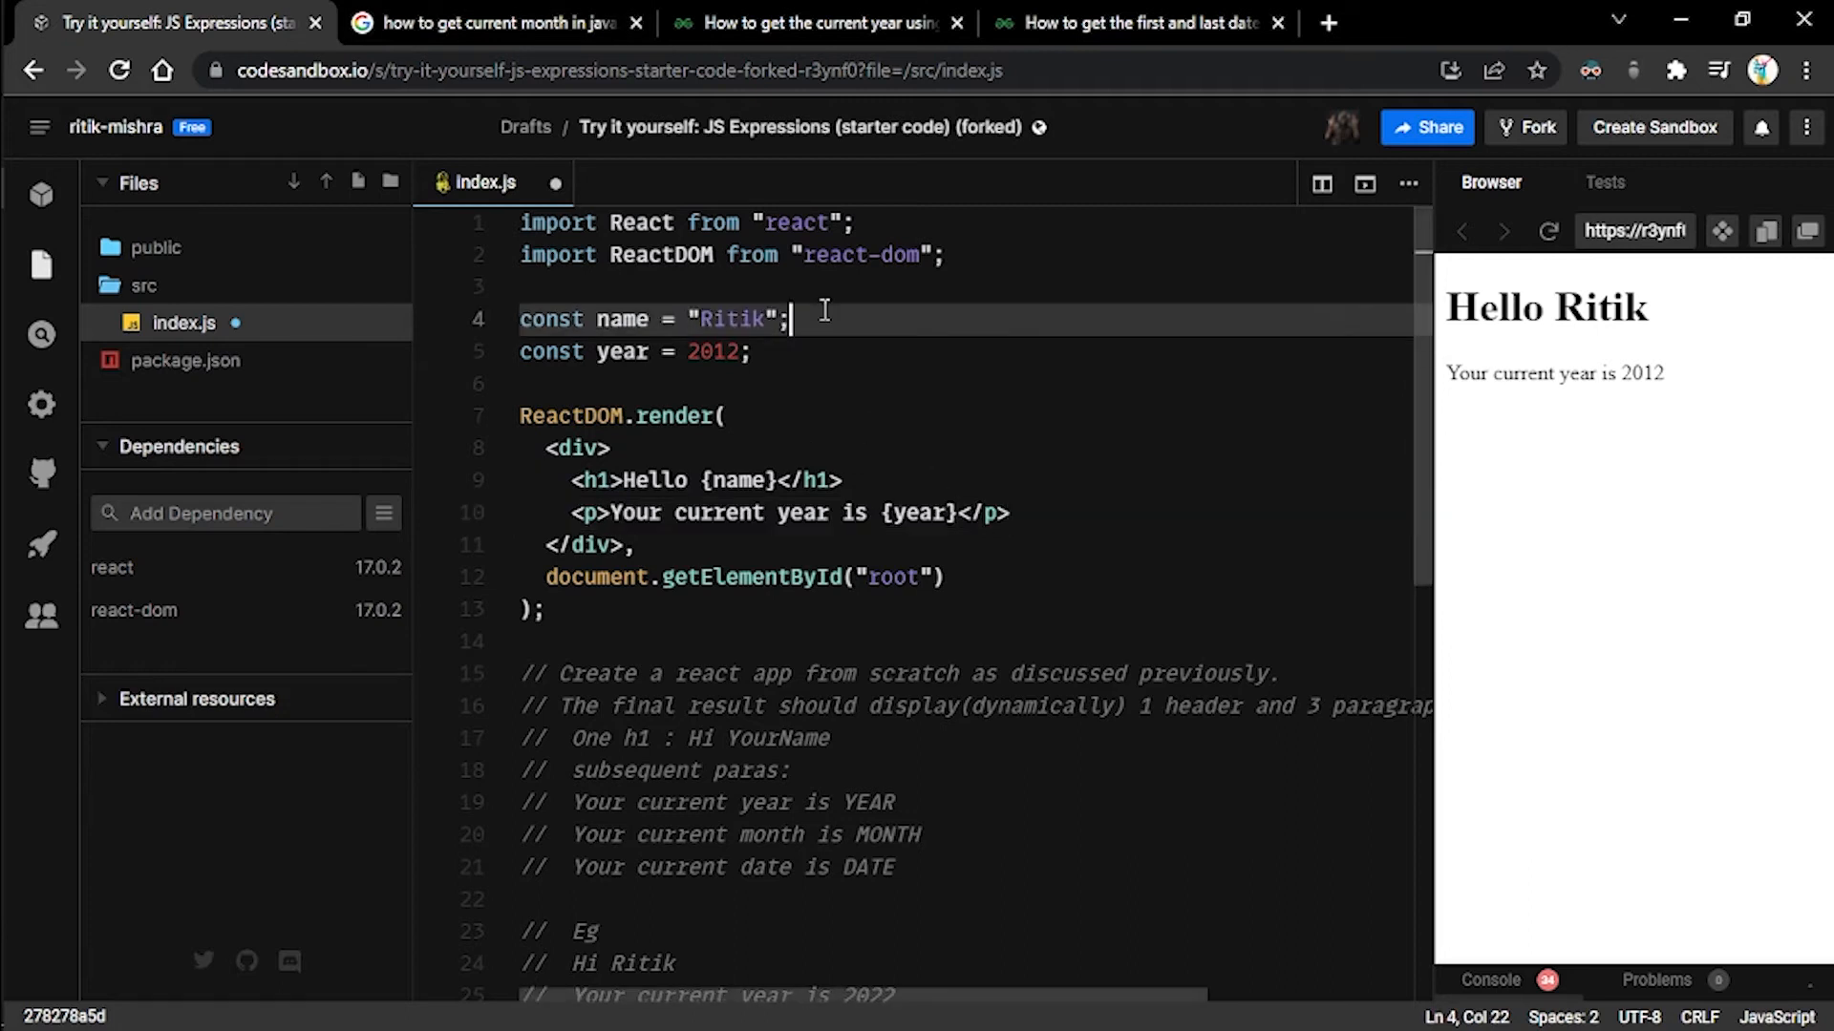
pyautogui.write('var dateobj = new Date();')
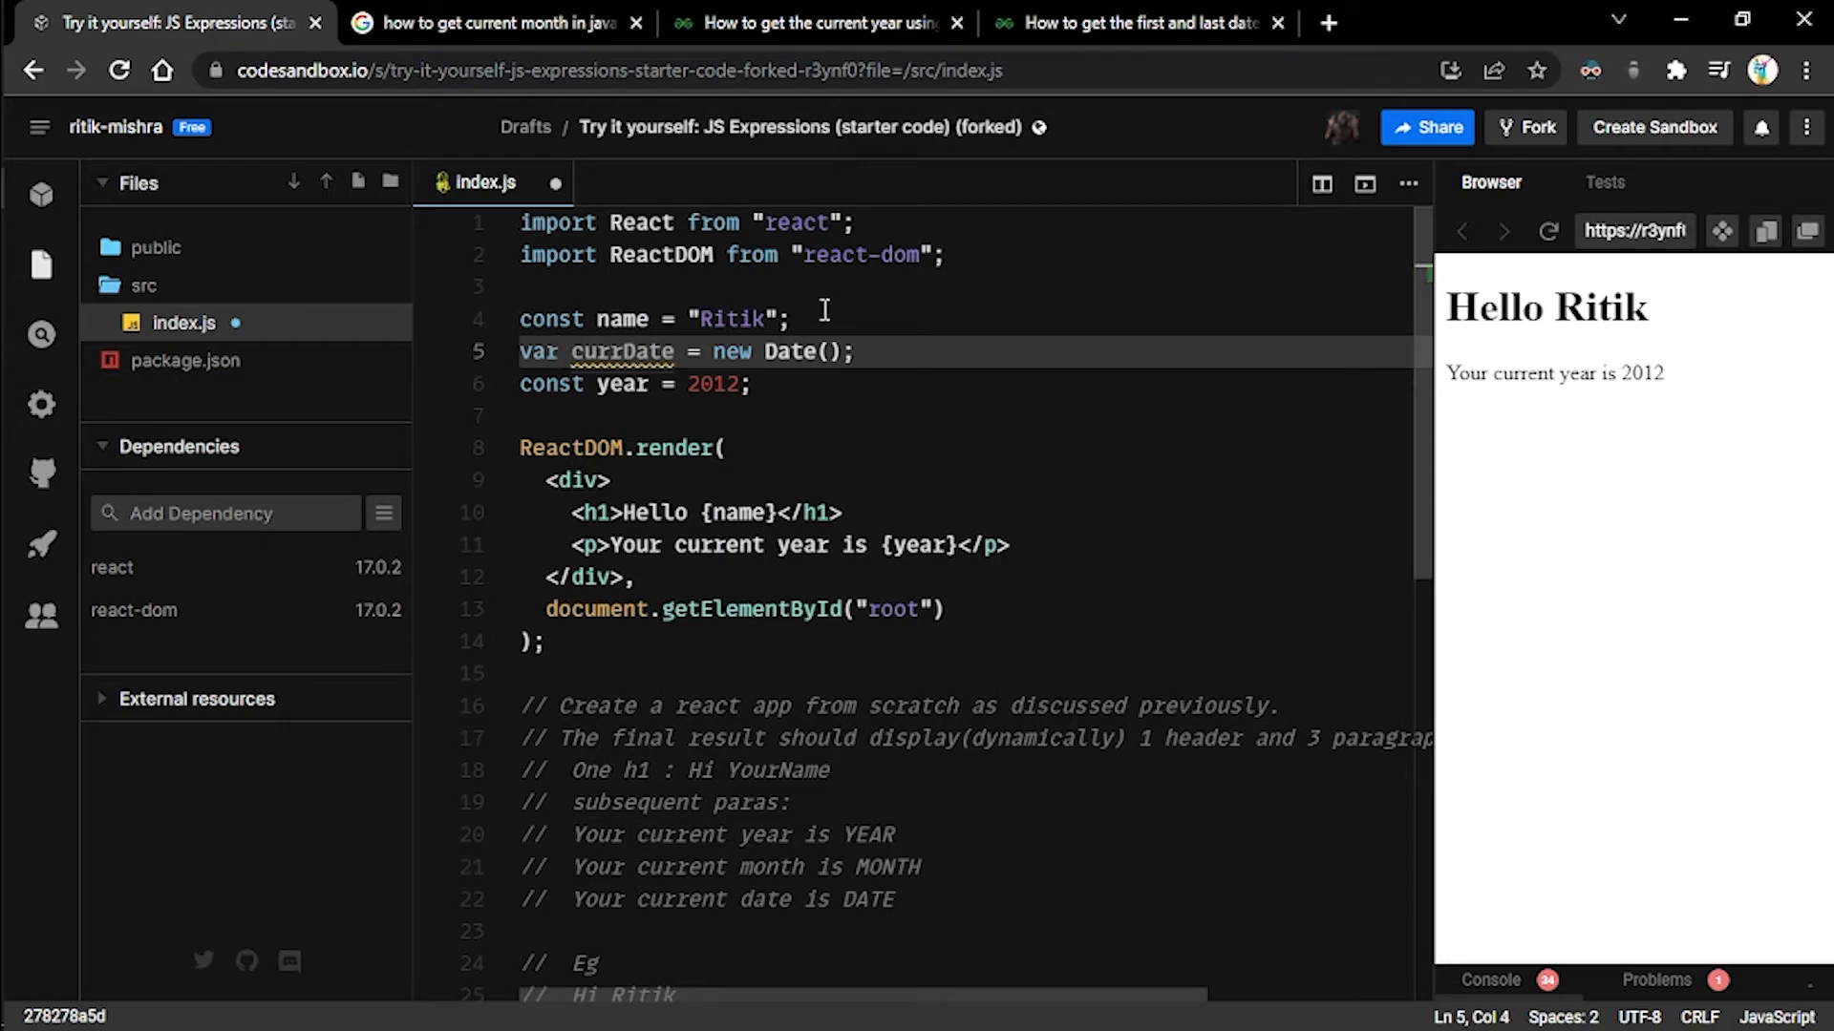
pyautogui.write('const')
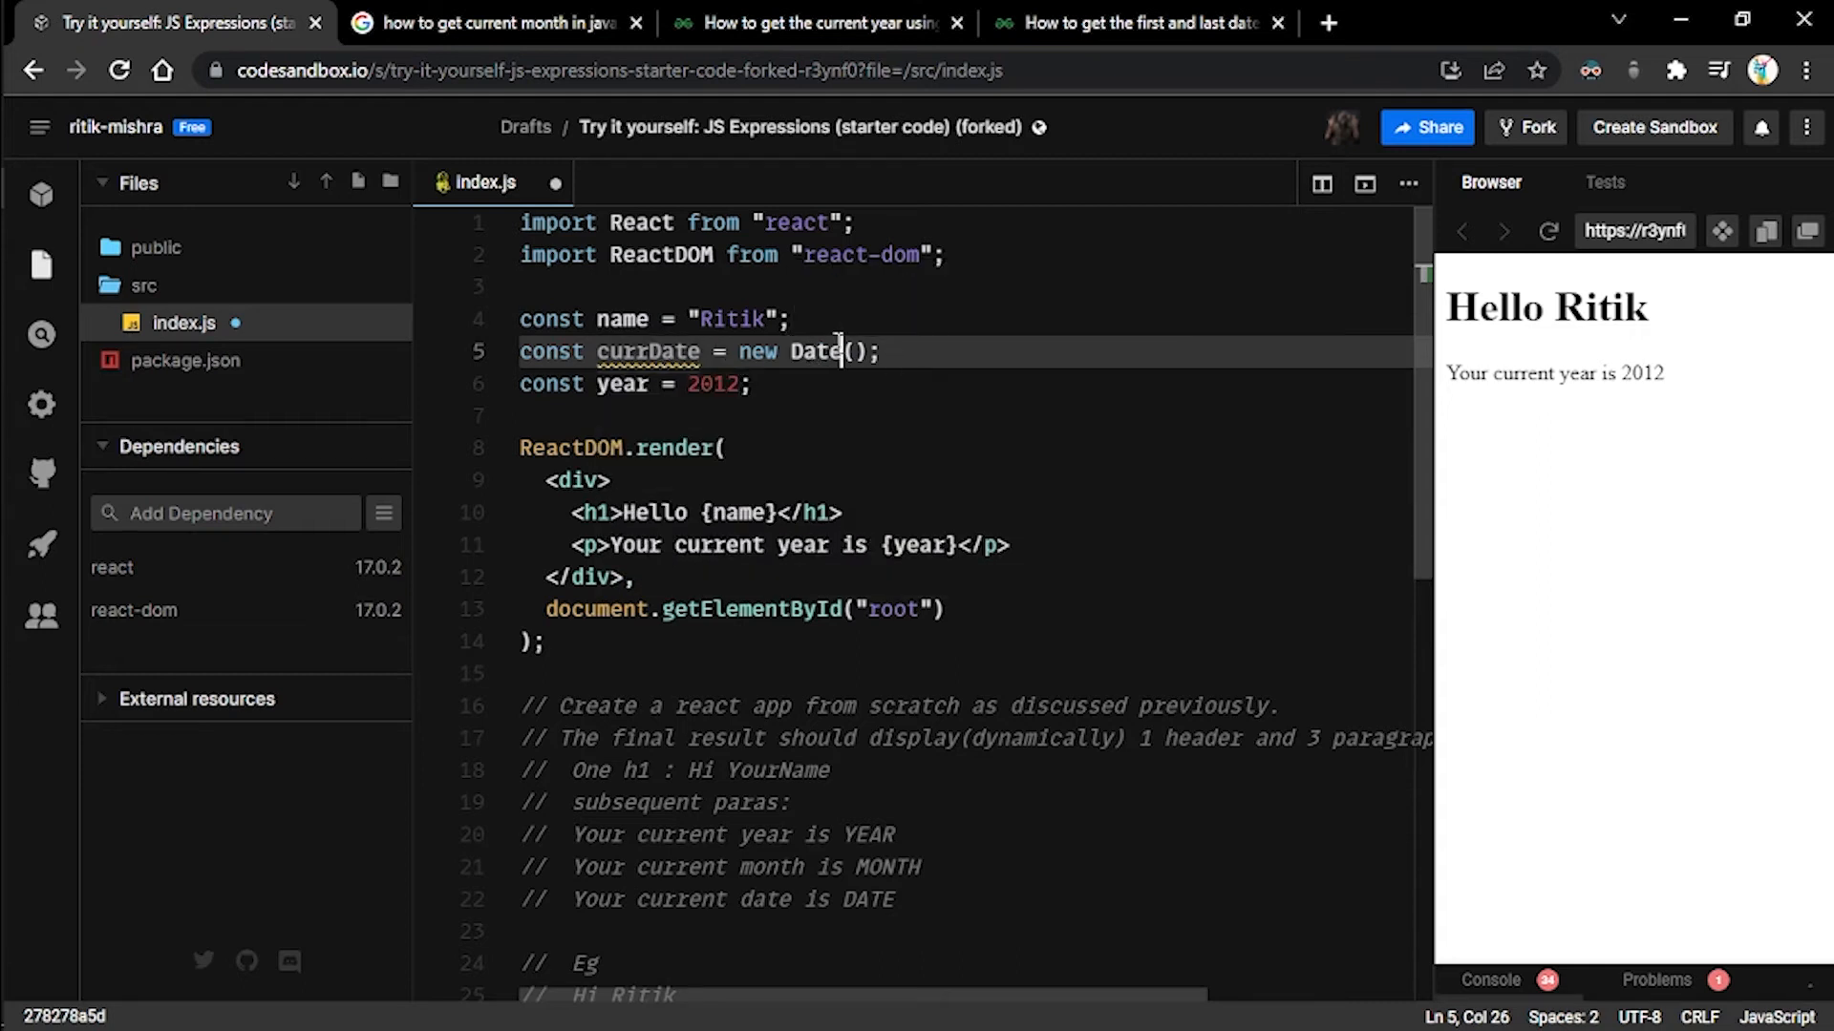
# - Log currDate with console.log and check the output in the Console tab
pyautogui.click(883, 351)
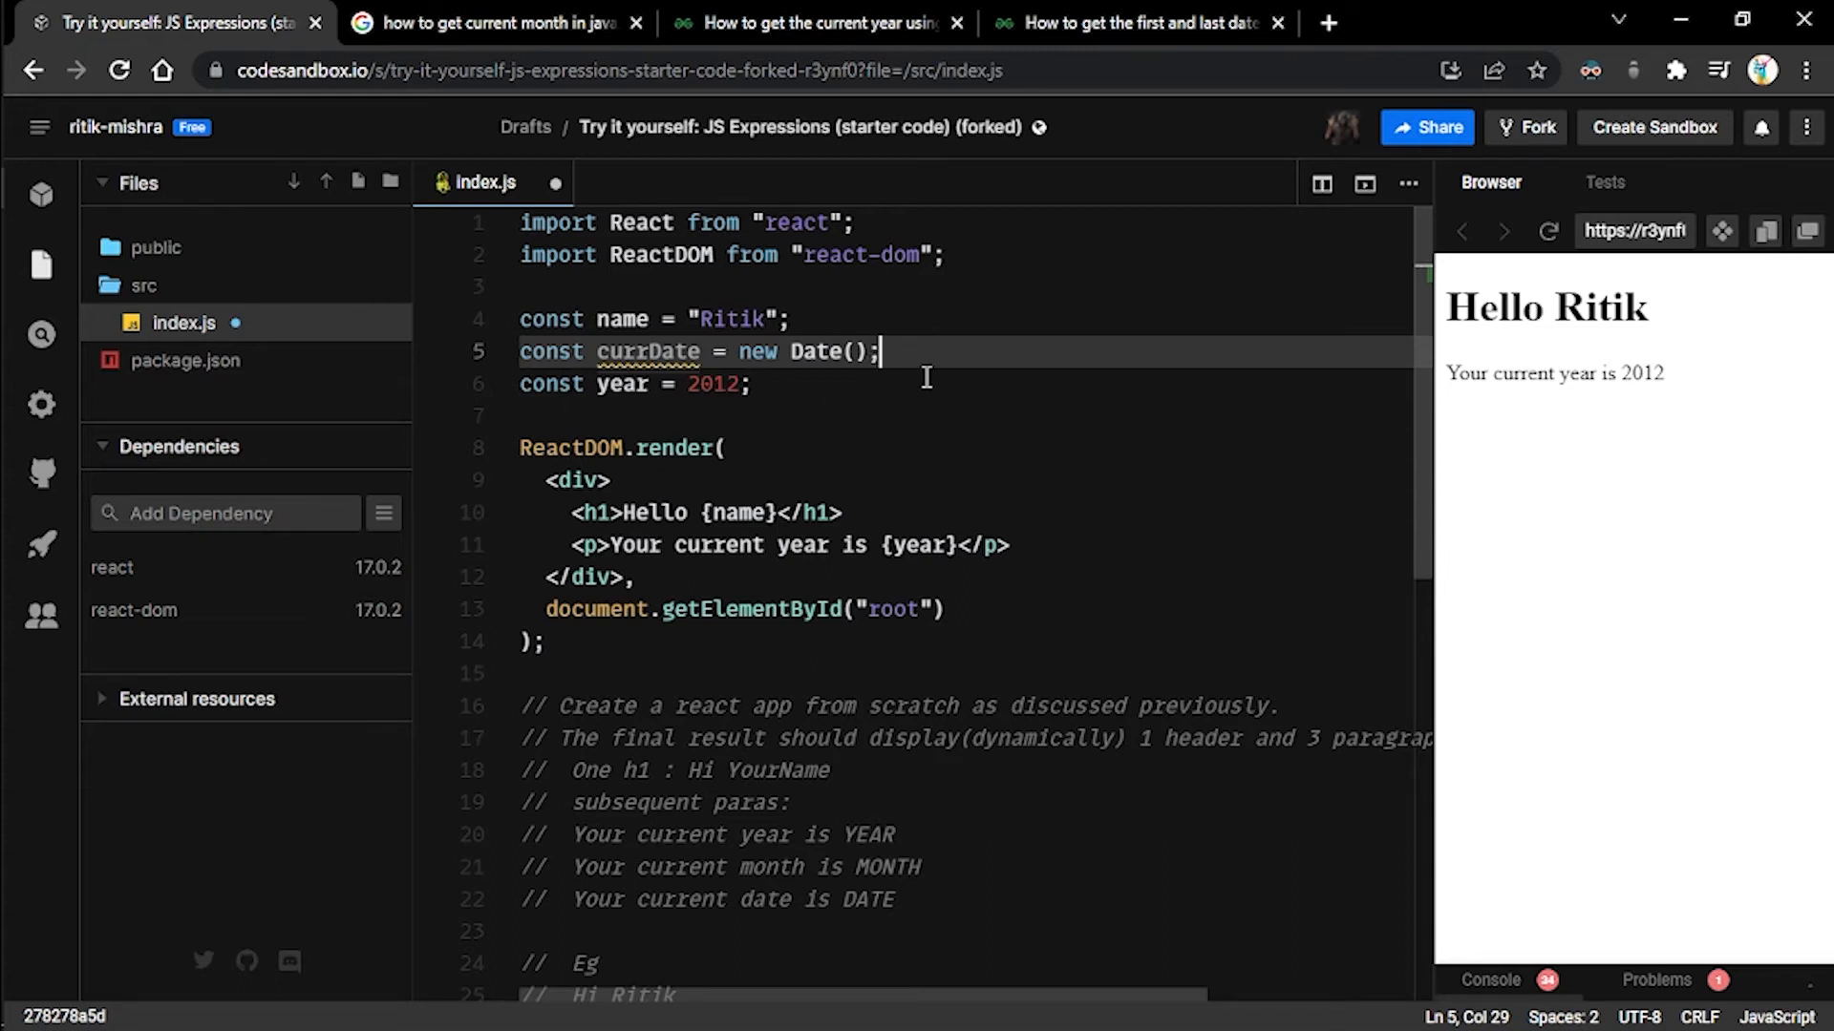
pyautogui.moveTo(1047, 550)
pyautogui.write('c')
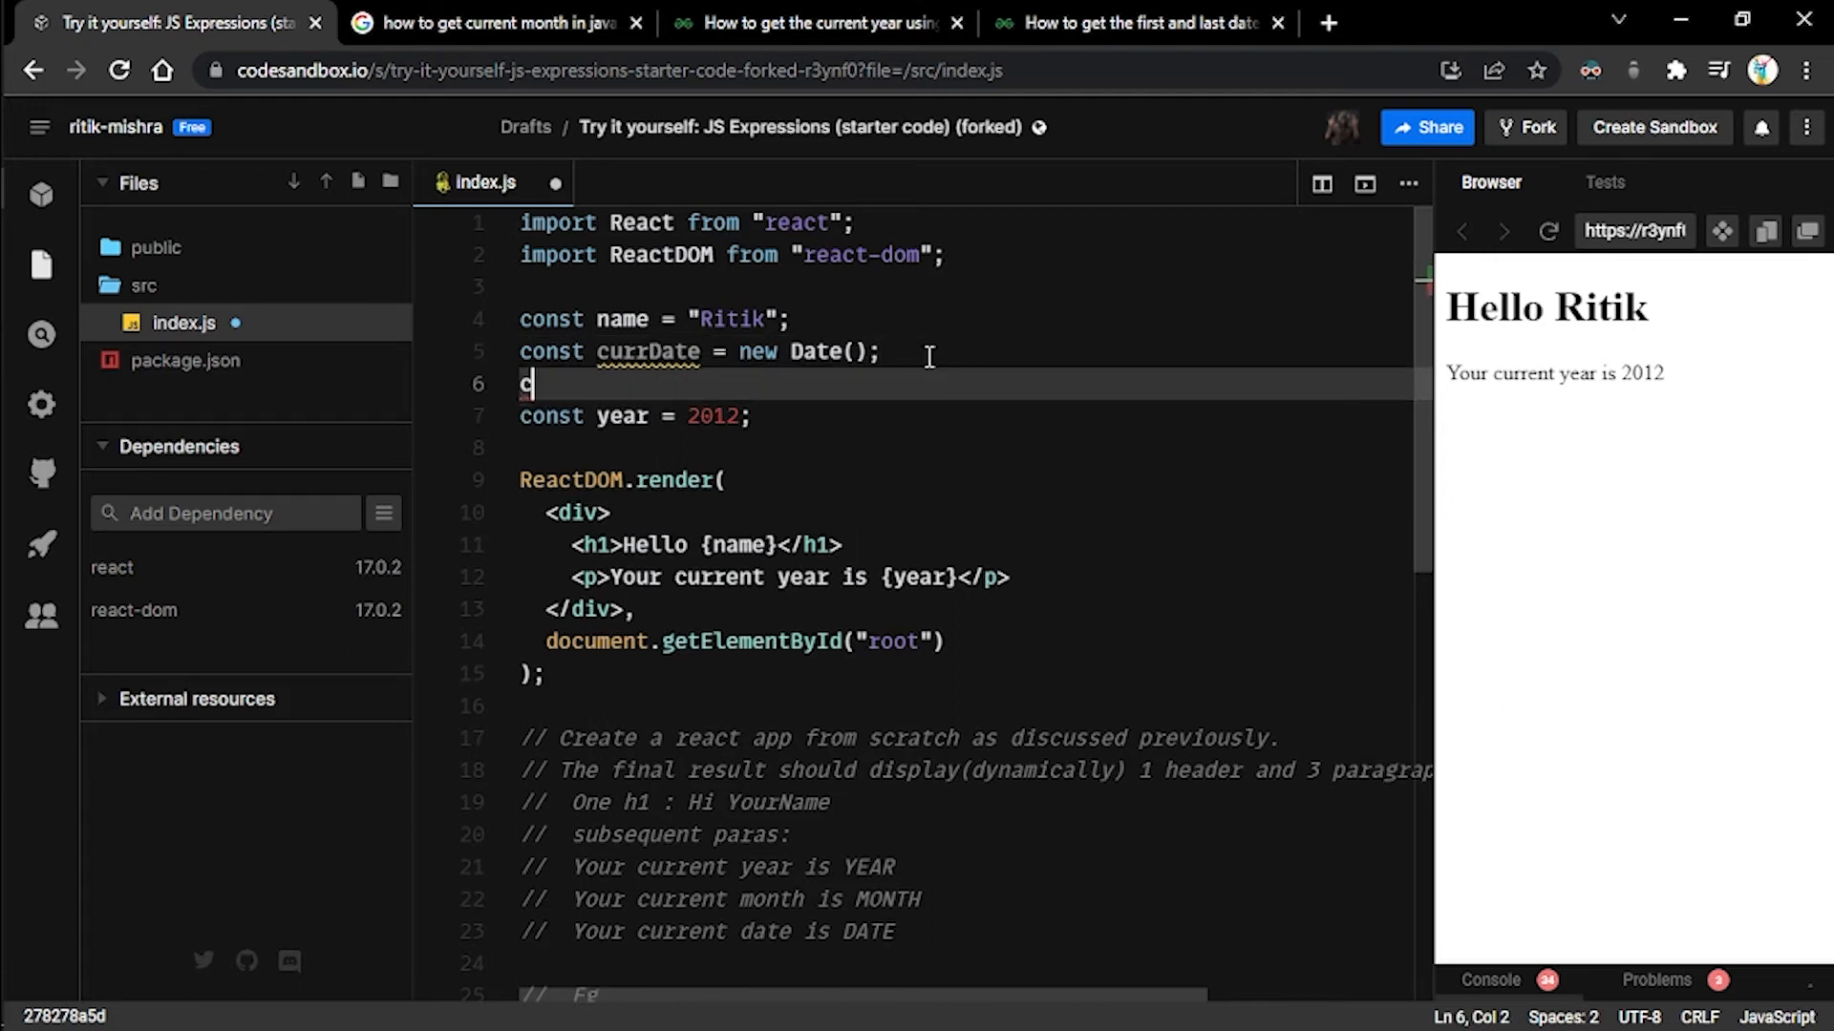
pyautogui.write('onsole.log(')
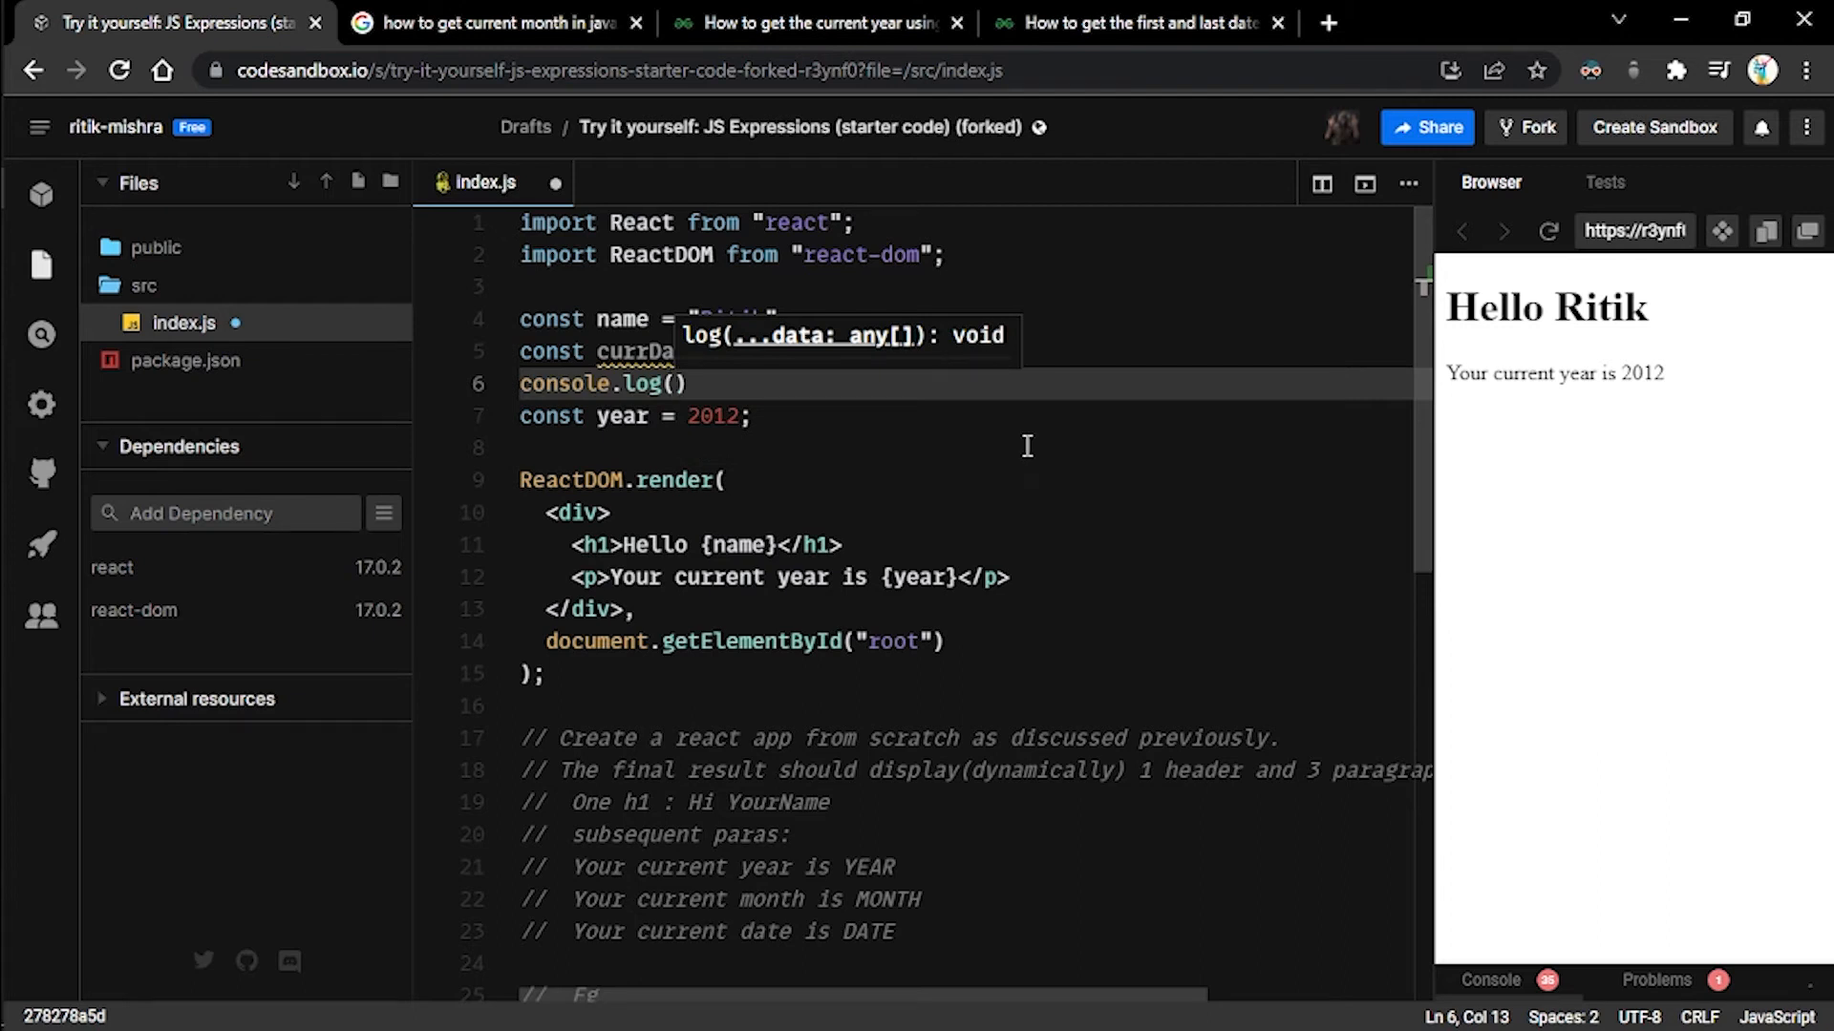
pyautogui.write('currDate')
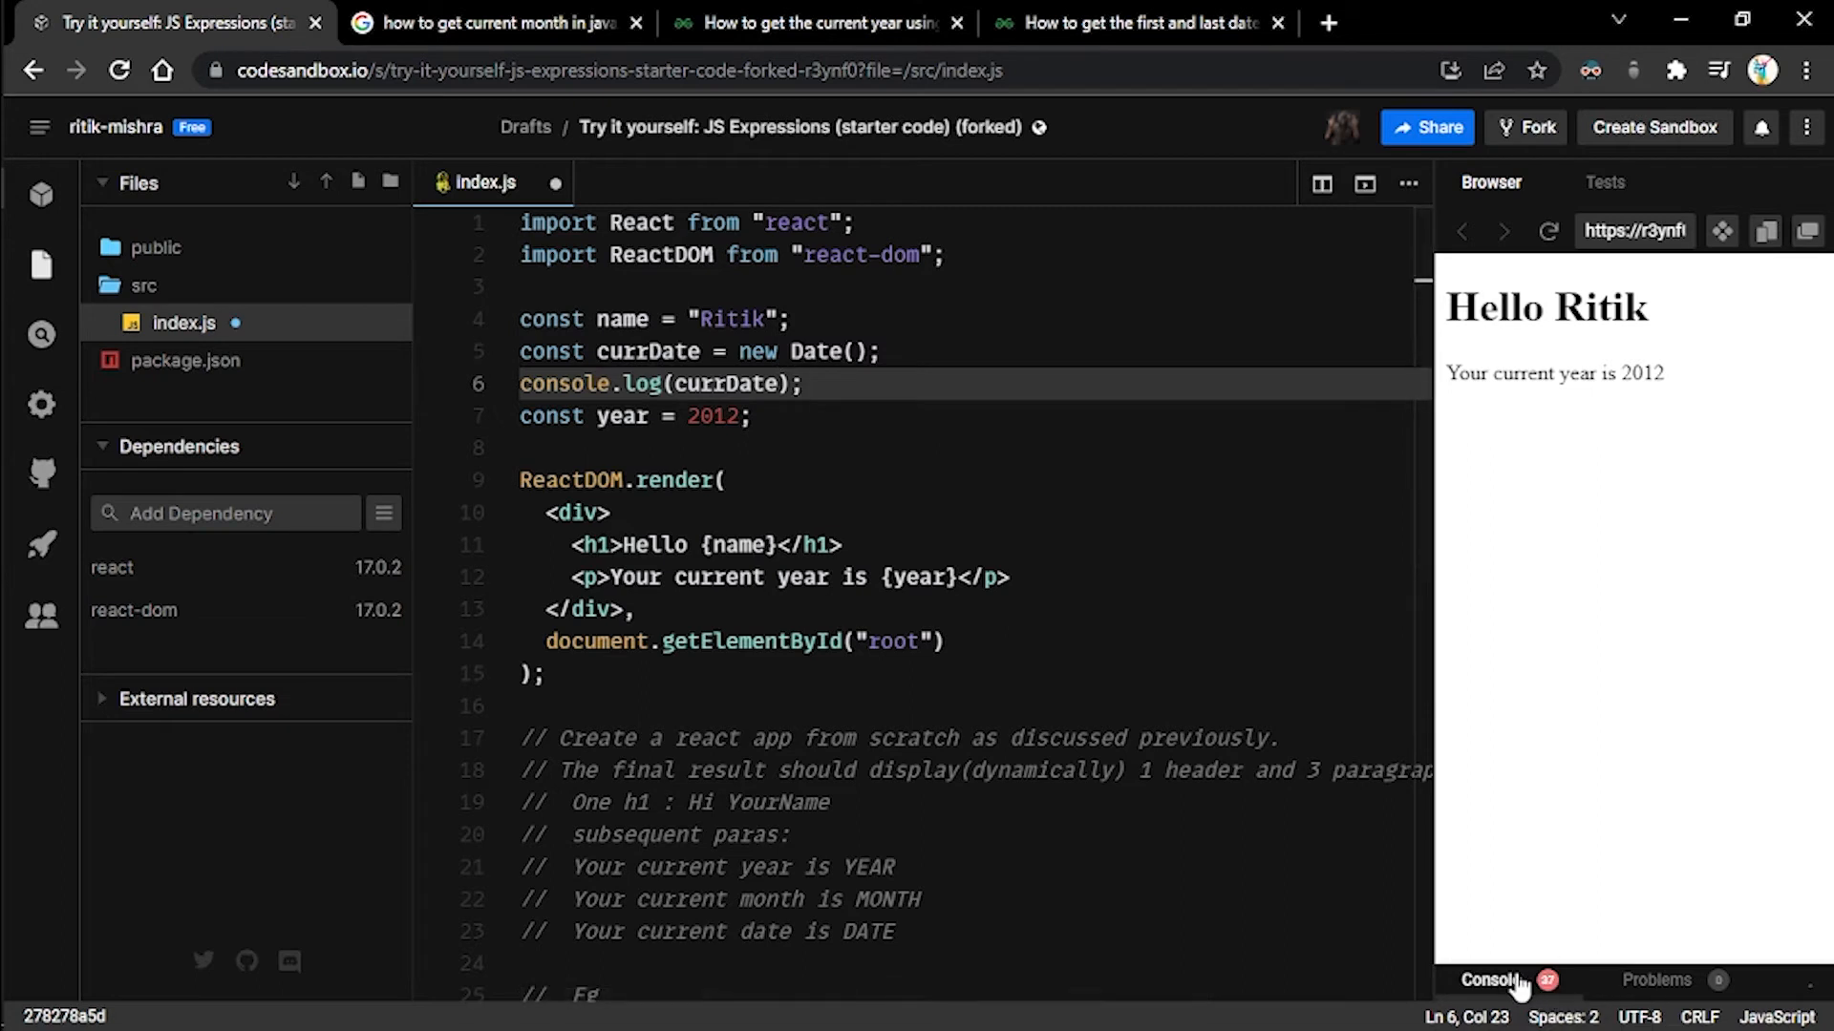
pyautogui.click(1496, 1008)
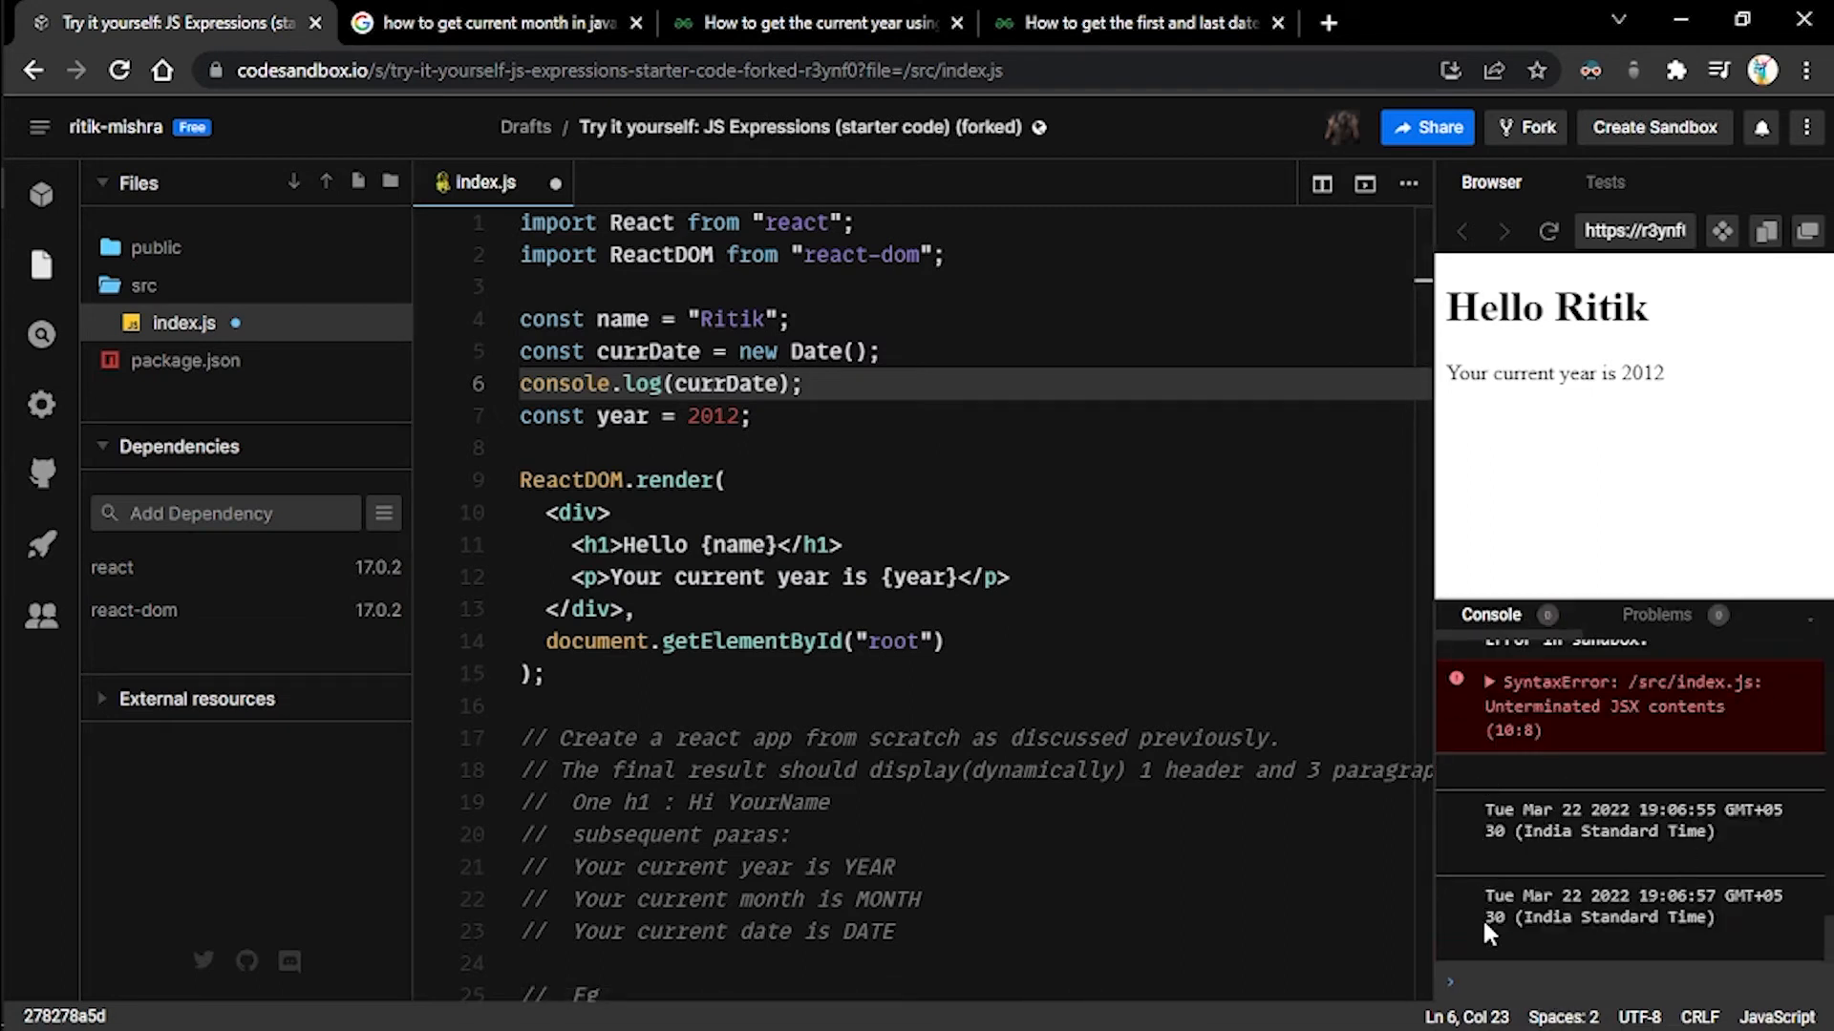
pyautogui.moveTo(1563, 817)
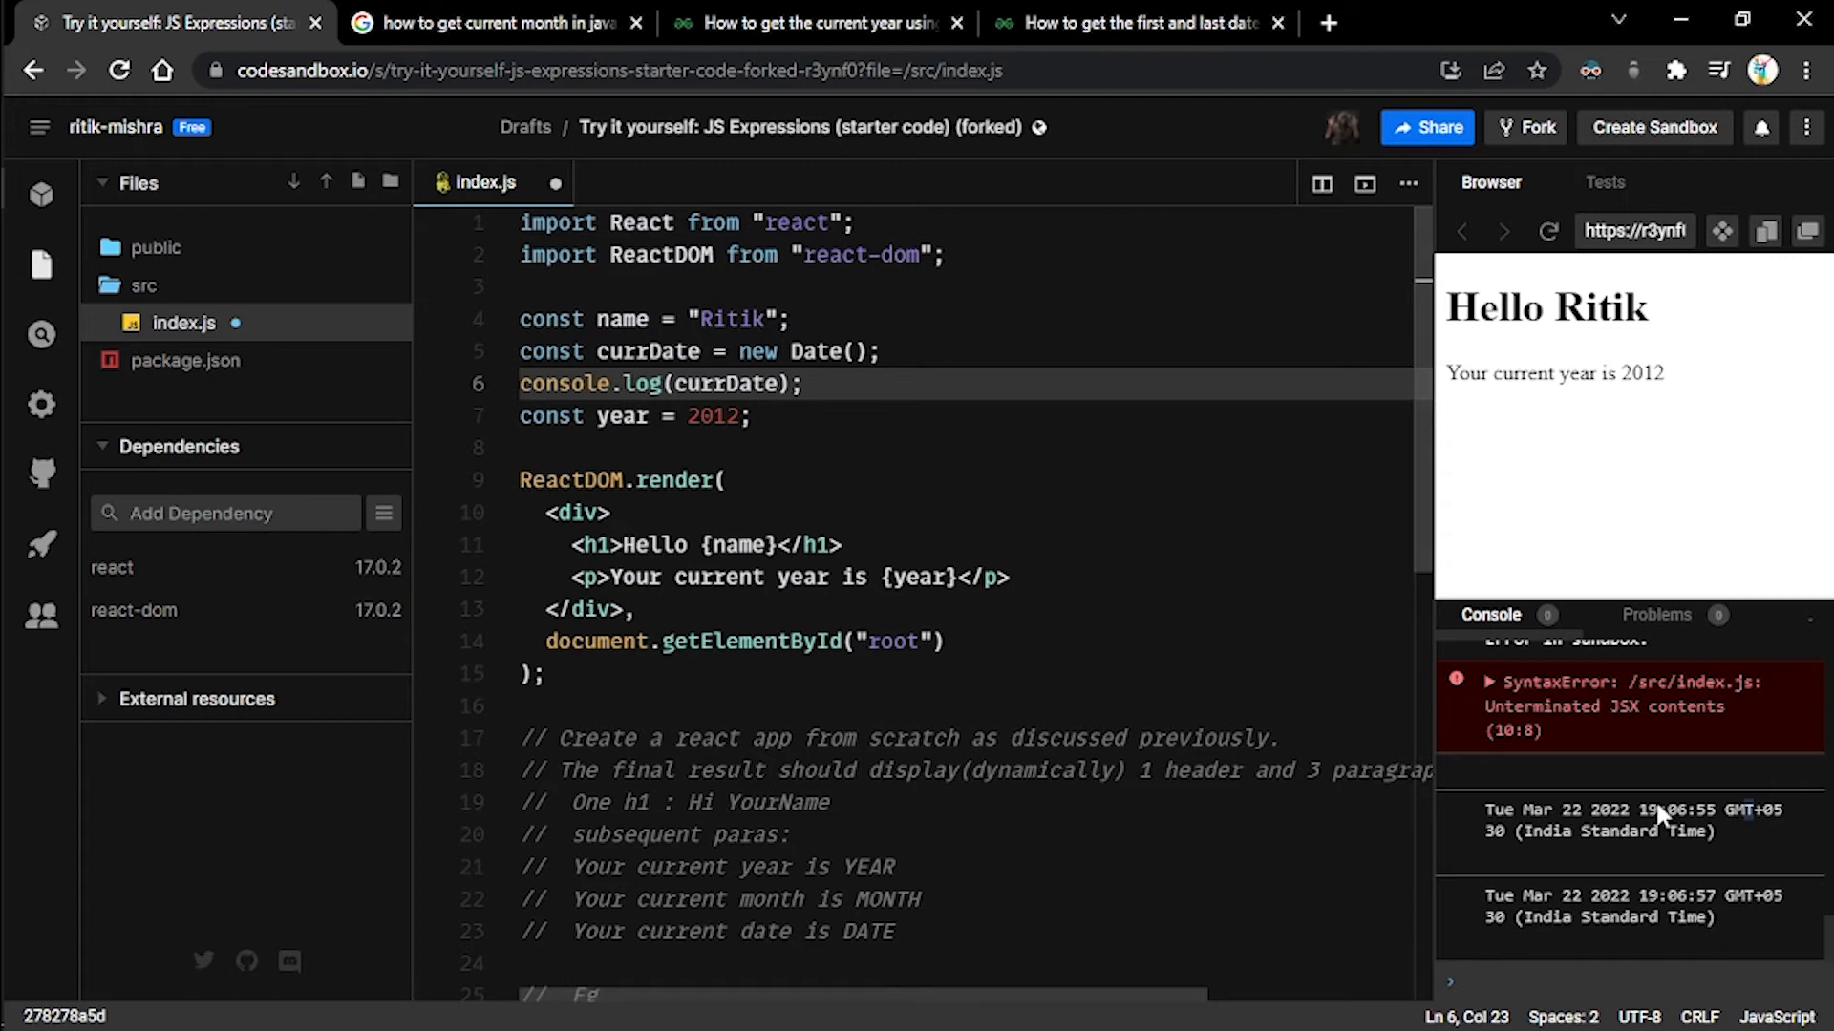
pyautogui.moveTo(1612, 865)
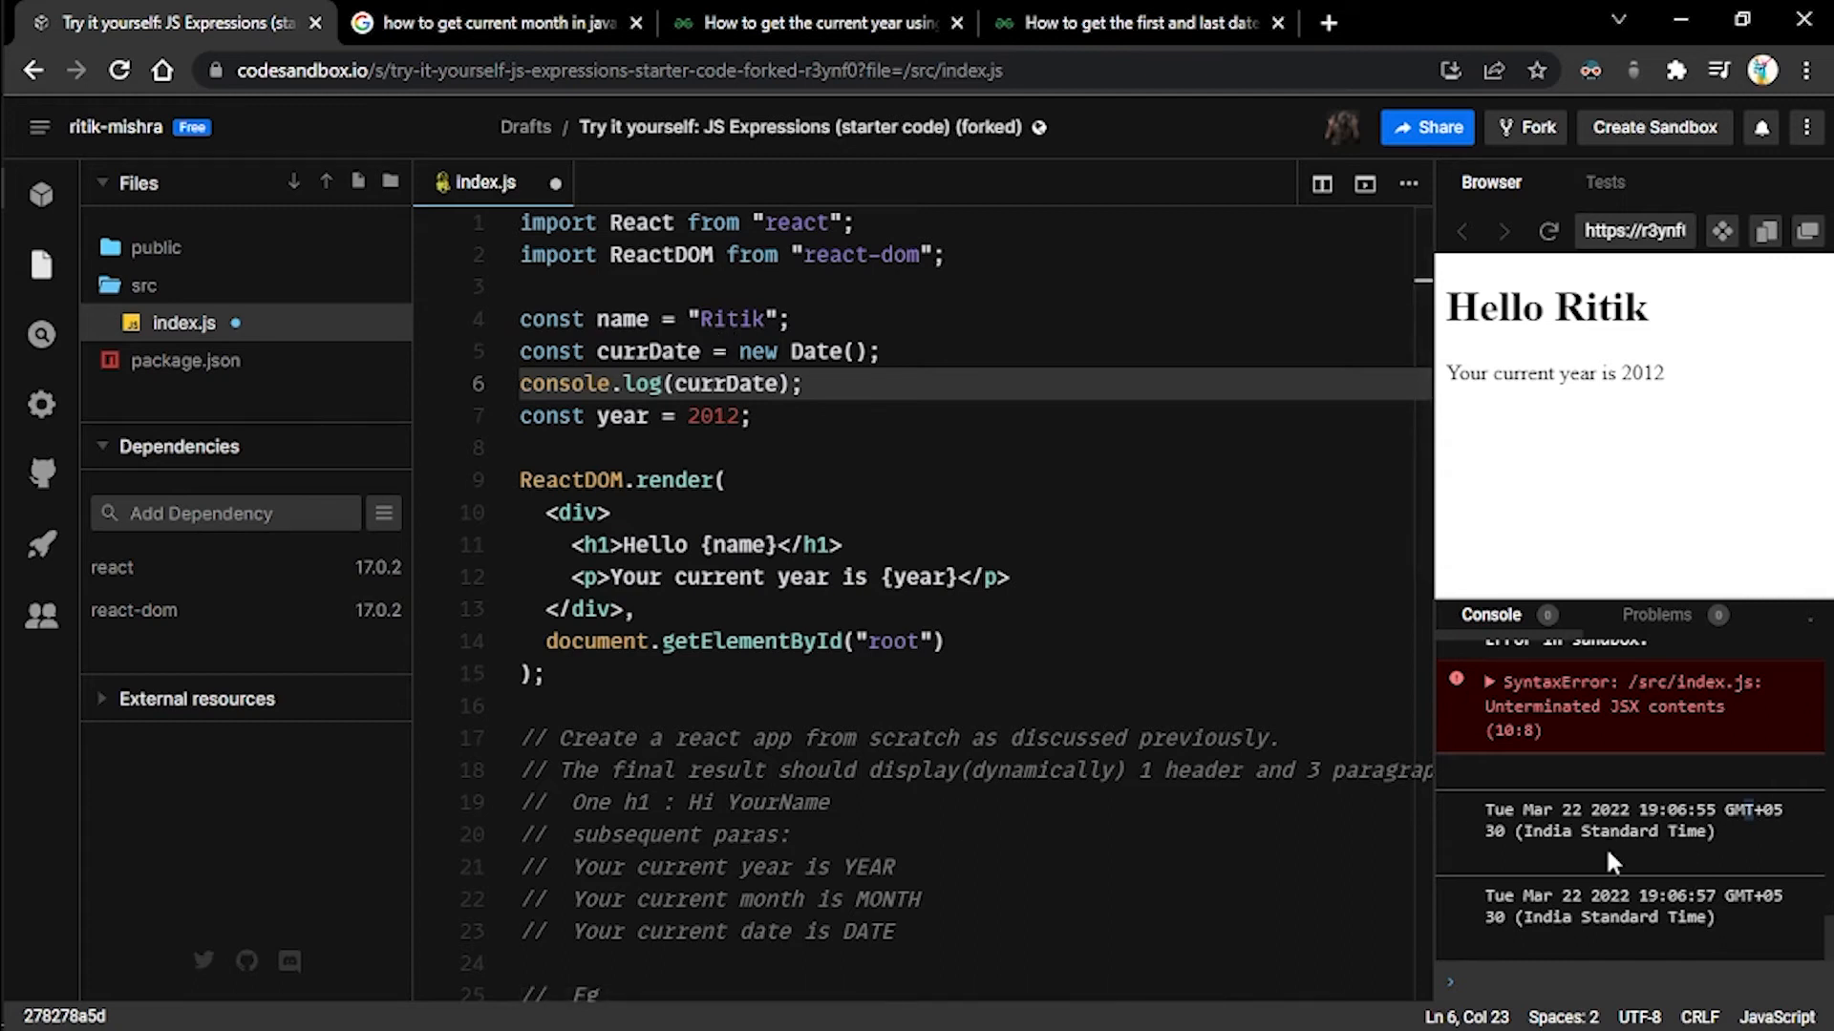
pyautogui.moveTo(1809, 627)
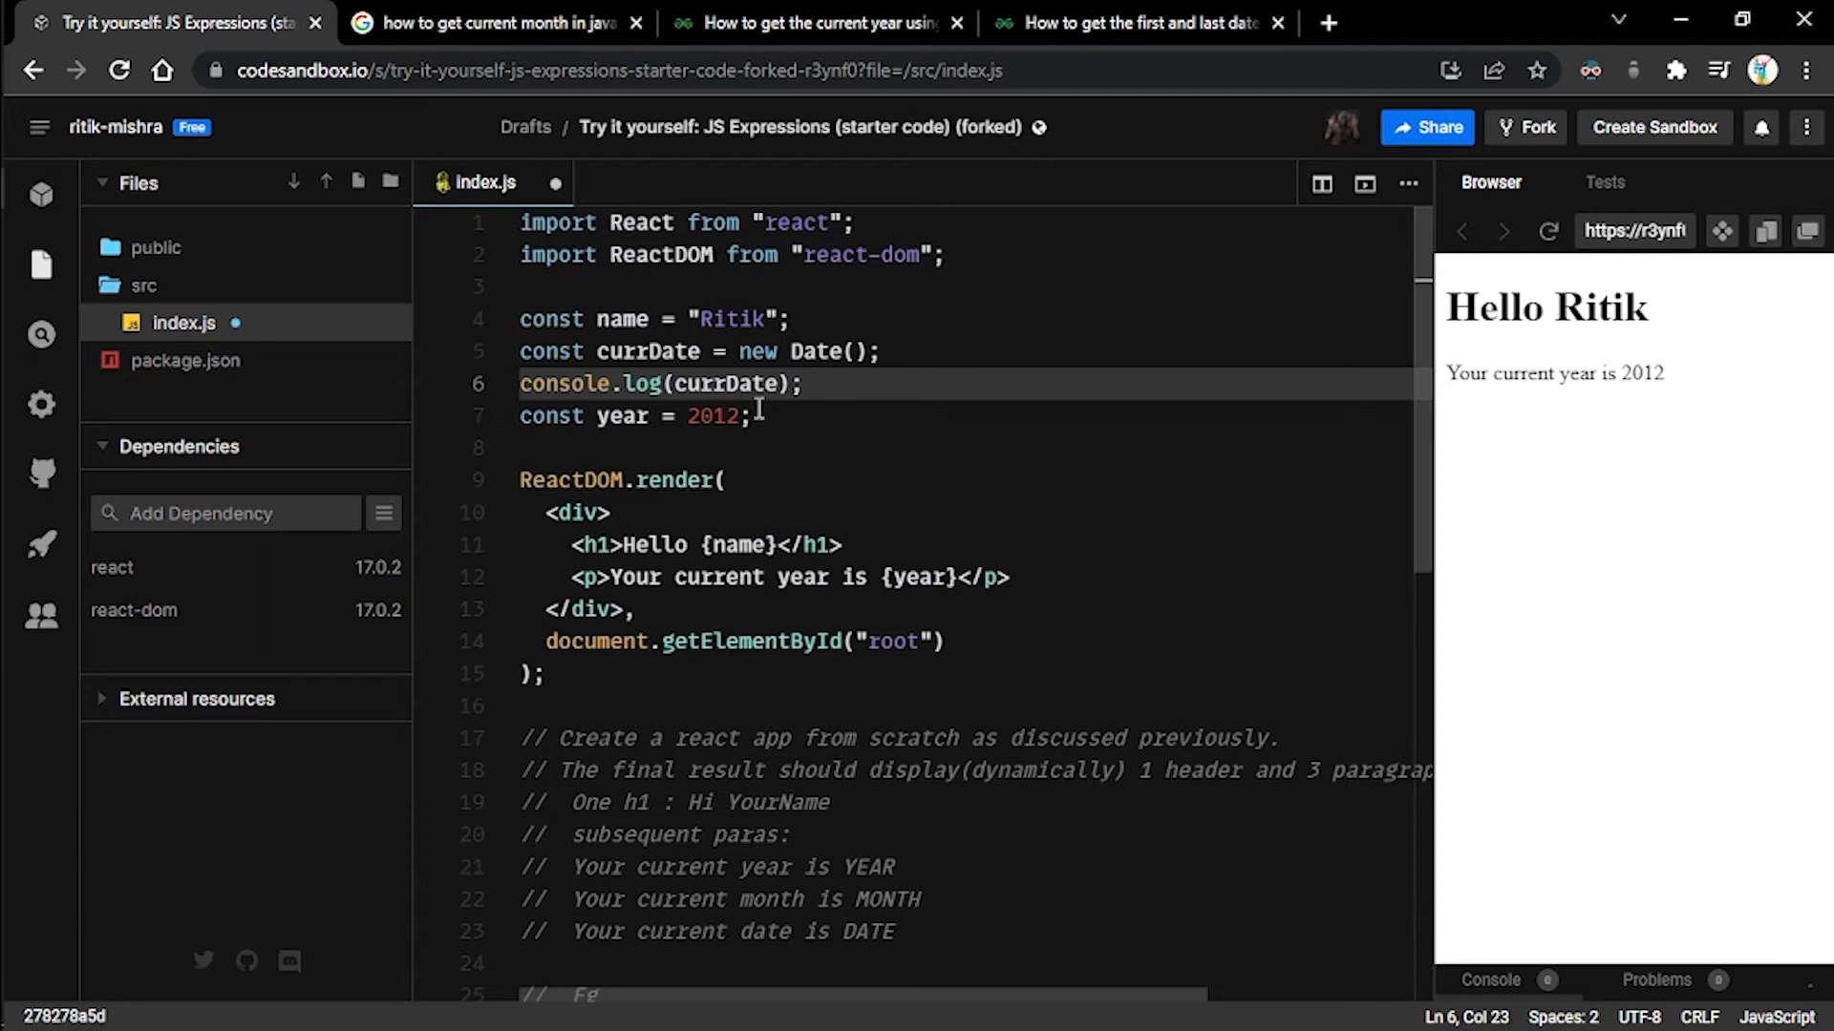
# - Replace the logging line with const year = currDate.getFullYear(); after checking the article
pyautogui.moveTo(747, 415); pyautogui.dragTo(687, 415)
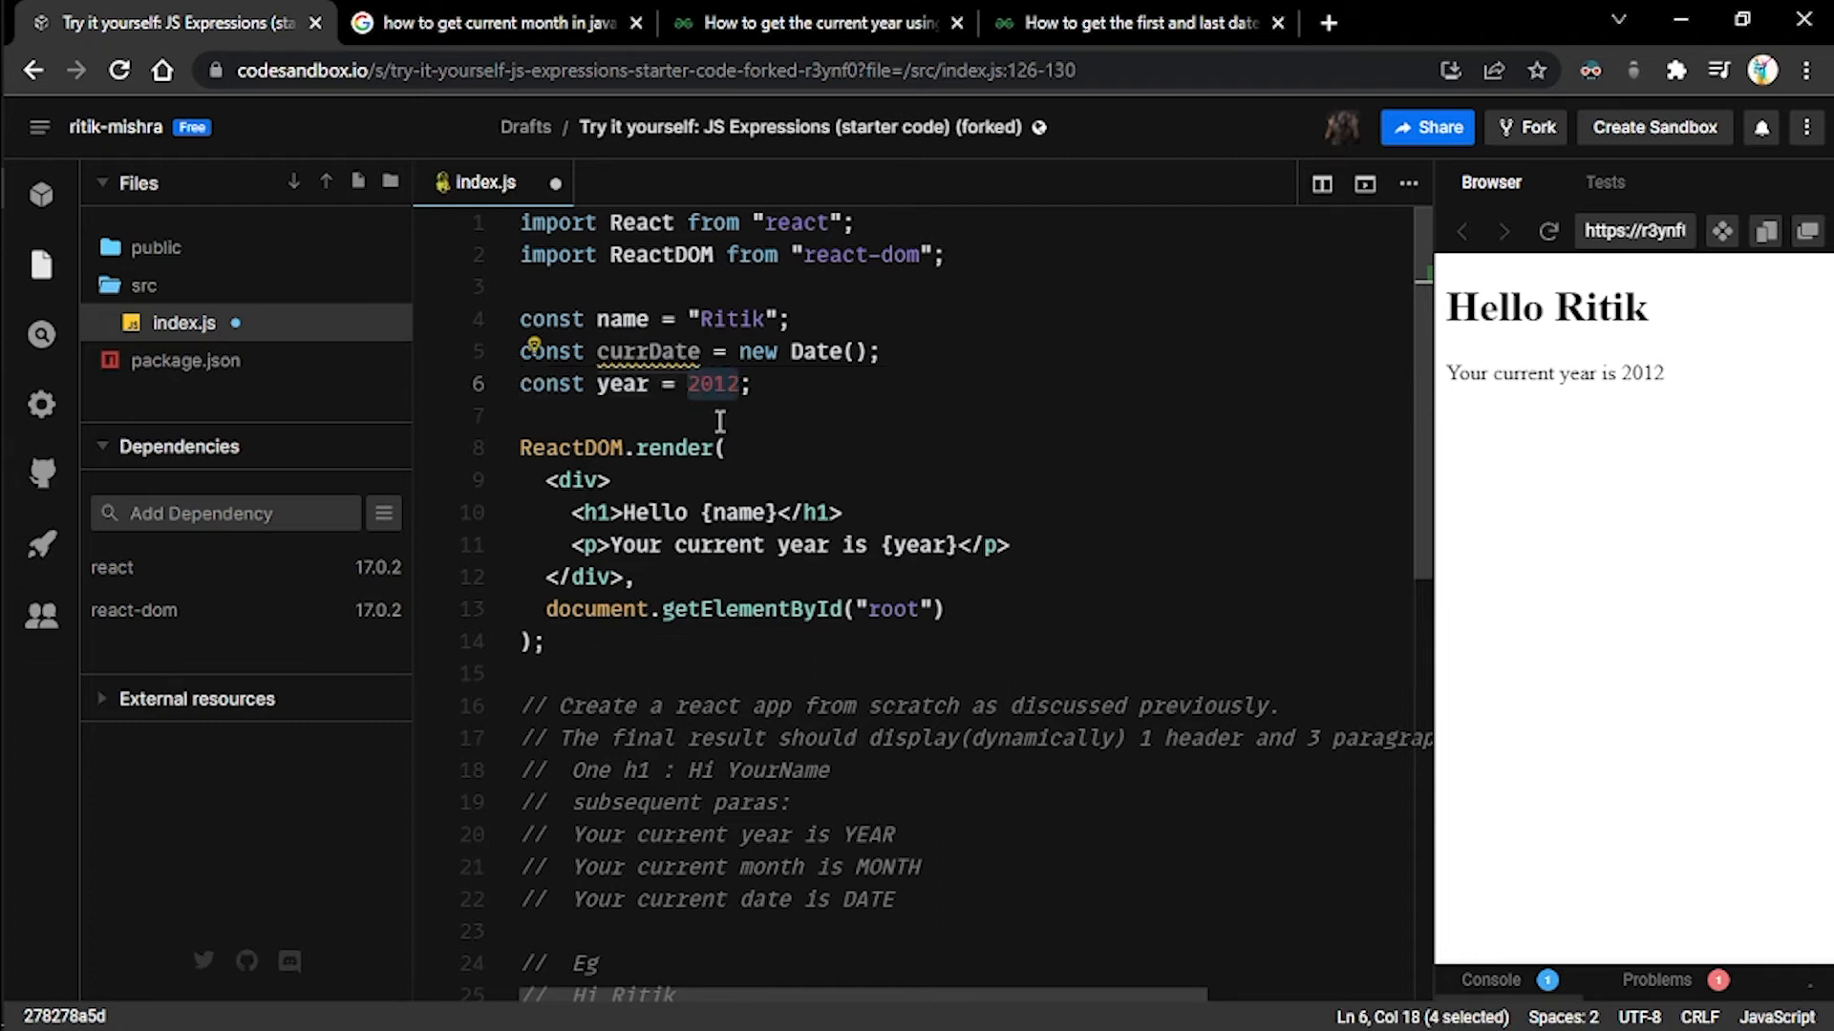
pyautogui.write('c')
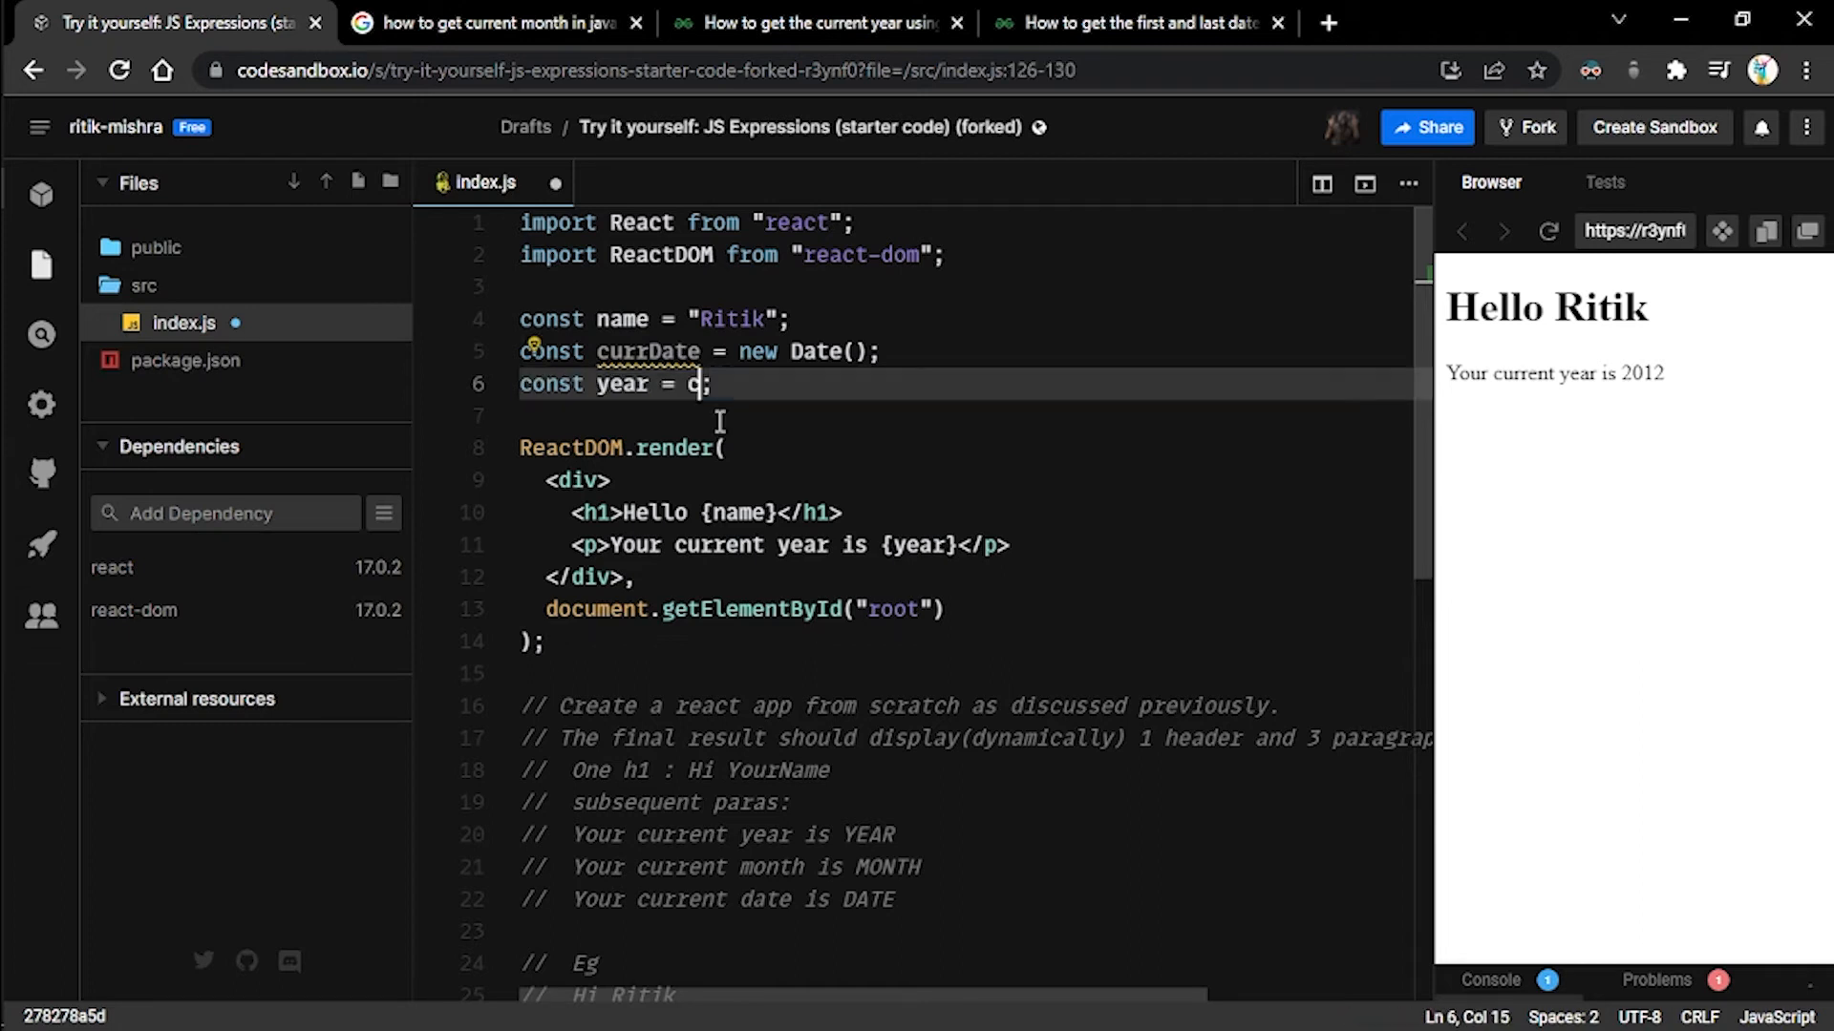
pyautogui.write('currDate.')
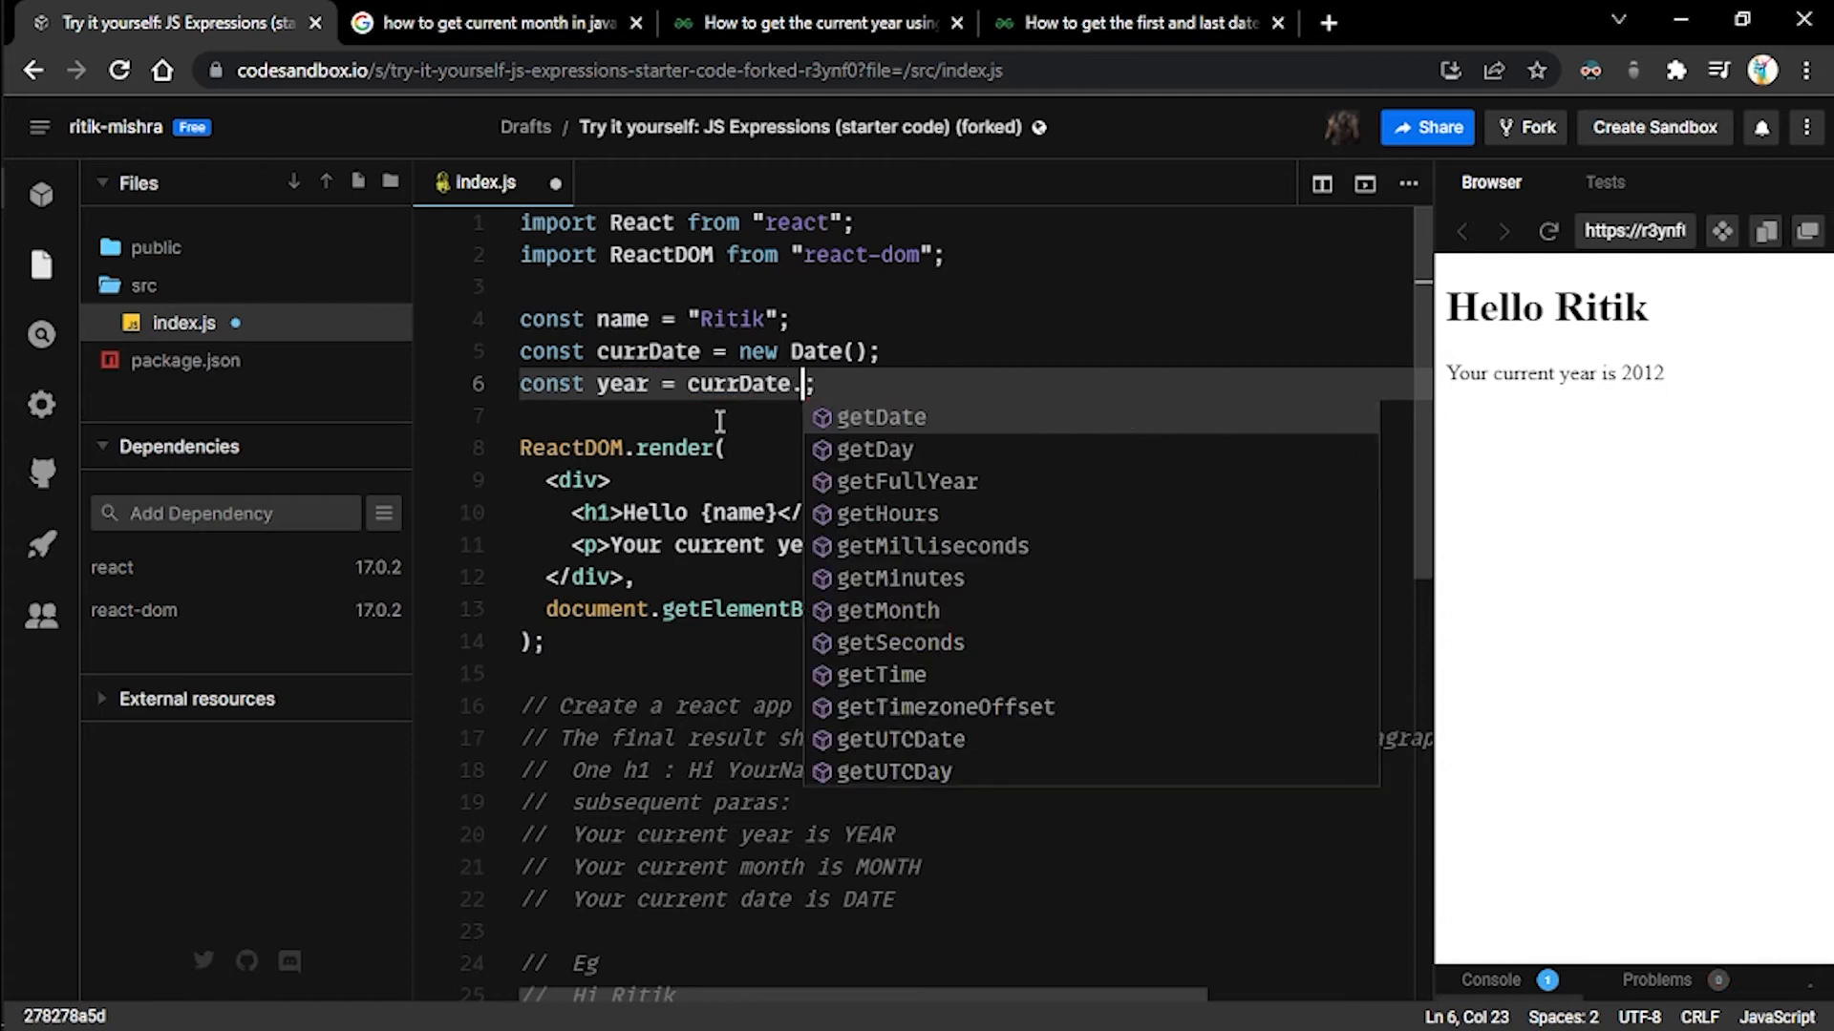
pyautogui.click(1146, 21)
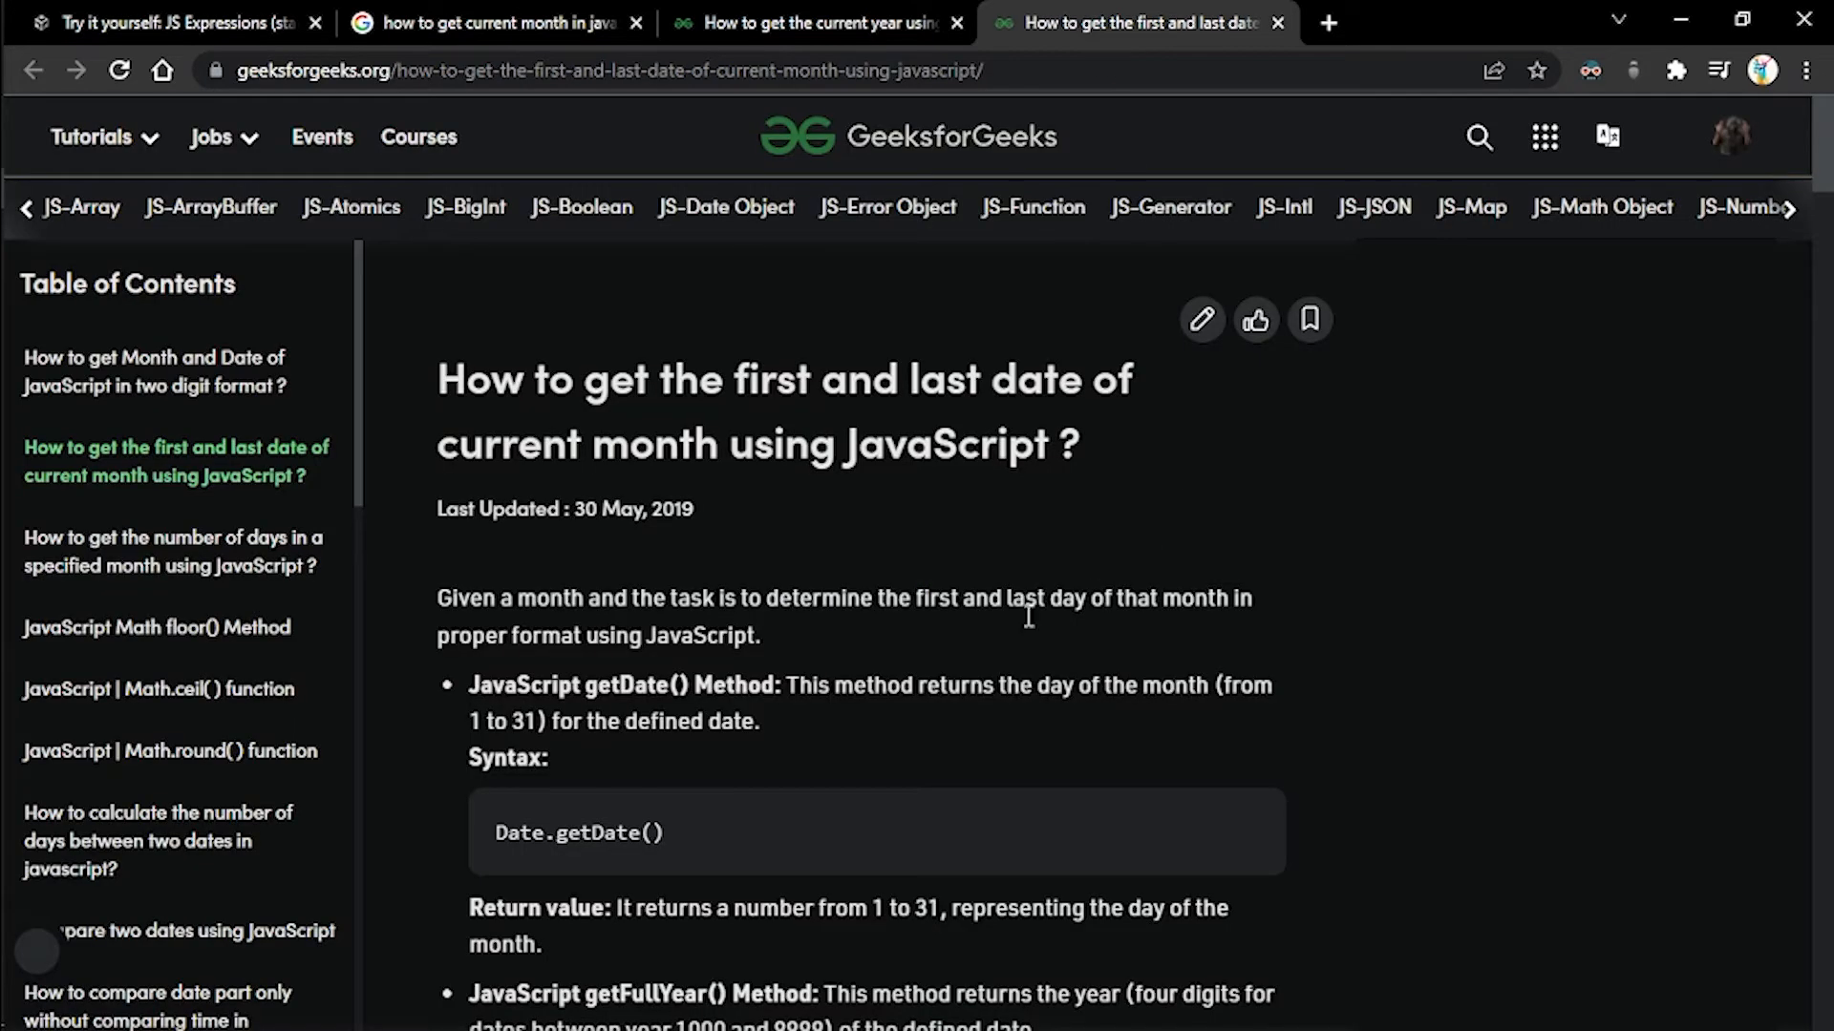
pyautogui.click(818, 23)
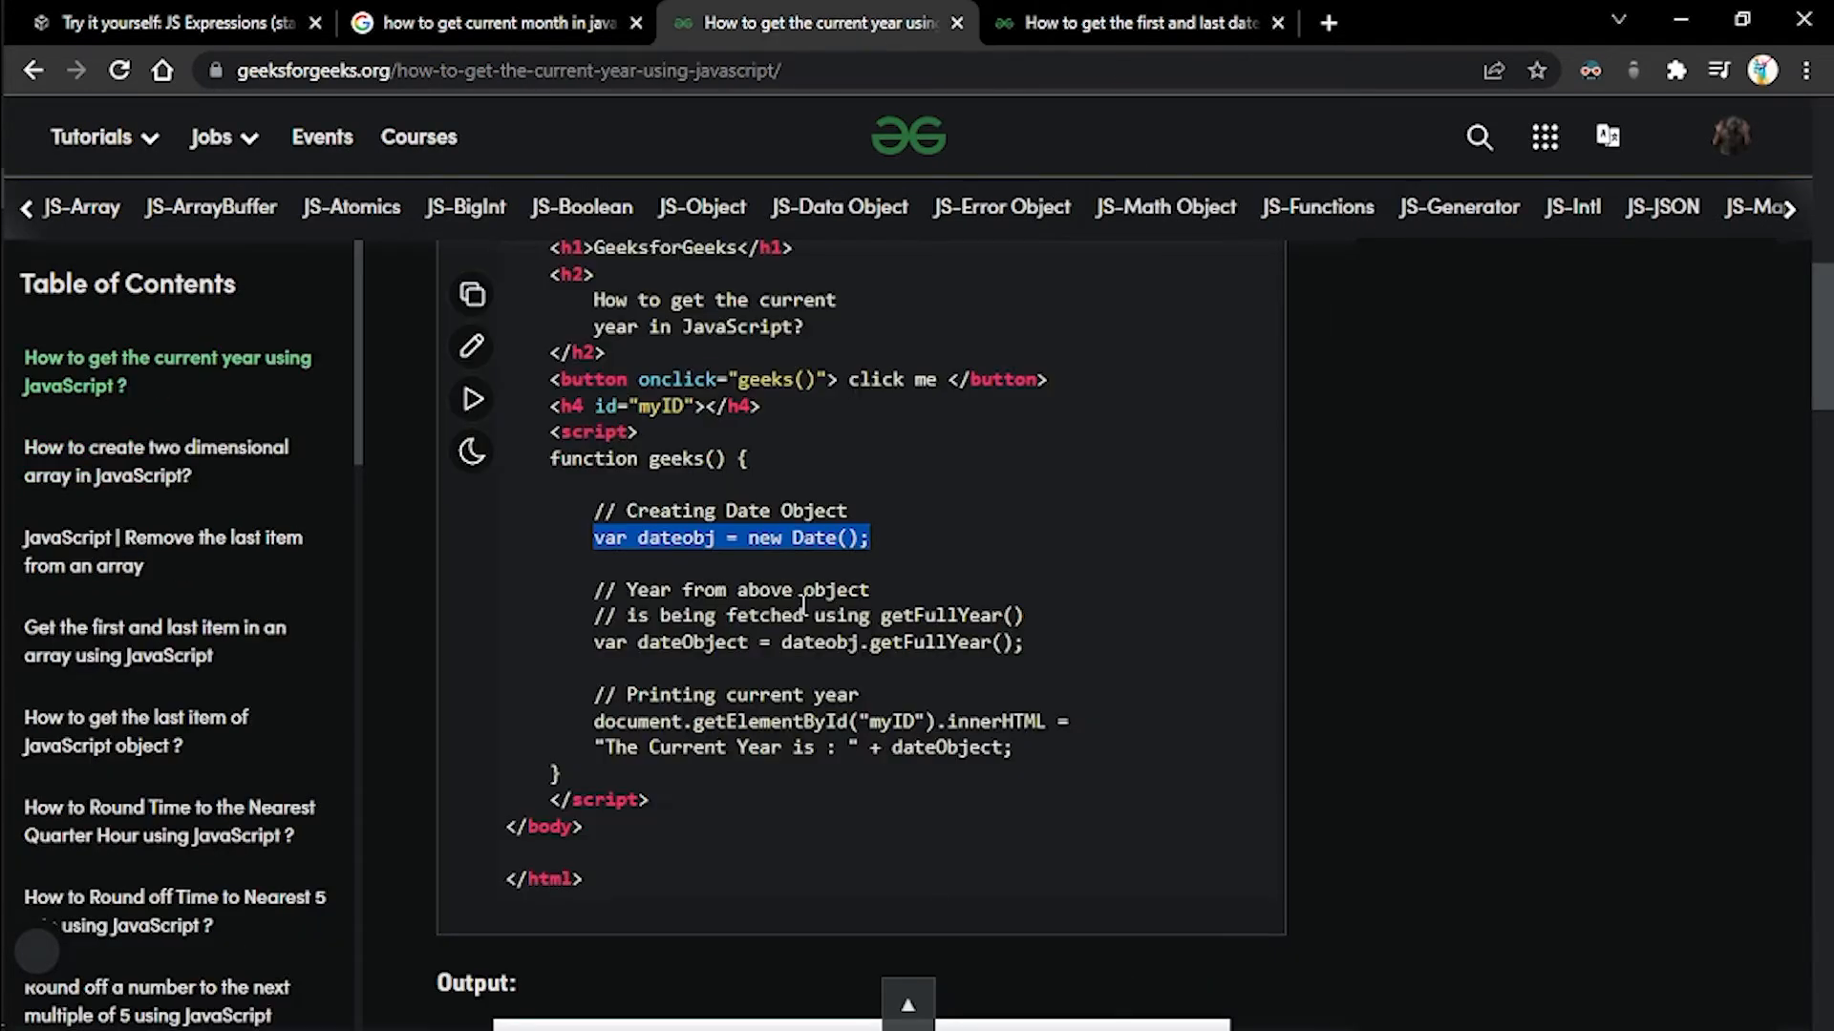
pyautogui.scroll(3)
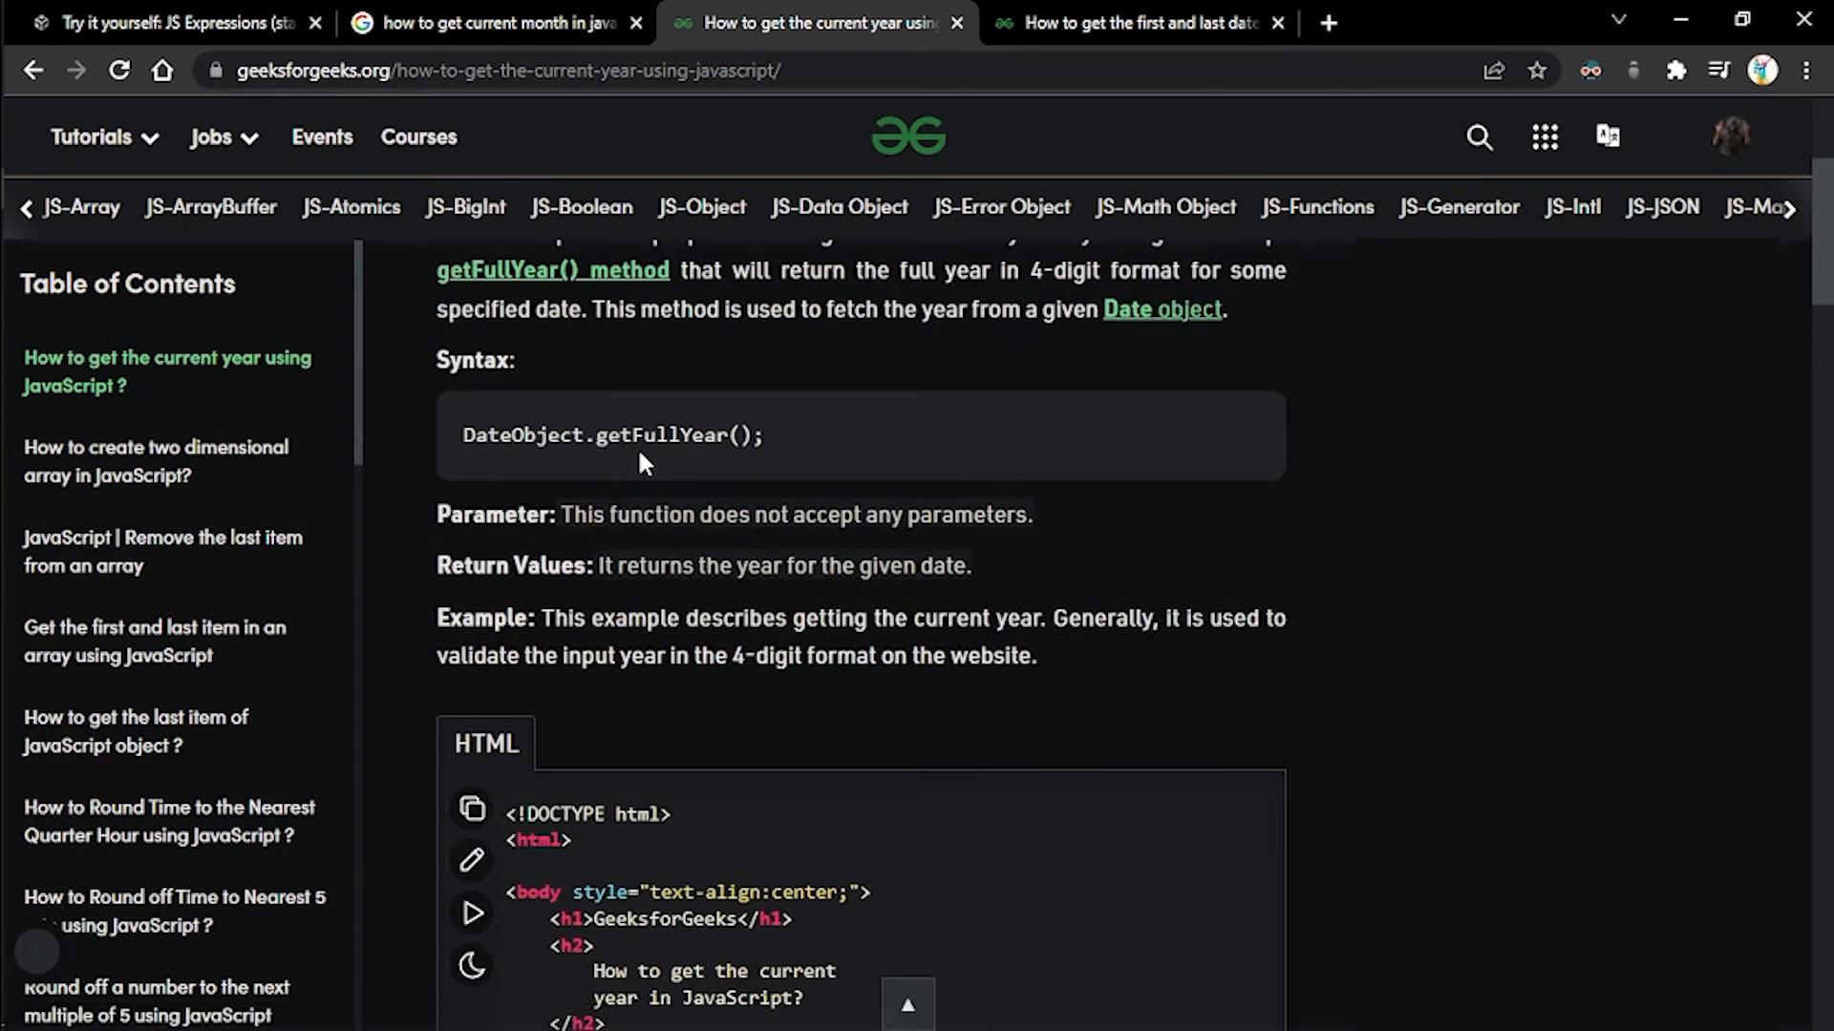
pyautogui.click(172, 21)
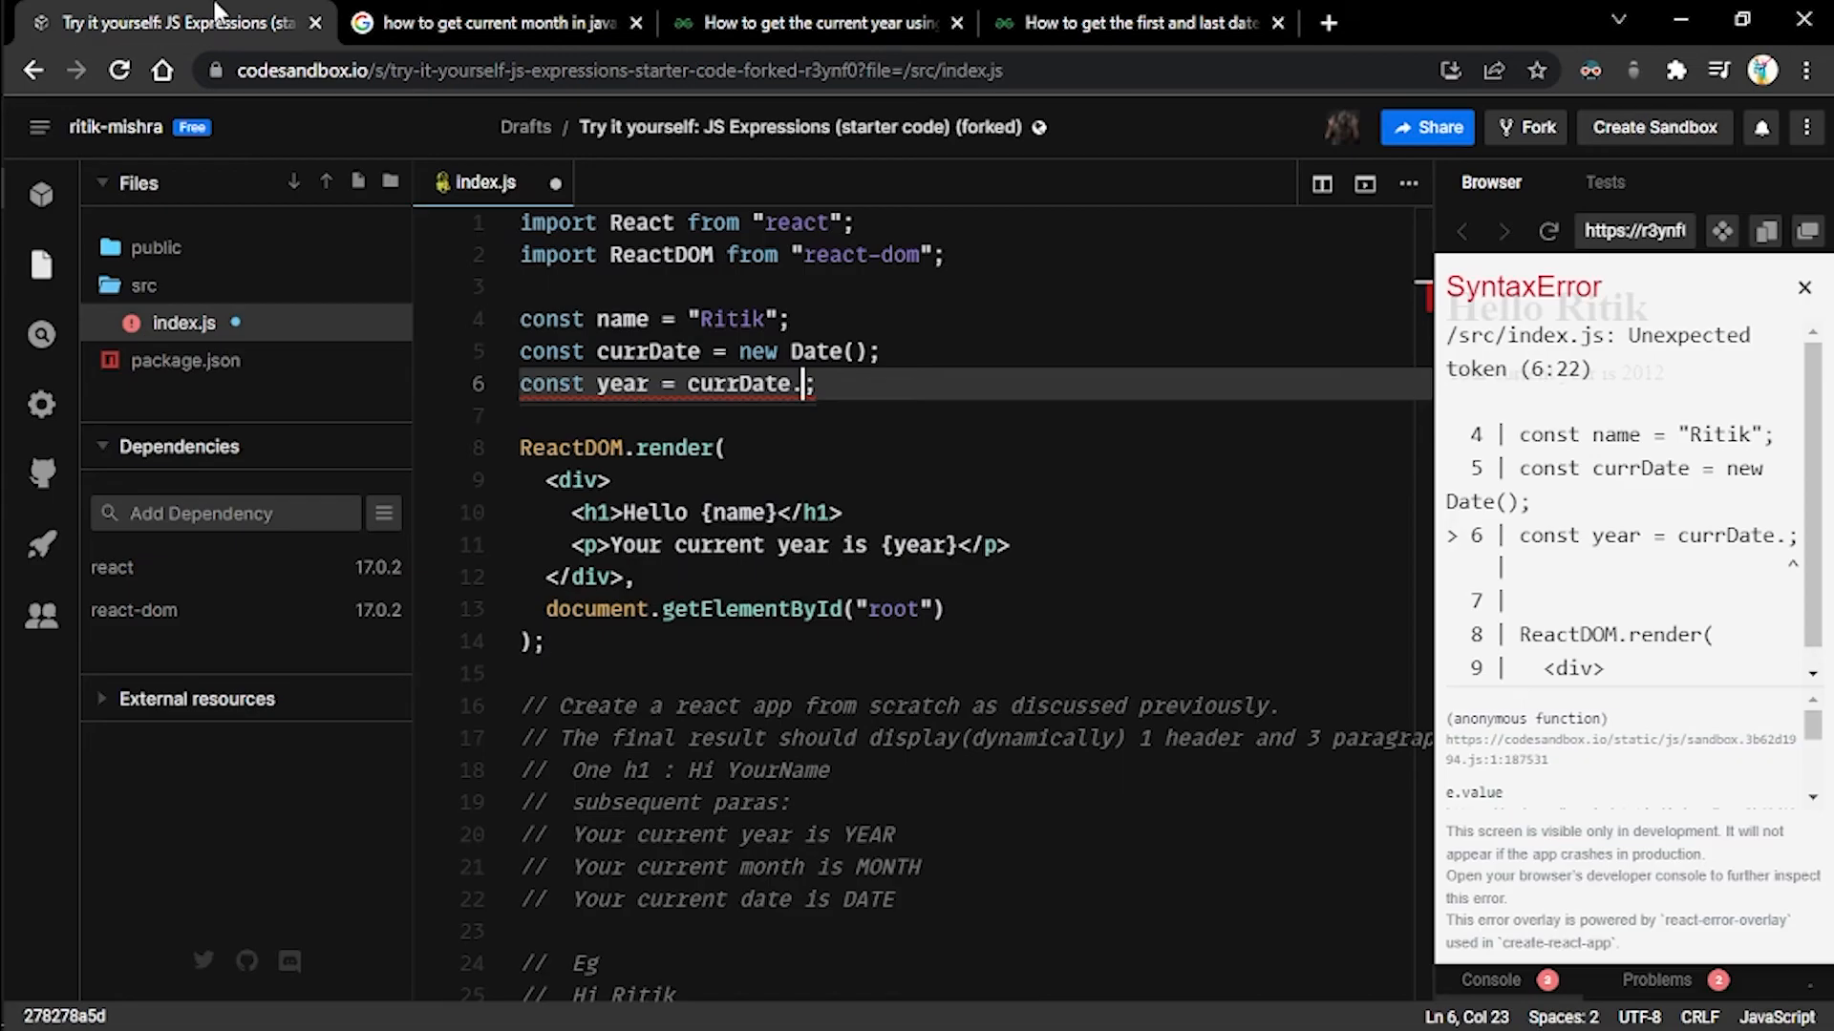
pyautogui.write('getFullYear')
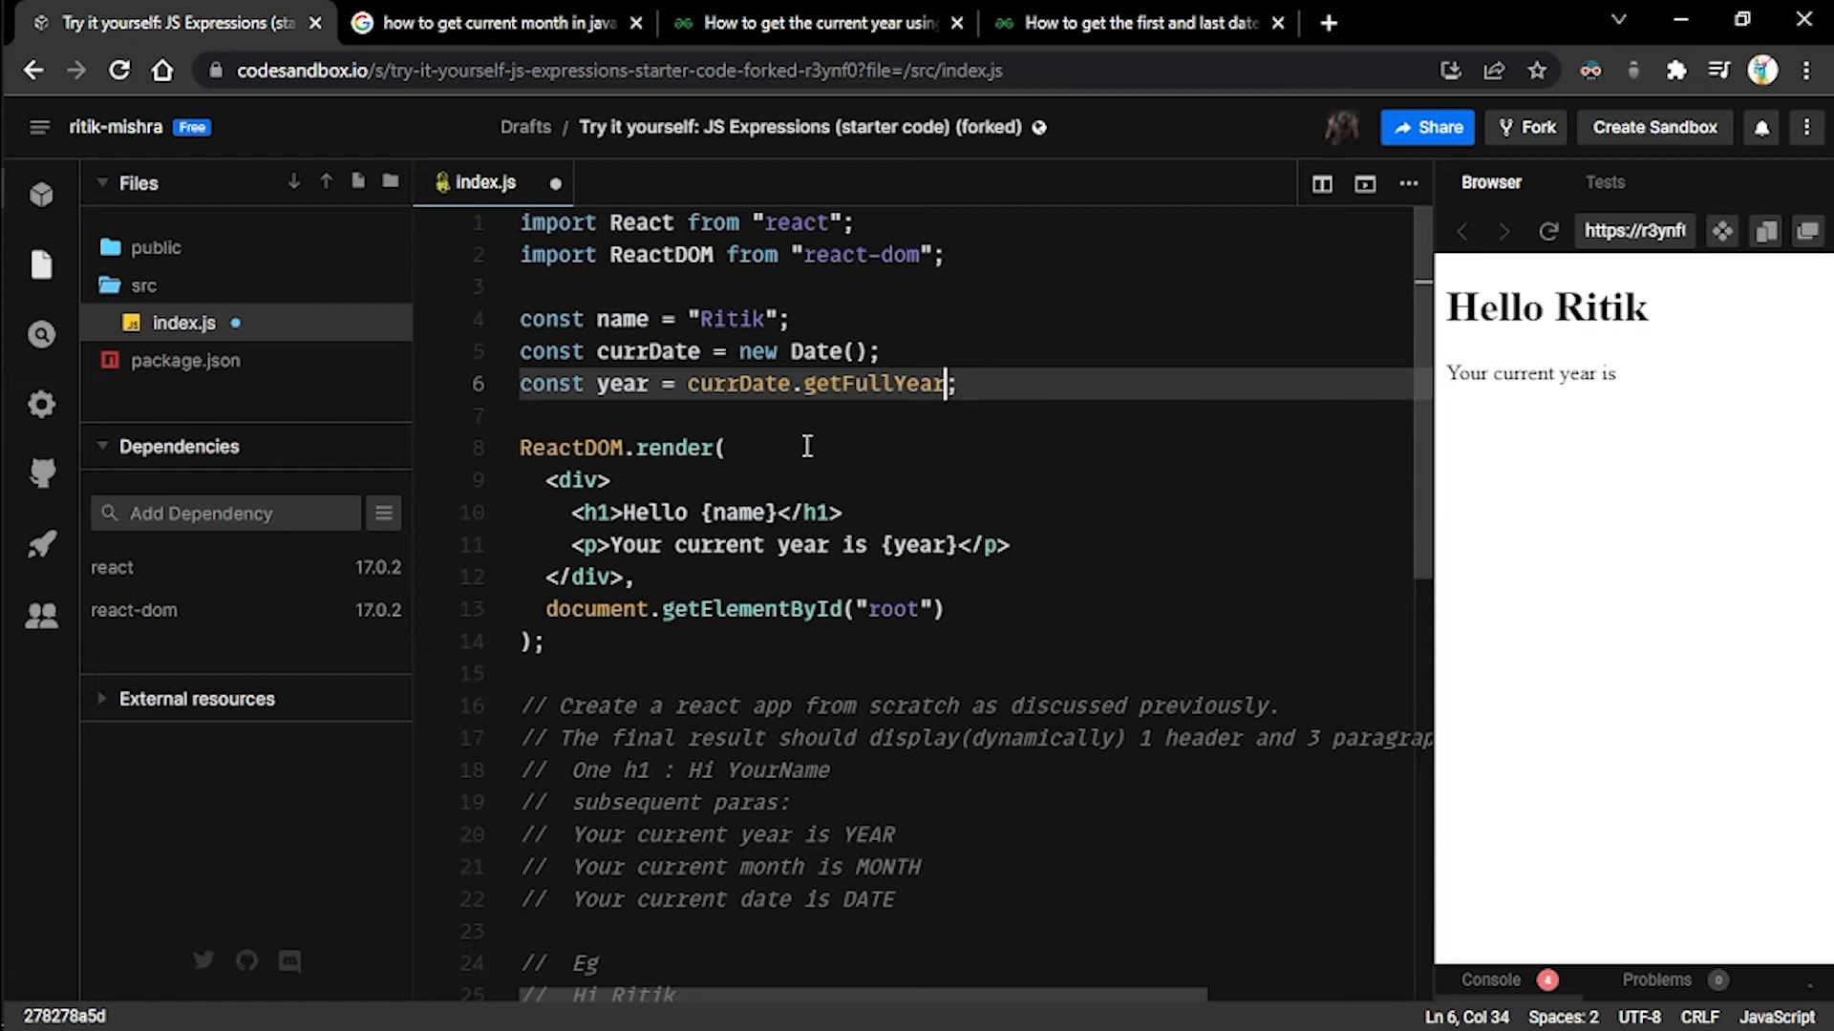
pyautogui.write('()')
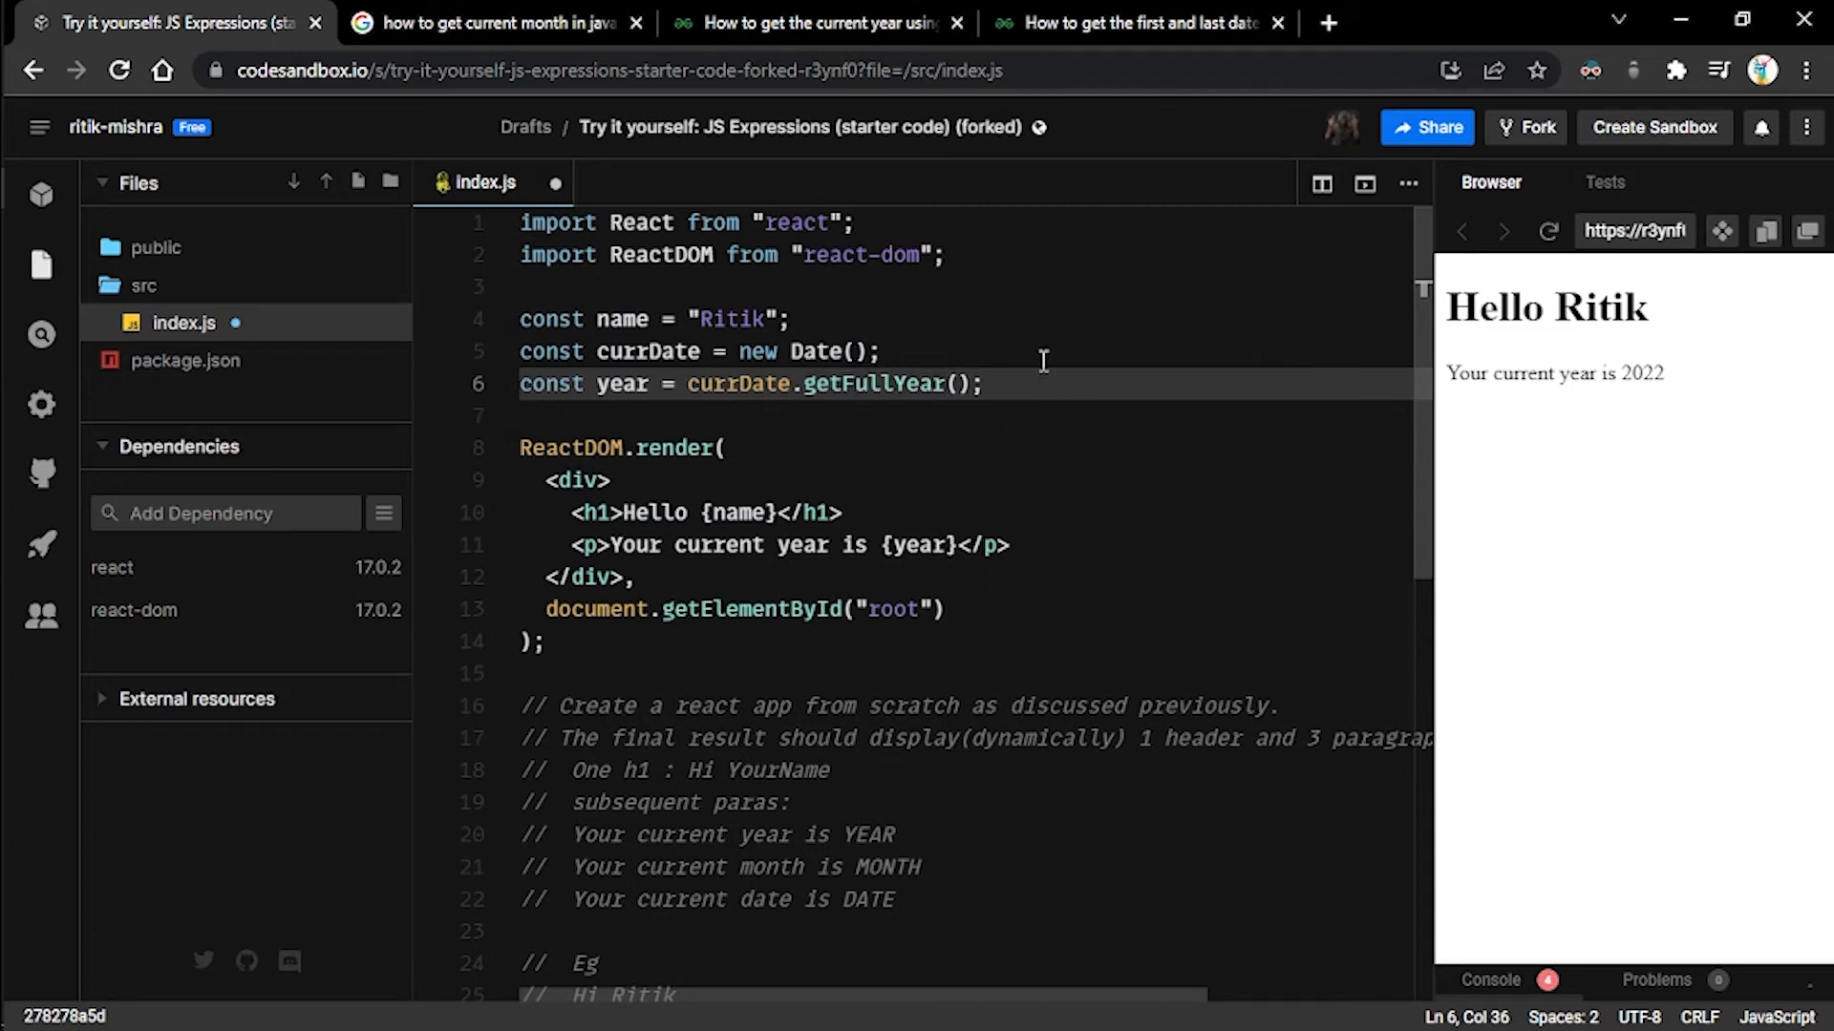
pyautogui.moveTo(1738, 309)
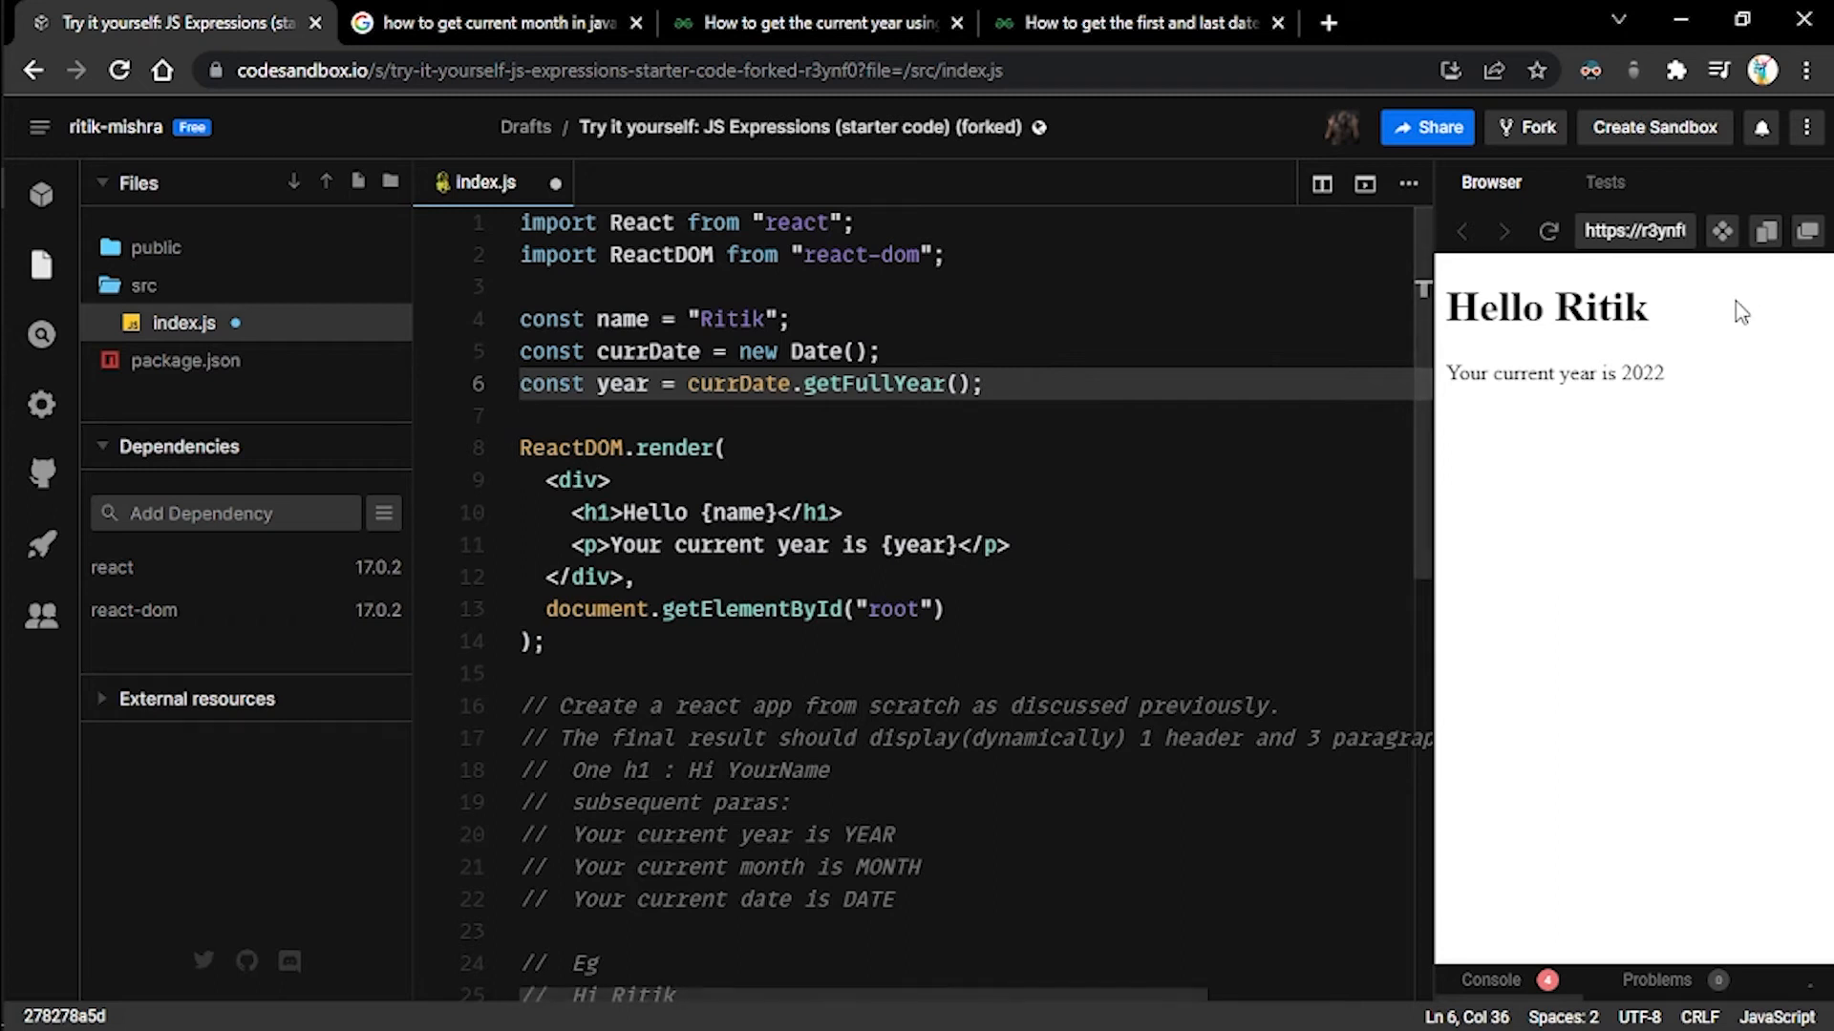
pyautogui.moveTo(1650, 385)
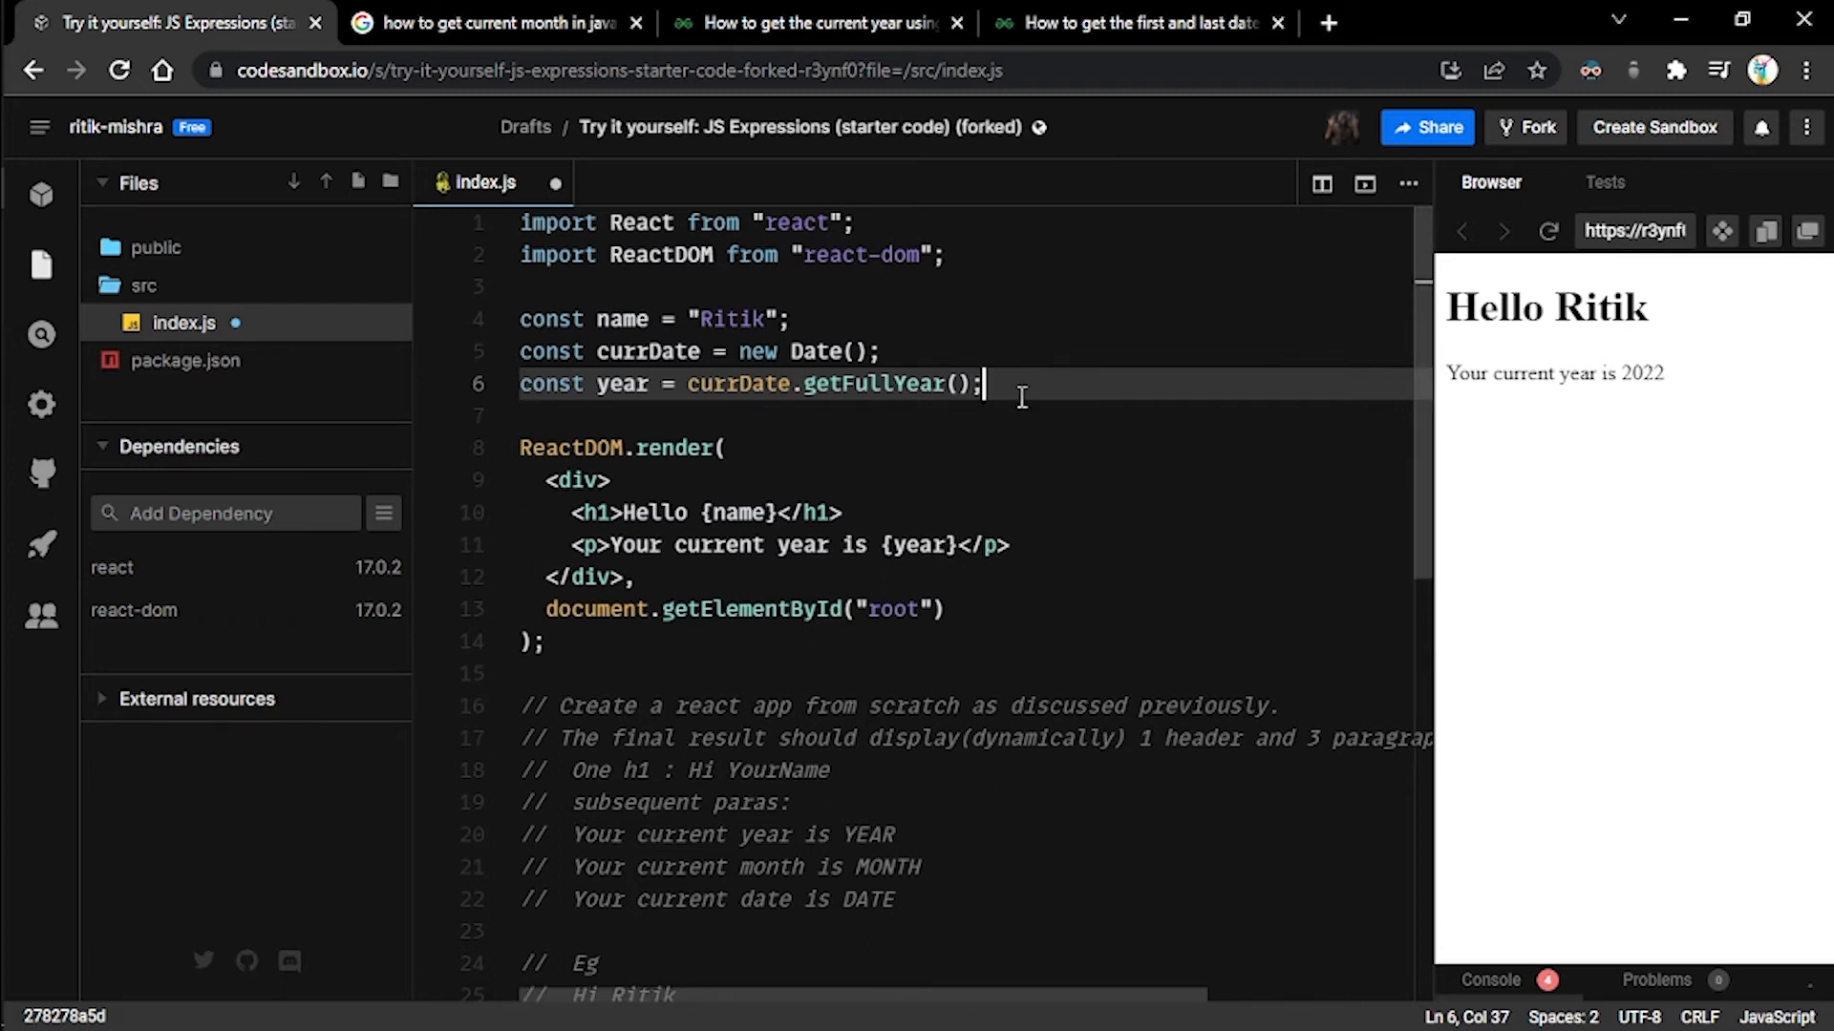
# - Add a console.log(year) line below the year declaration
pyautogui.write('console.log(year')
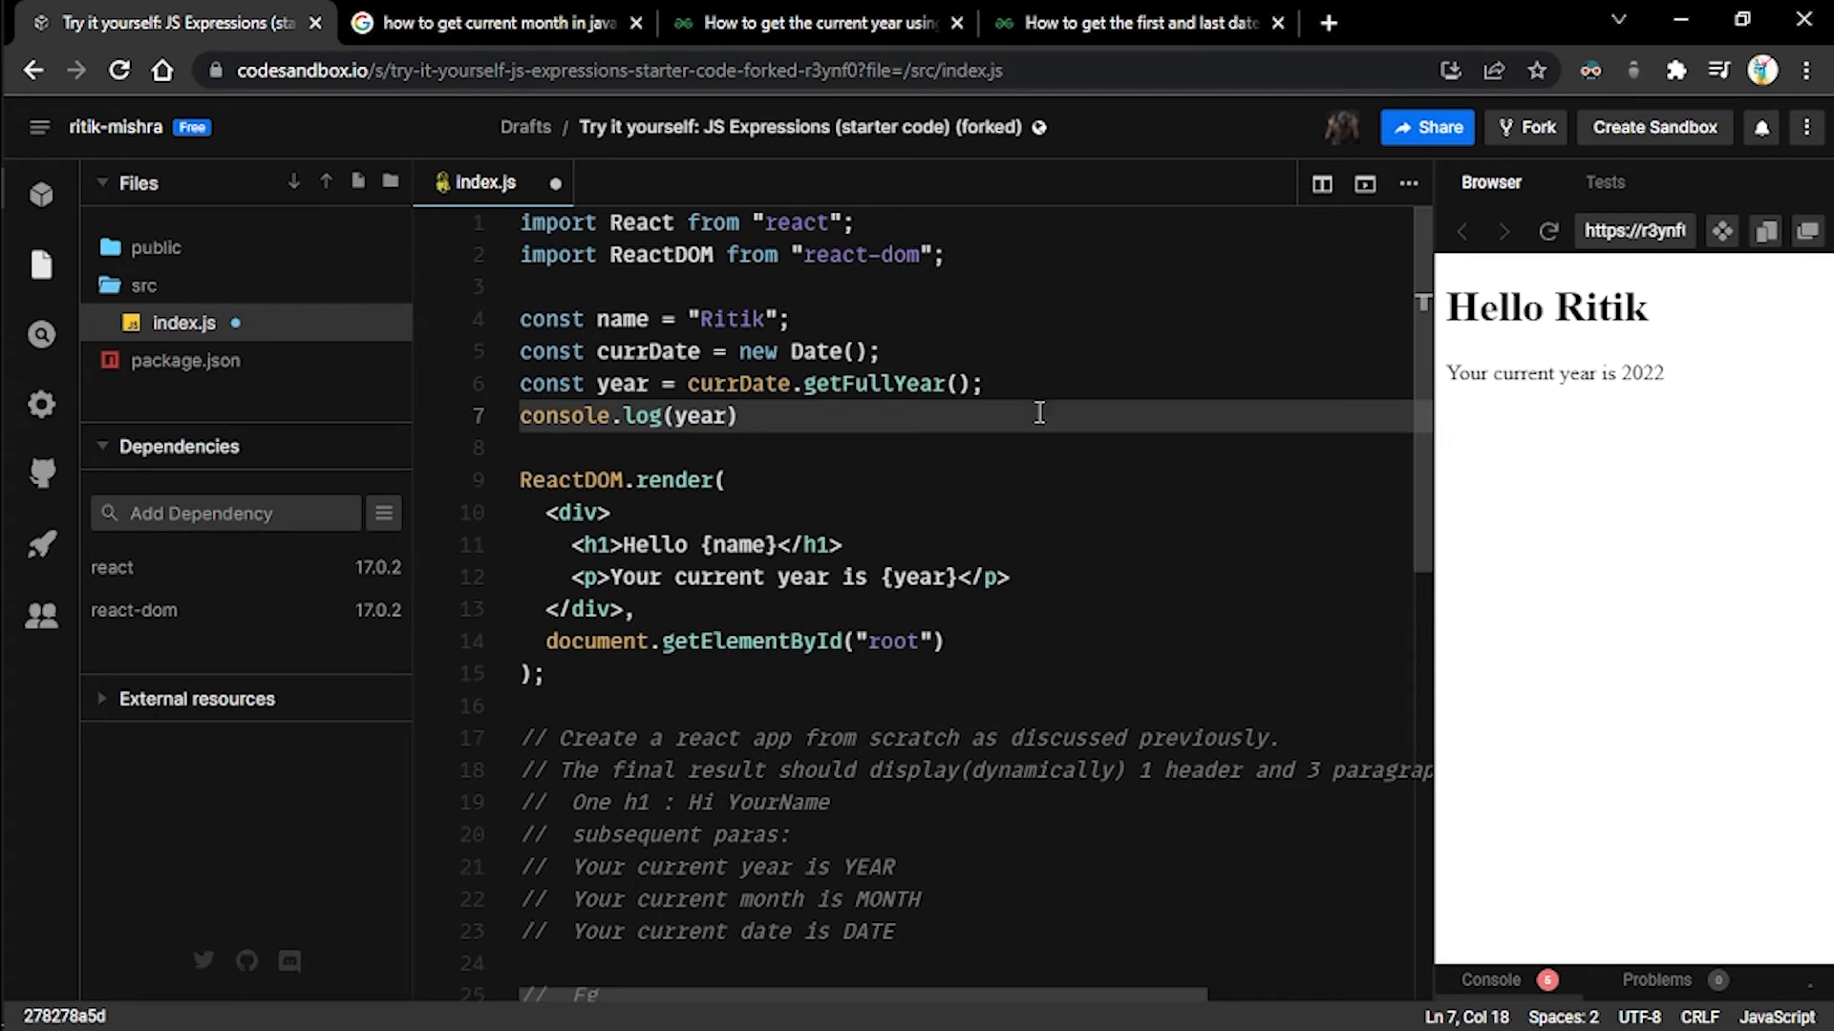
pyautogui.moveTo(1515, 867)
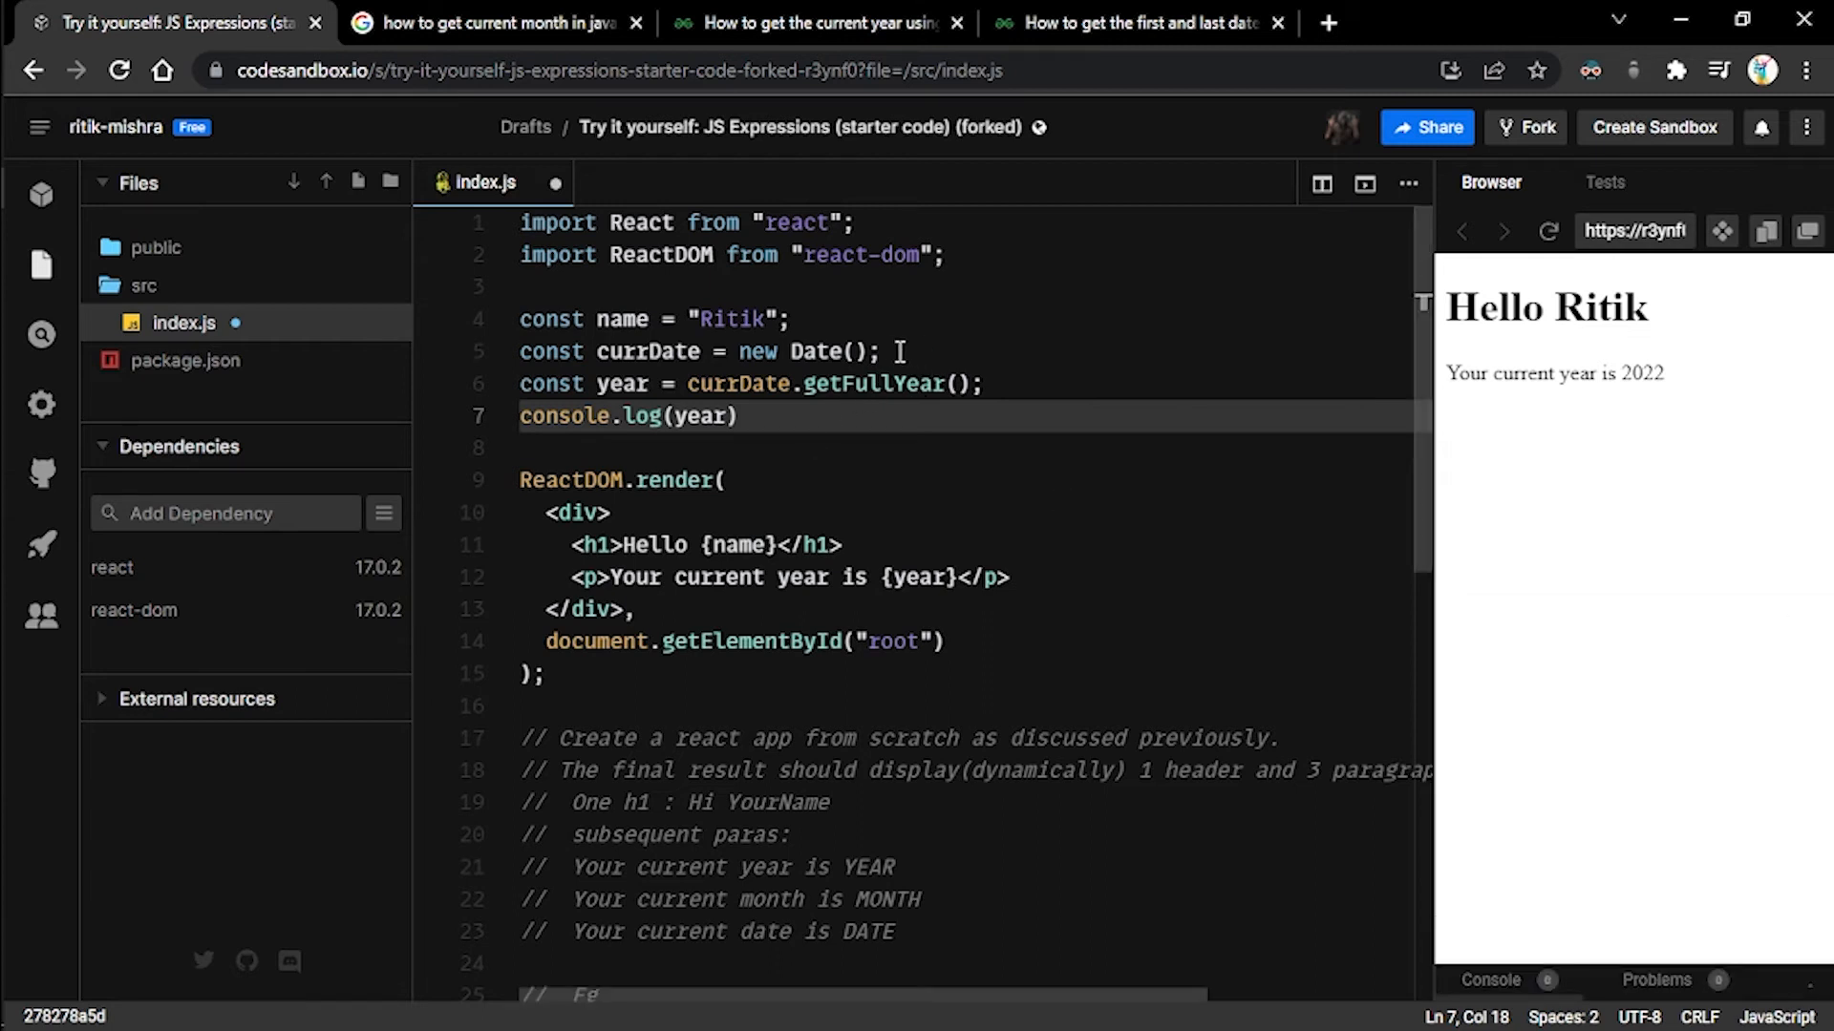
# - Scroll the first-and-last-date article down to the getMonth() method section
pyautogui.click(497, 23)
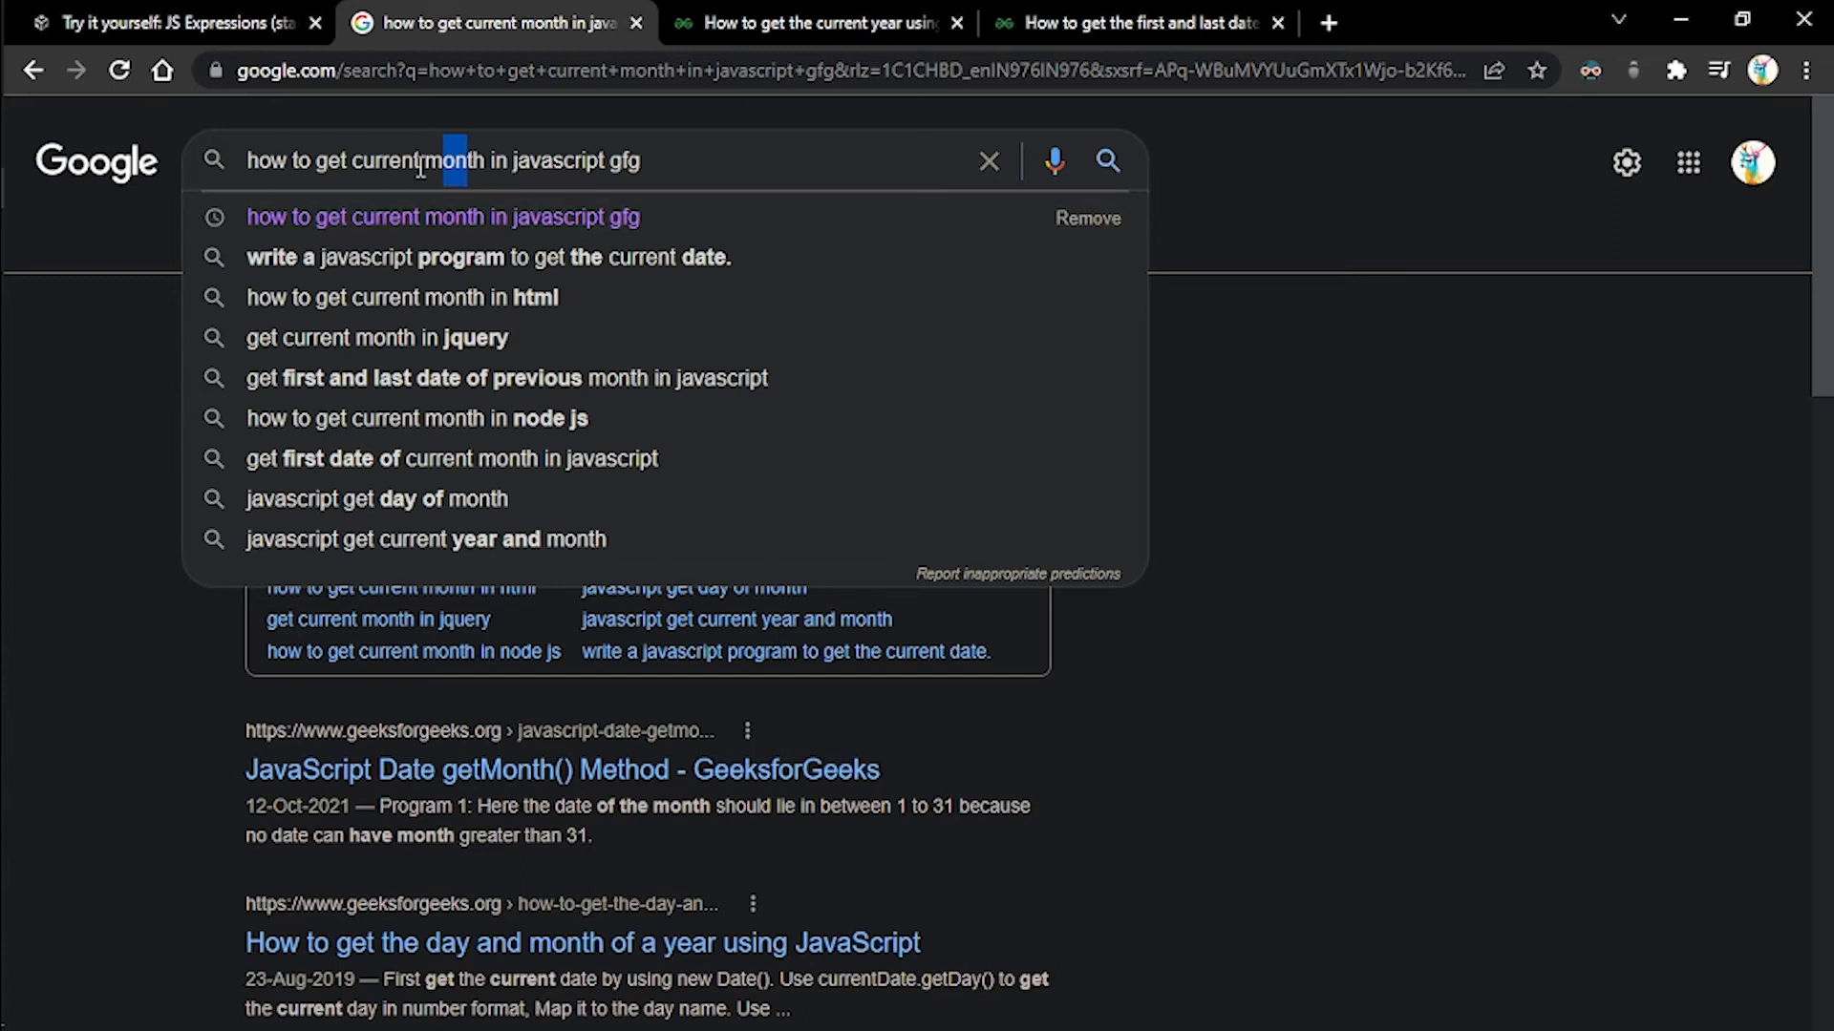
pyautogui.click(817, 25)
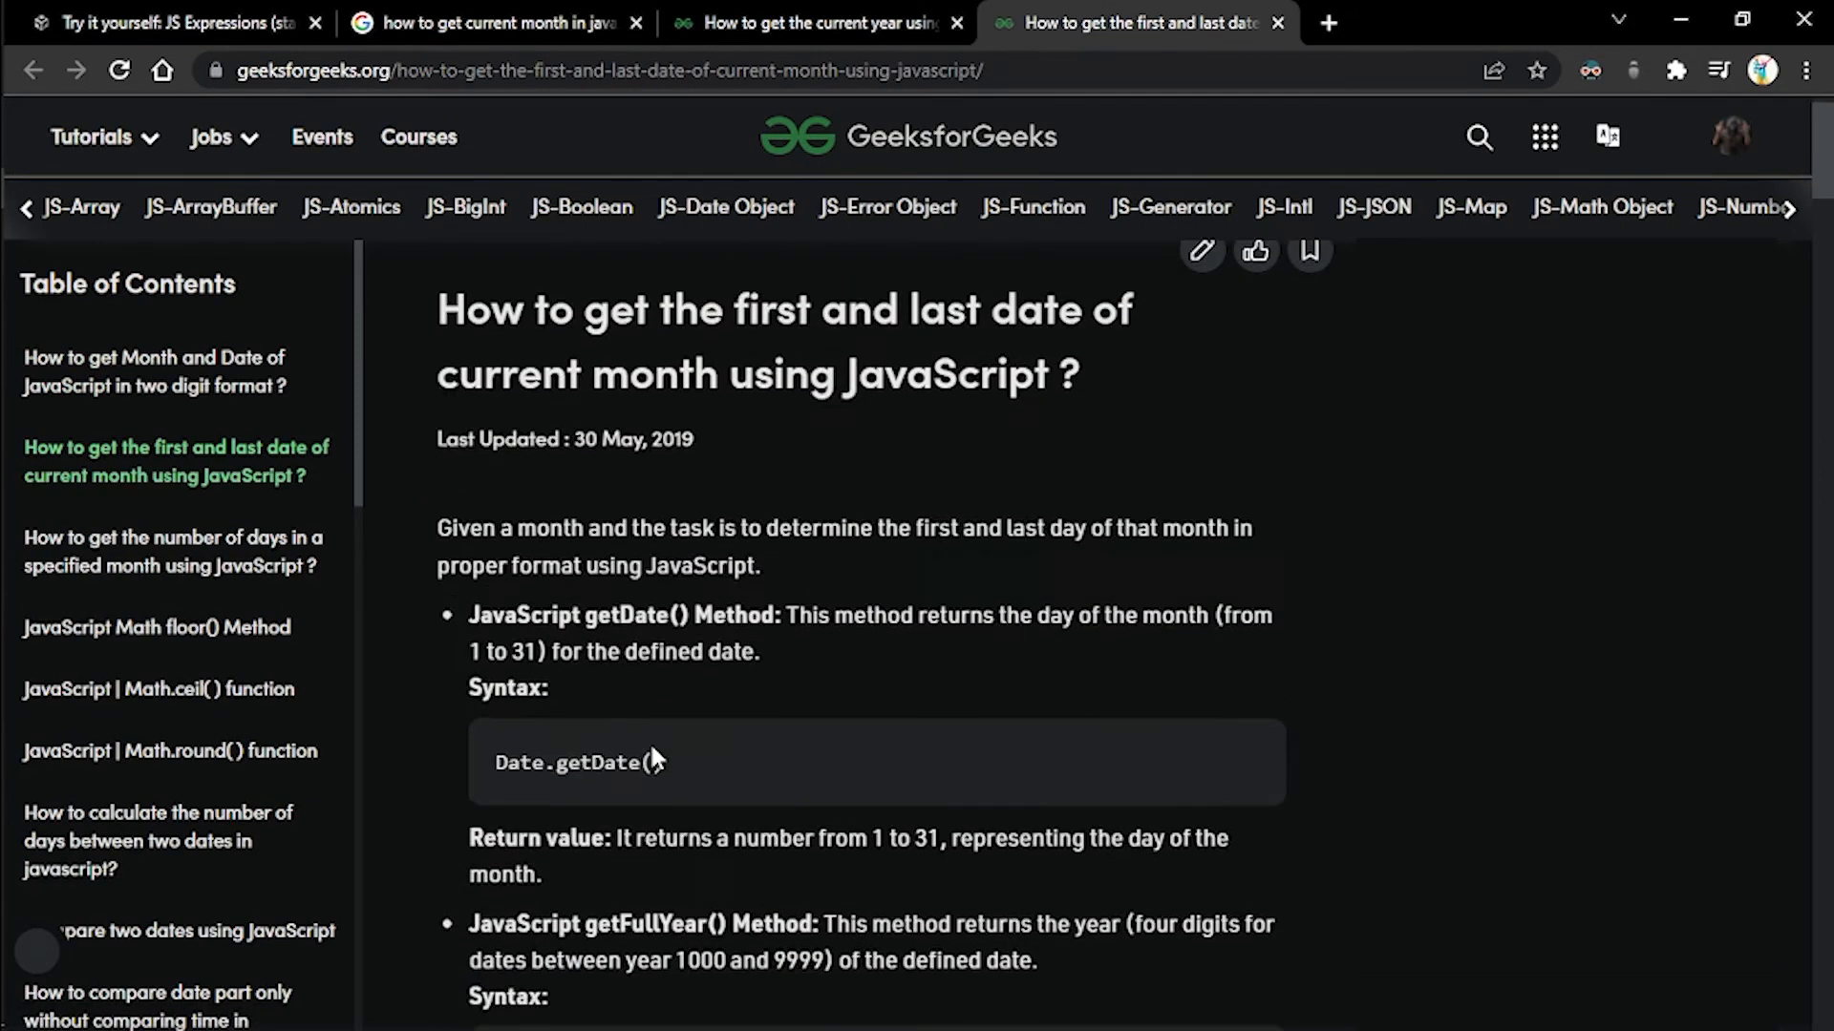
pyautogui.scroll(-3)
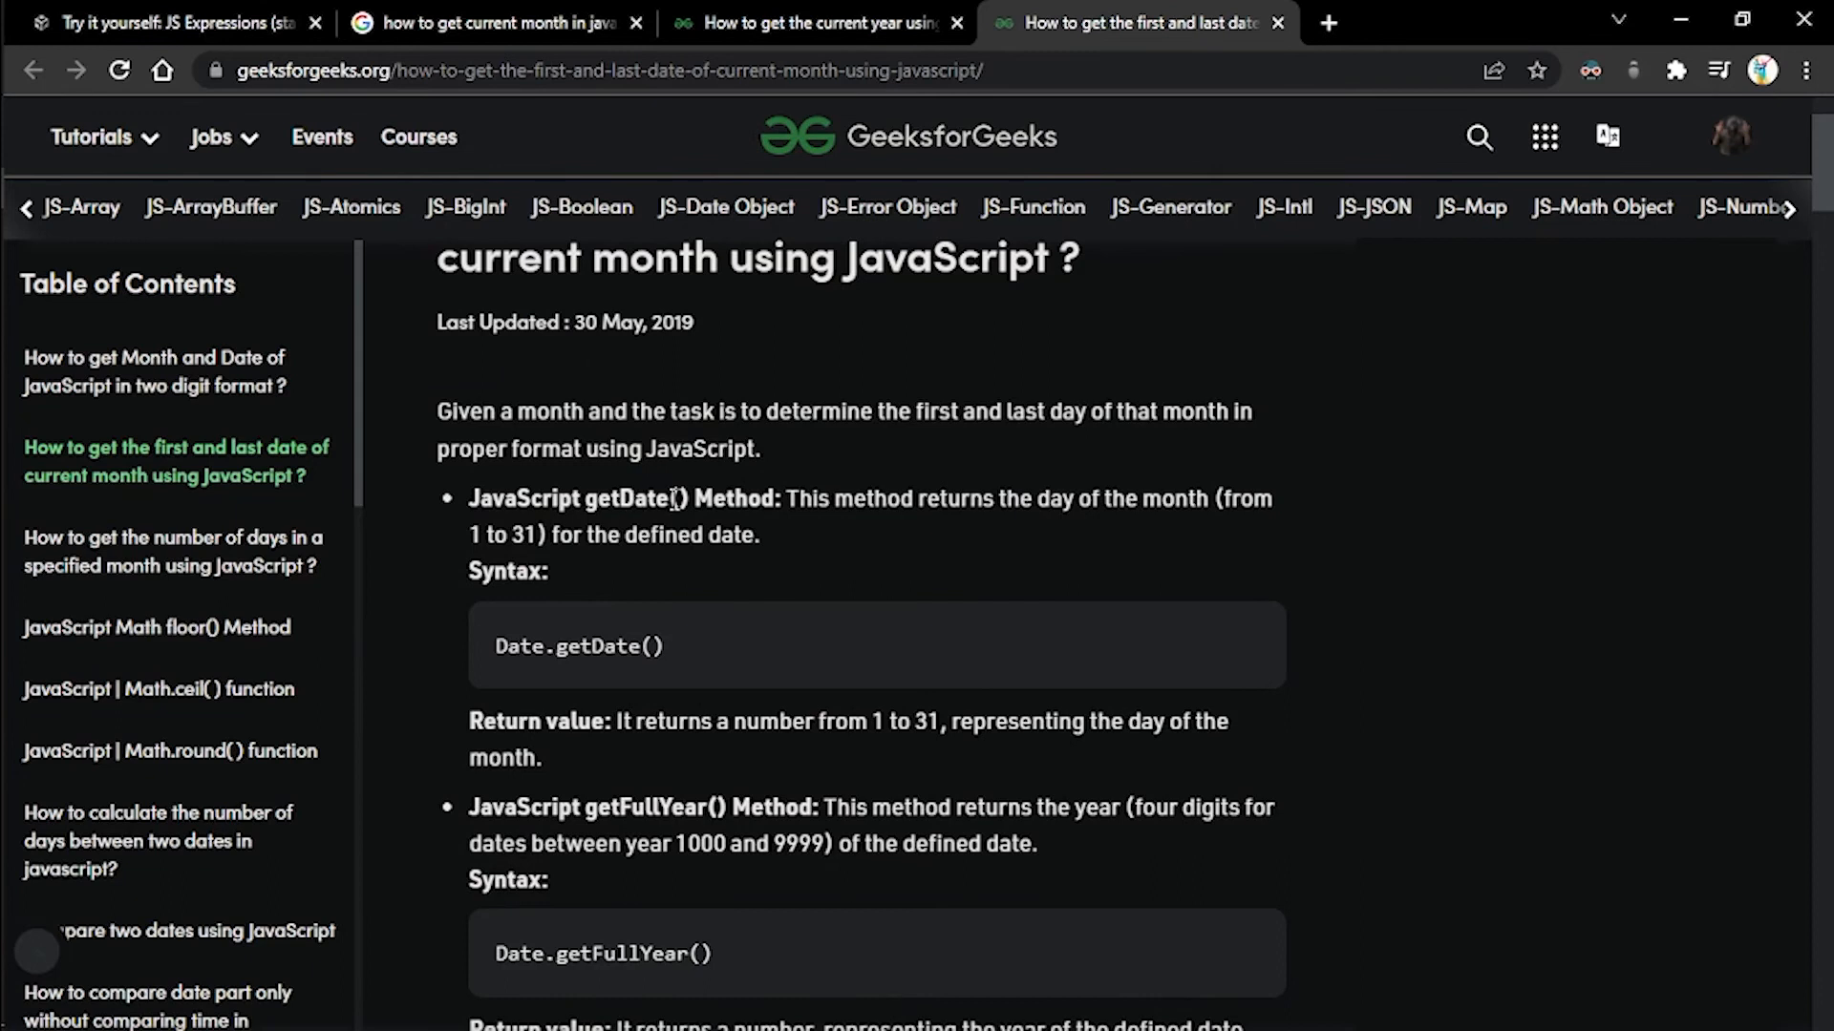
pyautogui.moveTo(615, 508)
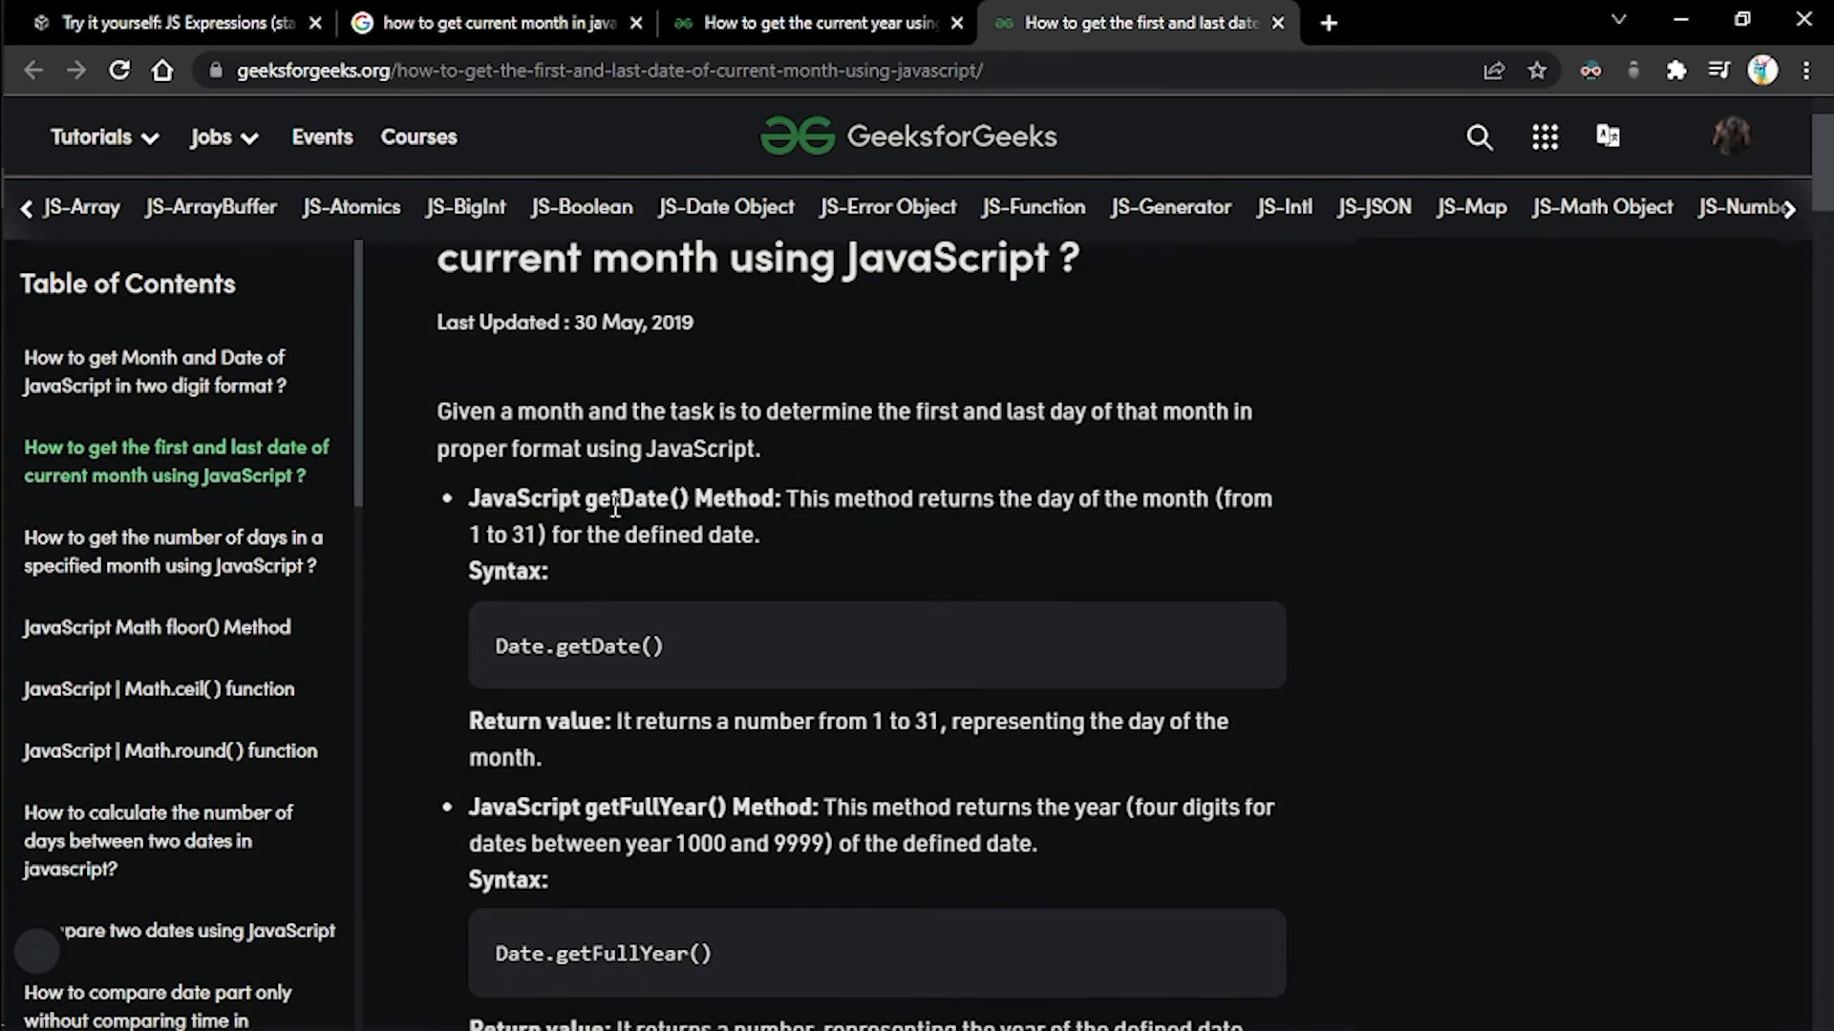
pyautogui.moveTo(455, 674)
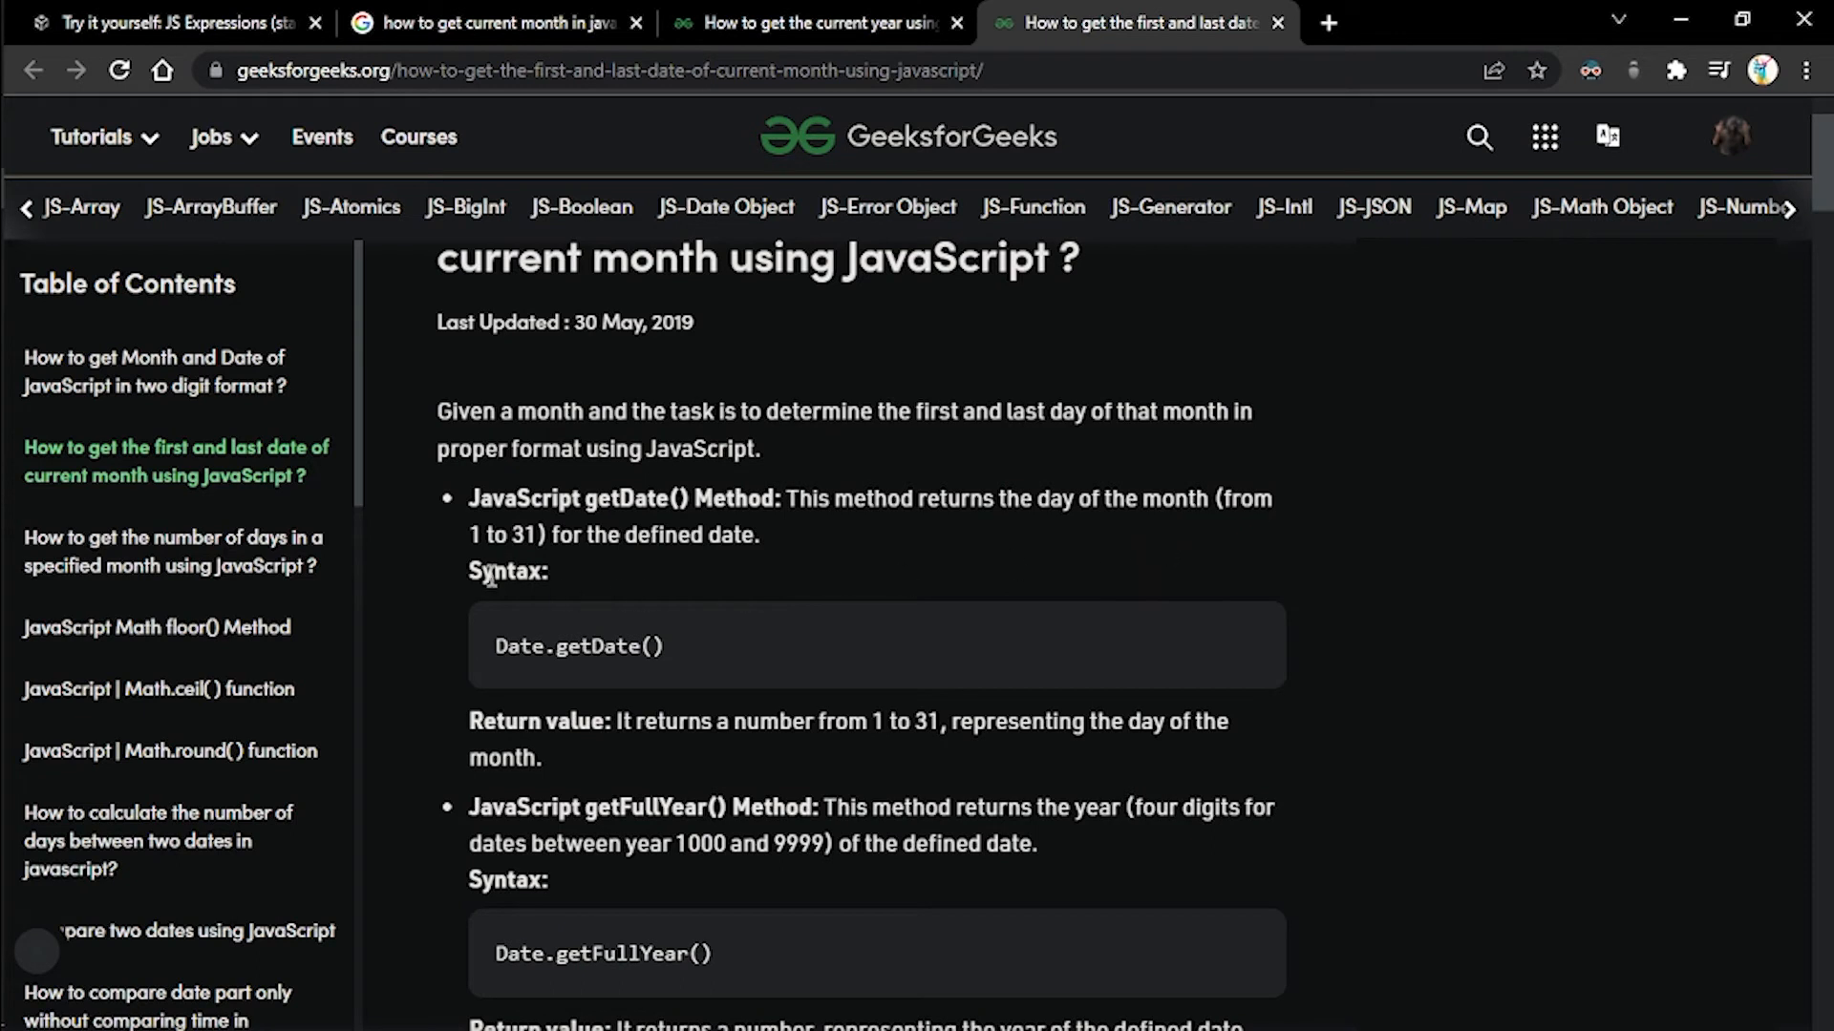
pyautogui.scroll(-3)
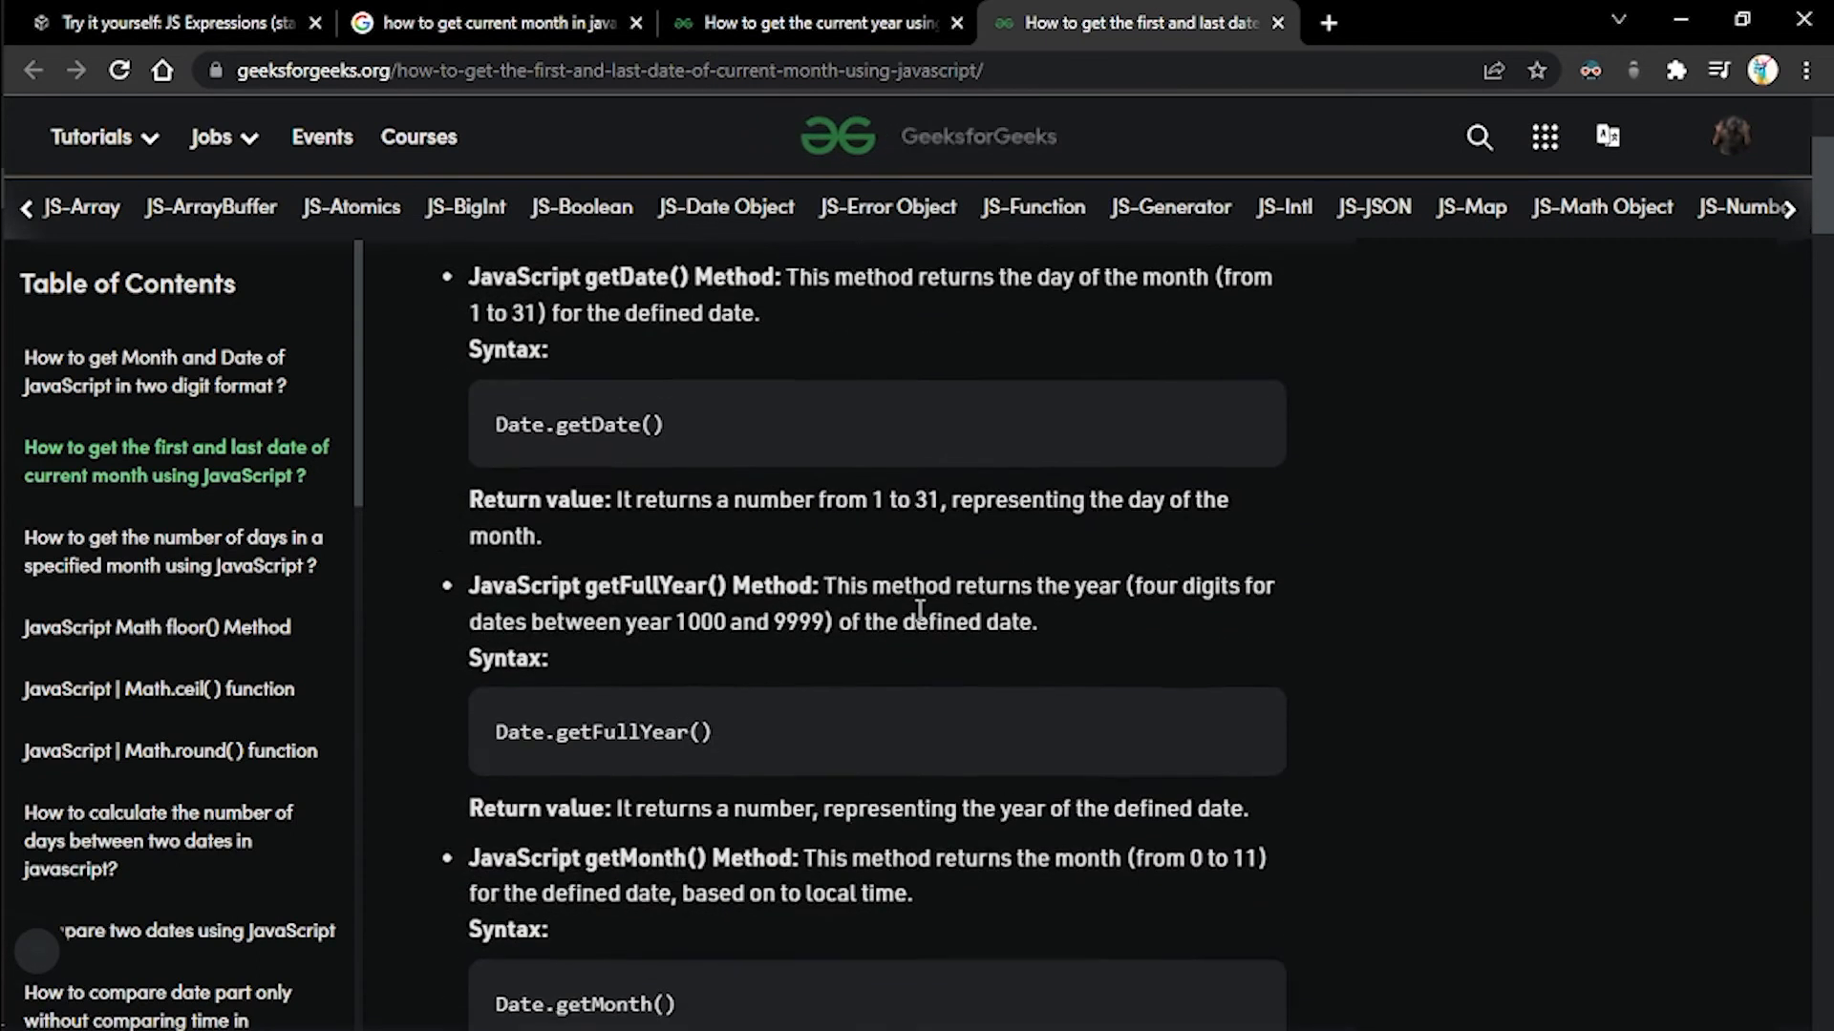
pyautogui.scroll(-3)
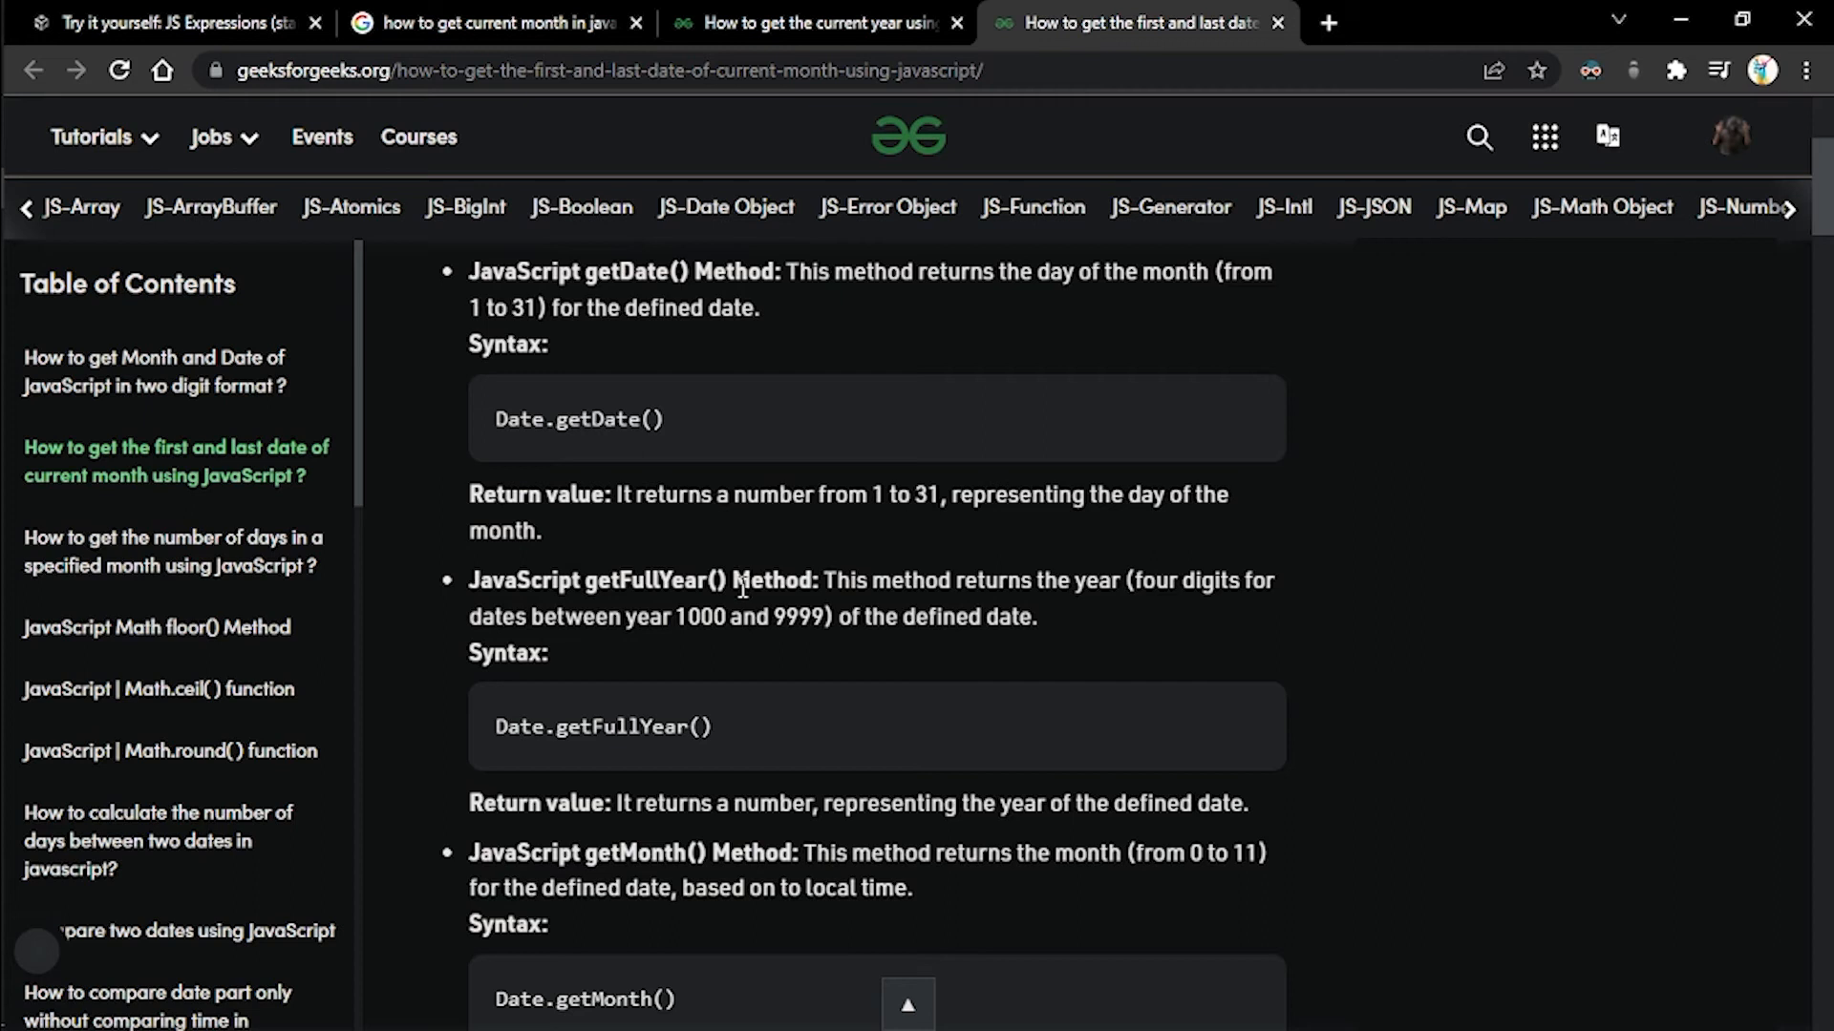
pyautogui.scroll(-3)
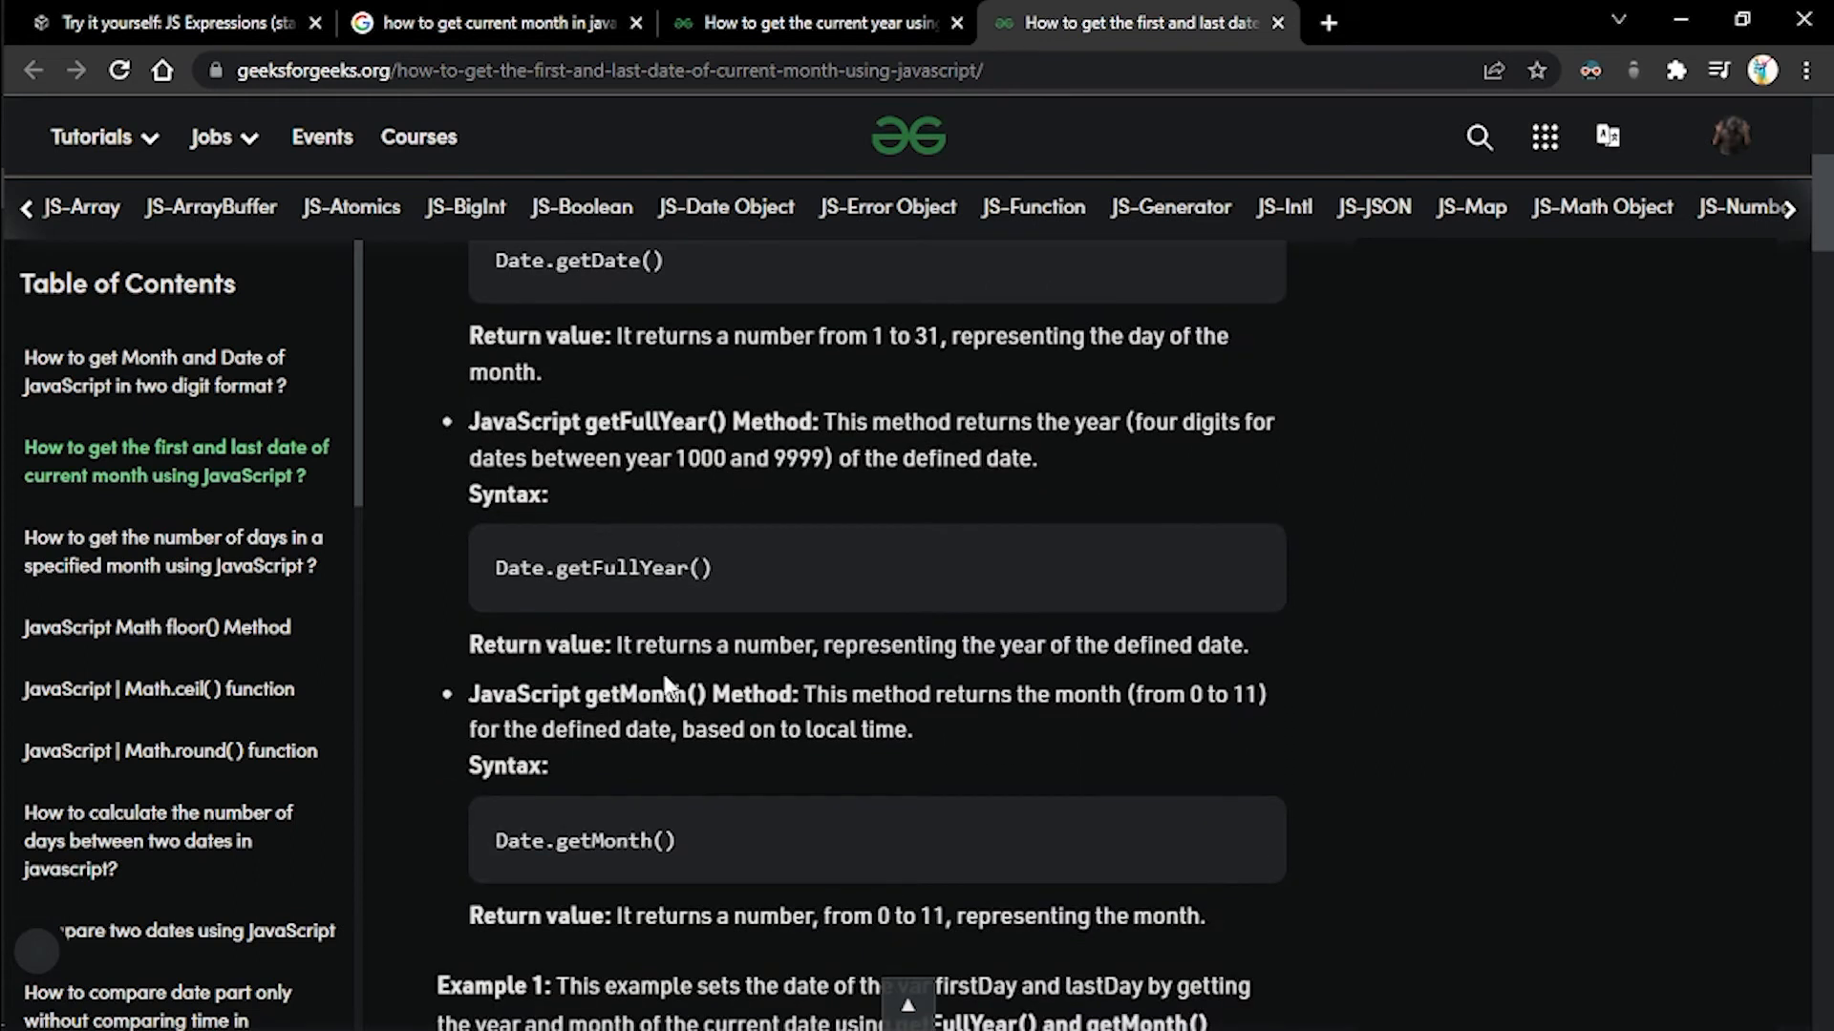
pyautogui.moveTo(726, 722)
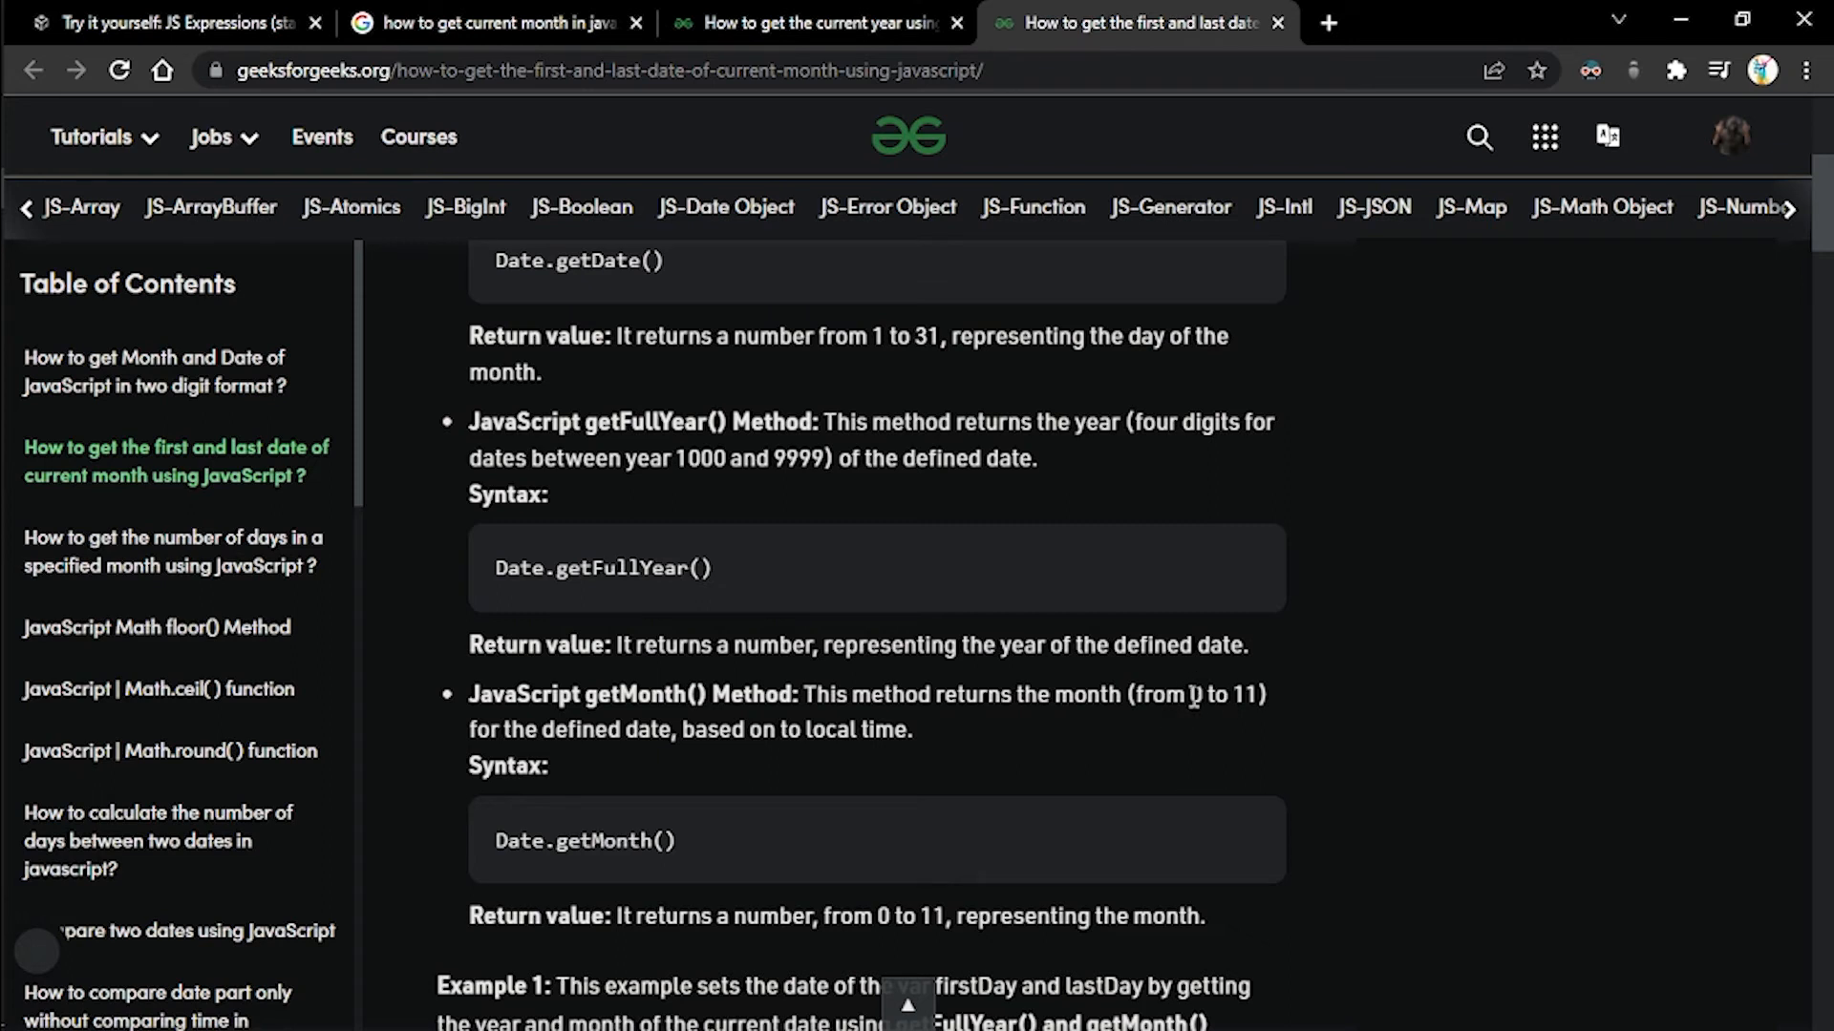
# - Highlight that getMonth() returns the month as 0 to 11
pyautogui.doubleClick(1194, 695)
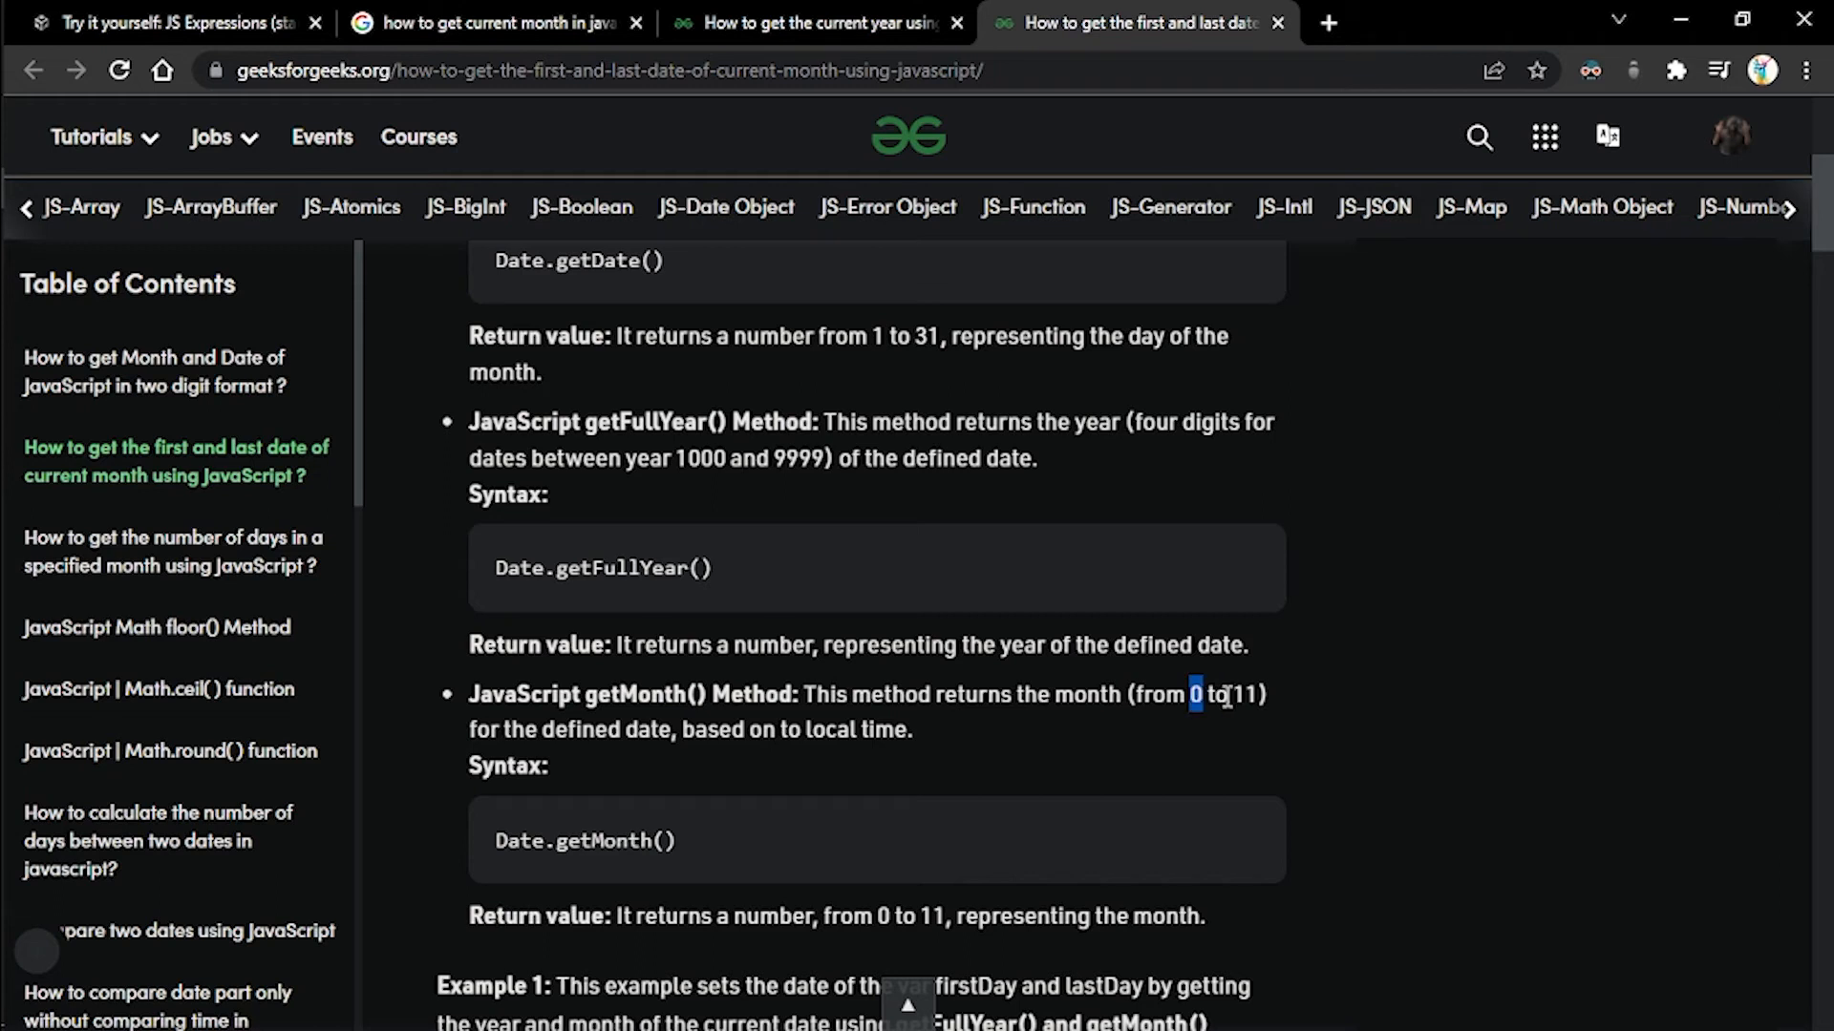
pyautogui.doubleClick(1249, 695)
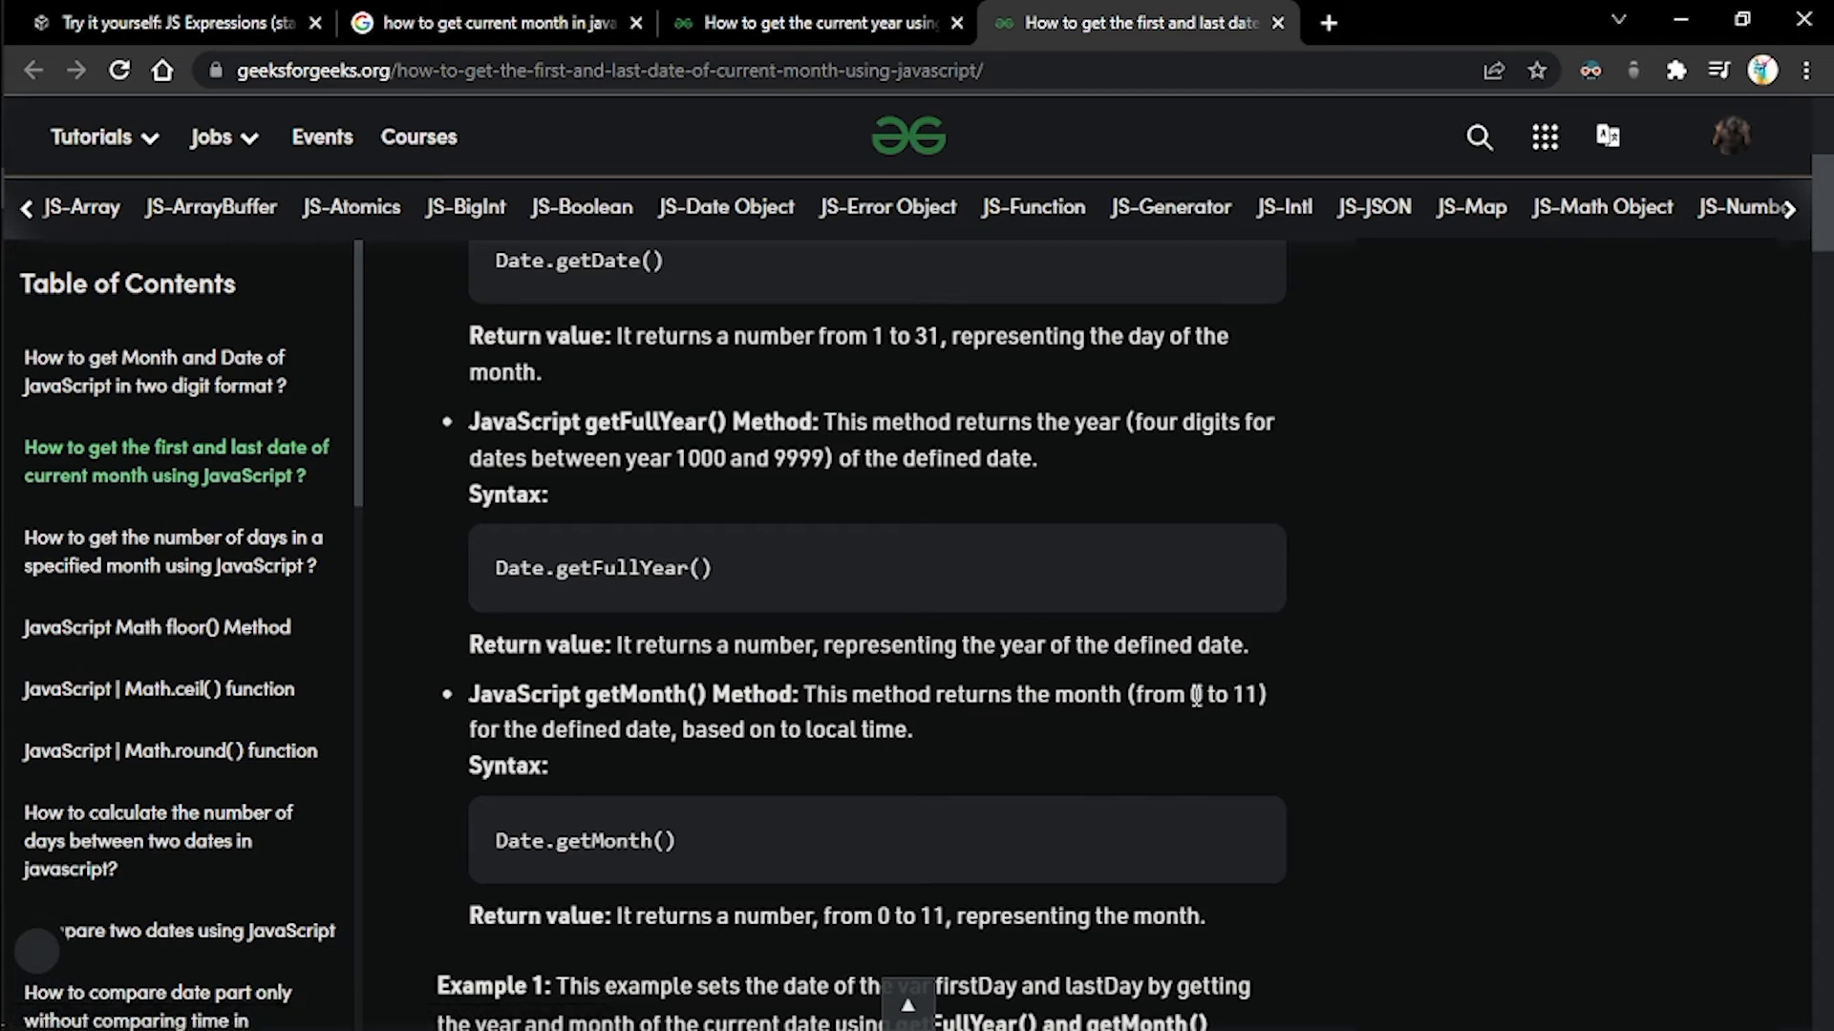
pyautogui.doubleClick(1196, 696)
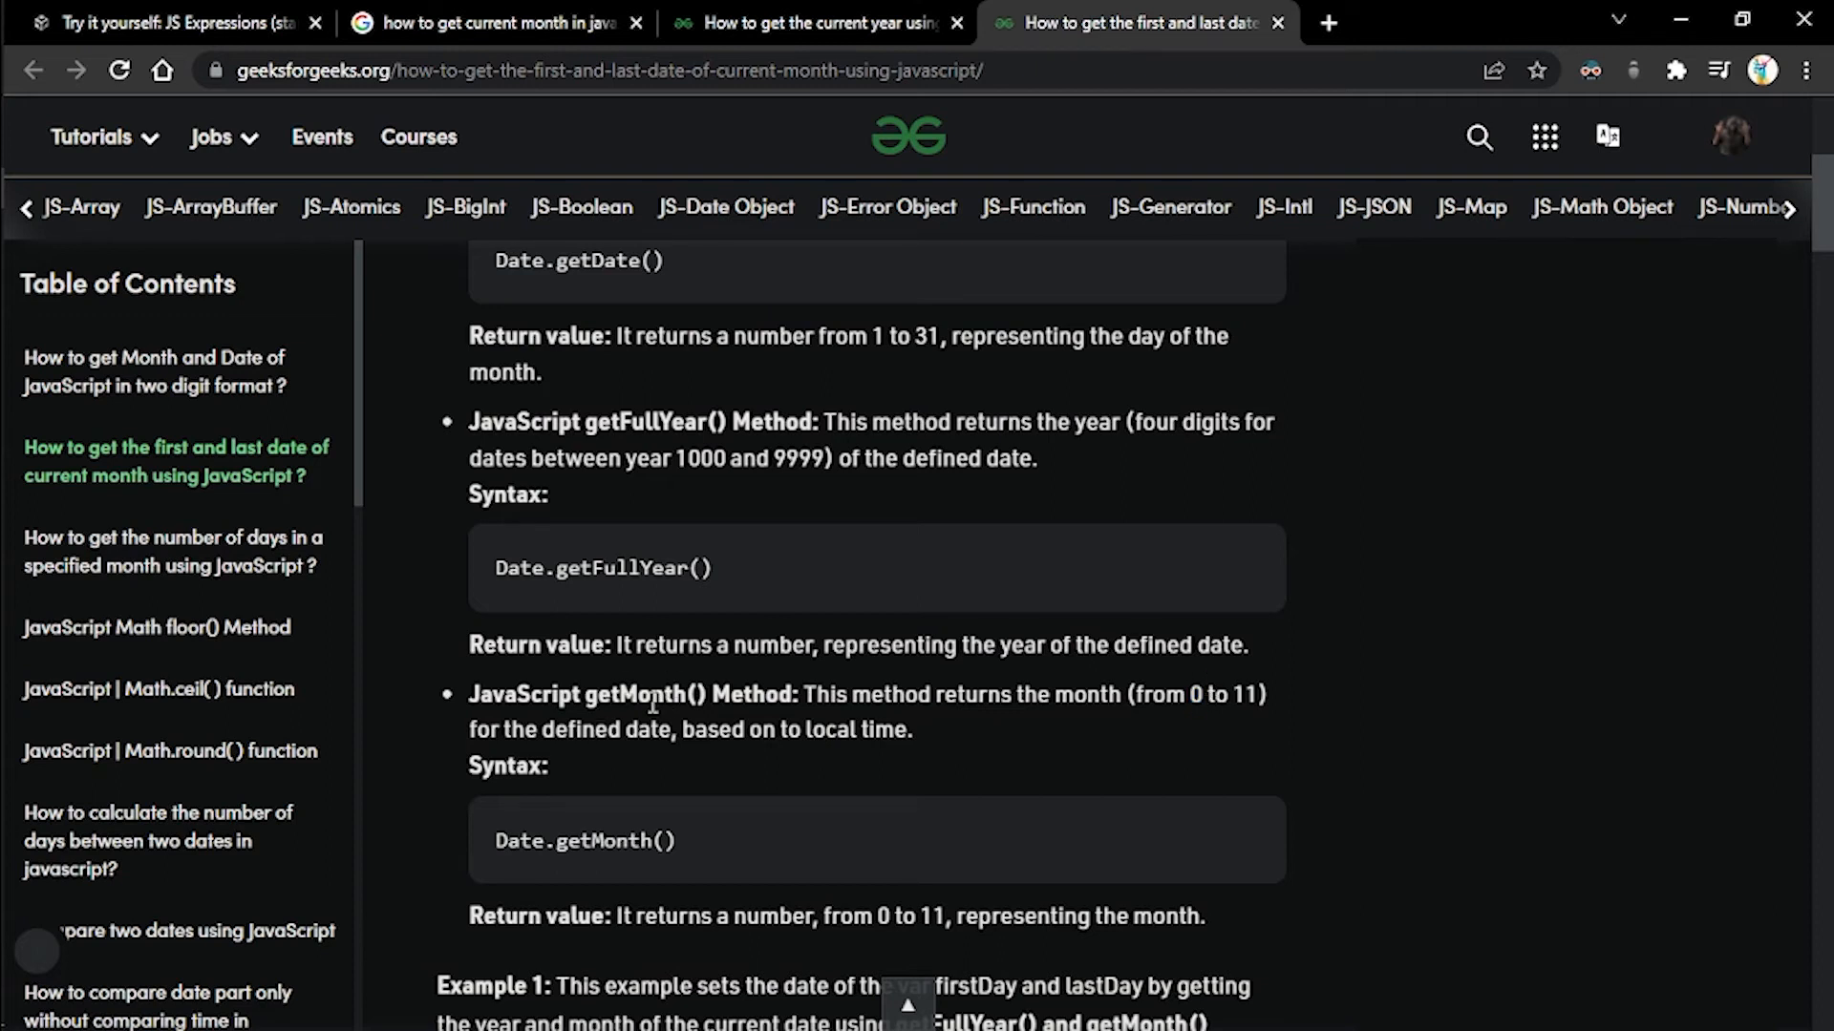
pyautogui.moveTo(691, 680)
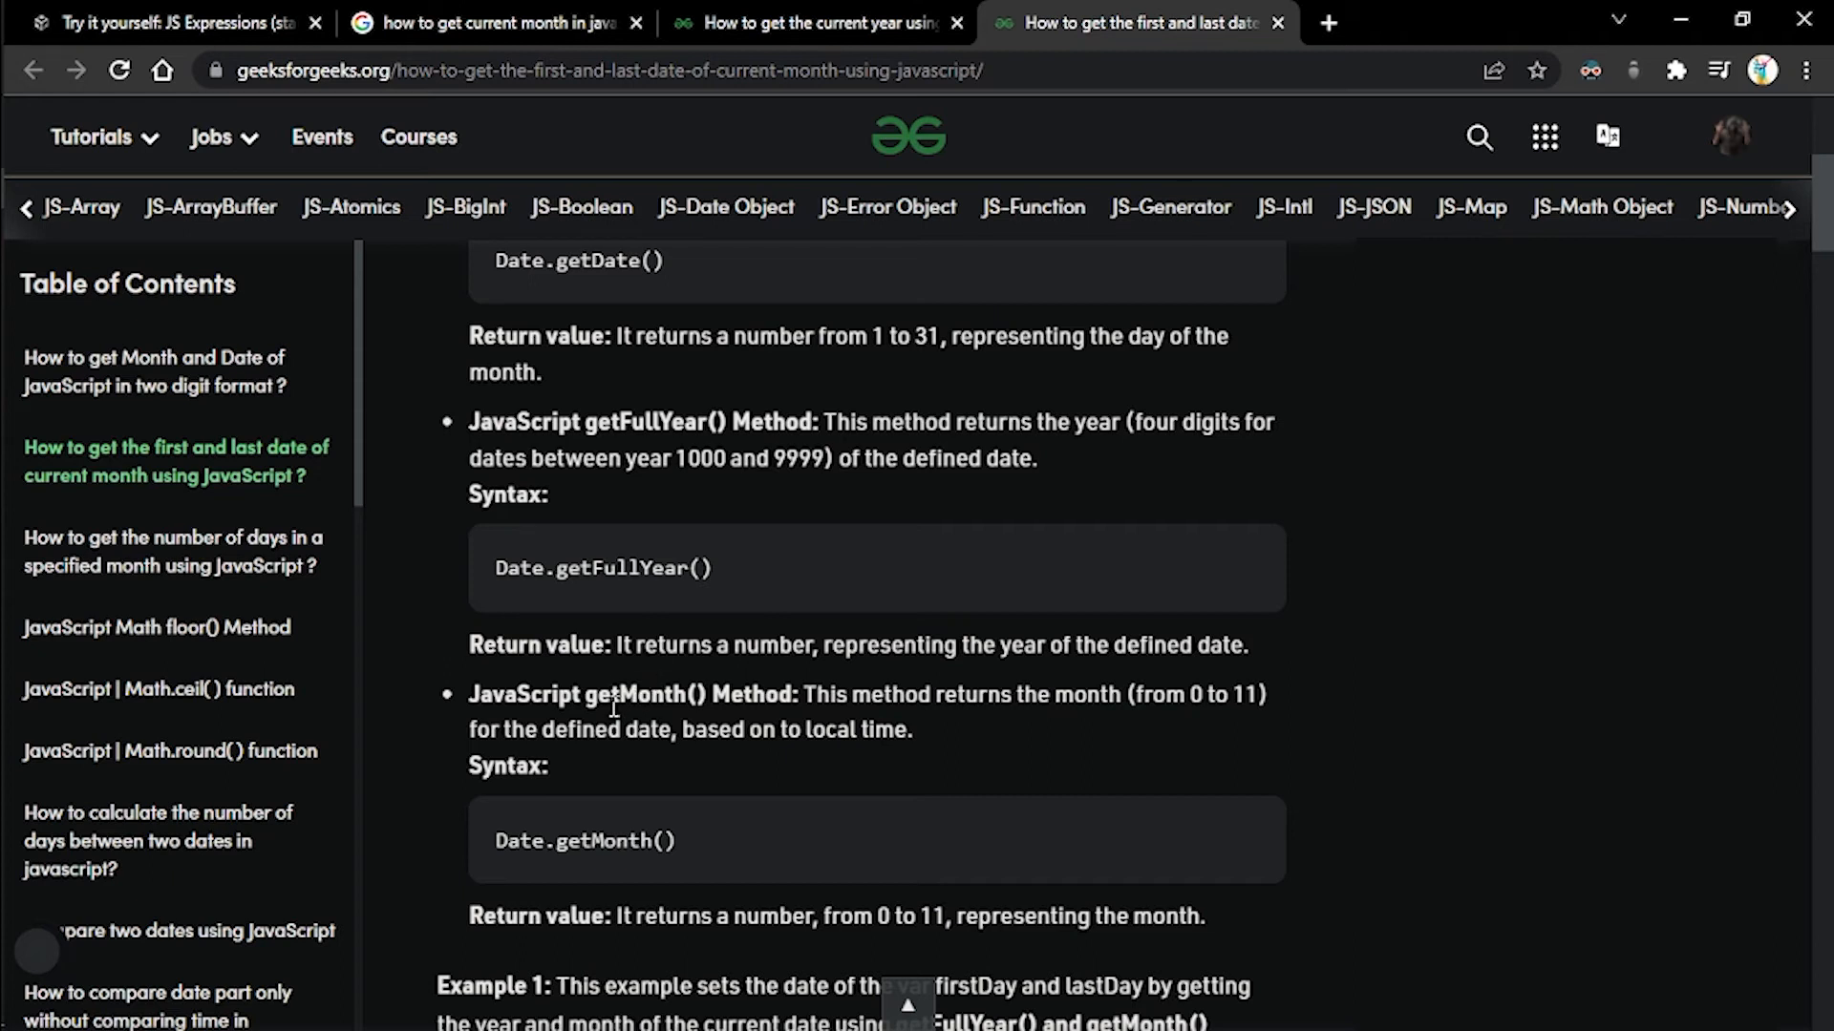
# - Add const month = currDate.getMonth()+1; below the year declaration
pyautogui.click(172, 23)
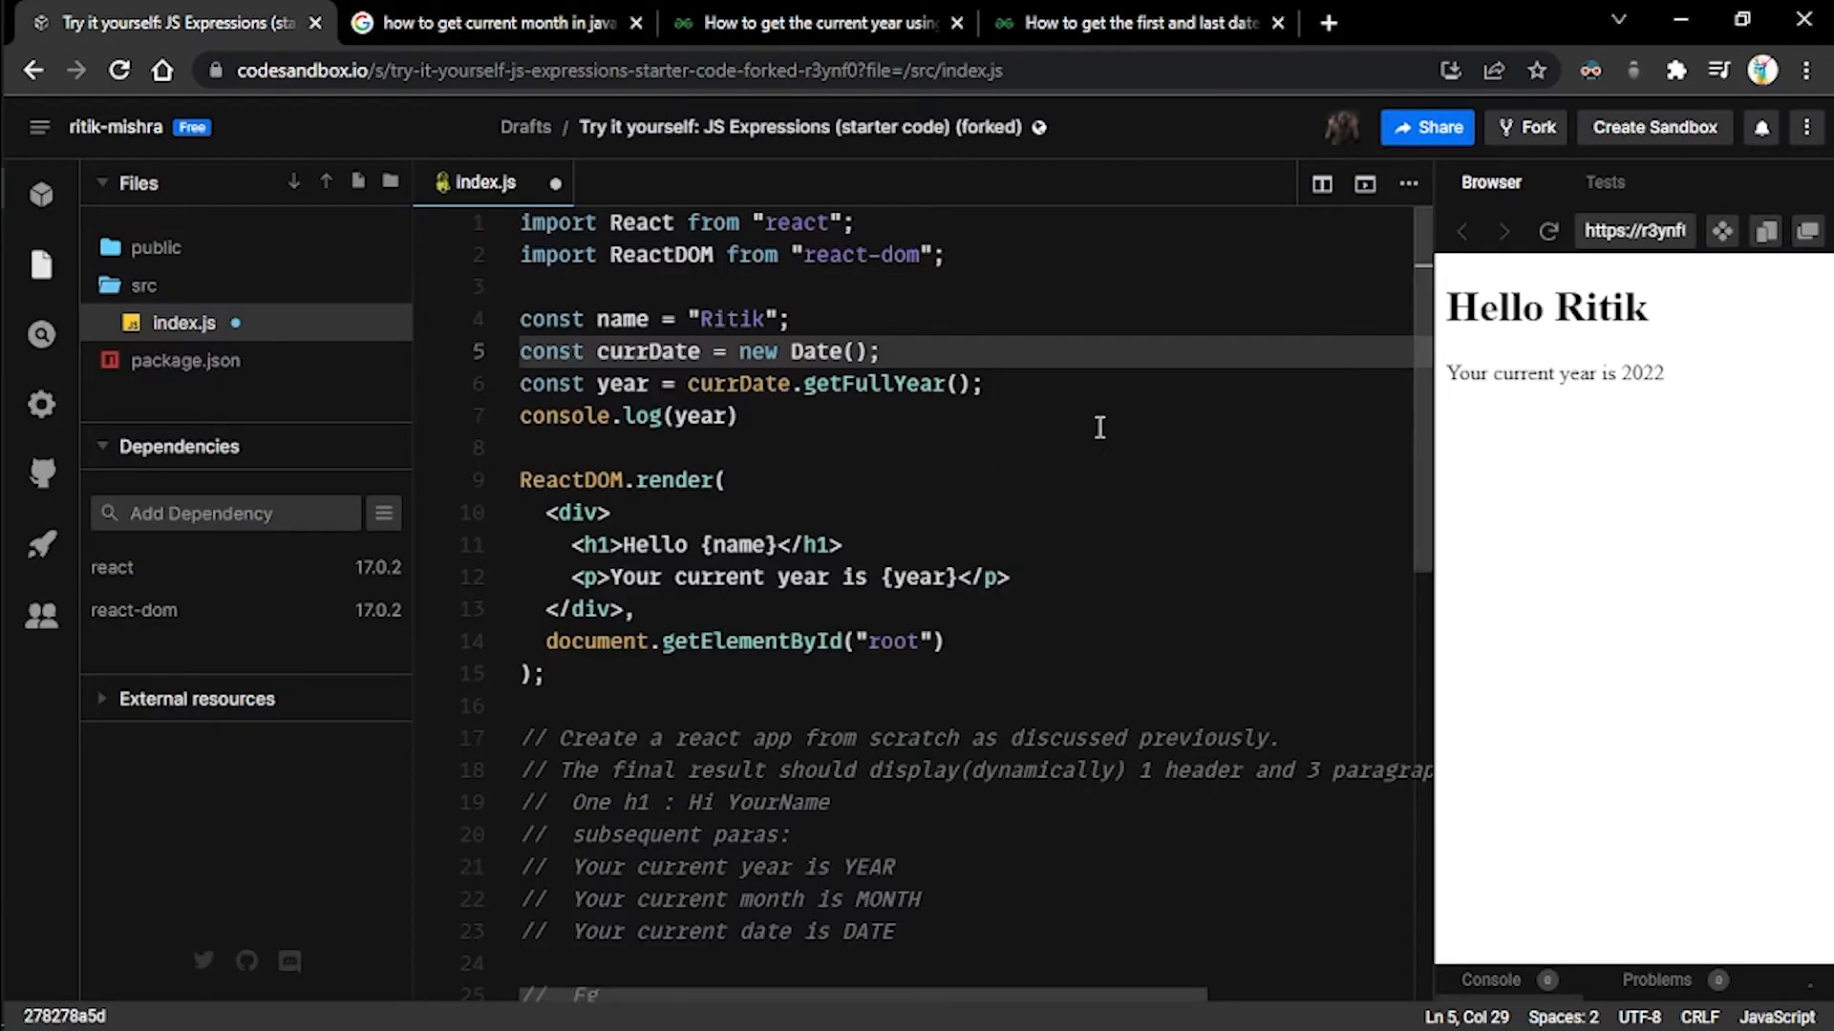
pyautogui.write('x')
pyautogui.write('const')
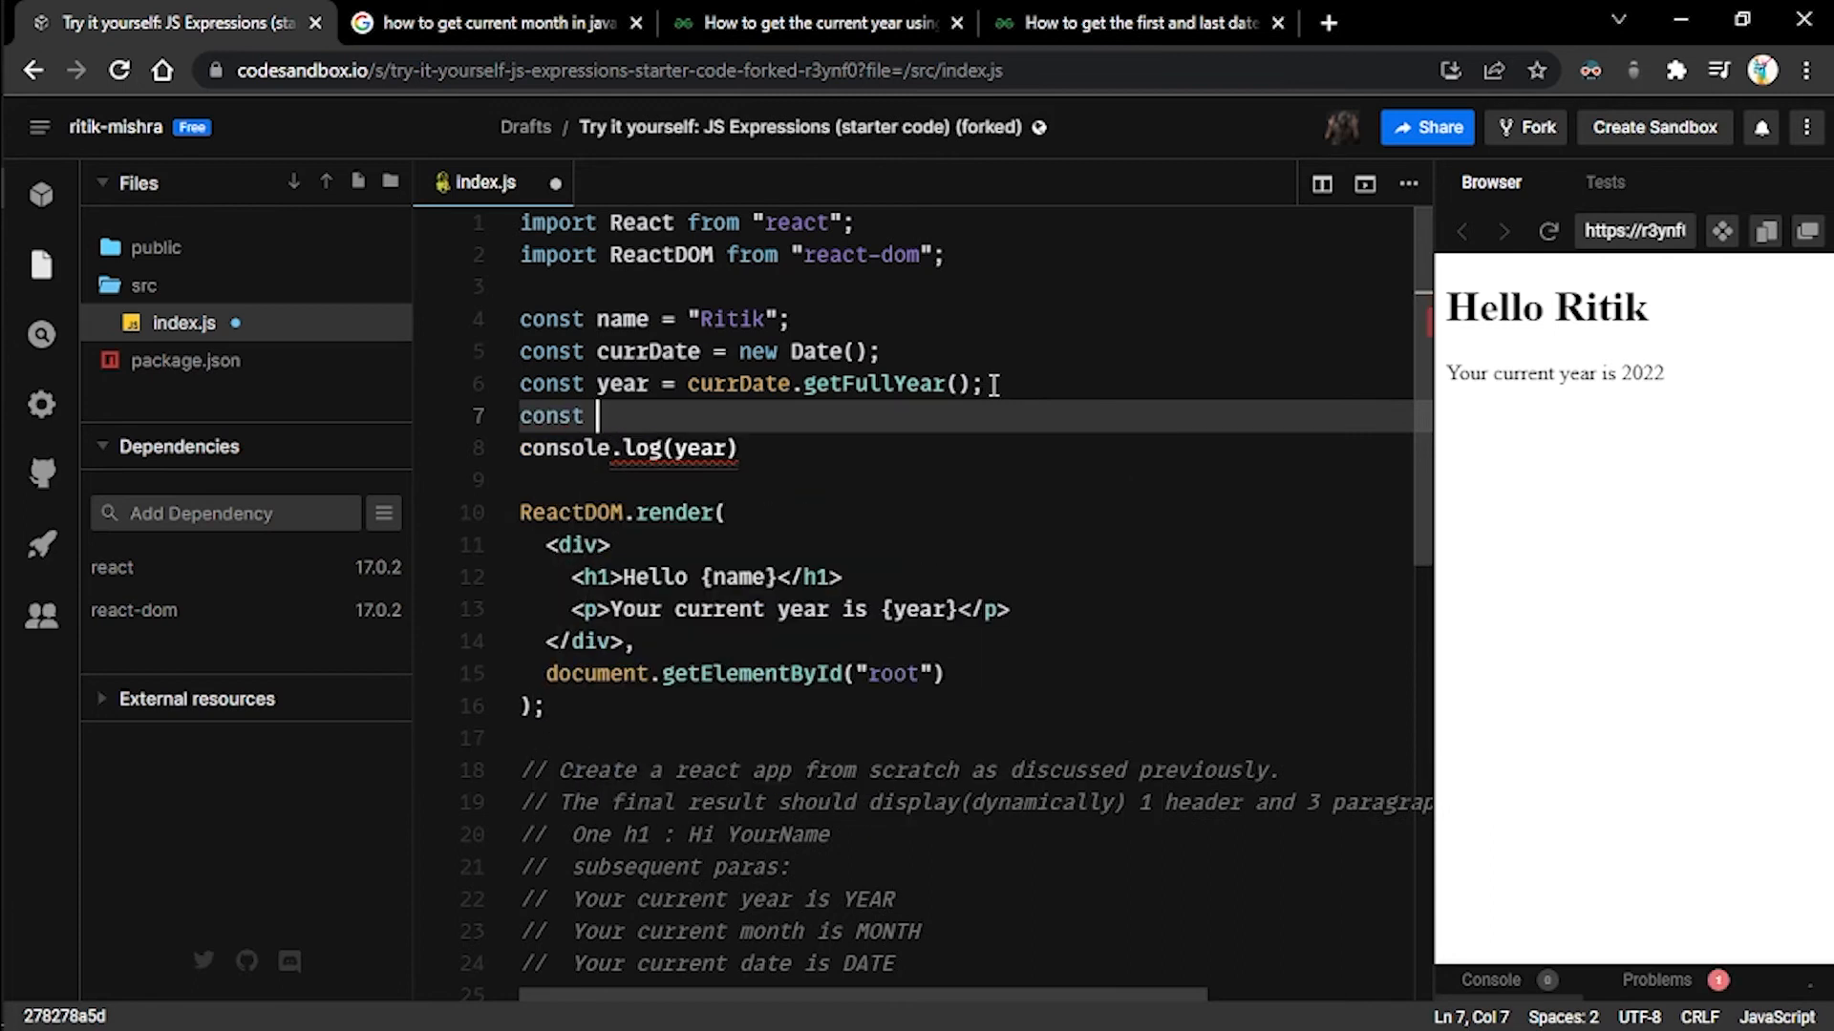
pyautogui.write('month = c')
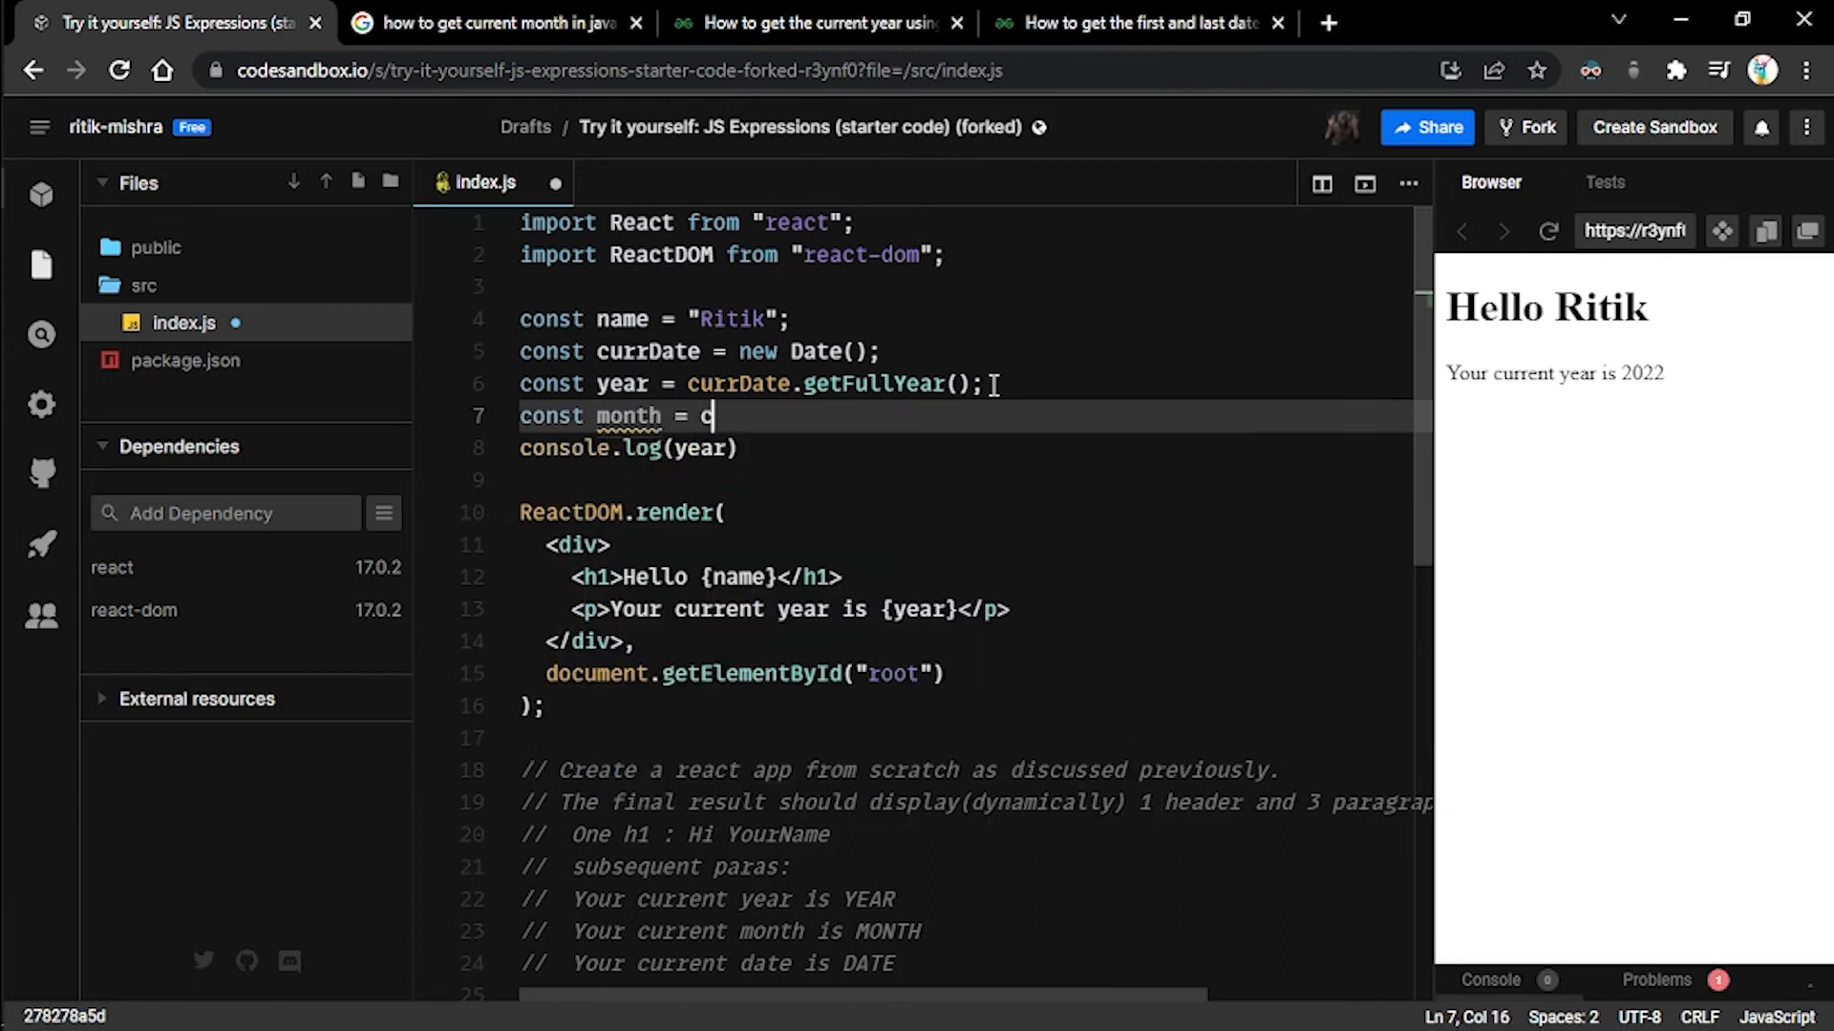
pyautogui.write('urrDate')
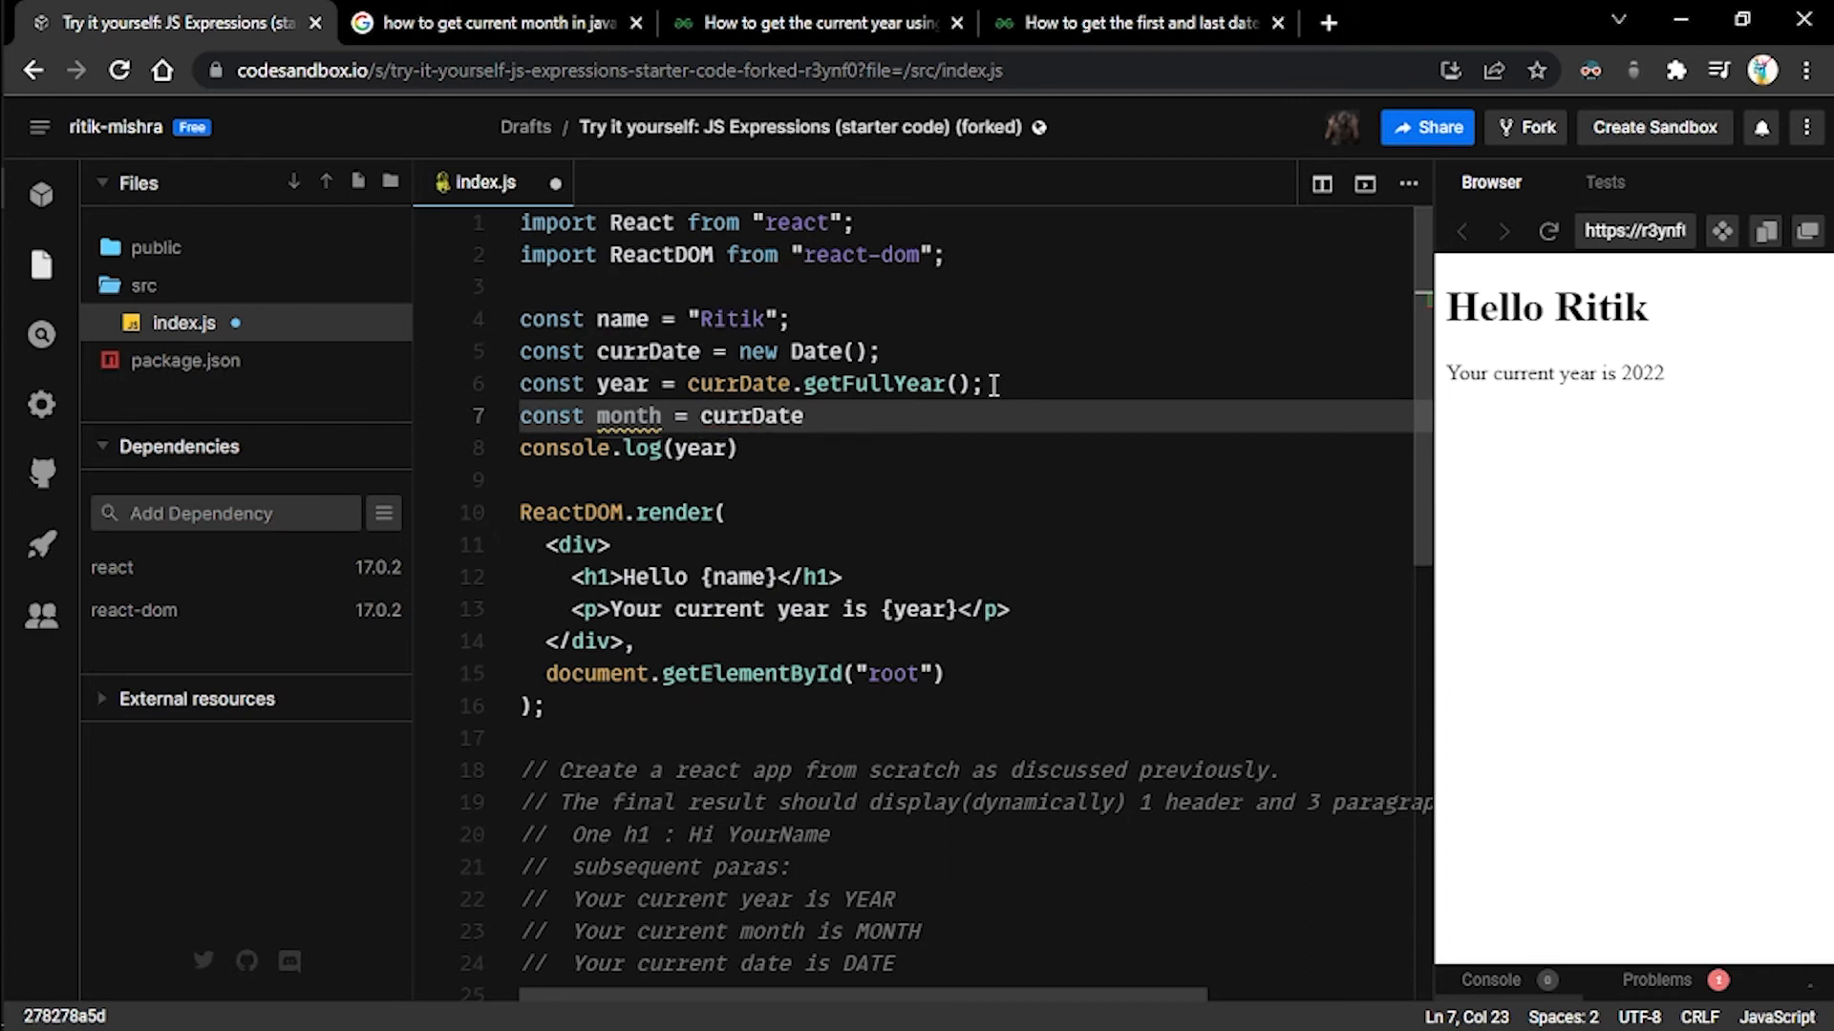
pyautogui.write('.getM')
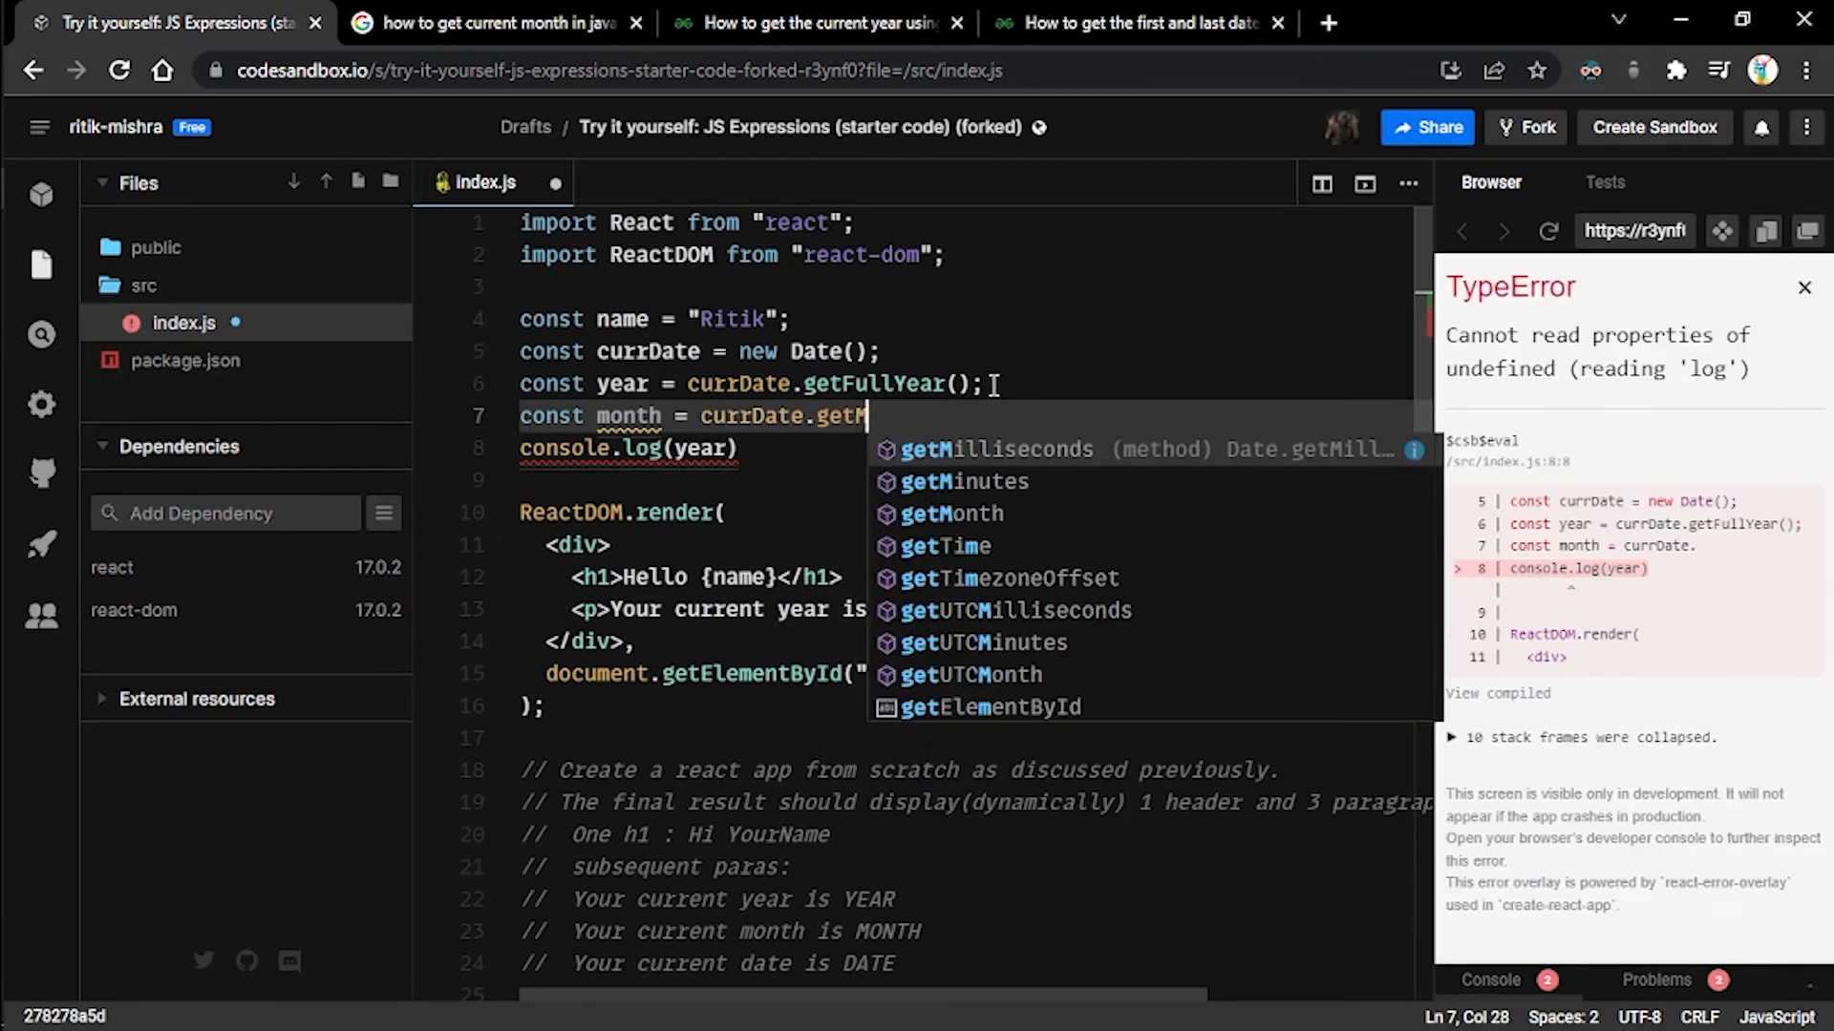
pyautogui.click(951, 514)
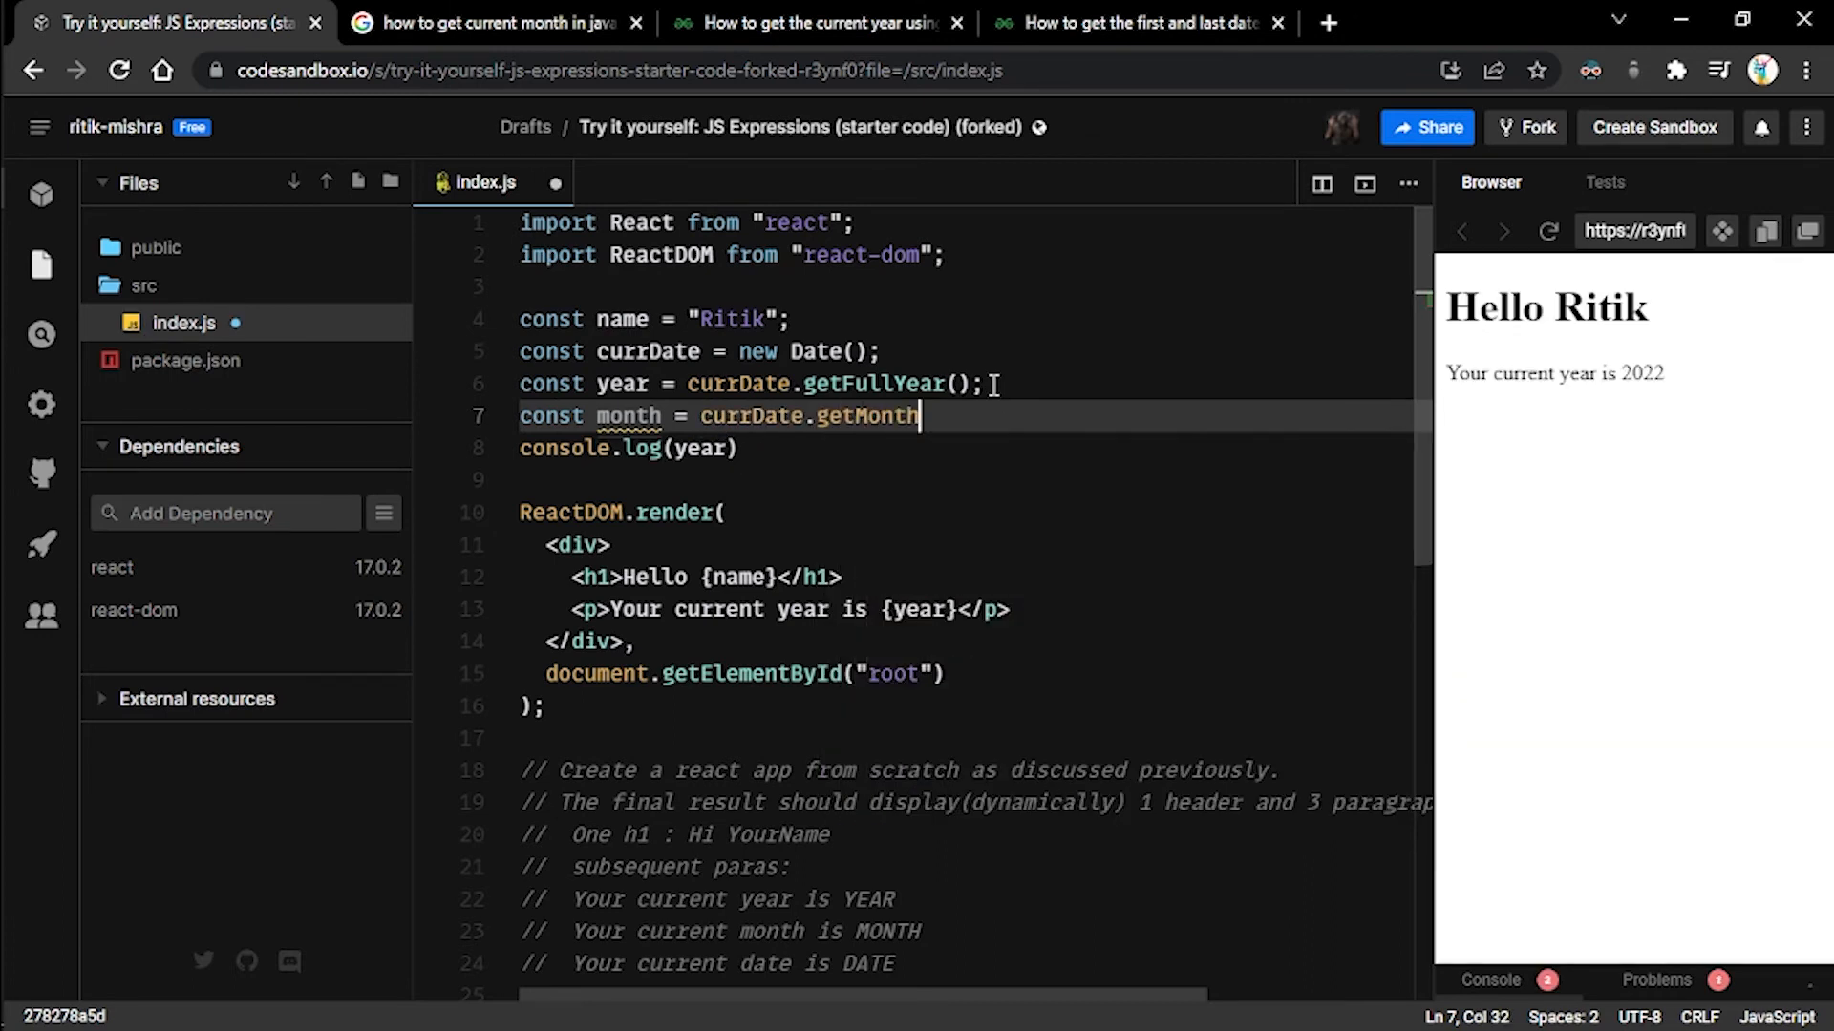
pyautogui.write('()+1;')
pyautogui.write('c')
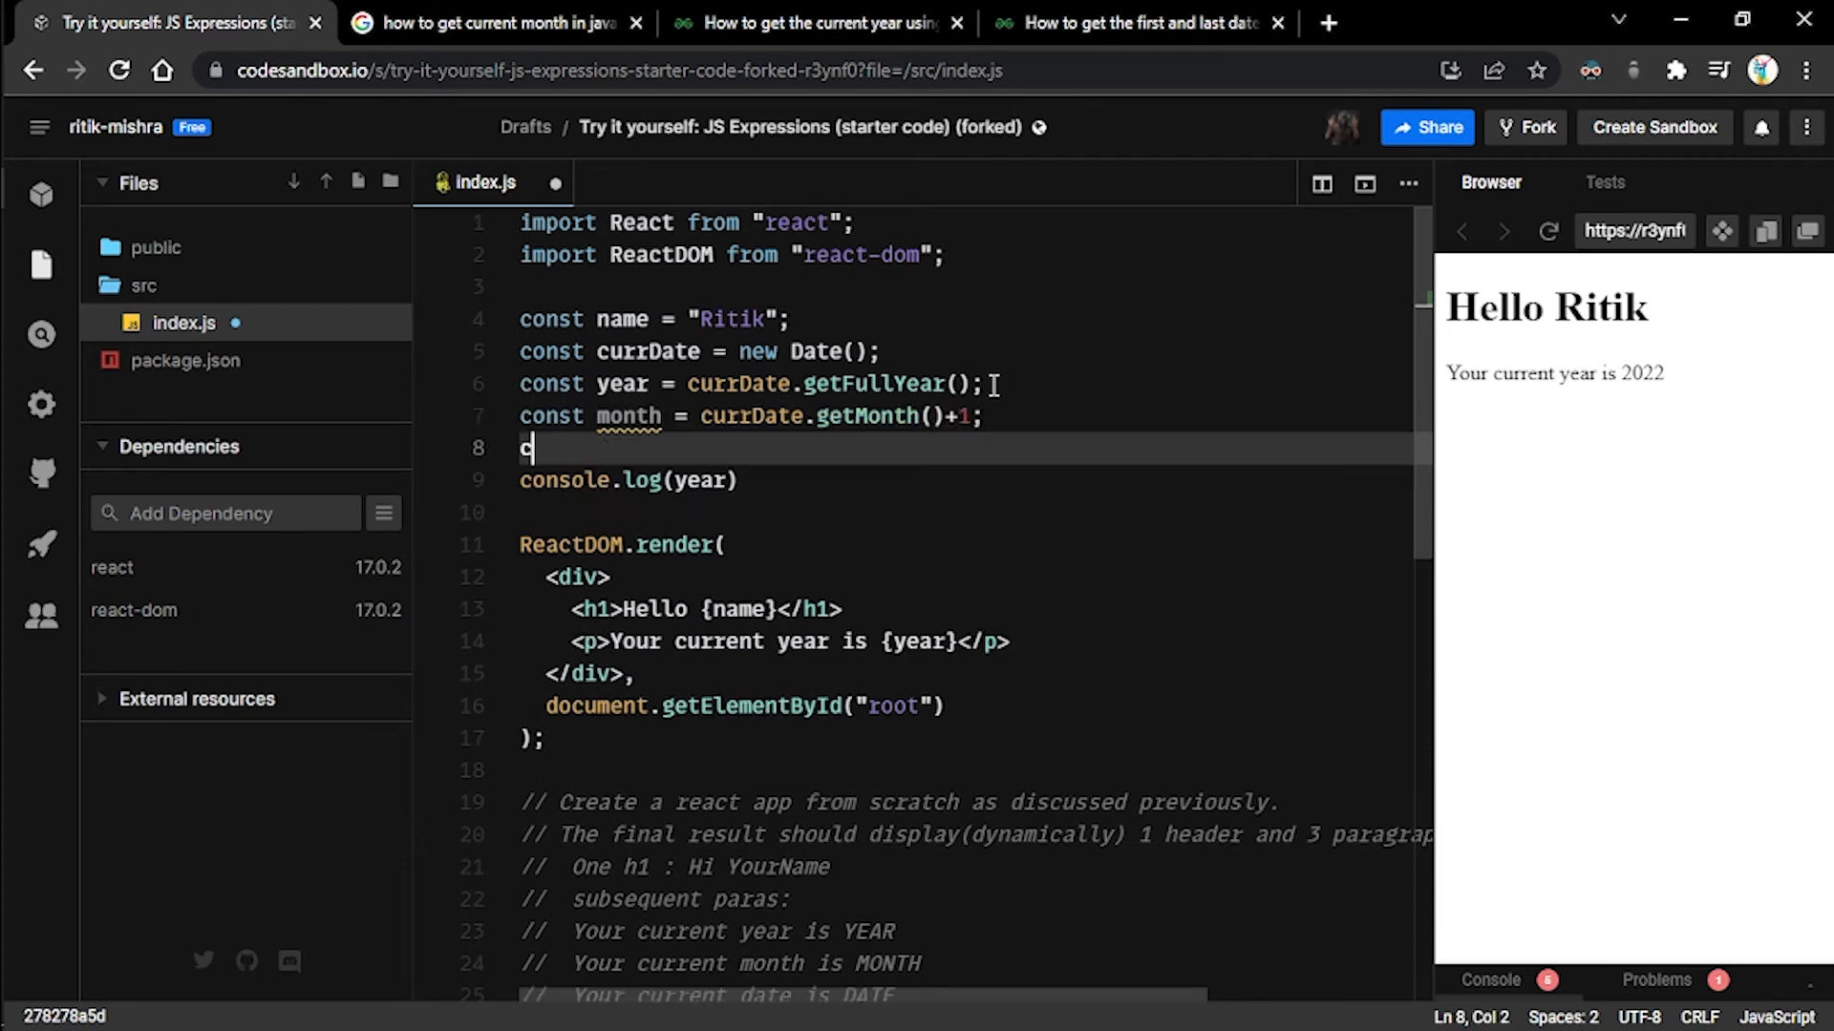
# - Add const date = currDate.getDate(); below the month declaration
pyautogui.write('onst dat')
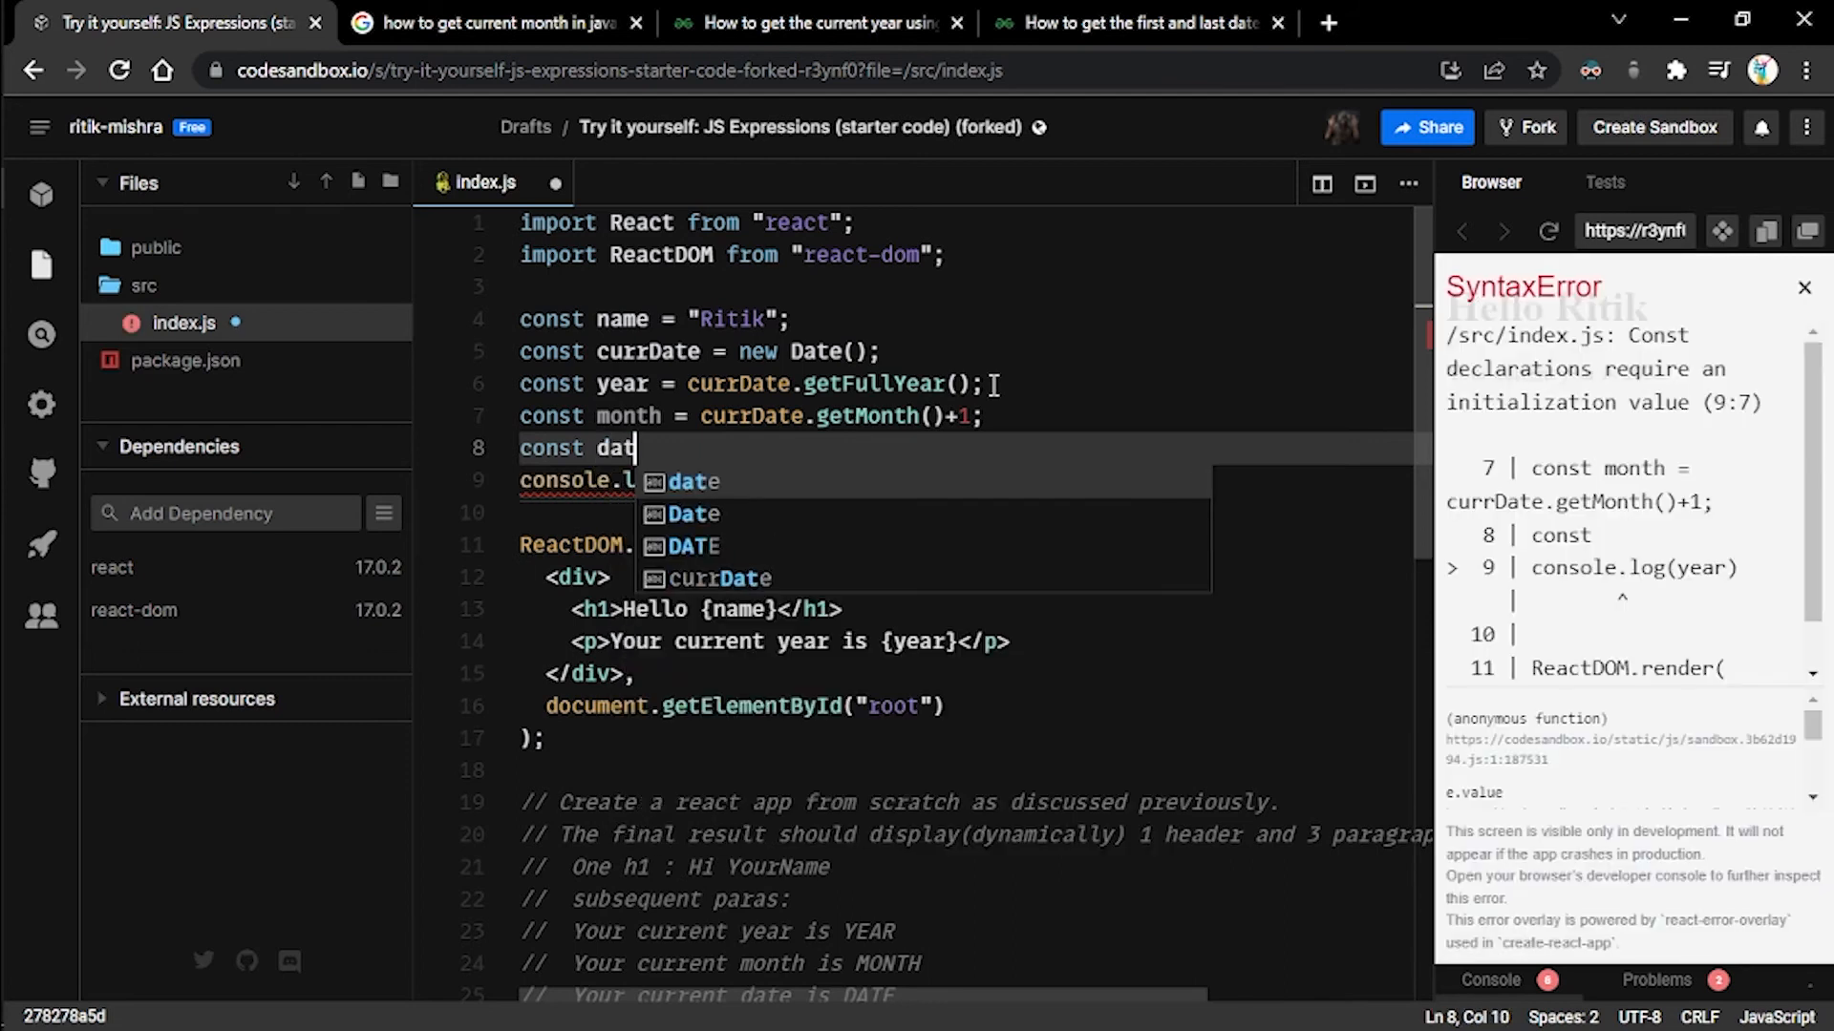
pyautogui.write('= c')
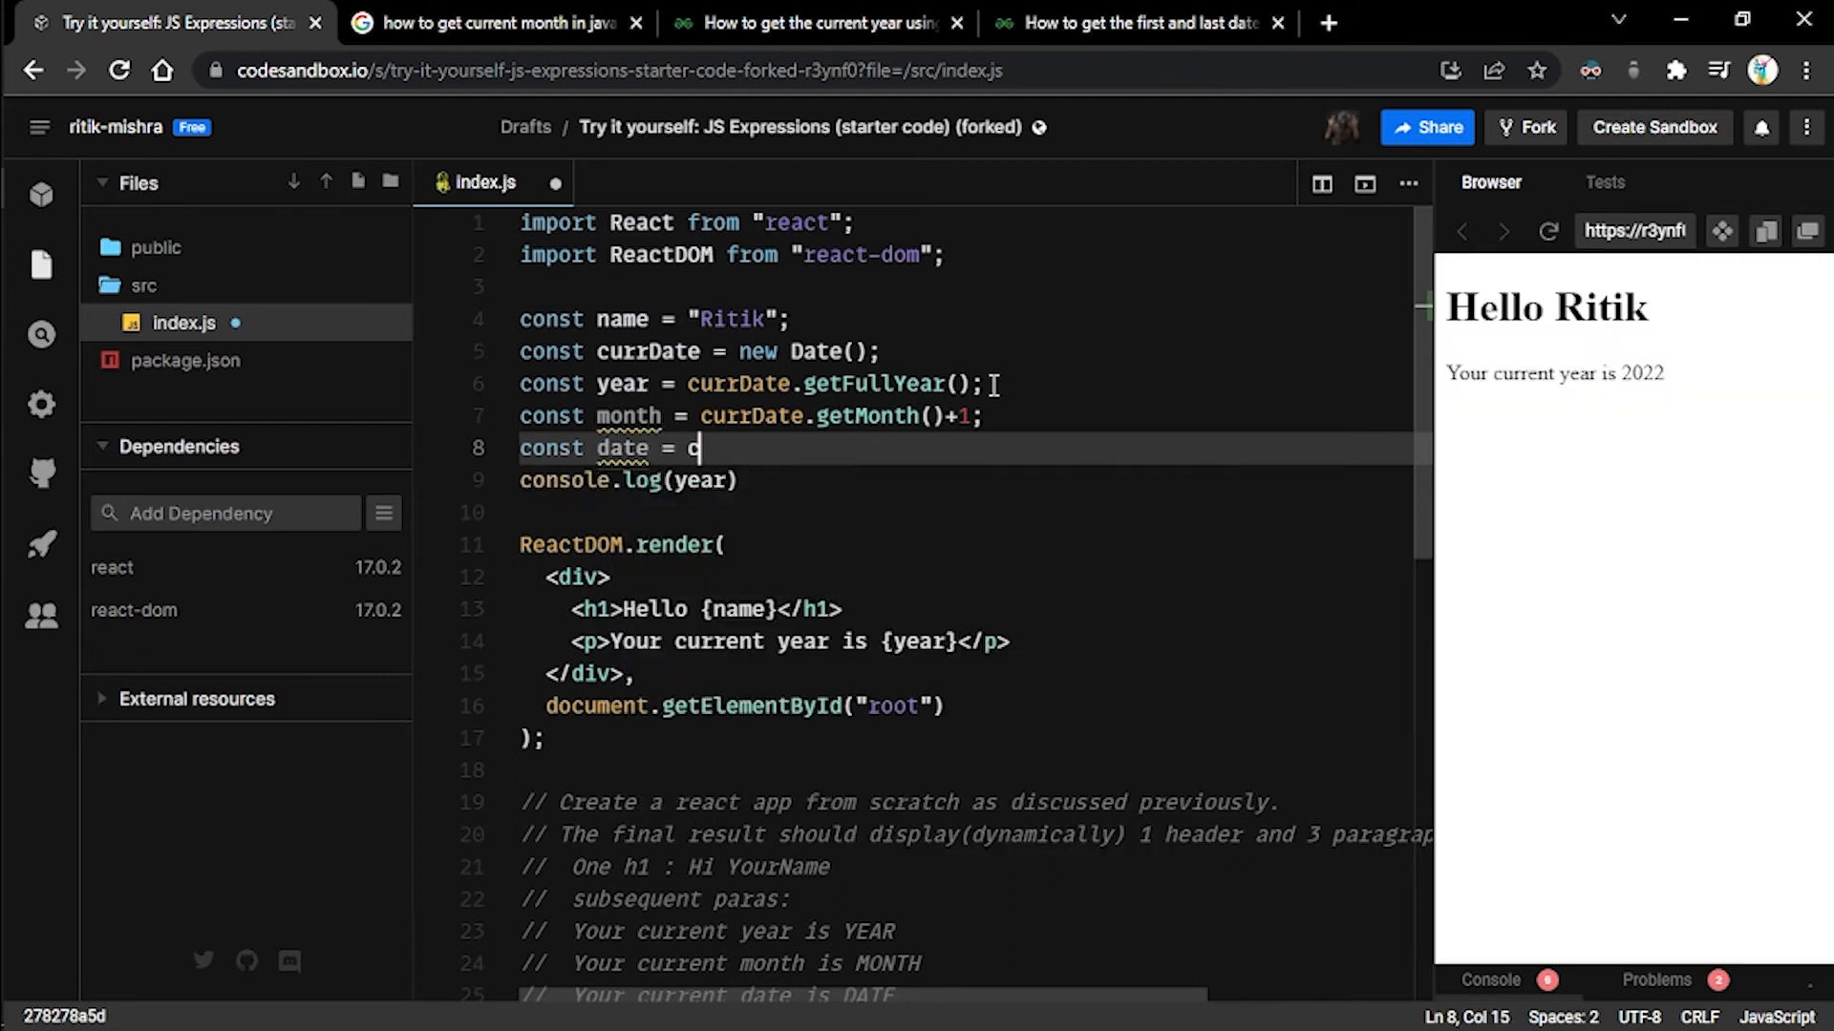
pyautogui.write('urrDate')
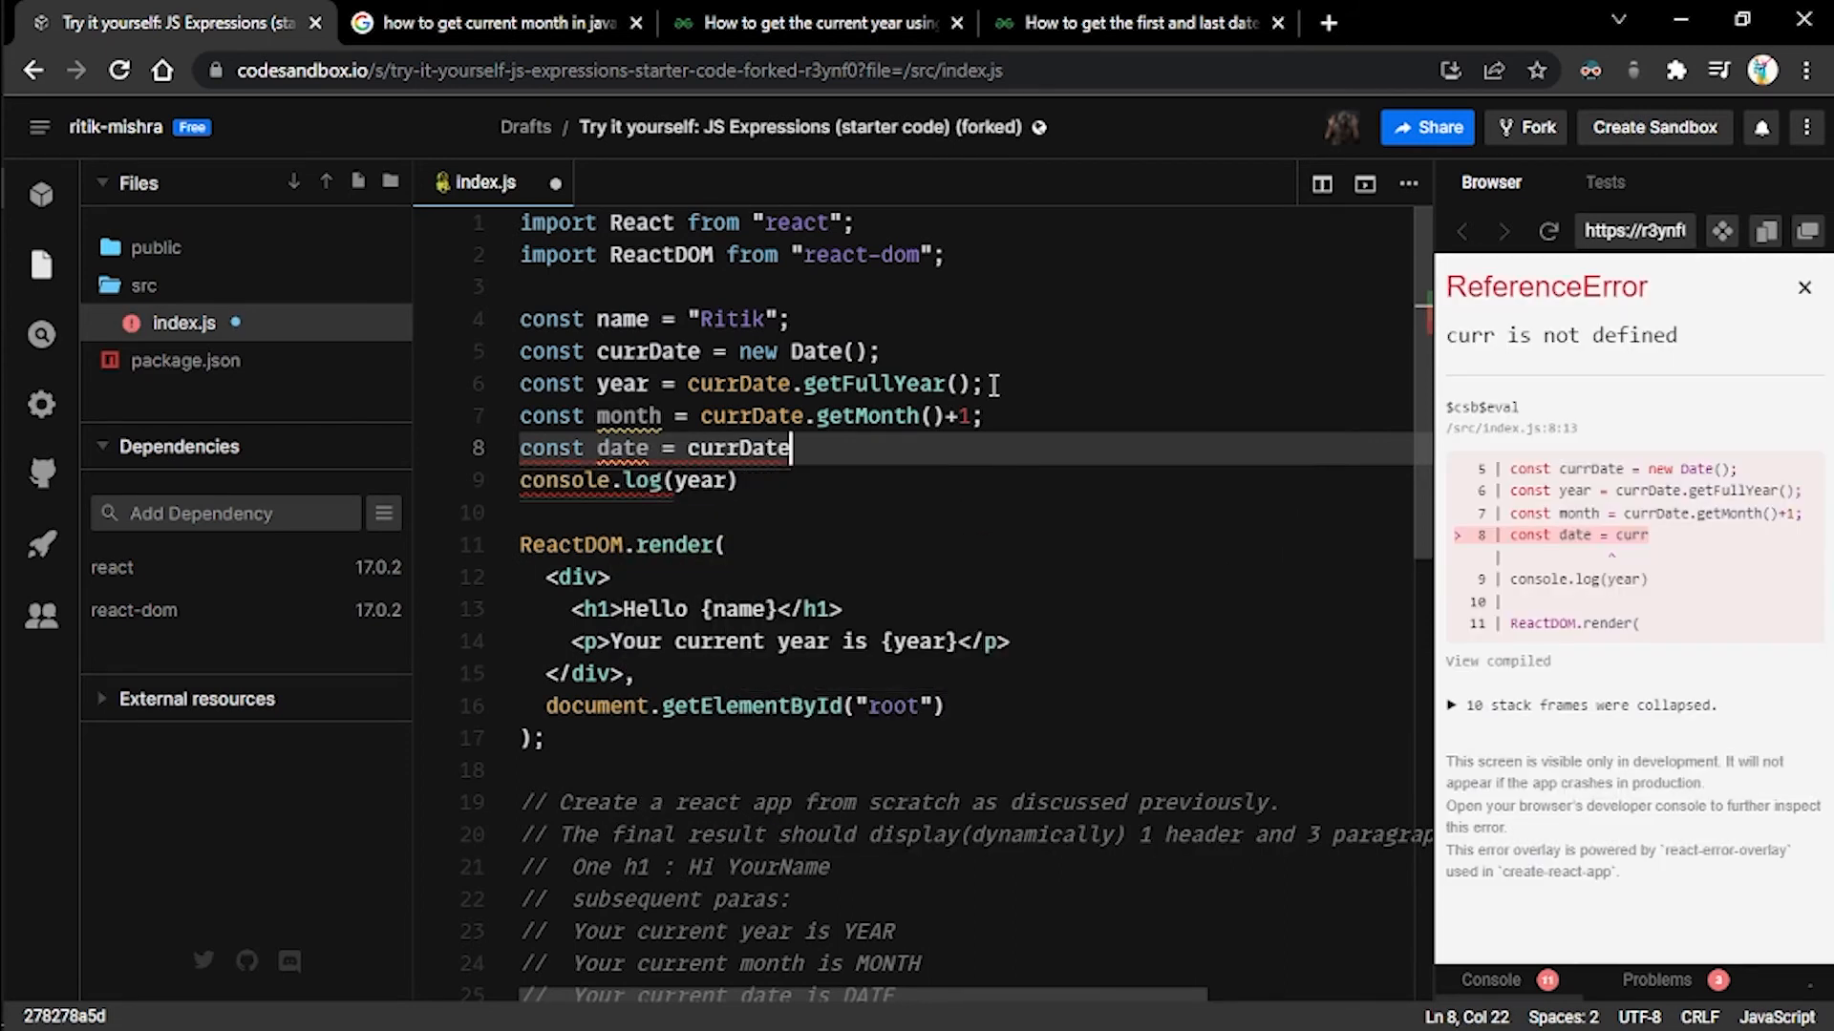
pyautogui.write('.getDate(')
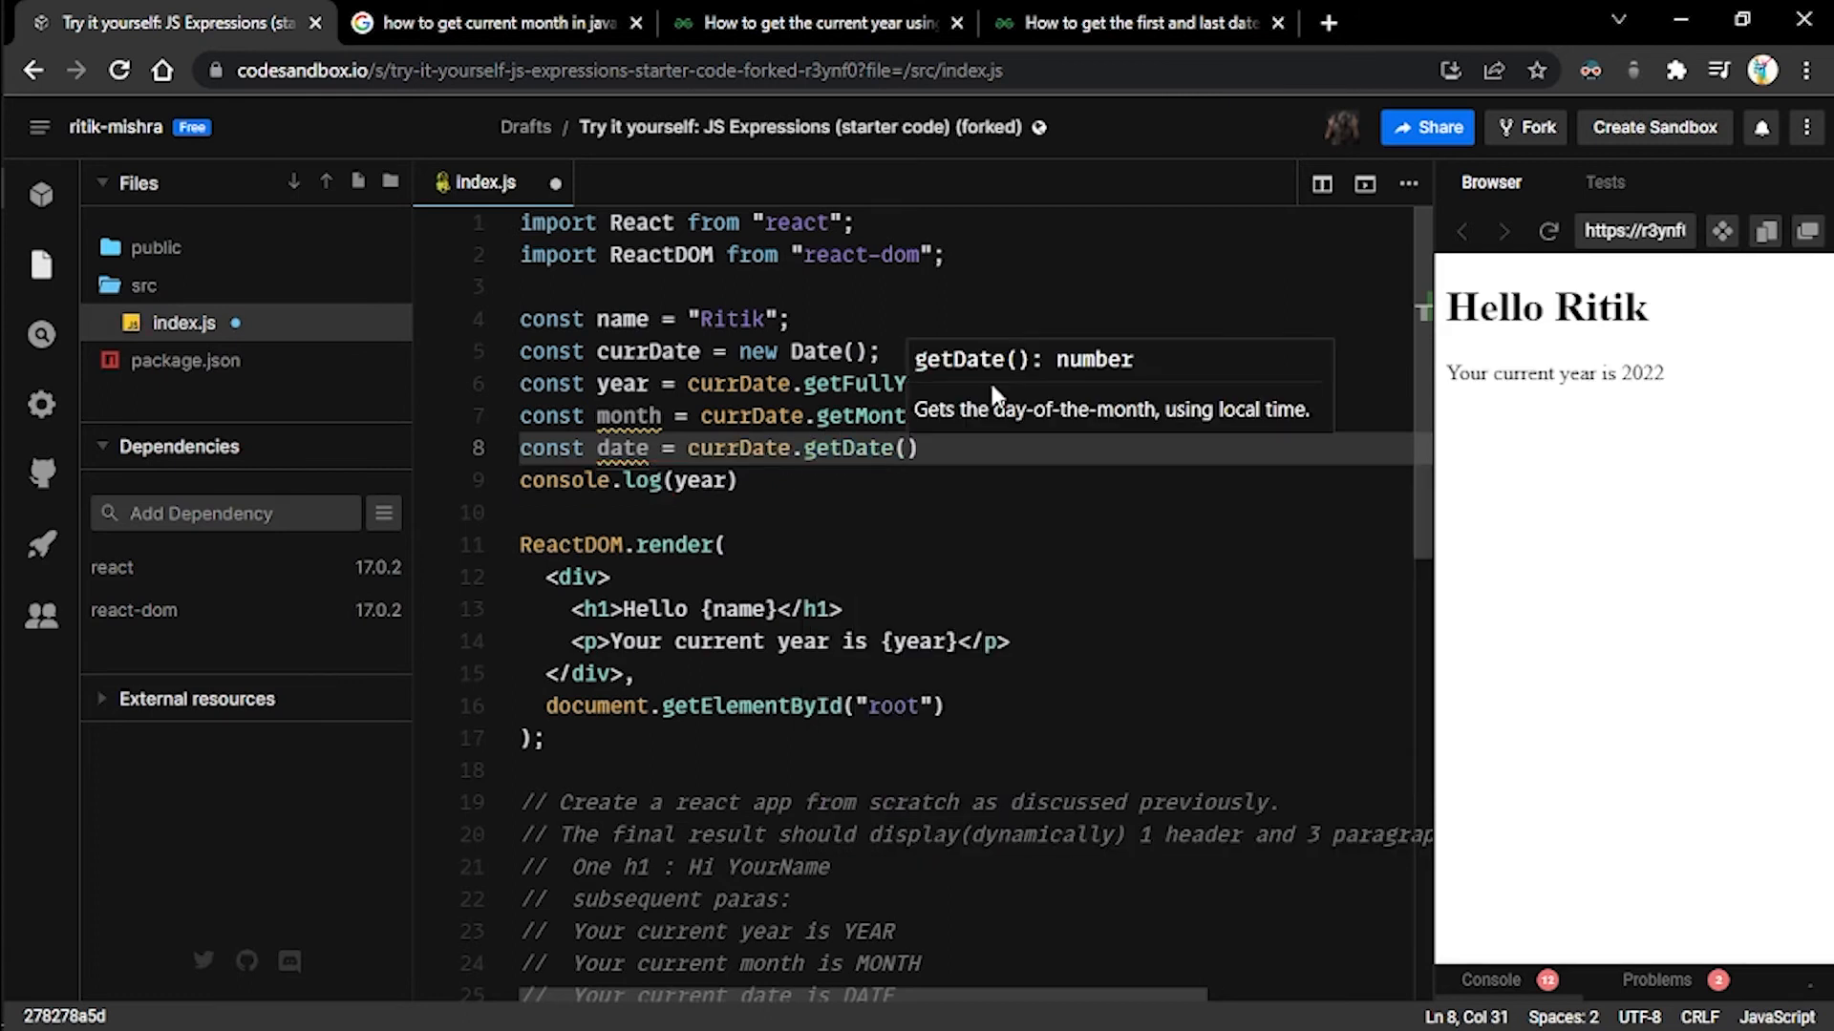
pyautogui.write(';')
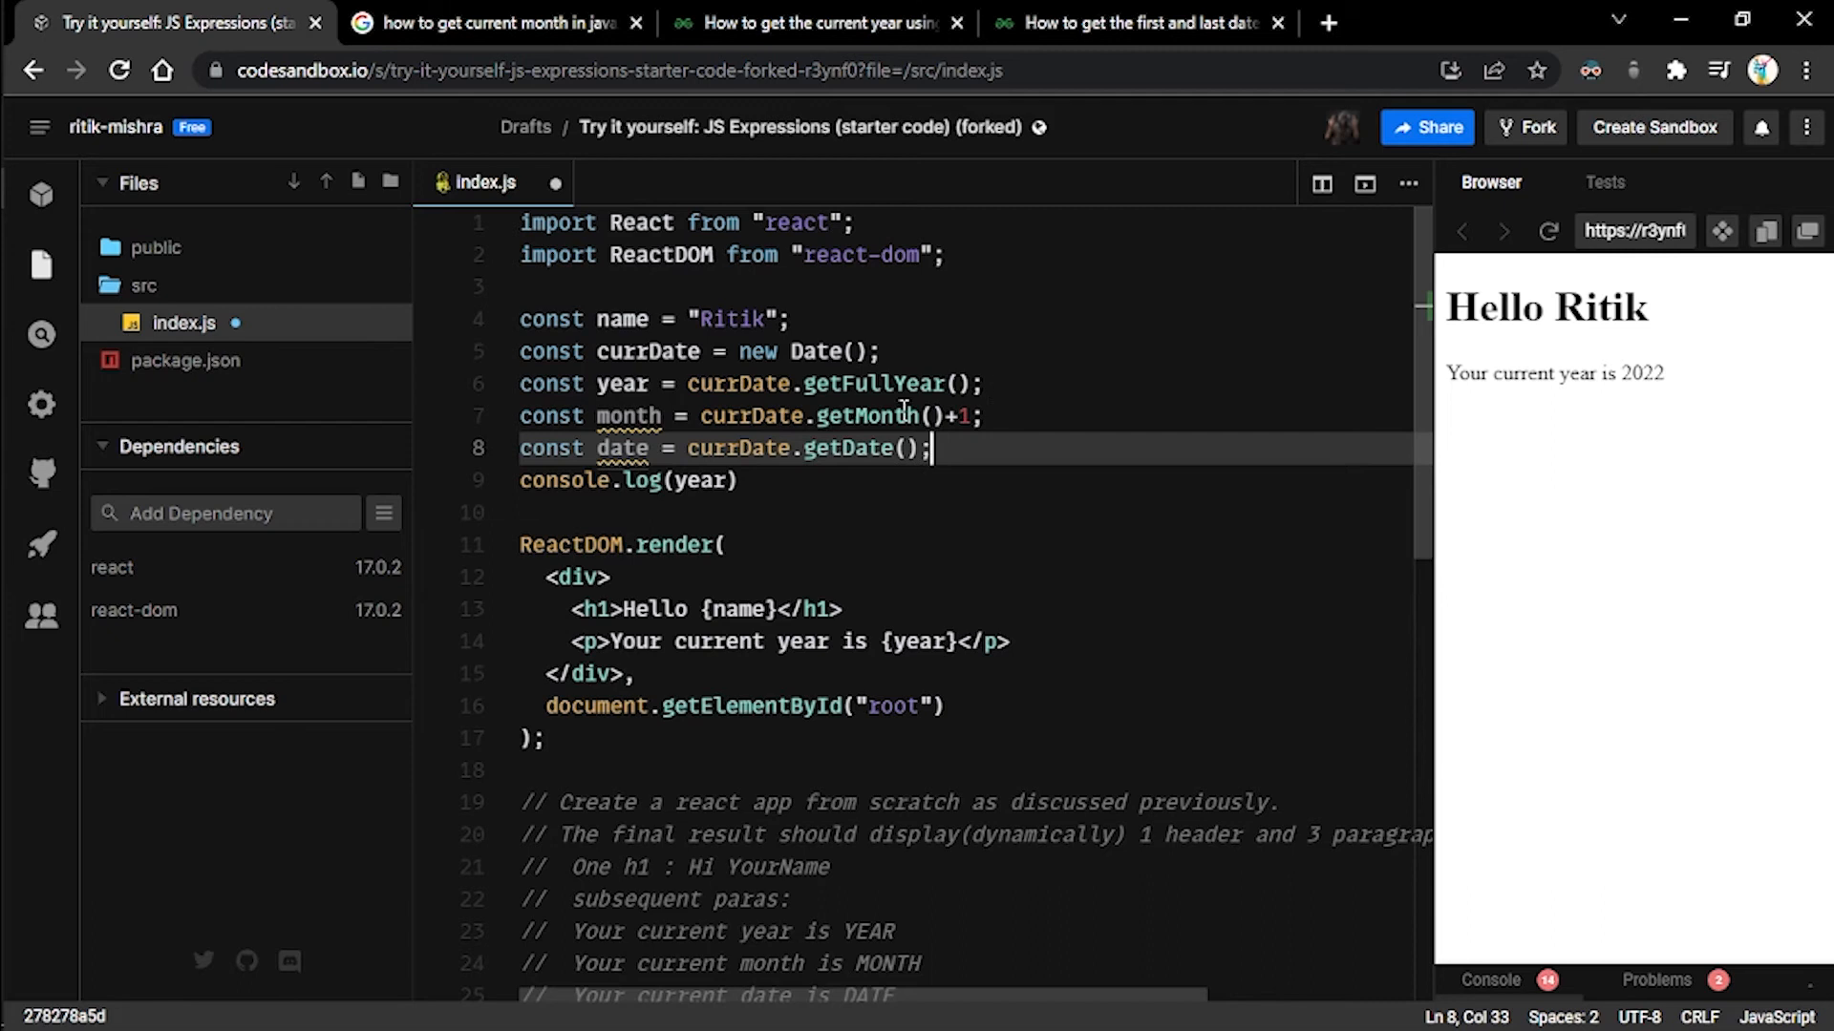
pyautogui.moveTo(628, 417)
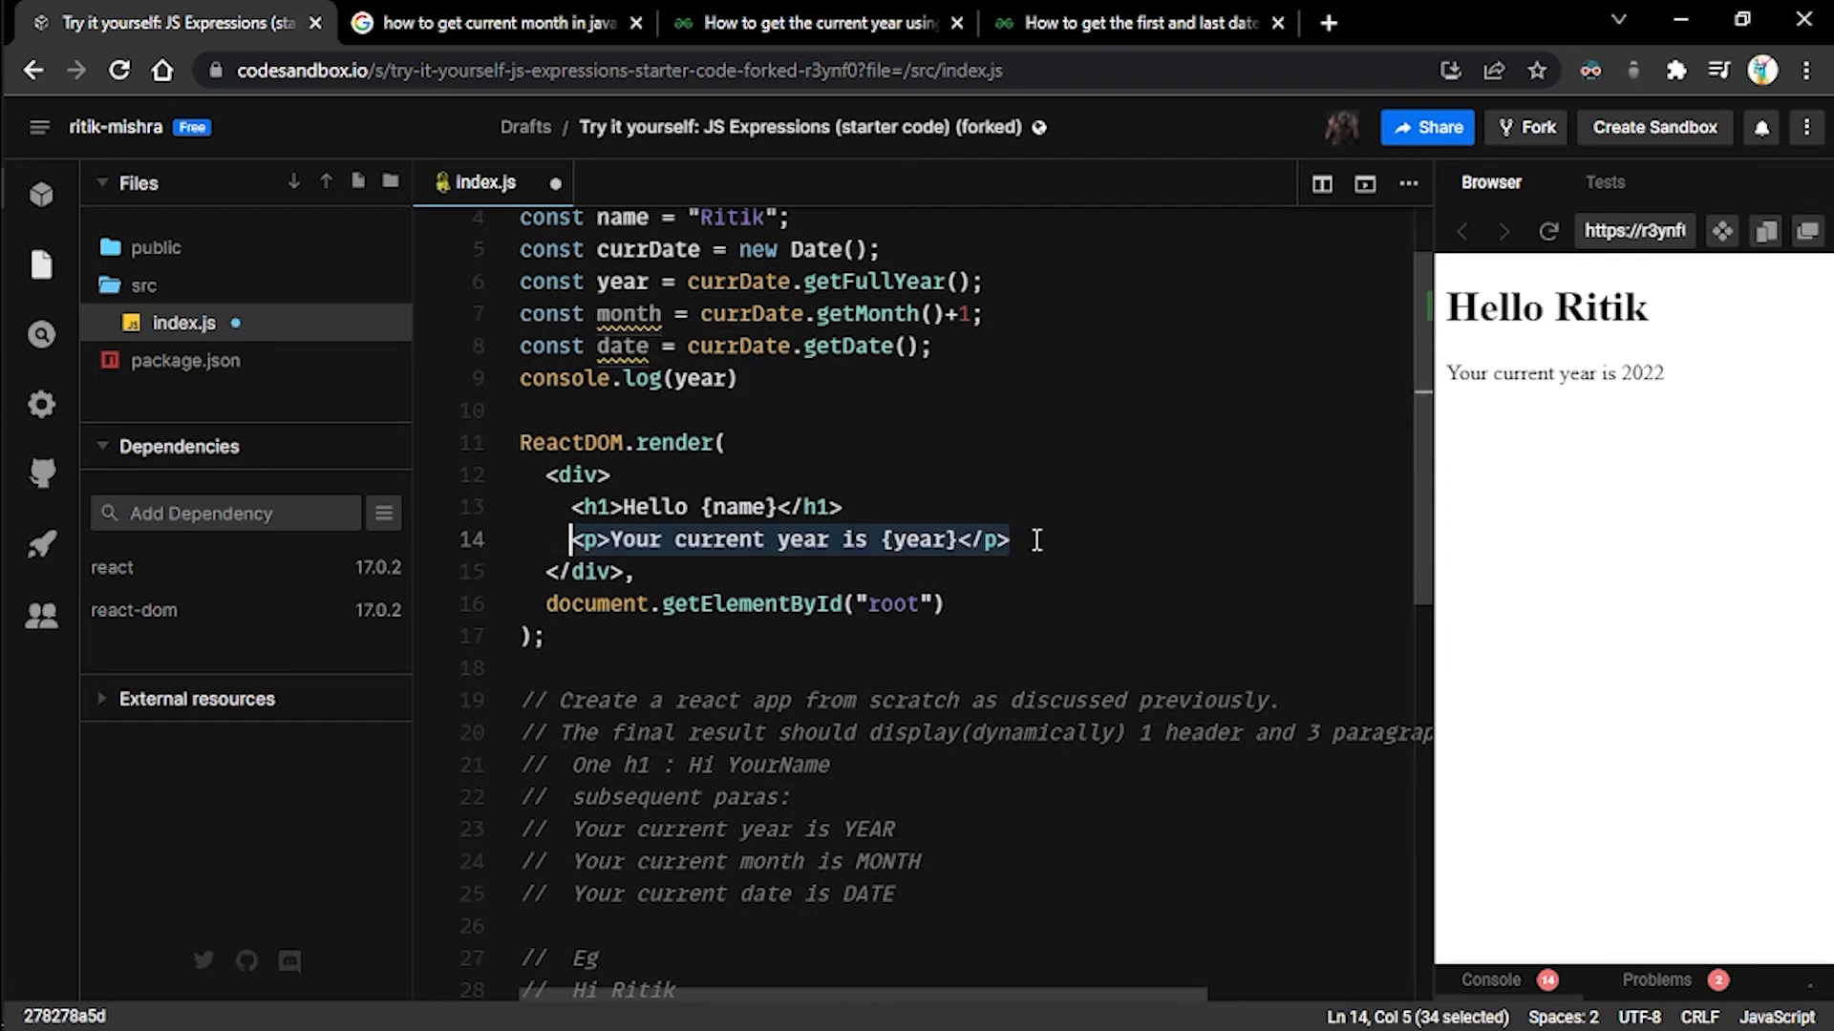
# - Duplicate the year paragraph into month and date paragraphs below it
pyautogui.press('Enter')
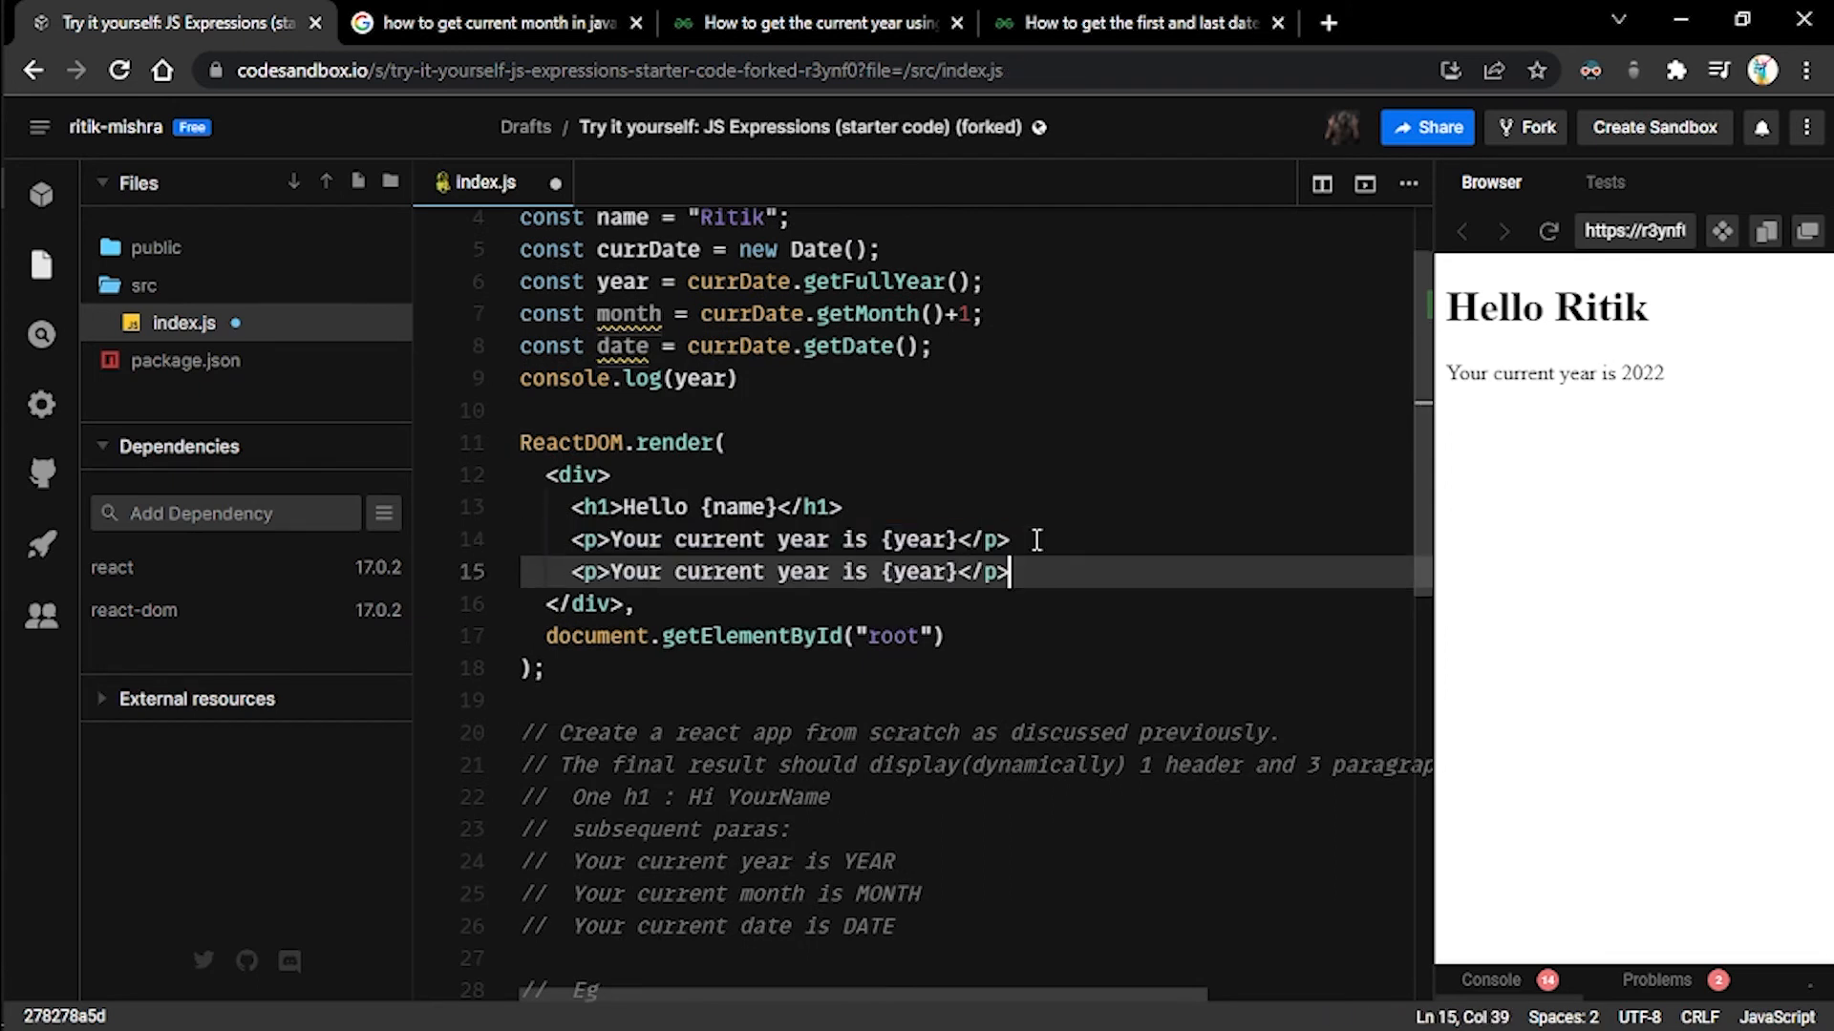
pyautogui.press('Enter')
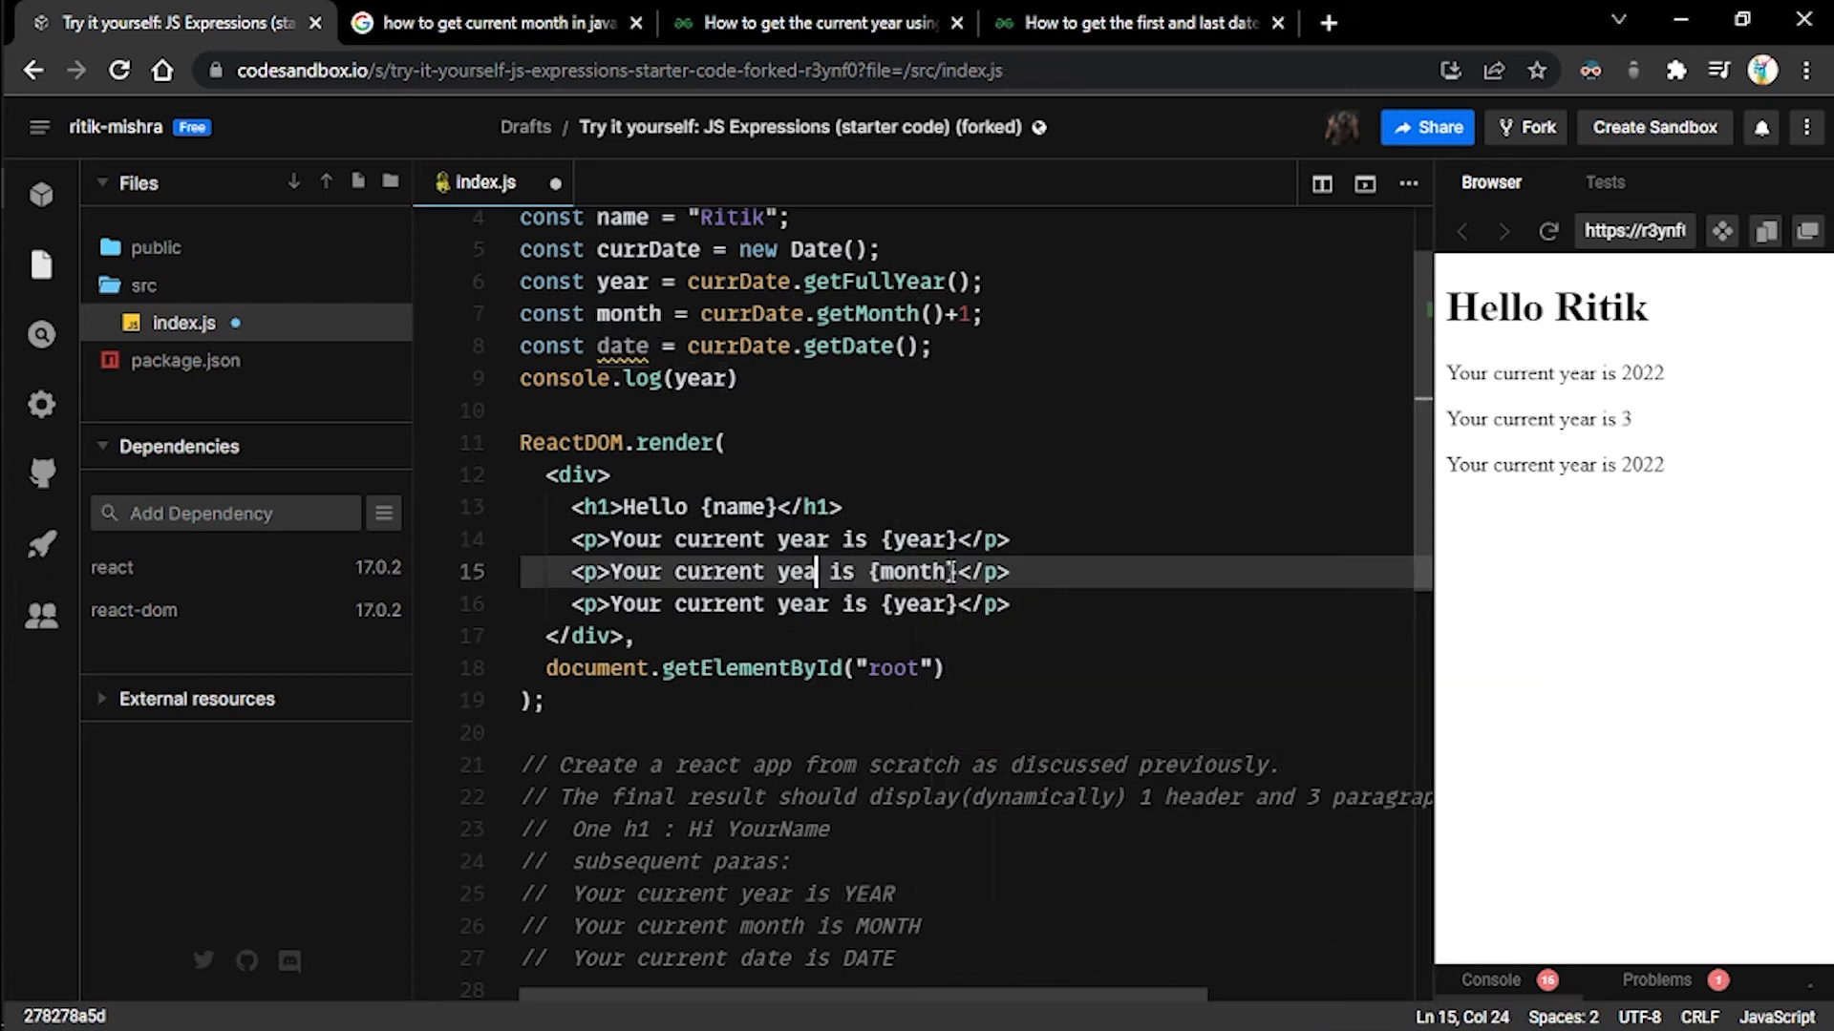
pyautogui.write('month')
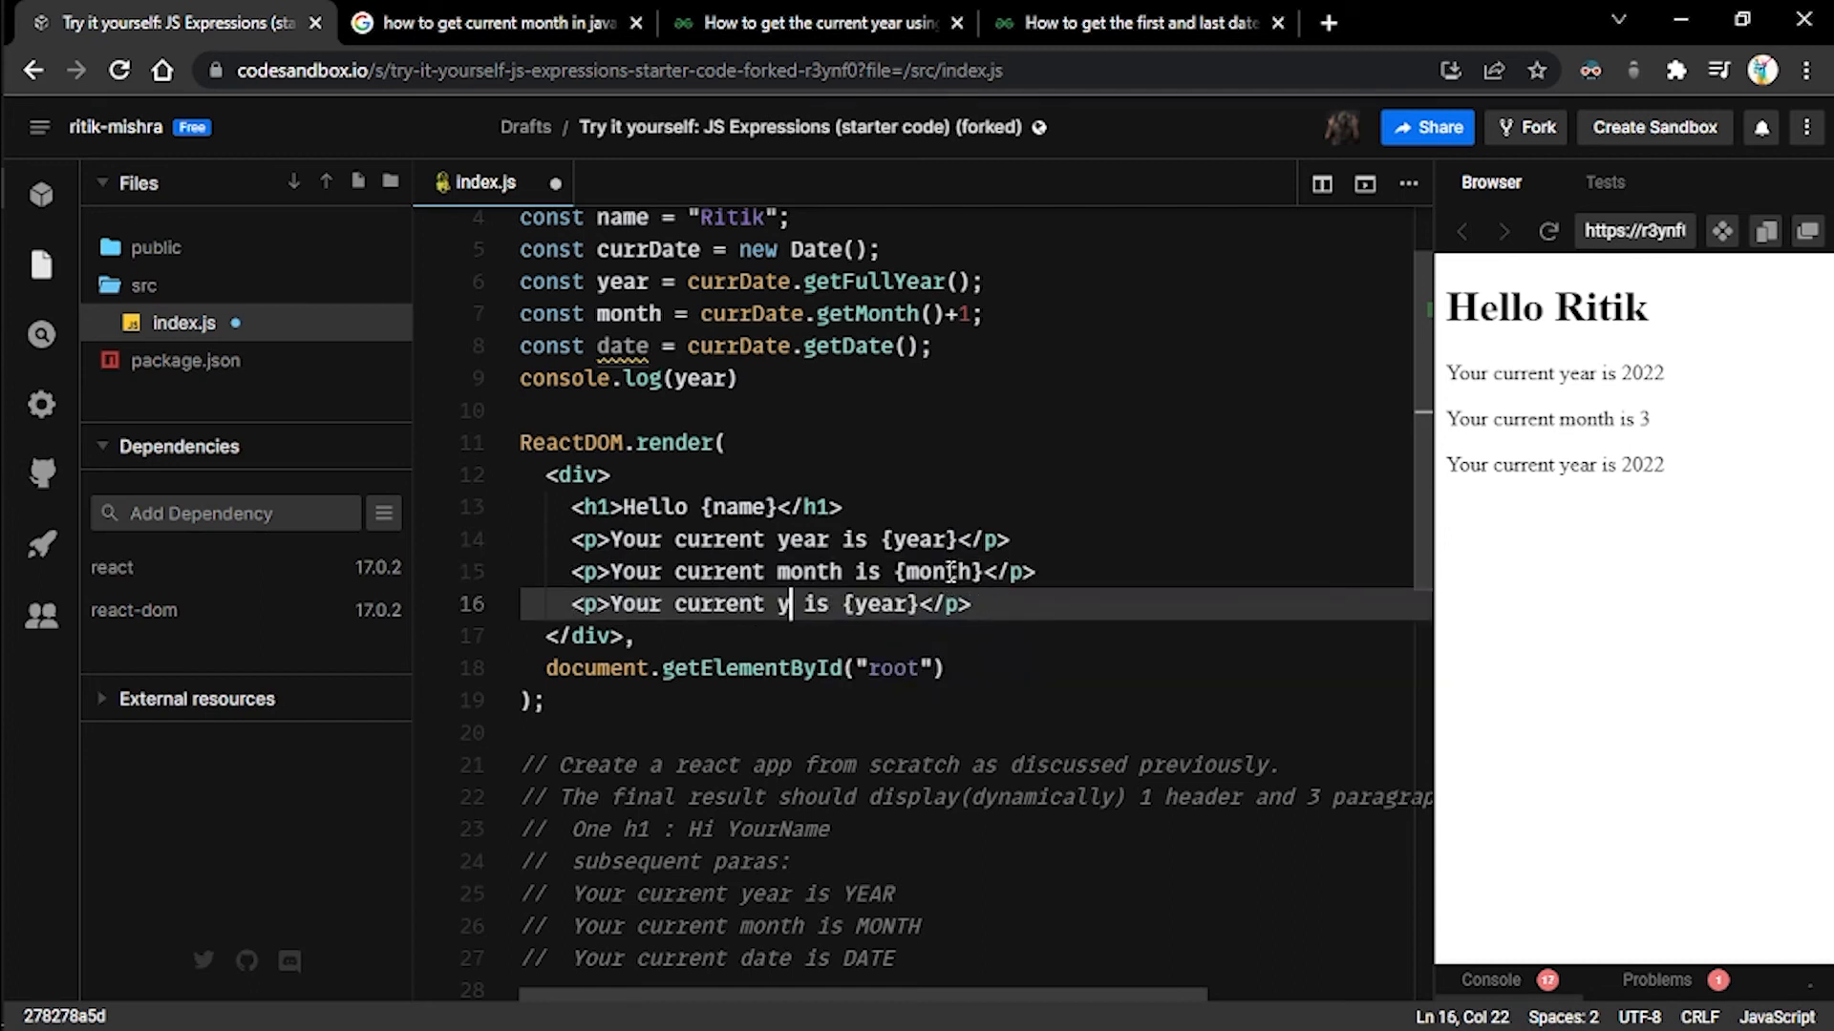
pyautogui.write('date')
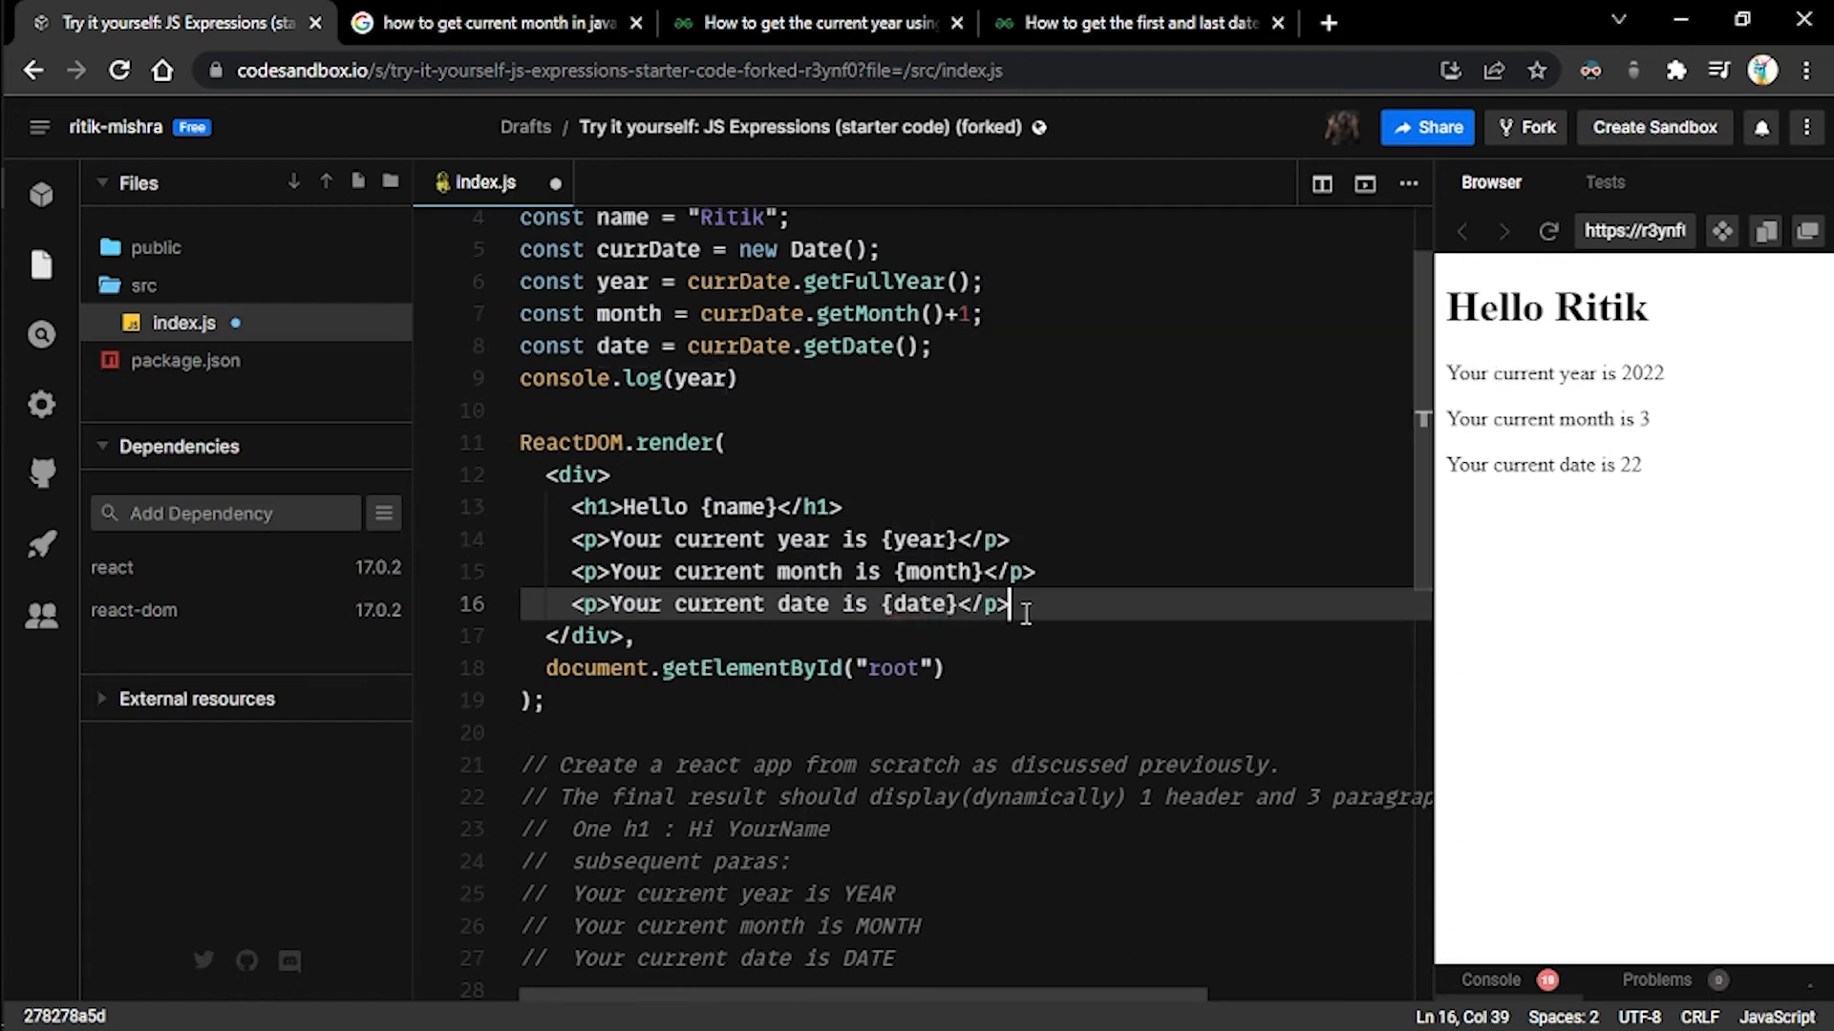
# - Select the example output lines in the comments to compare with the preview
pyautogui.scroll(-3)
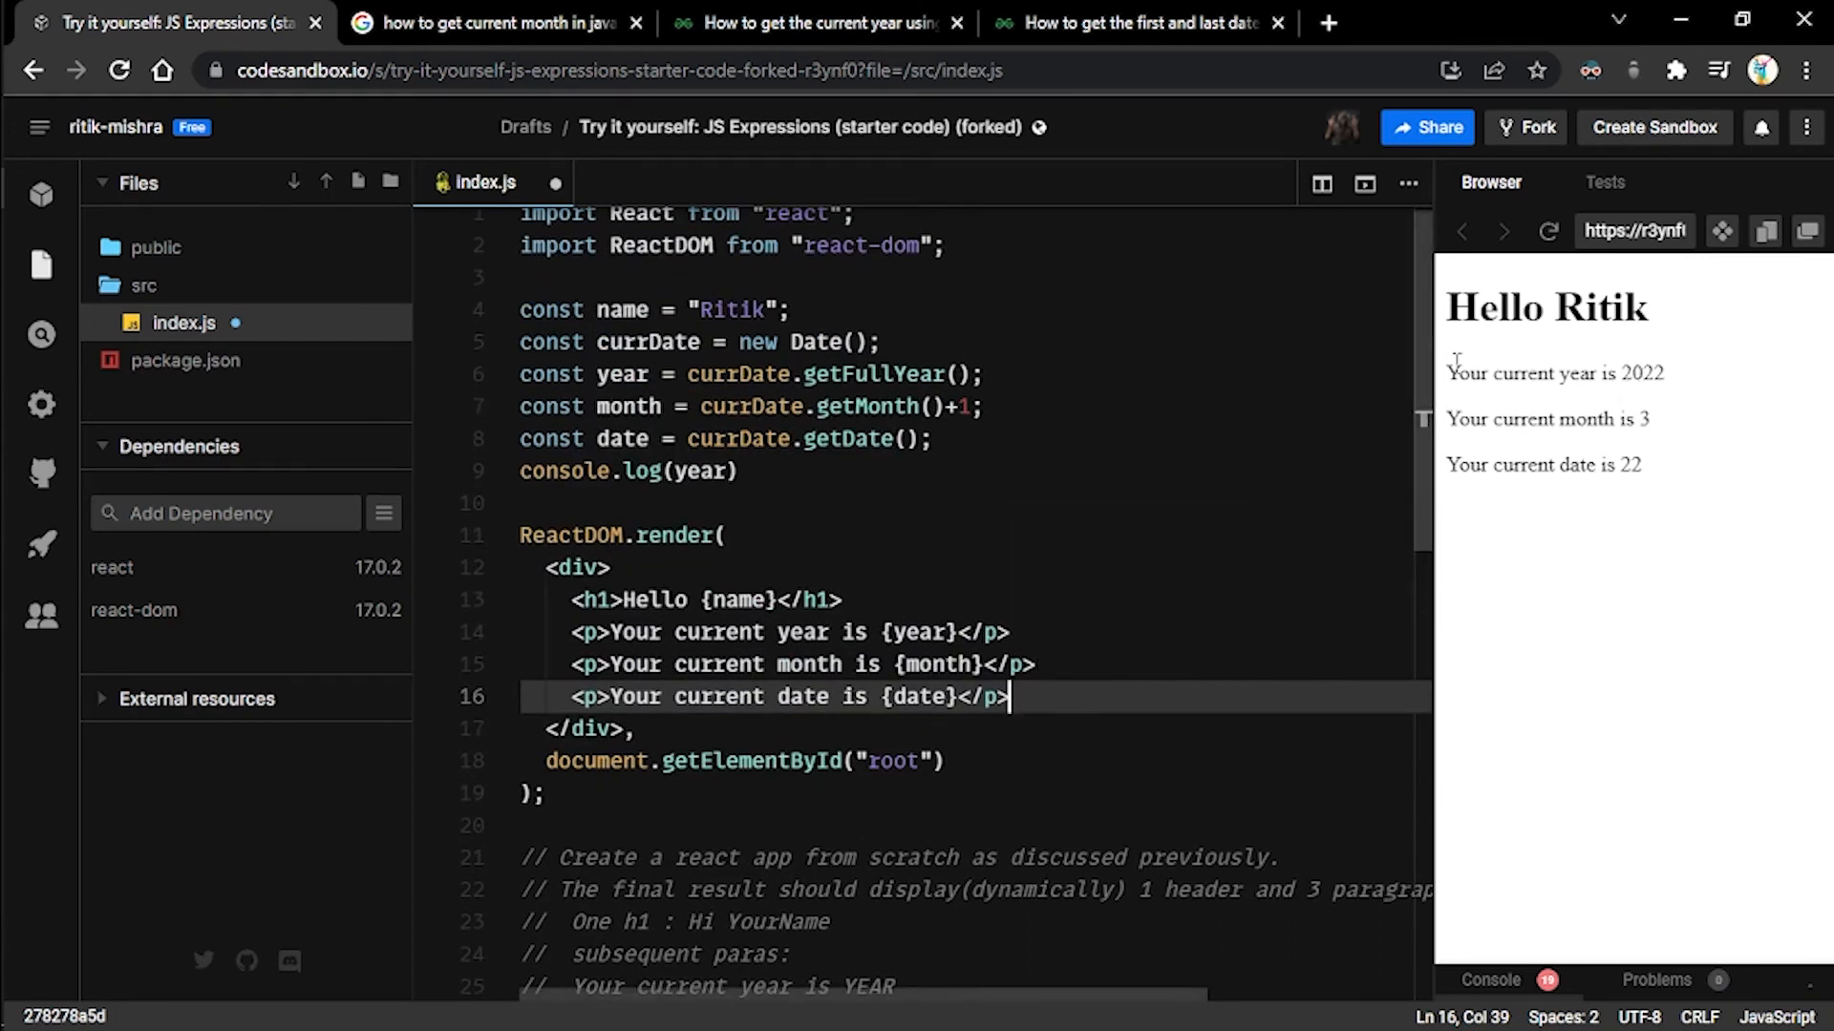
pyautogui.scroll(-3)
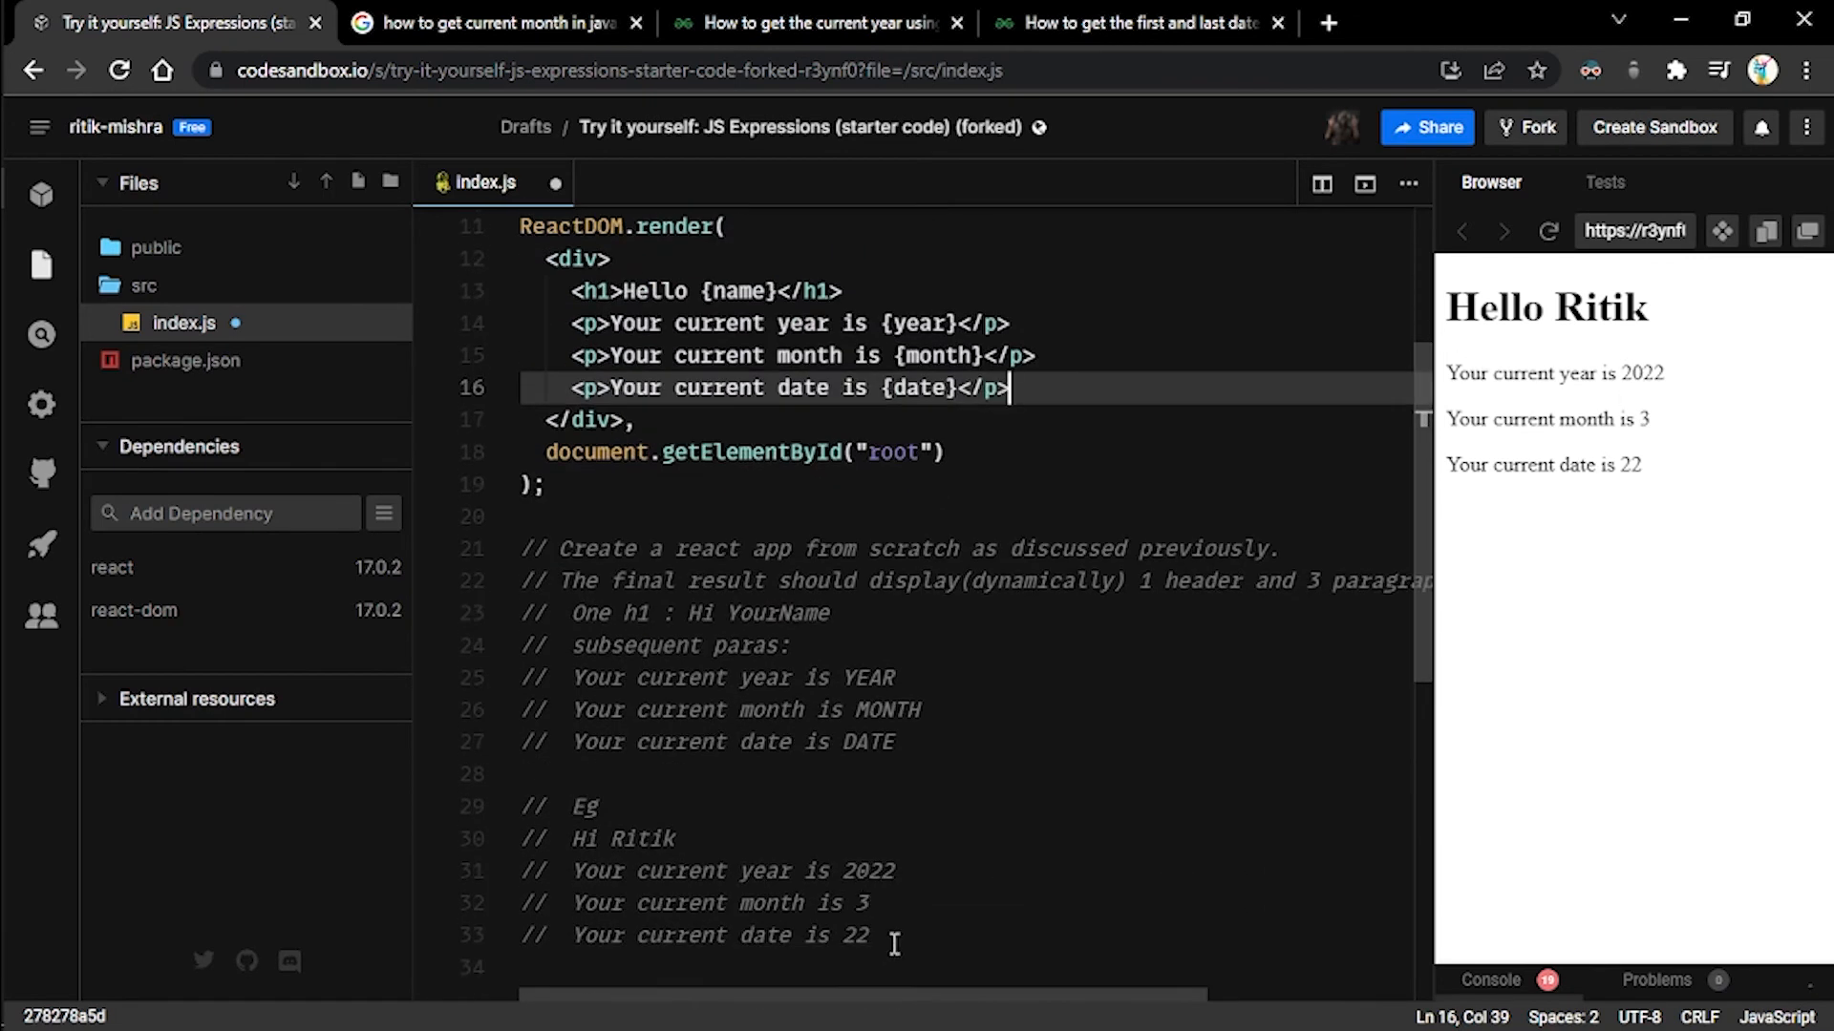
pyautogui.moveTo(894, 936); pyautogui.dragTo(517, 806)
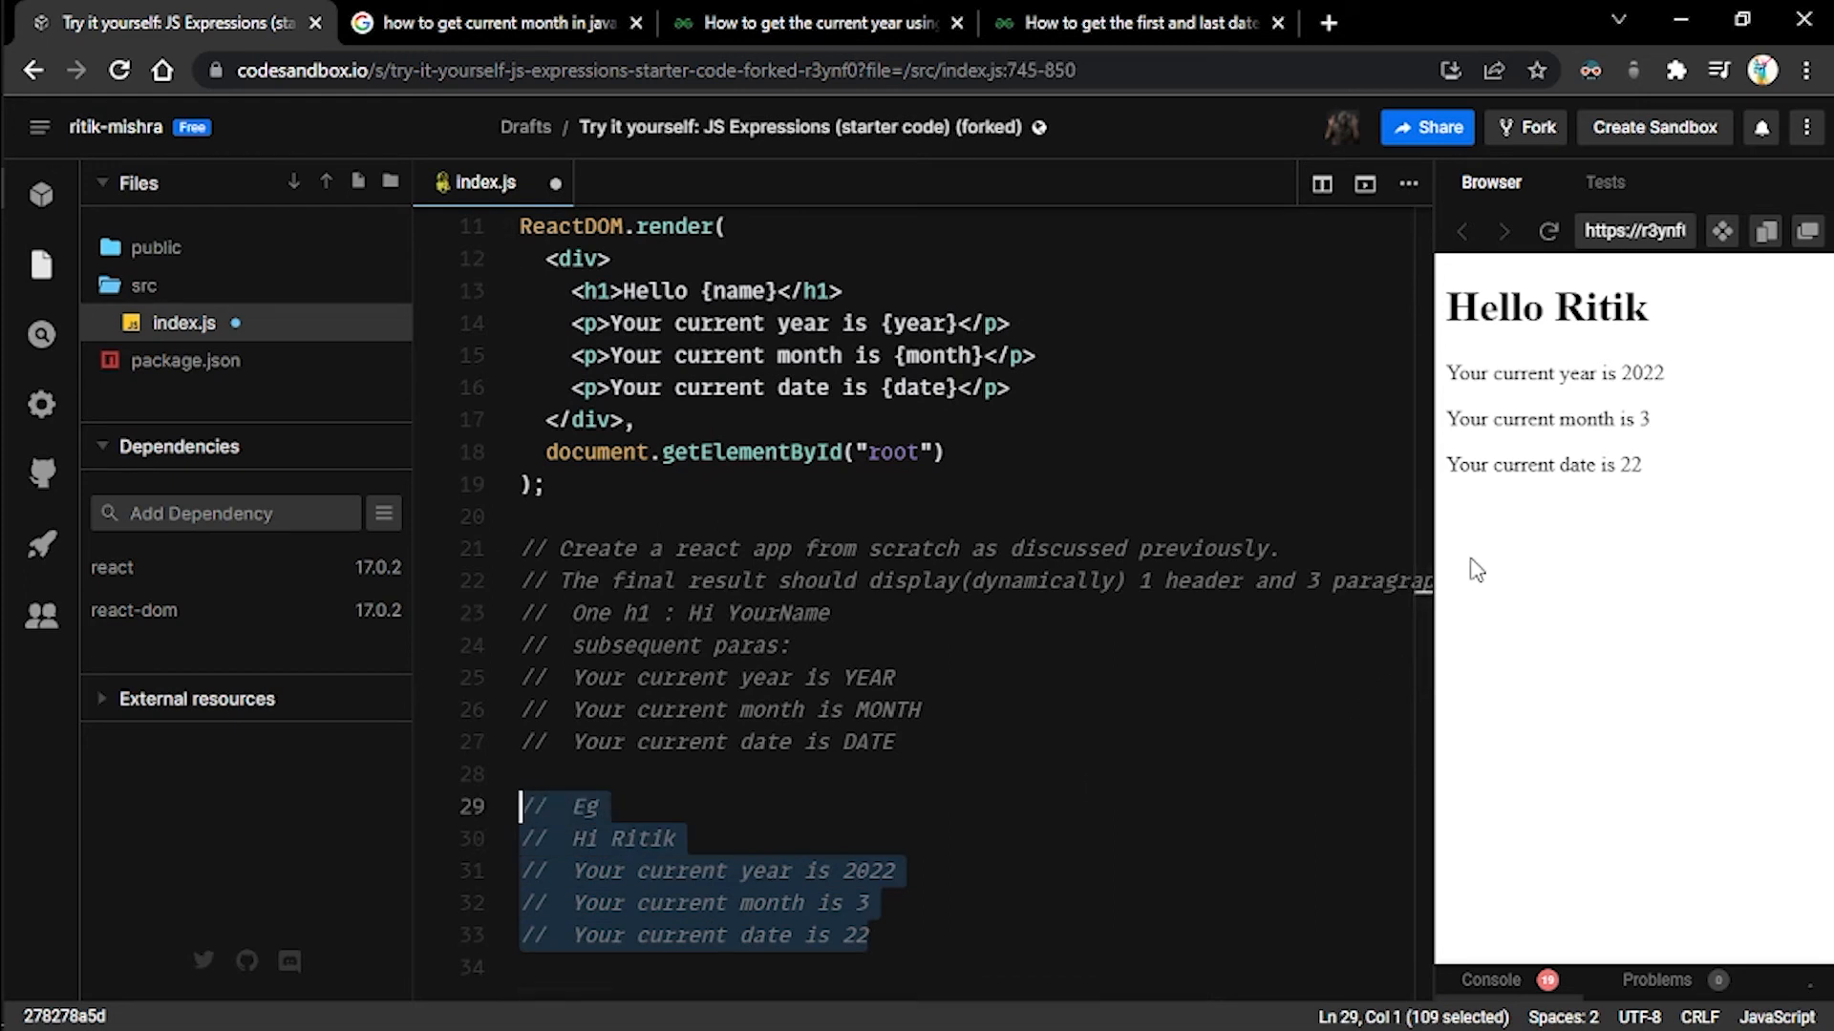
pyautogui.moveTo(1497, 462)
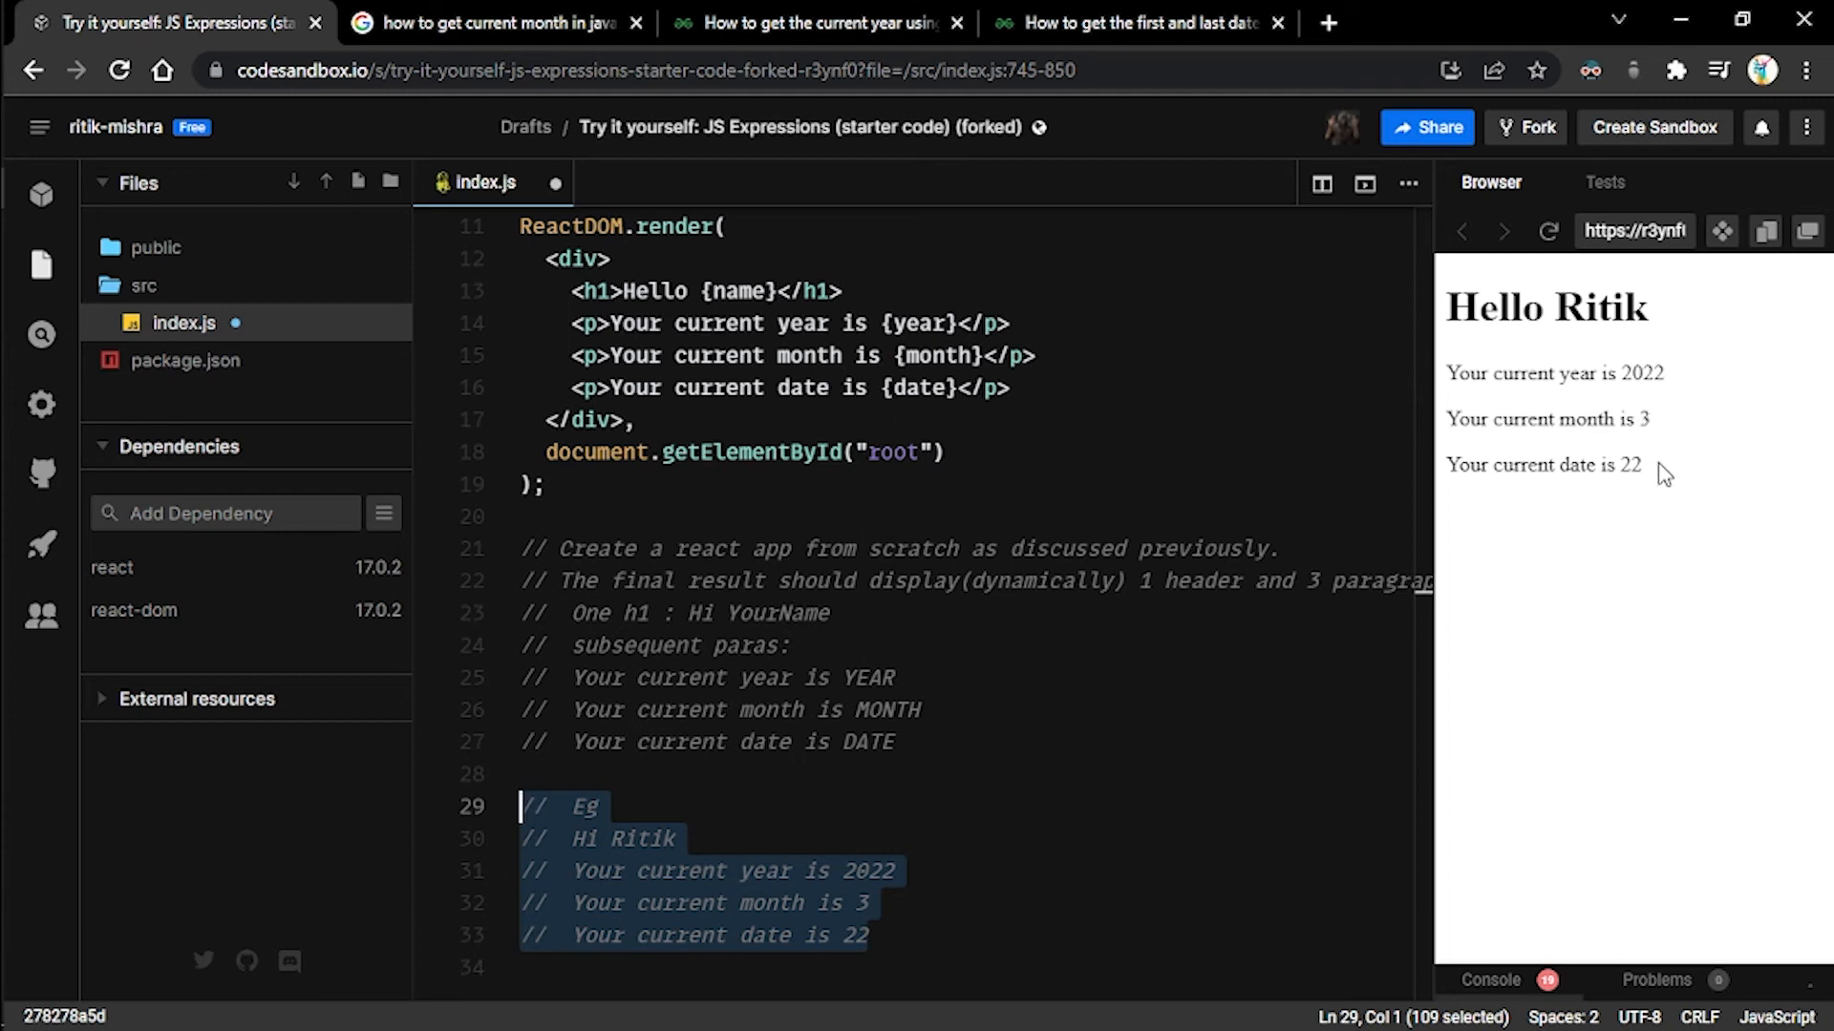
pyautogui.moveTo(1192, 492)
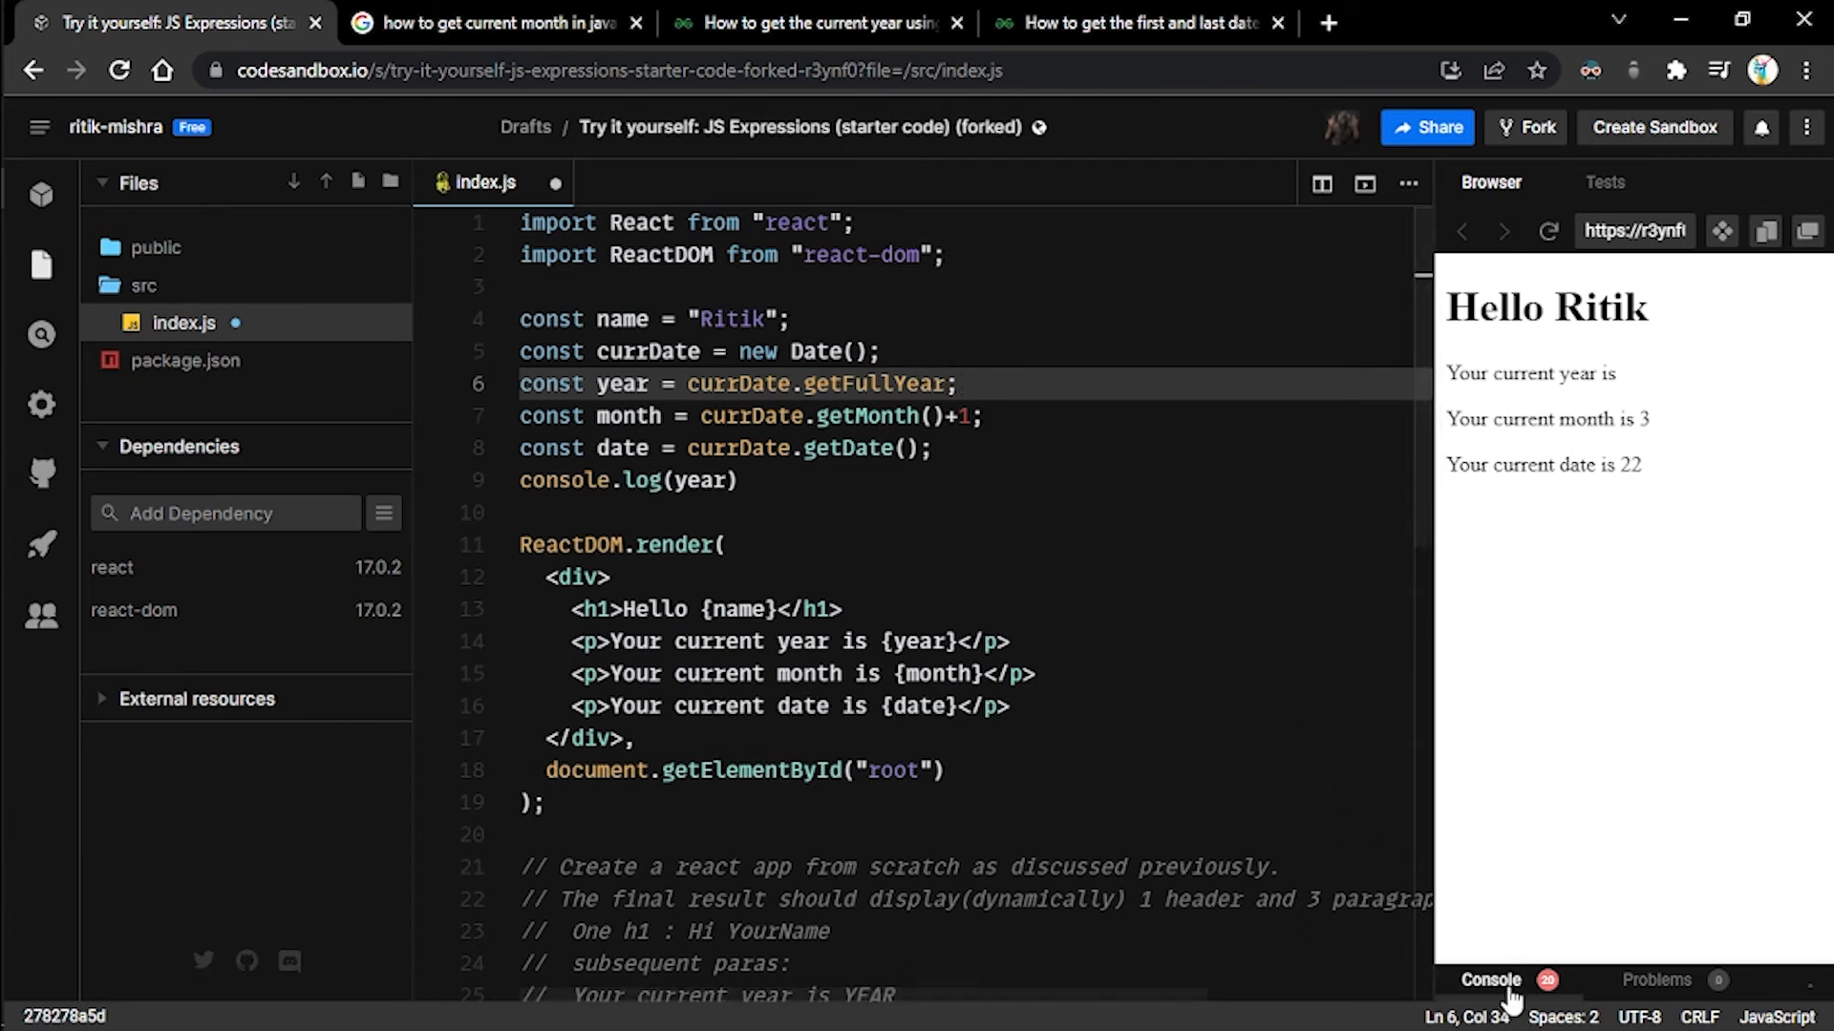
# - View the console warning that functions aren't valid React children
pyautogui.click(1492, 1007)
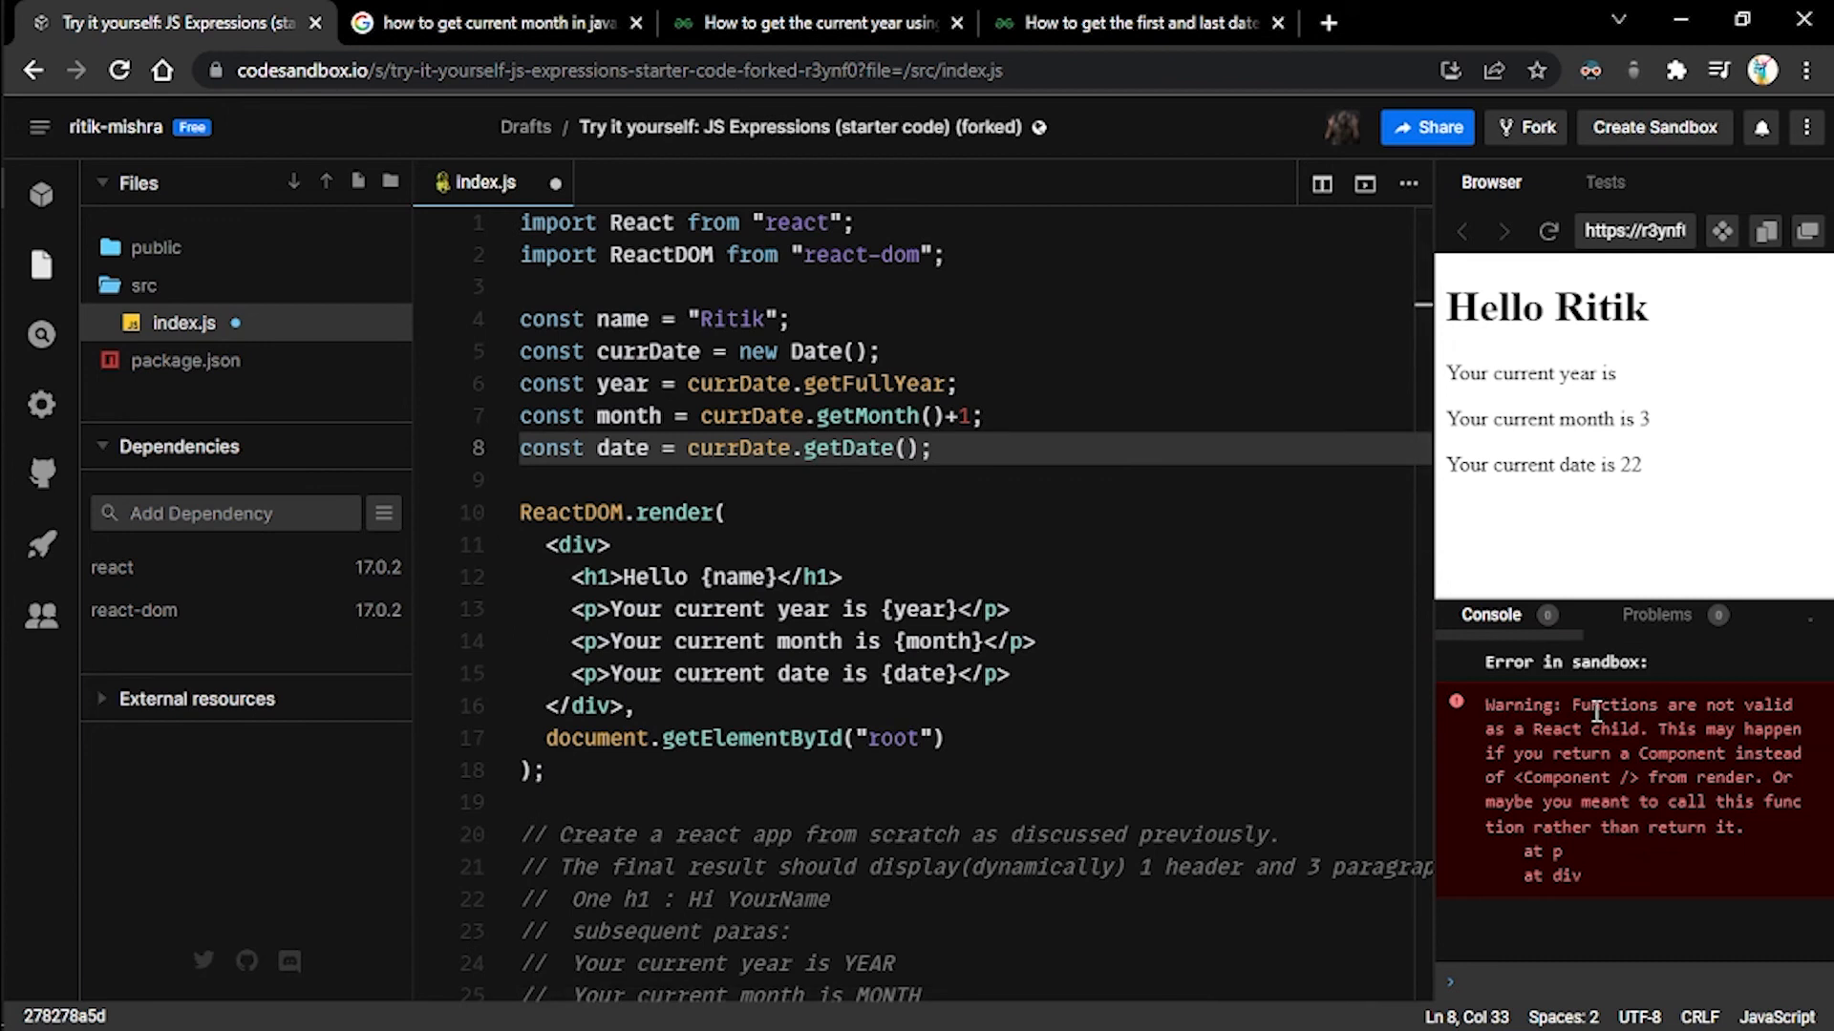
pyautogui.moveTo(1690, 719)
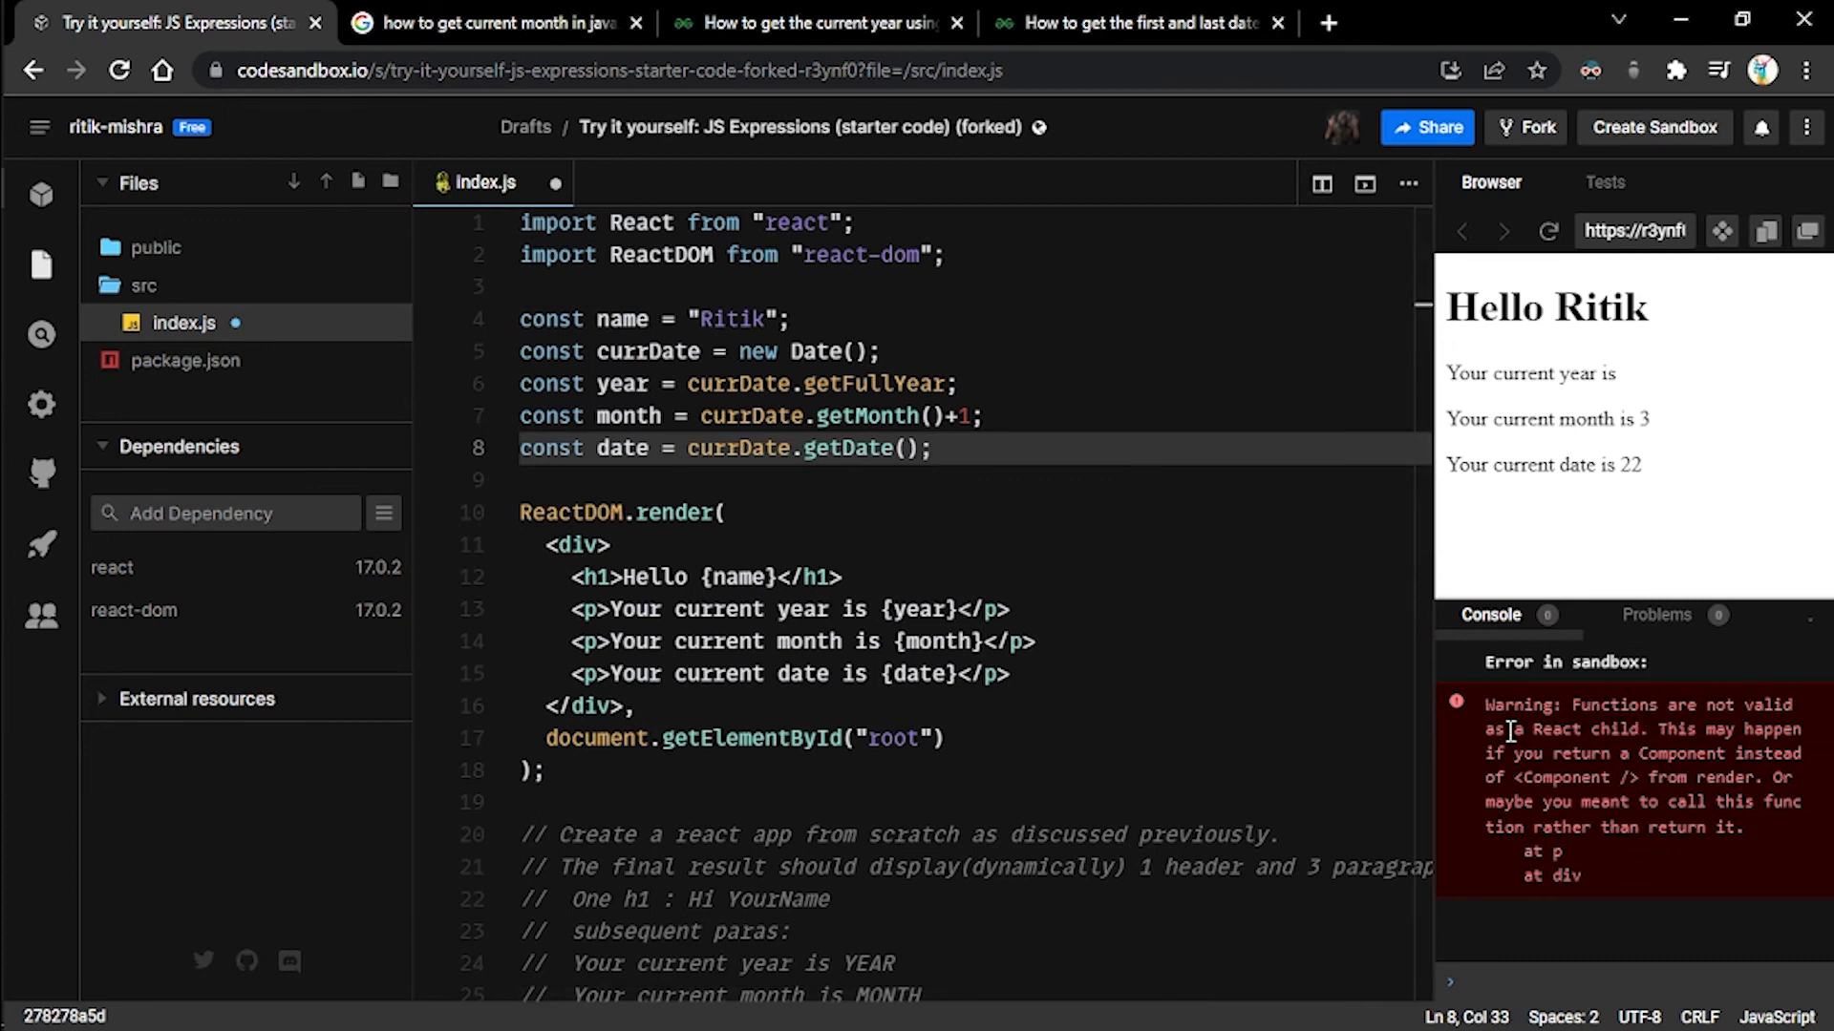
pyautogui.moveTo(1814, 606)
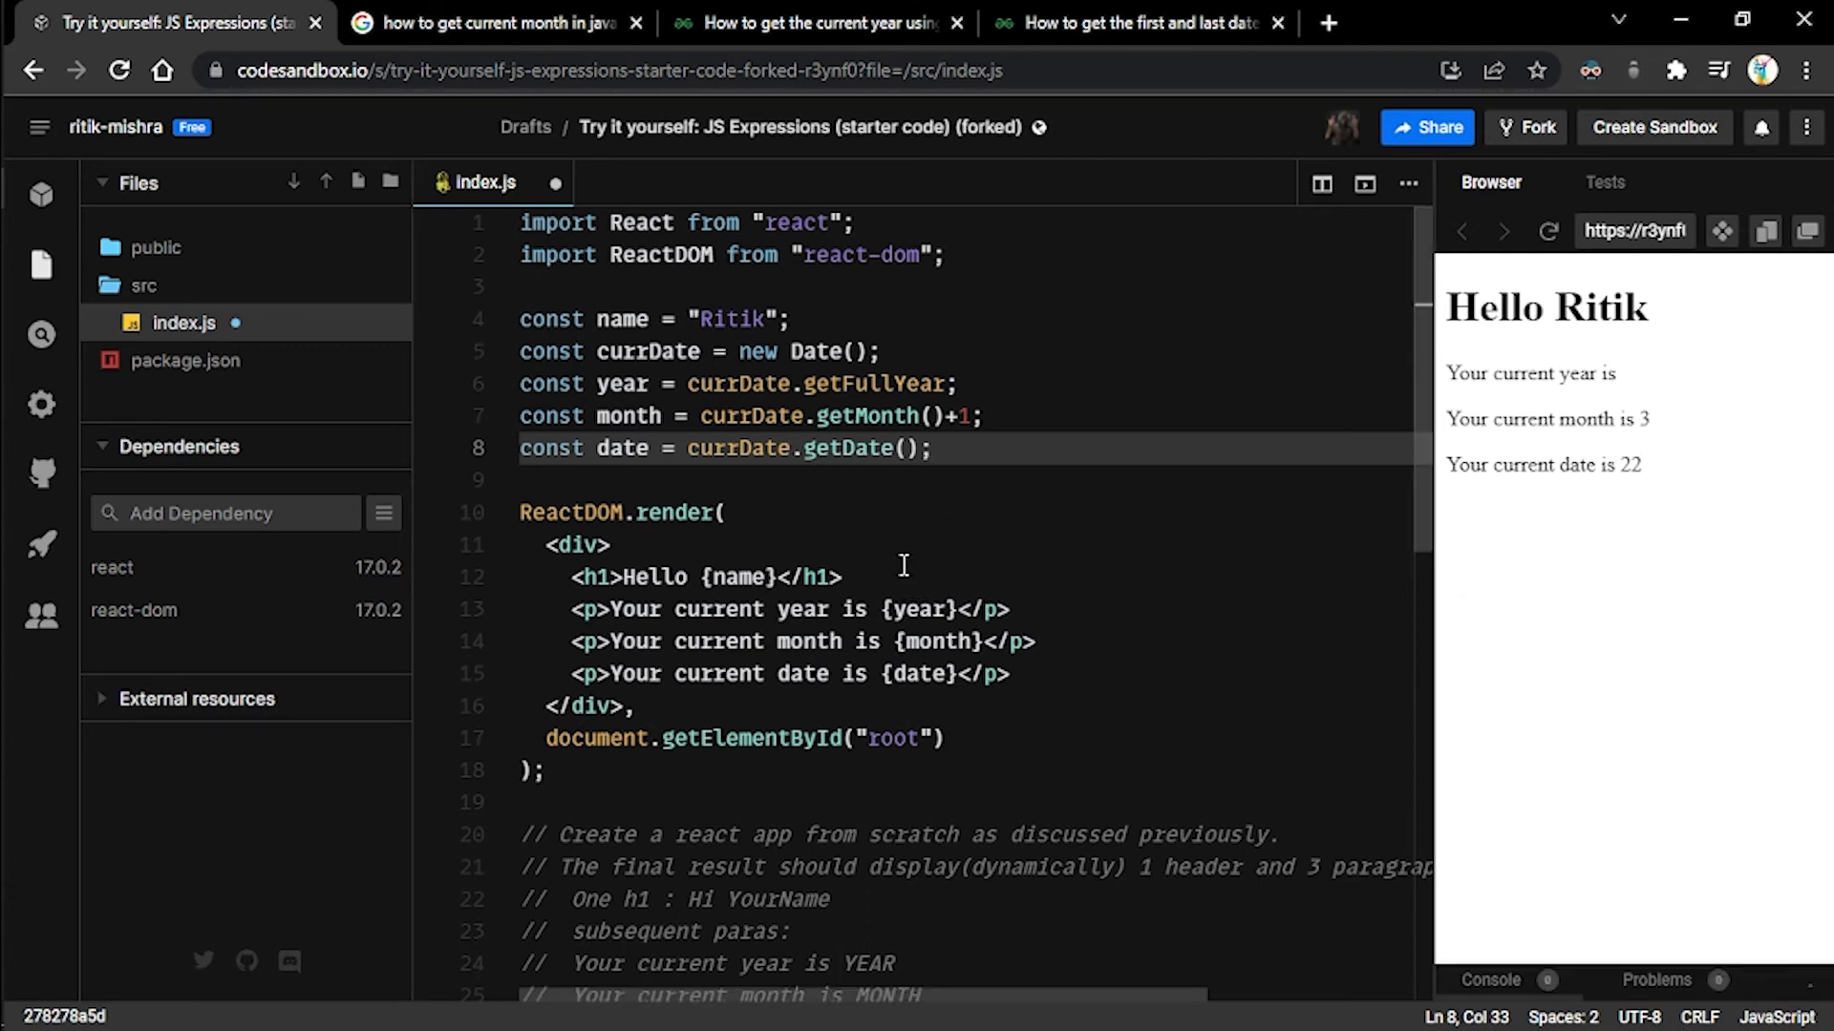
pyautogui.moveTo(871, 384)
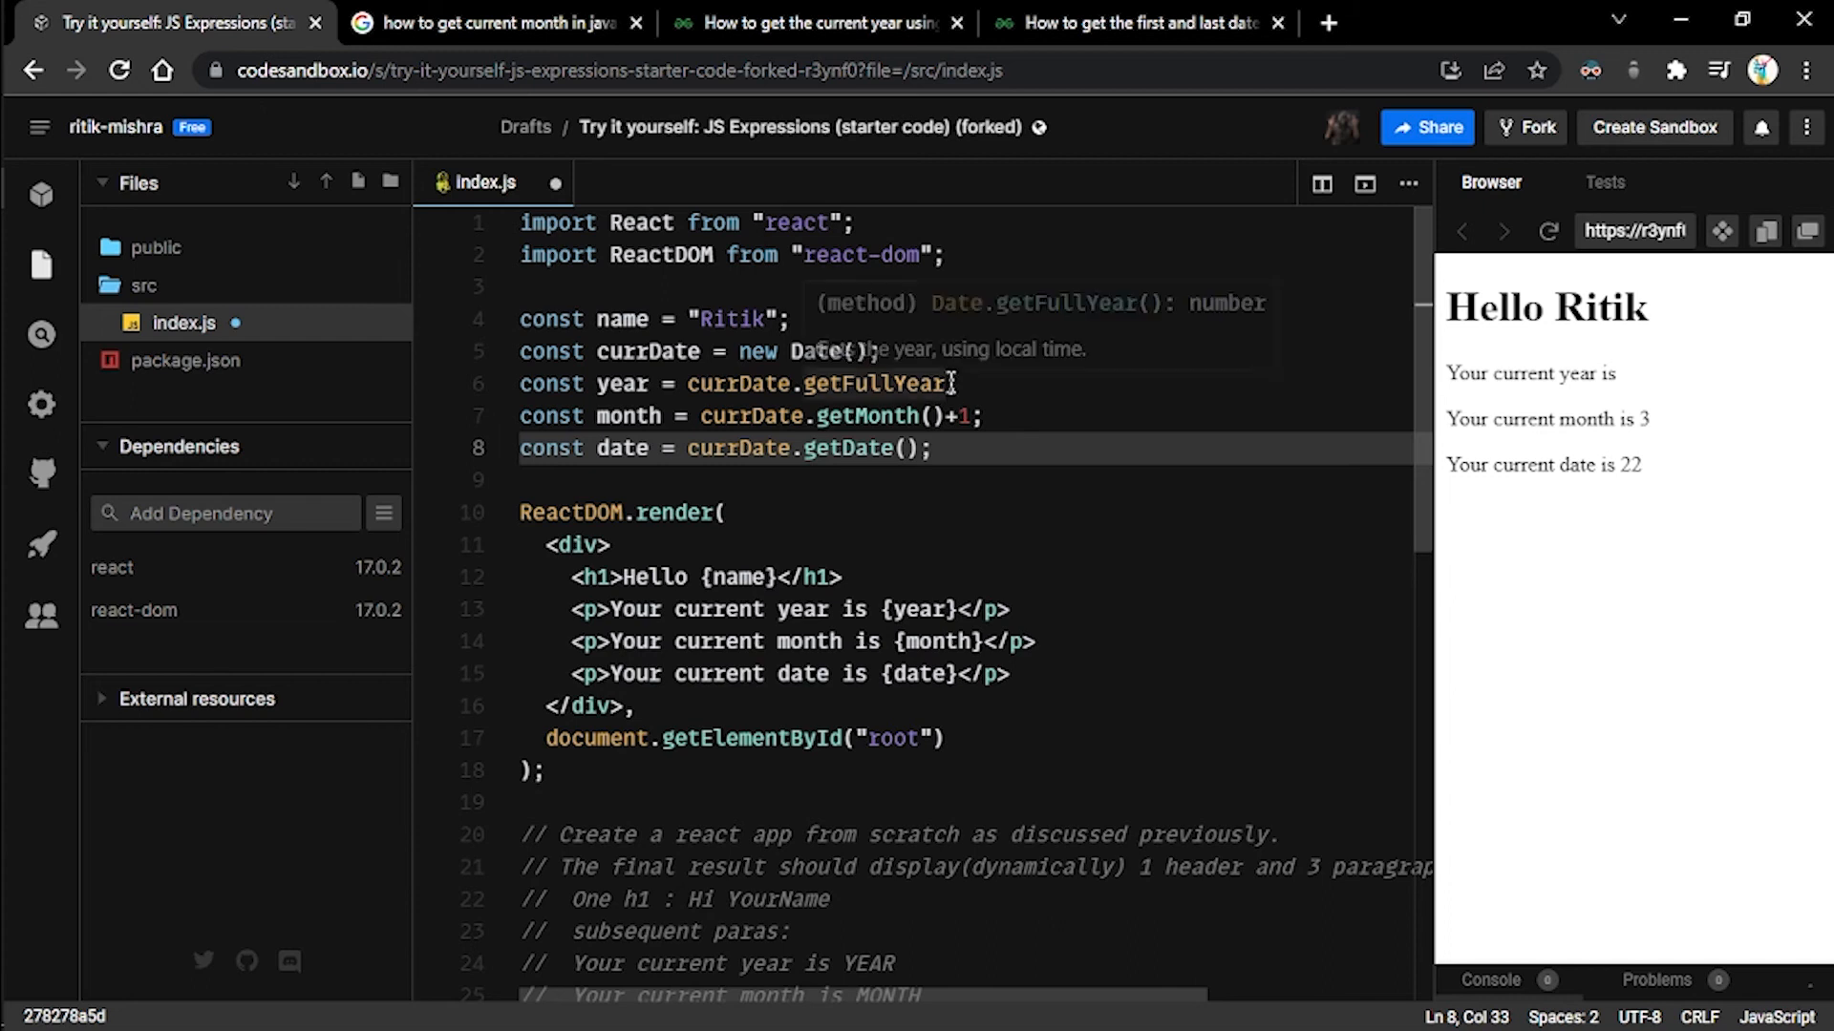
# - Reuse currDate.getFullYear in the year paragraph and call it with () so 2022 shows again
pyautogui.click(914, 384)
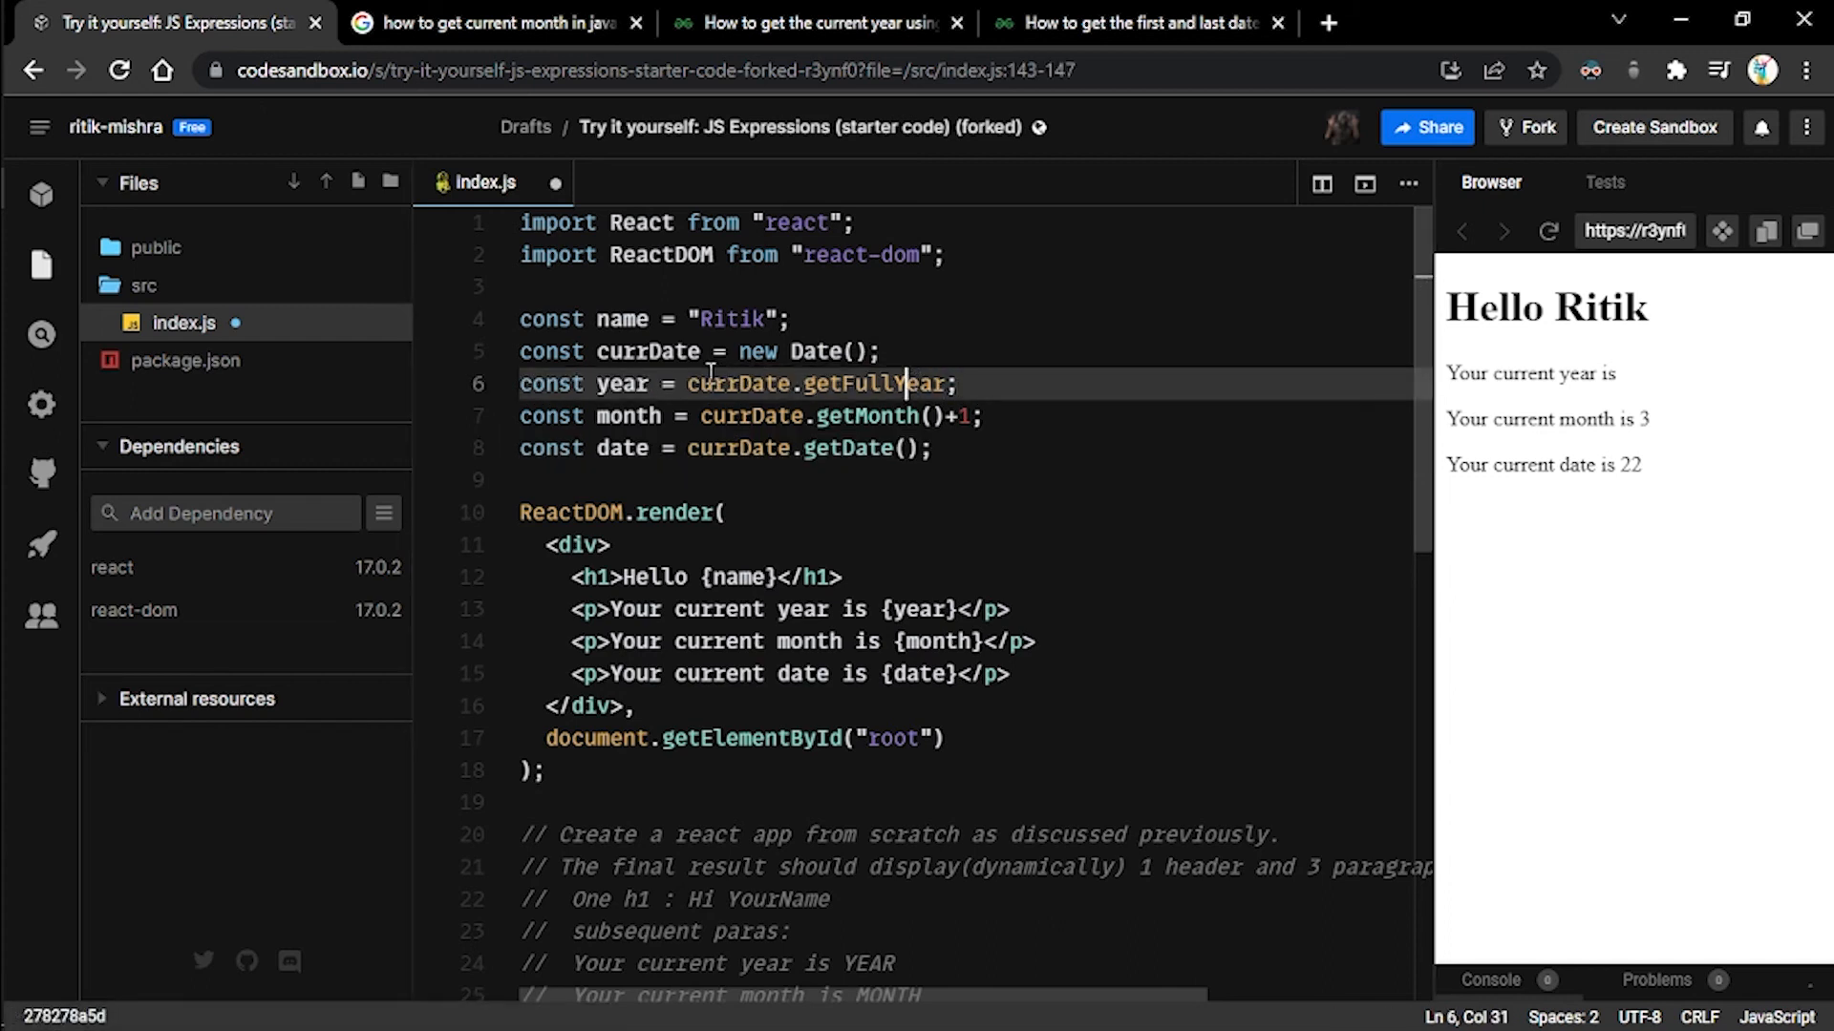
pyautogui.moveTo(687, 384); pyautogui.dragTo(946, 384)
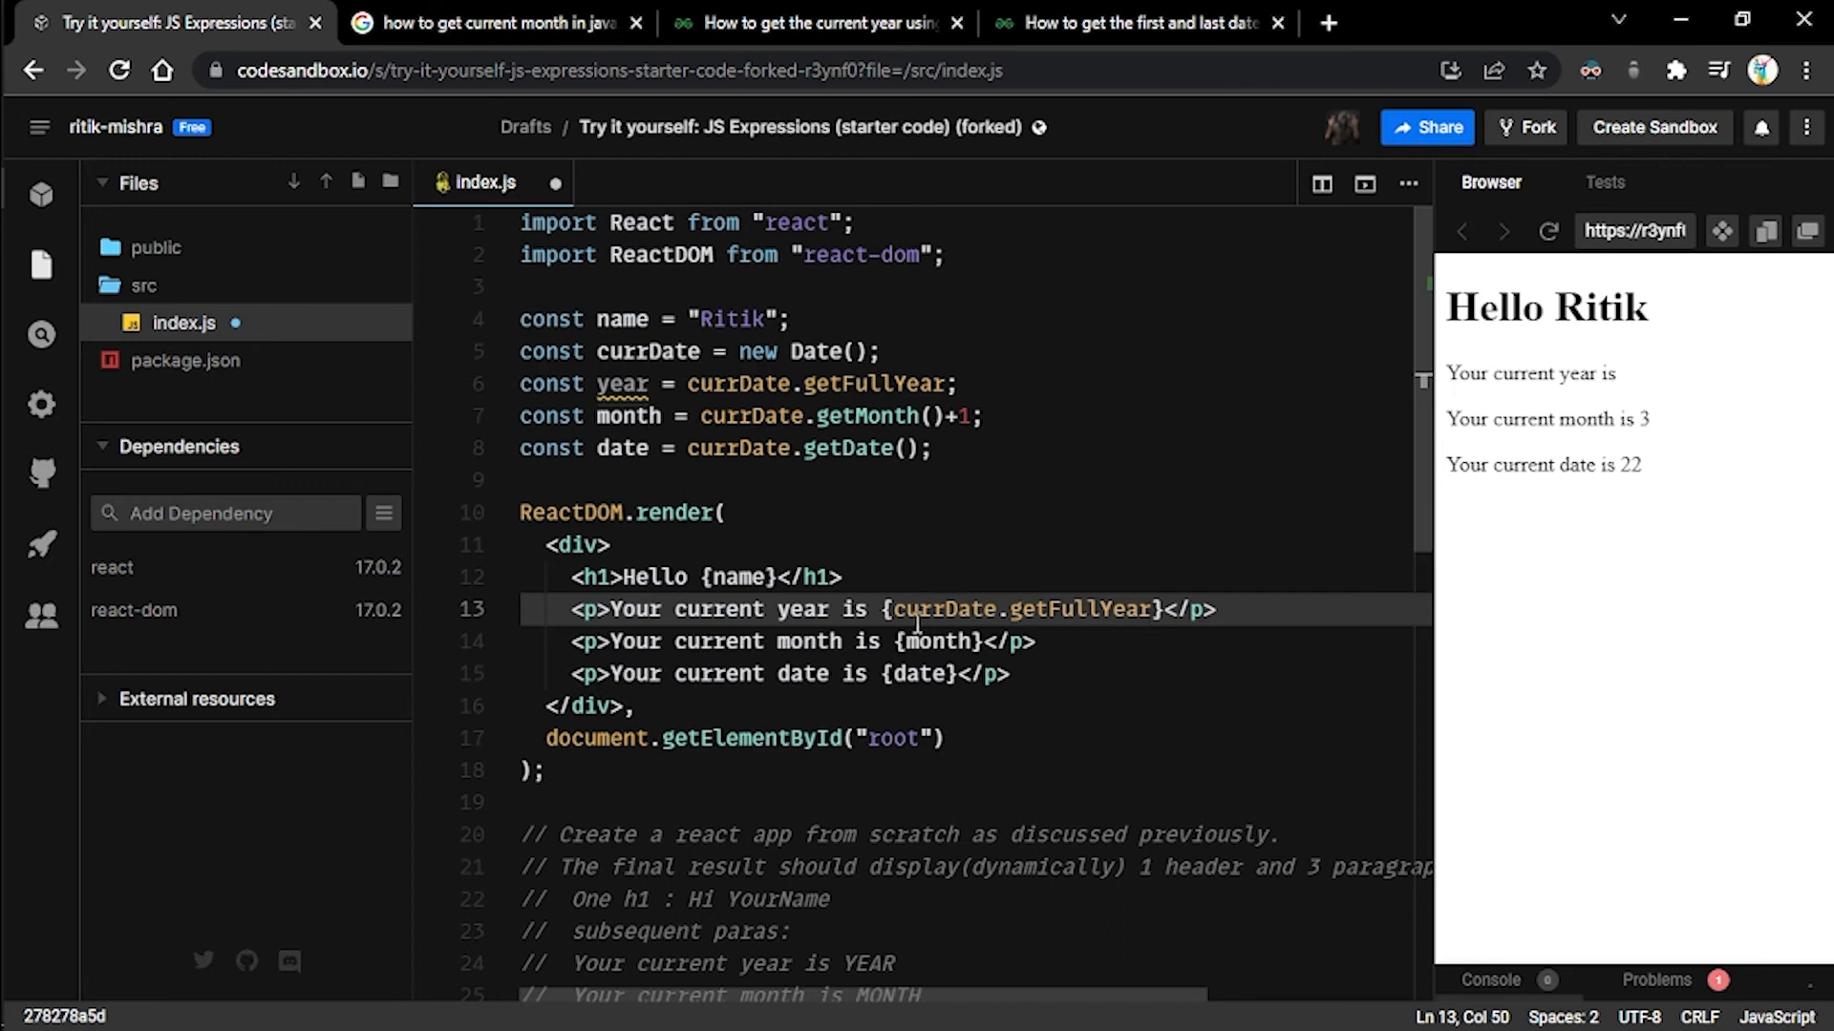
pyautogui.moveTo(888, 627)
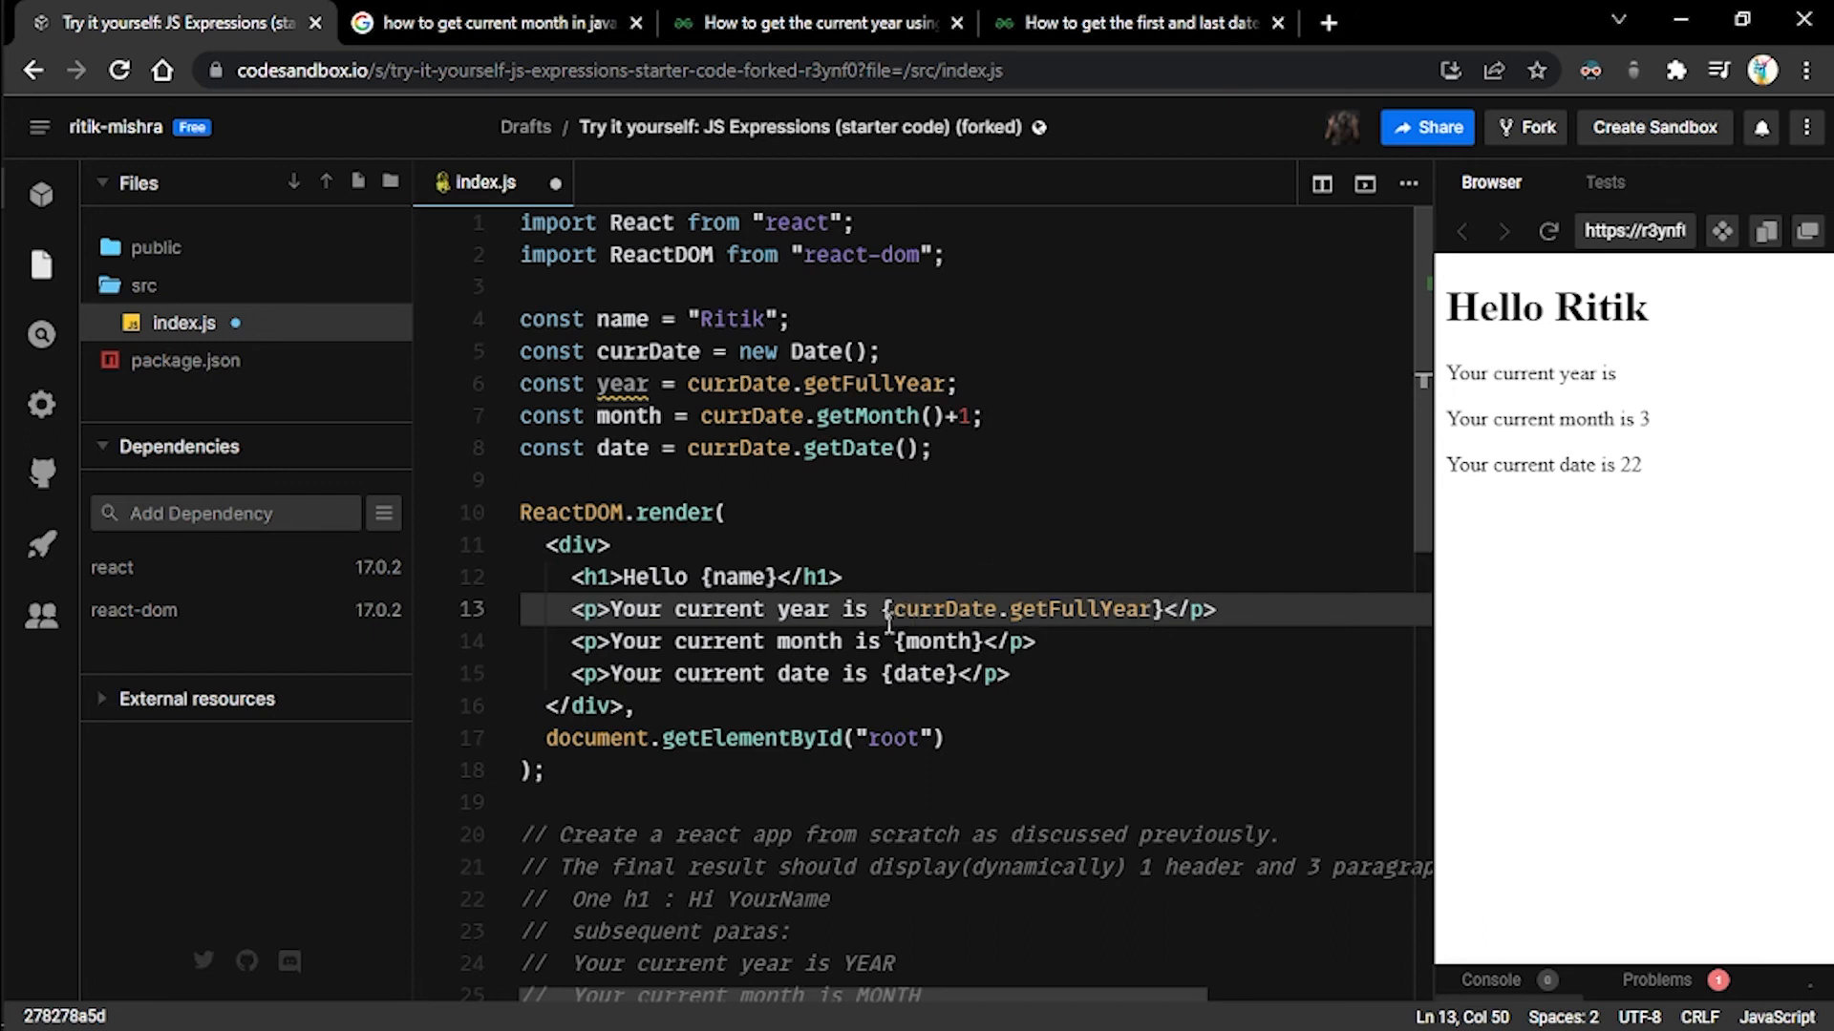
pyautogui.moveTo(1010, 462)
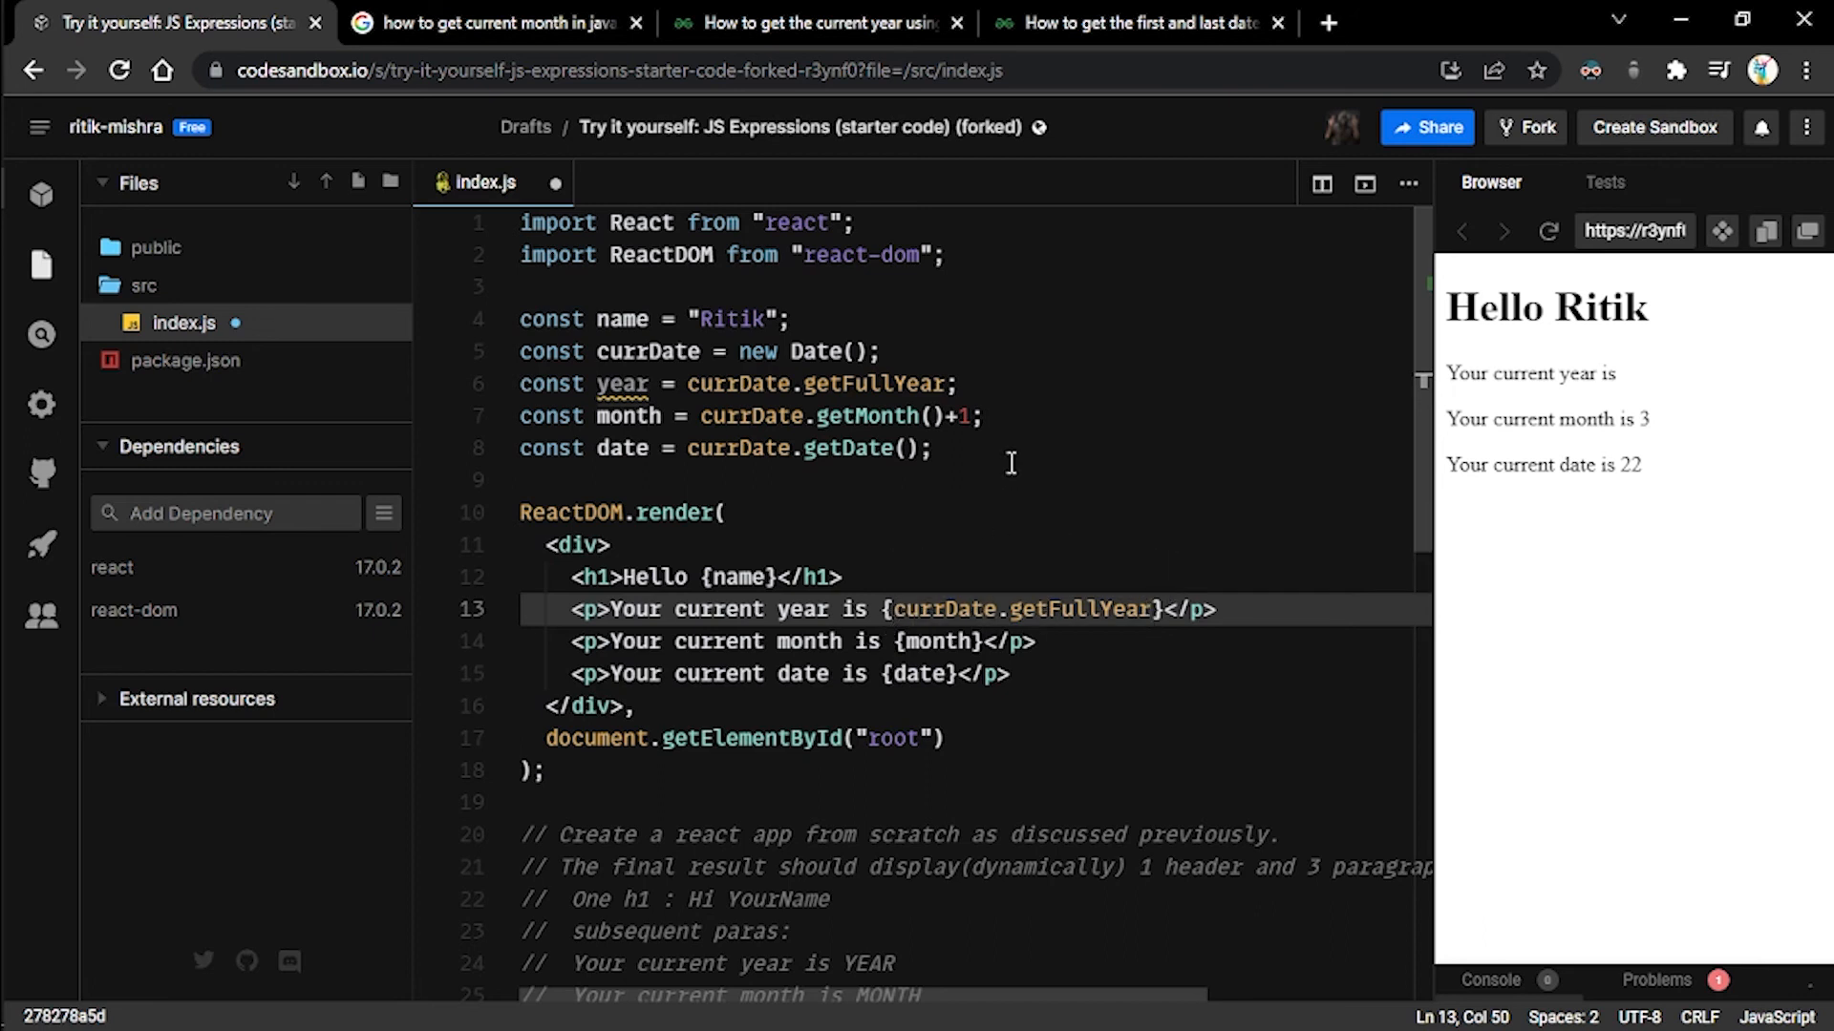
pyautogui.moveTo(1033, 487)
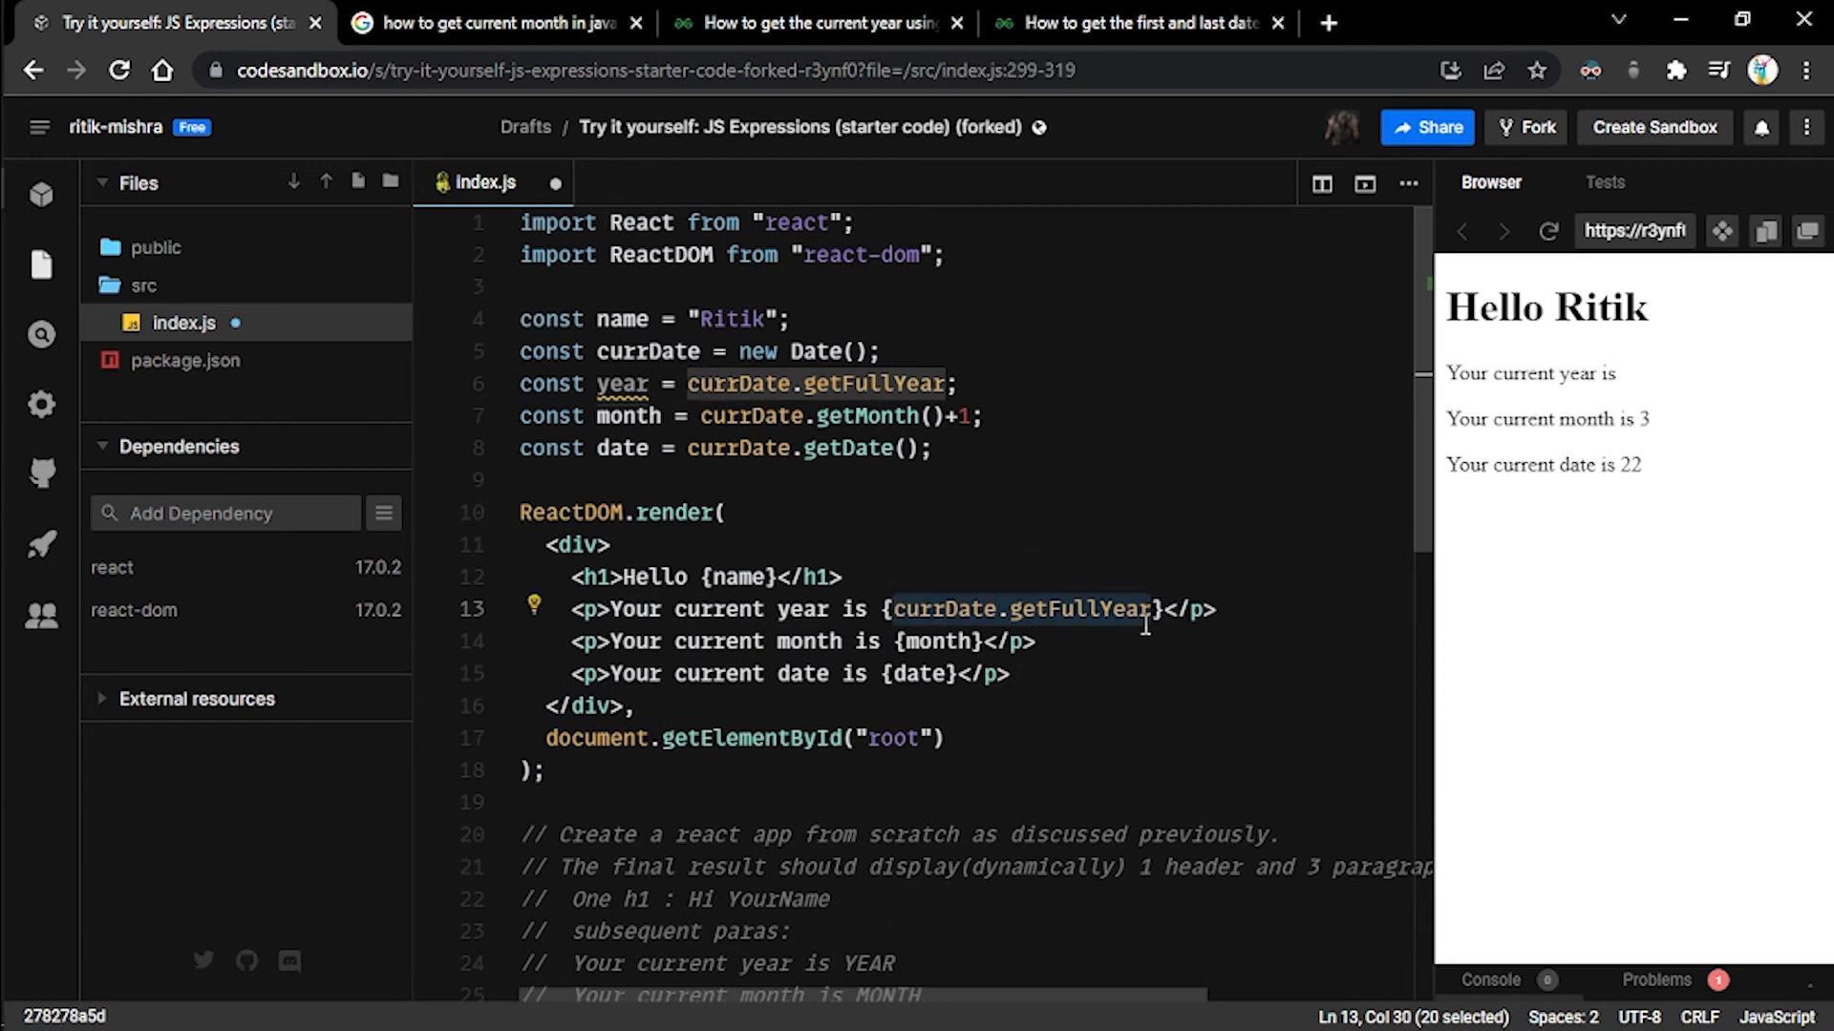
pyautogui.moveTo(1102, 609)
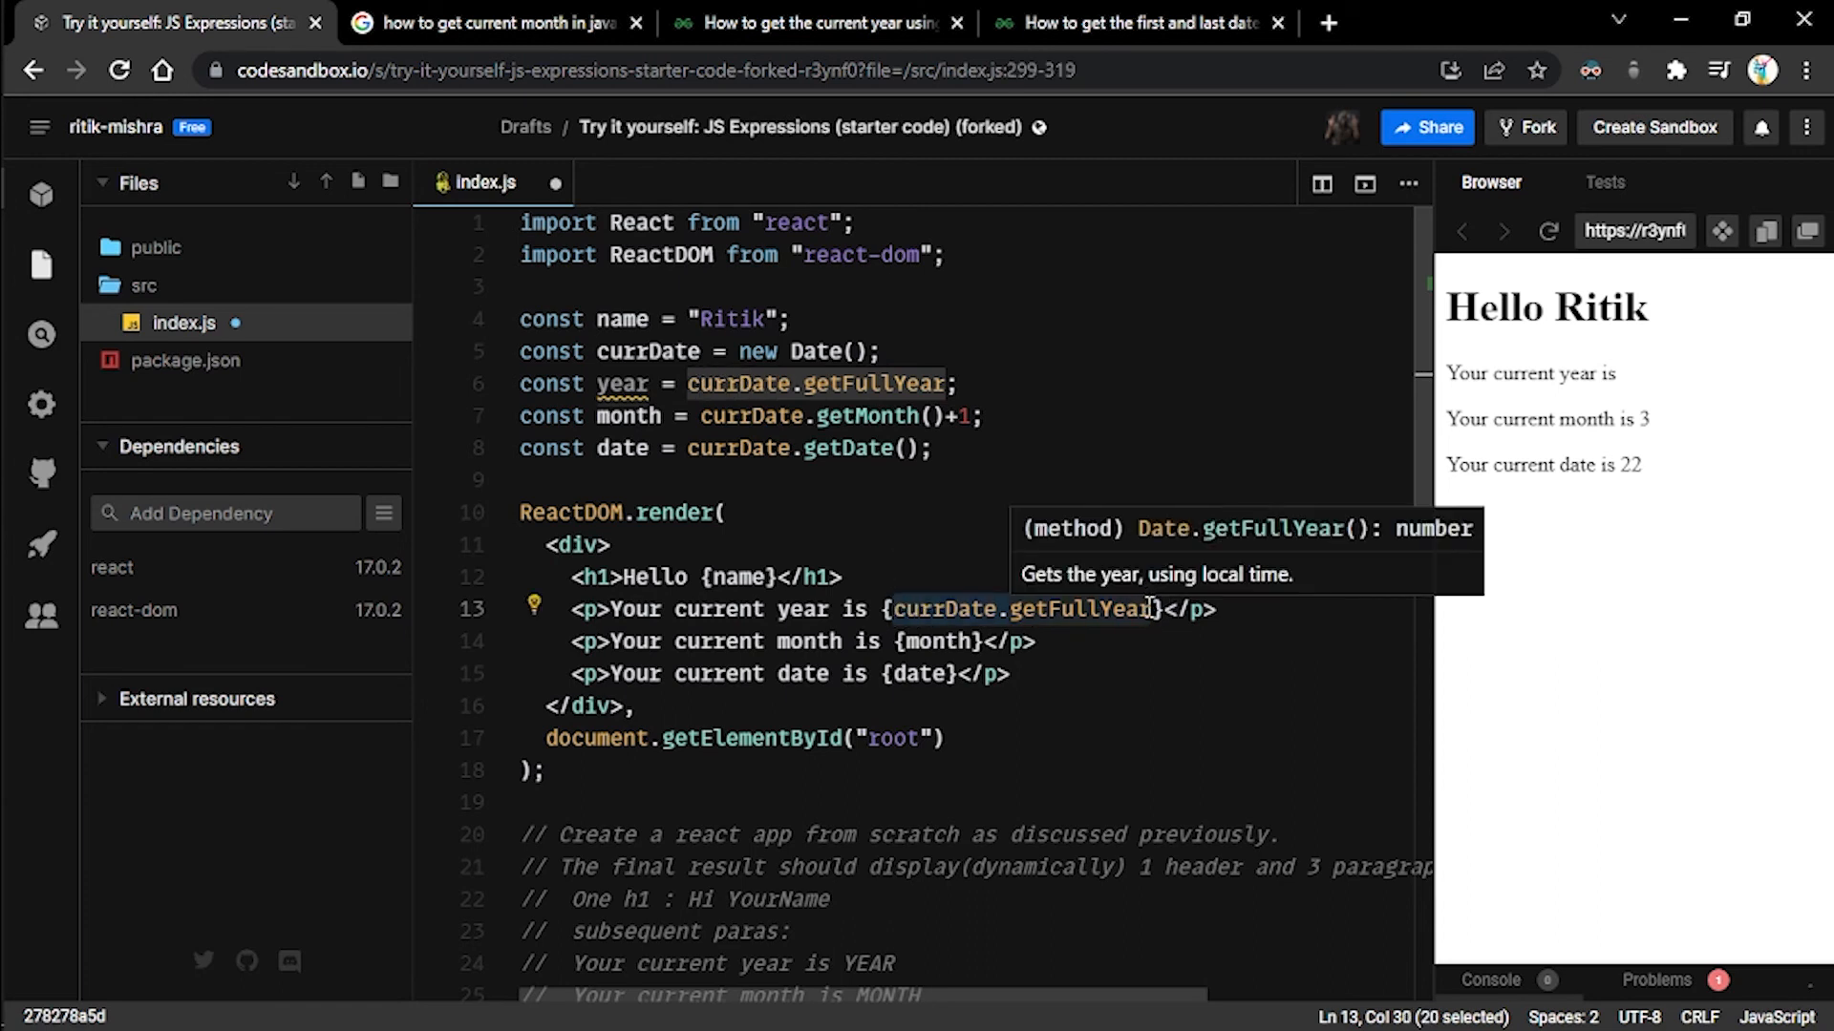
pyautogui.moveTo(1102, 668)
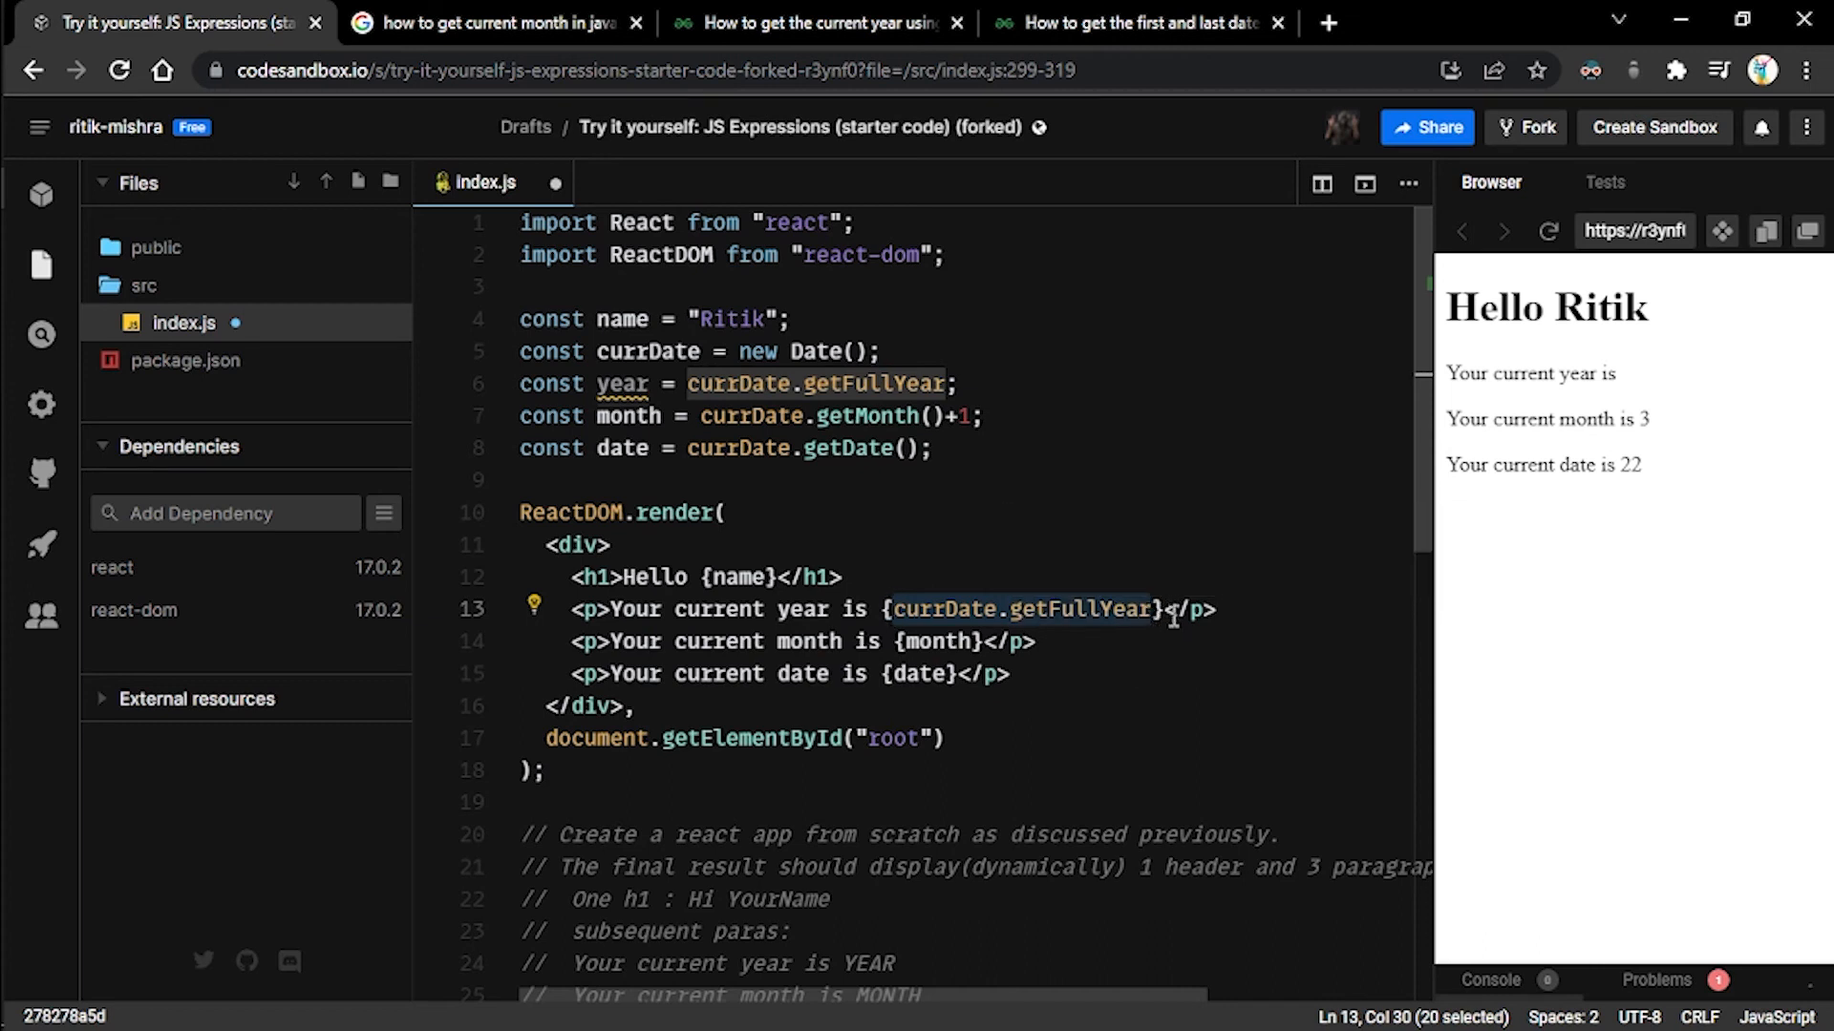
pyautogui.click(1158, 610)
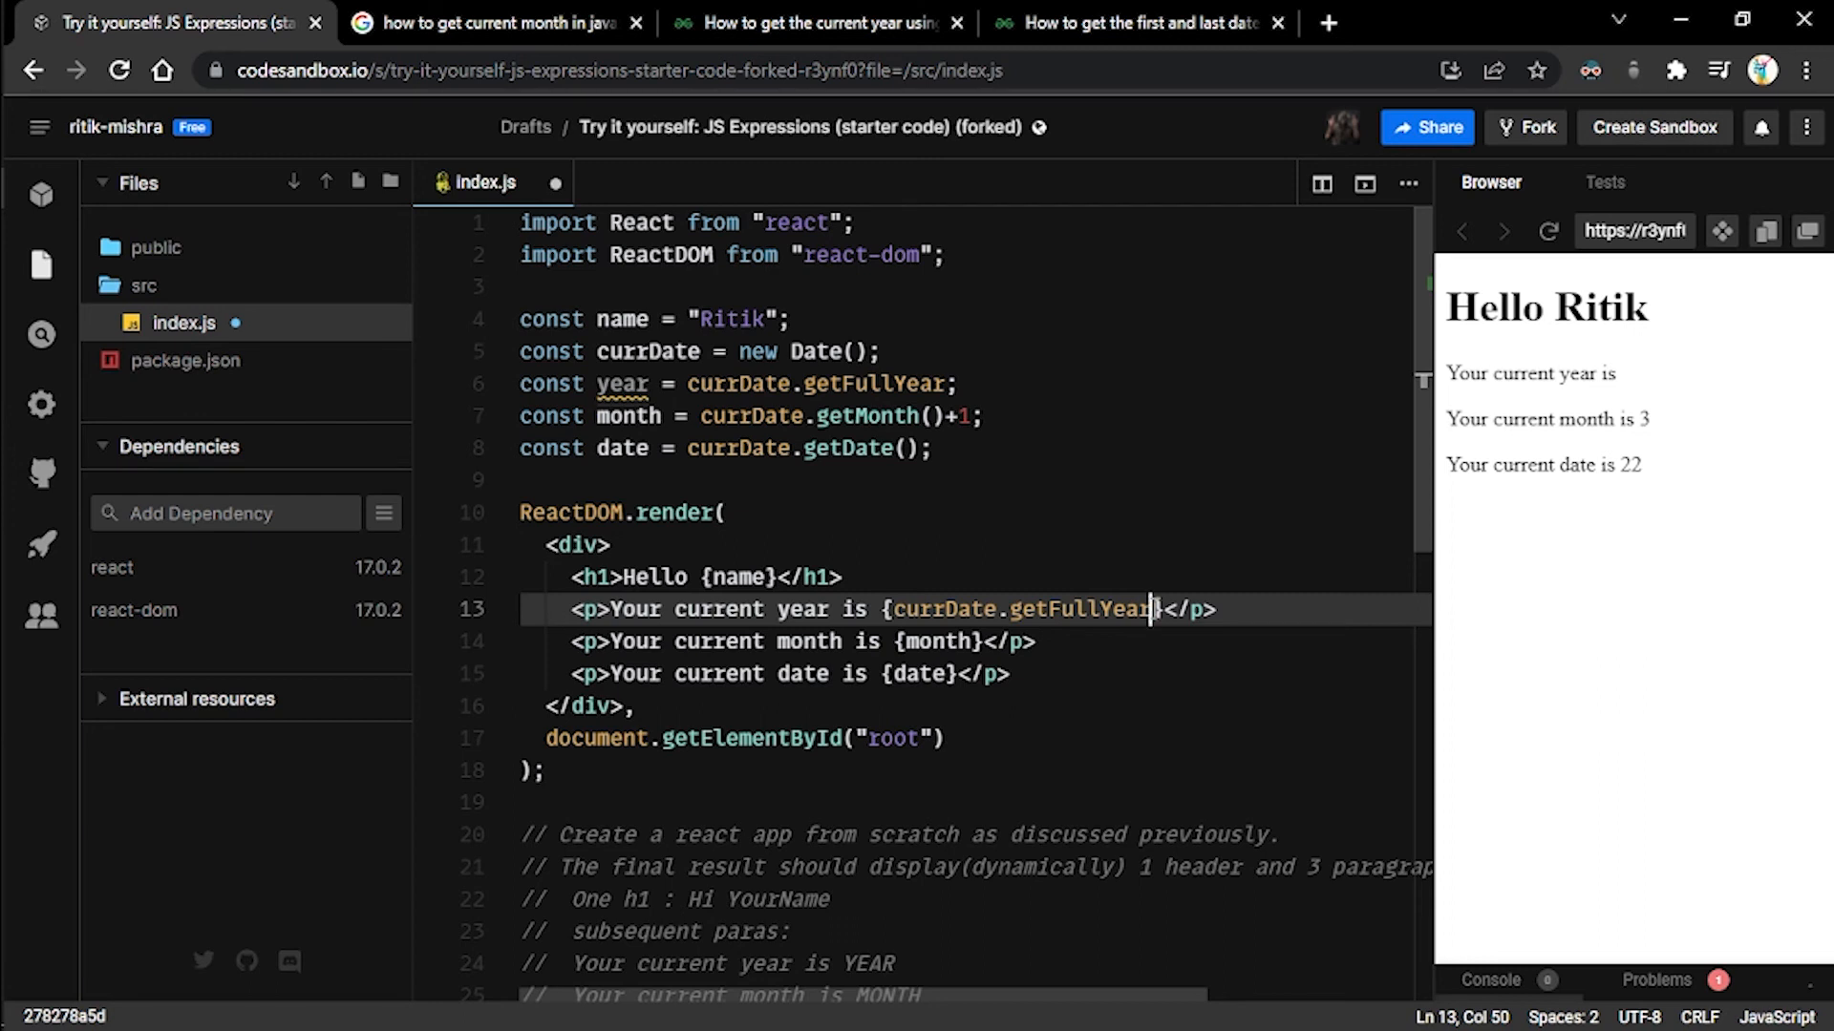
pyautogui.write('()')
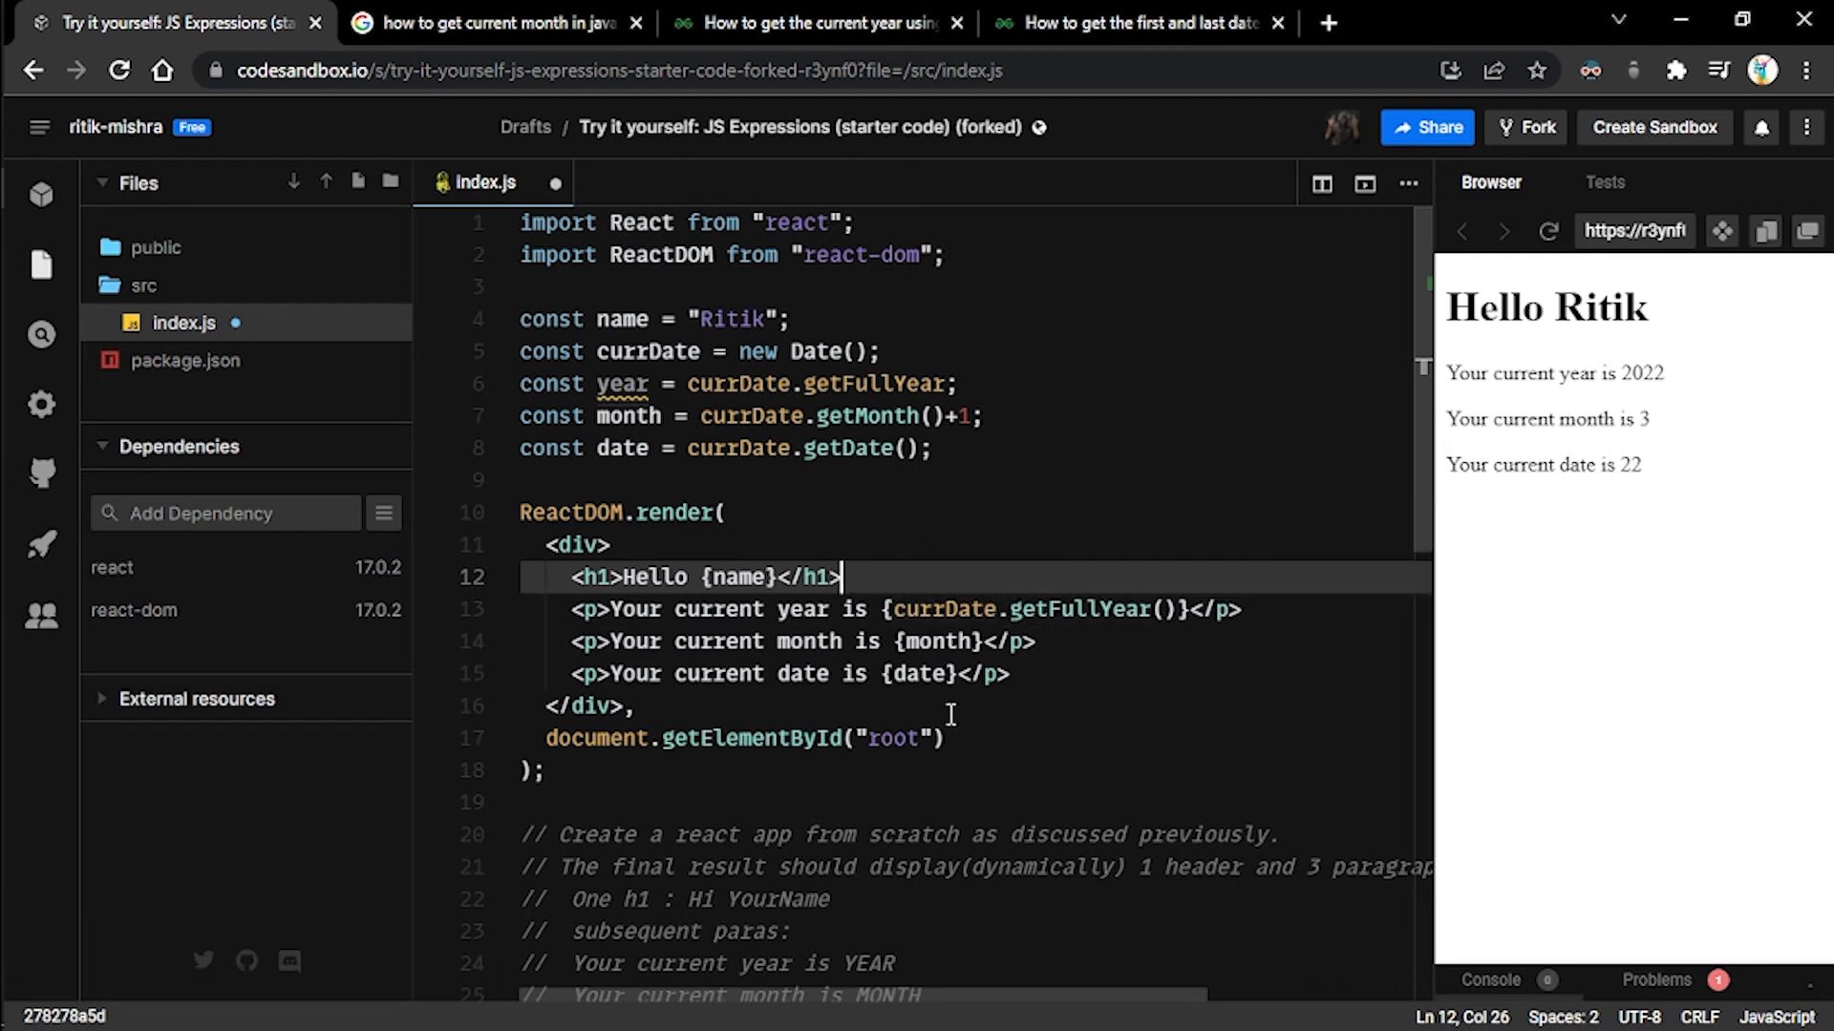
pyautogui.moveTo(894, 525)
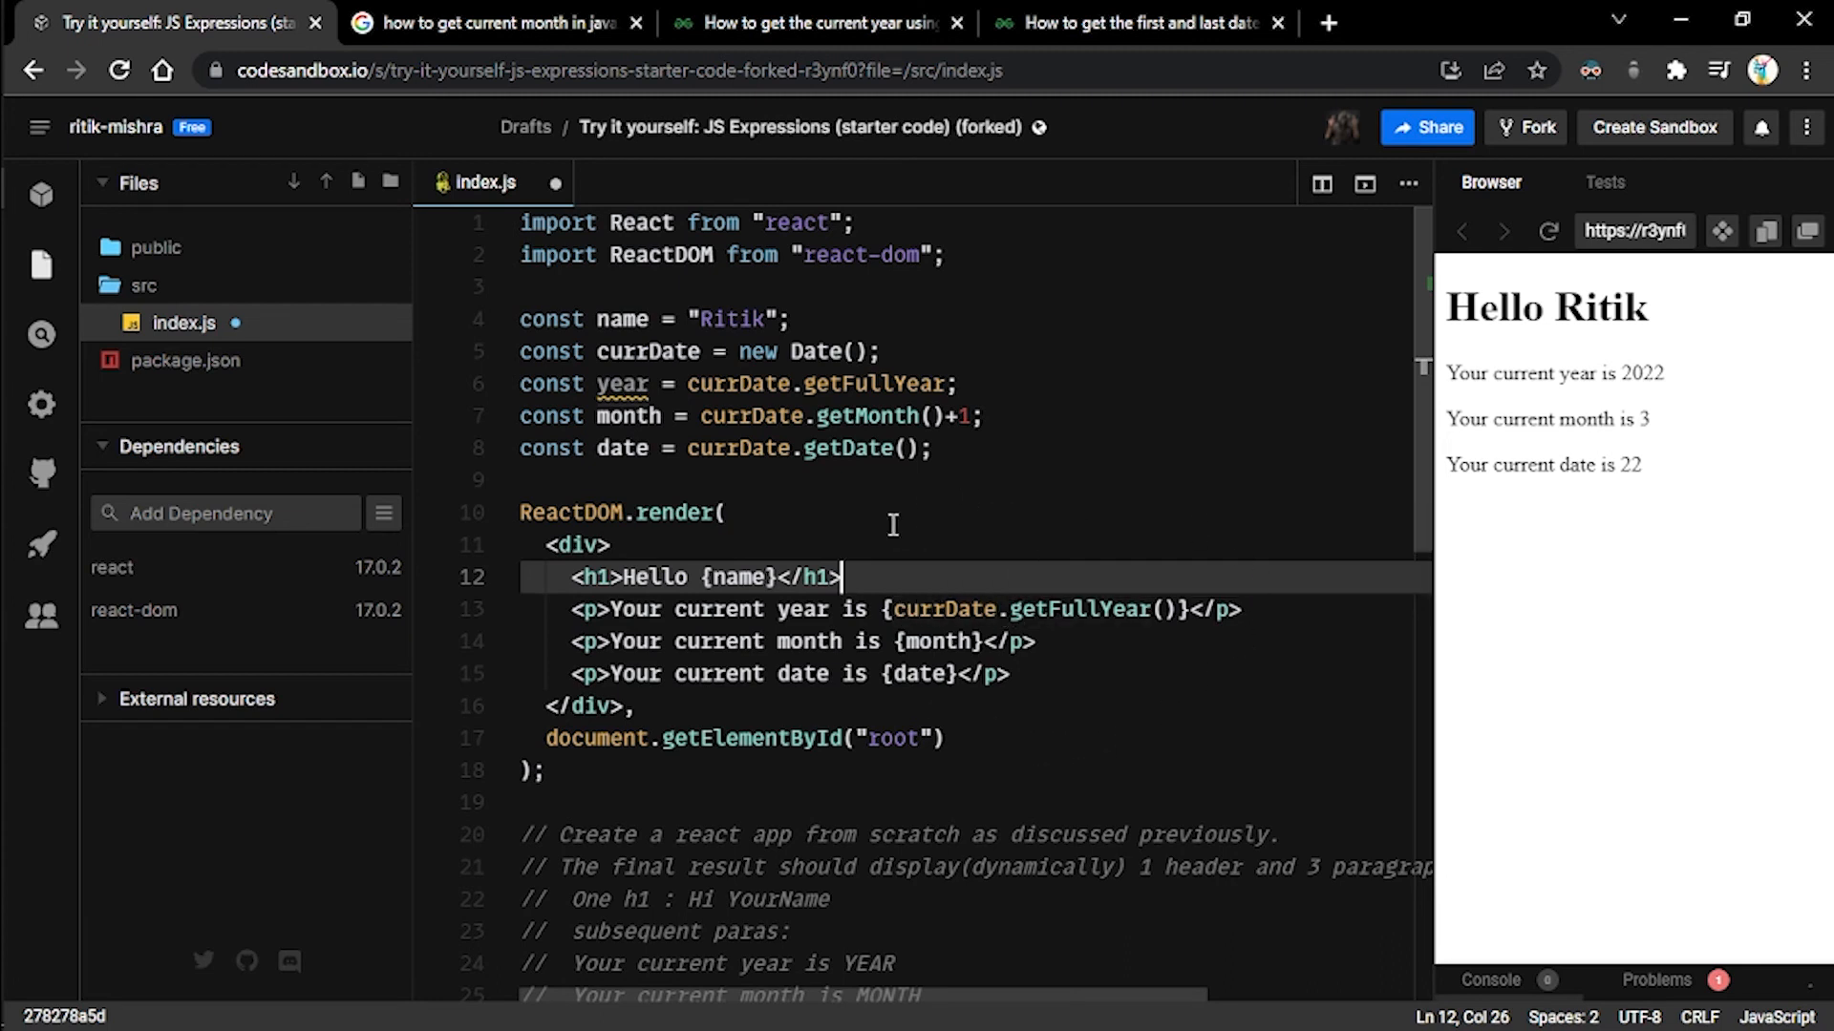
pyautogui.moveTo(1177, 609)
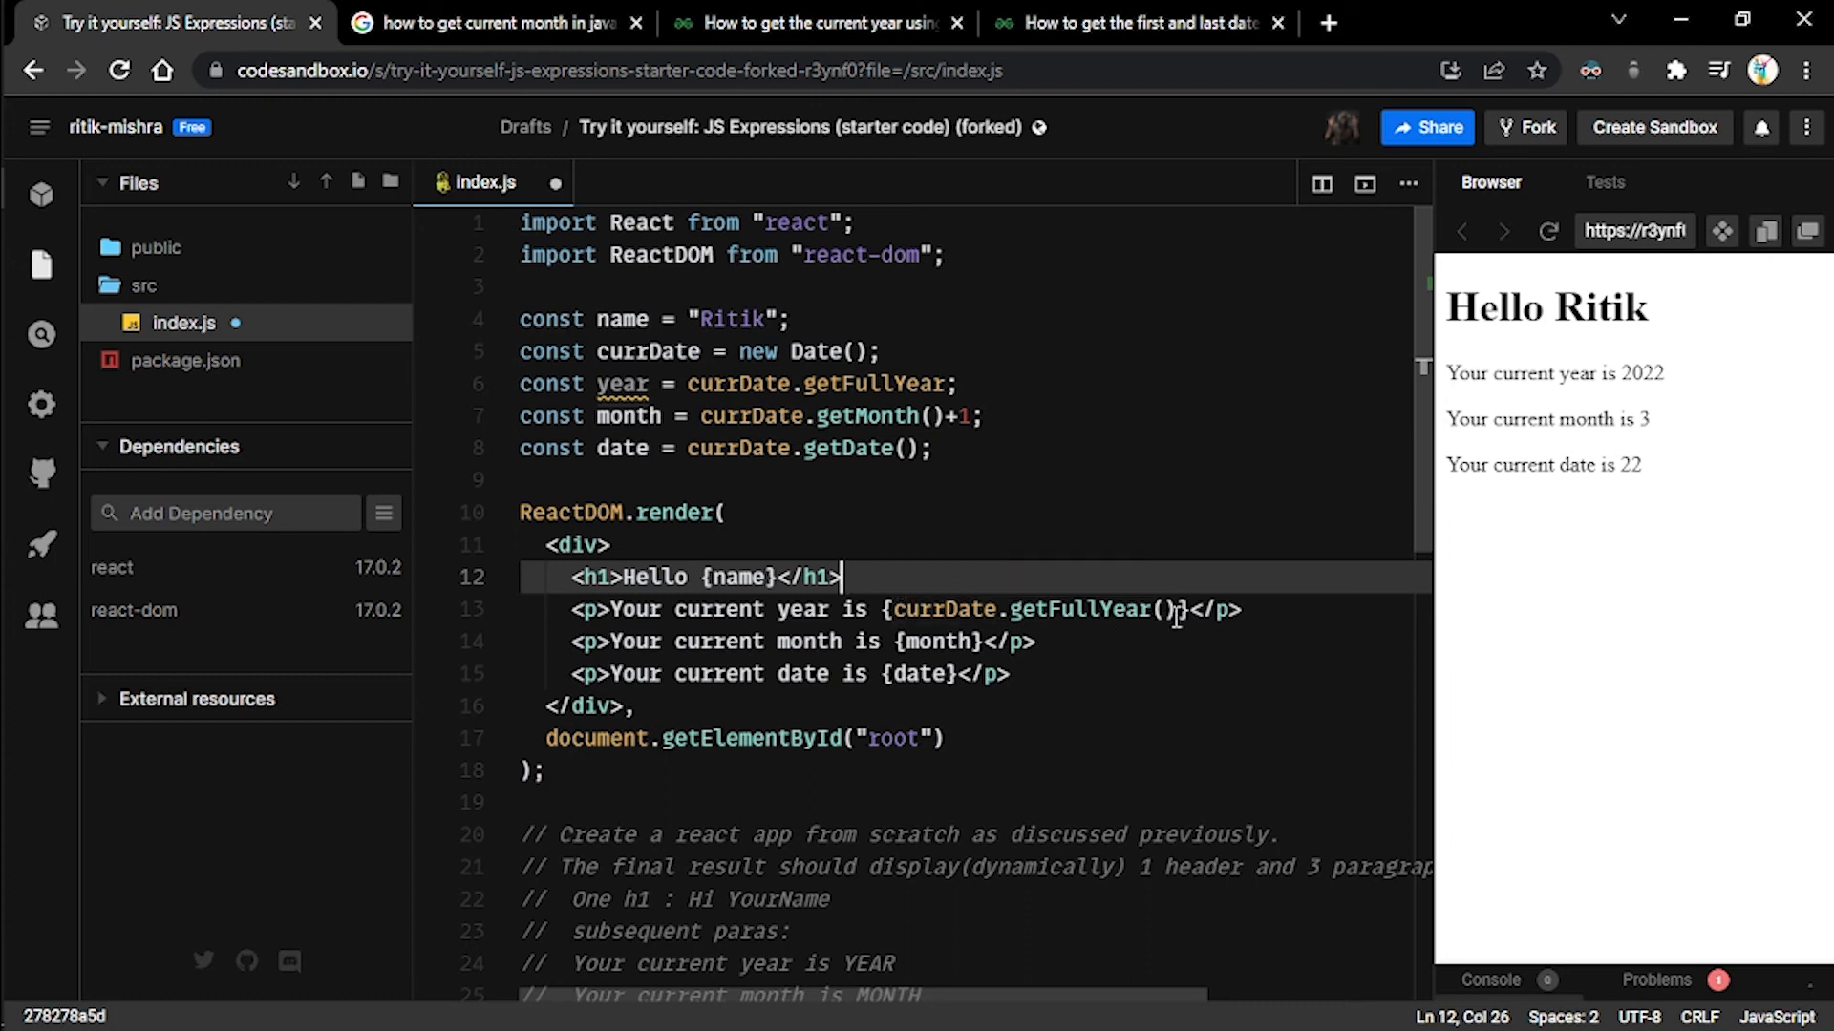
pyautogui.moveTo(993, 618)
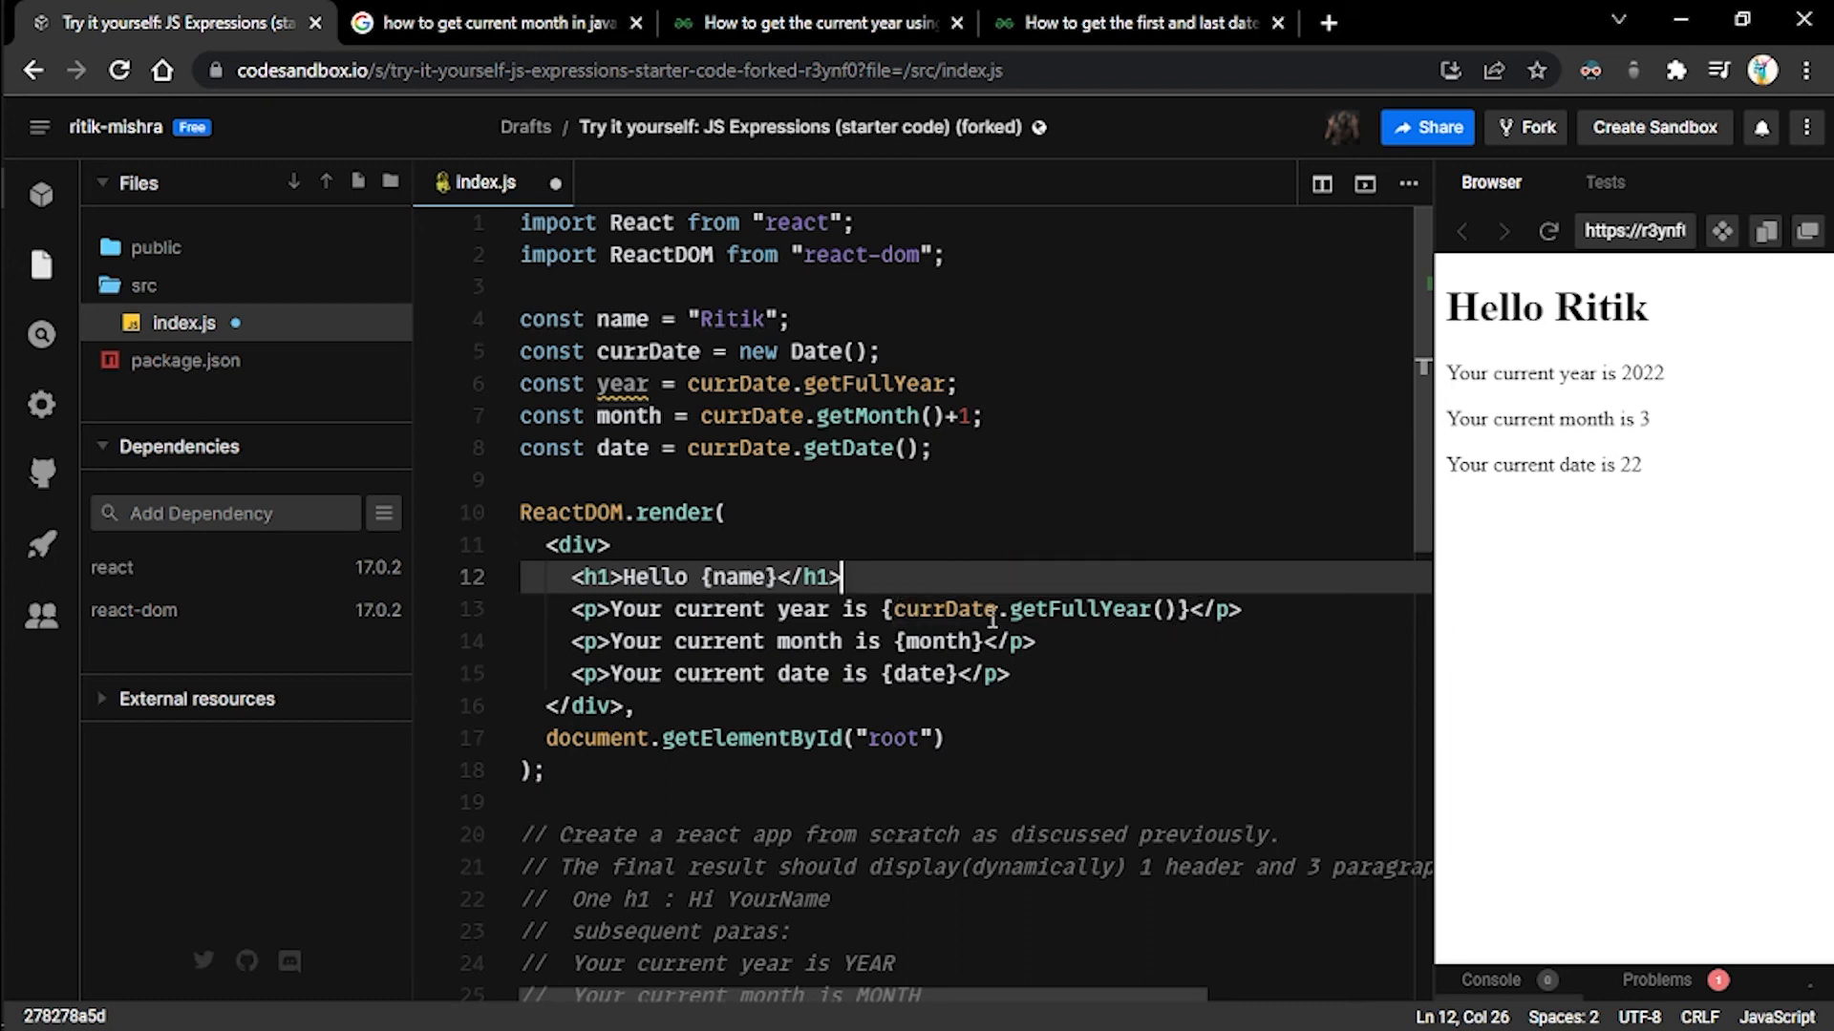
pyautogui.moveTo(909, 613)
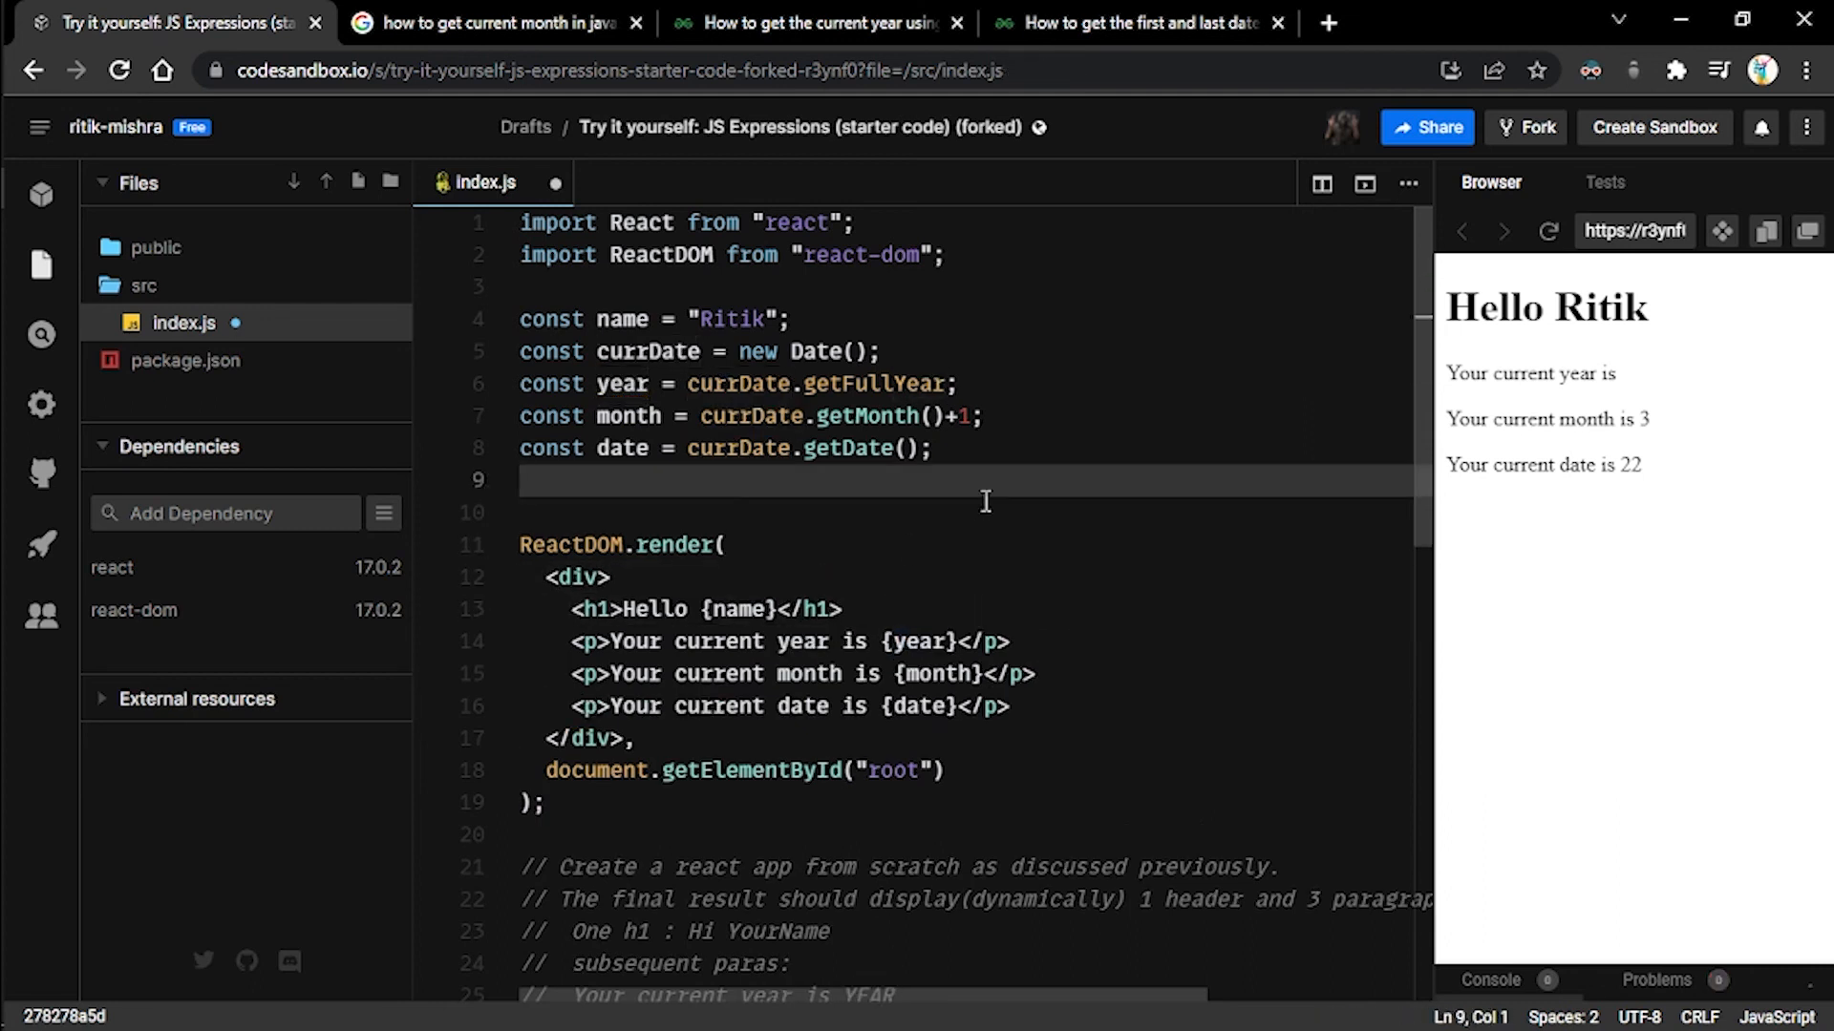
# - Restore the () call after getFullYear on the year constant, then review the comment lines
pyautogui.click(955, 384)
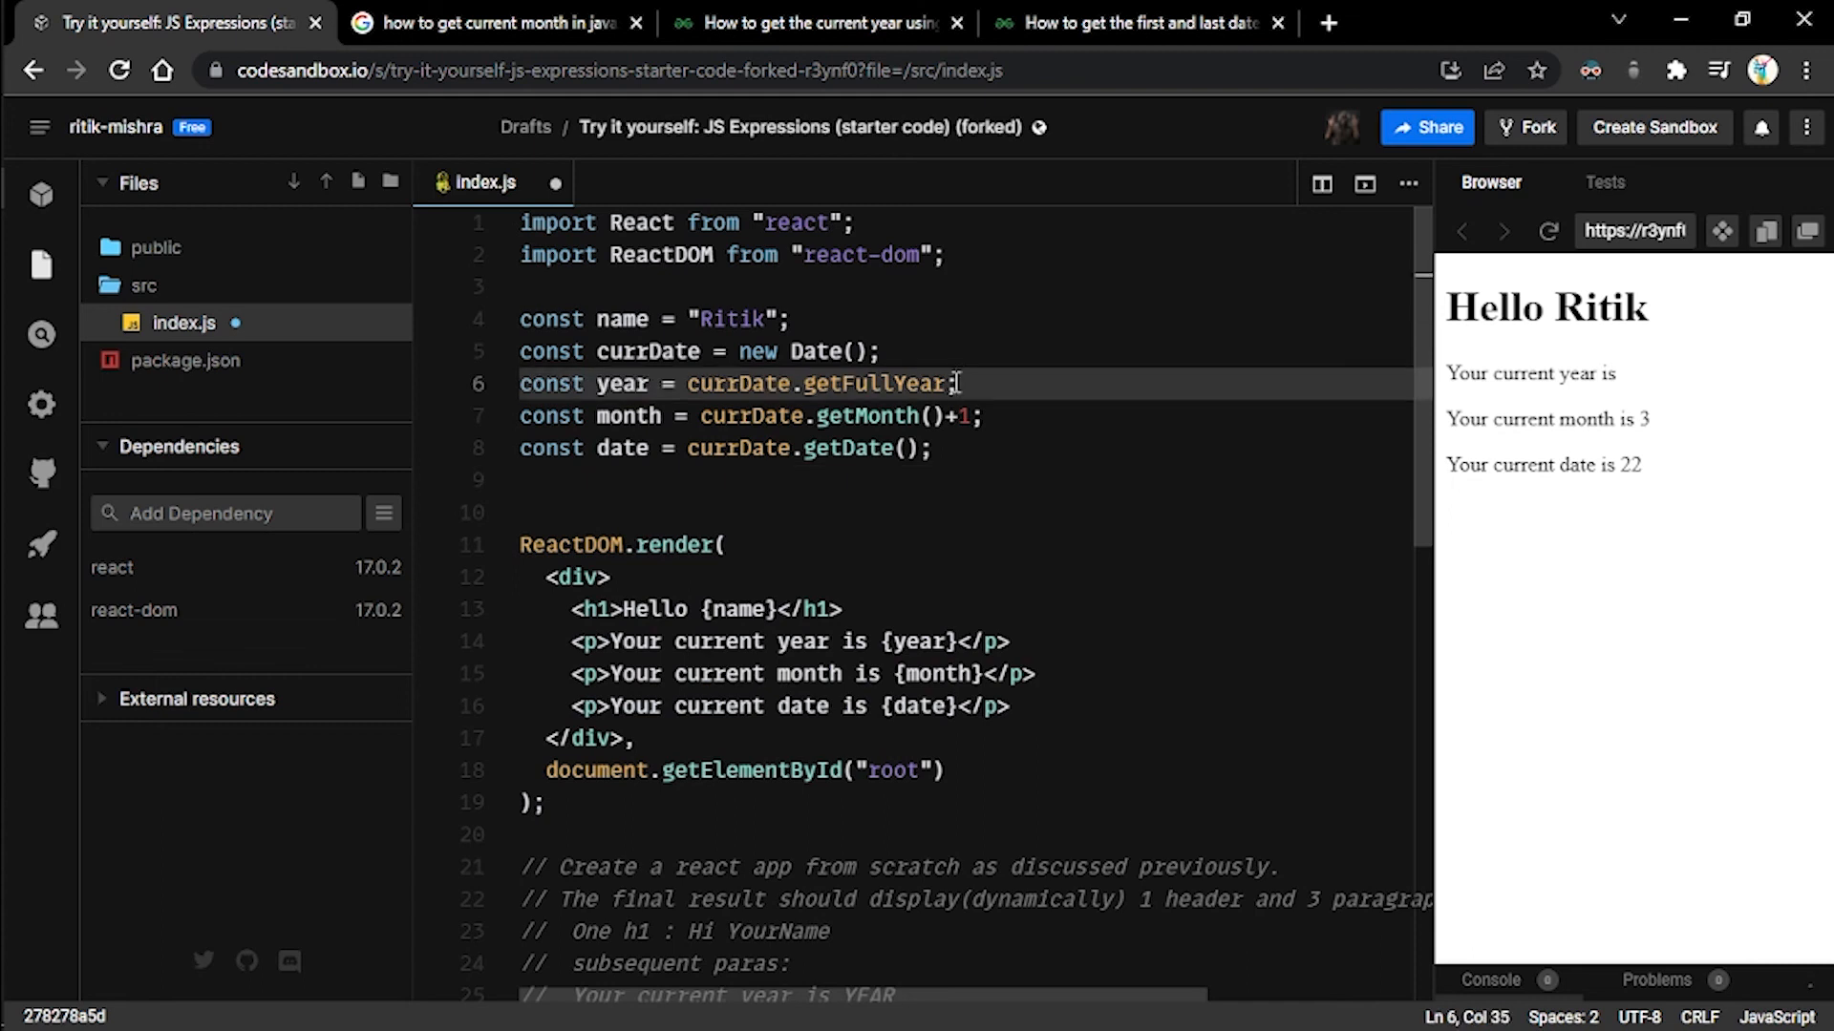
pyautogui.write('()')
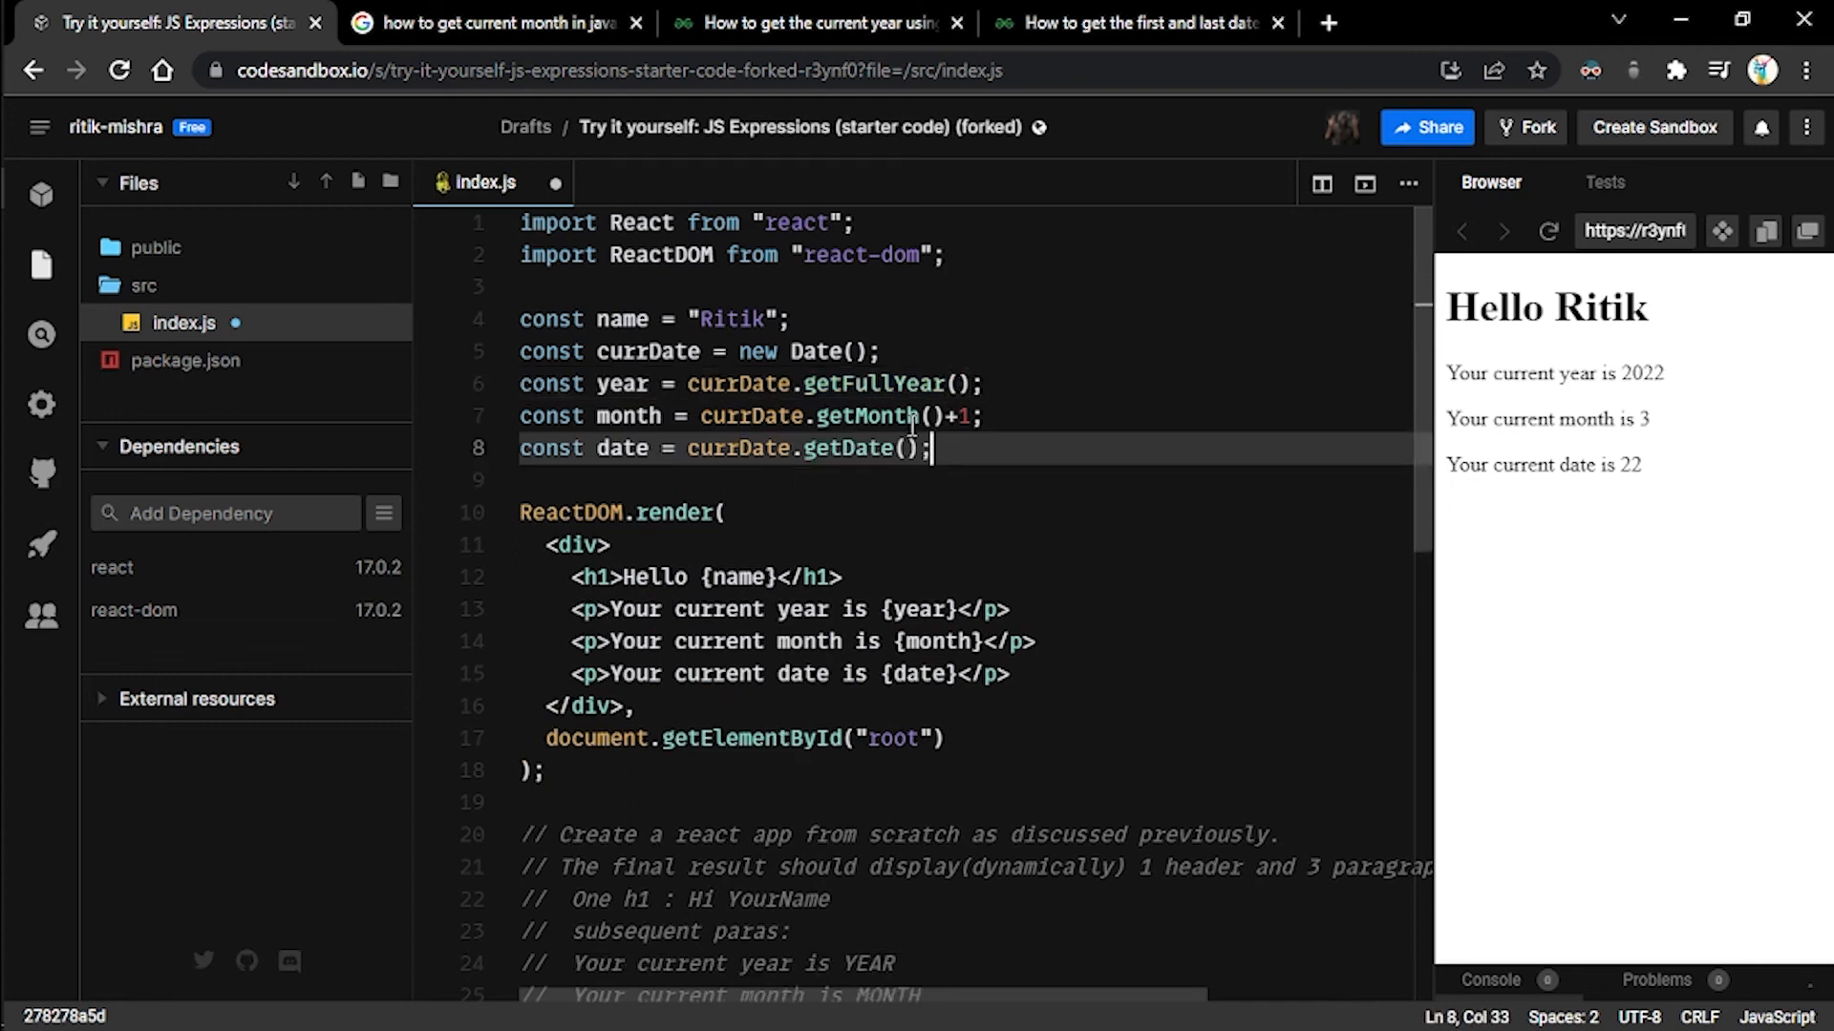
pyautogui.scroll(-3)
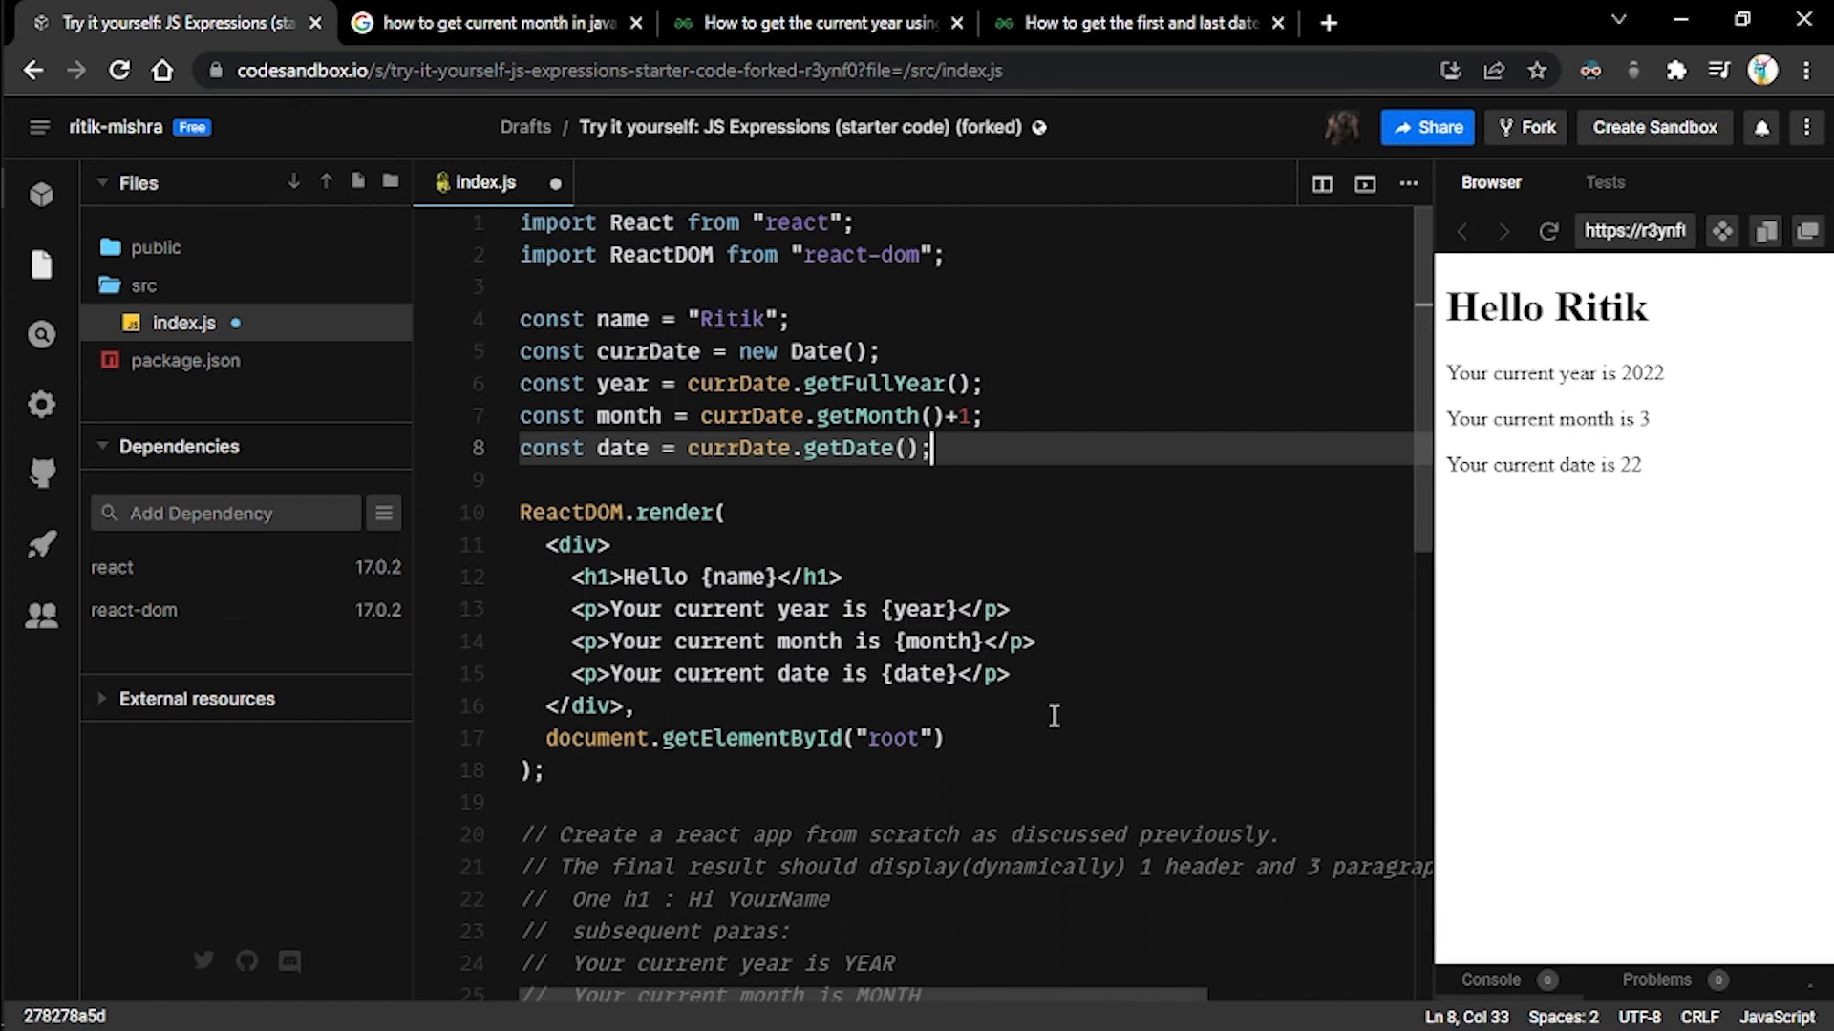
pyautogui.scroll(-3)
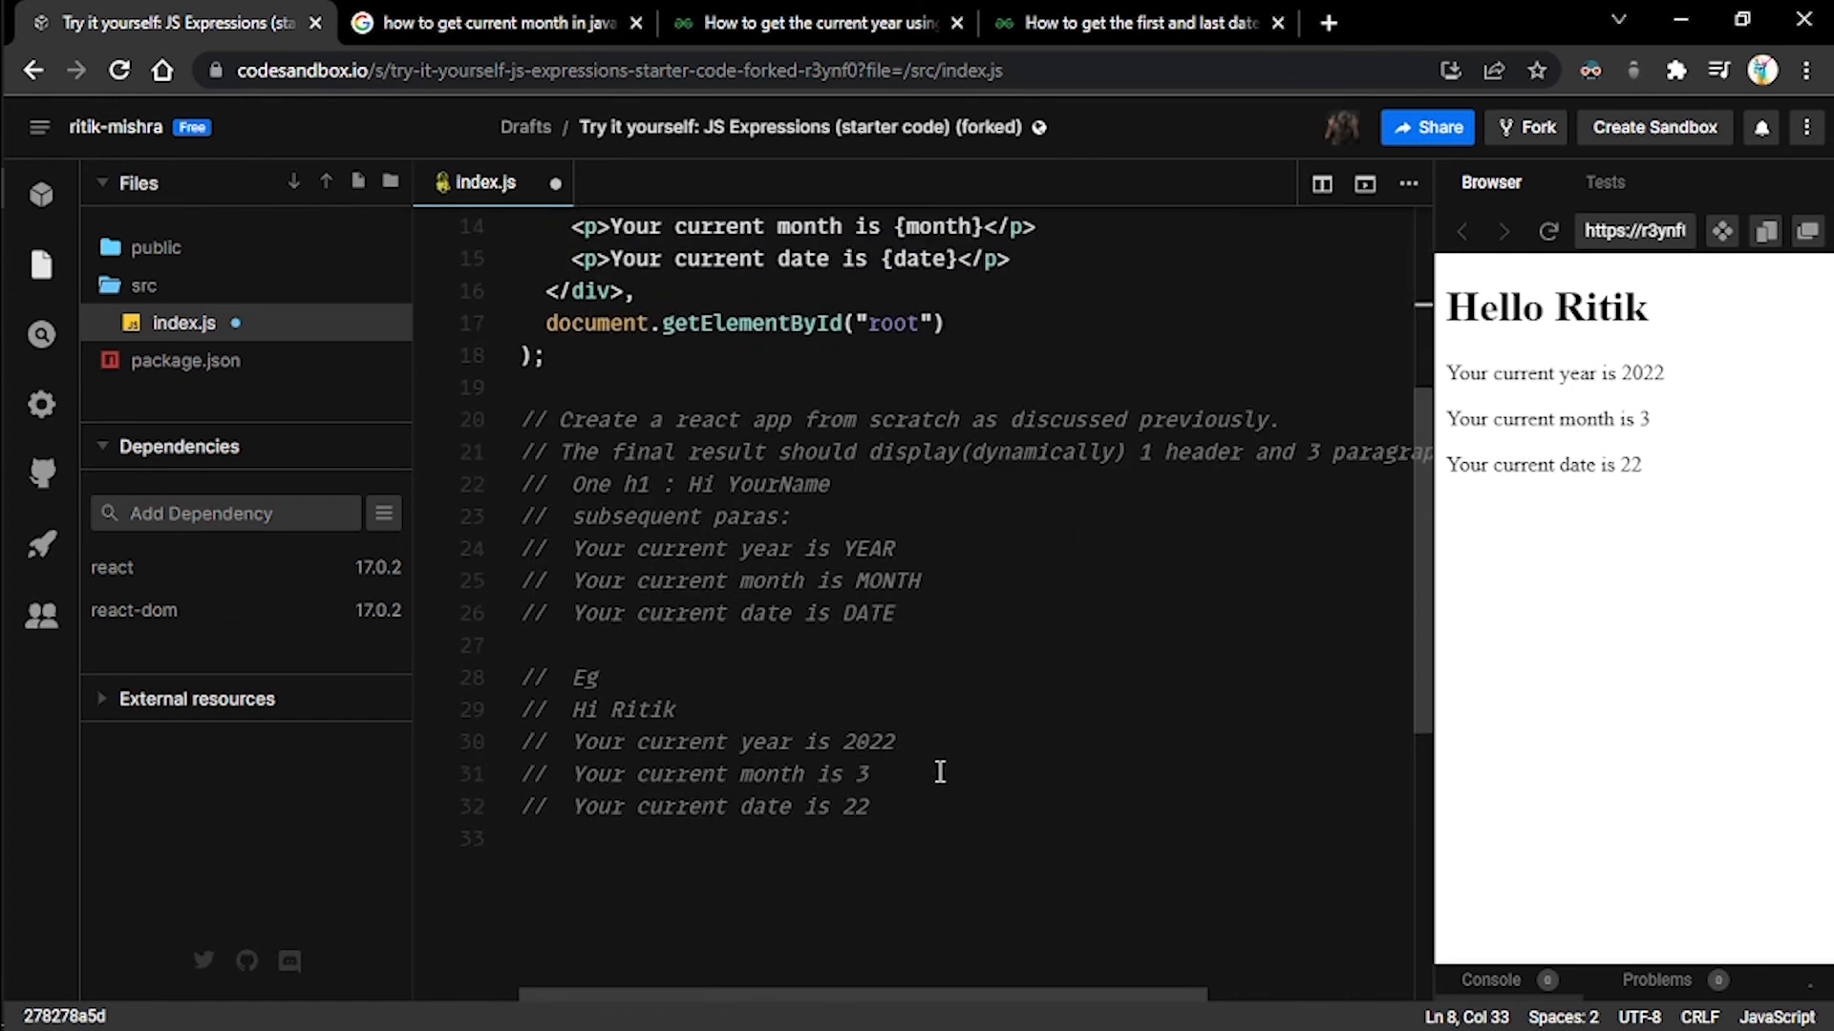
pyautogui.moveTo(520, 419); pyautogui.dragTo(871, 806)
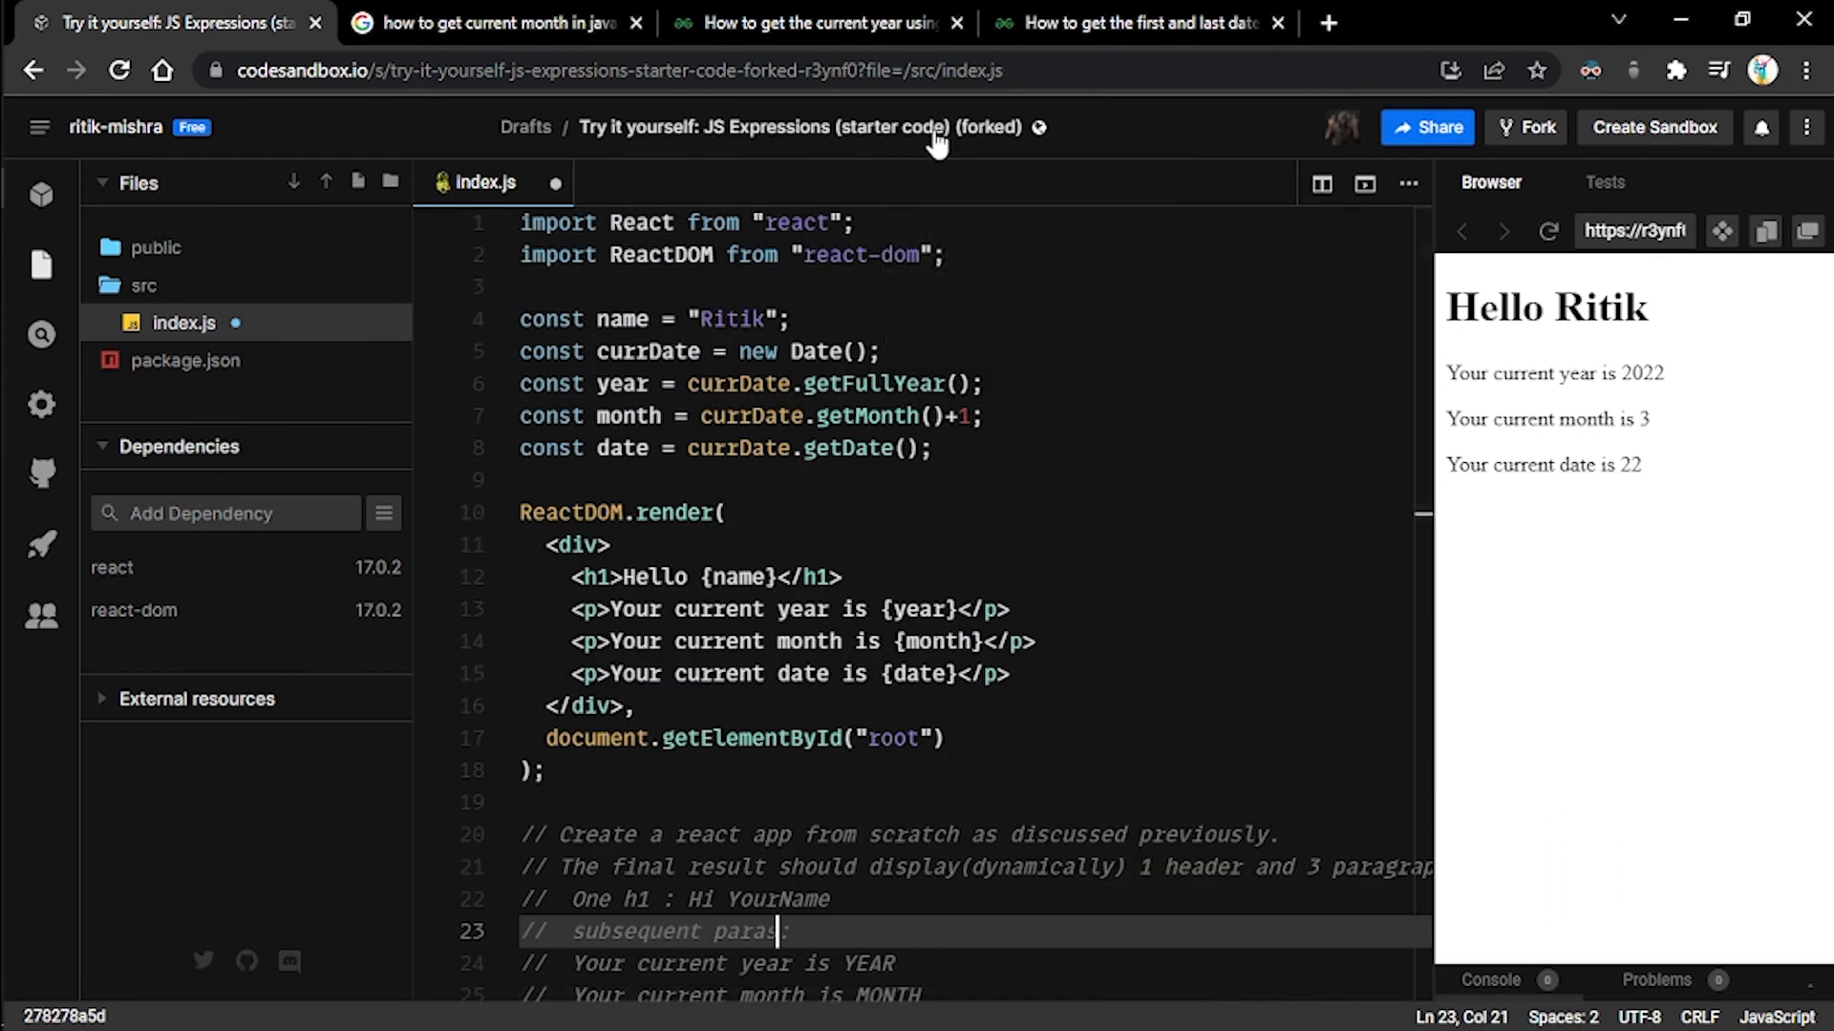
pyautogui.moveTo(1041, 714)
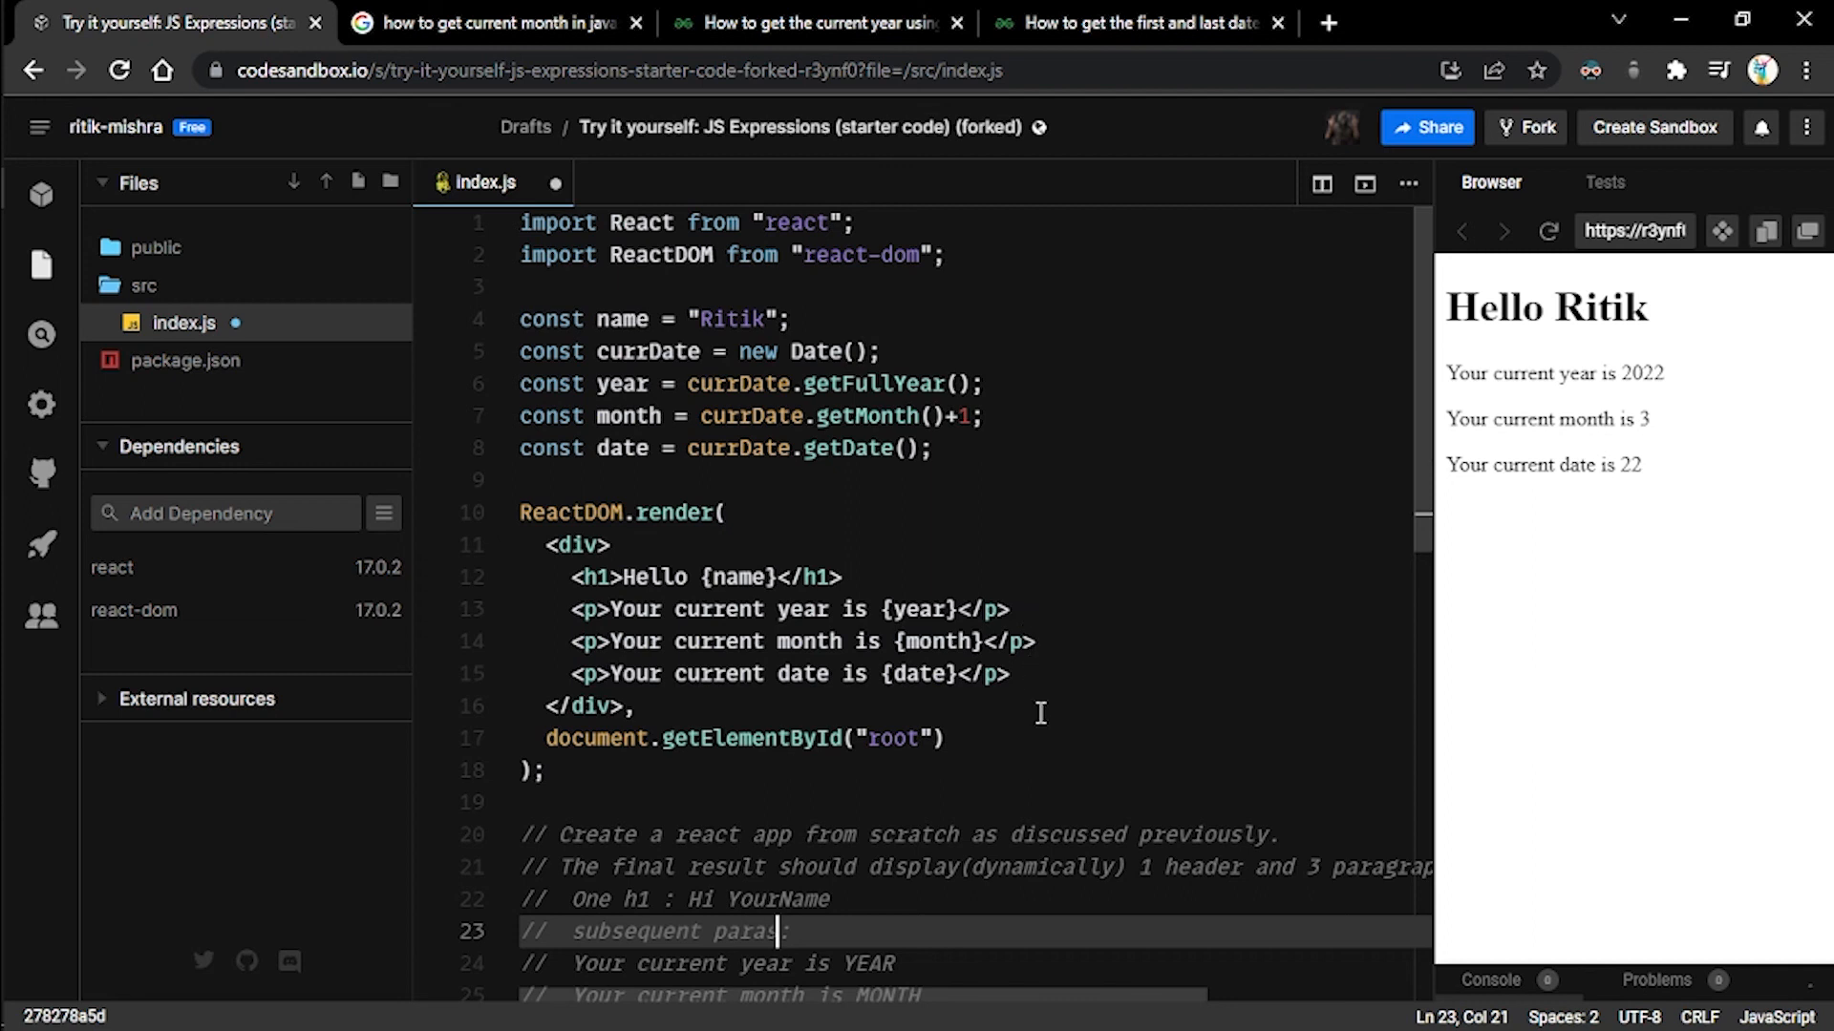